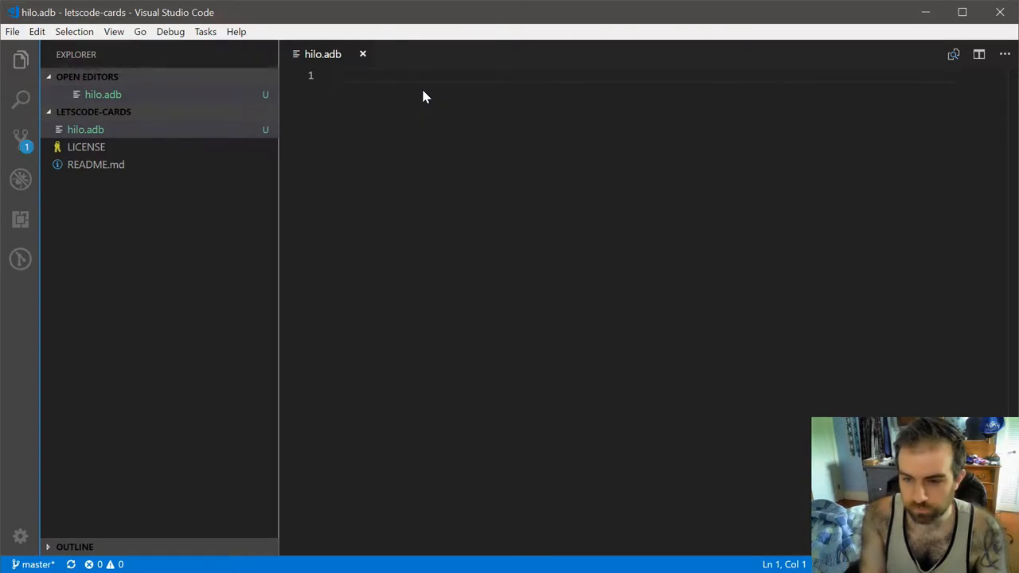
Step: Write the HiLo procedure header, import Ada.Numerics.Discrete_Random, and save
type("procedure HiLo is")
type("use Ada.Text_IO;")
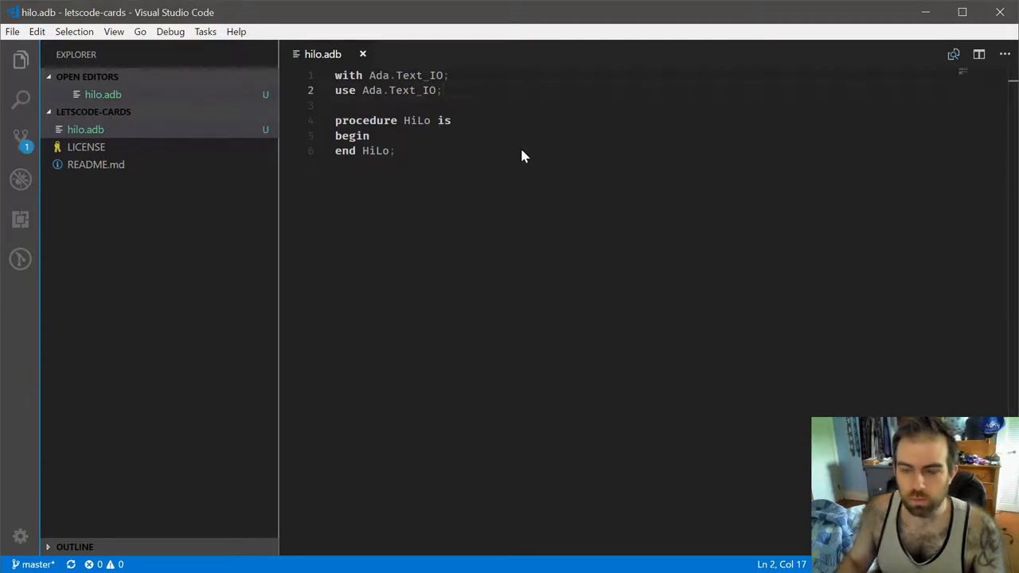
mouse_move(442, 359)
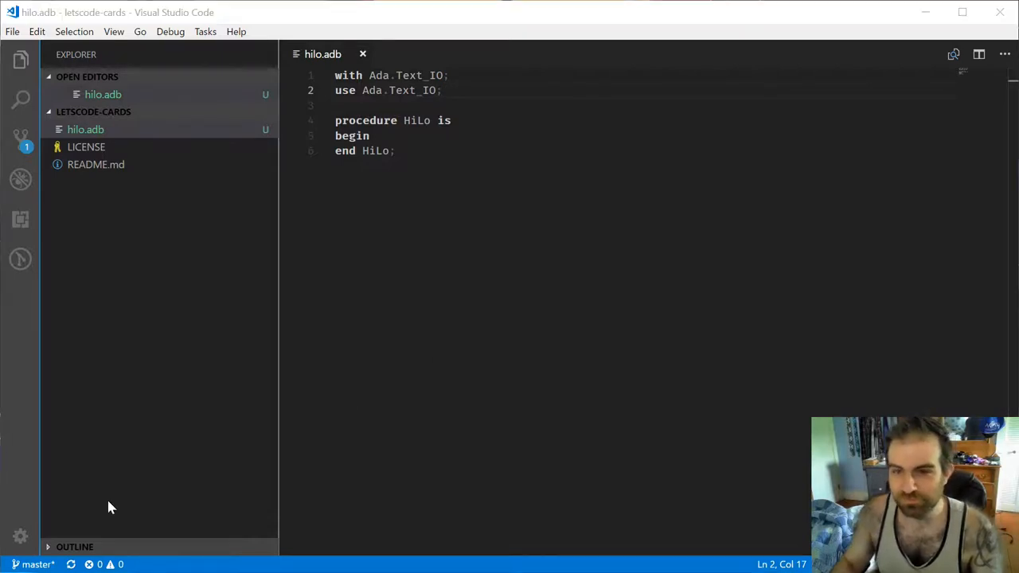
type("with Ada.Num")
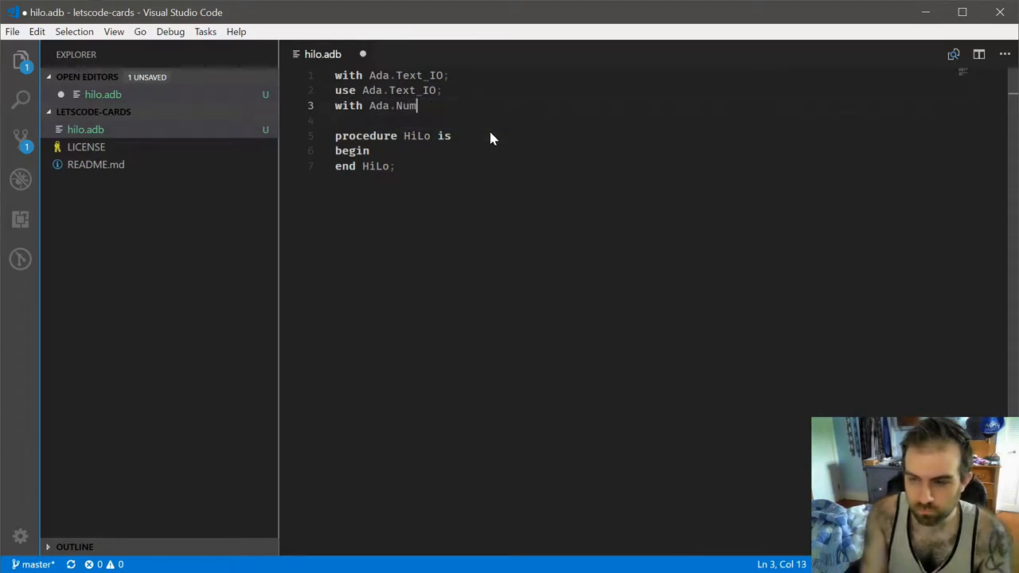
type("erics.Discrete_Random;")
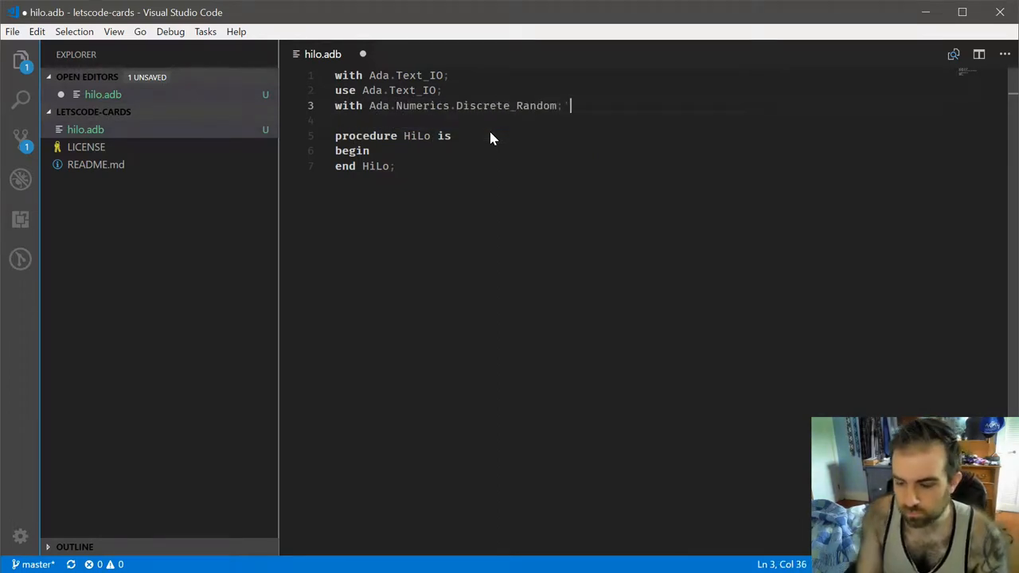
key("ctrl+s")
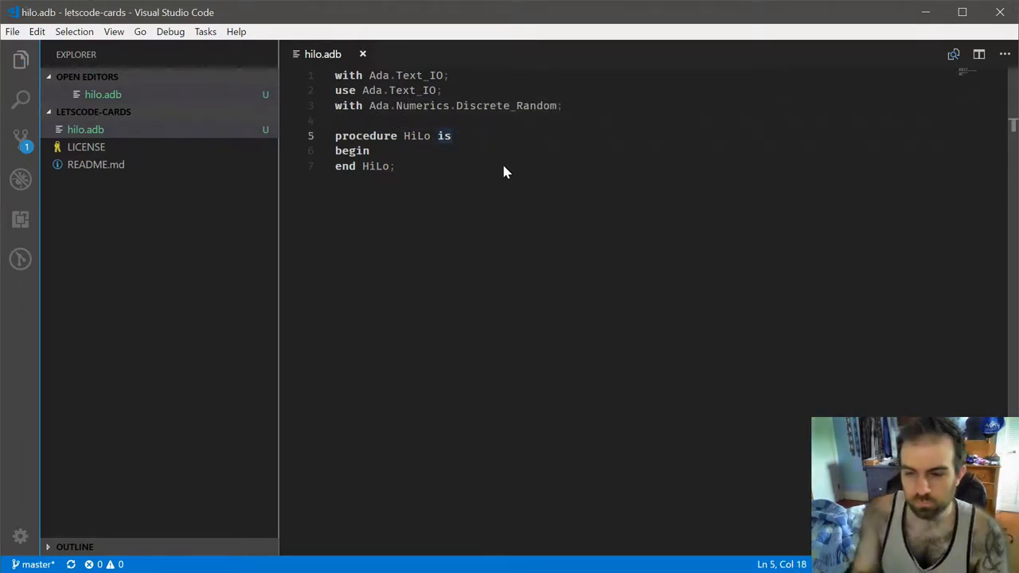
Step: Declare generator G and instantiate the Random_Number_Generator package
type("G : Gener")
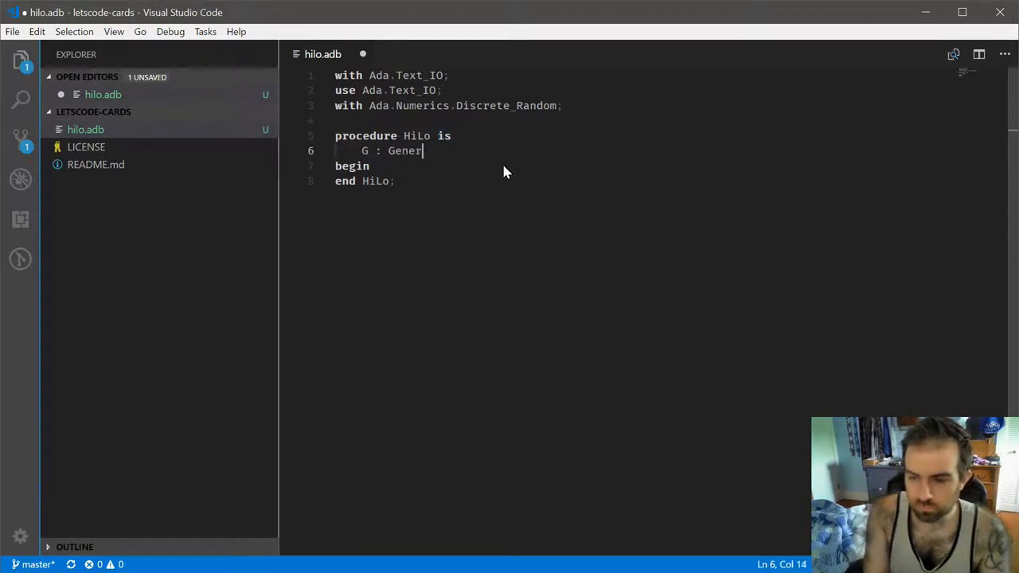
type("ator;")
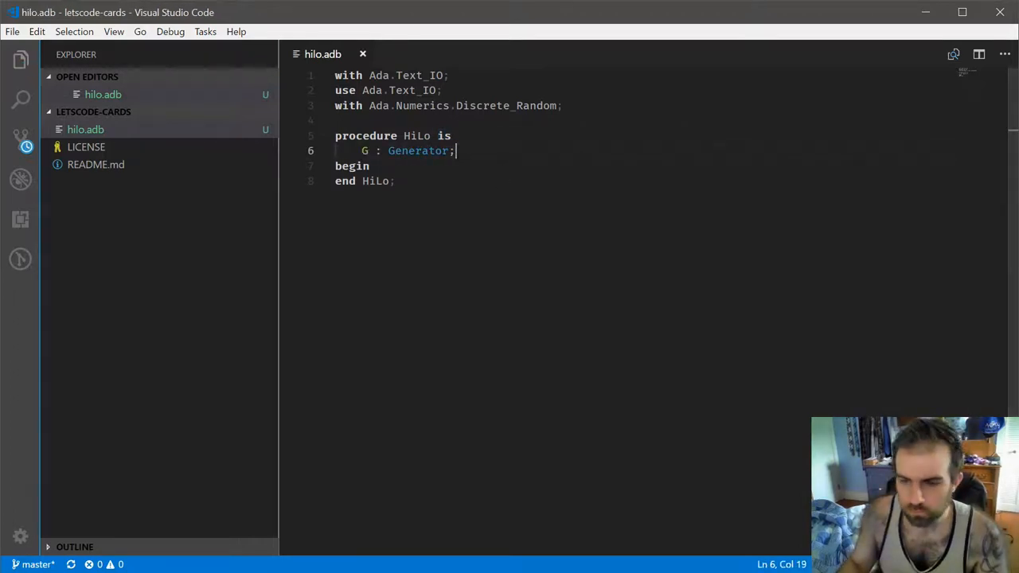
type("package")
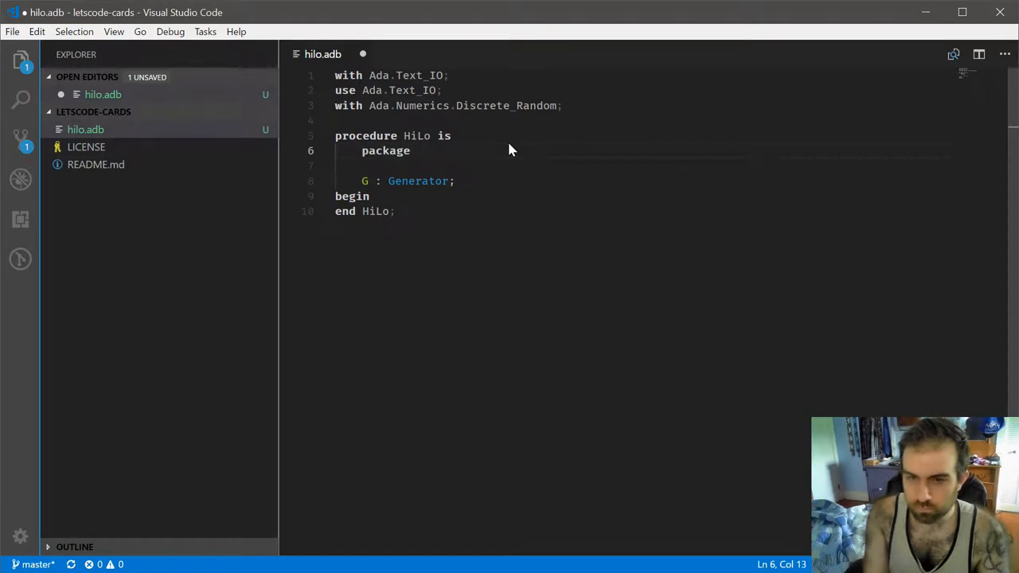
type("Random")
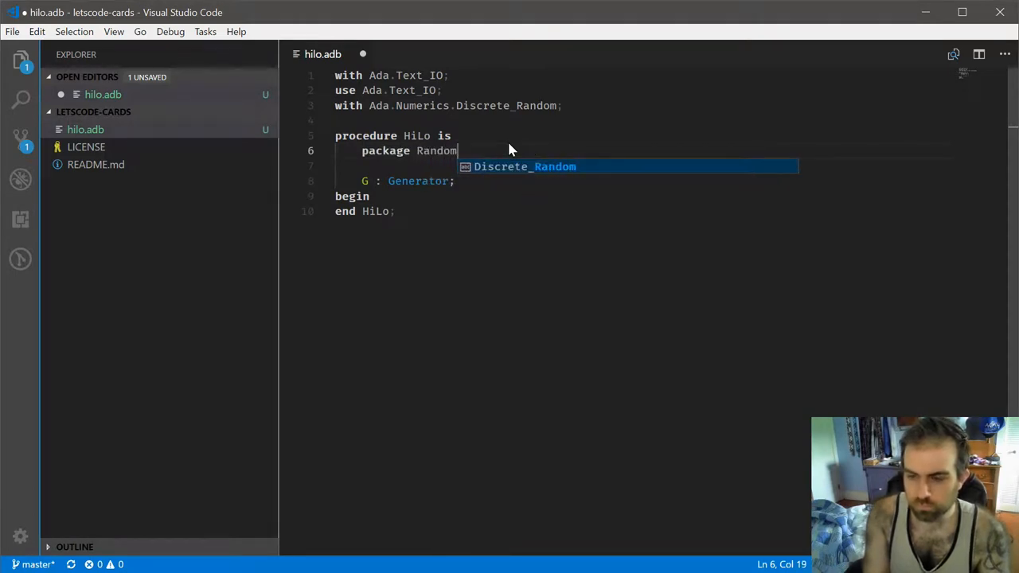
type("_Number_Generator is new Ada.Numerics.Discrete_Random(Integer);")
left_click(645, 165)
type("use Random_Number_Generator;")
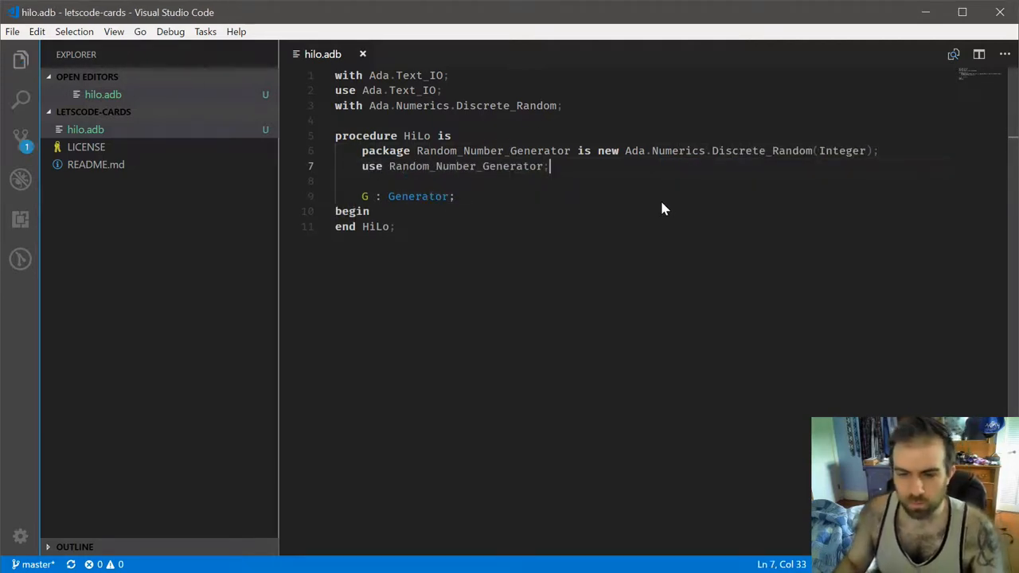
mouse_move(654, 195)
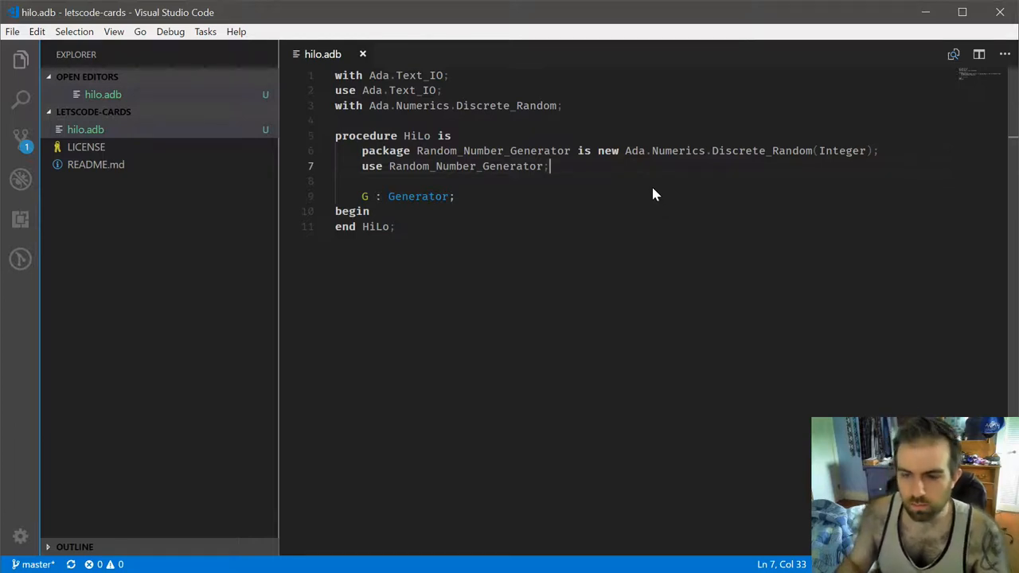
mouse_move(406, 214)
type("null;")
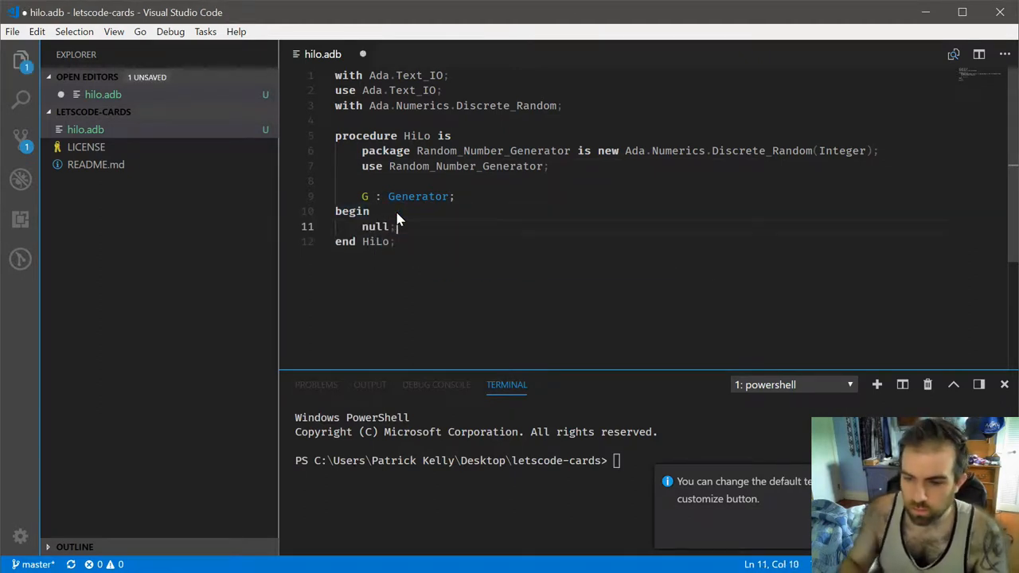
Step: Save hilo.adb and compile it in the terminal with gnatmake .\hilo.adb
key("ctrl+s")
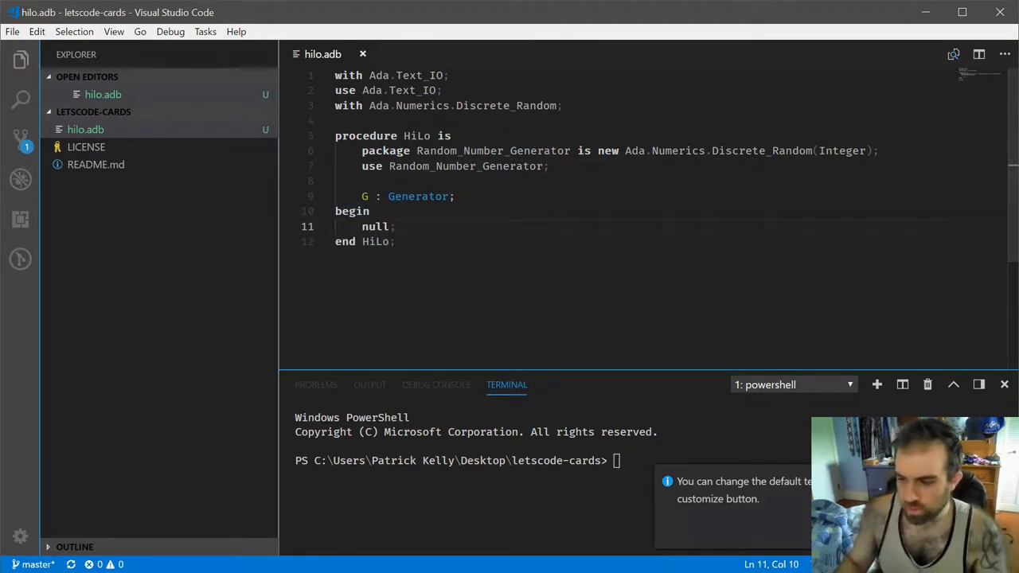
left_click(728, 470)
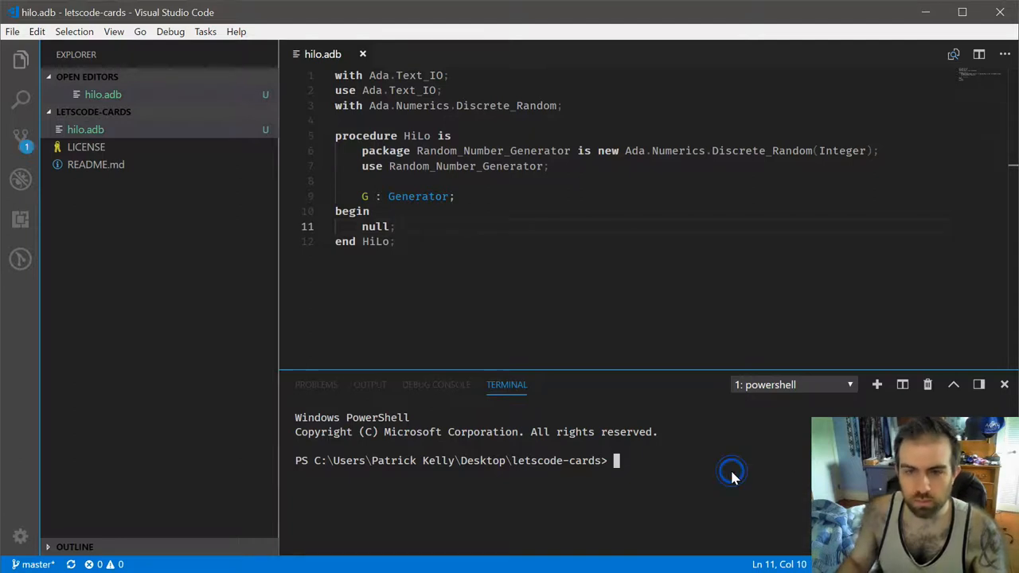
mouse_move(731, 471)
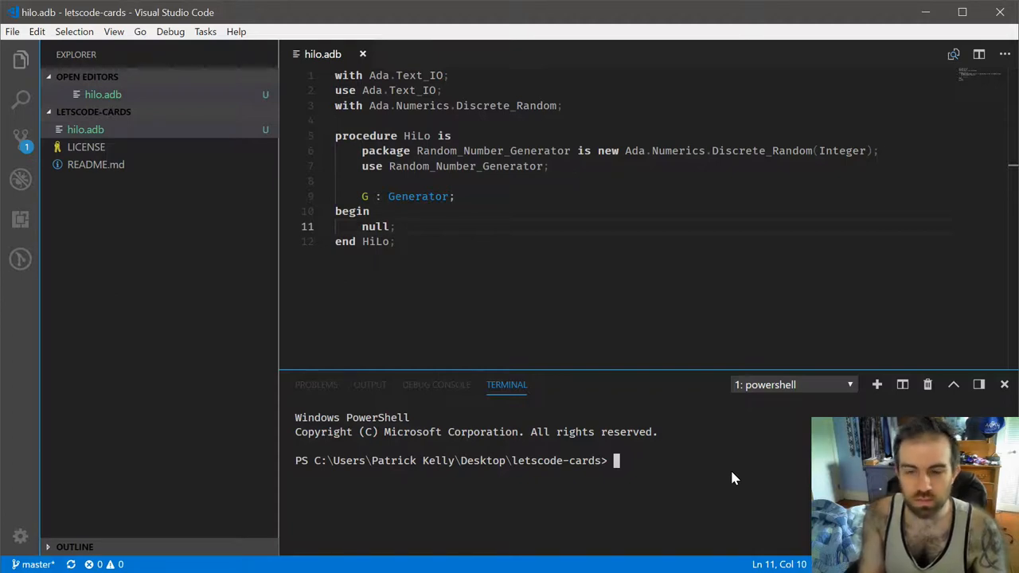
type(".\\")
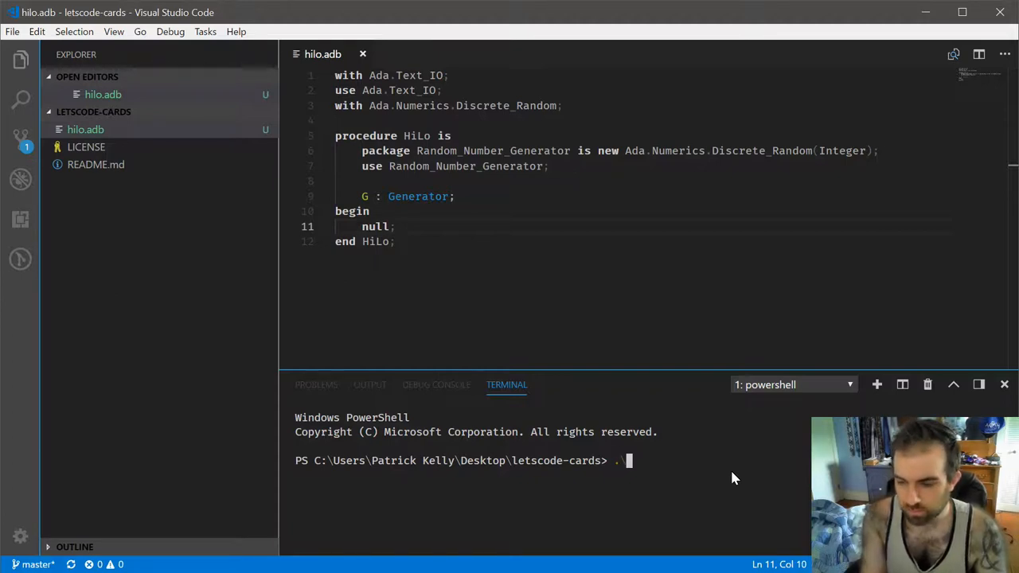
type("gnatmake")
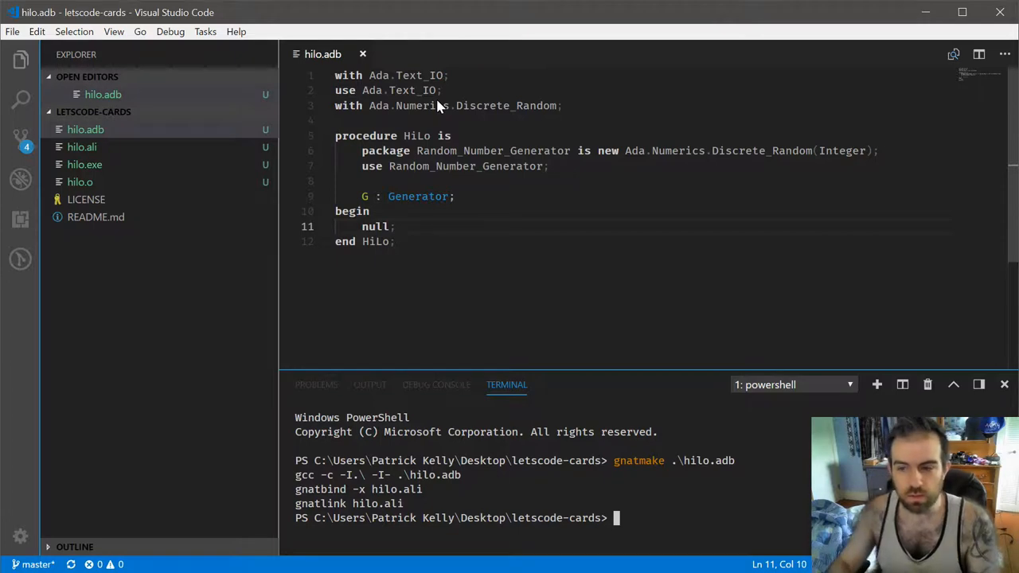
mouse_move(545, 147)
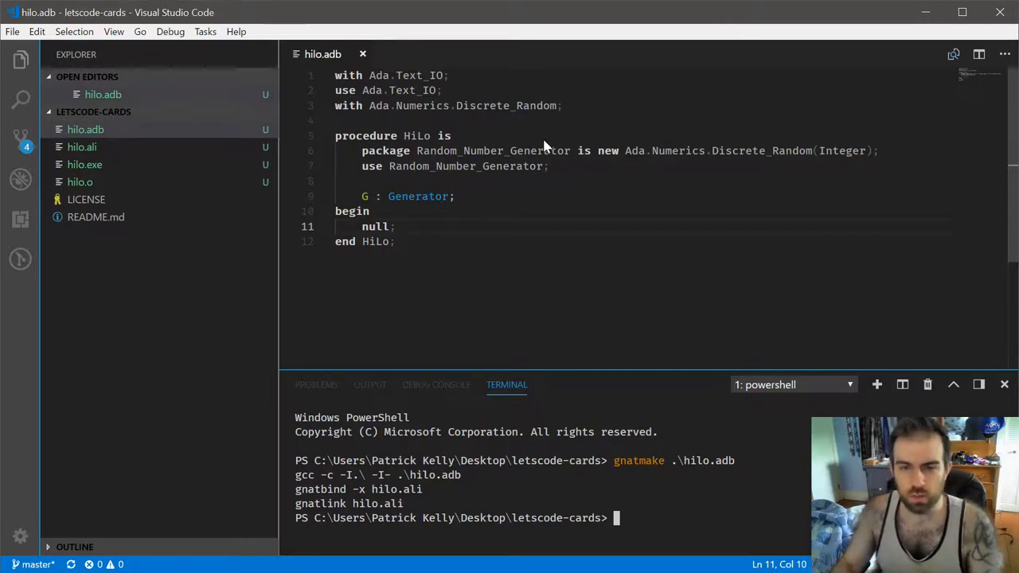
mouse_move(532, 134)
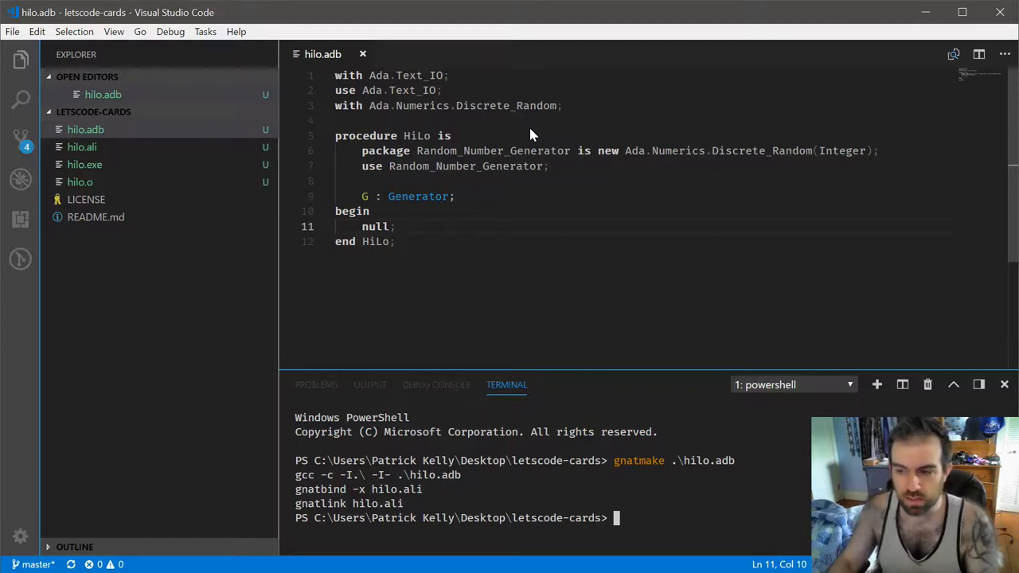
double_click(841, 150)
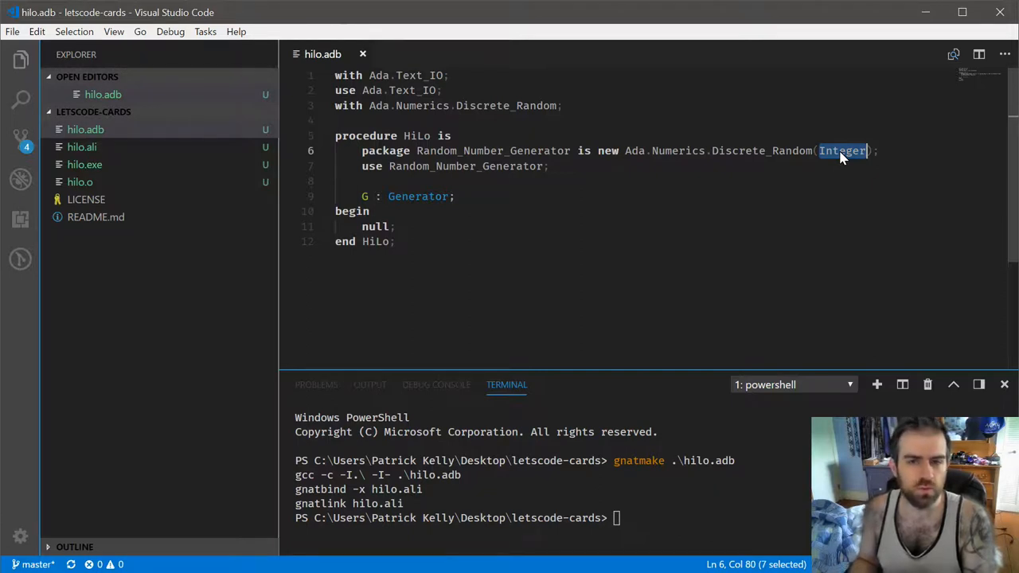
mouse_move(889, 160)
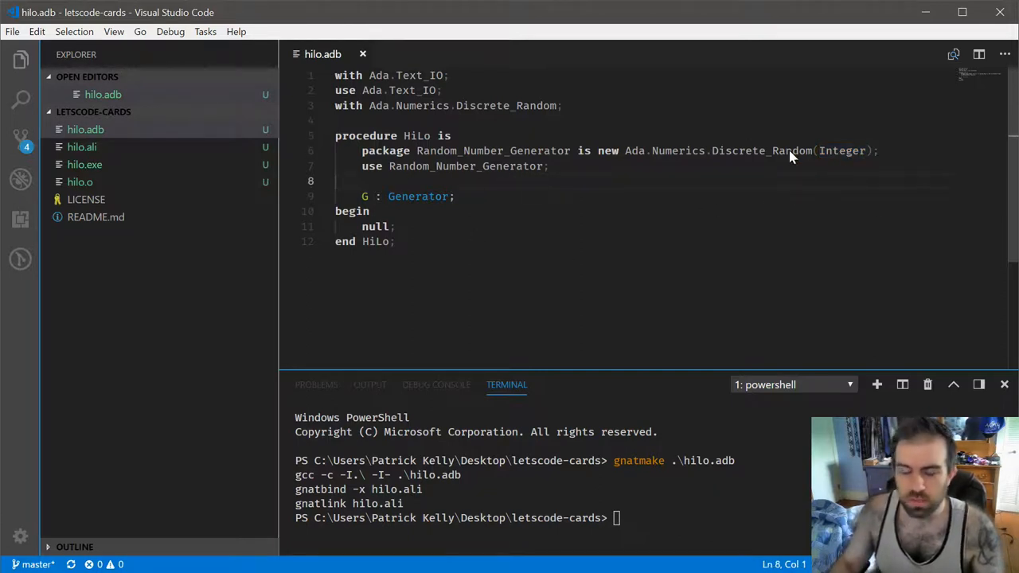
mouse_move(485, 212)
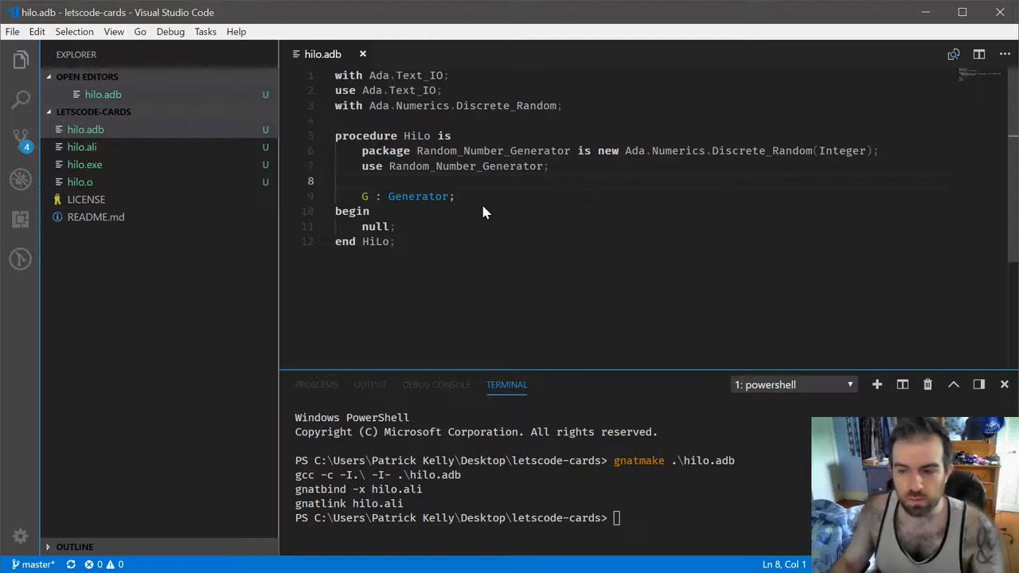
left_click(368, 211)
type("Put_Line(")
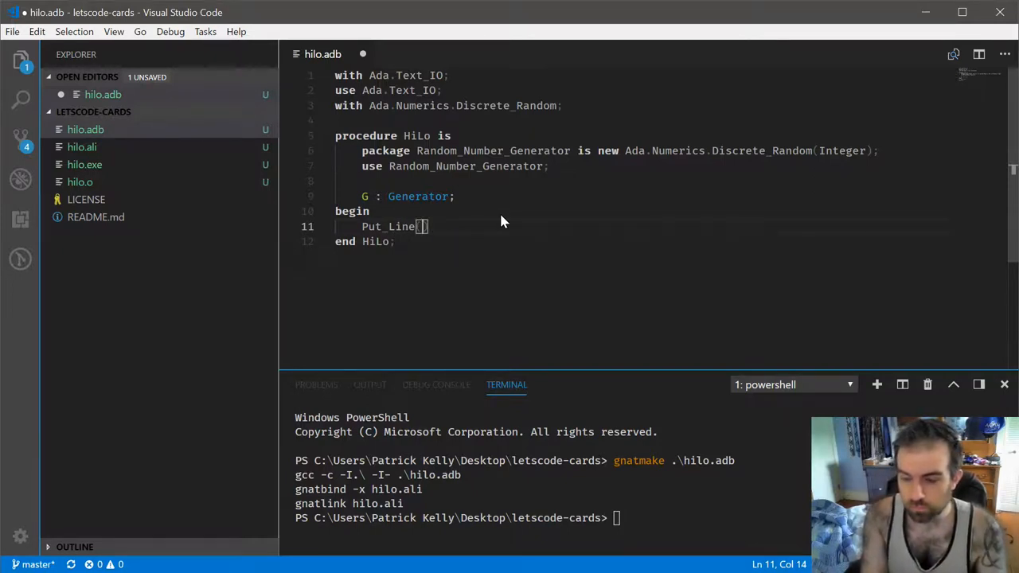
Step: Replace null with Put_Line(Random(G)'Image); and save hilo.adb
type("Random(G")
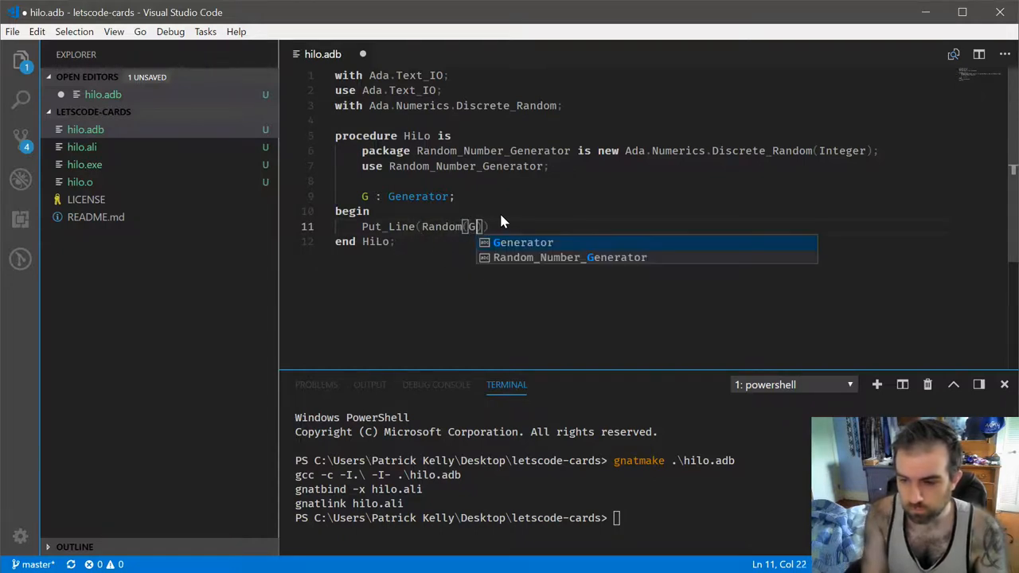
type(")'Image);")
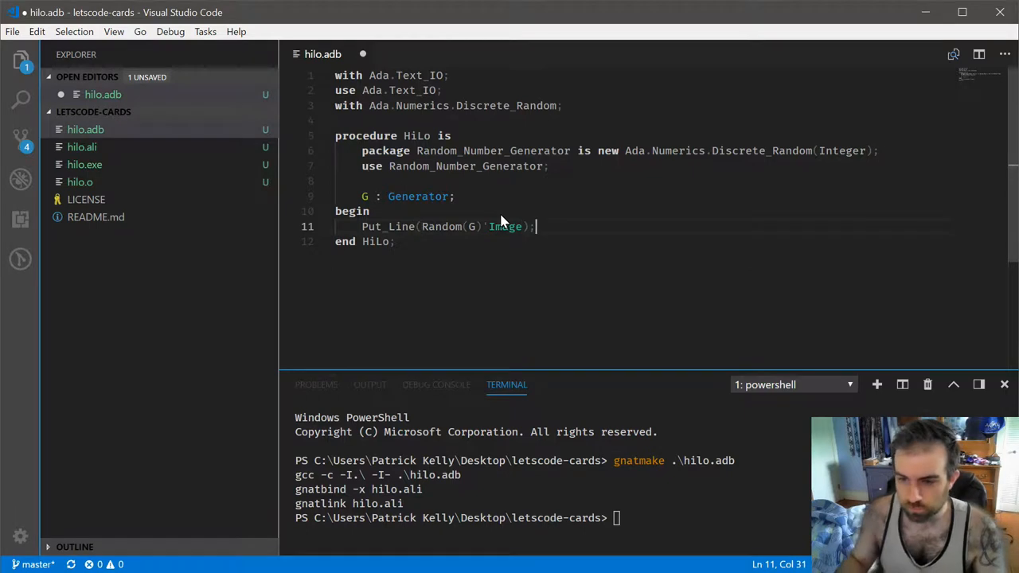
key("ctrl+s")
type(".\\hi")
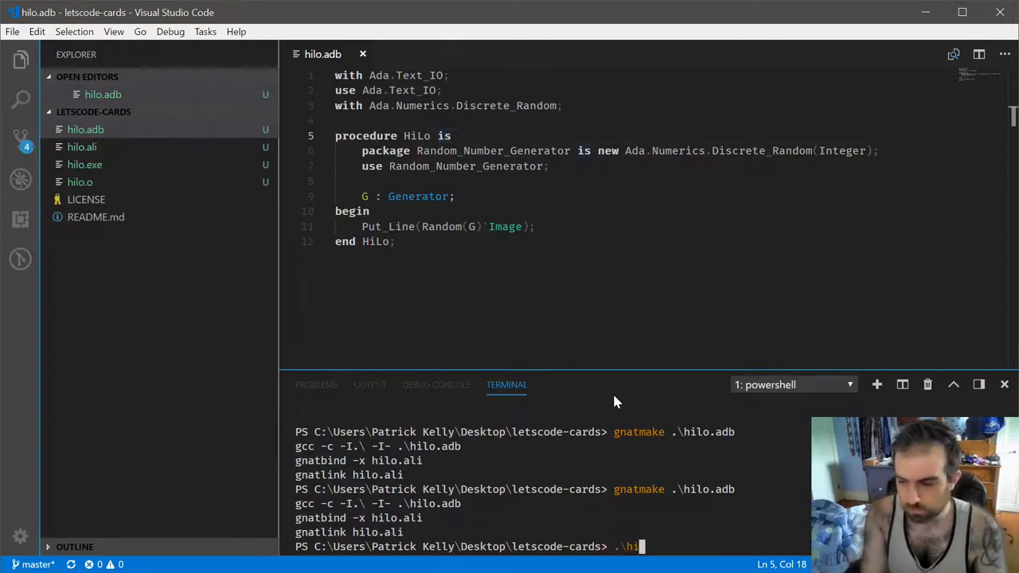
type("lo.ad")
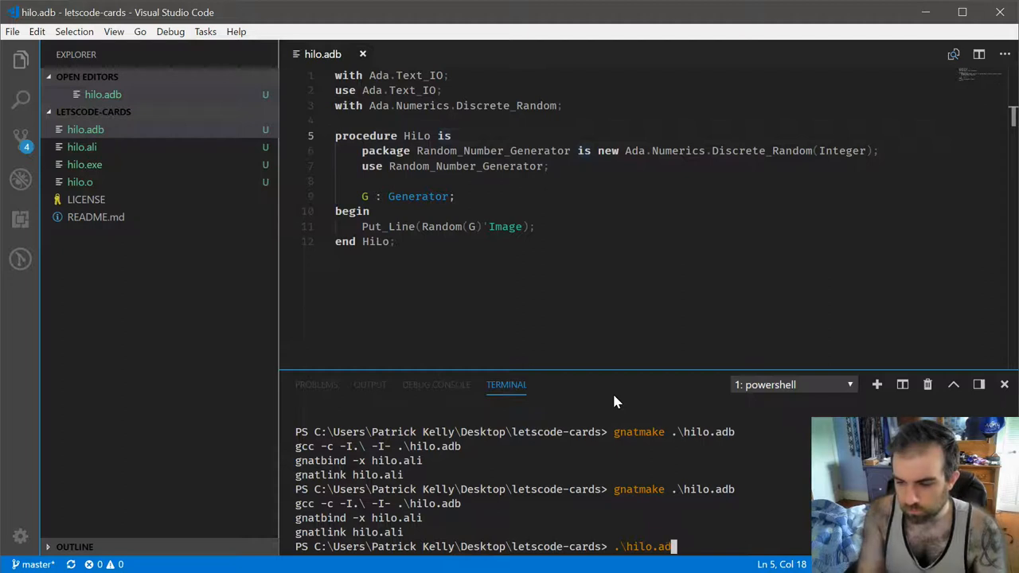
key("Return")
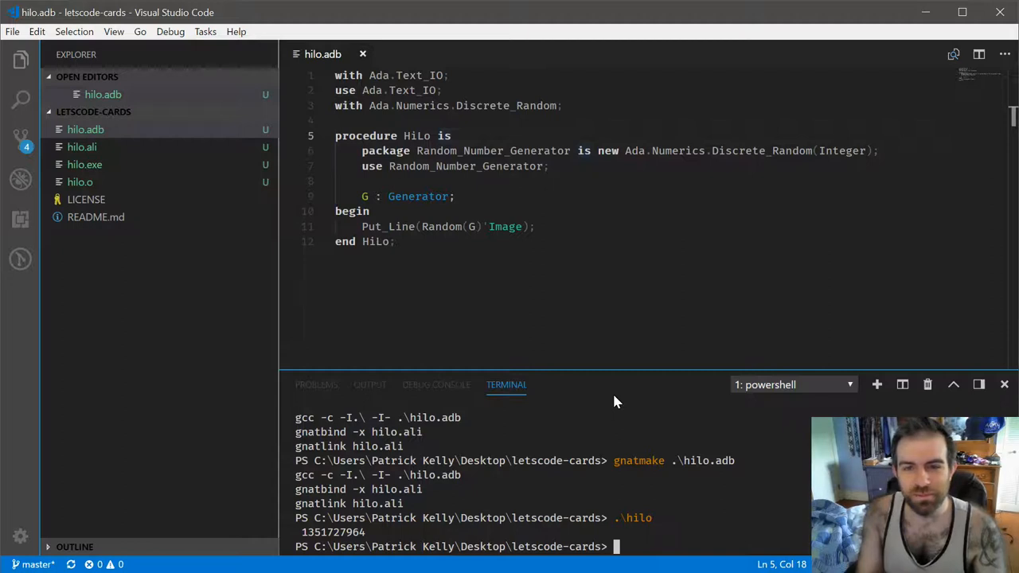
type(".\\hilo")
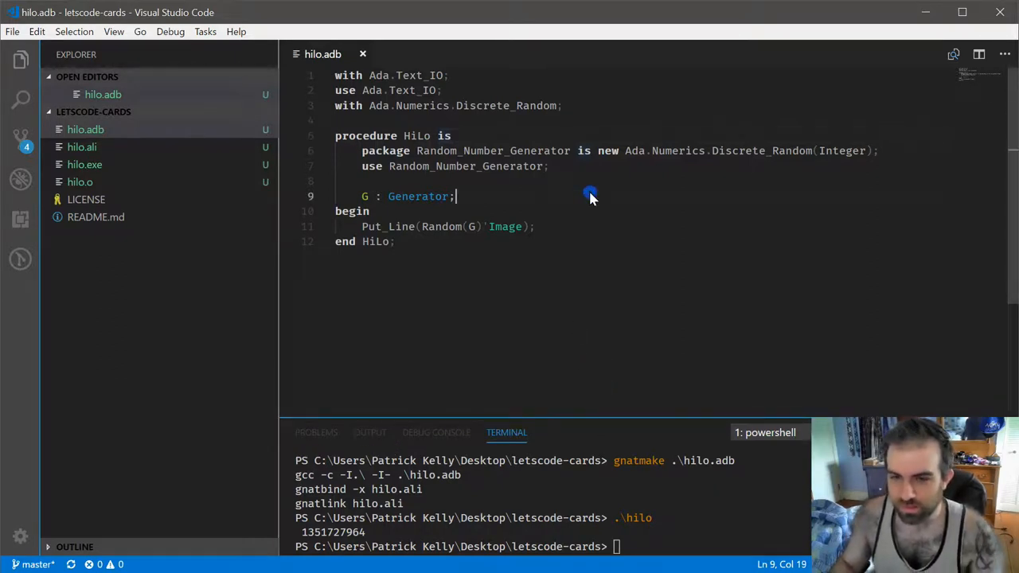
mouse_move(653, 181)
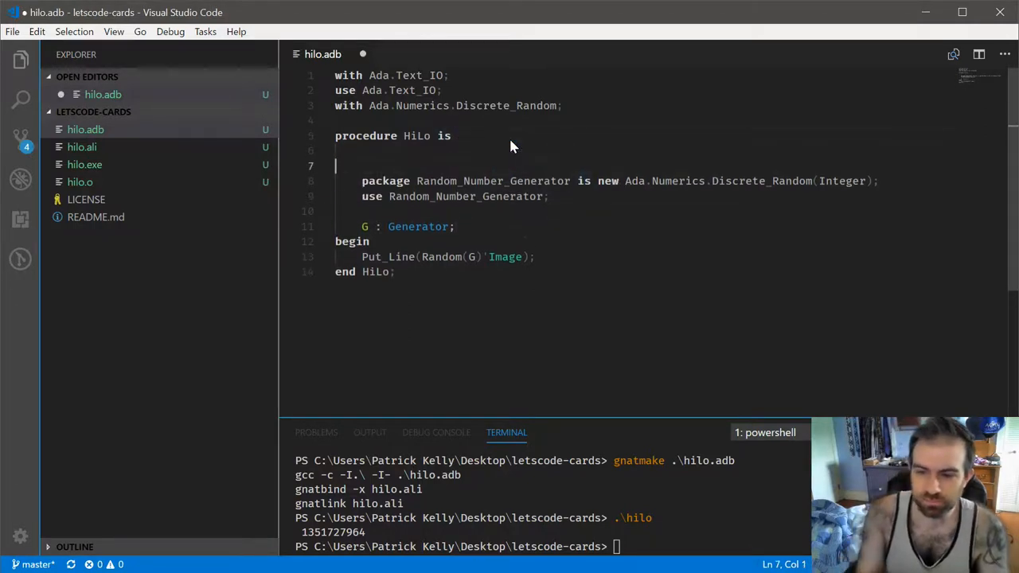
Step: Declare 'type Face_Type is range 2 .. 13;' on line 6 of hilo.adb
type("t")
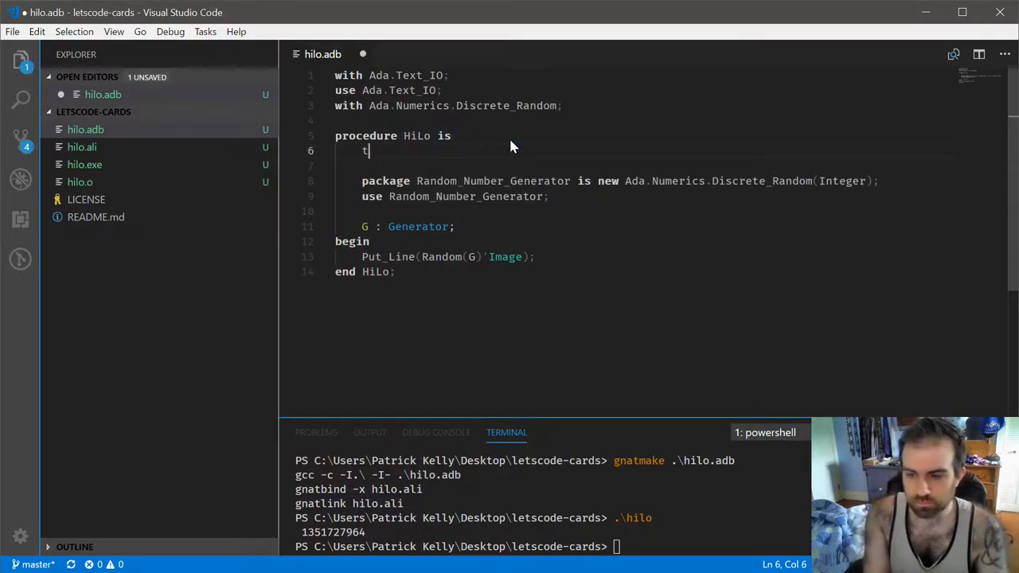
type("ype")
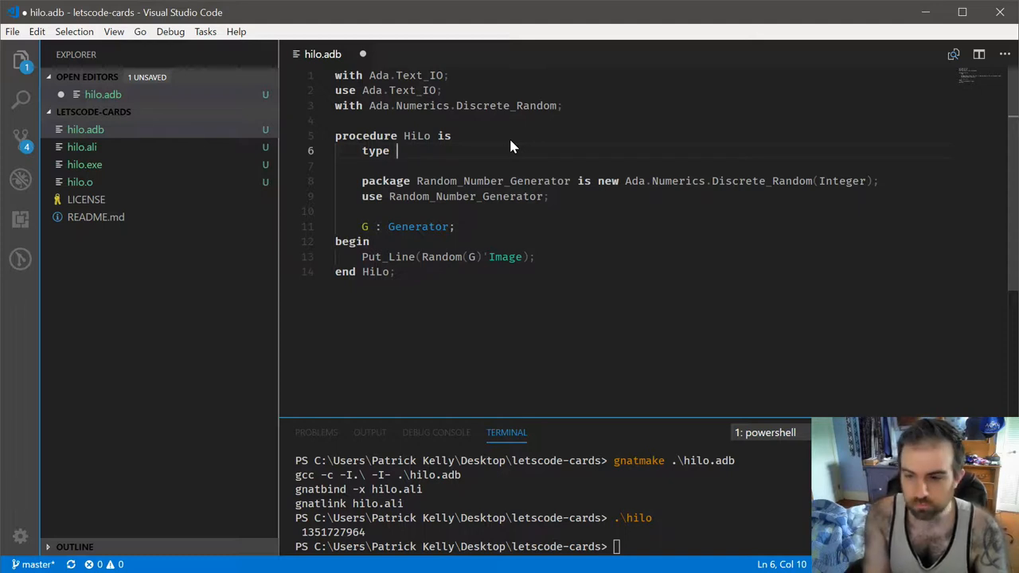
type("V")
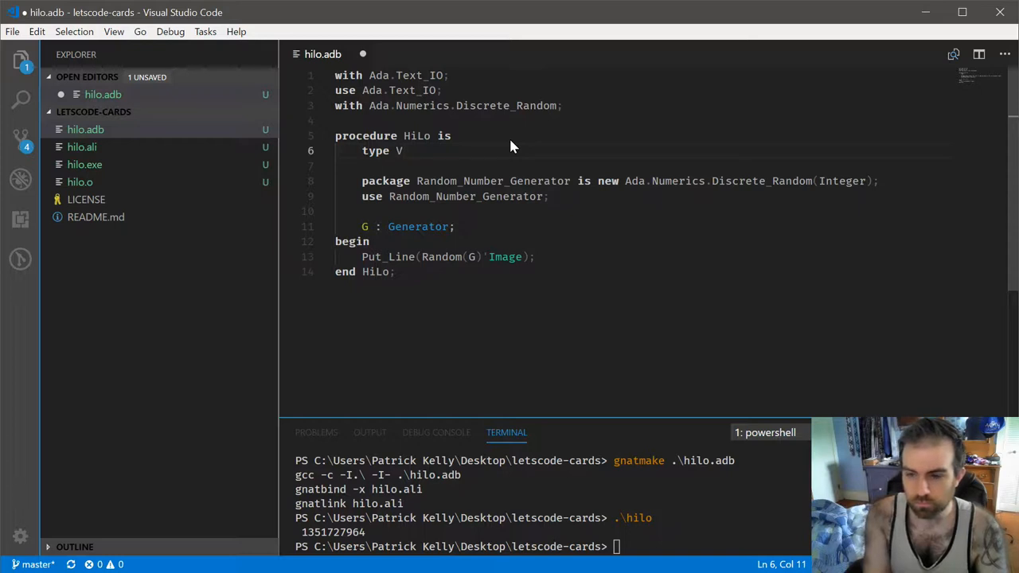
key("Backspace")
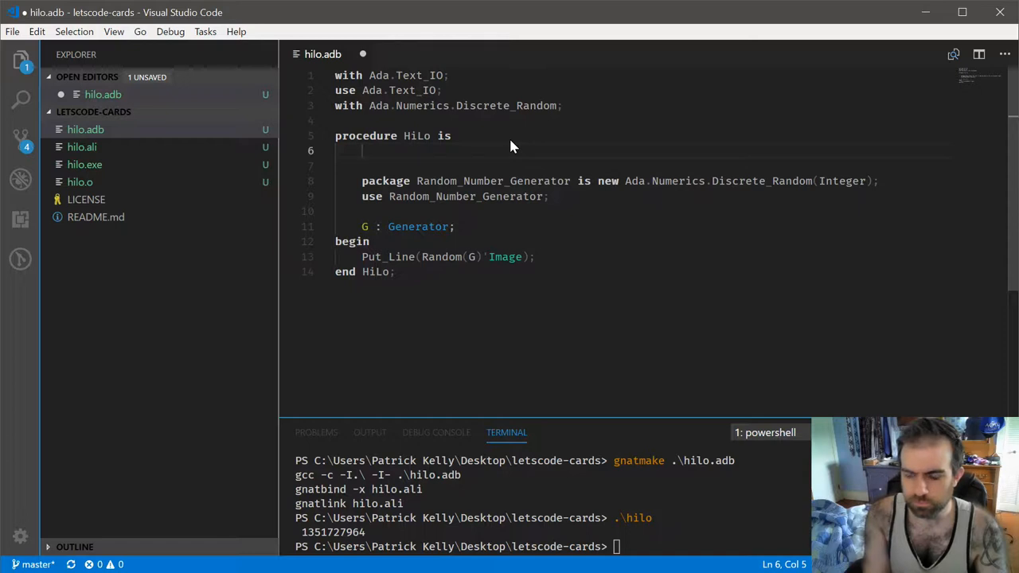
type("type")
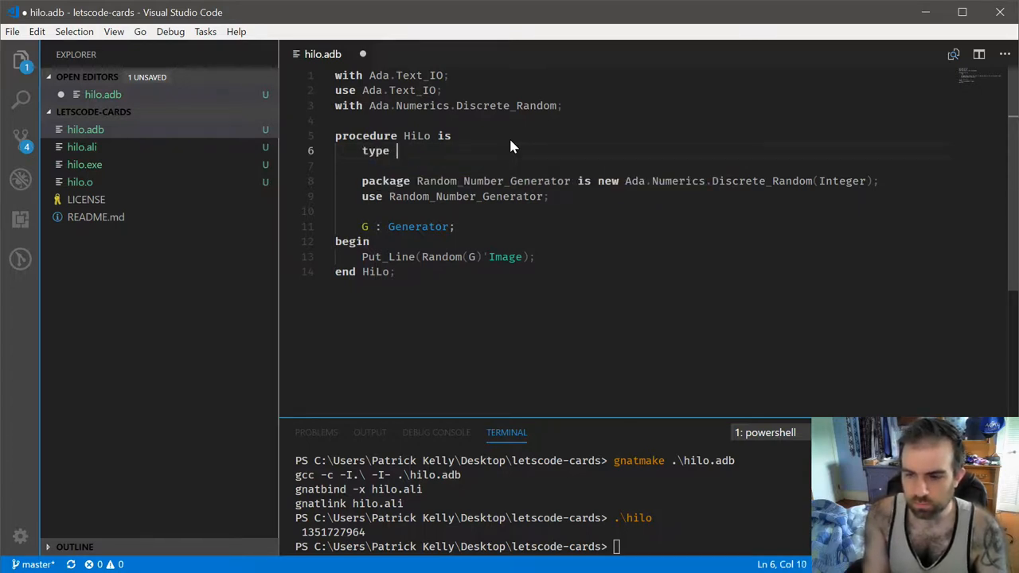
type("Face_")
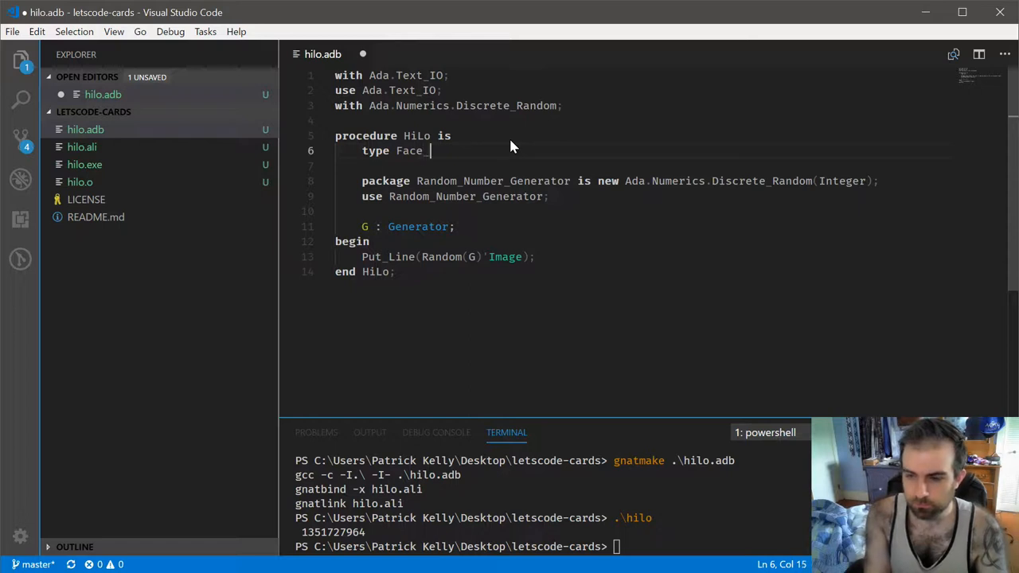
type("_Type is")
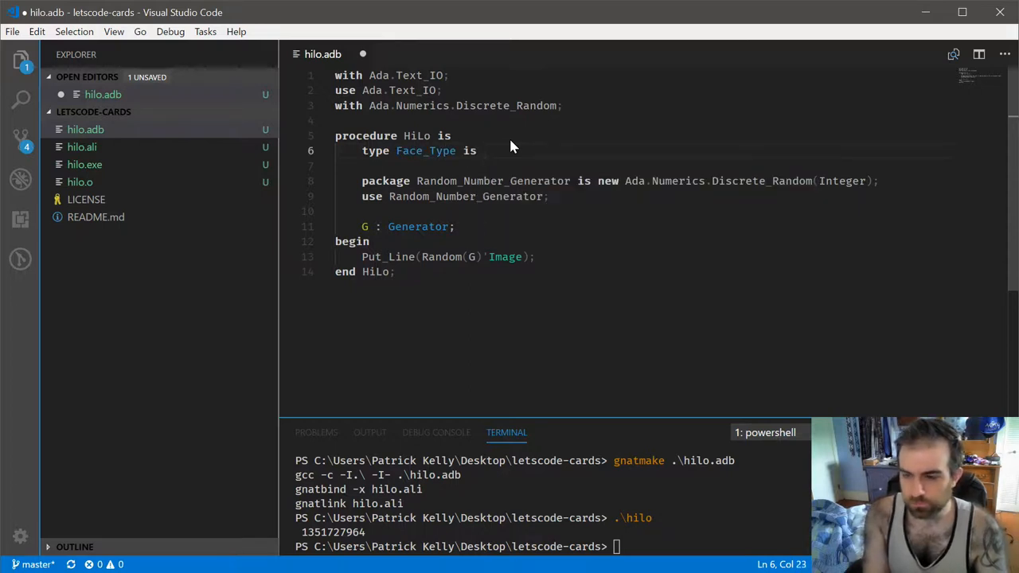
type("range")
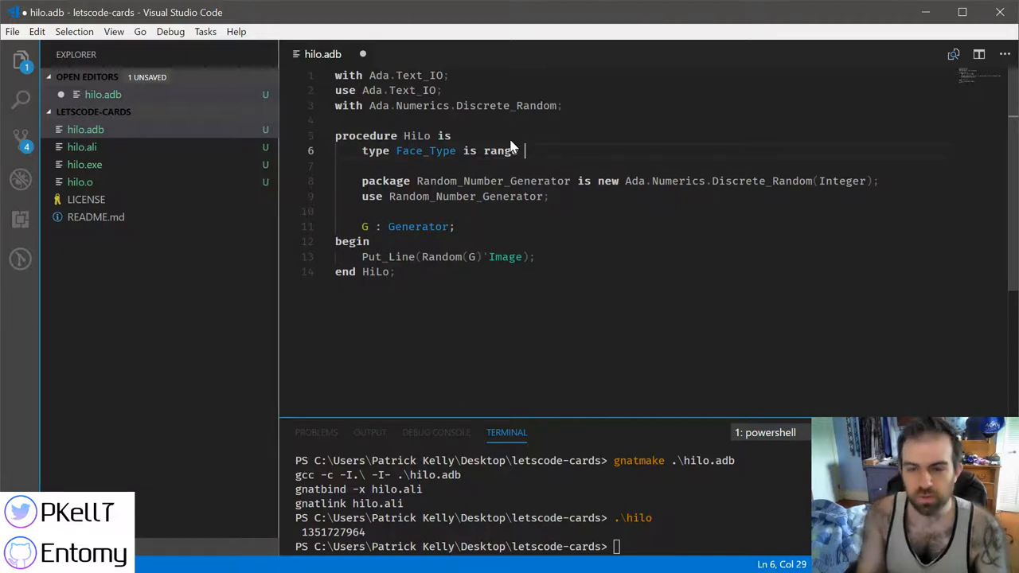
mouse_move(517, 142)
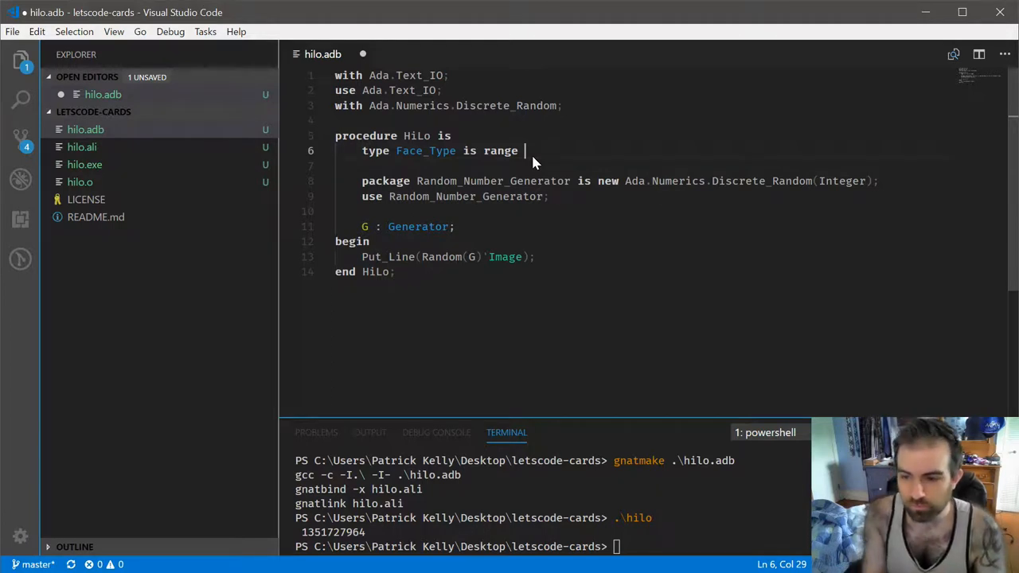
type("2 .. 13")
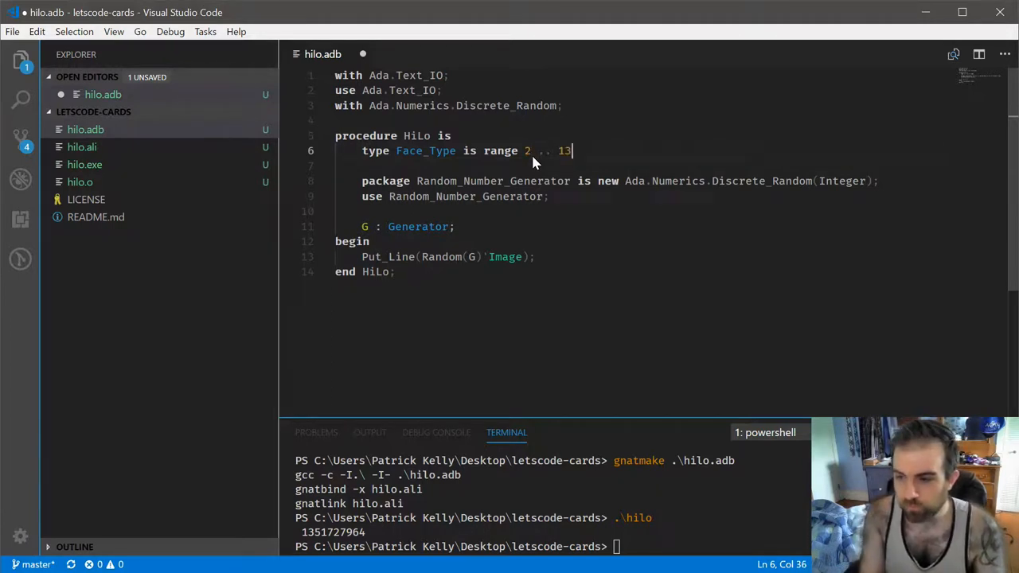
type(";")
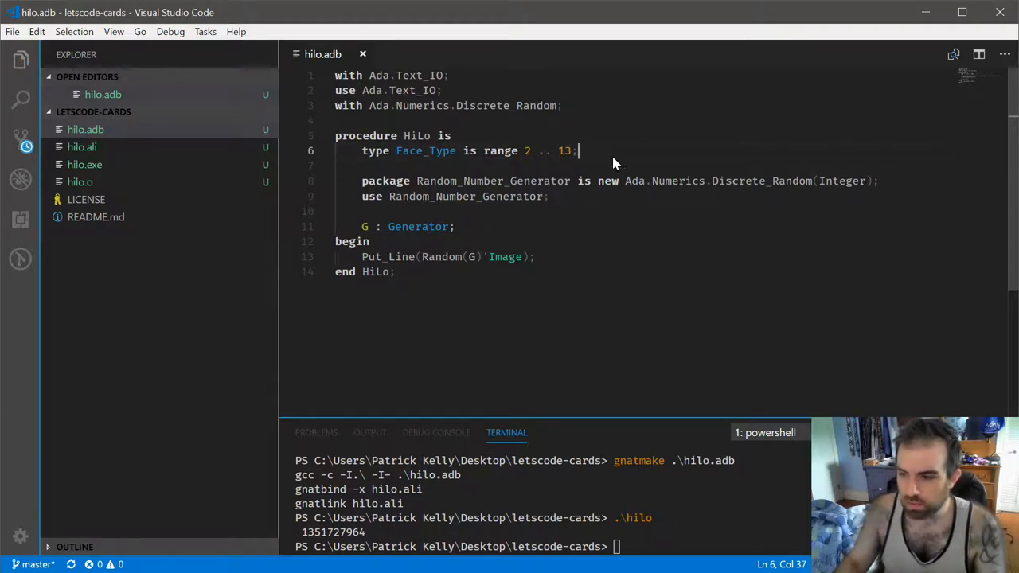
Step: Replace Integer with Face_Type in the Discrete_Random instantiation and save
double_click(842, 181)
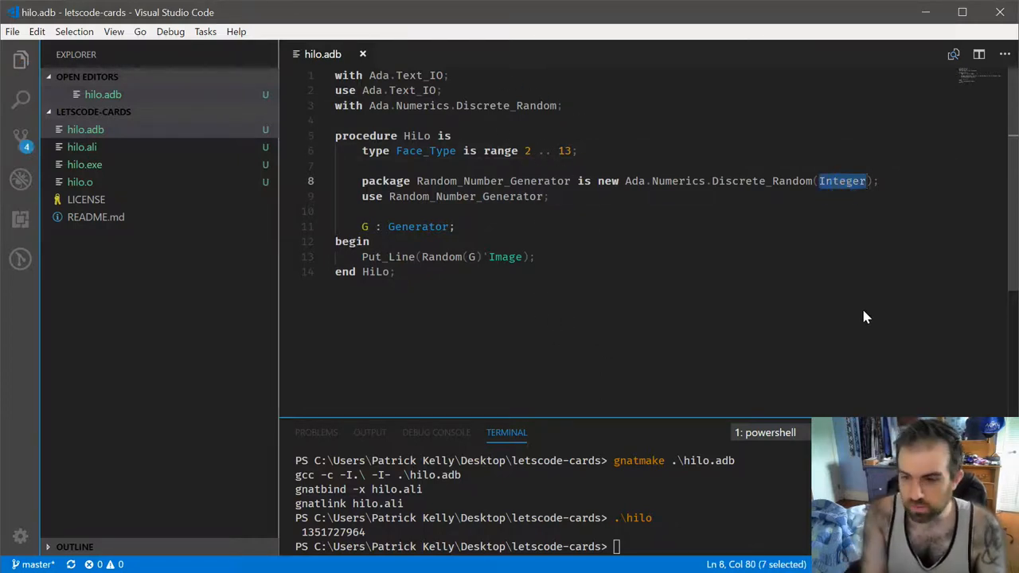
type("Face_Type")
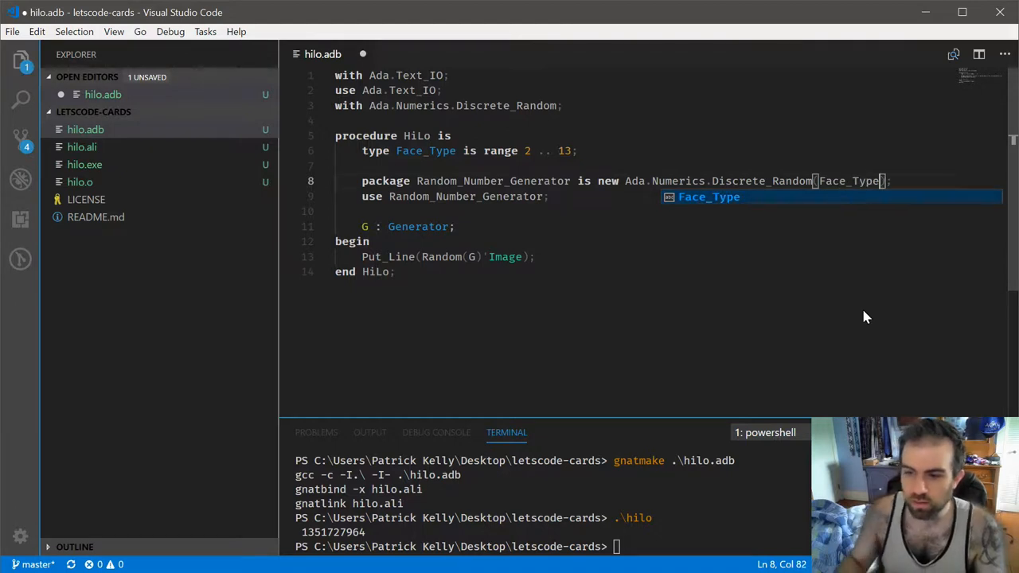
key("ctrl+s")
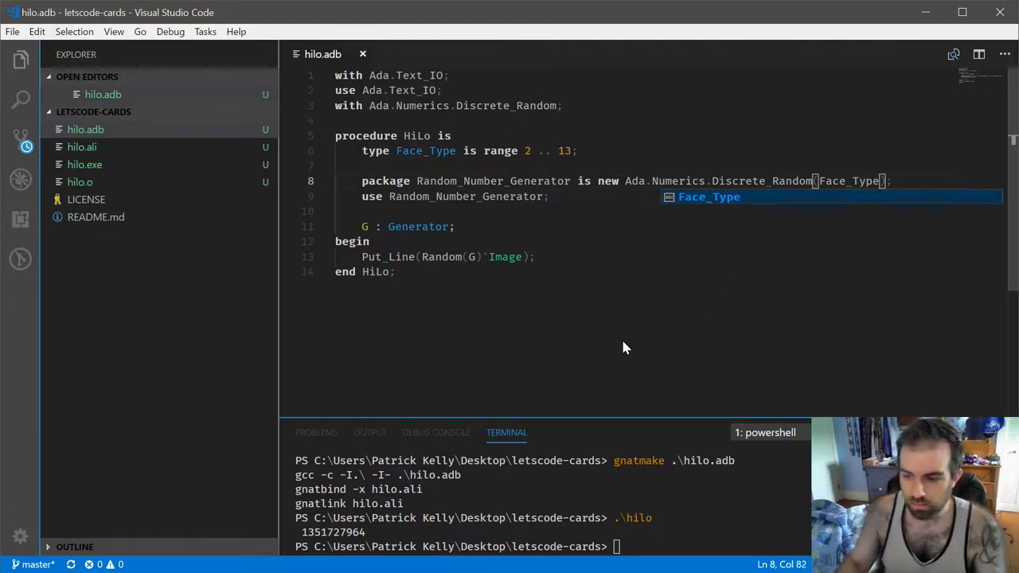
mouse_move(597, 229)
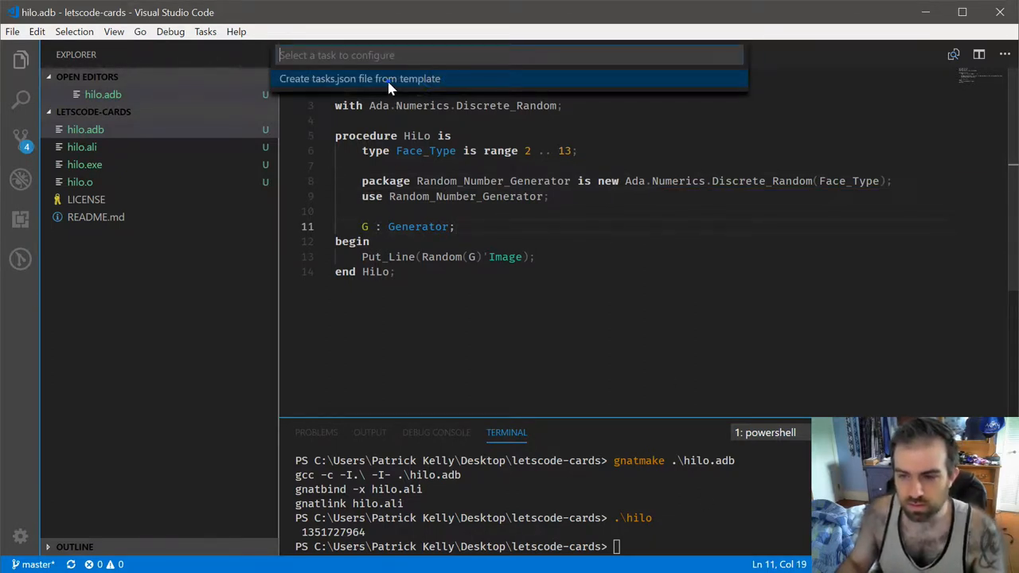
Step: Create tasks.json from a template with a gnatmake task using args "hilo" and "-O2"
left_click(359, 78)
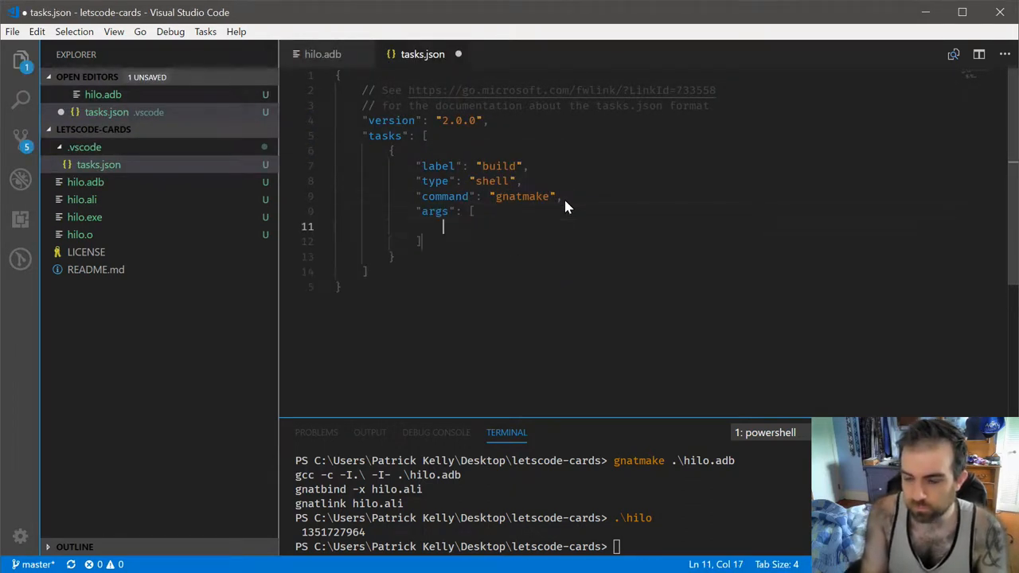
type("\"hilo\"")
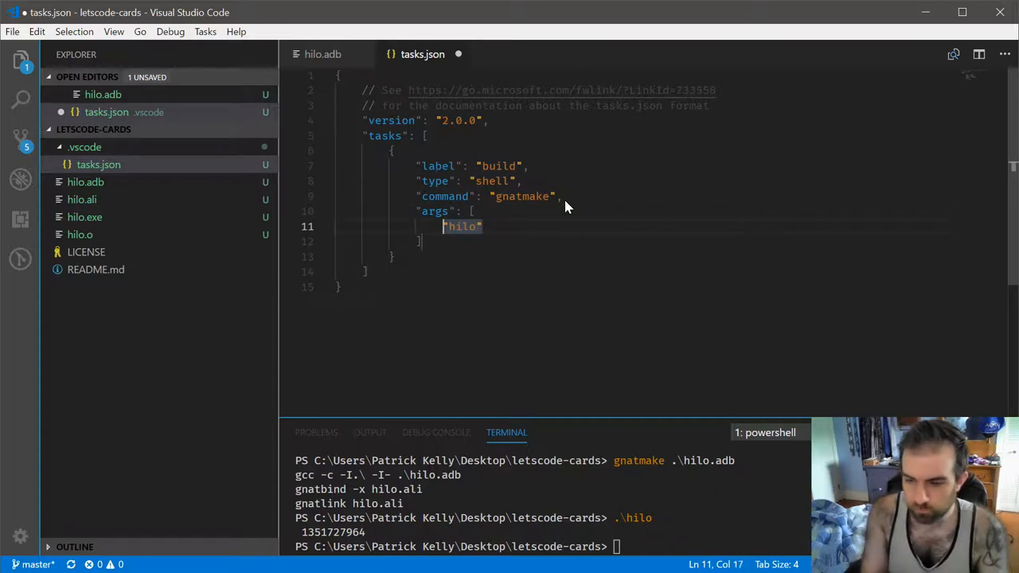
type("\"-O2\",")
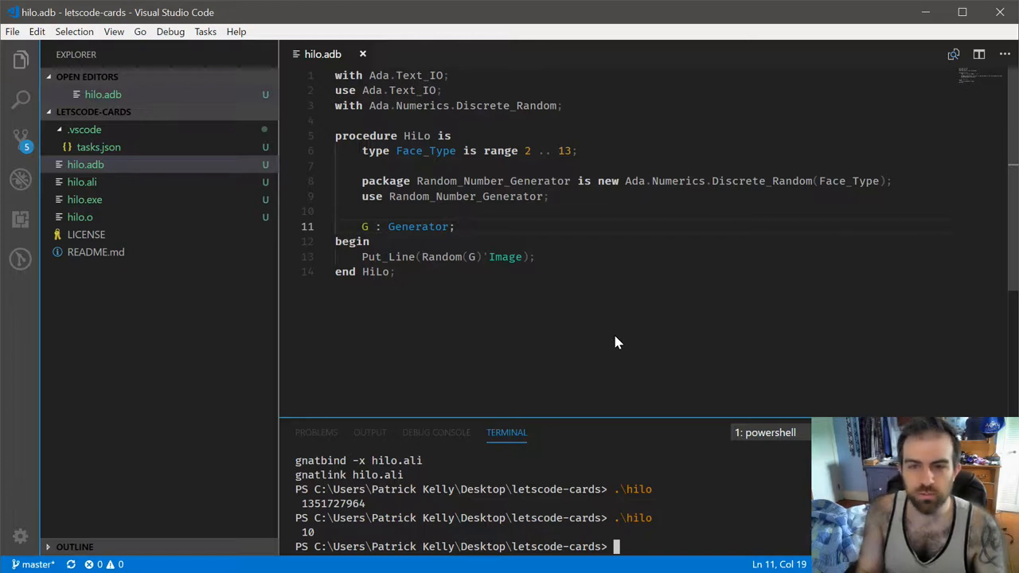
Step: Run .\hilo repeatedly in the terminal, each run printing 10
type(".\\hilo")
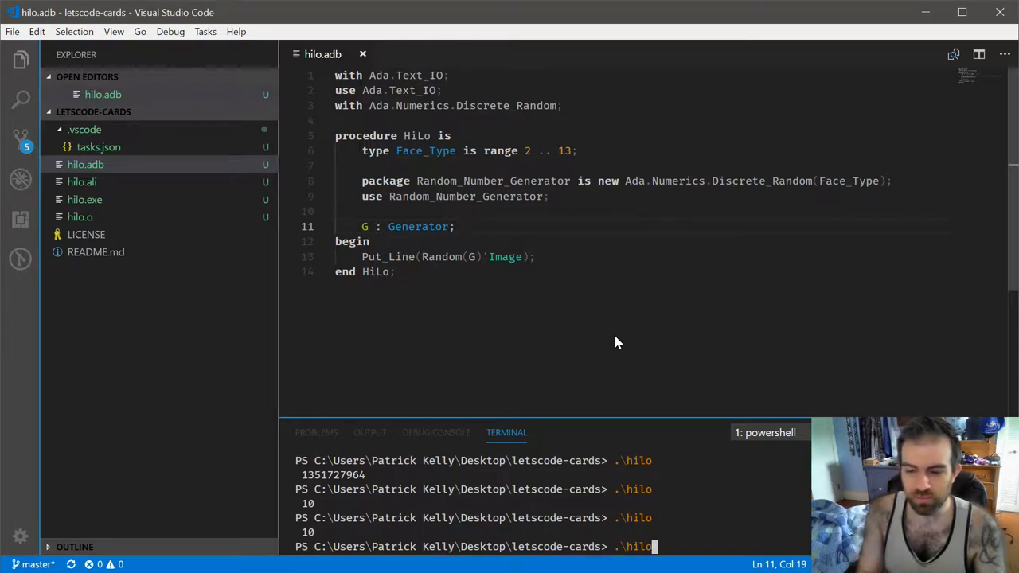
key("Return")
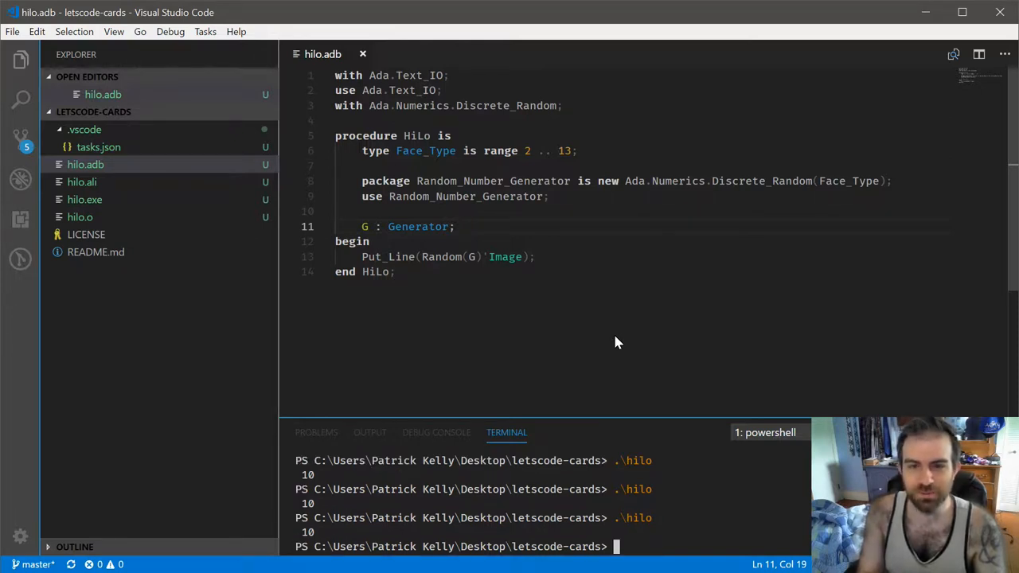
type(".\\hilo")
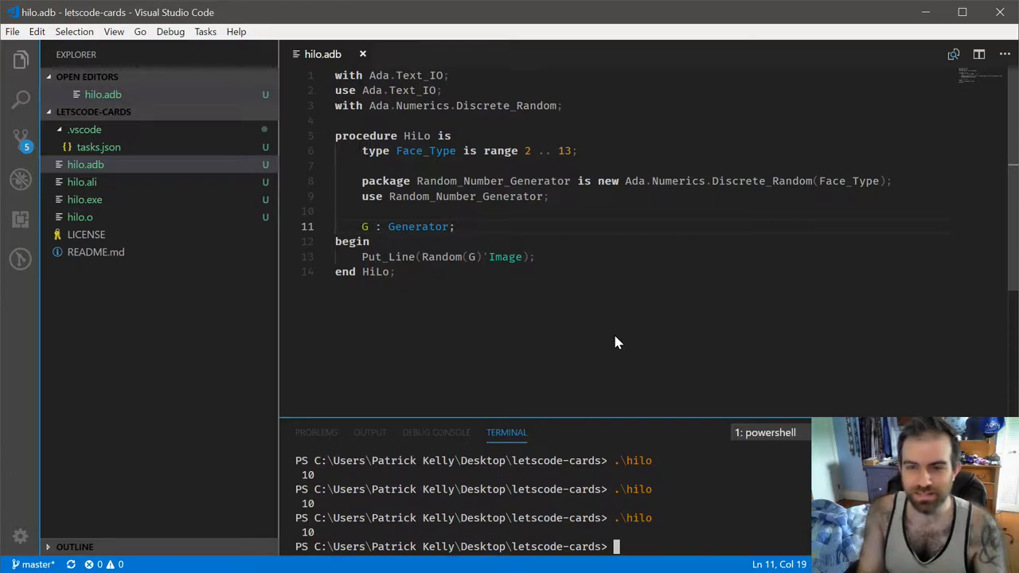
mouse_move(491, 333)
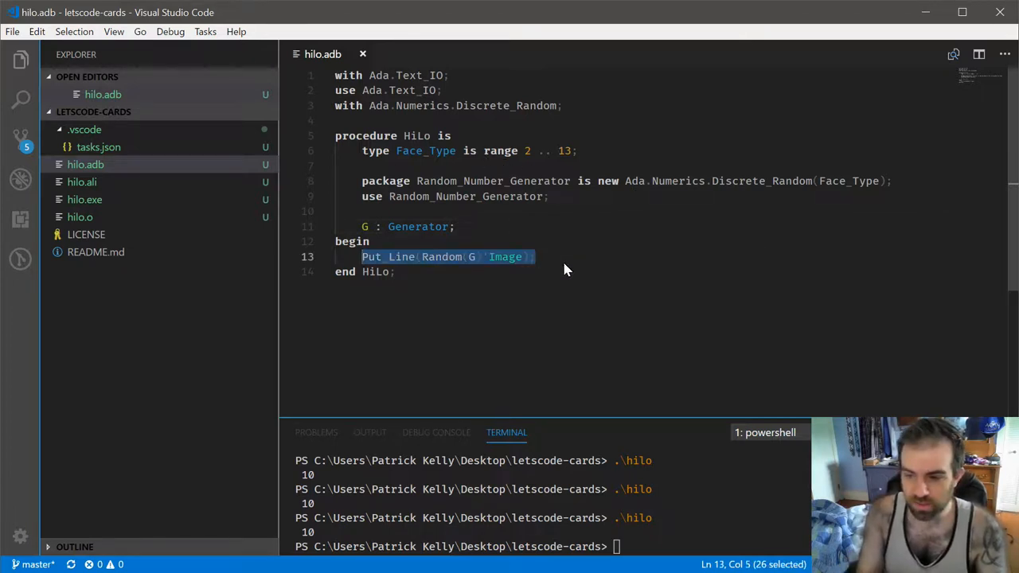
Step: Add more Put_Line prints, rebuild via the task, and run hilo (10, 8, 4, 7, 6, 9)
type("Put_Line(Random(G)'Image);Put_Line(Random(G)'Image);")
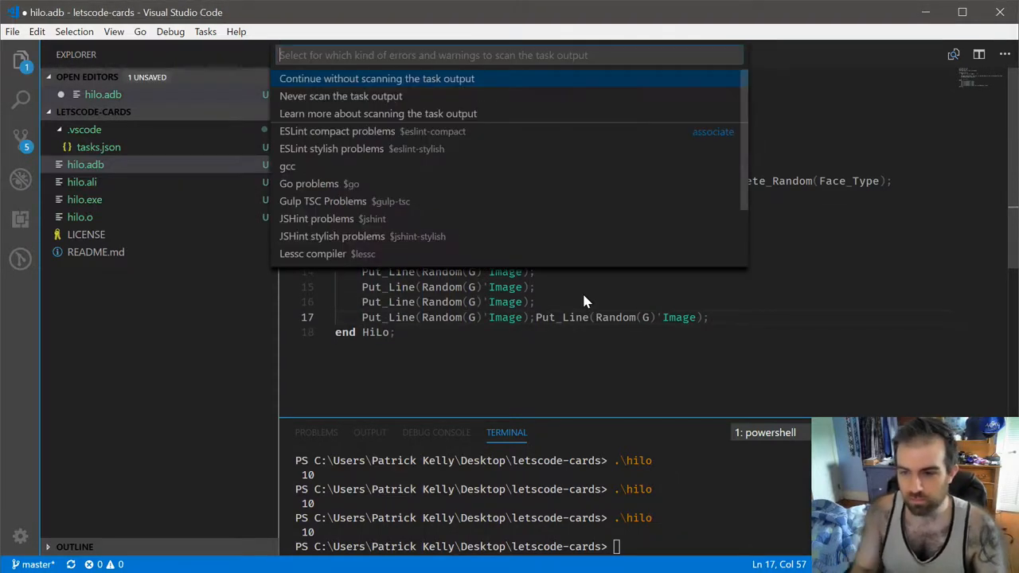
left_click(377, 78)
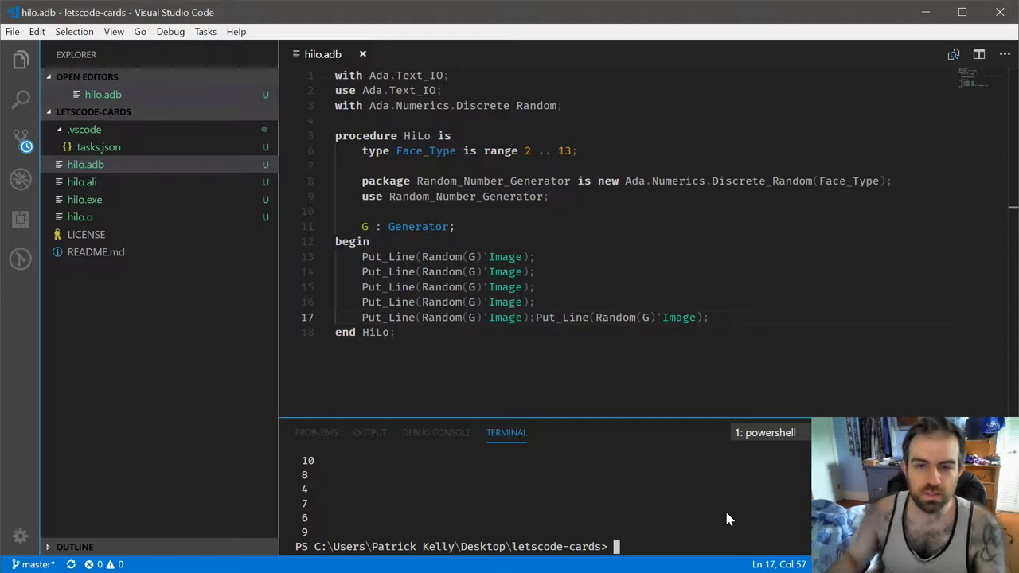
mouse_move(301, 491)
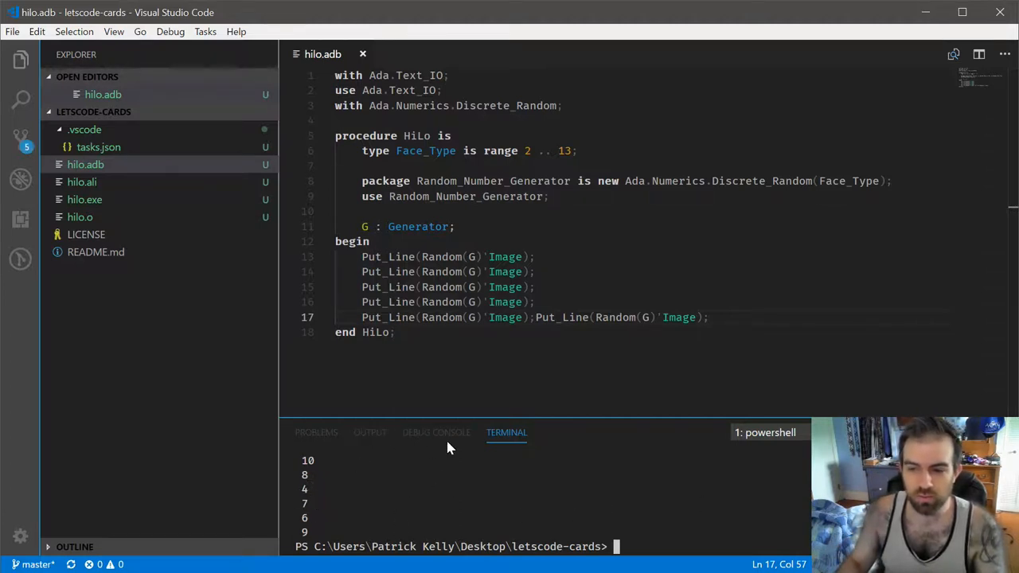
mouse_move(412, 500)
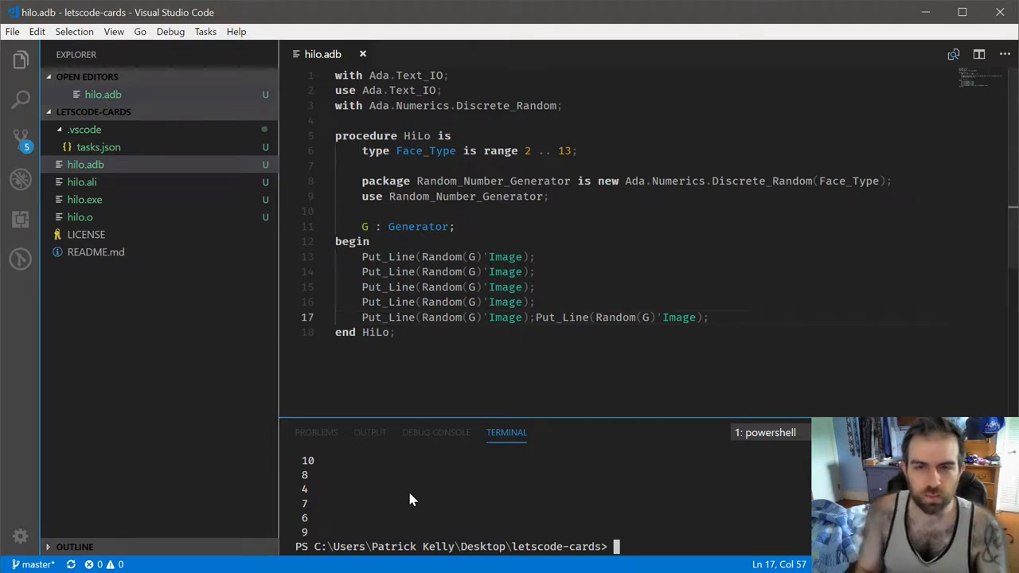
type(".\\hilo")
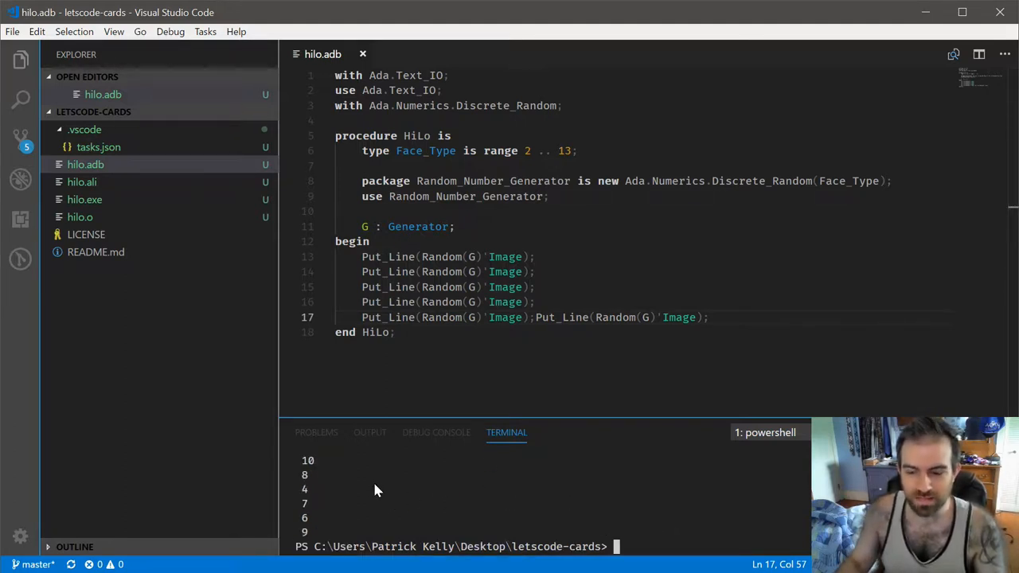
mouse_move(390, 494)
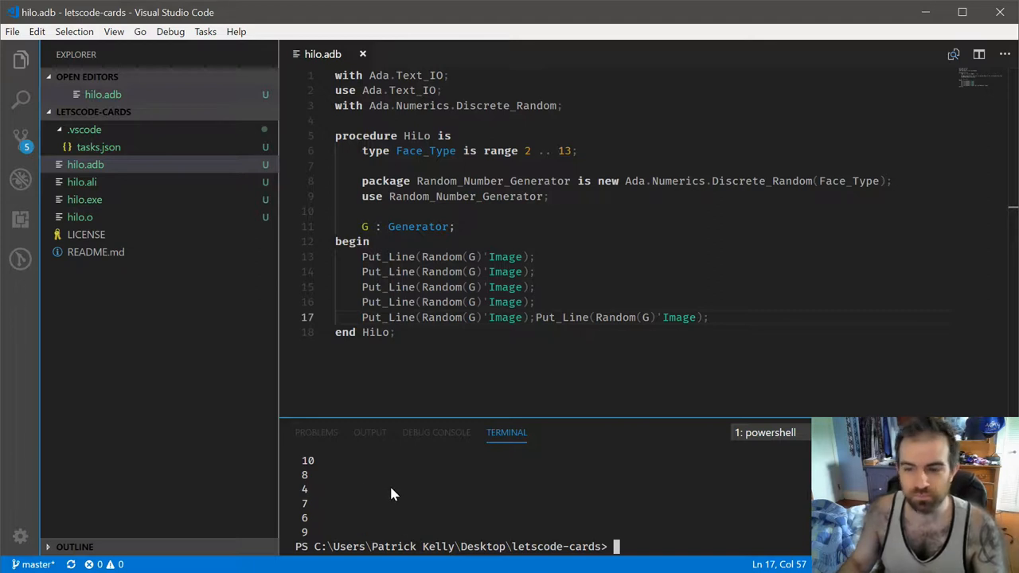
left_click(537, 287)
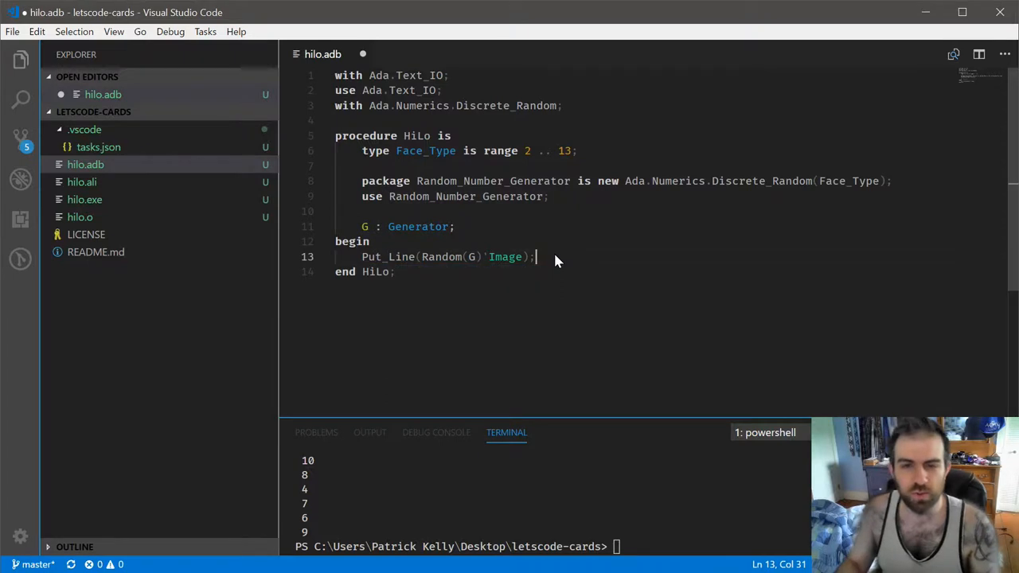
Step: Save hilo.adb with only one Put_Line of Random(G)'Image
key("ctrl+s")
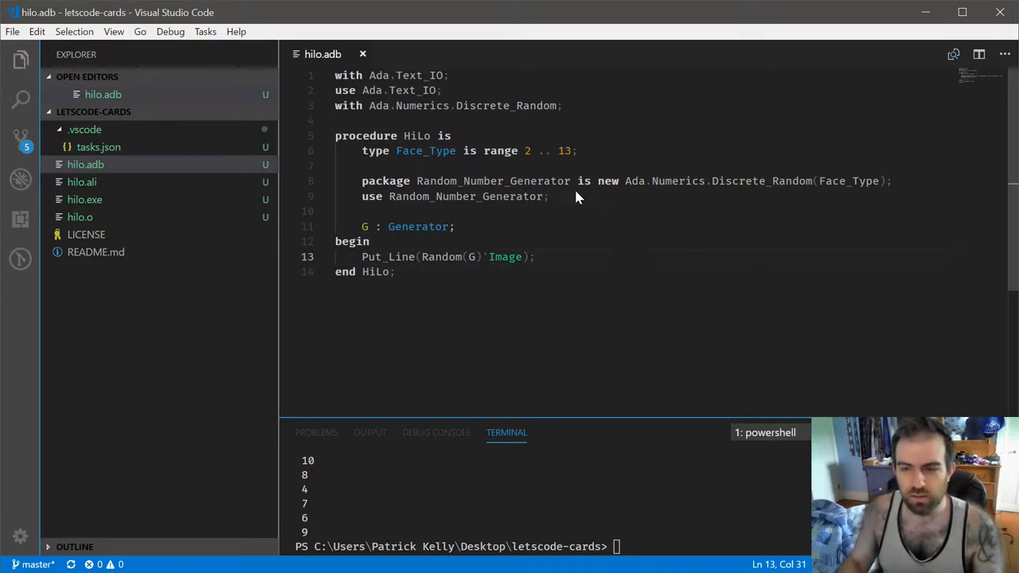
mouse_move(611, 280)
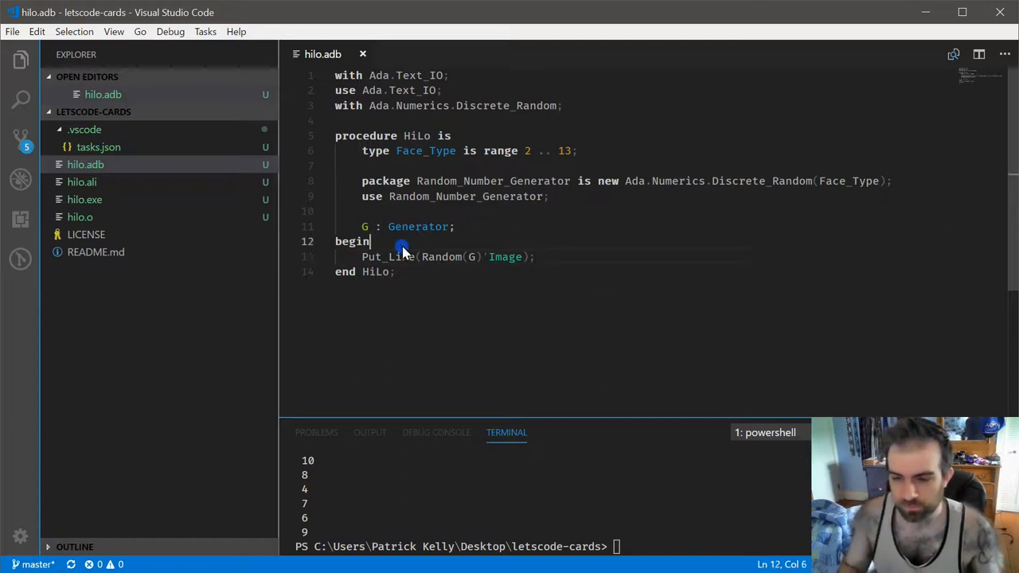
mouse_move(776, 362)
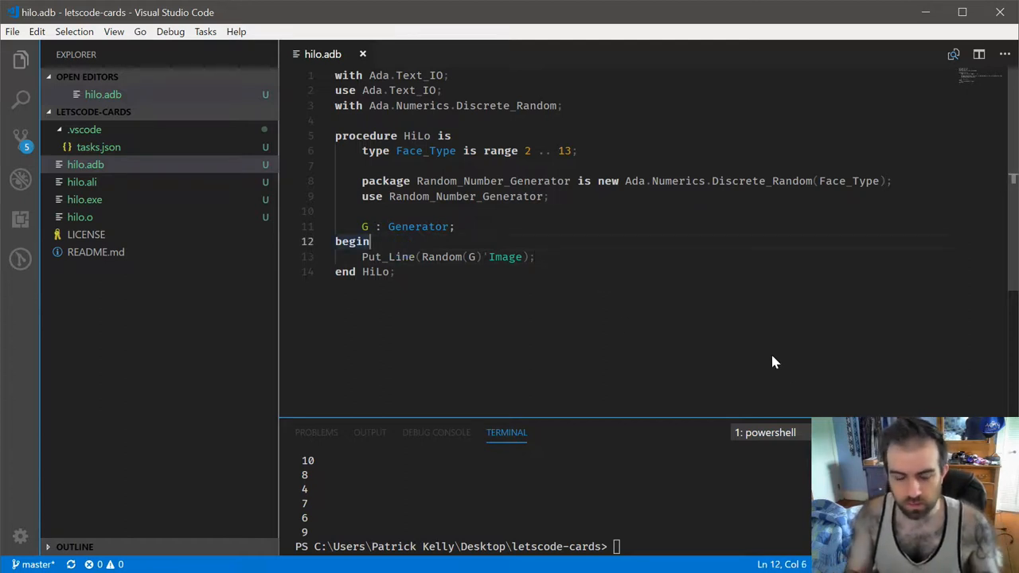
mouse_move(554, 292)
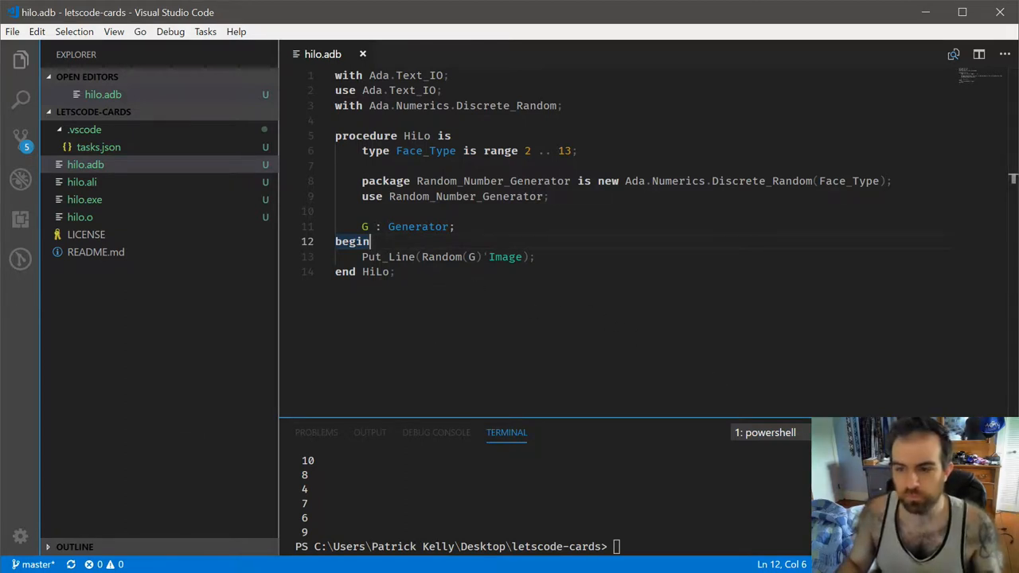
Step: Insert Reset(G, Integer()); above the Put_Line to seed the generator
key("Enter")
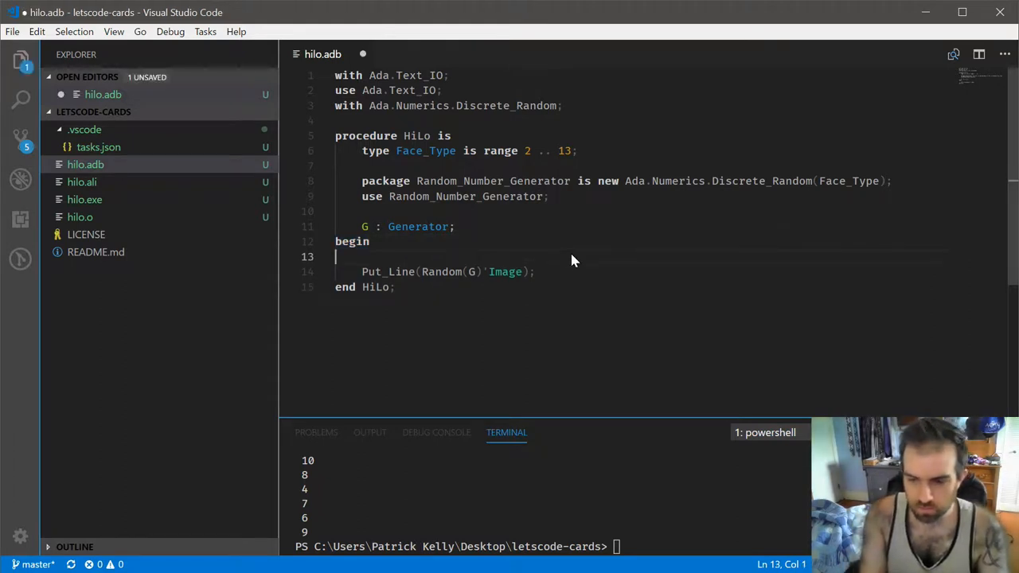
type("Reset()")
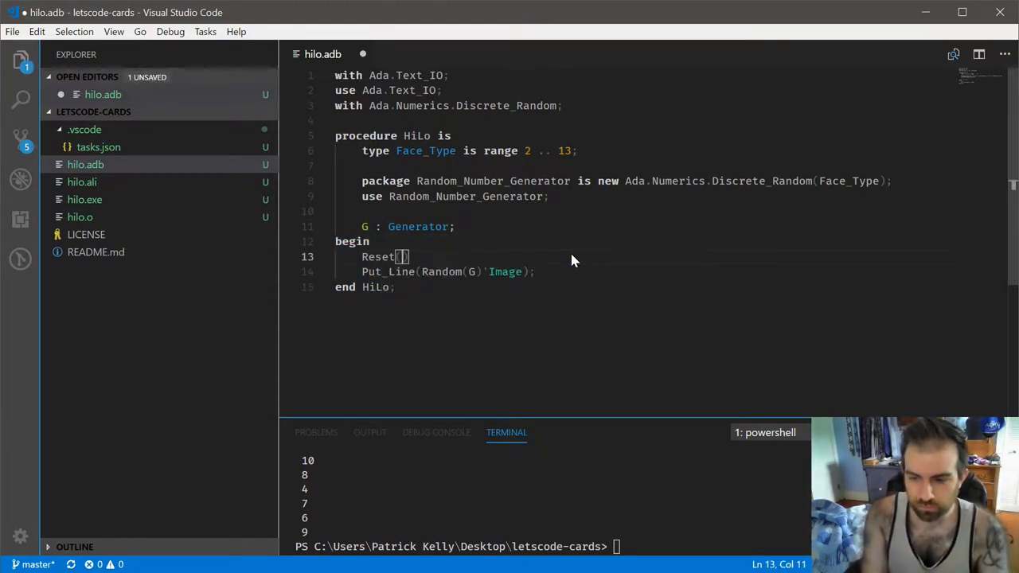
type("G,")
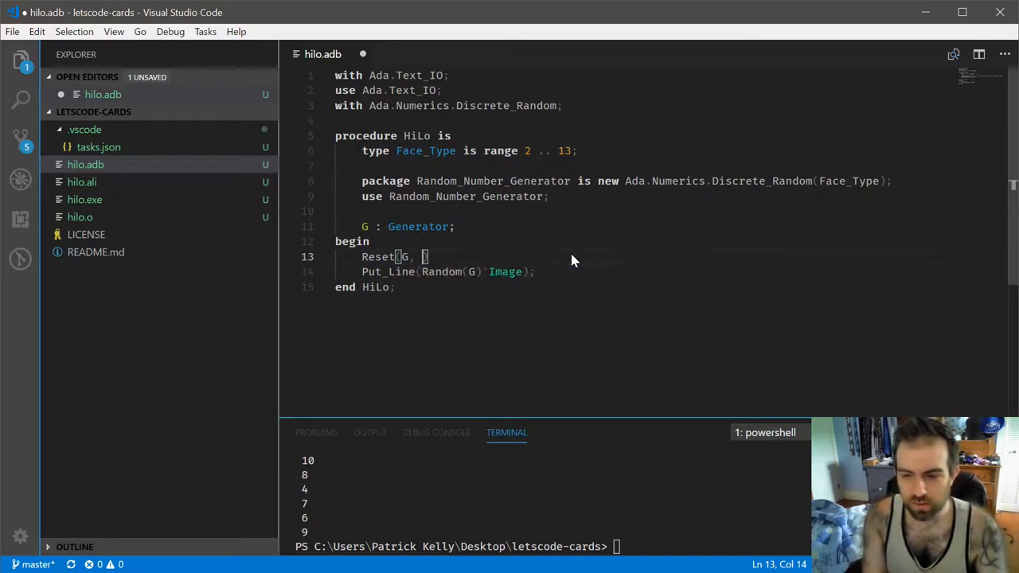
key("ctrl+s")
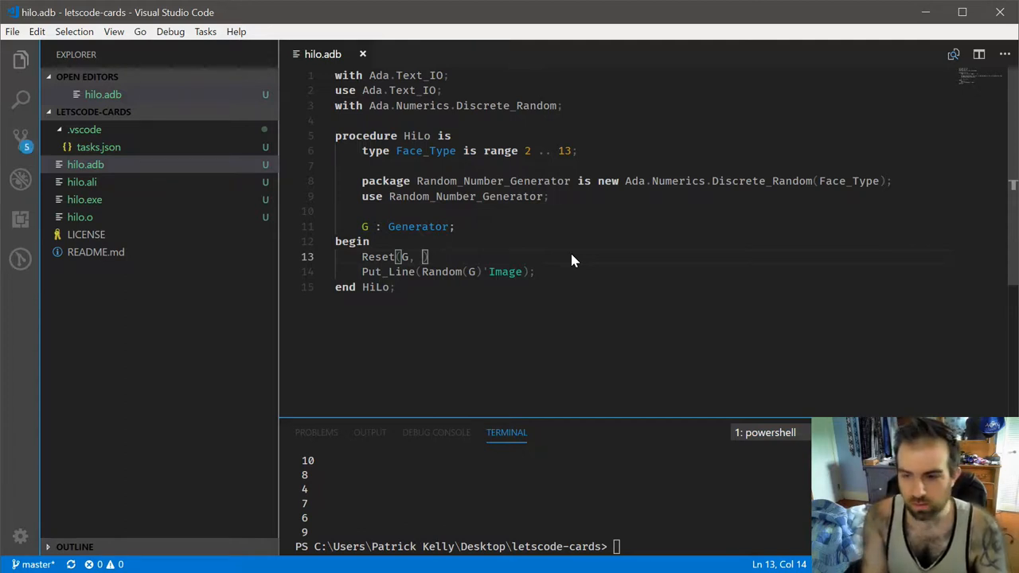
type("Integer")
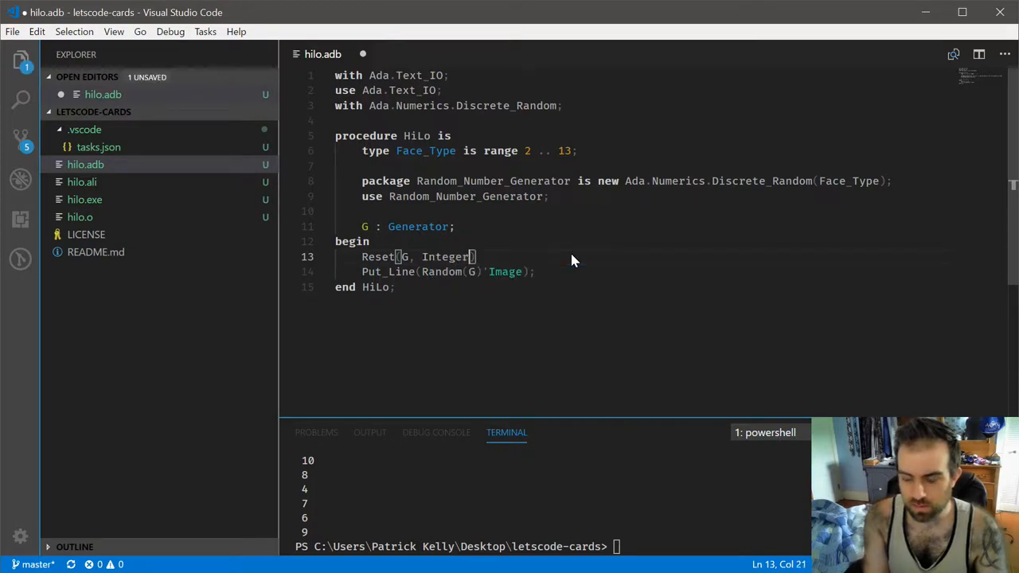
type("()")
left_click(394, 75)
type("Ada.")
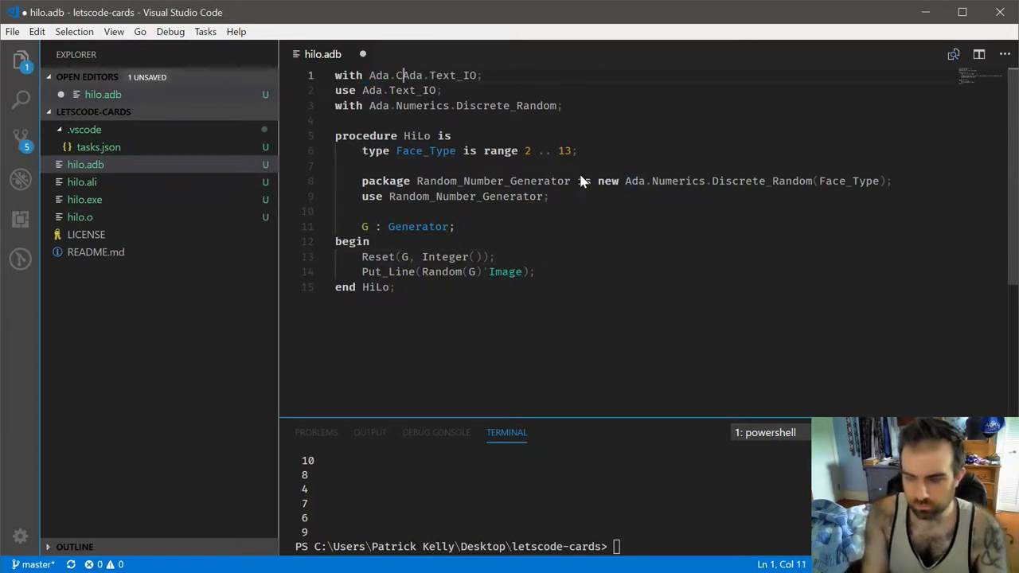
Step: Add Ada.Calendar to the with and use clauses
type("Calendar,")
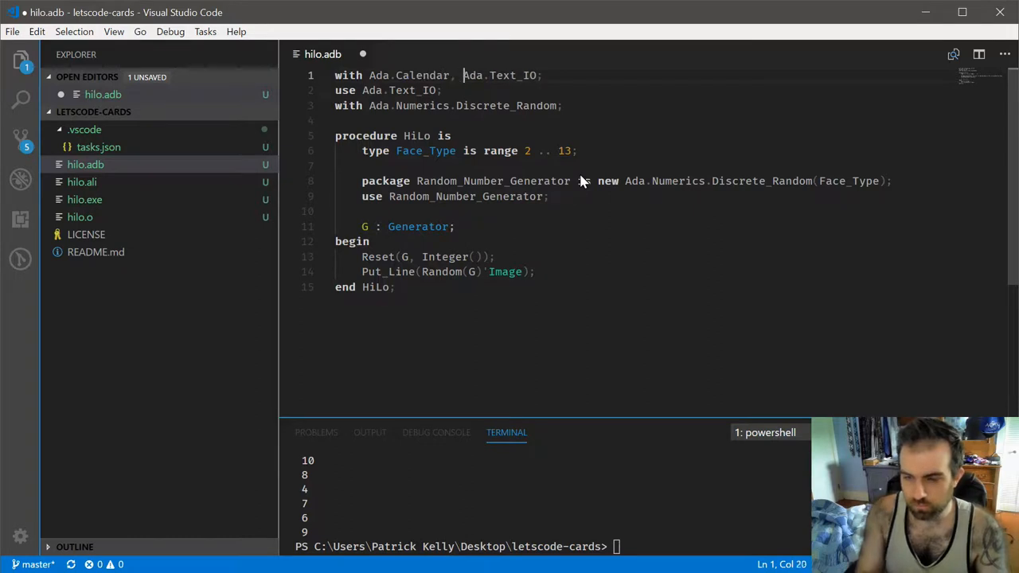
left_click(363, 90)
type(" Ada.Calendar,")
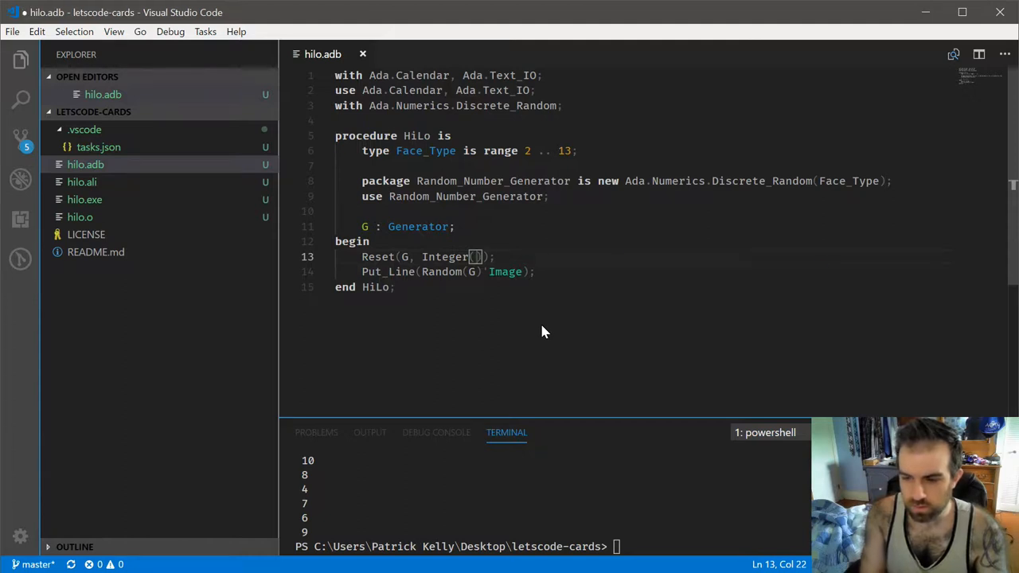
type("Date")
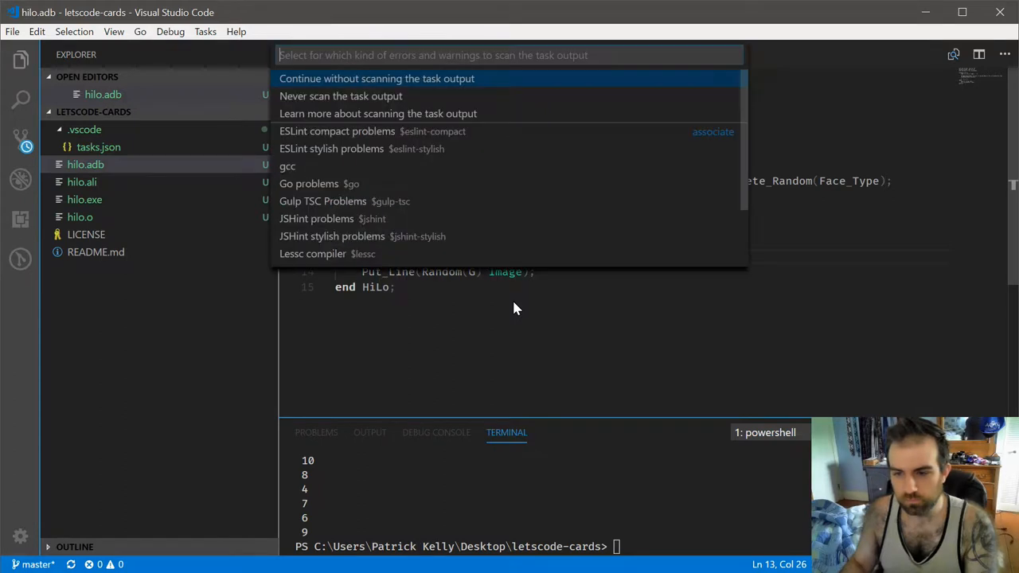
Step: Rebuild after changing the Reset seed from Date to To_Seconds(Clock); To_Seconds is still undefined
left_click(376, 78)
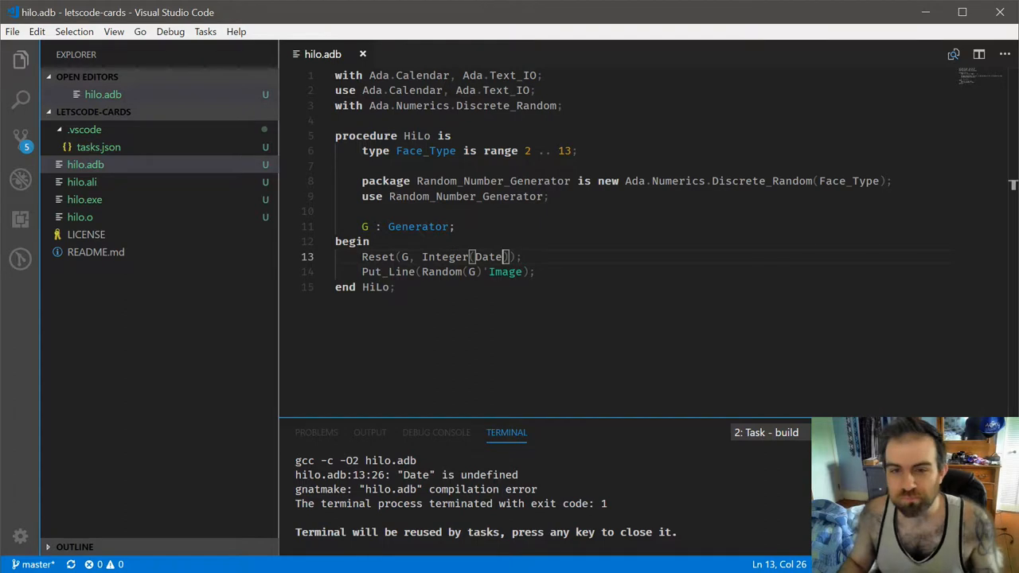
mouse_move(497, 256)
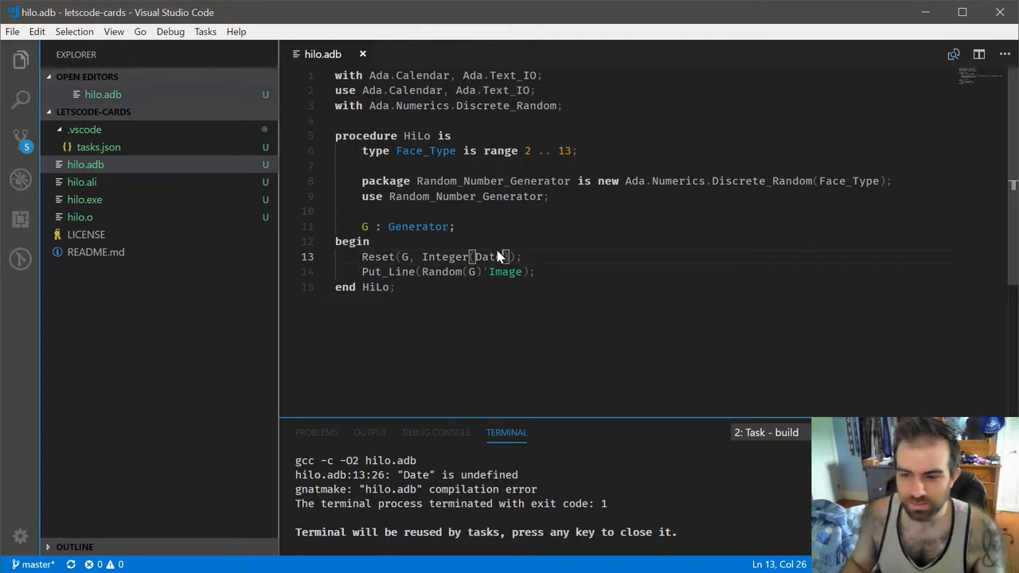
double_click(488, 257)
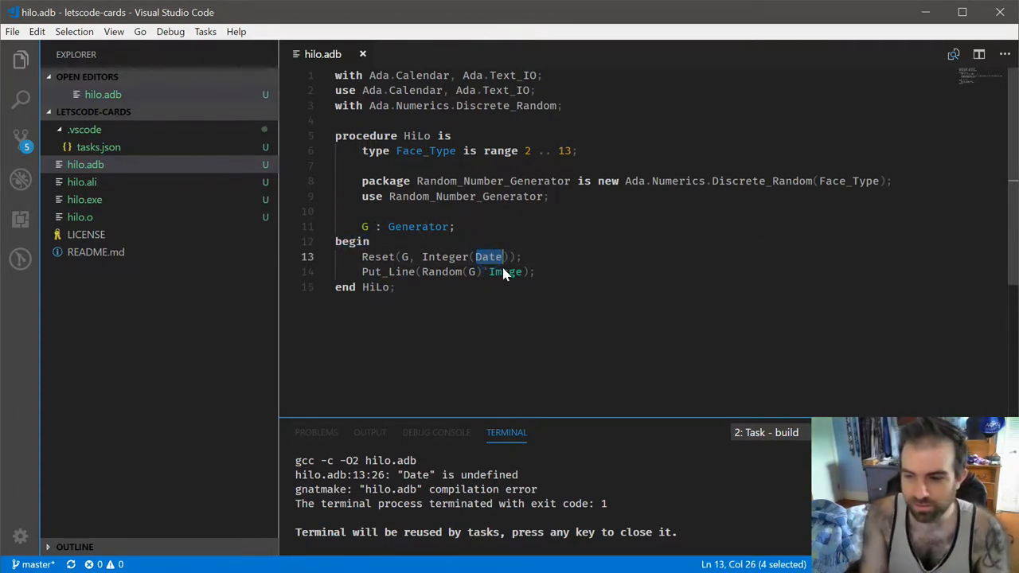
type("Block")
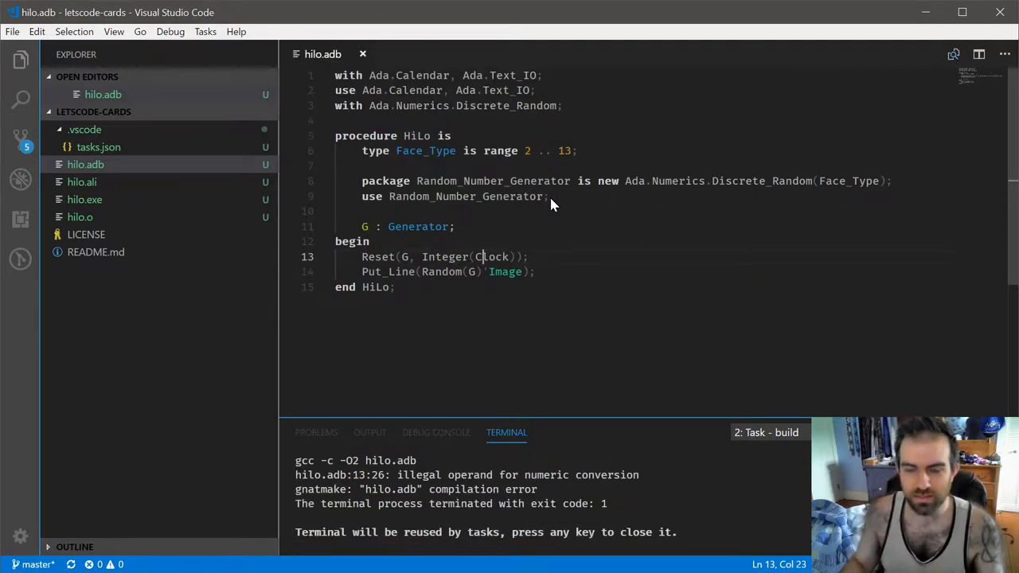
mouse_move(422, 269)
type("T")
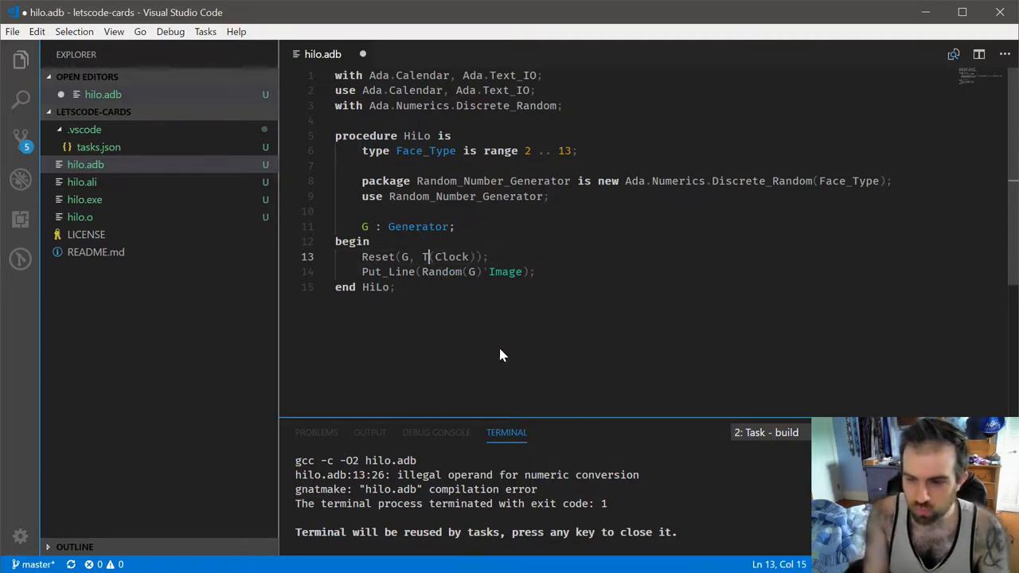
type("o_Seconds(")
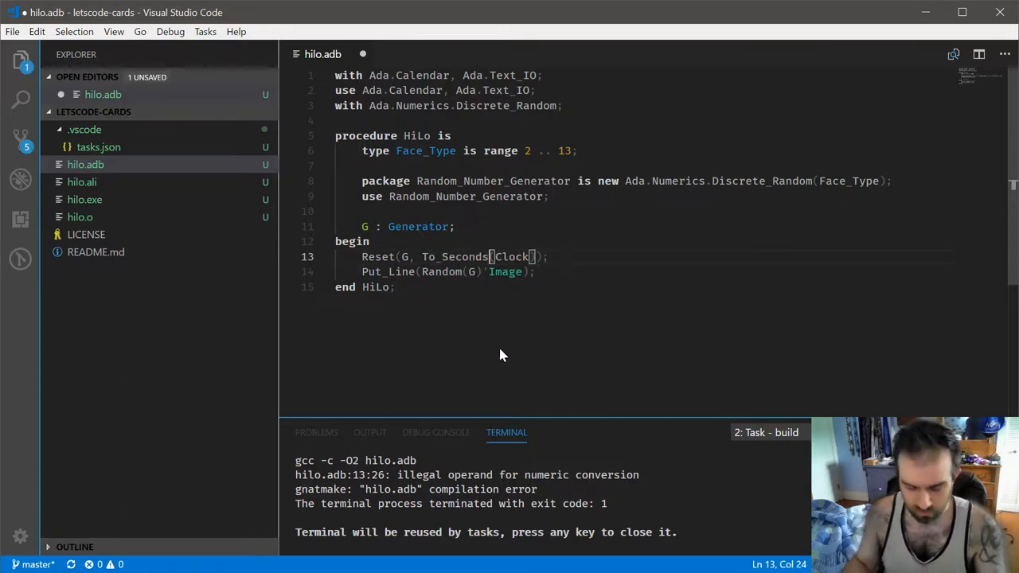
key("ctrl+s")
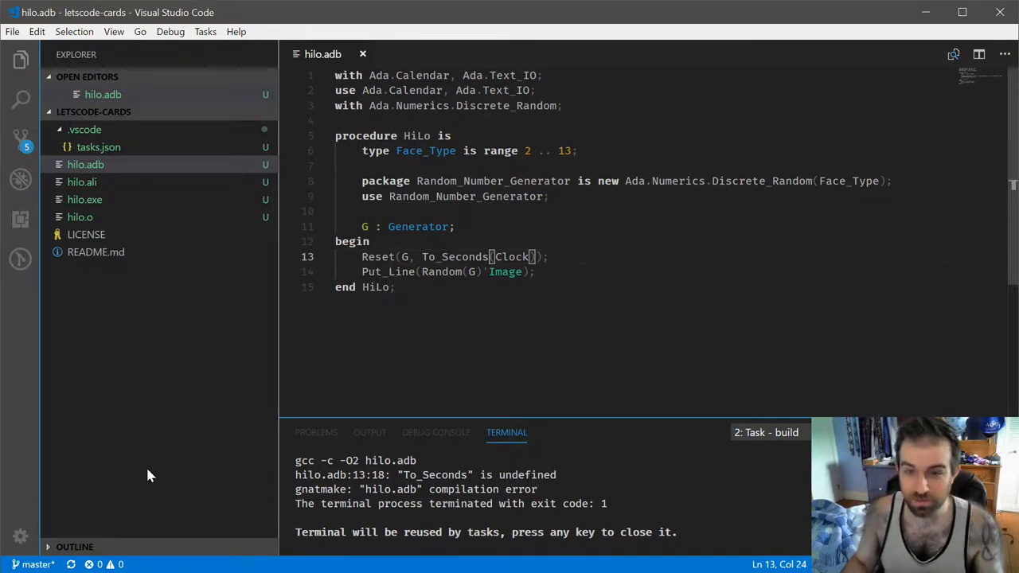
mouse_move(446, 256)
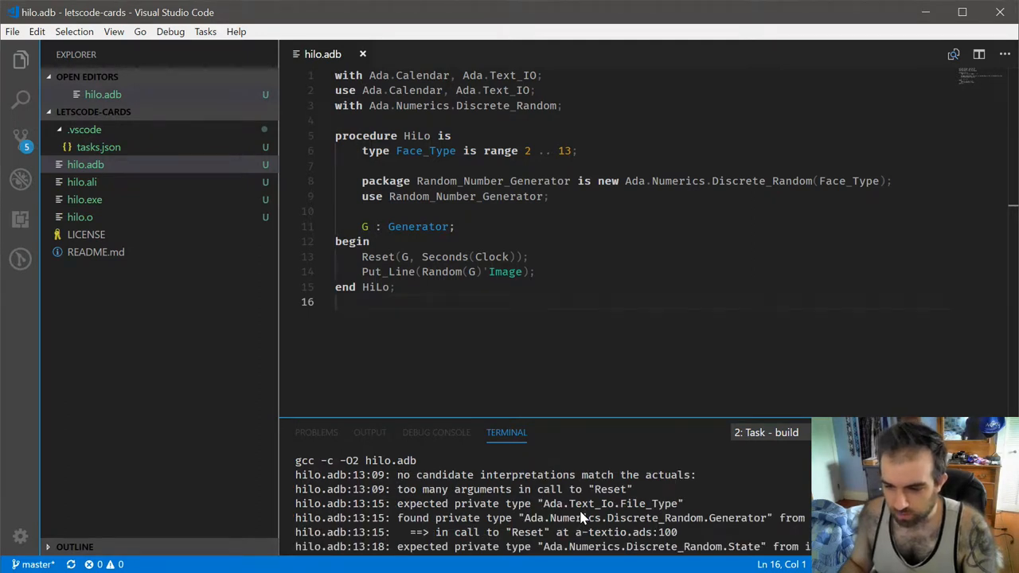
mouse_move(649, 484)
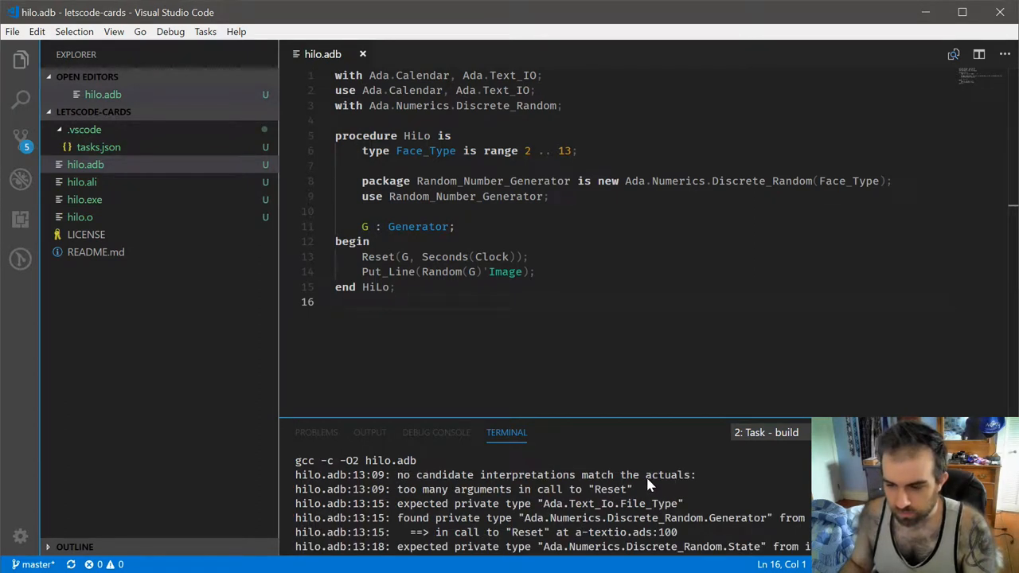
mouse_move(637, 488)
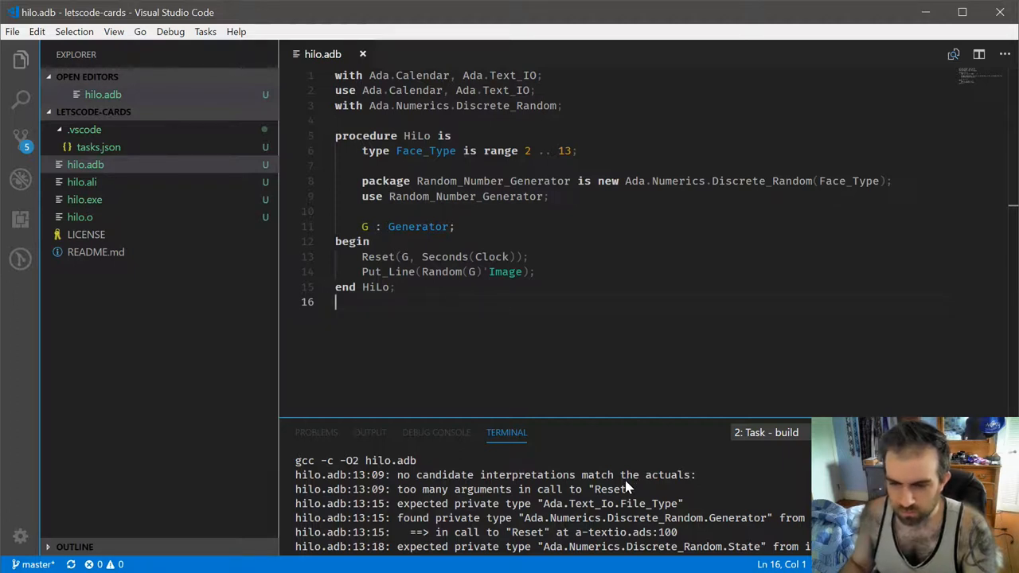
mouse_move(522, 488)
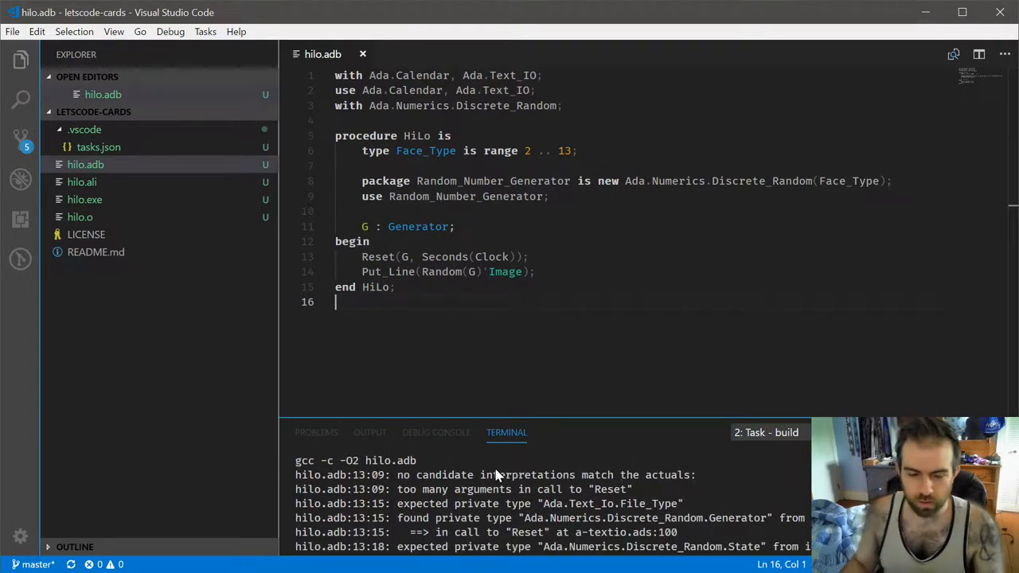
Step: Wrap the seed as Integer(Seconds(Clock)), save, and confirm the build links cleanly
left_click(421, 256)
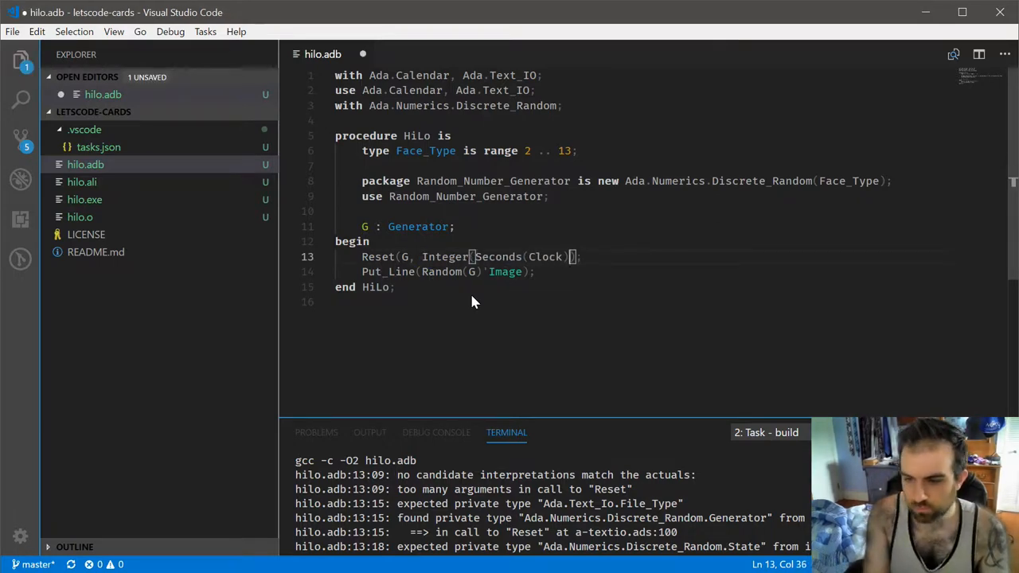
key("ctrl+s")
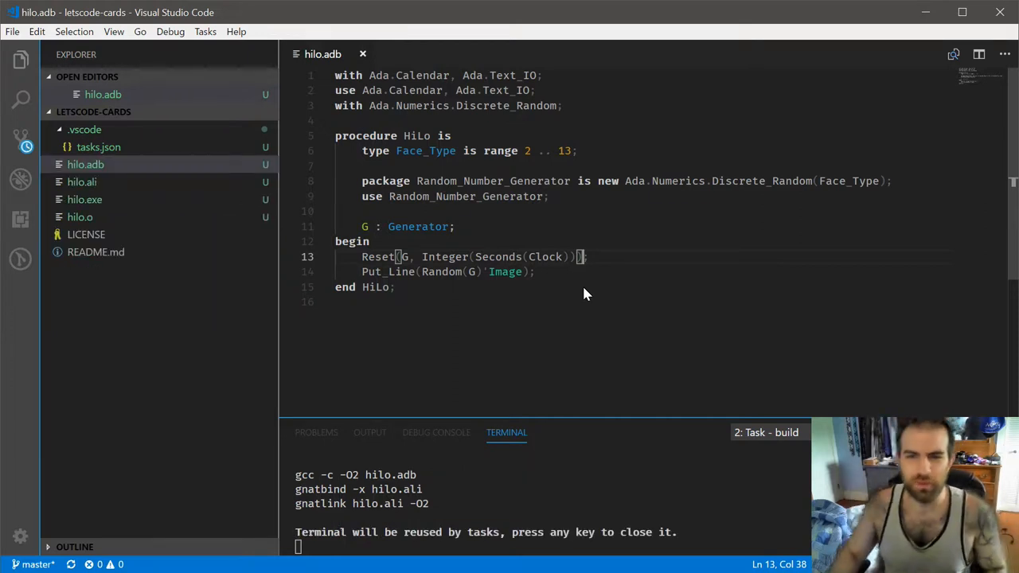
scroll("down", 3)
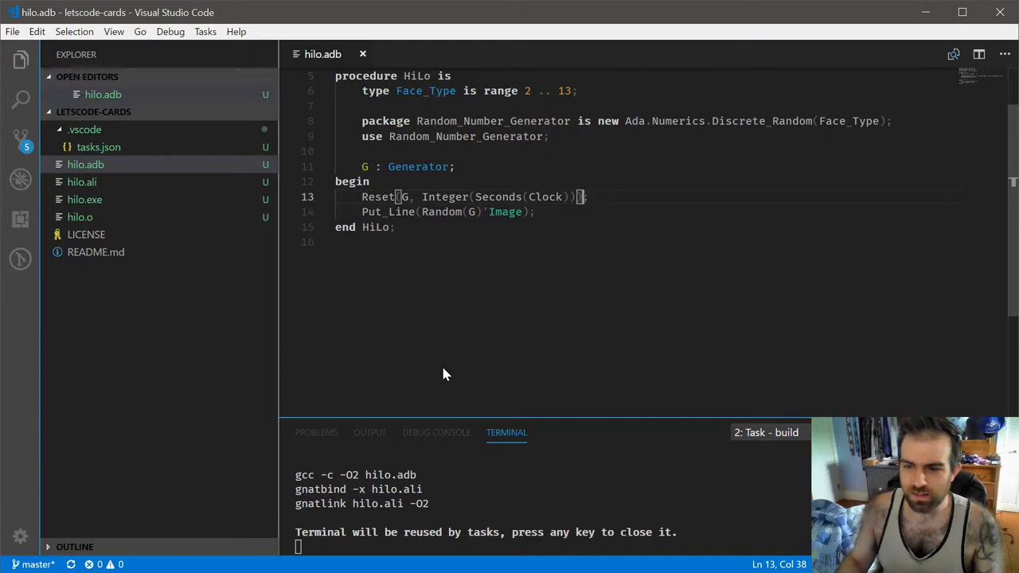
left_click(506, 243)
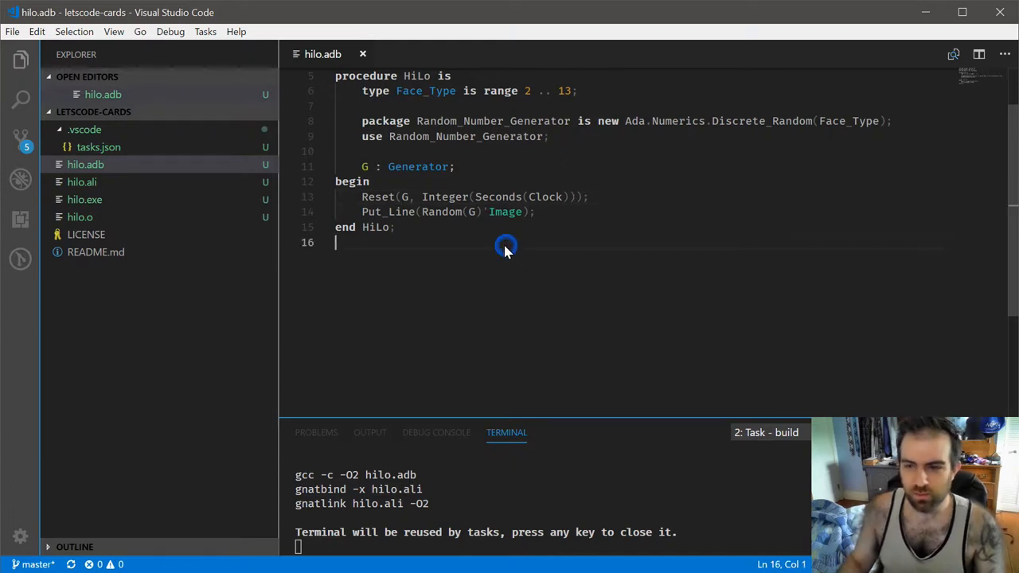
mouse_move(486, 216)
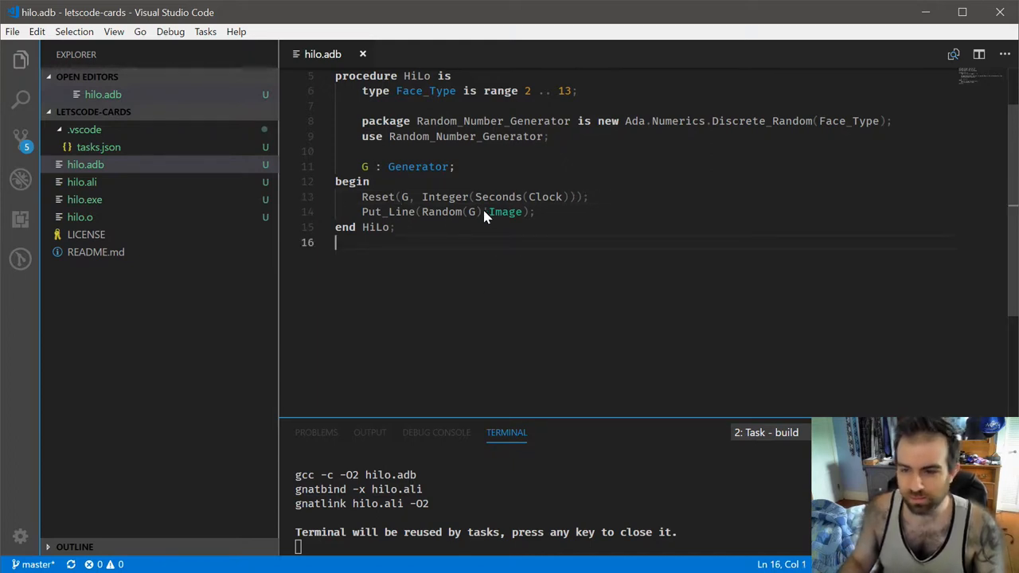
mouse_move(466, 223)
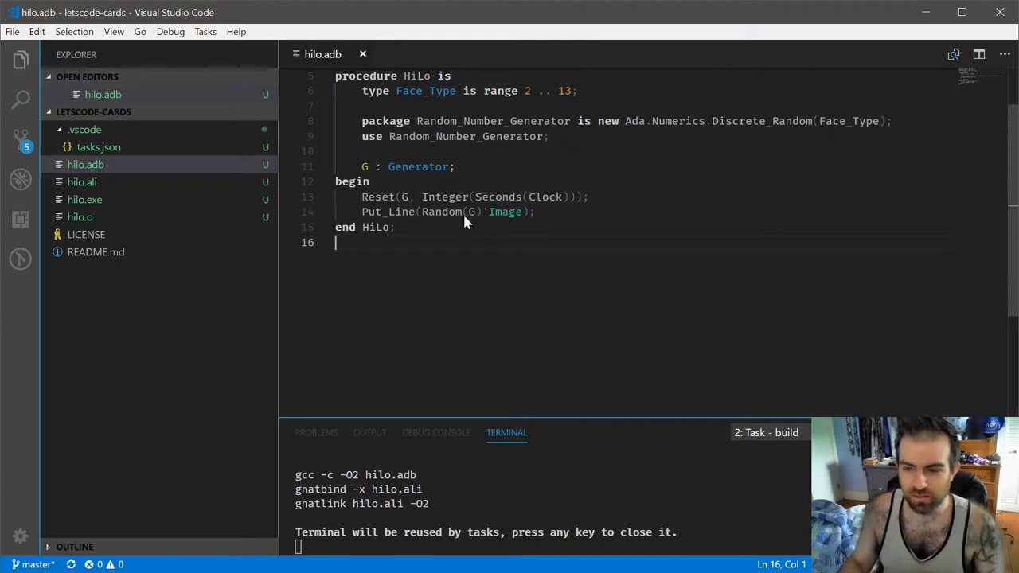
mouse_move(420, 269)
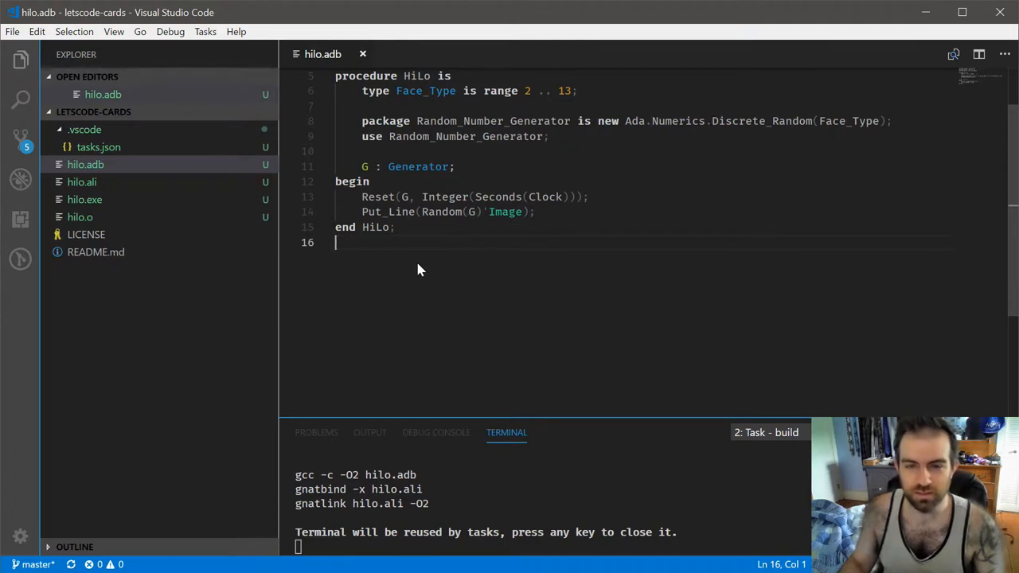
mouse_move(420, 259)
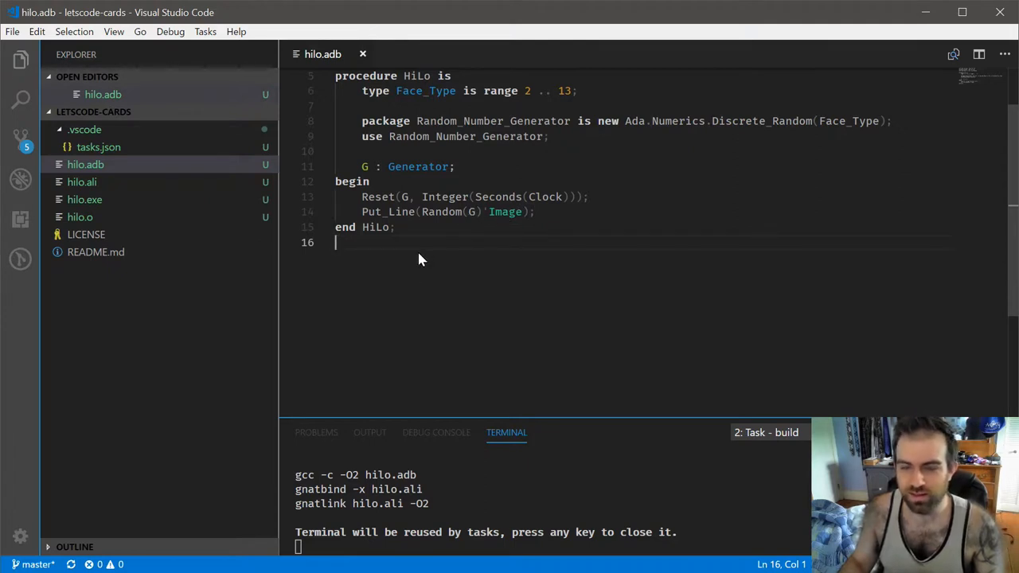
mouse_move(437, 238)
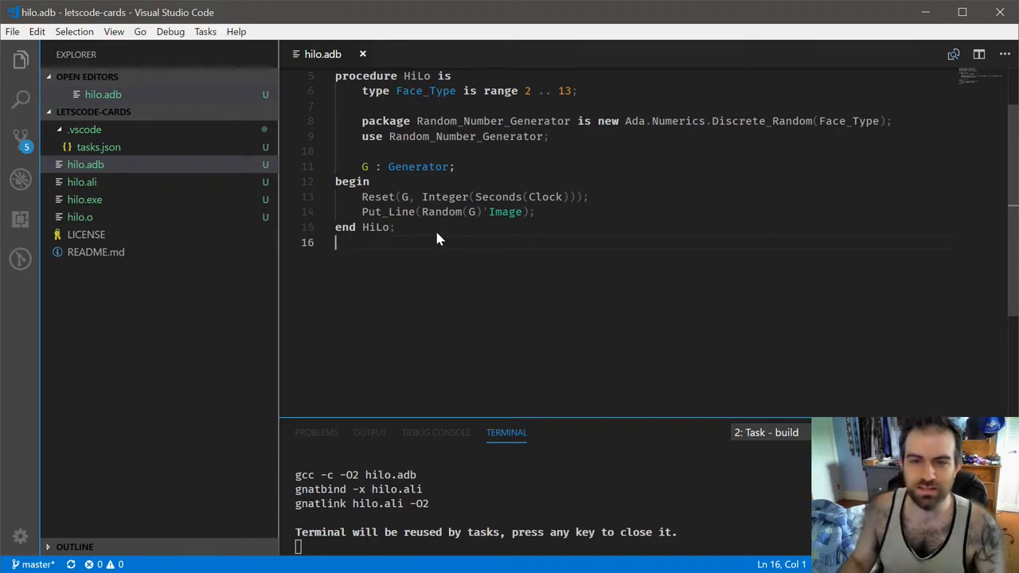
mouse_move(412, 231)
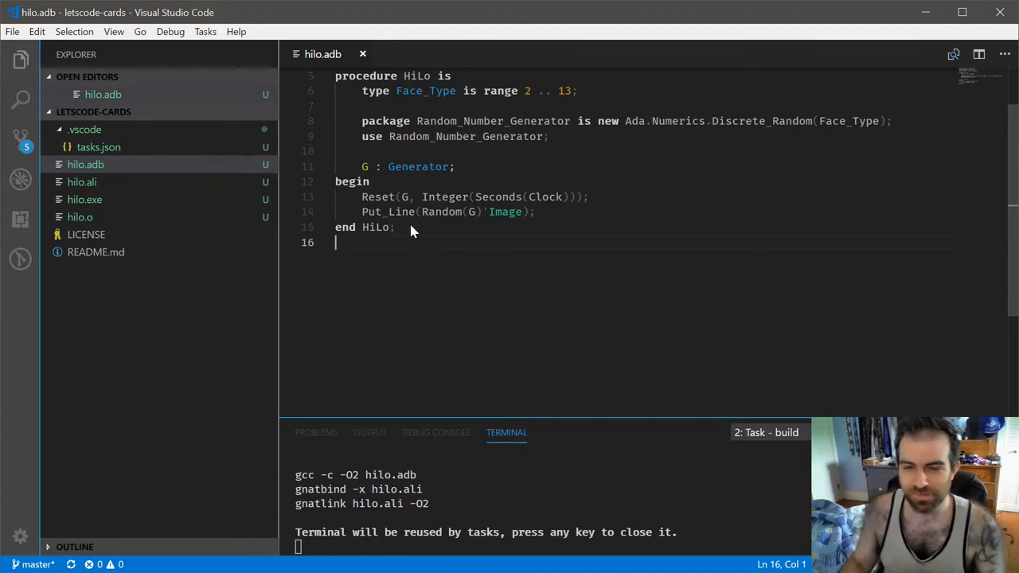
mouse_move(411, 235)
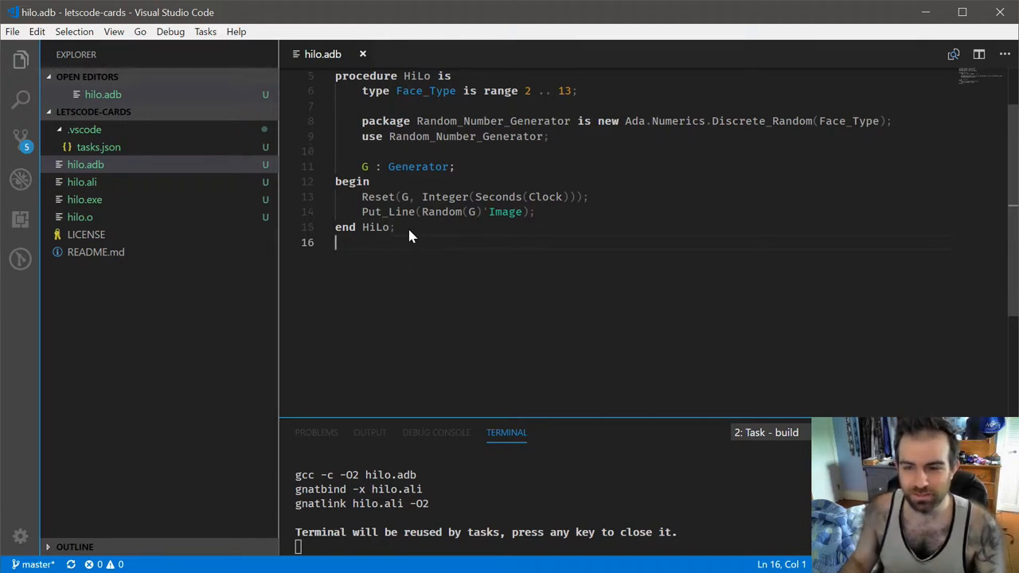
mouse_move(523, 236)
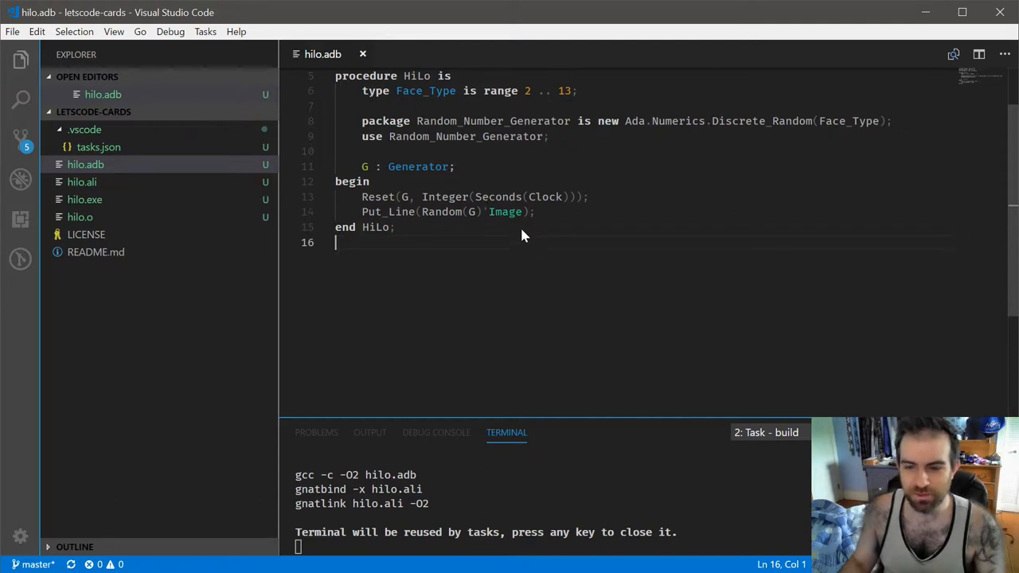
mouse_move(464, 242)
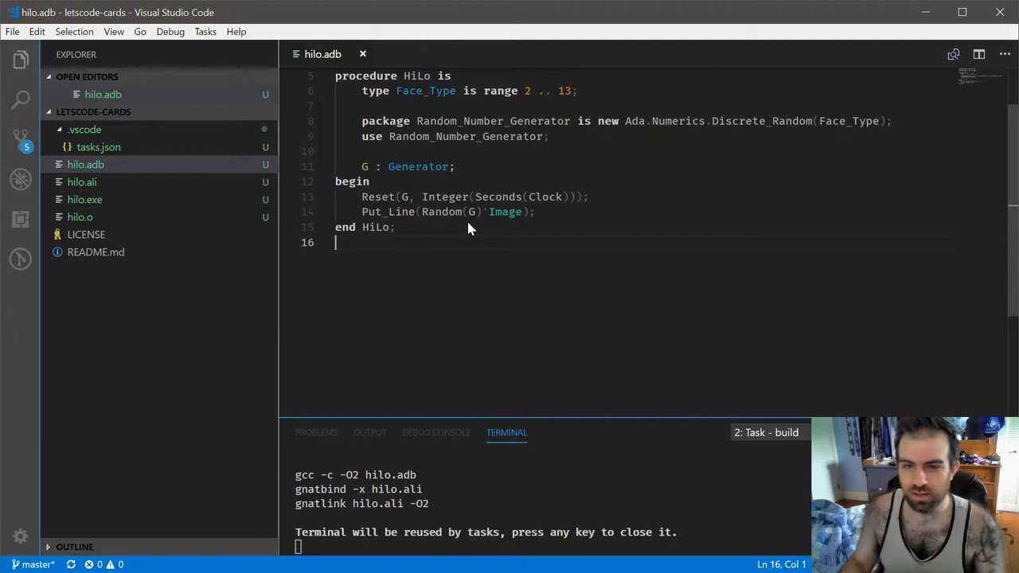
scroll("up", 3)
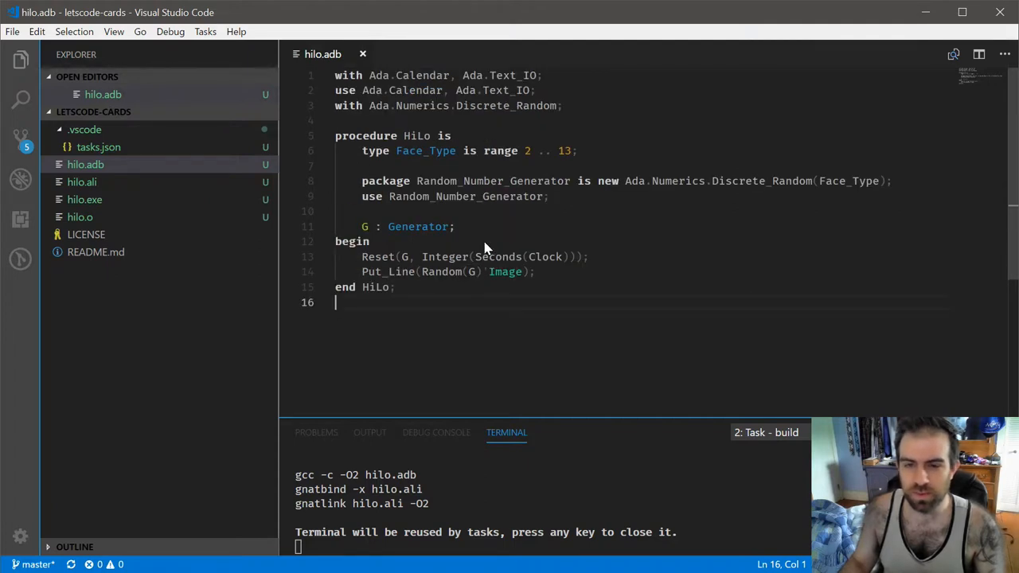
mouse_move(511, 239)
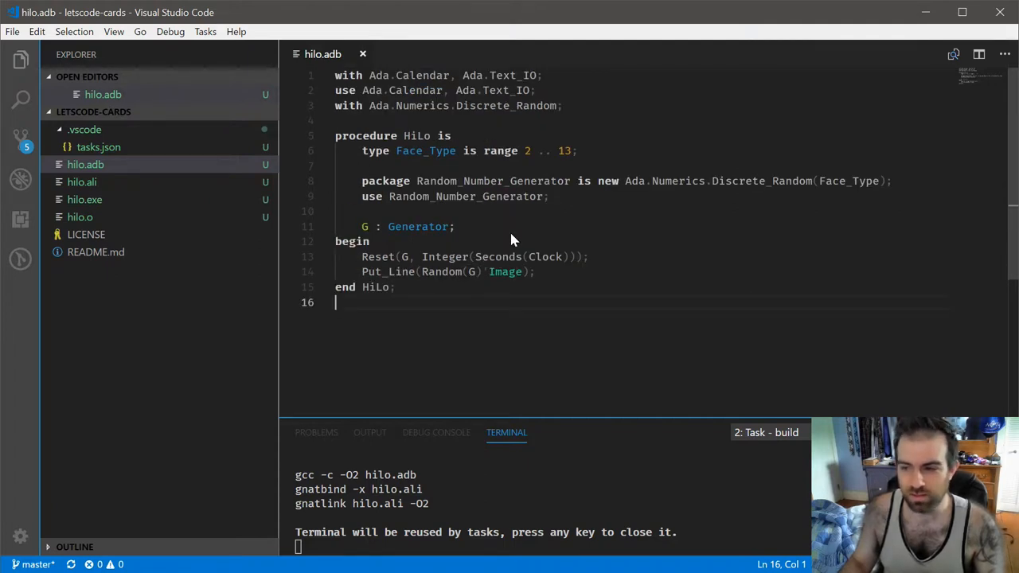
mouse_move(508, 215)
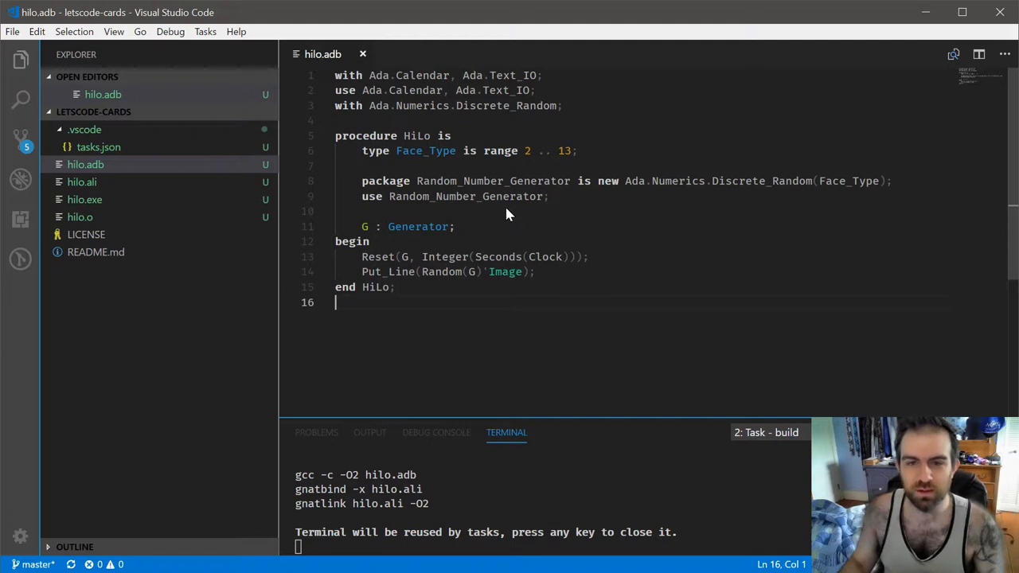
mouse_move(470, 268)
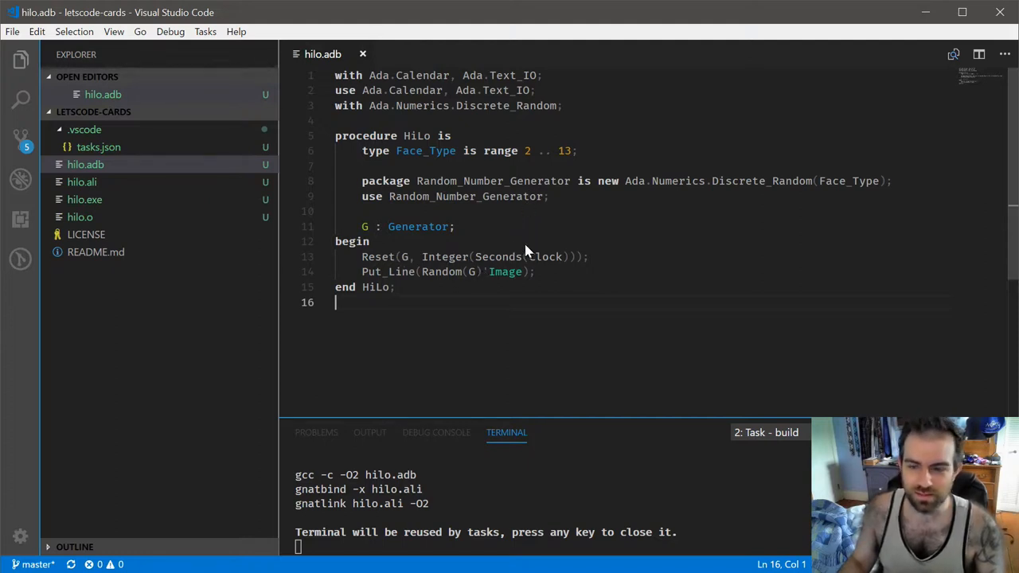
mouse_move(525, 240)
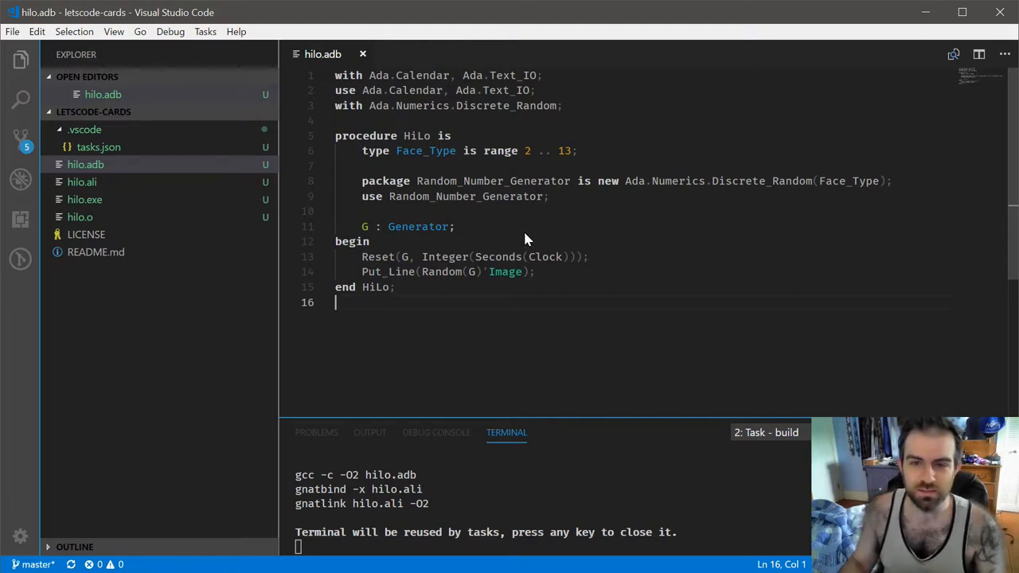
mouse_move(509, 233)
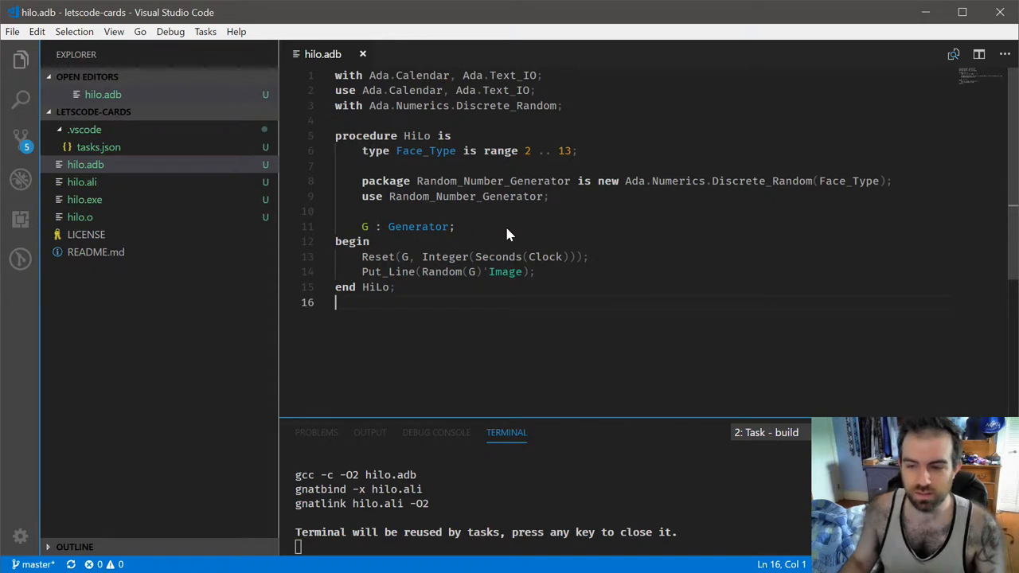
mouse_move(531, 237)
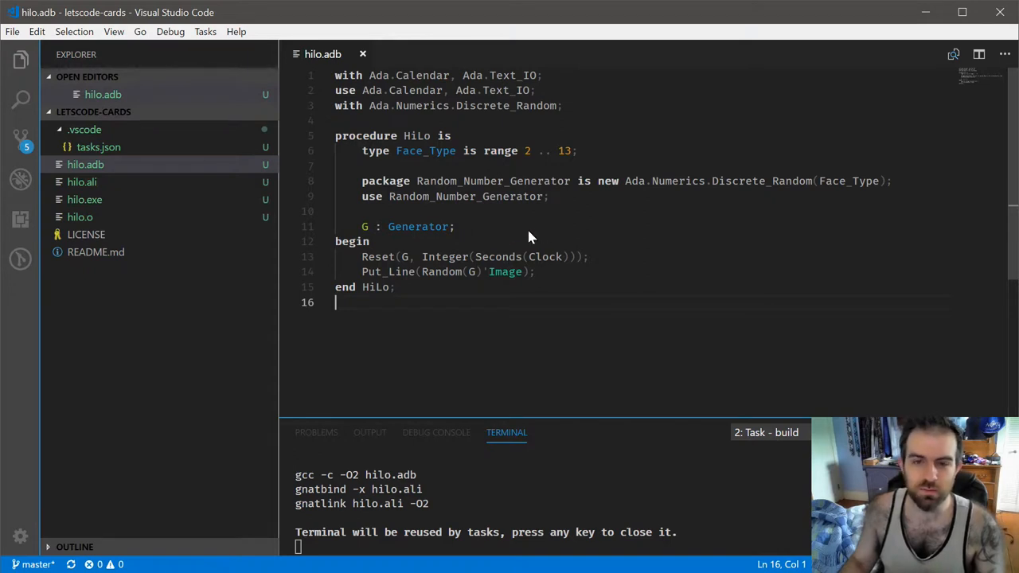
mouse_move(446, 272)
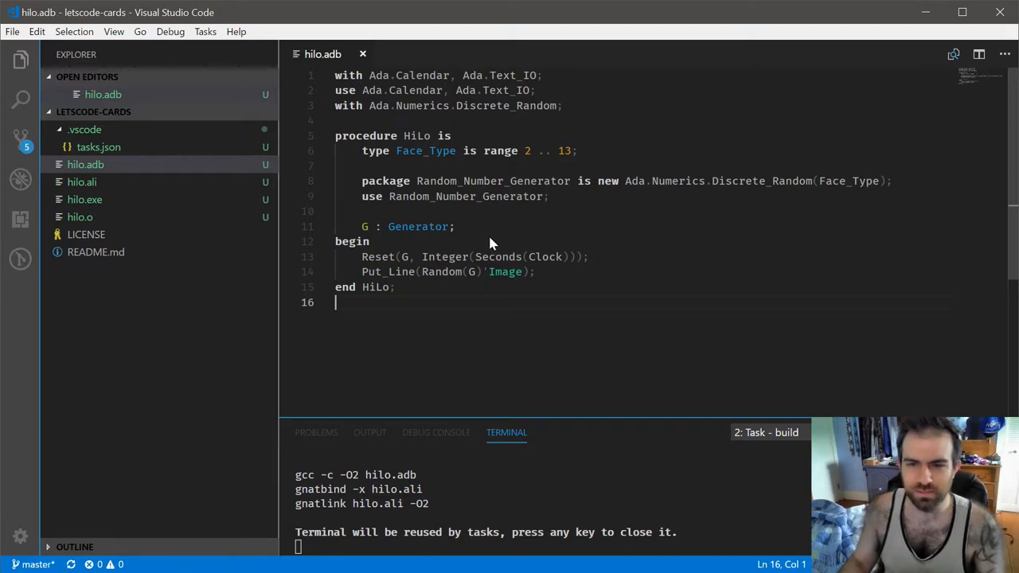
mouse_move(471, 227)
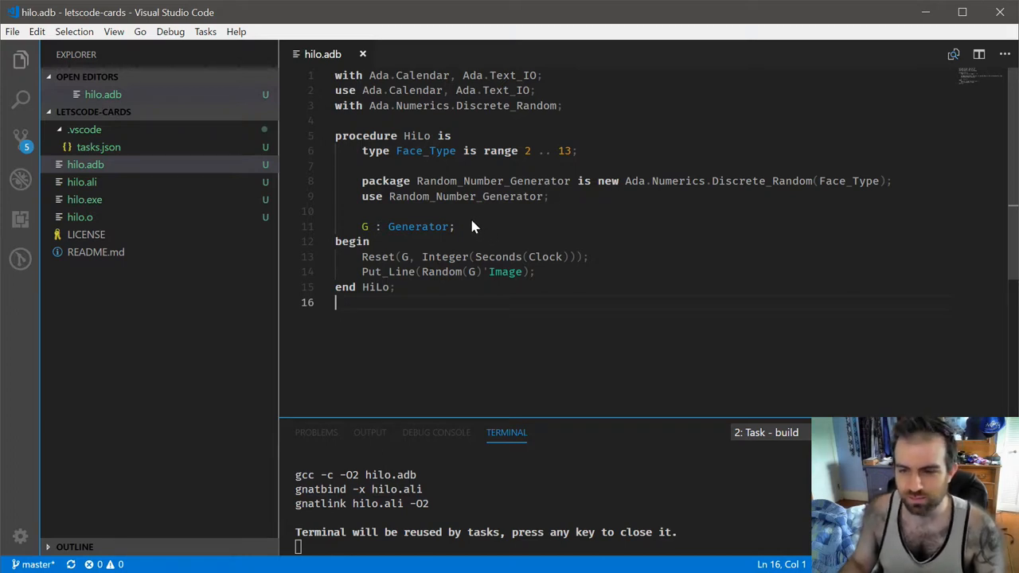
mouse_move(478, 229)
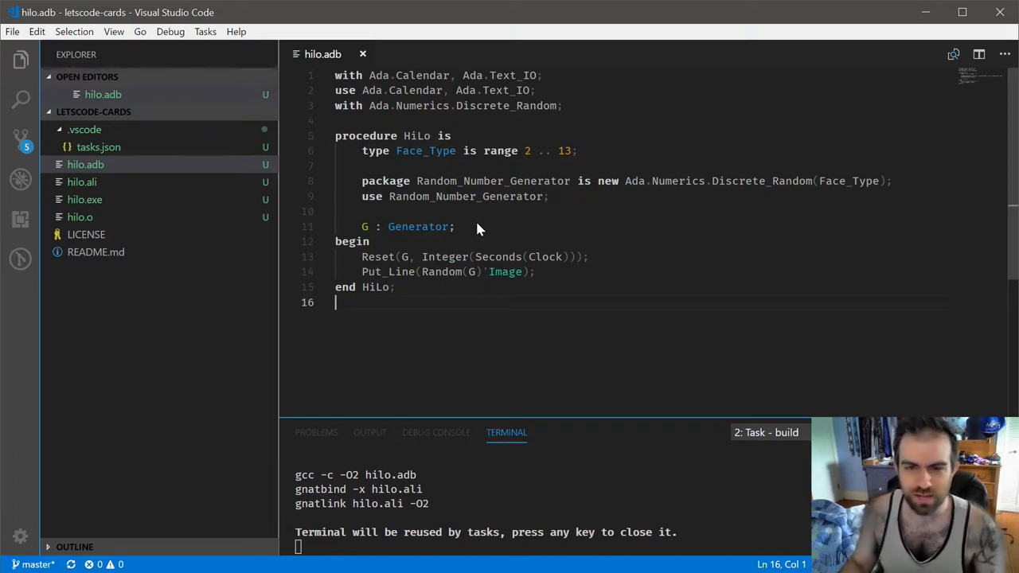
mouse_move(475, 221)
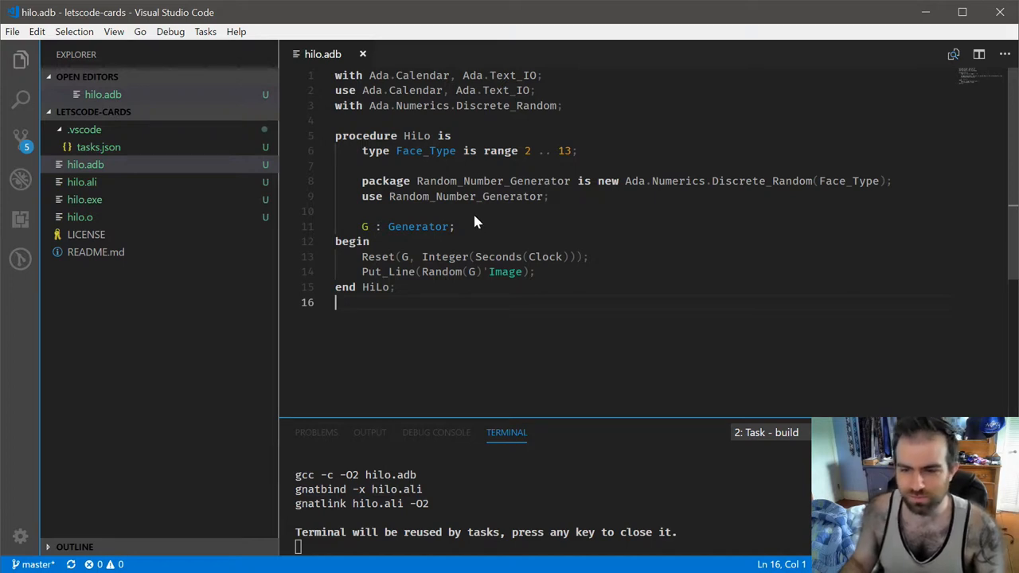
mouse_move(529, 355)
type(".\\hilo")
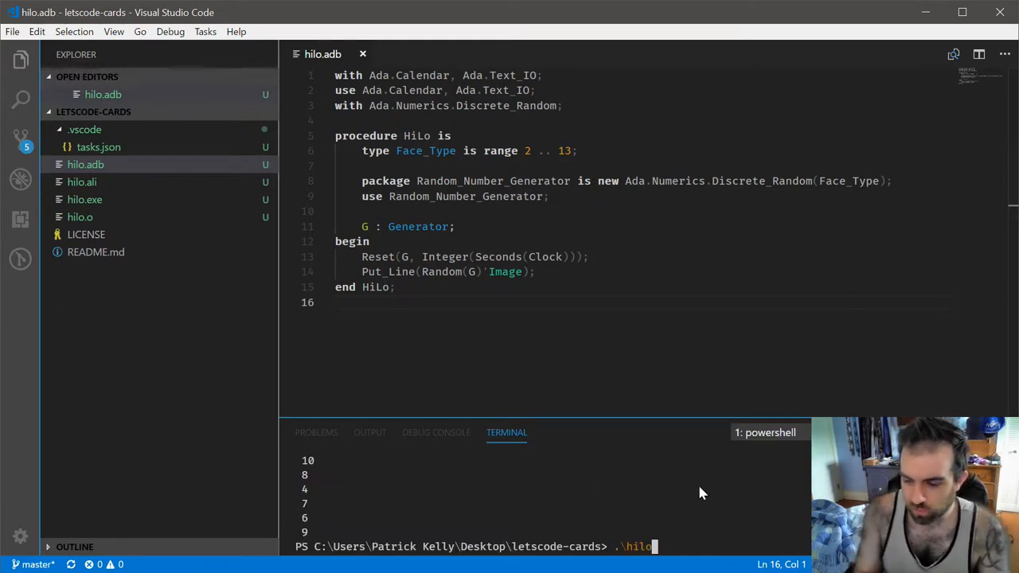
Step: Run .\hilo four times in the terminal, getting varying values such as 11, 11, 7
key("Return")
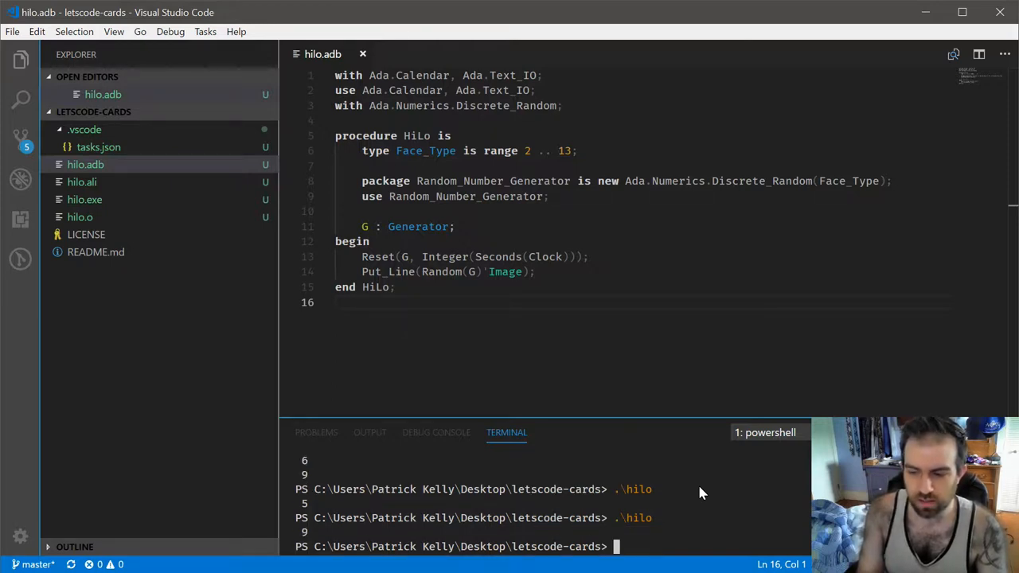
key("Return")
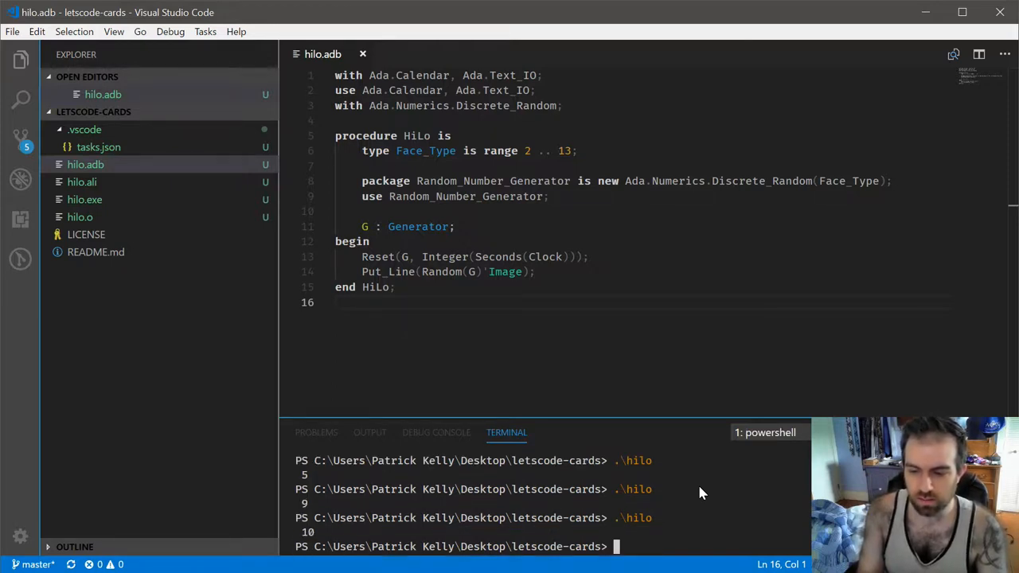
key("Return")
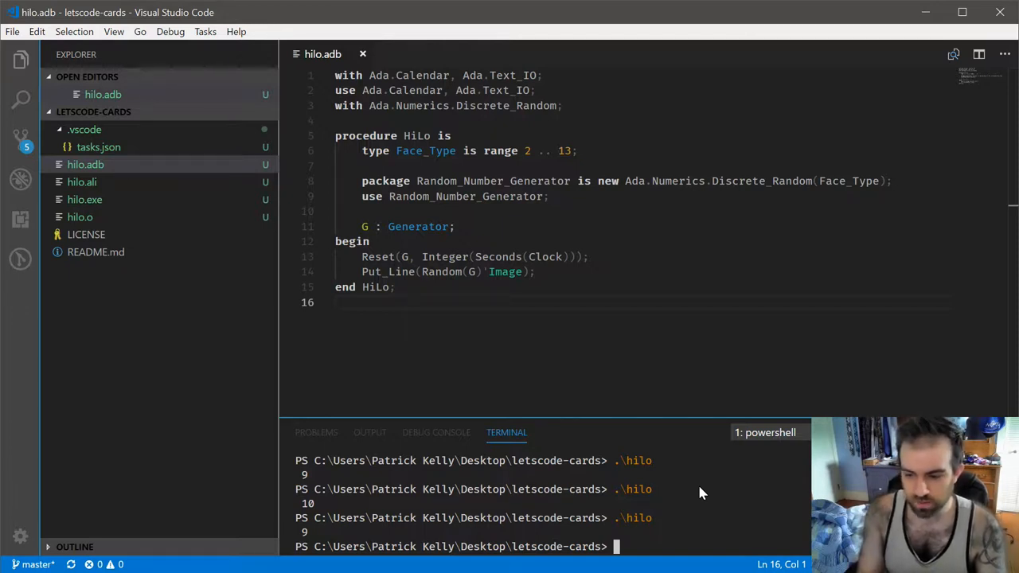
key("Return")
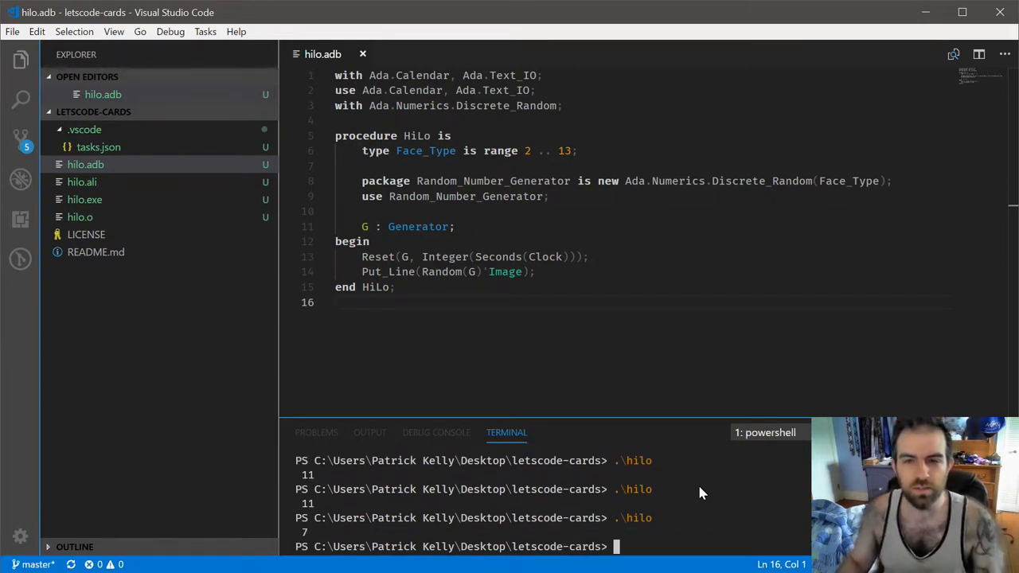
mouse_move(498, 261)
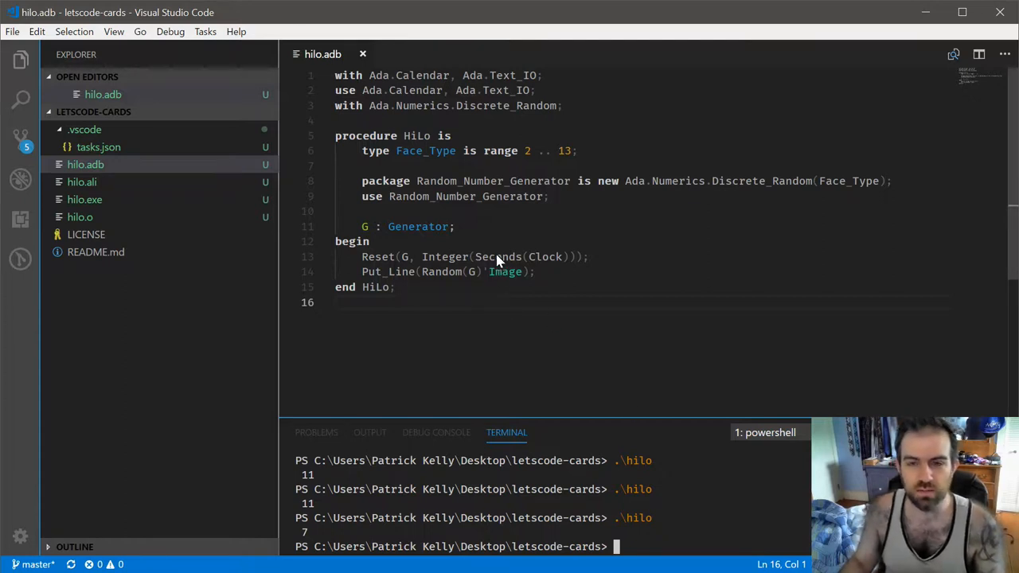
mouse_move(513, 255)
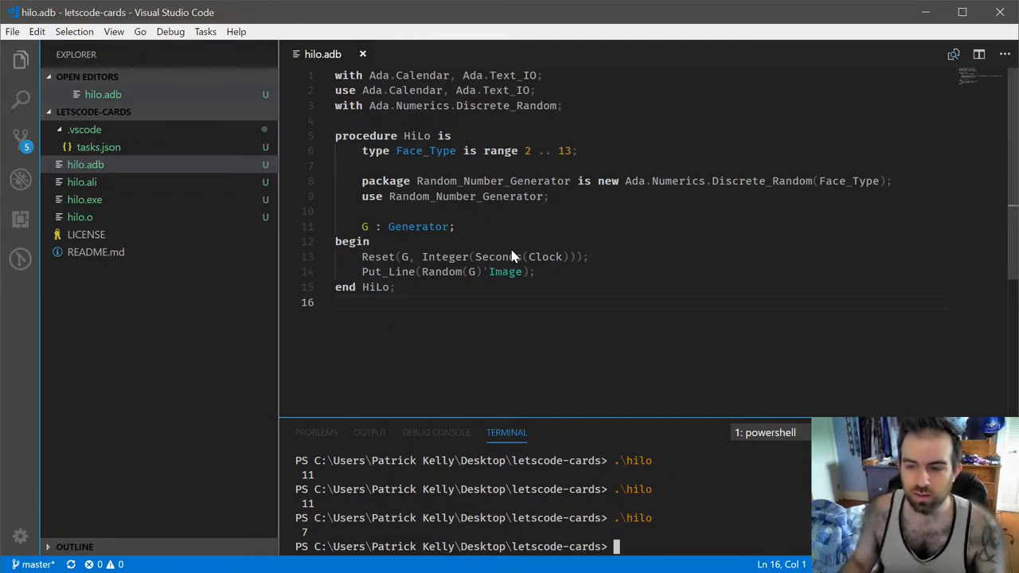
mouse_move(565, 434)
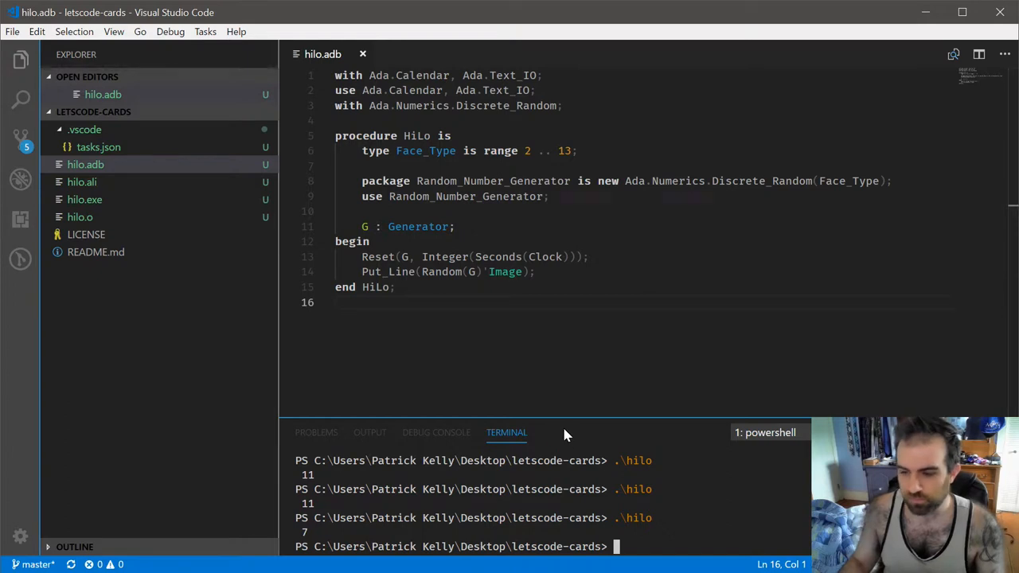
mouse_move(589, 482)
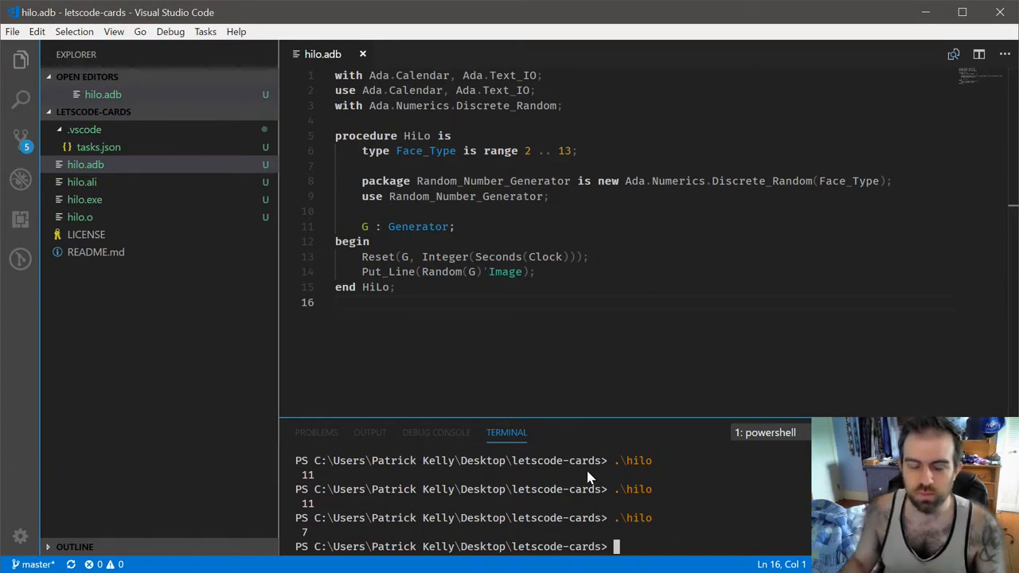
mouse_move(625, 234)
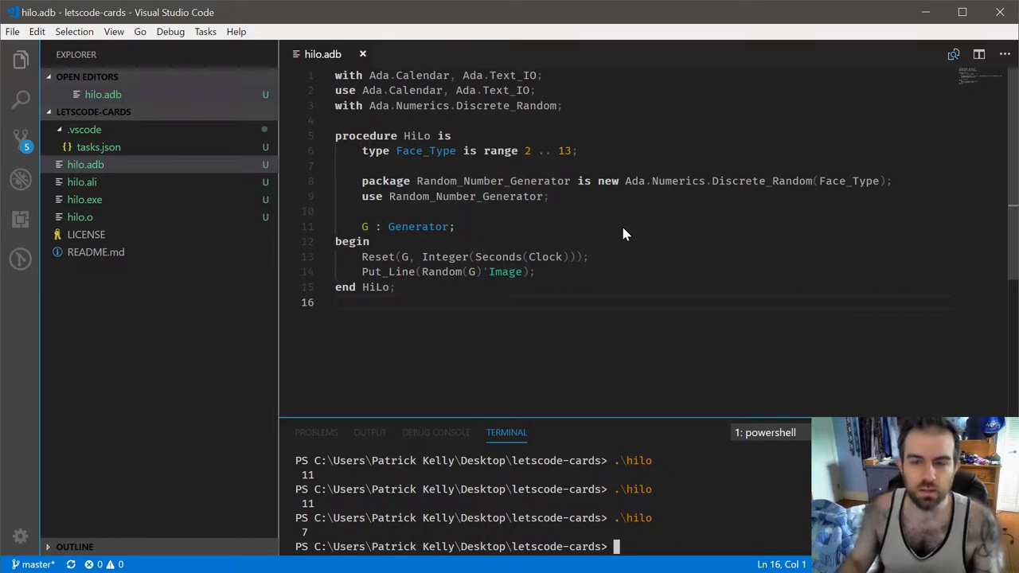
mouse_move(622, 272)
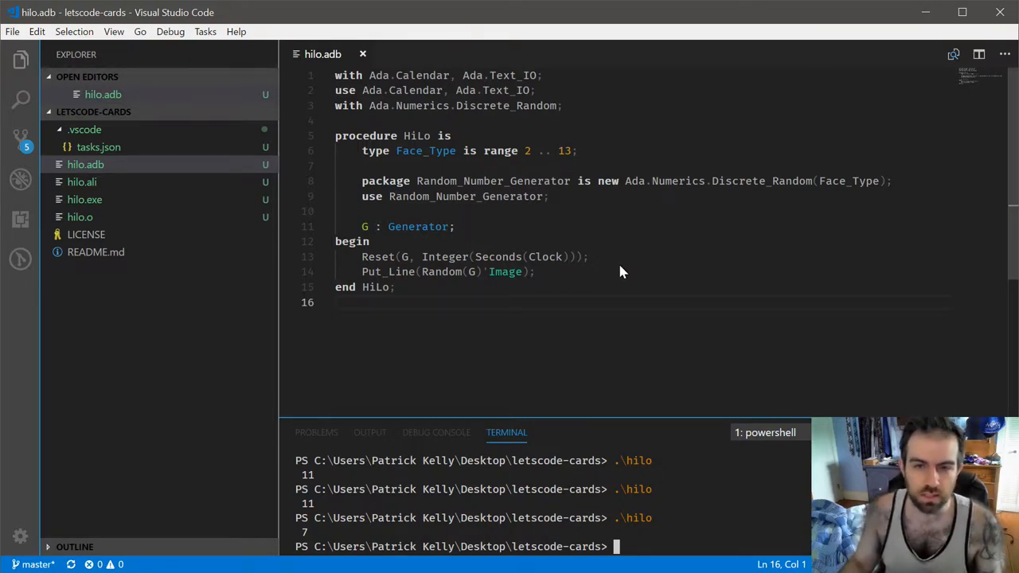
mouse_move(593, 290)
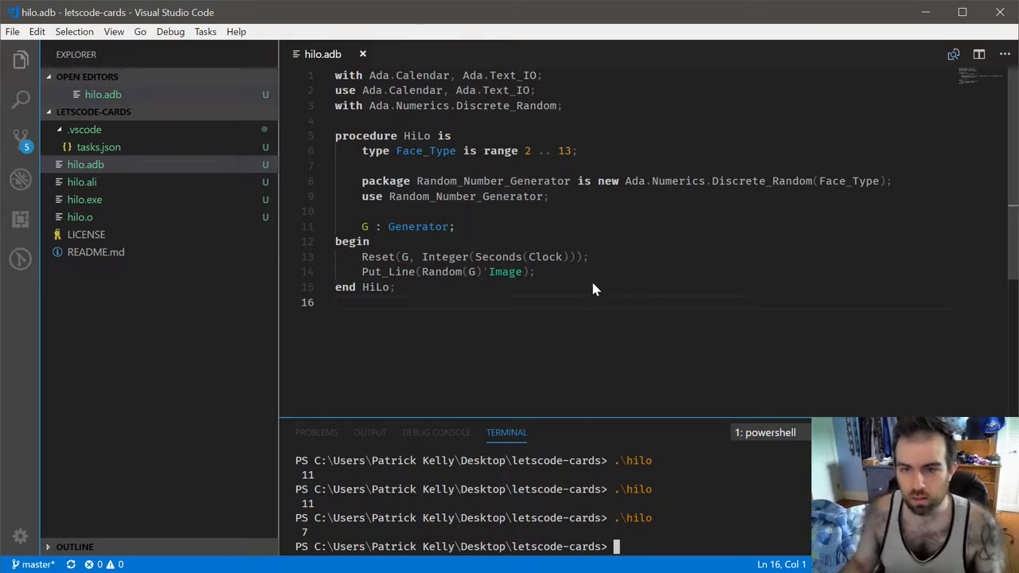
mouse_move(690, 173)
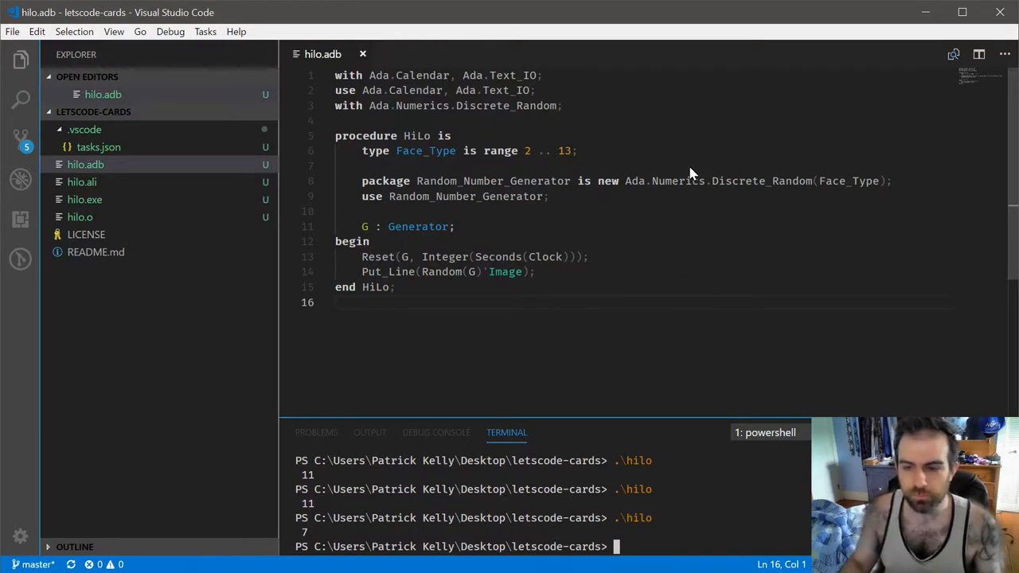
mouse_move(587, 246)
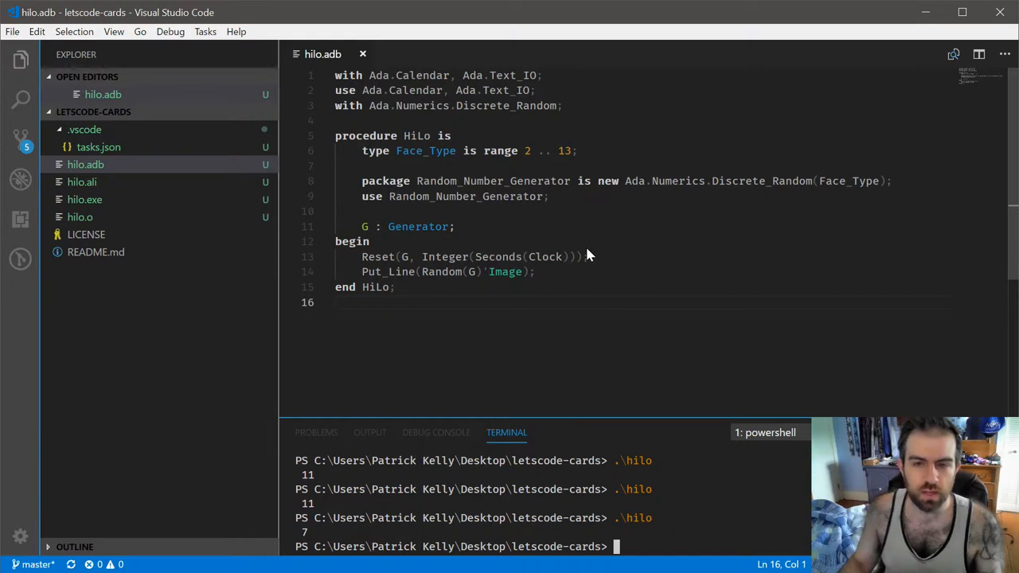
mouse_move(680, 219)
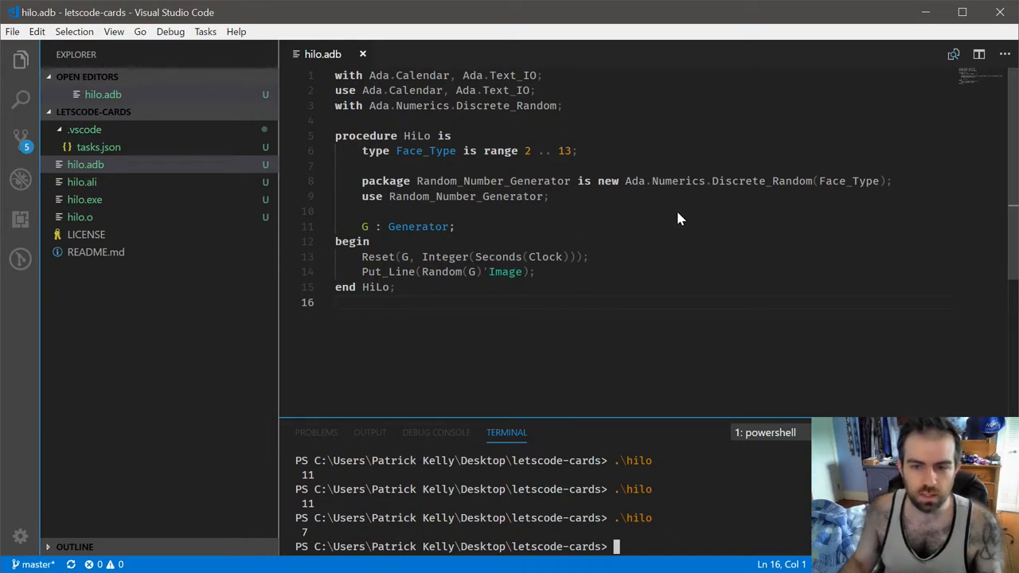
mouse_move(658, 228)
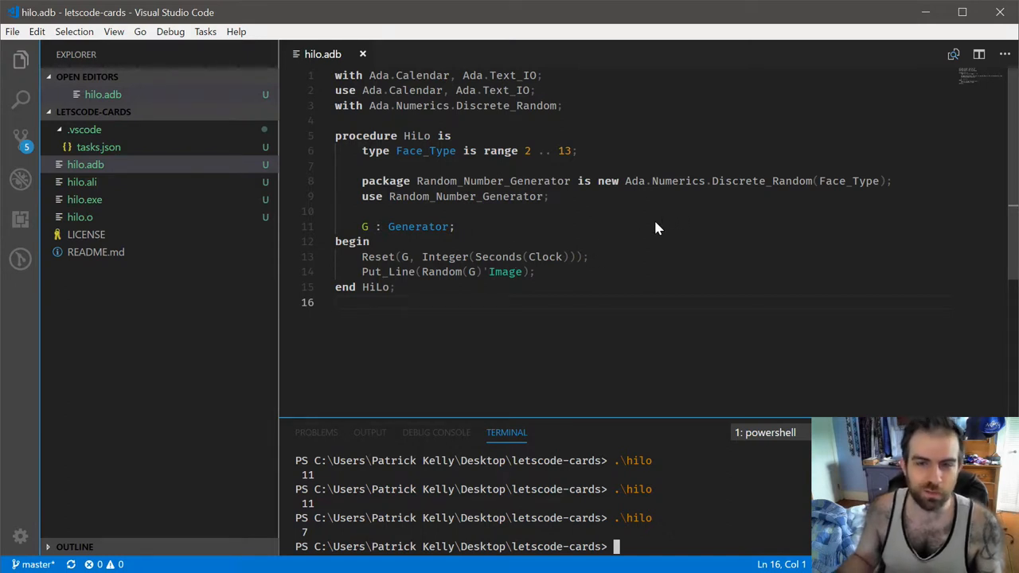
mouse_move(649, 227)
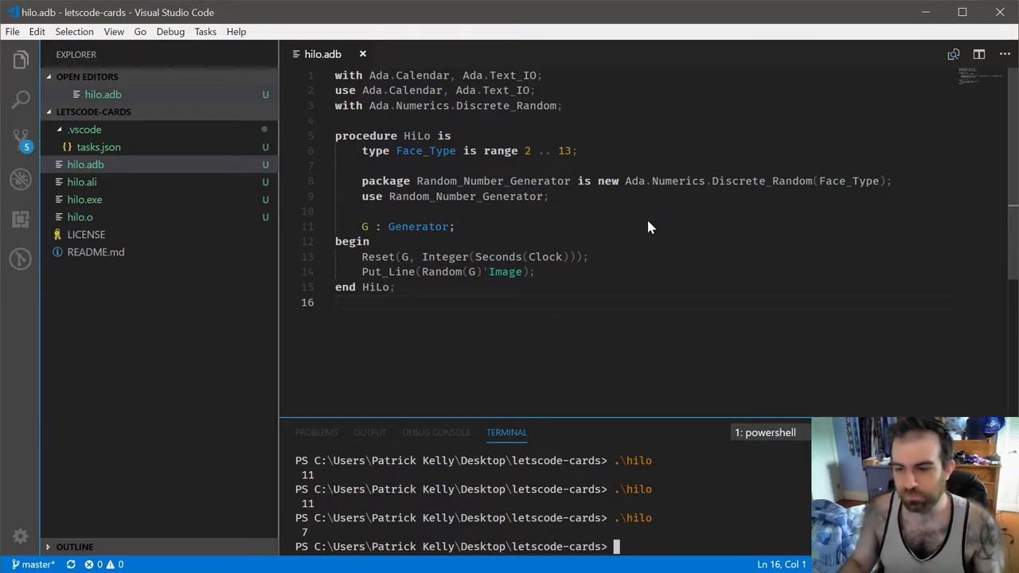
mouse_move(458, 221)
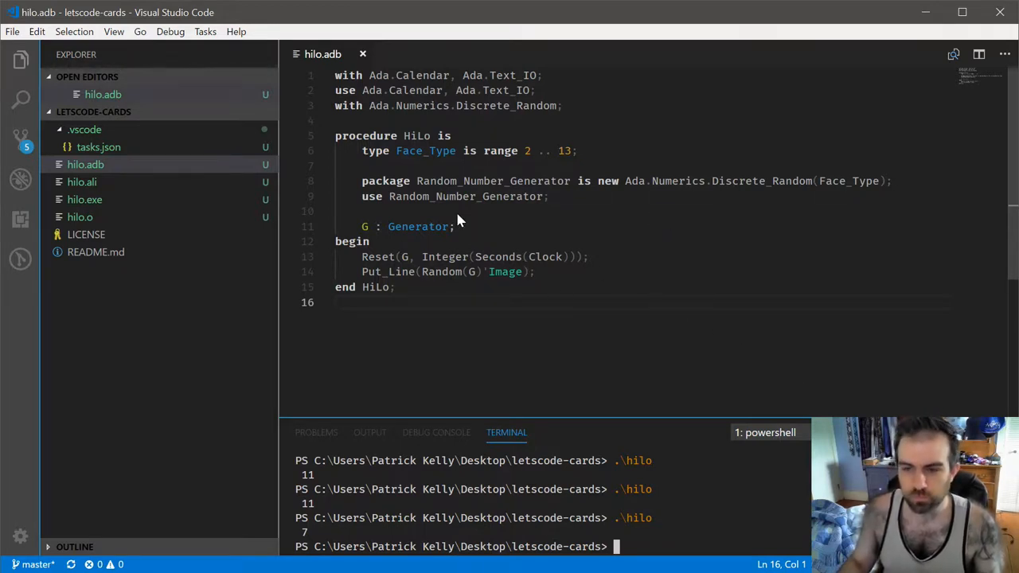
mouse_move(585, 160)
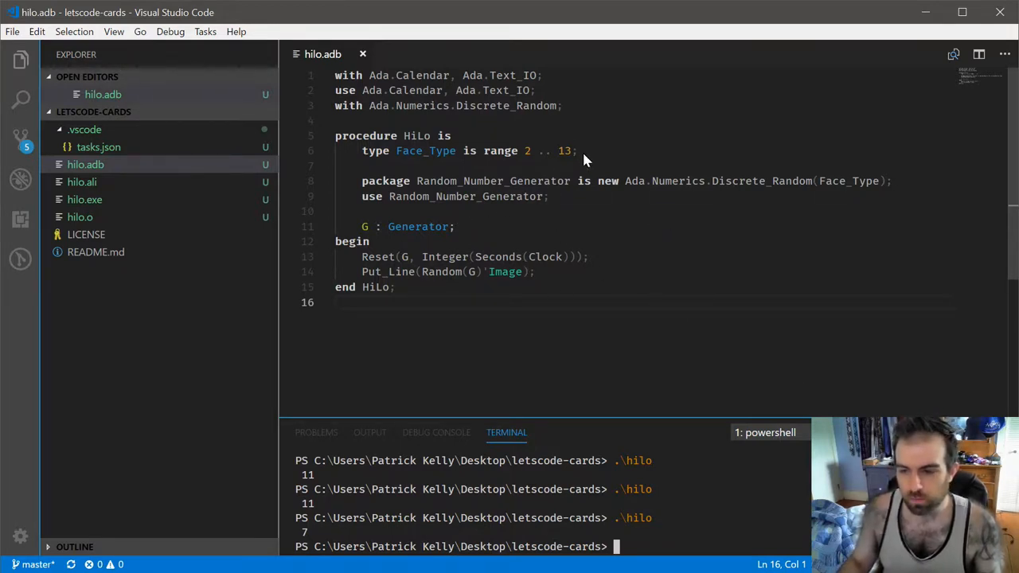
mouse_move(598, 152)
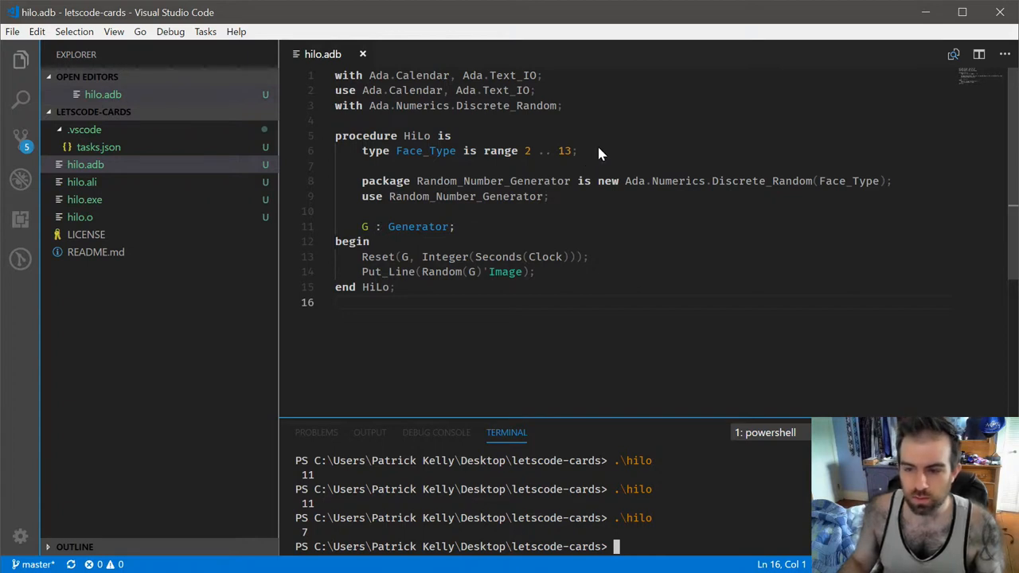
mouse_move(296, 512)
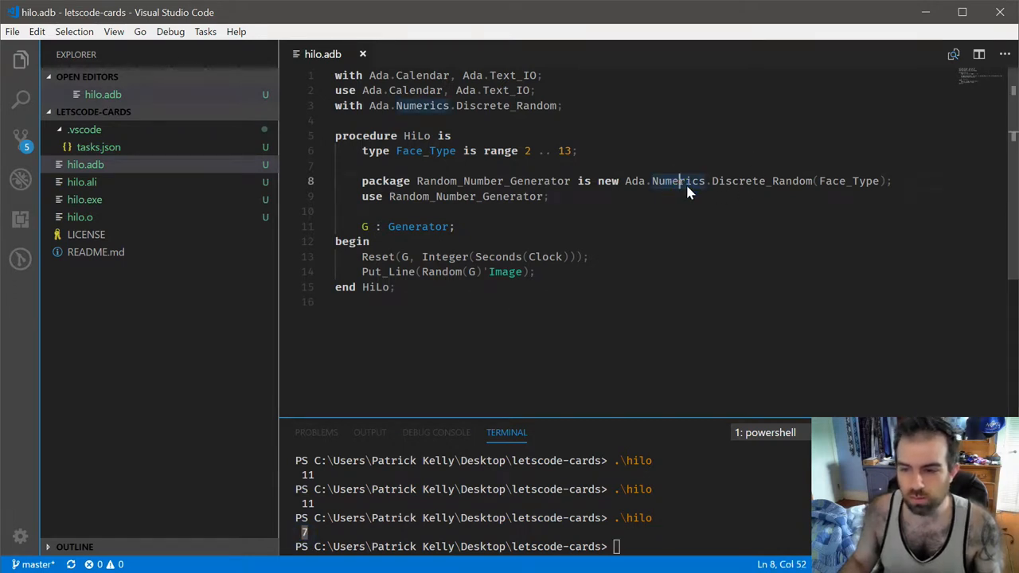
mouse_move(613, 154)
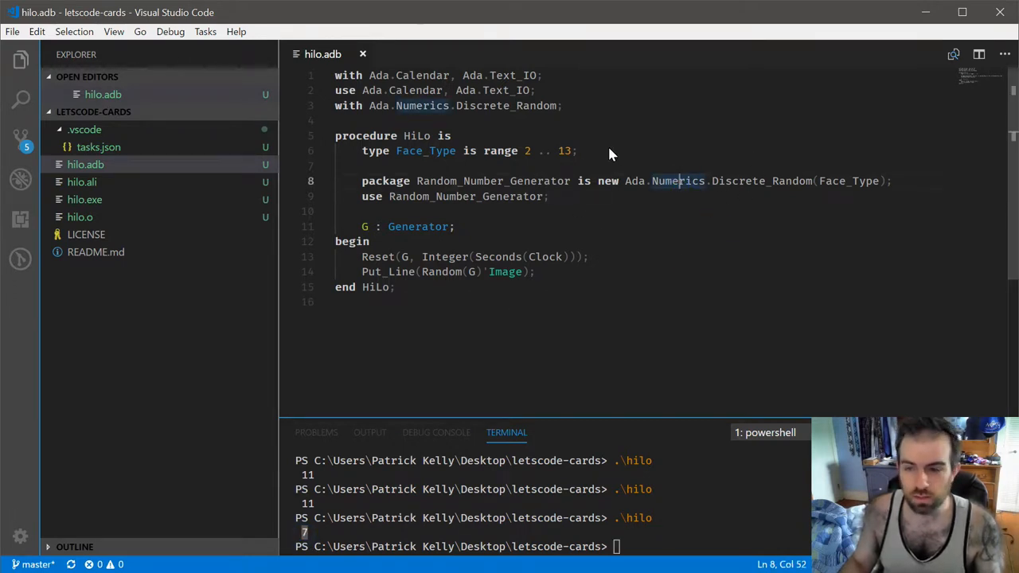
Step: Declare type Suit_Type is (Heart, Spade, Diamond, Club) below the use clause
left_click(549, 197)
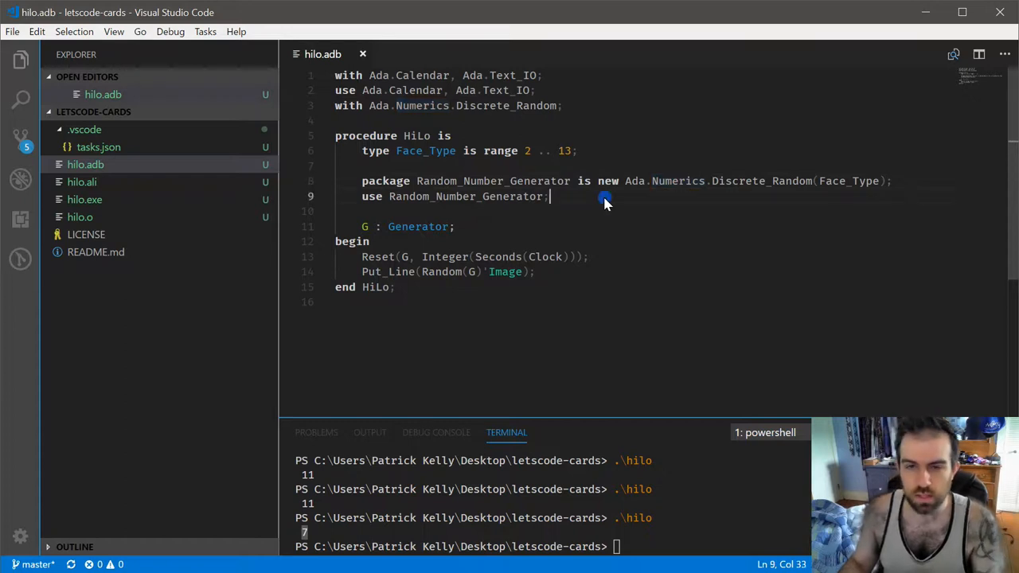
key("Enter")
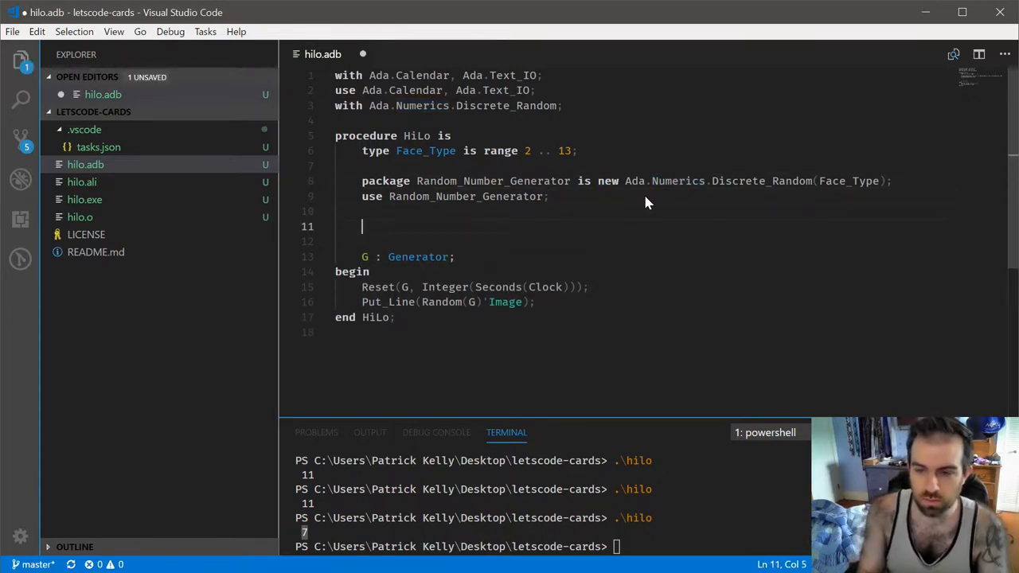
type("type Suite")
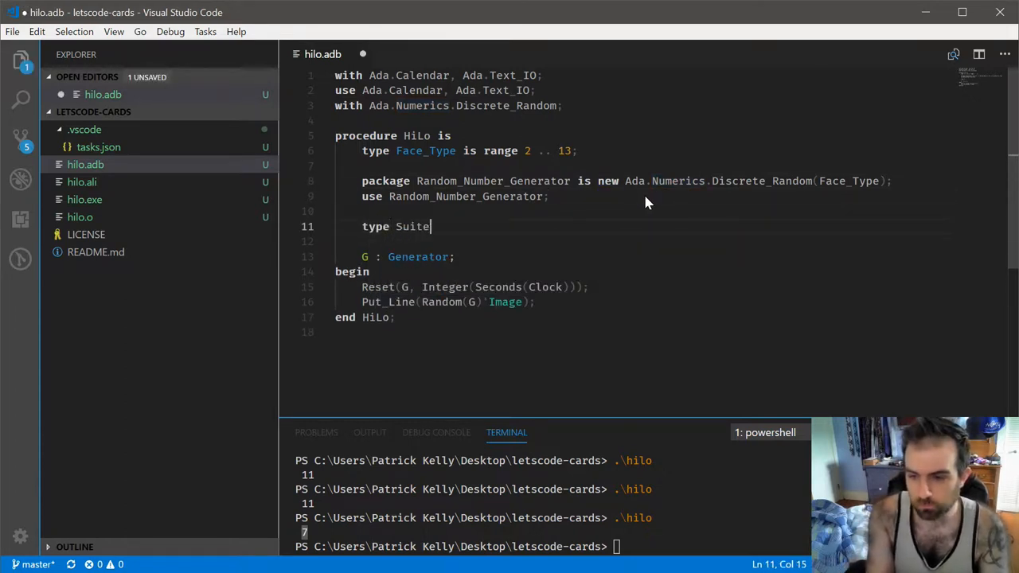
type("_Type is (")
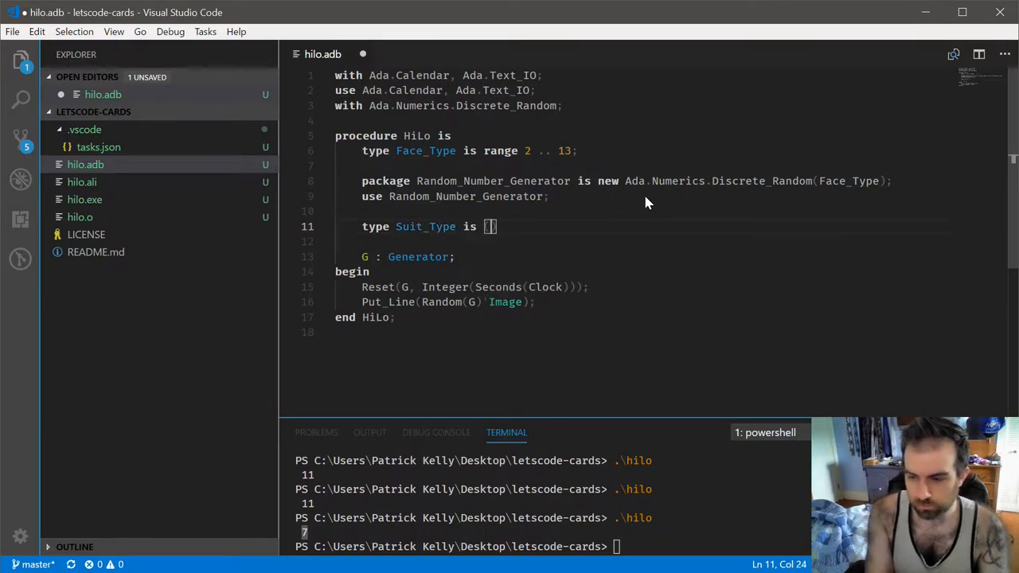
type("Heart, Spade, Diam")
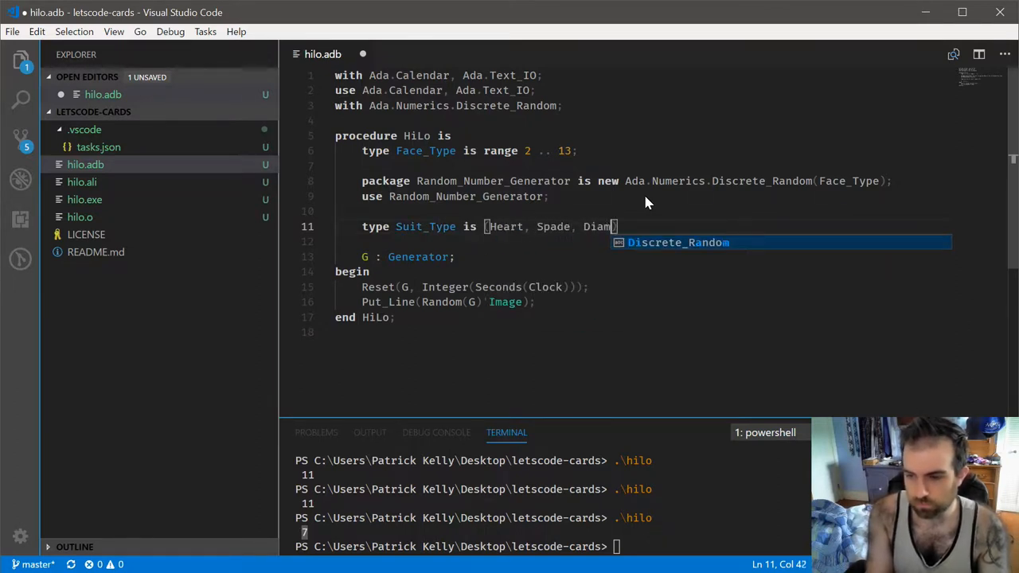
type("ond, Club);")
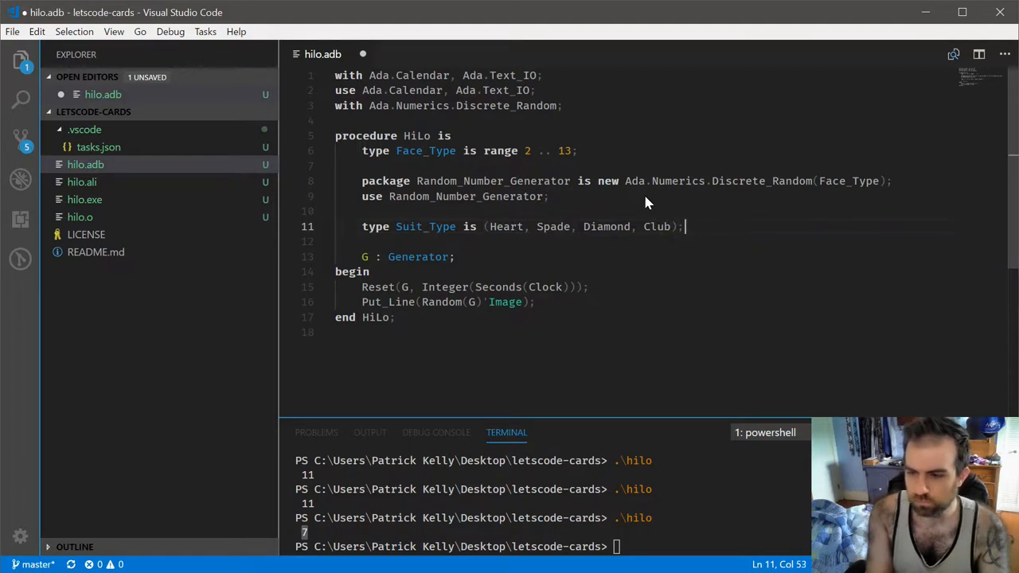
Step: Rename Random_Number_Generator to Face_Generator and add a Suit_Generator package with its use clause
type("package")
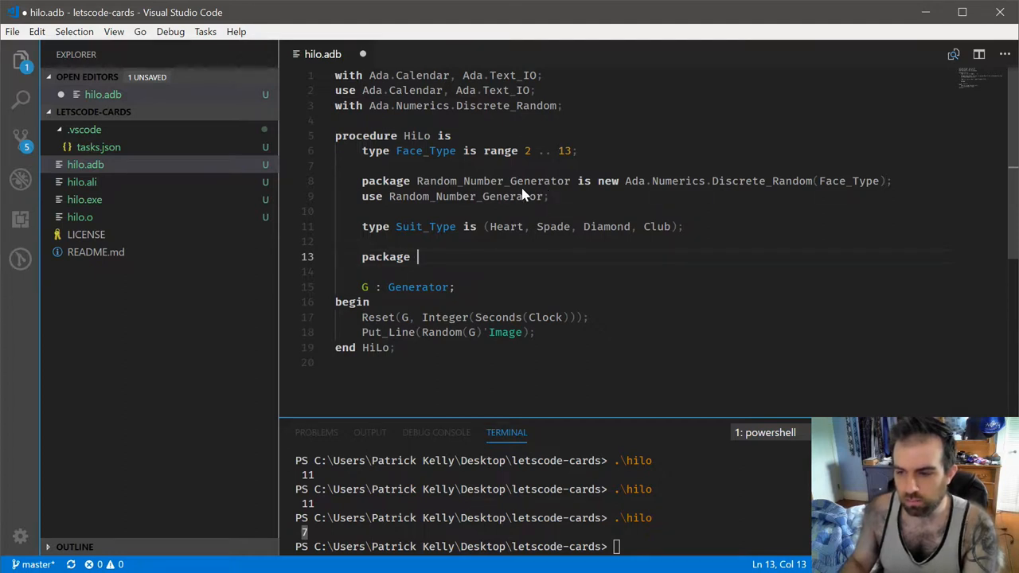
mouse_move(430, 180)
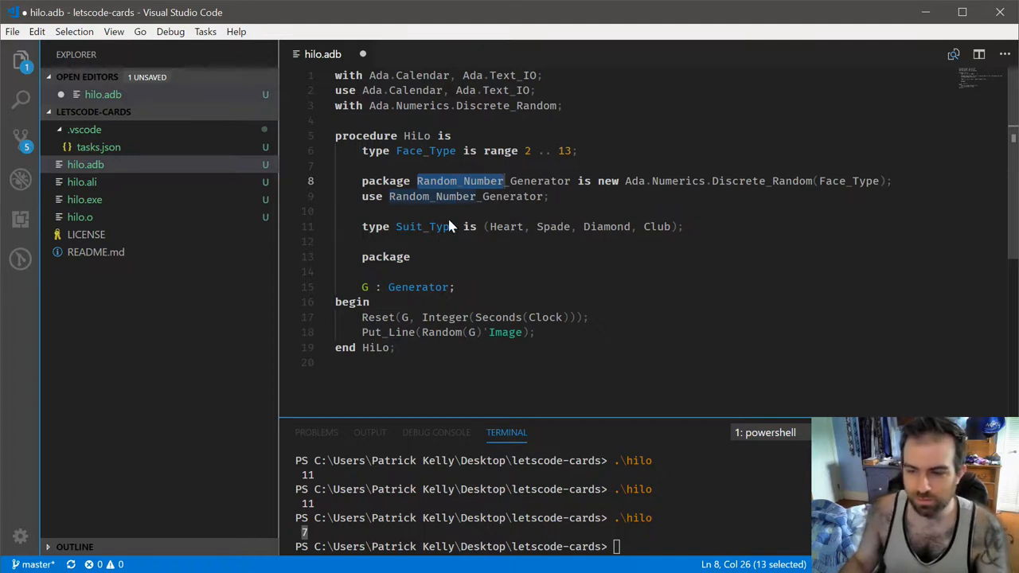
key("Delete")
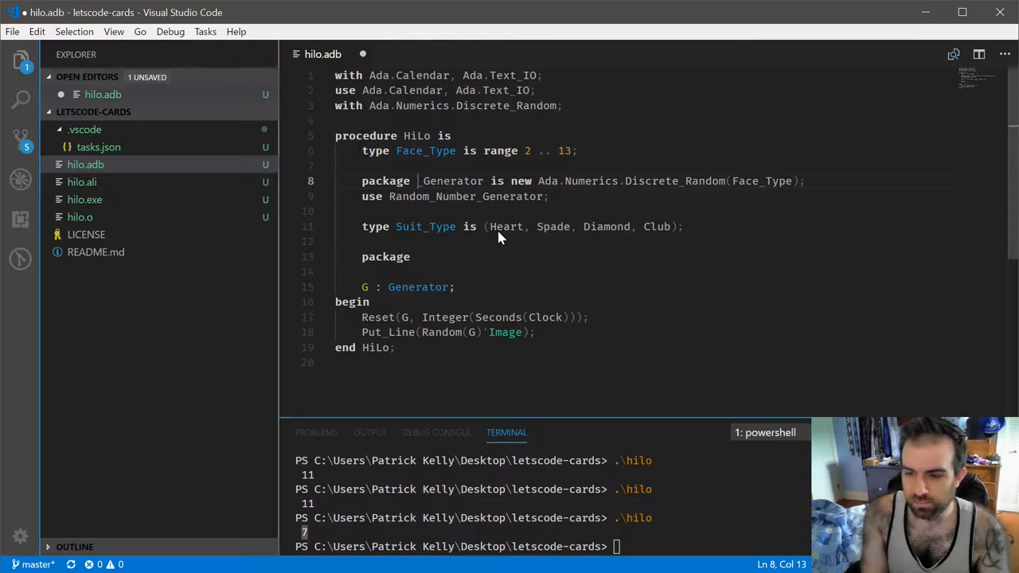
type("F")
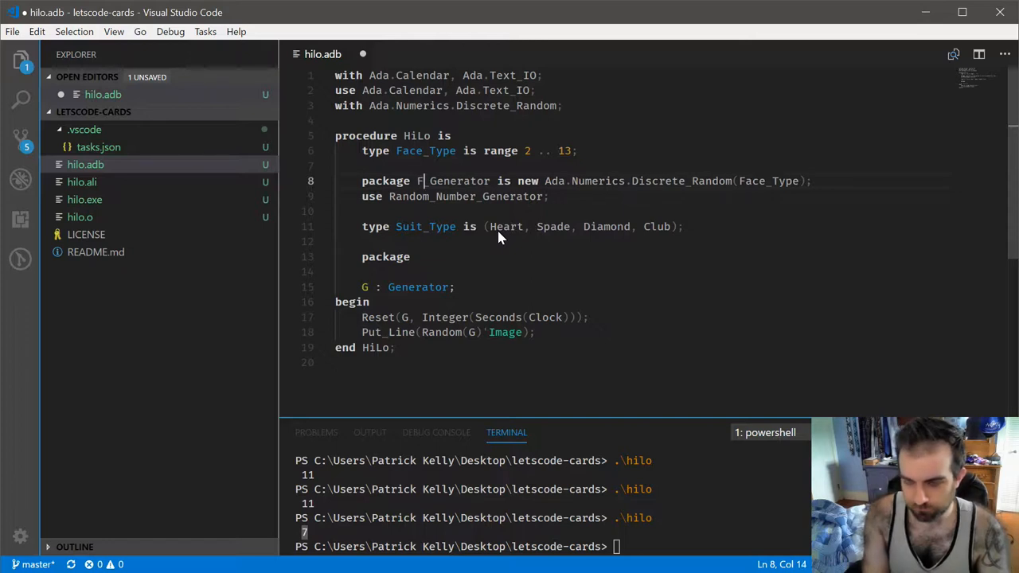
type("ace")
left_click(645, 197)
type("Fac")
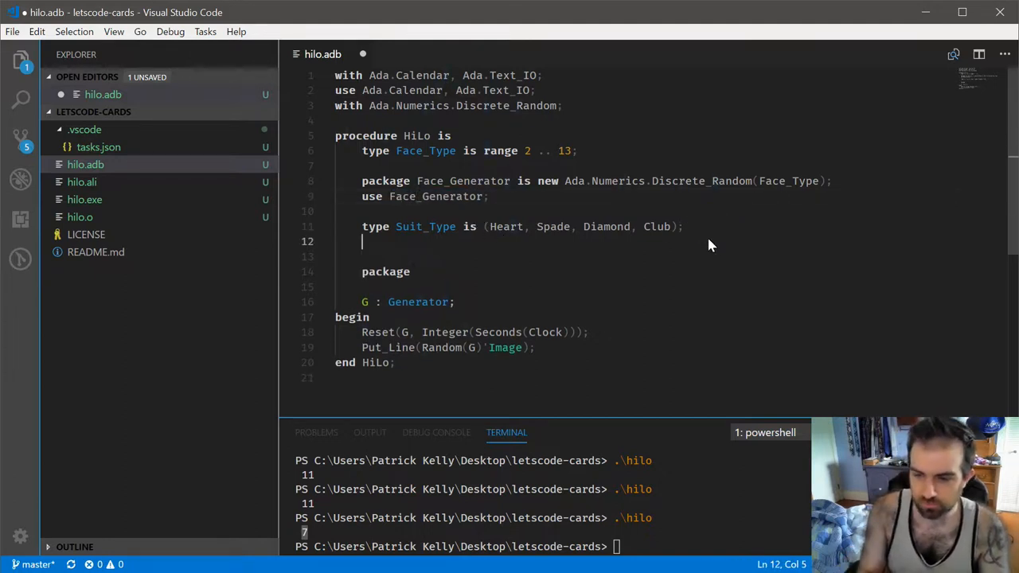
type("package Suit_Generator is new Ada.Numerics.Discrete_Random(Suit_Type")
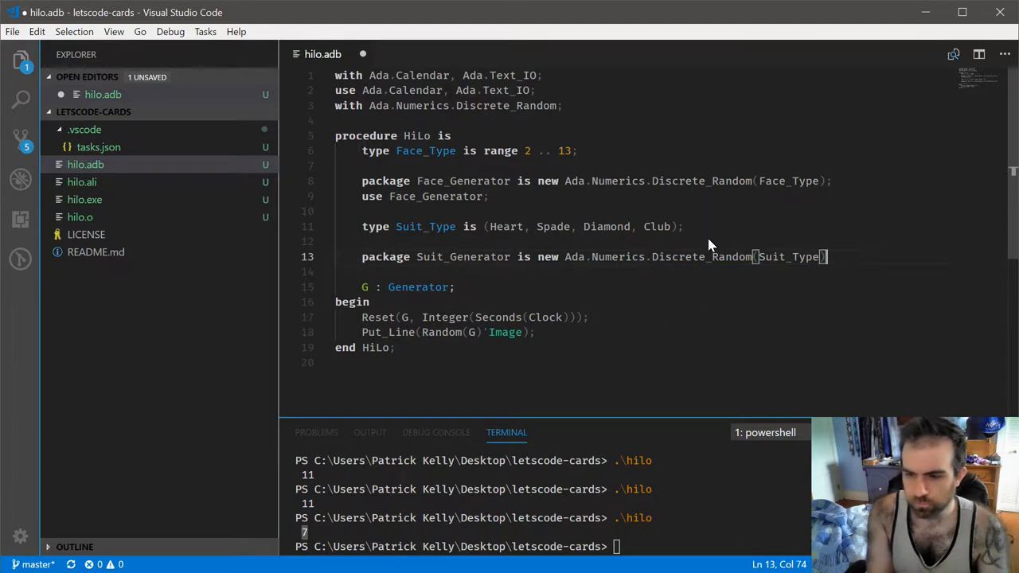
type("use Suit_Generator;")
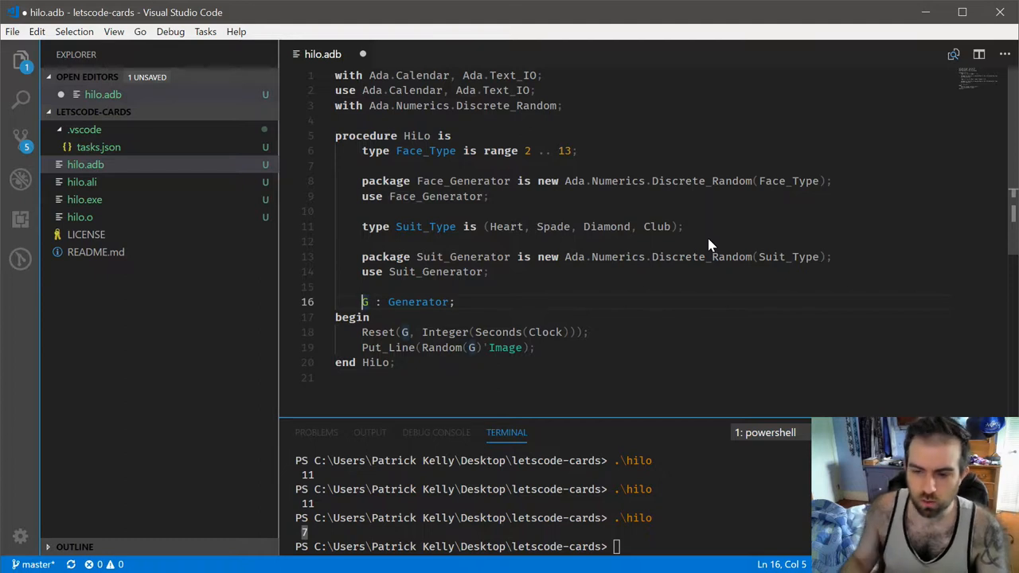
Step: Declare FG and SG generators and print Random(FG) and Random(SG) images, e.g. 9 CLUB
scroll("down", 3)
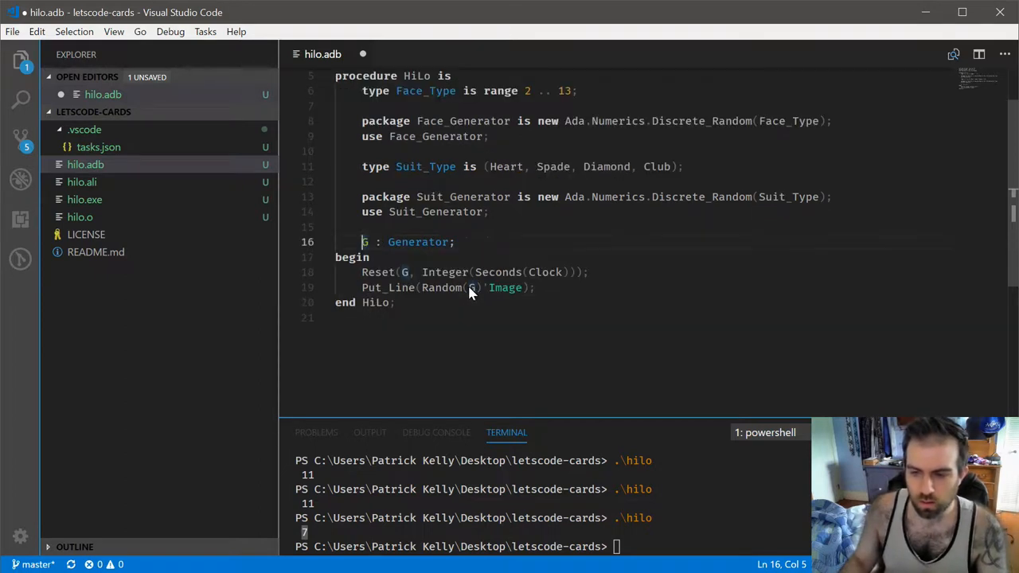
type("F")
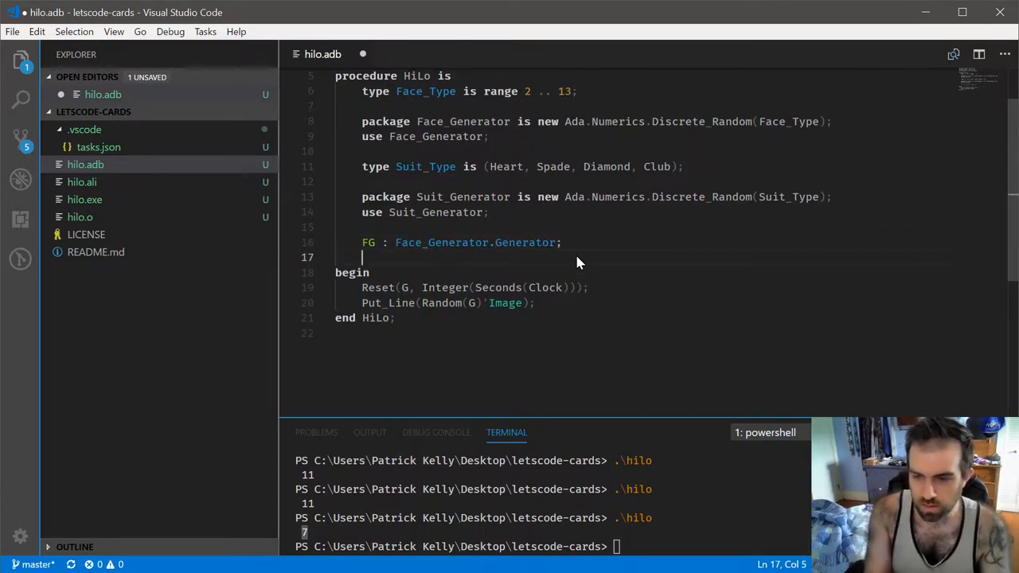
type("SG : Suit_Generator.Generator;")
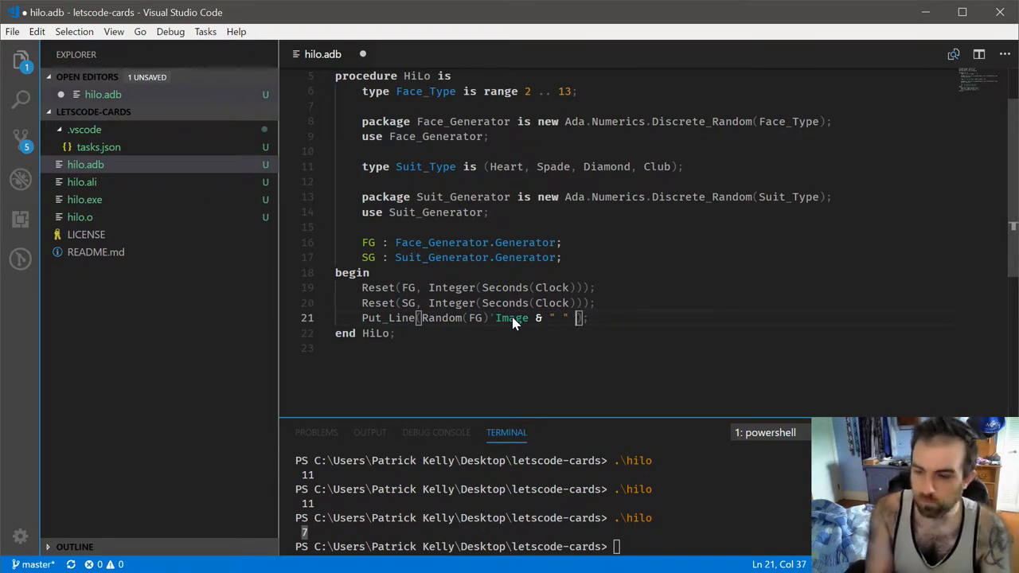
type("& Random(SG)'Image")
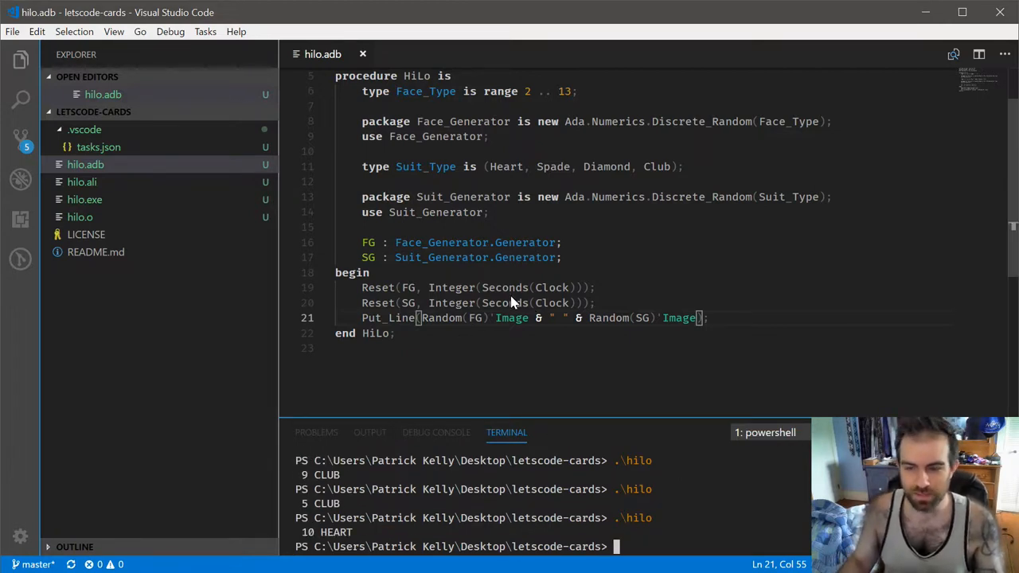
mouse_move(410, 197)
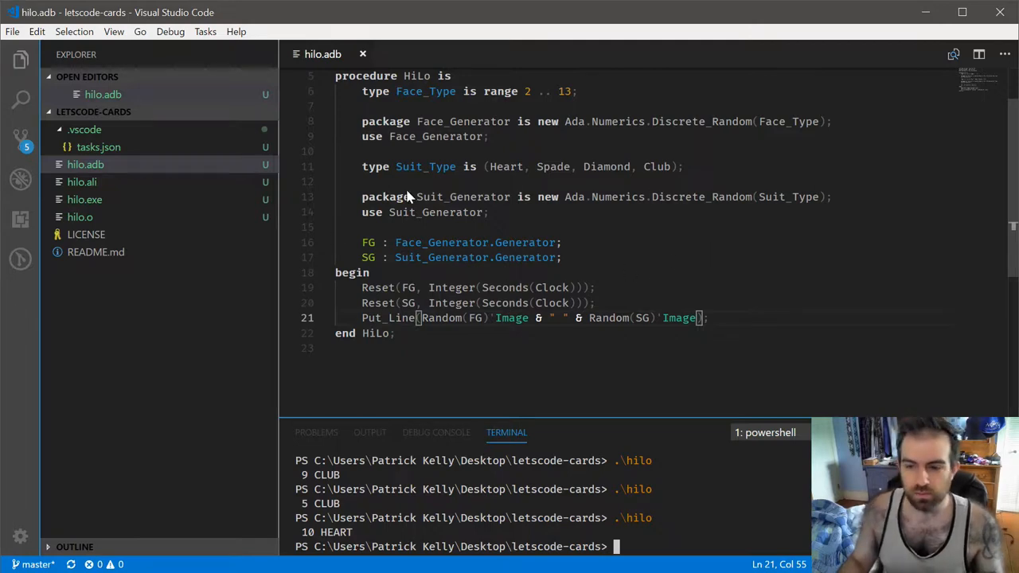
scroll("up", 3)
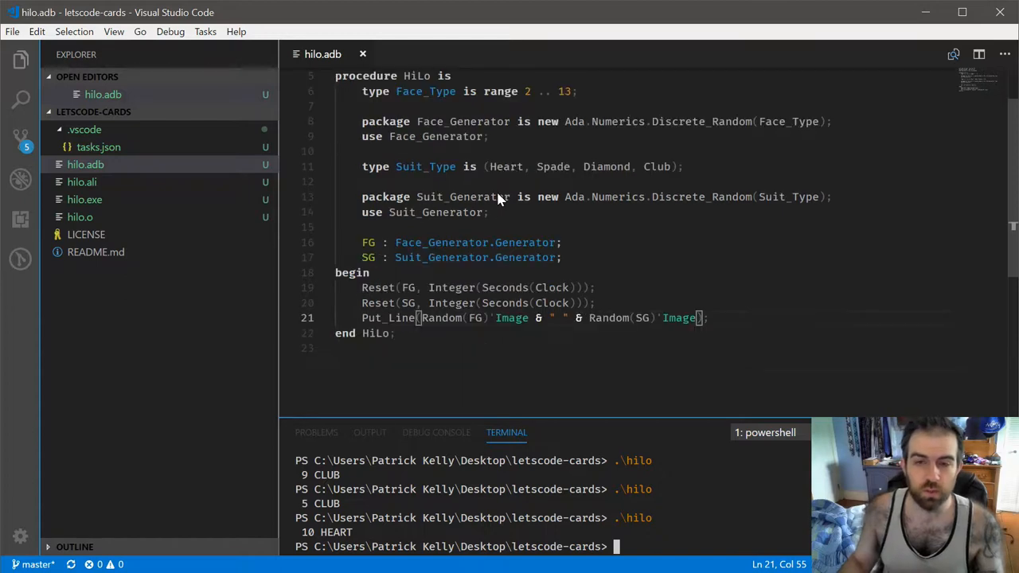
mouse_move(454, 223)
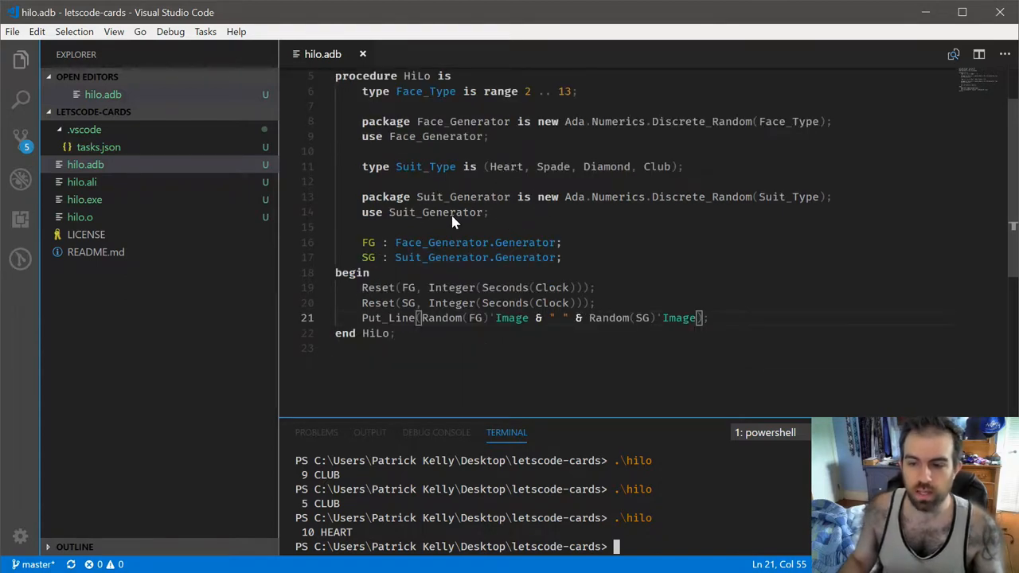
mouse_move(564, 317)
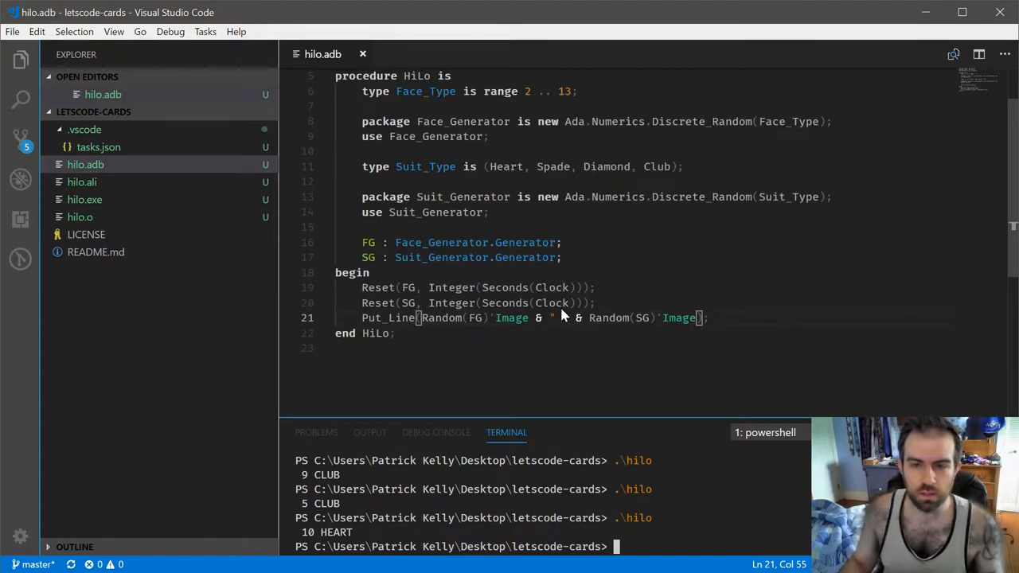
mouse_move(601, 247)
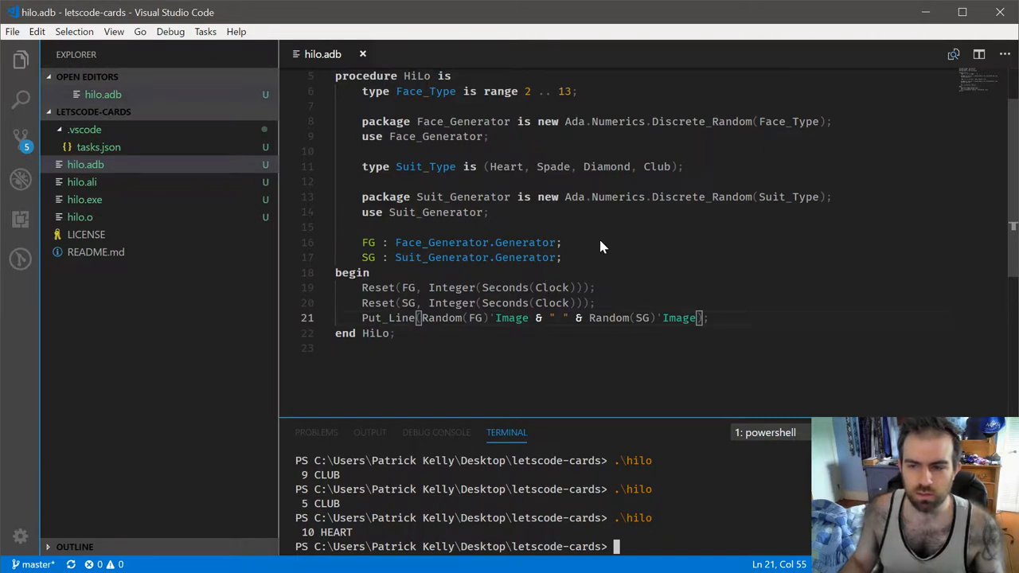
scroll("up", 3)
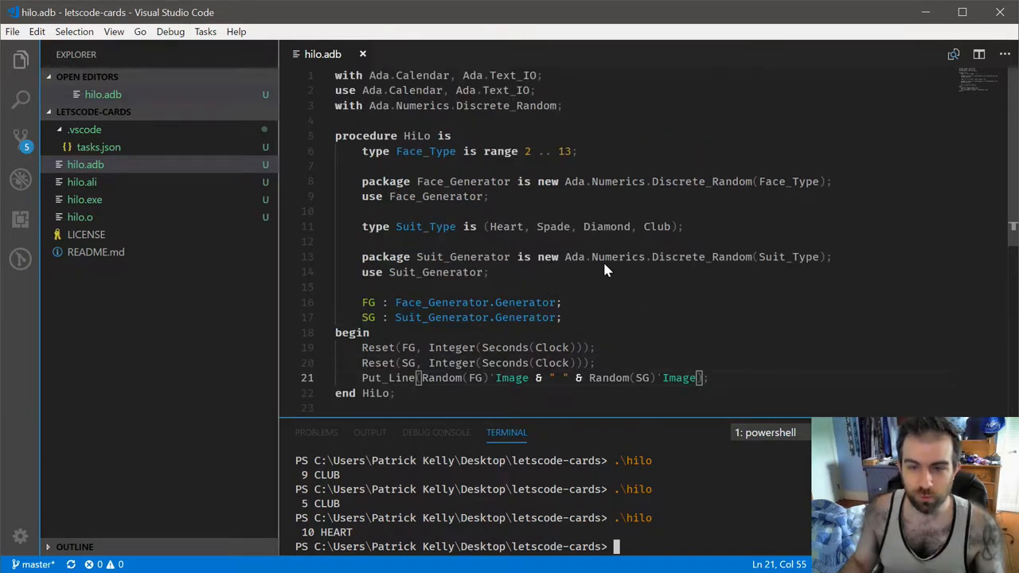
mouse_move(593, 254)
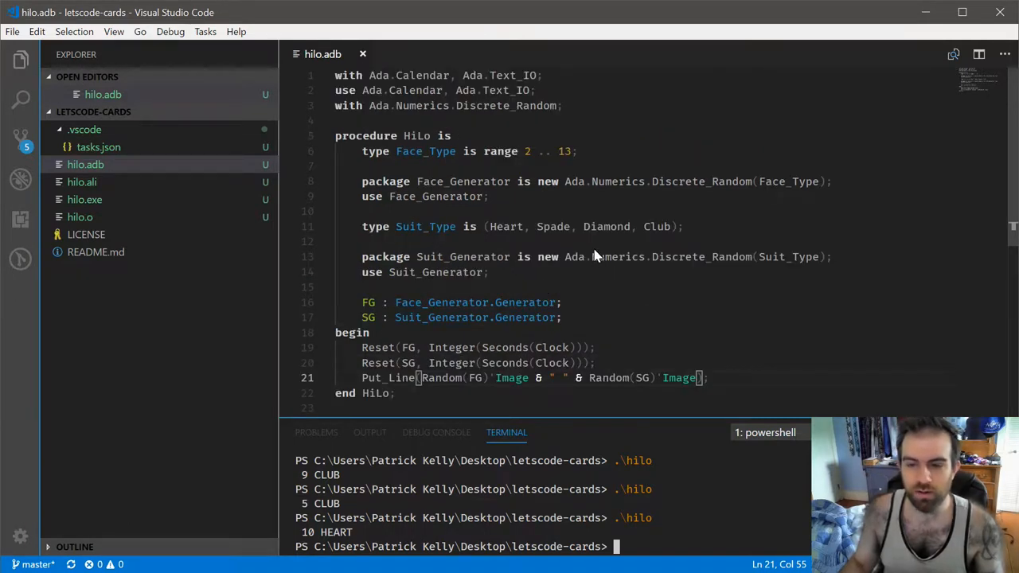
mouse_move(381, 302)
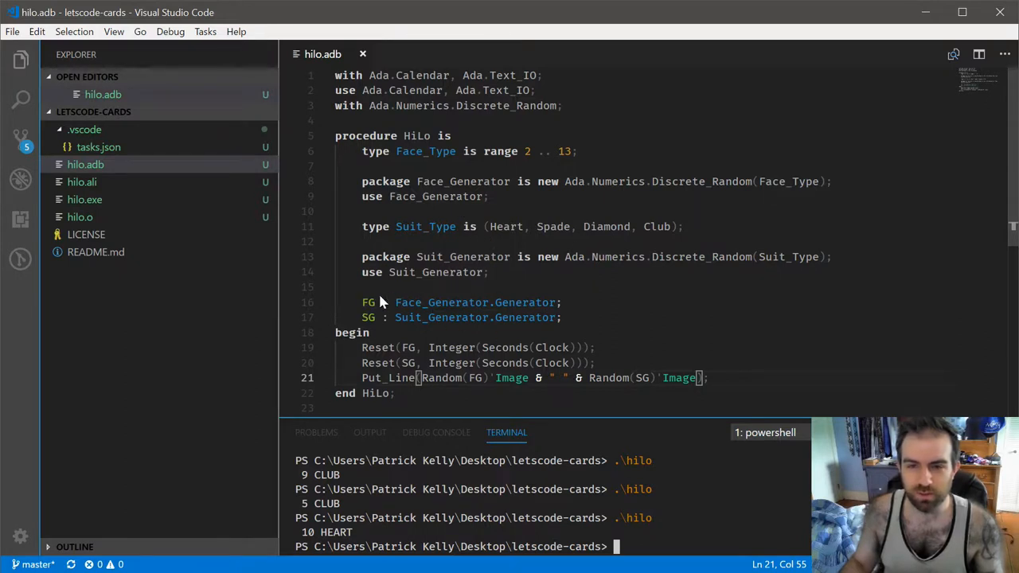
mouse_move(555, 256)
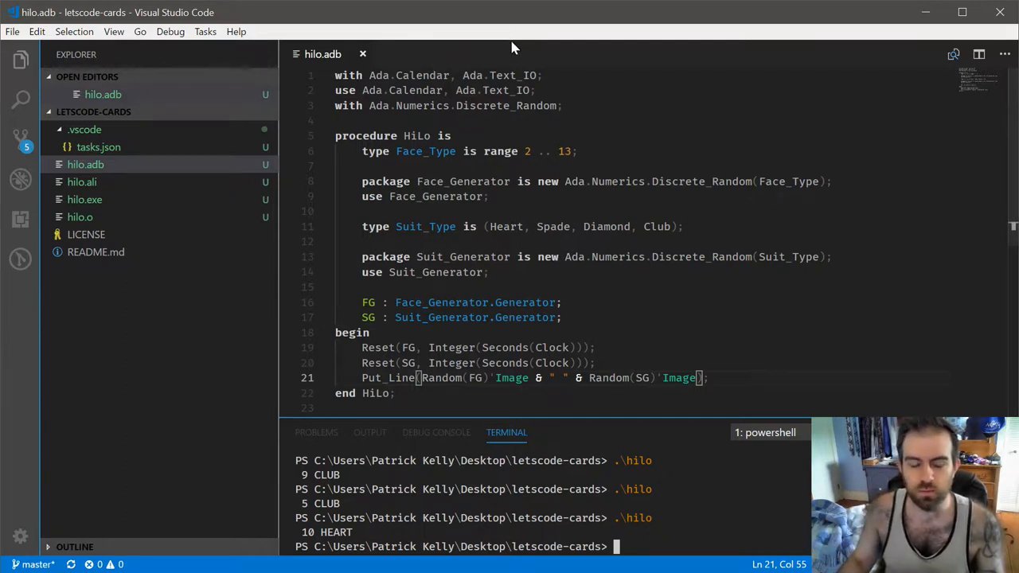
mouse_move(225, 312)
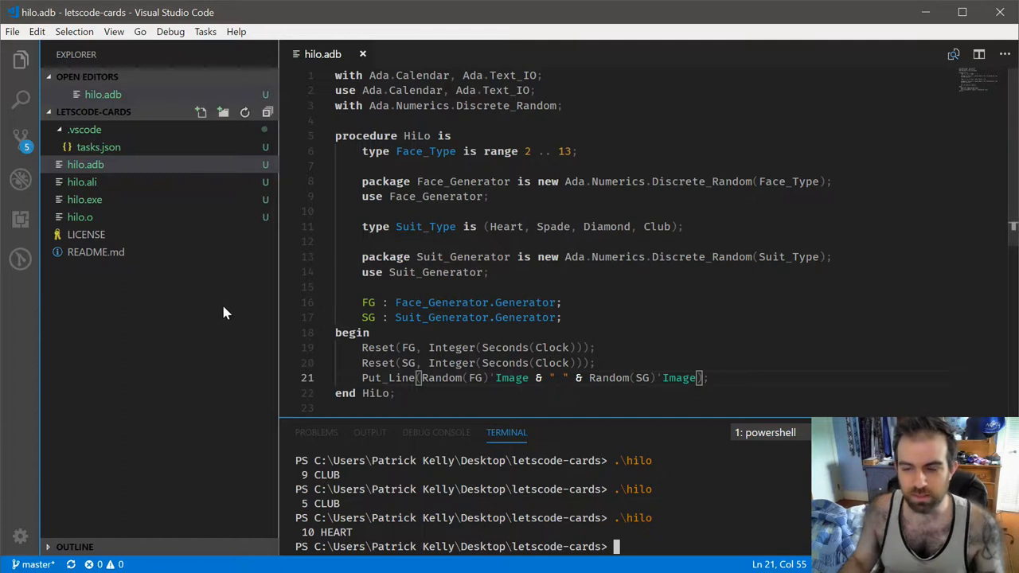
mouse_move(202, 111)
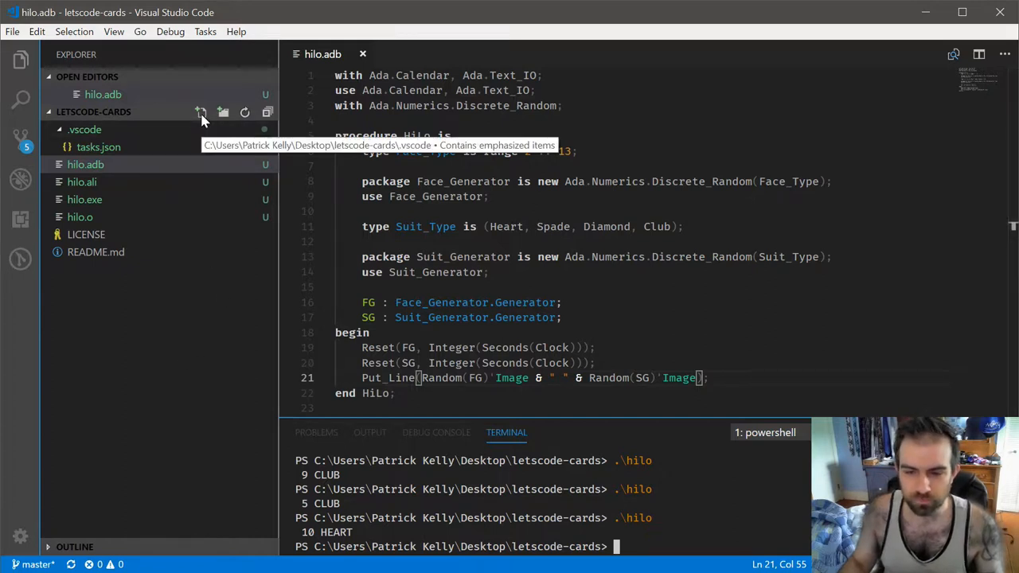
Step: Start Cards.ads with package Cards, Face_Type range 2 .. 13, Suit_Type, and a Card type
left_click(223, 113)
type("with")
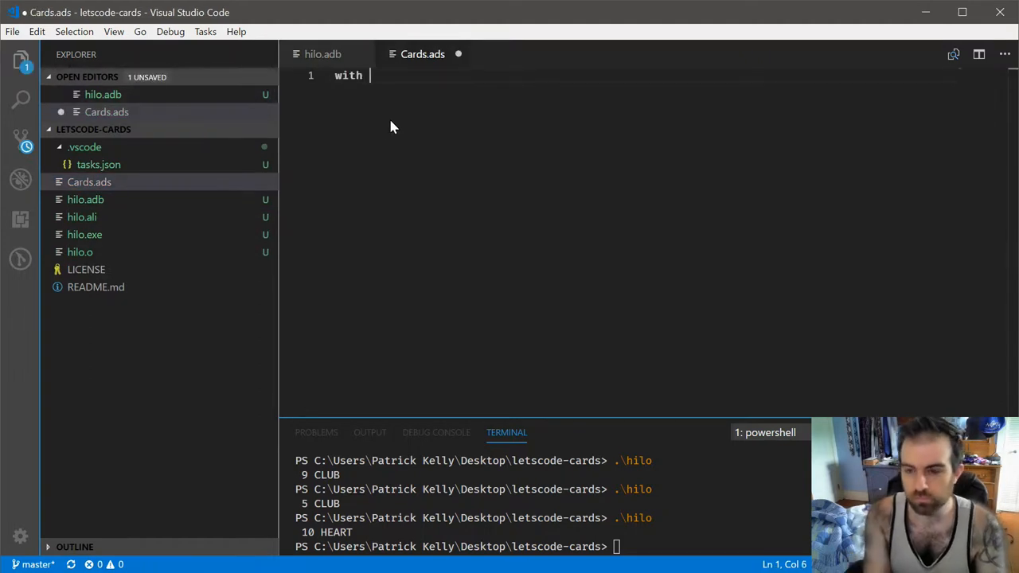
type("package Cards is")
type("end Car")
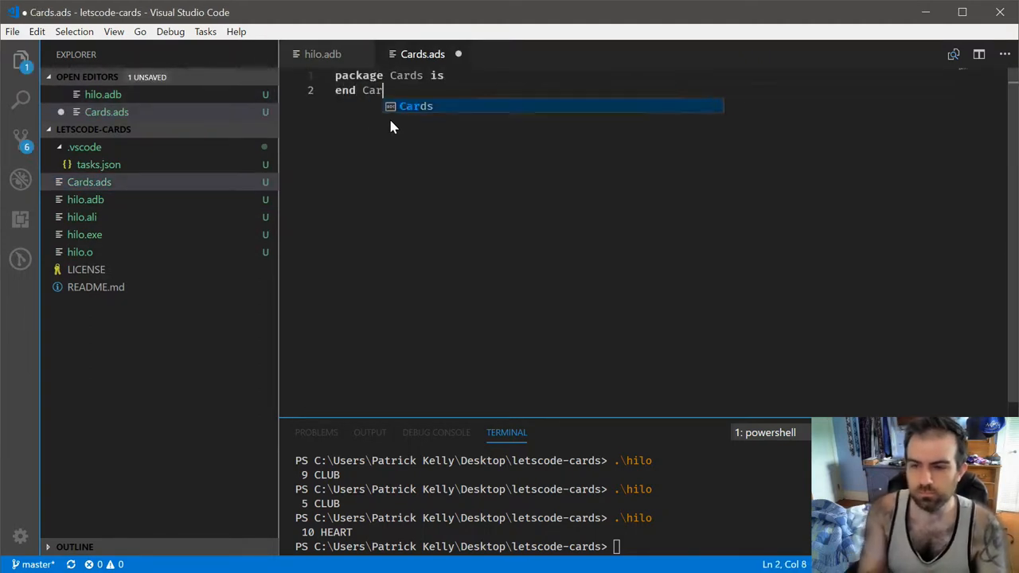
type("type CArd is")
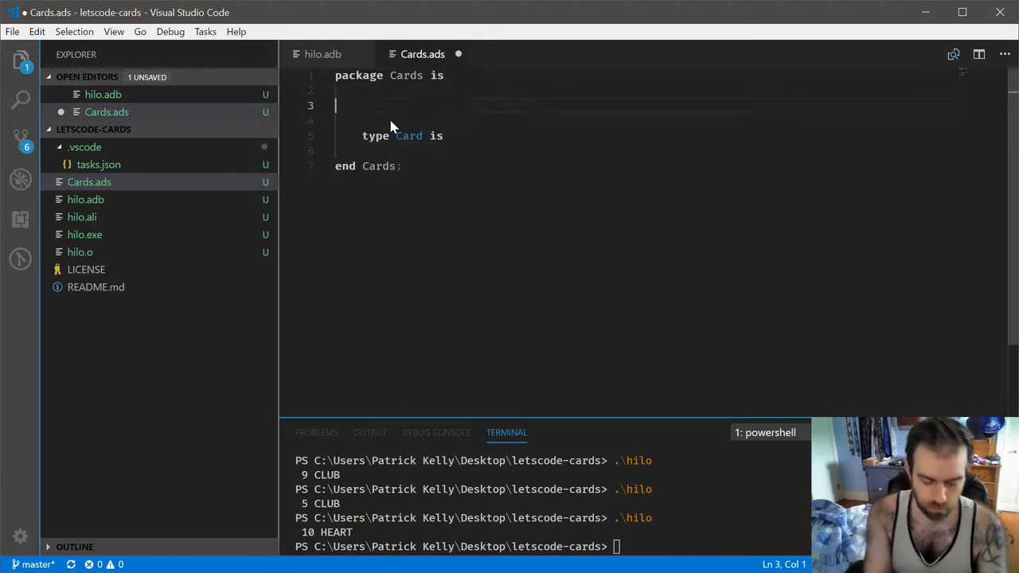
type("type Face_T")
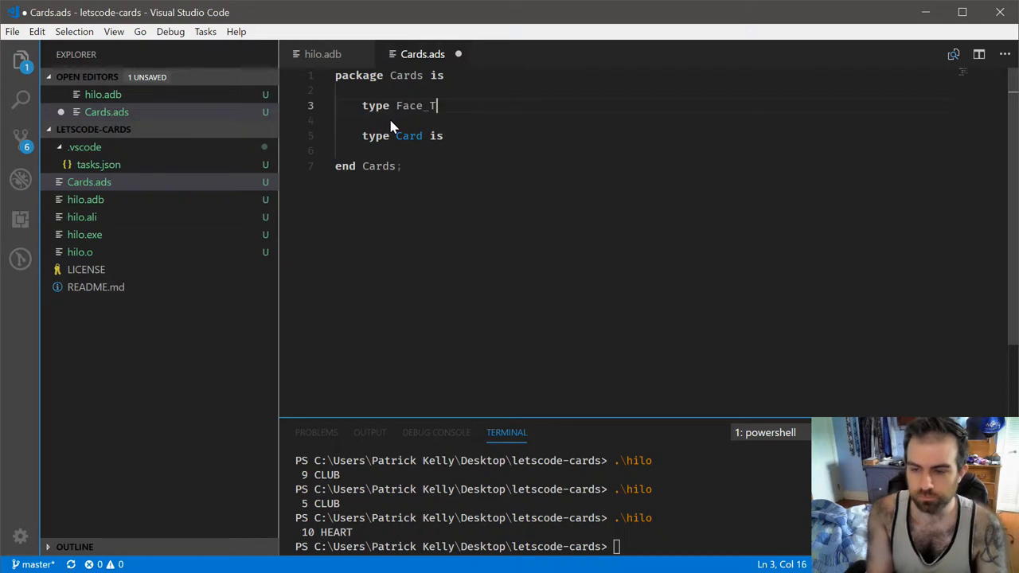
type("ype is")
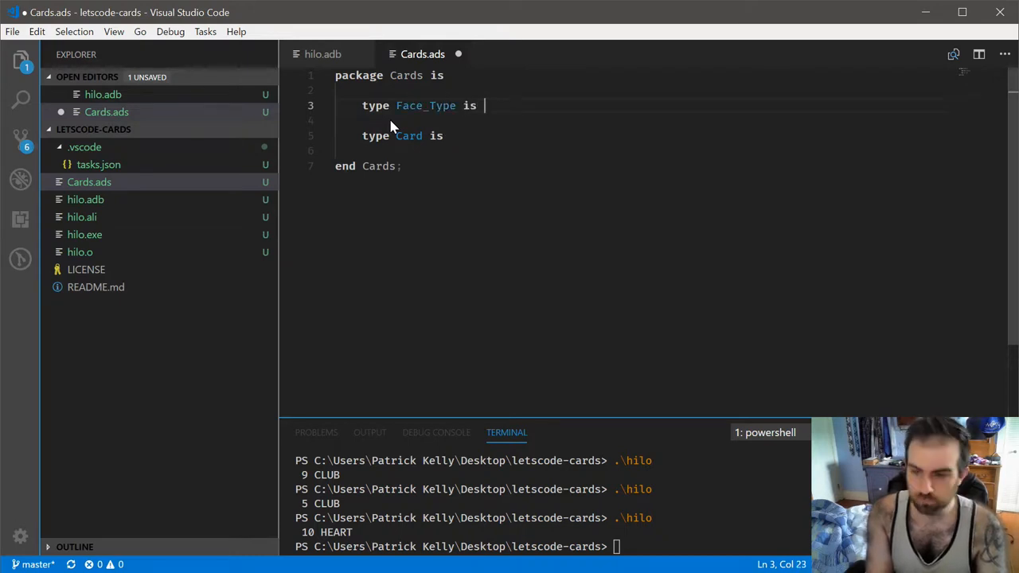
type("2 .. 13;")
type("type Suit_Type is (Heart, Sp")
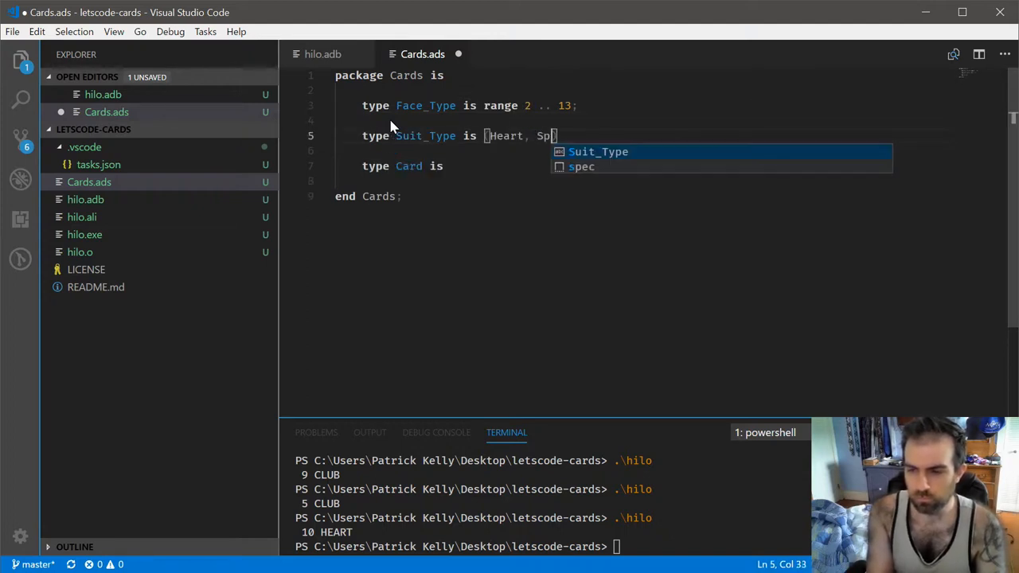
type("ade, Diamond, Club")
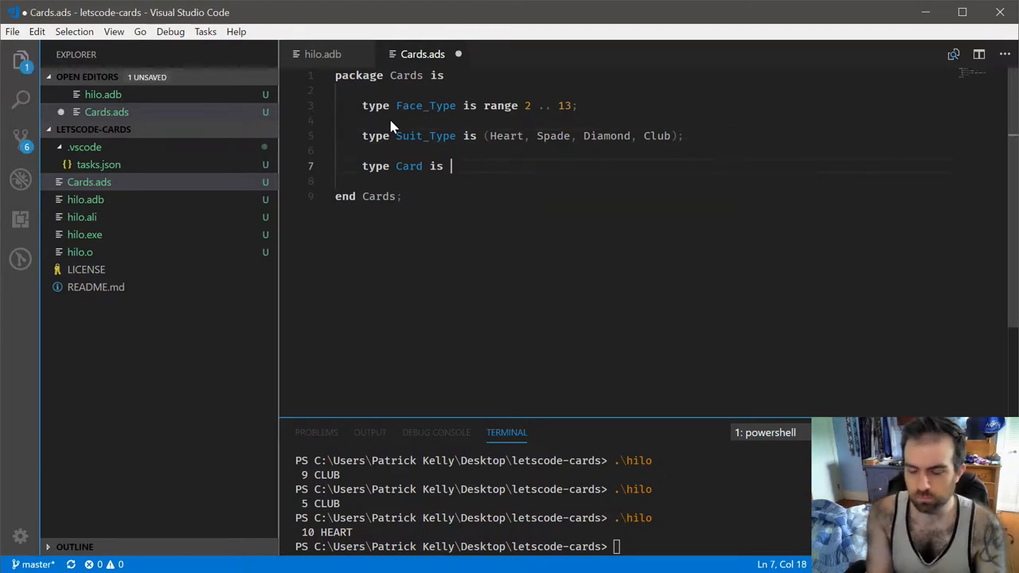
Step: Make Card a record with Face : Face_Type and Suit : Suit_Type, and save Cards.ads
type("record")
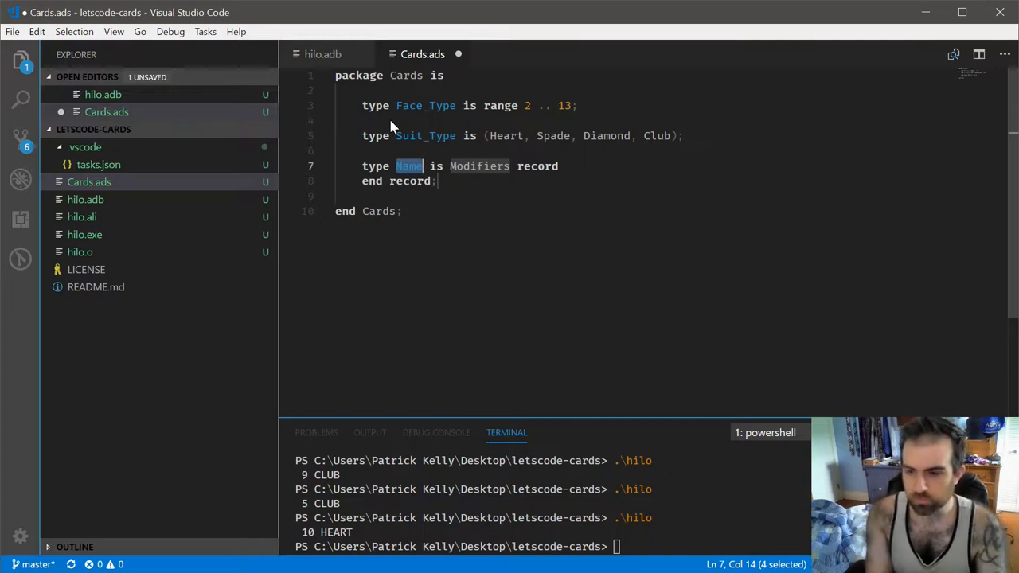
type("Cards")
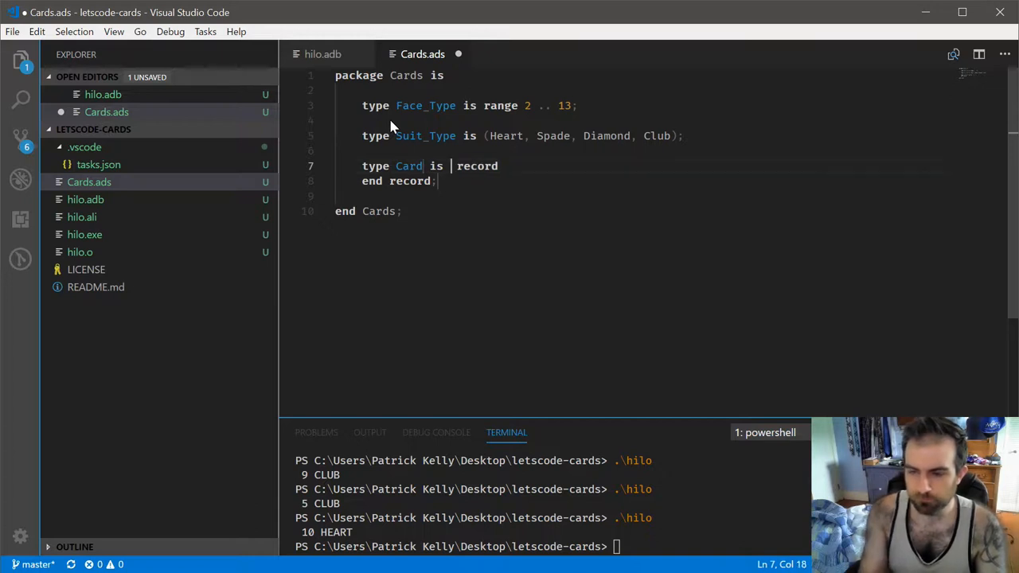
key("Enter")
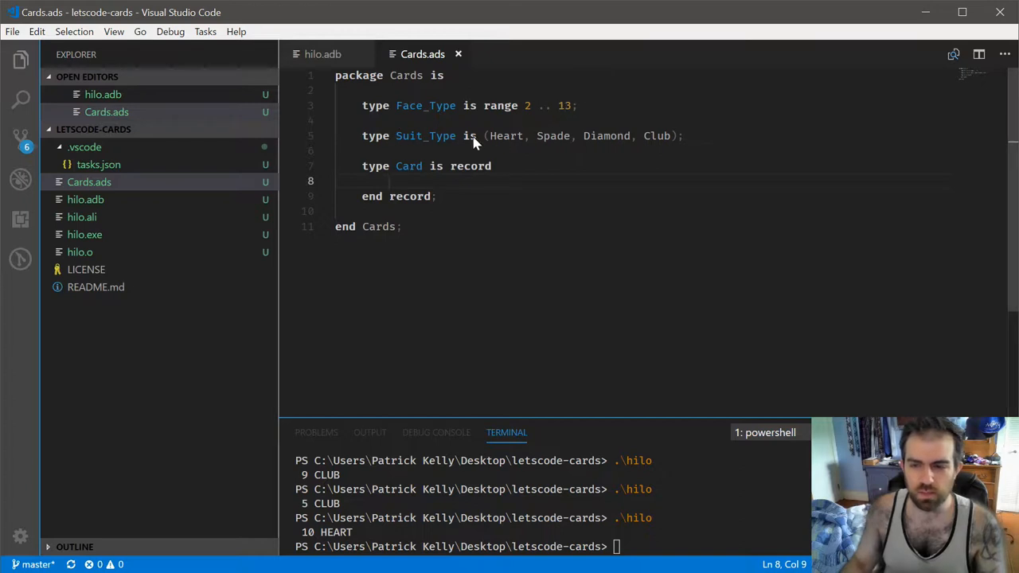
mouse_move(442, 187)
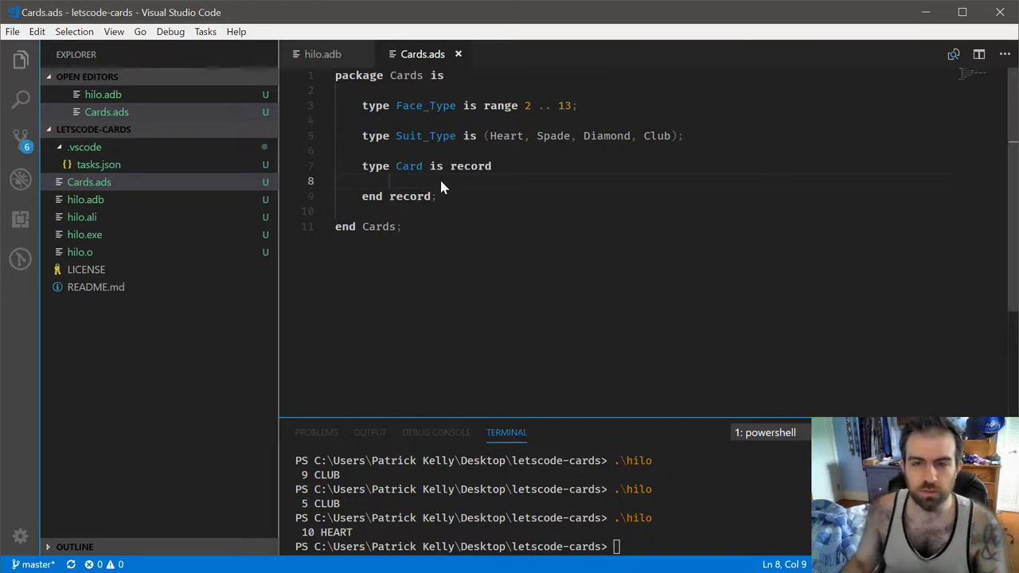
mouse_move(510, 165)
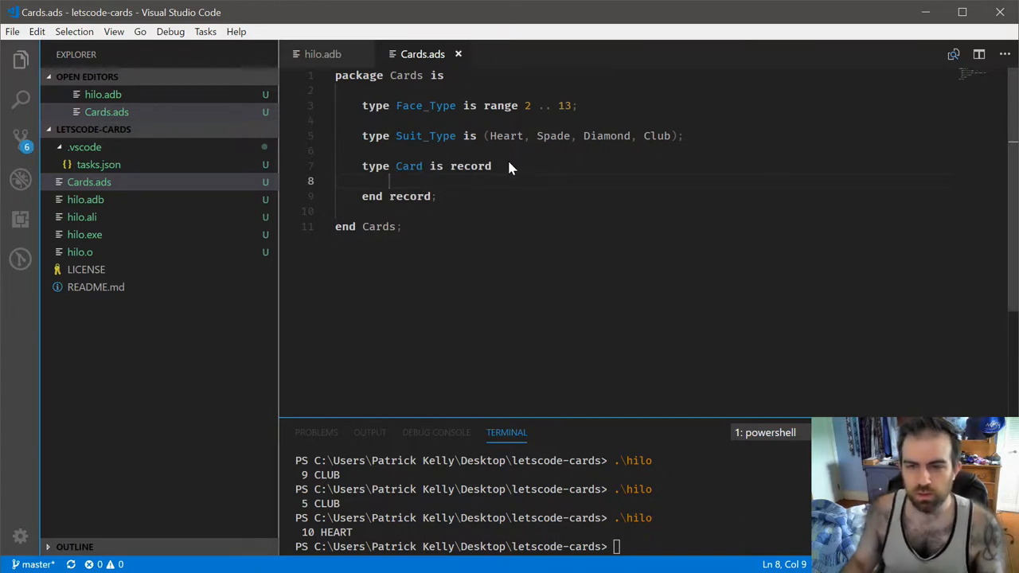
mouse_move(426, 163)
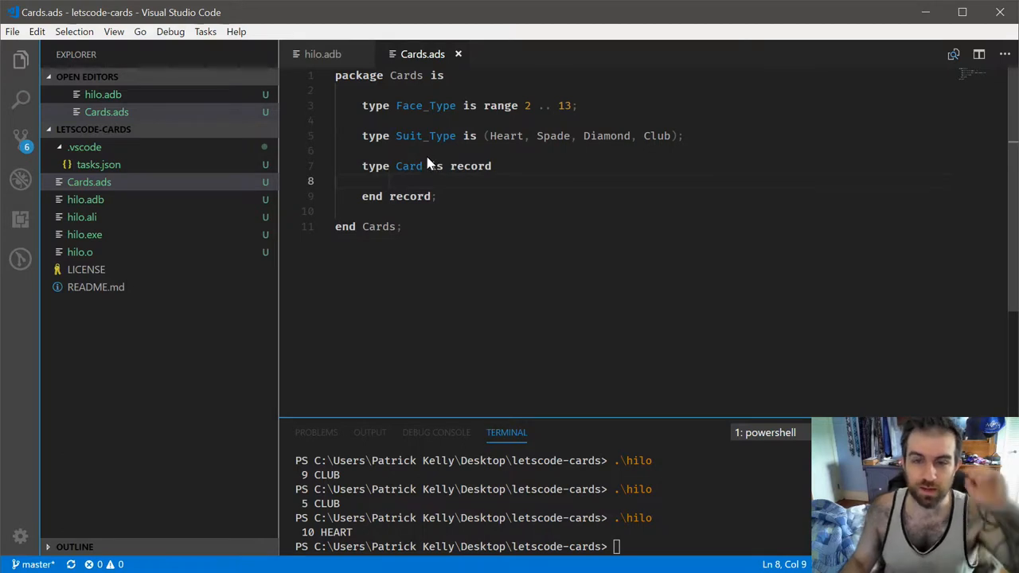
mouse_move(396, 135)
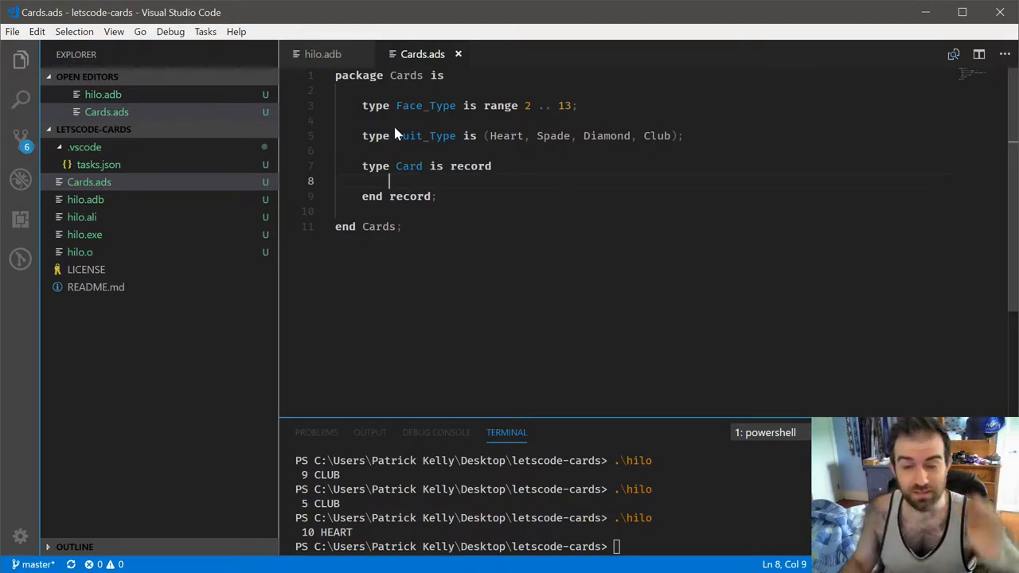
mouse_move(593, 170)
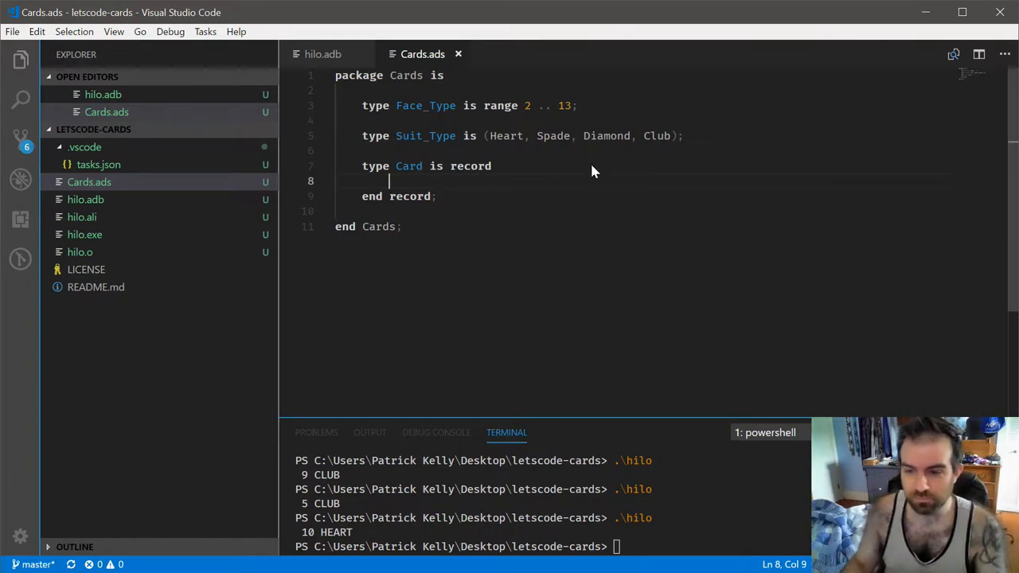
mouse_move(538, 258)
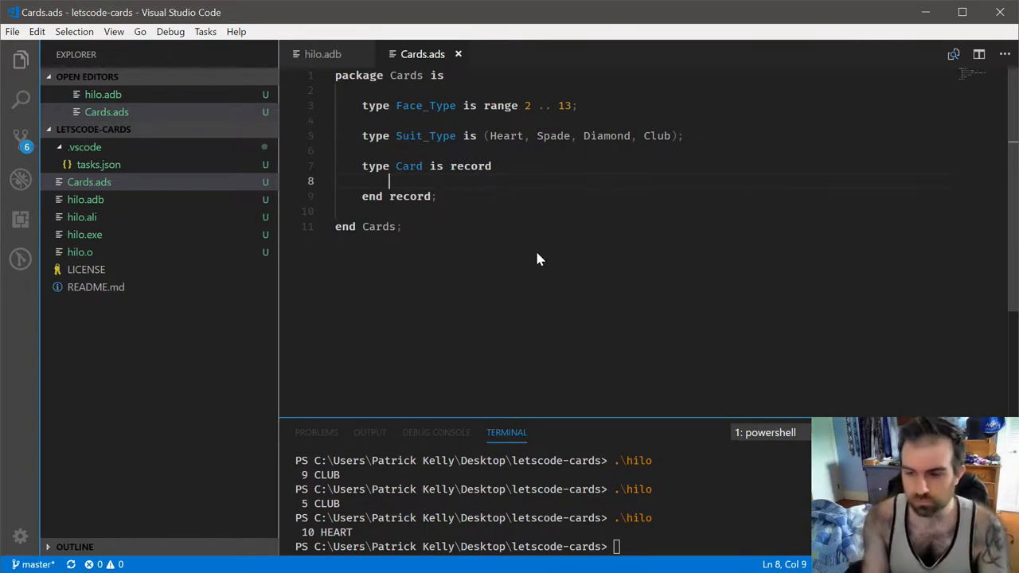
type("Face : Face_Type;")
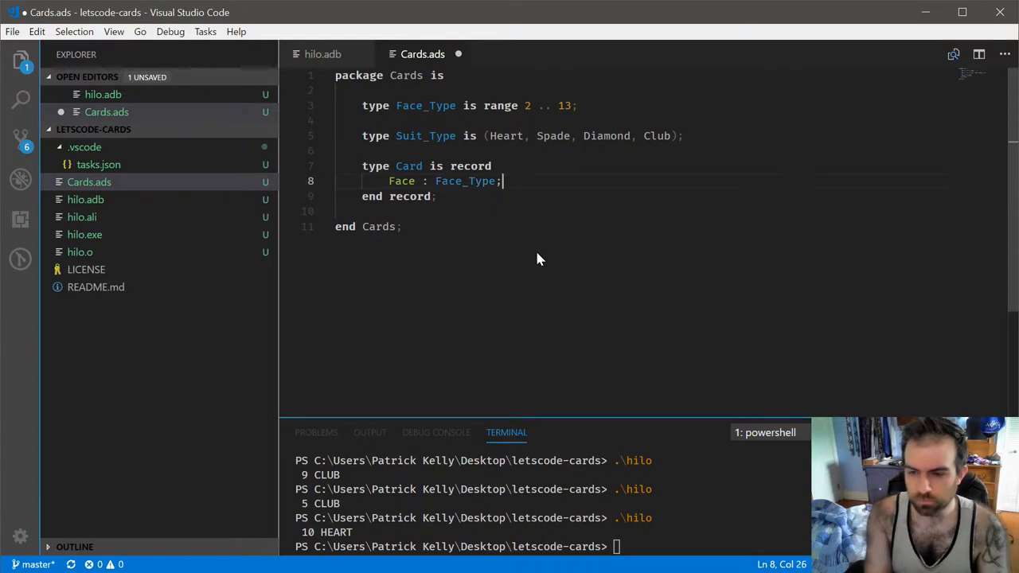
type("Suit : Suit_Type;")
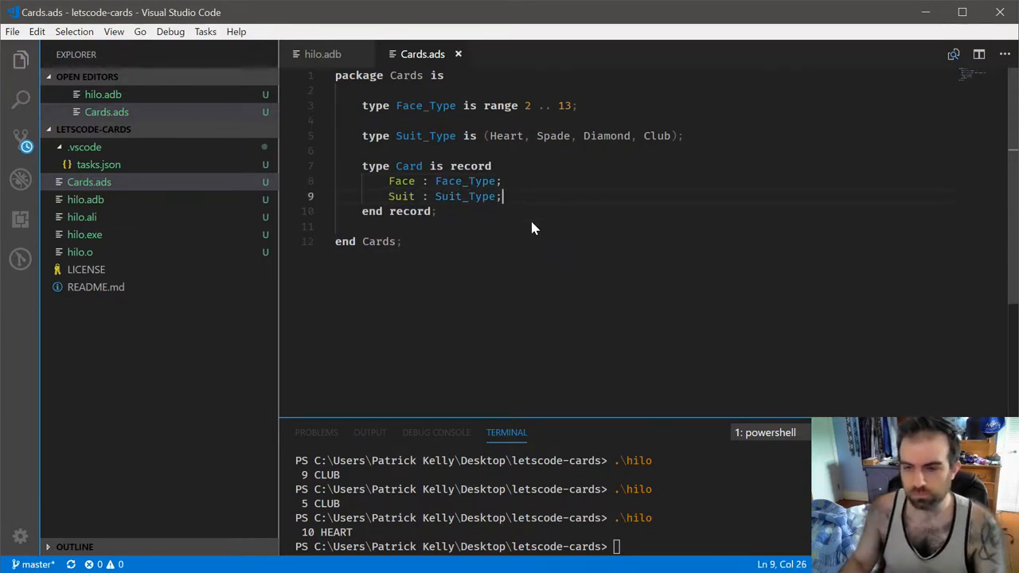
left_click(323, 54)
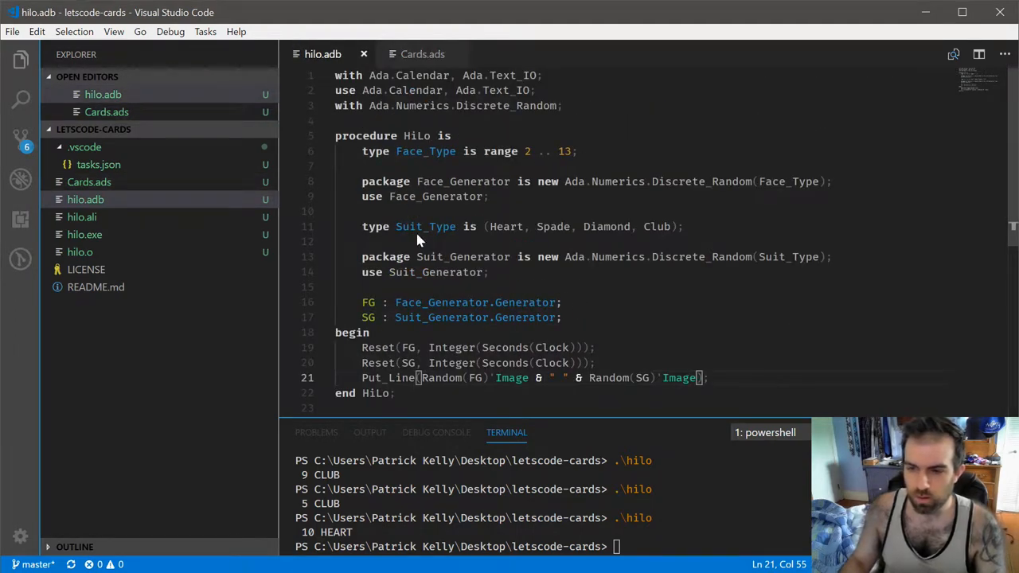
Step: Switch between the Cards.ads and hilo.adb tabs to compare their declarations
left_click(423, 54)
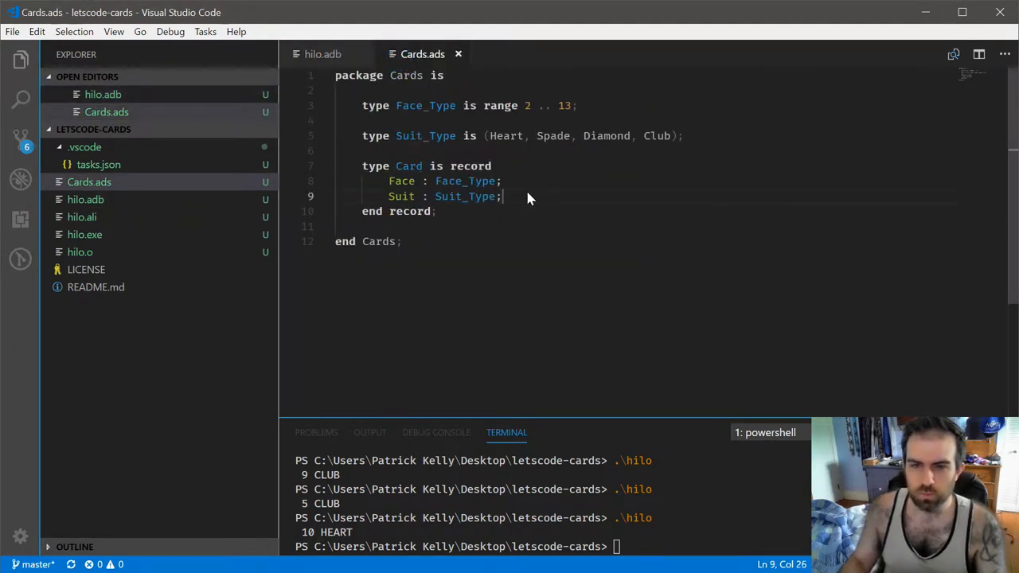
mouse_move(480, 105)
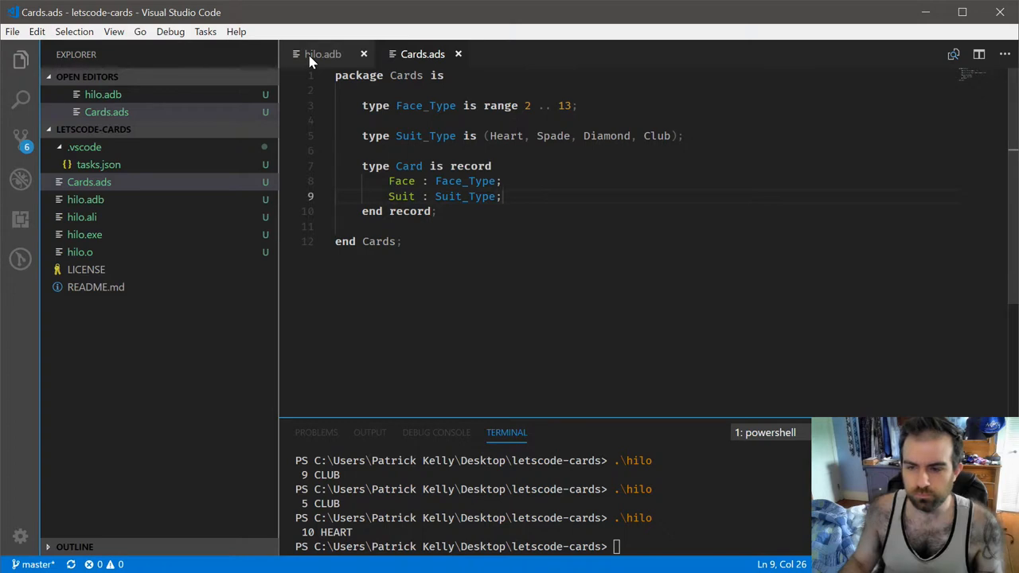
mouse_move(589, 194)
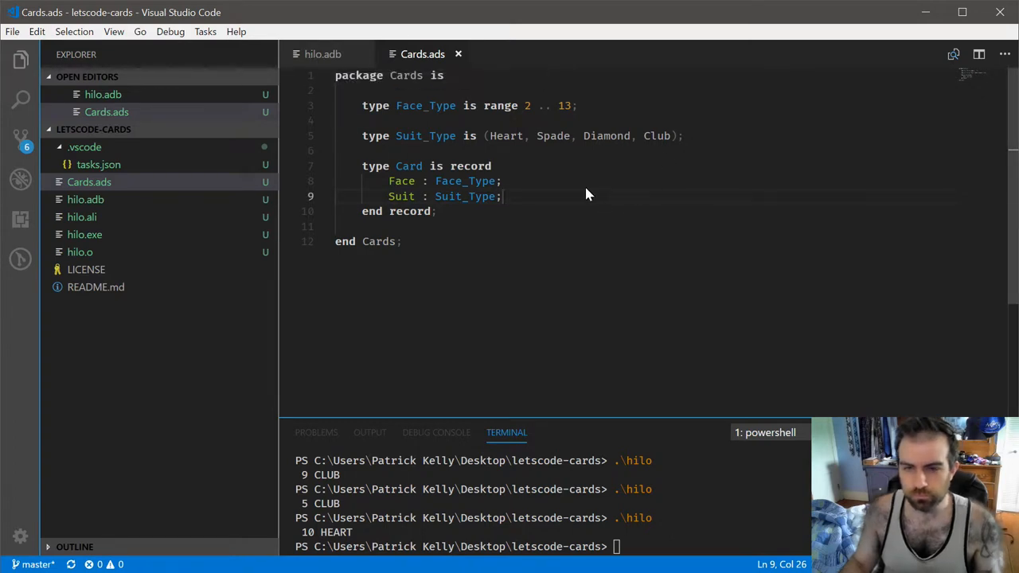
left_click(323, 54)
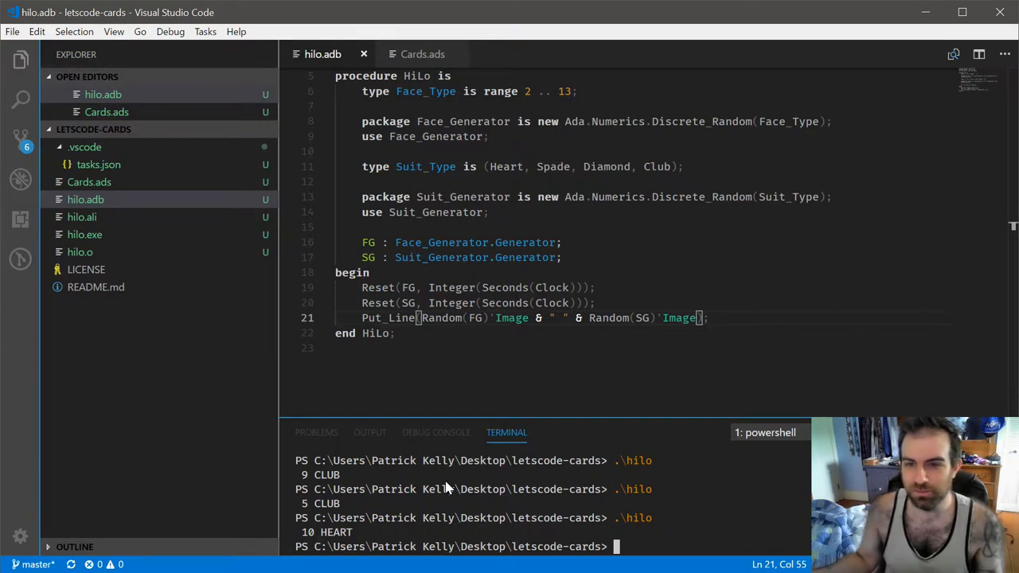
mouse_move(405, 248)
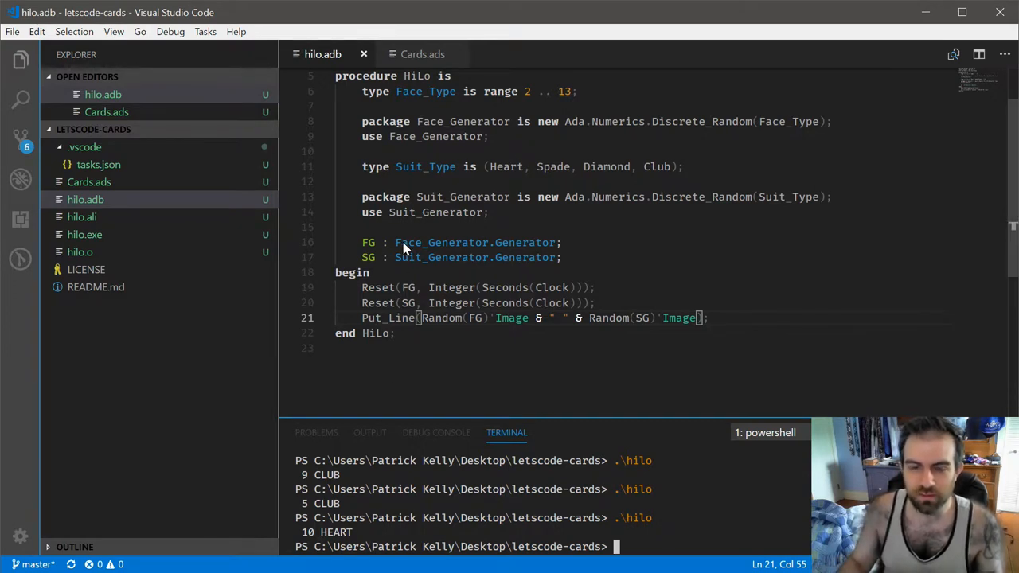
mouse_move(420, 136)
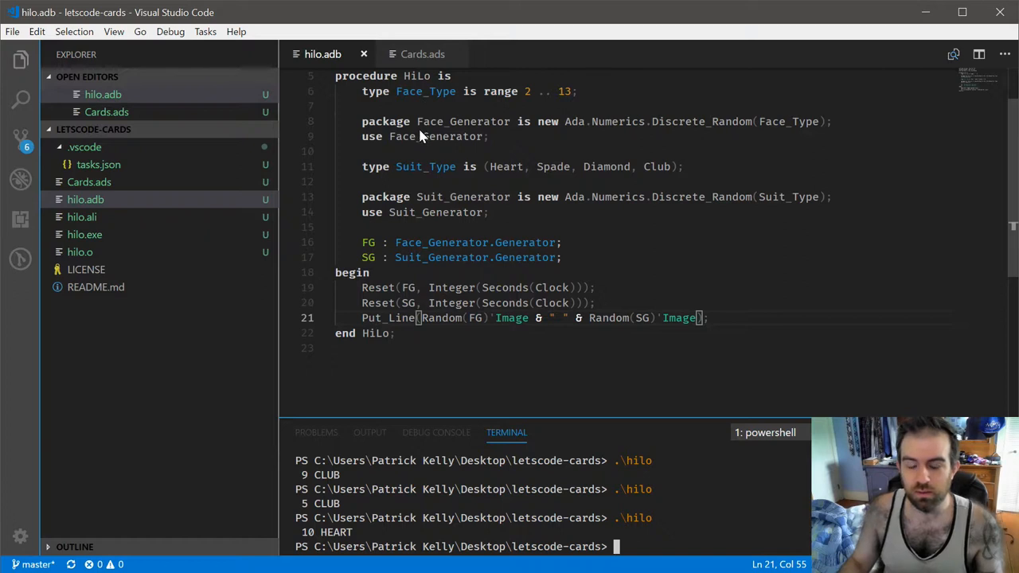
mouse_move(420, 174)
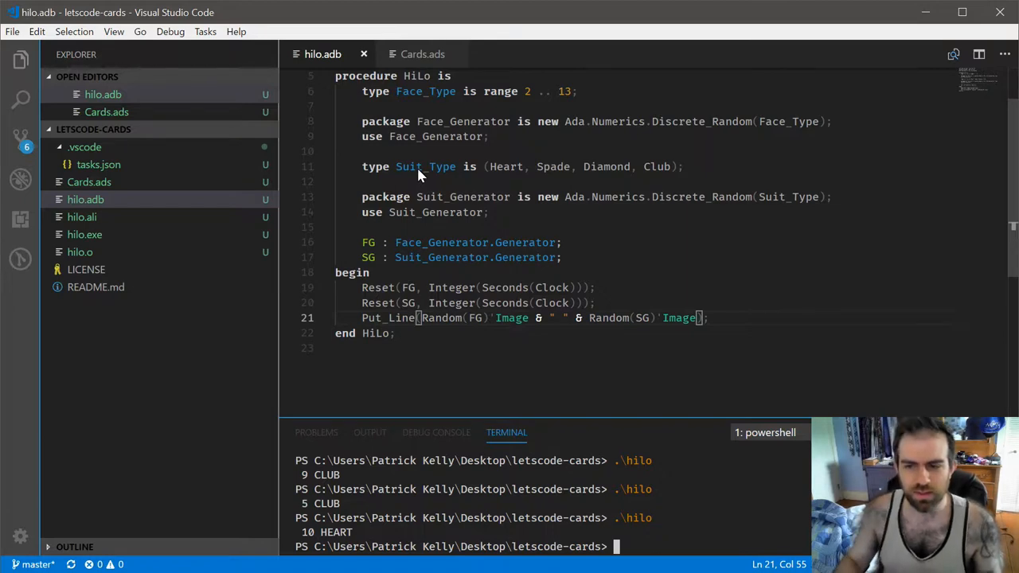
scroll("up", 3)
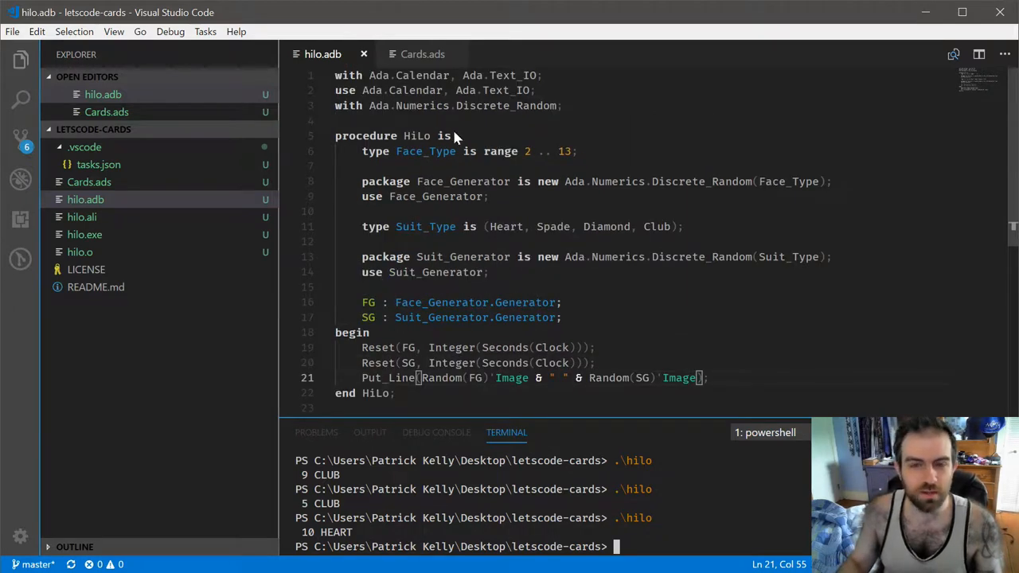
mouse_move(470, 277)
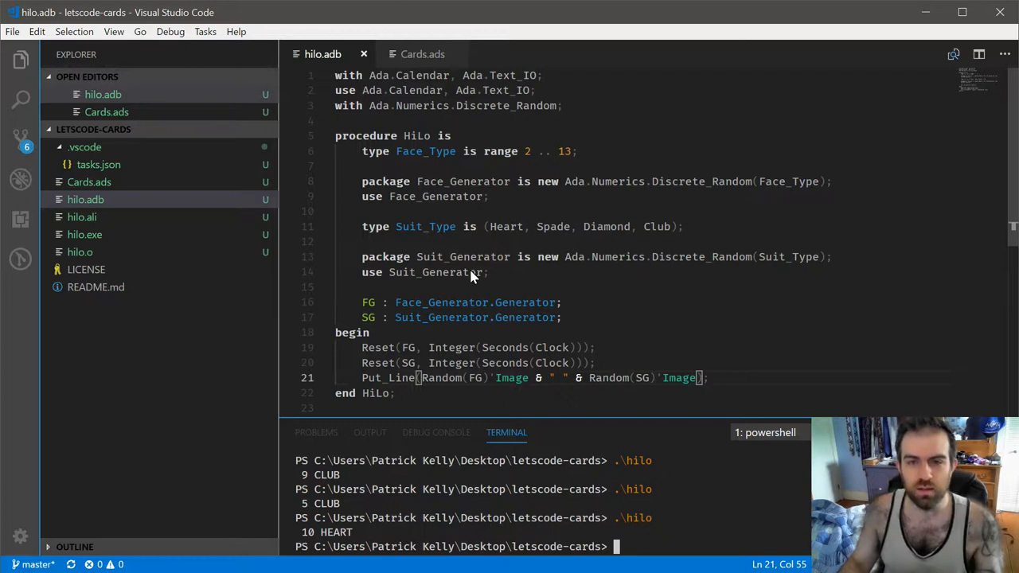
mouse_move(512, 261)
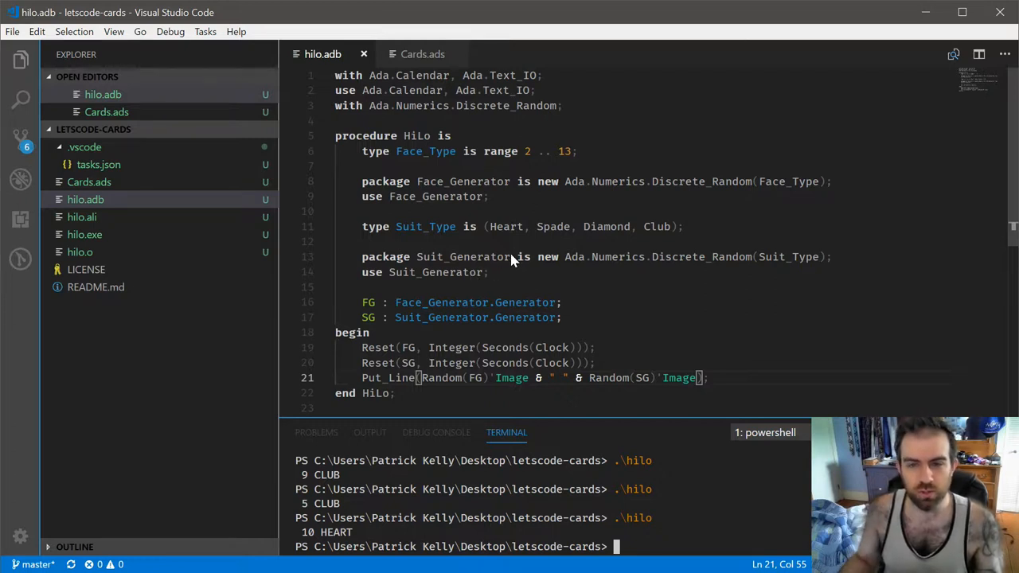
mouse_move(521, 245)
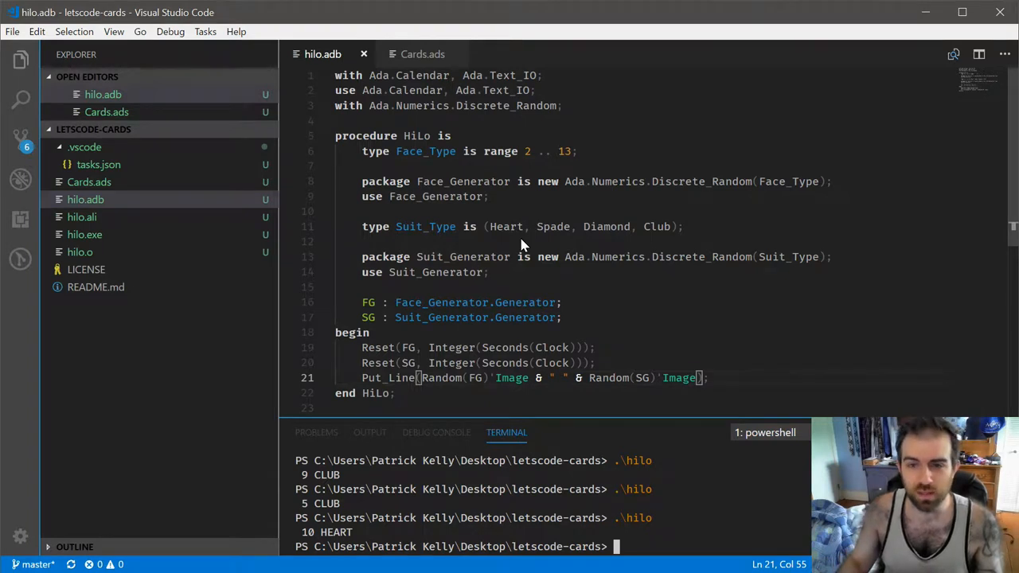
mouse_move(414, 38)
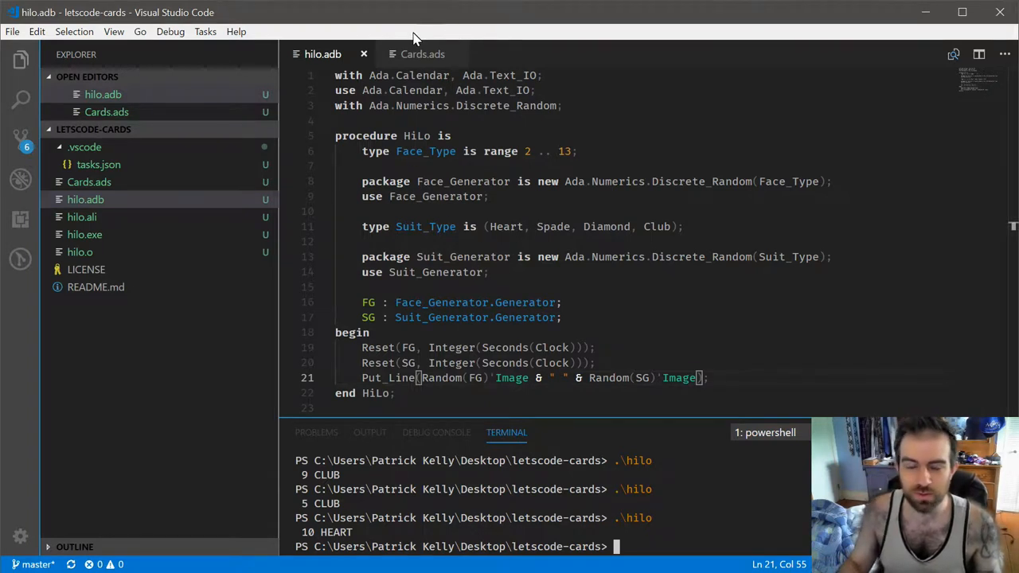
mouse_move(571, 236)
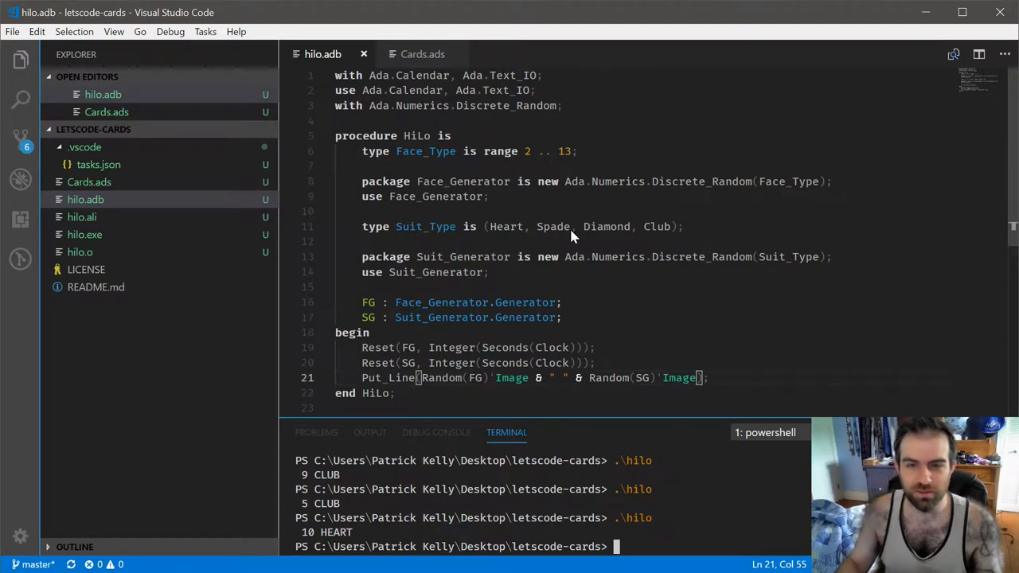
mouse_move(659, 245)
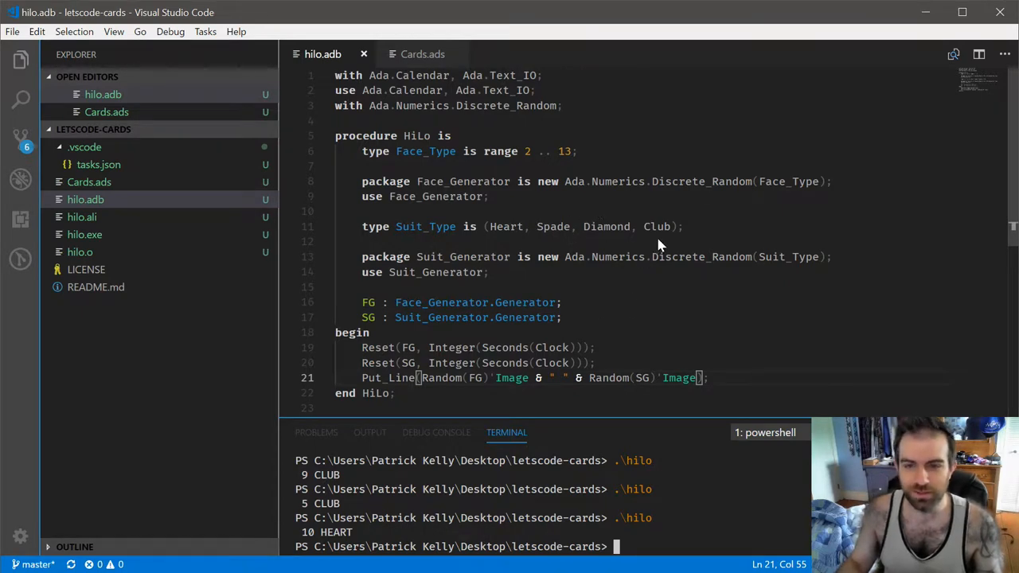
mouse_move(410, 54)
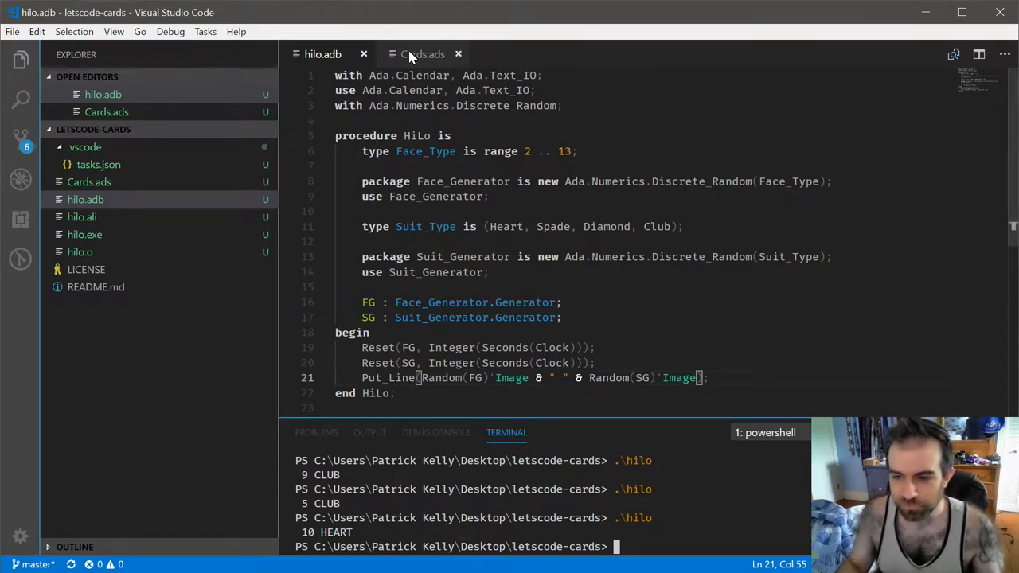
Step: Create a new Deck.ads with an empty package Deck ... end Deck skeleton and save it
left_click(323, 54)
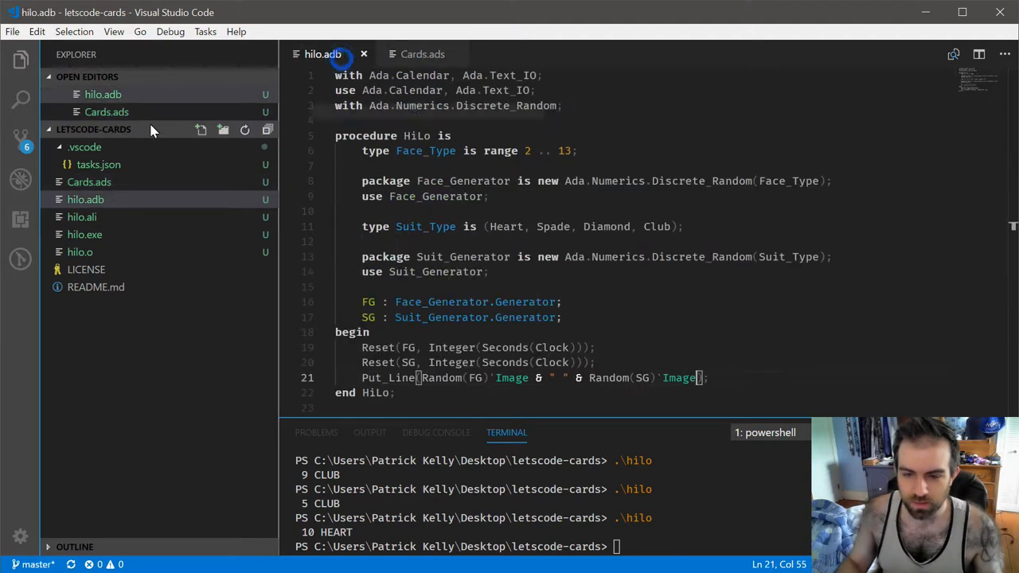
left_click(201, 129)
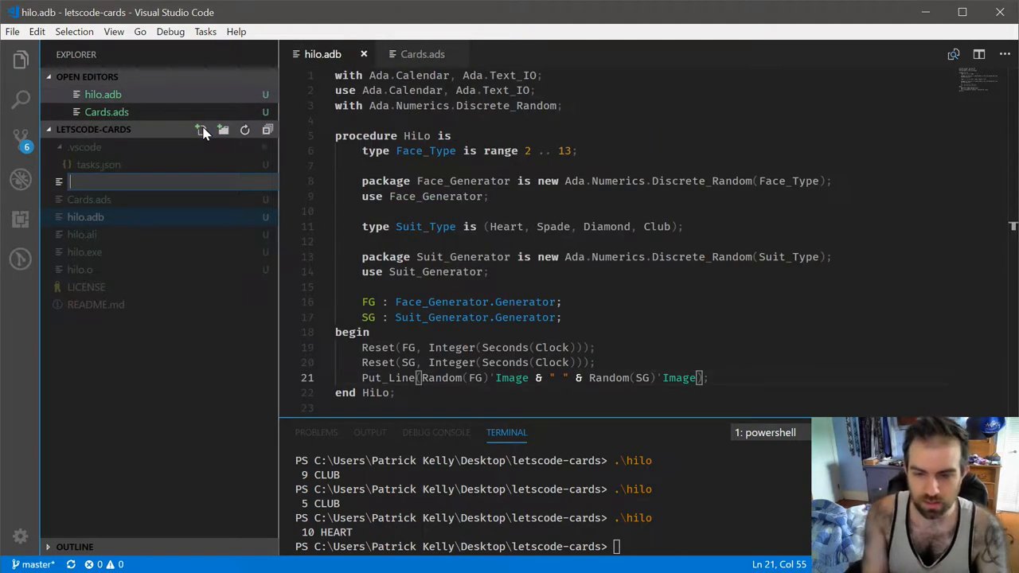
type("Deck is")
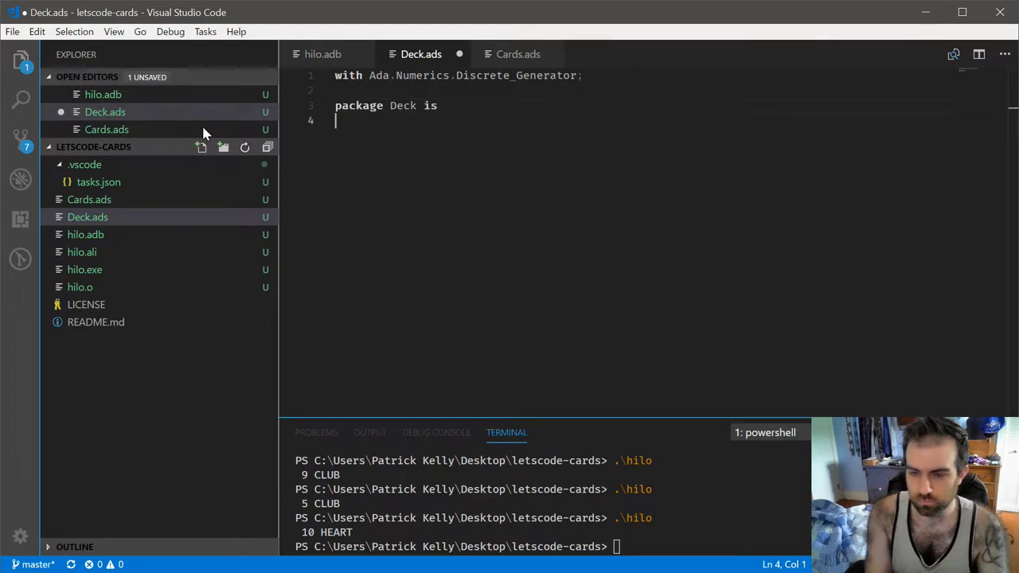
type("end Deck;")
type("private")
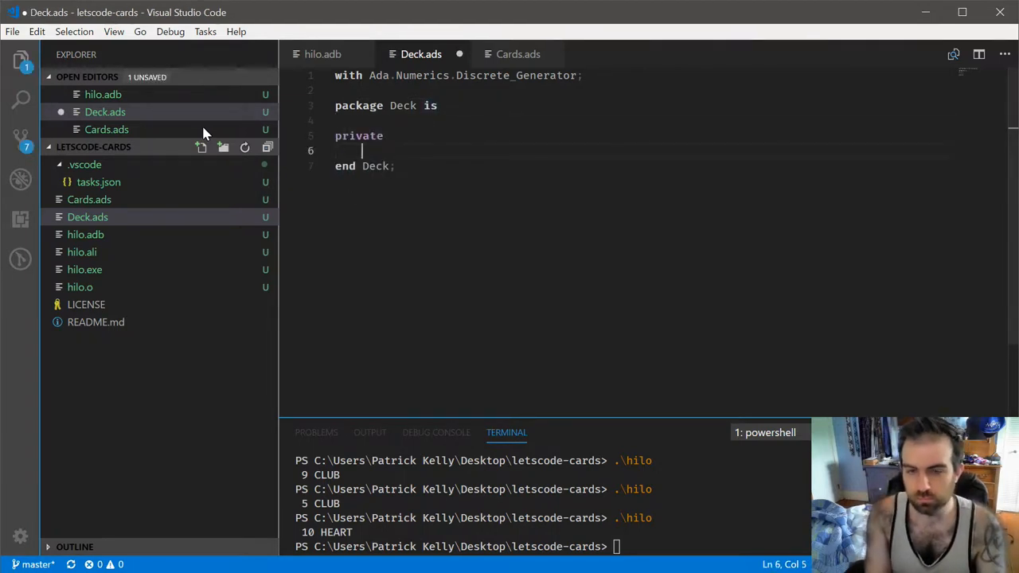
key("ctrl+s")
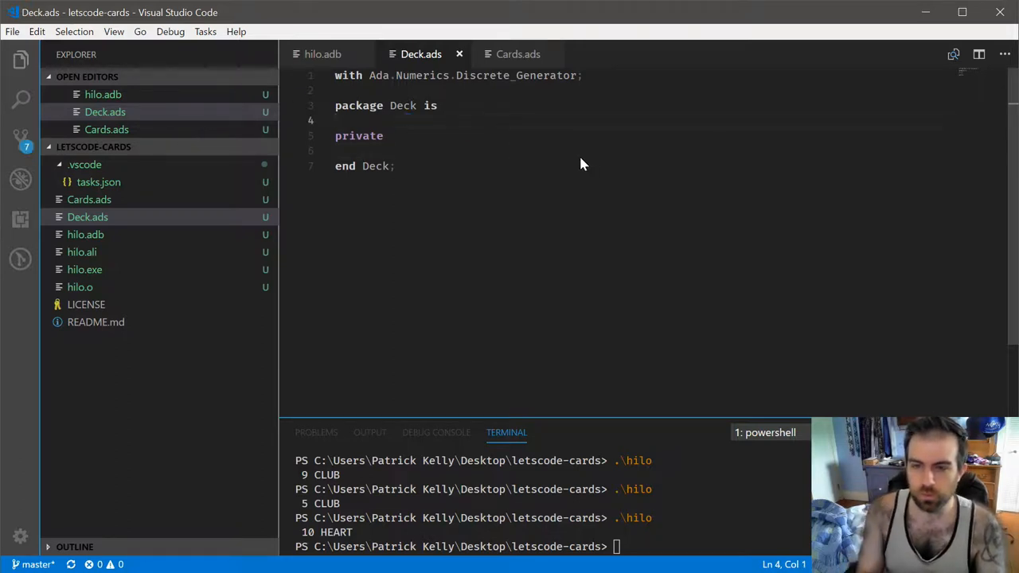
Step: Add function Draw return Card and the with/use Cards clauses to Deck.ads
key("Enter")
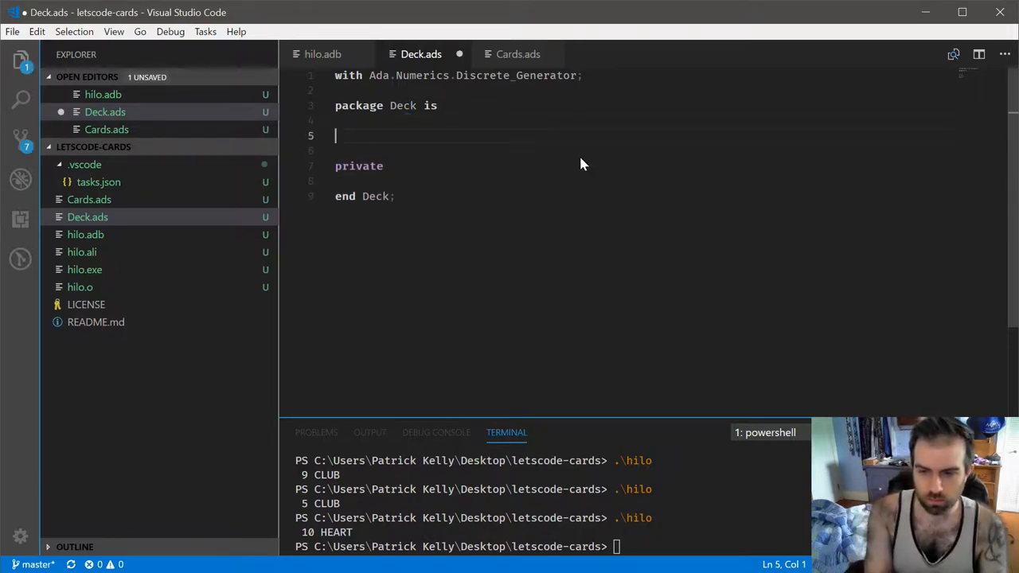
type("function")
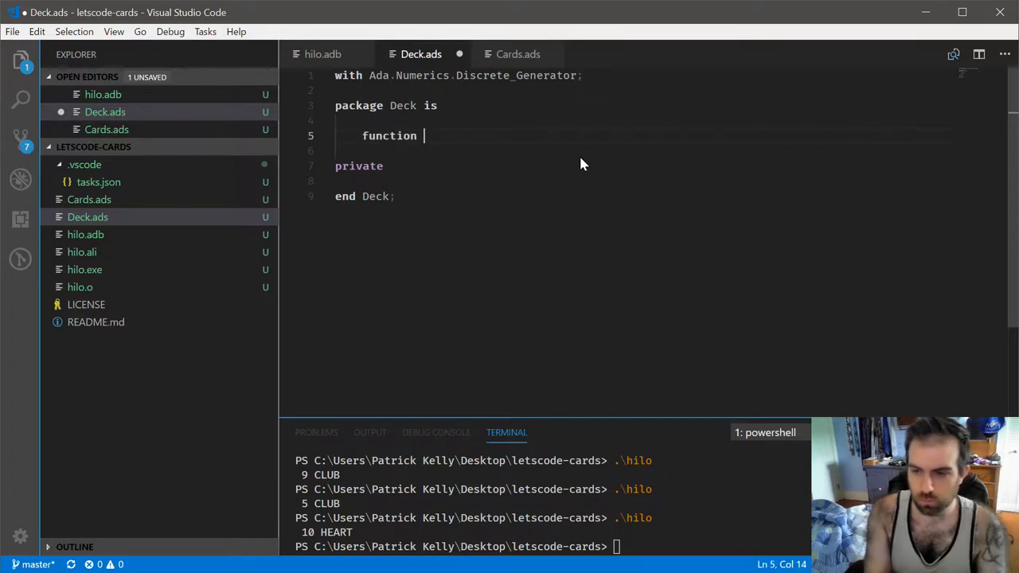
type("Draw return Card;")
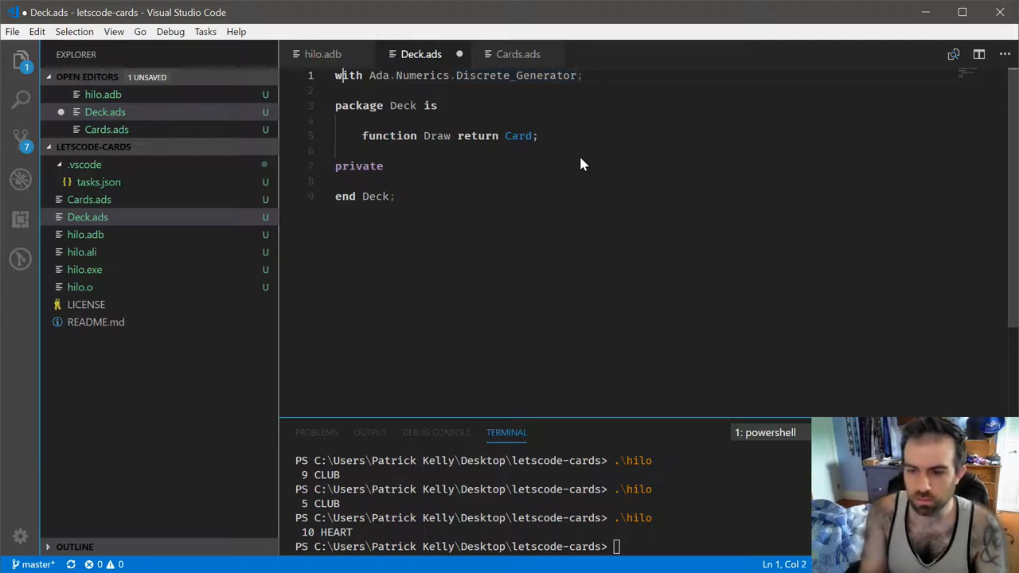
type("use Cards;")
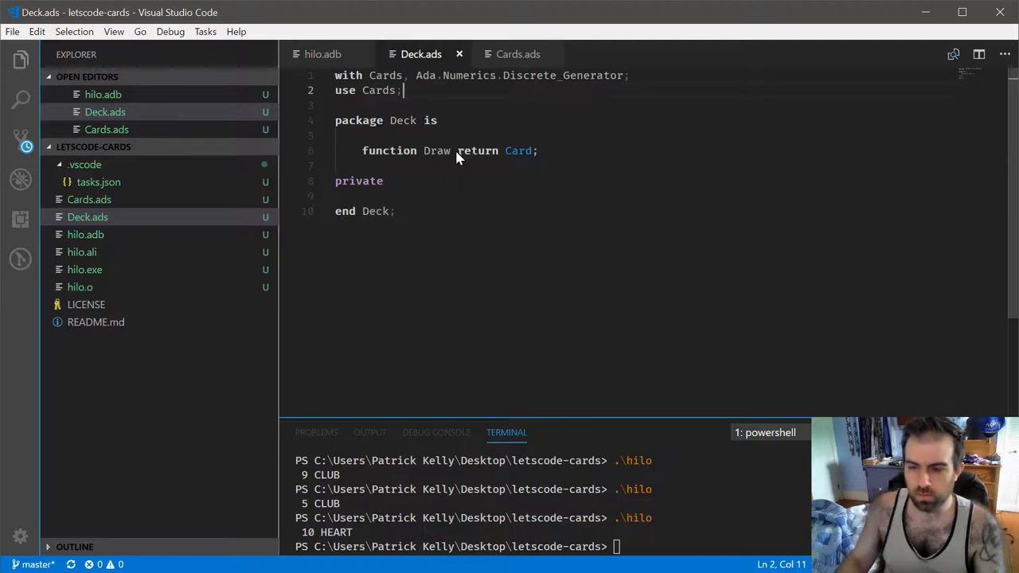
mouse_move(444, 173)
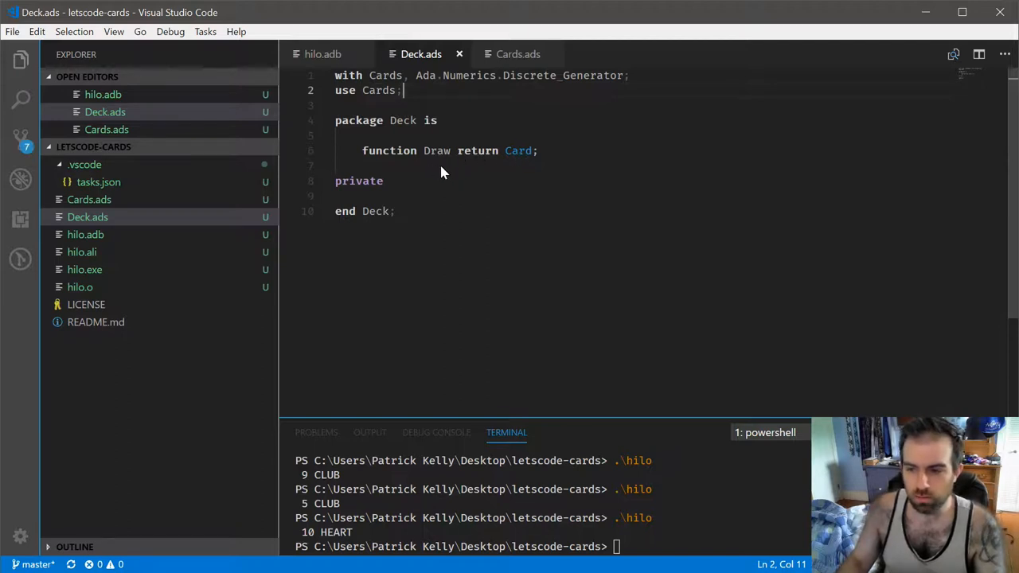
mouse_move(528, 167)
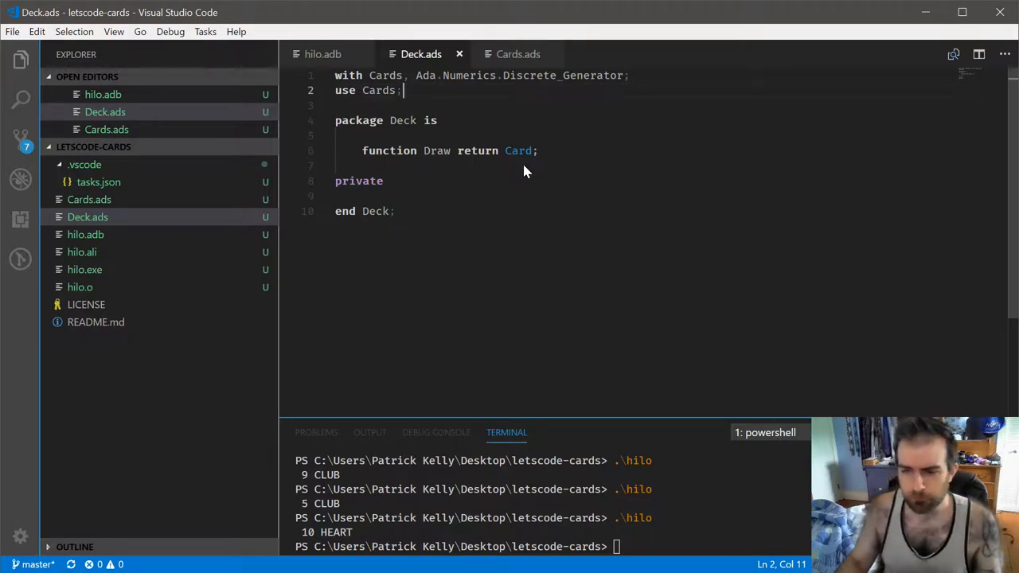
Step: Declare type Index_Type is range 1 .. 52 under private and save
key("Enter")
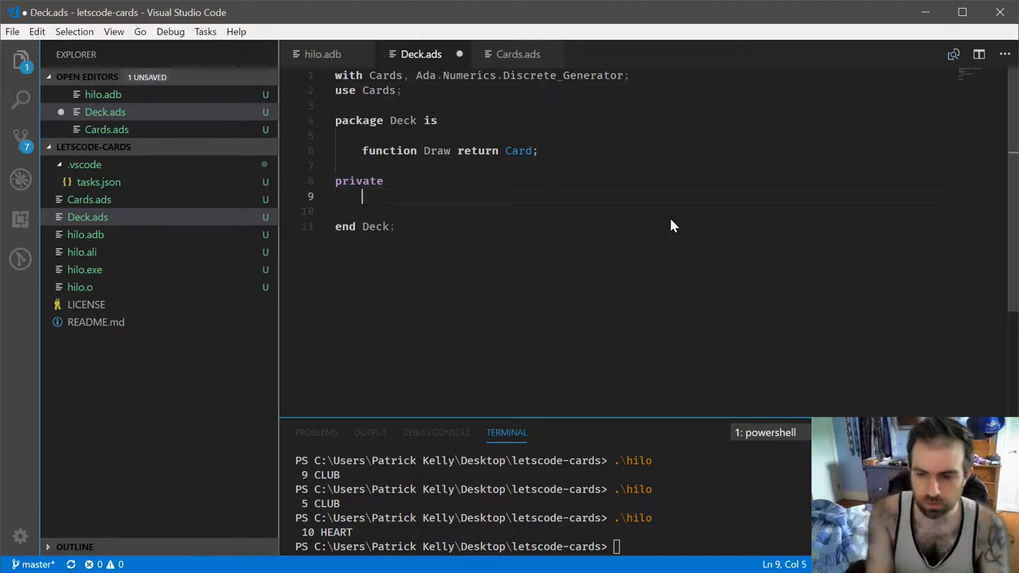
type("type Index_Type")
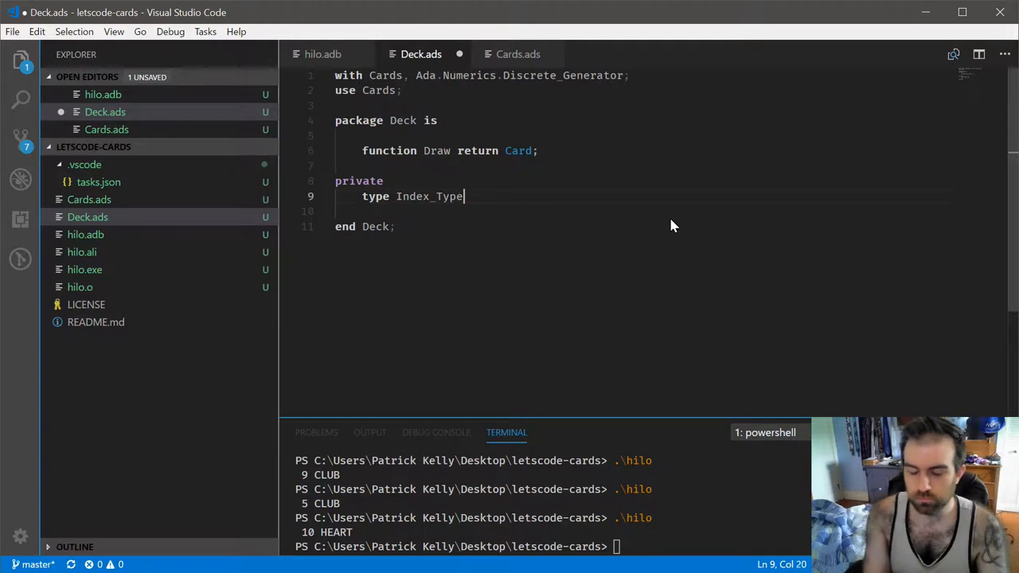
type("is")
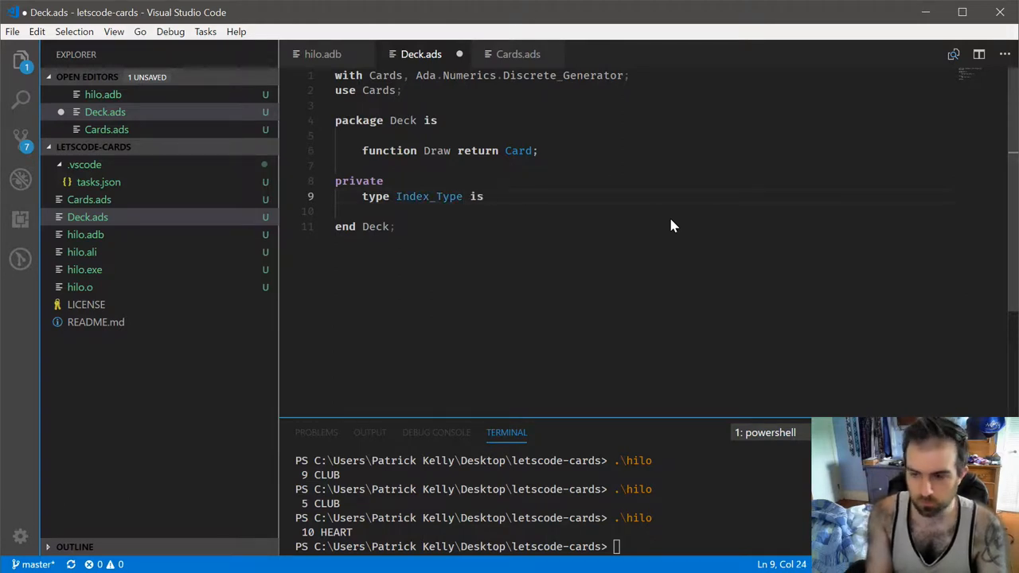
type("range 1 .. 52;")
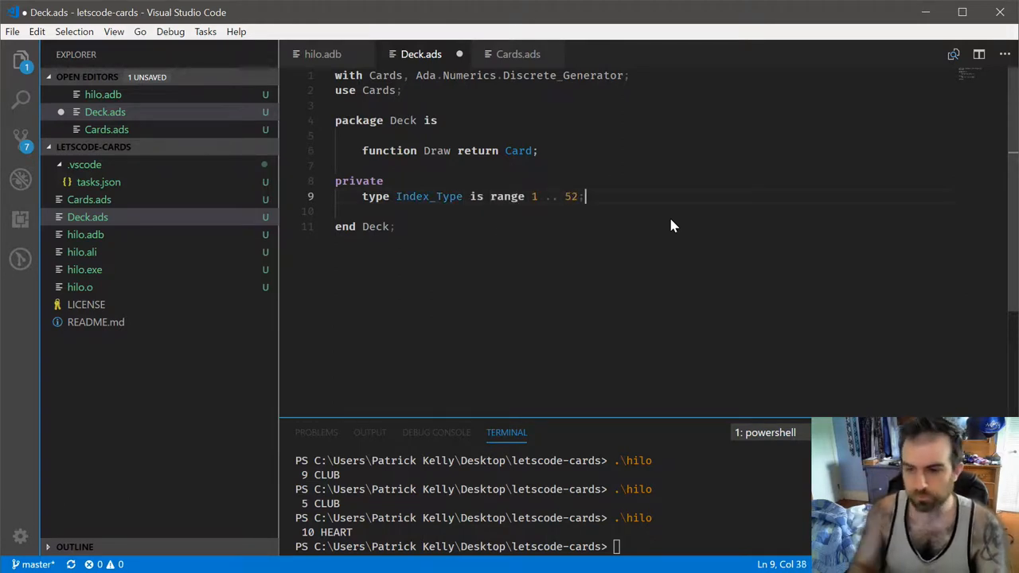
key("ctrl+s")
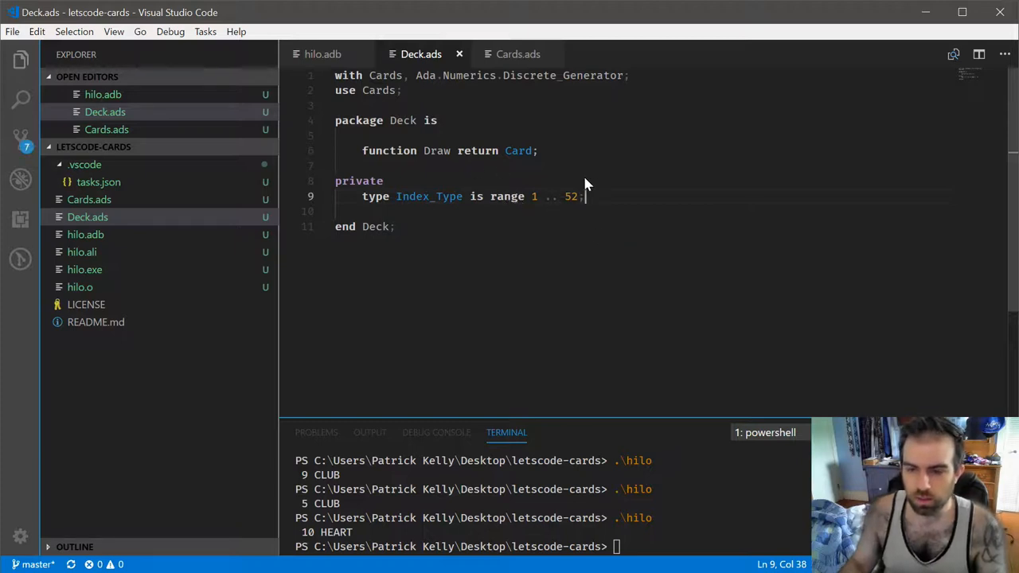
mouse_move(673, 177)
type("type Deck")
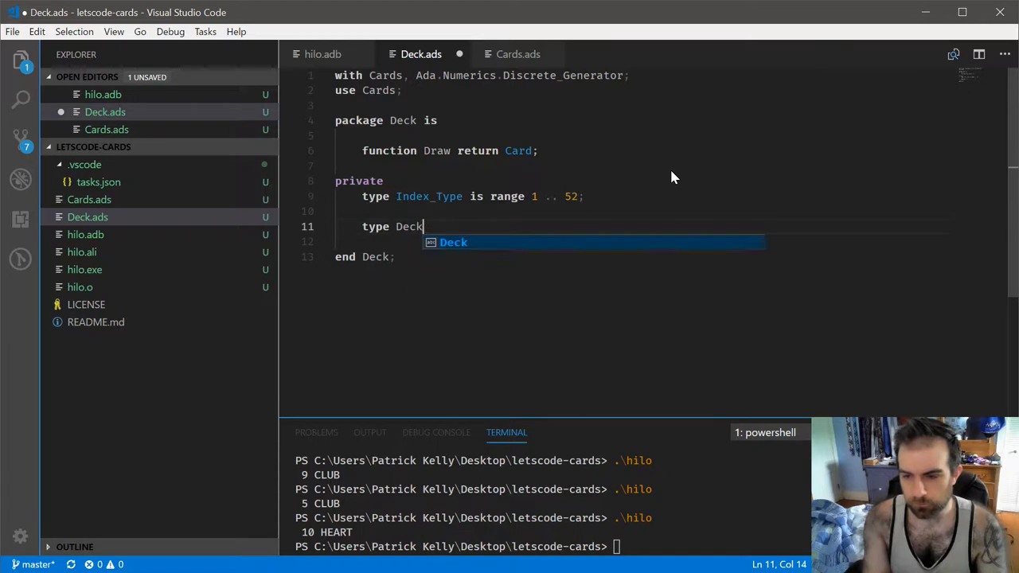
Step: Add a Deck_Card record with In_Deck : Boolean := True and Actual : Card
type("_Card is record")
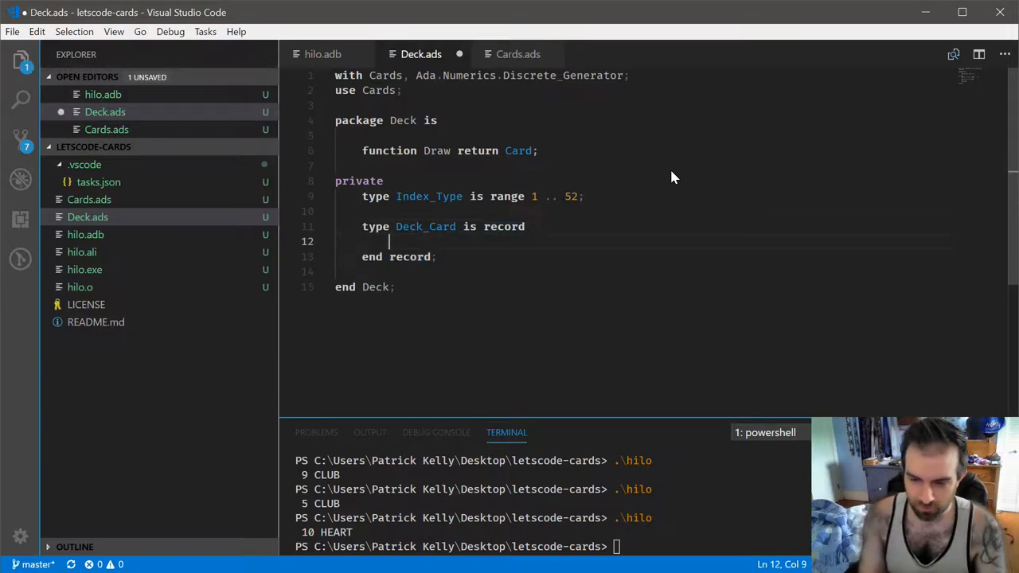
type("In_Deck")
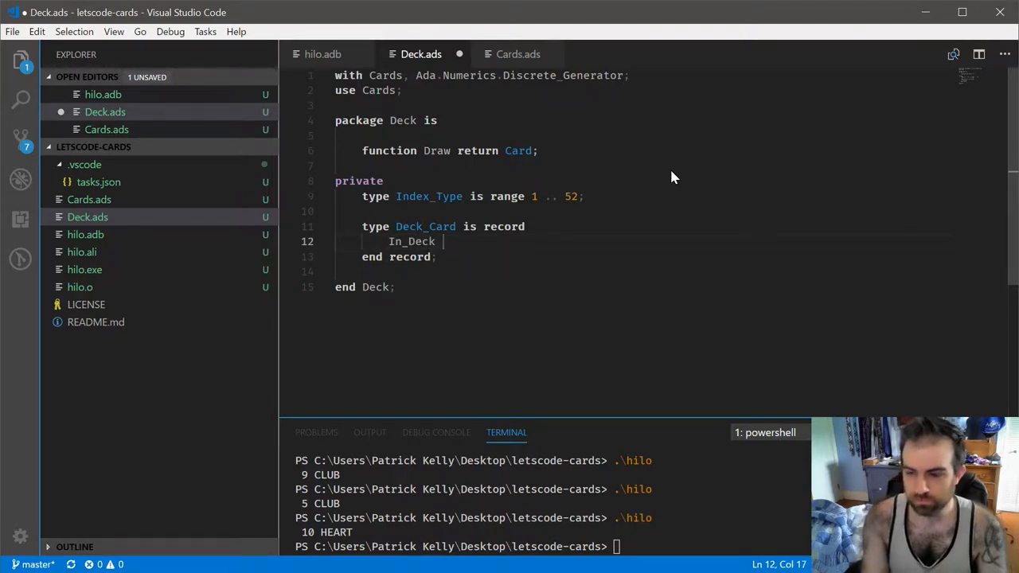
type(": Boolean :=")
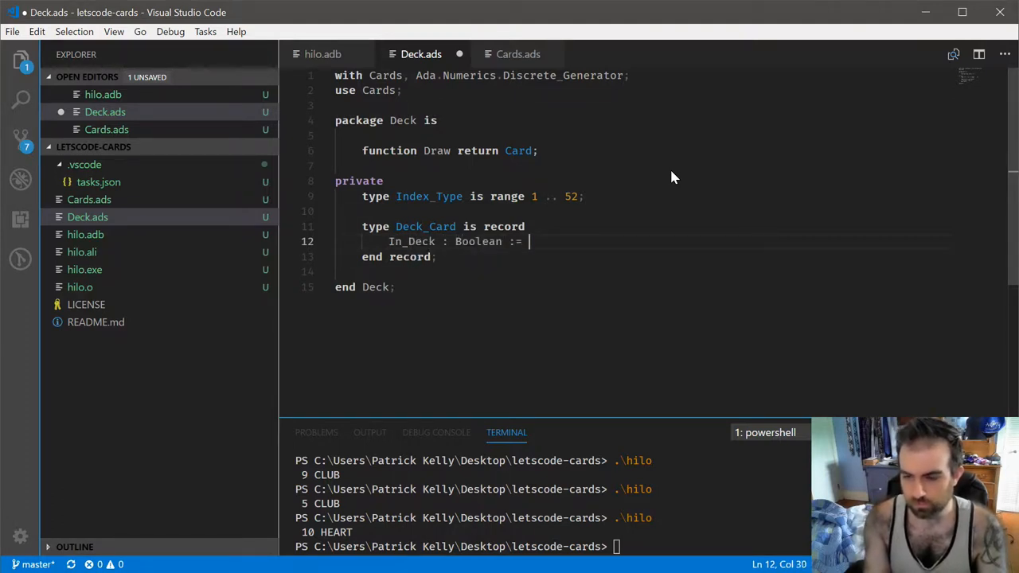
type("True;")
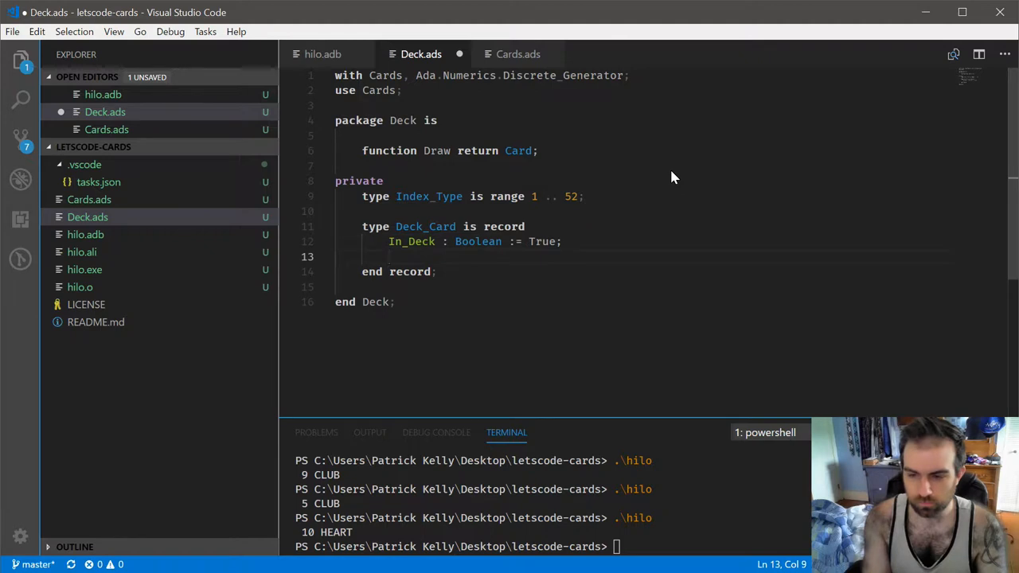
type("Actual : Card;")
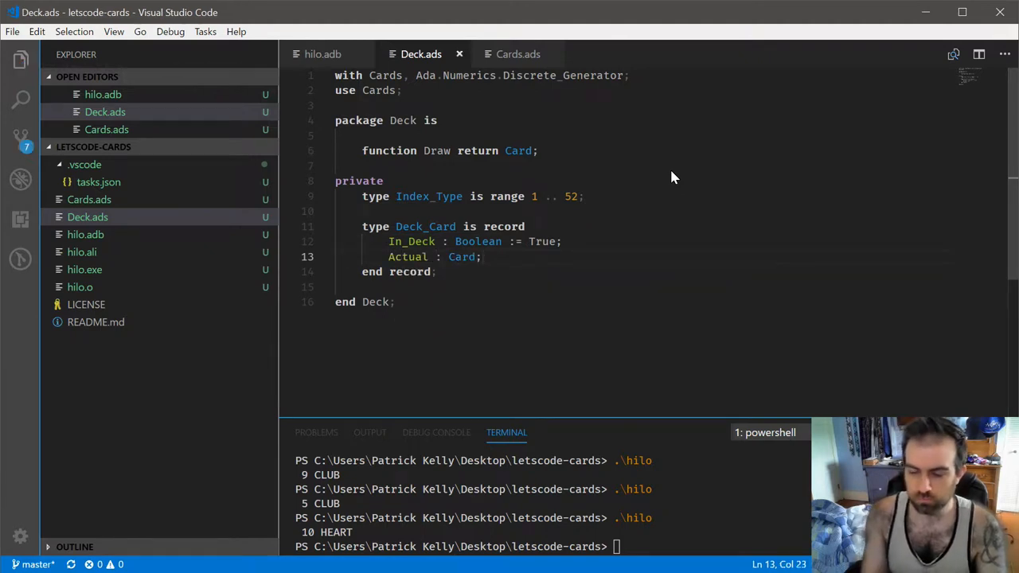
key("Enter")
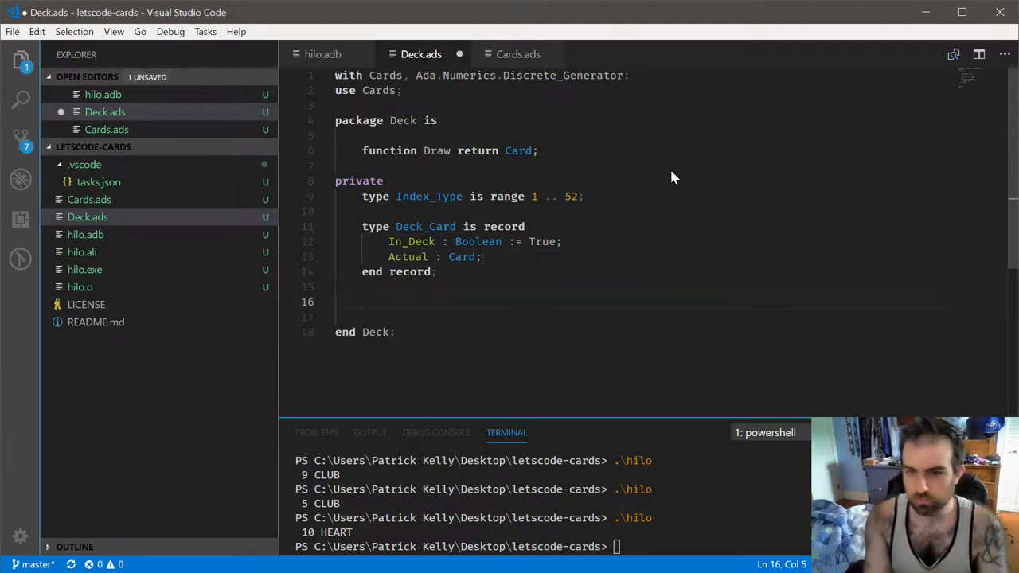
Step: Declare type Card_Array as an array of Deck_Card indexed by Index_Type
type("type Card")
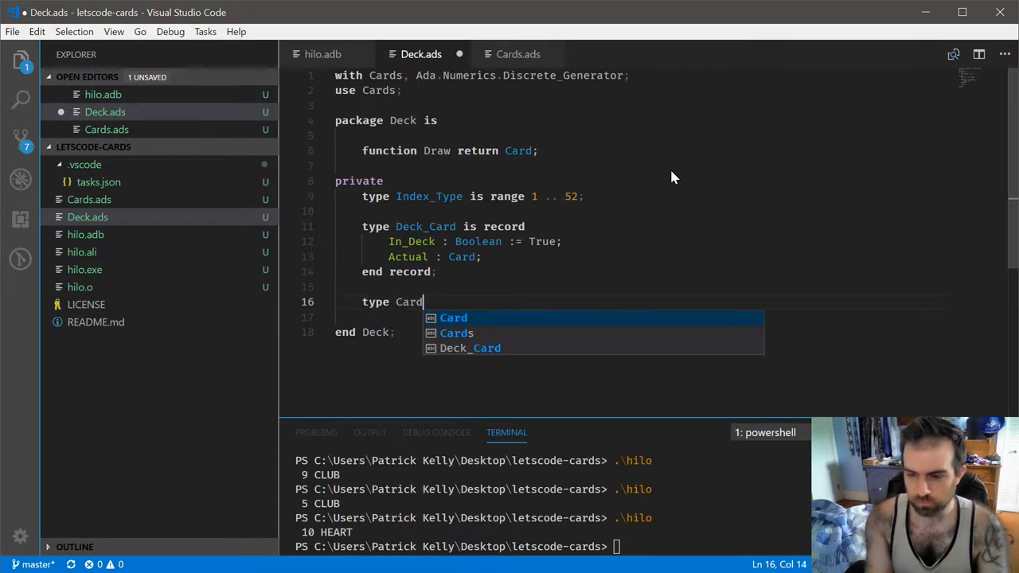
type("_Array is range (")
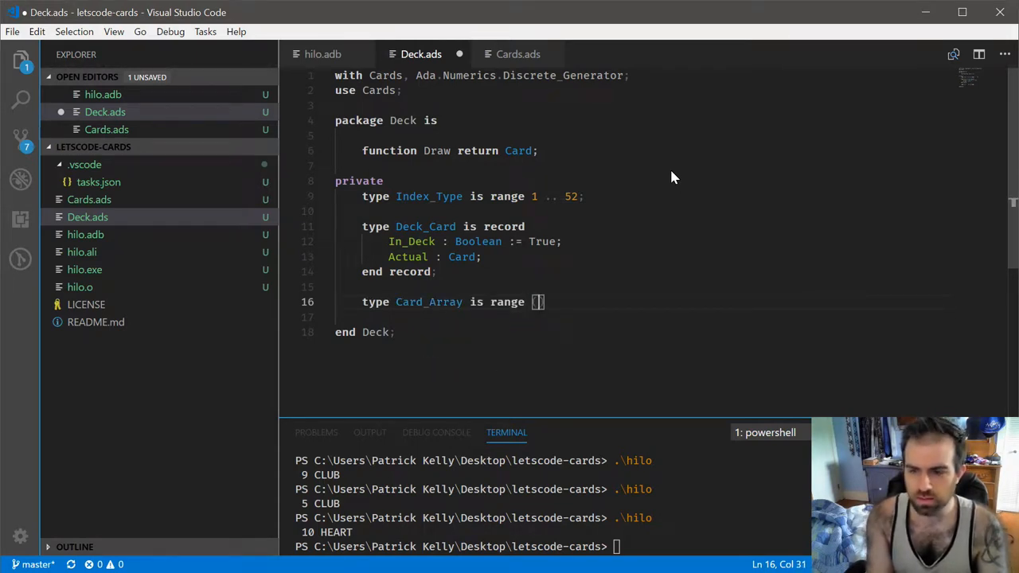
type("Index_Type")
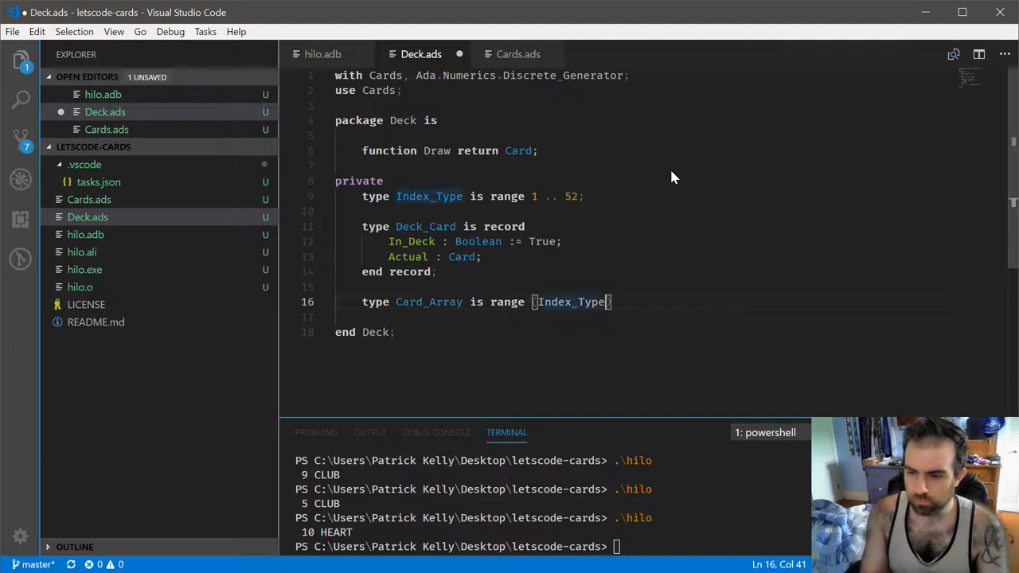
type("array")
type("Back")
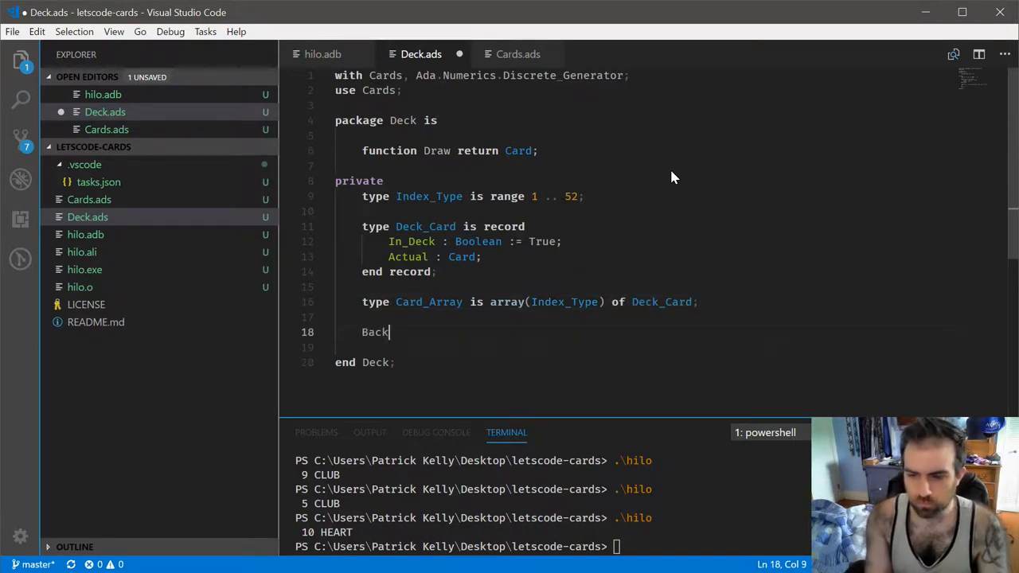
Step: Begin the Backing : Card_Array aggregate with its first Deck_Card entry
type("ing : Card_Array :=")
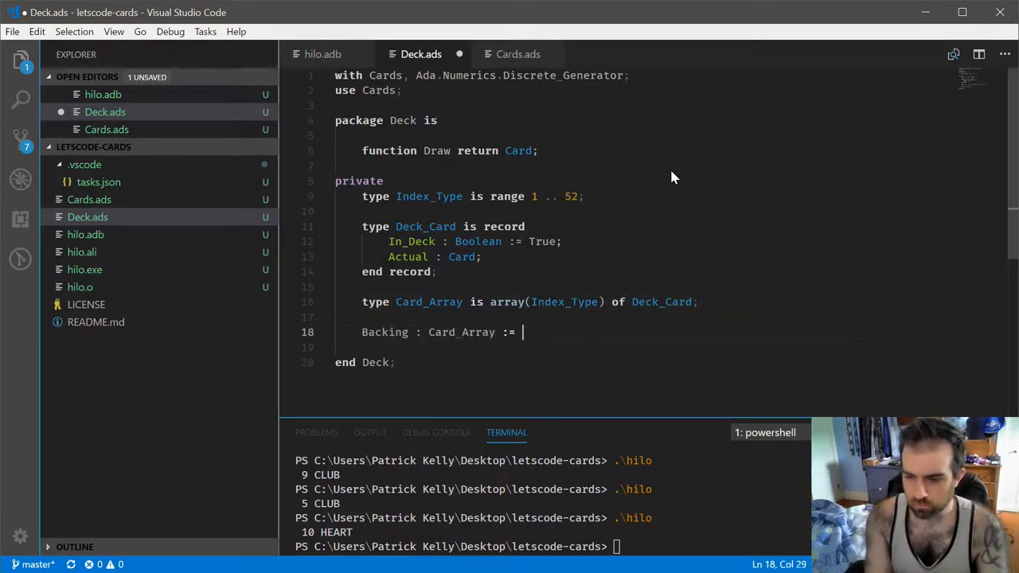
type("(")
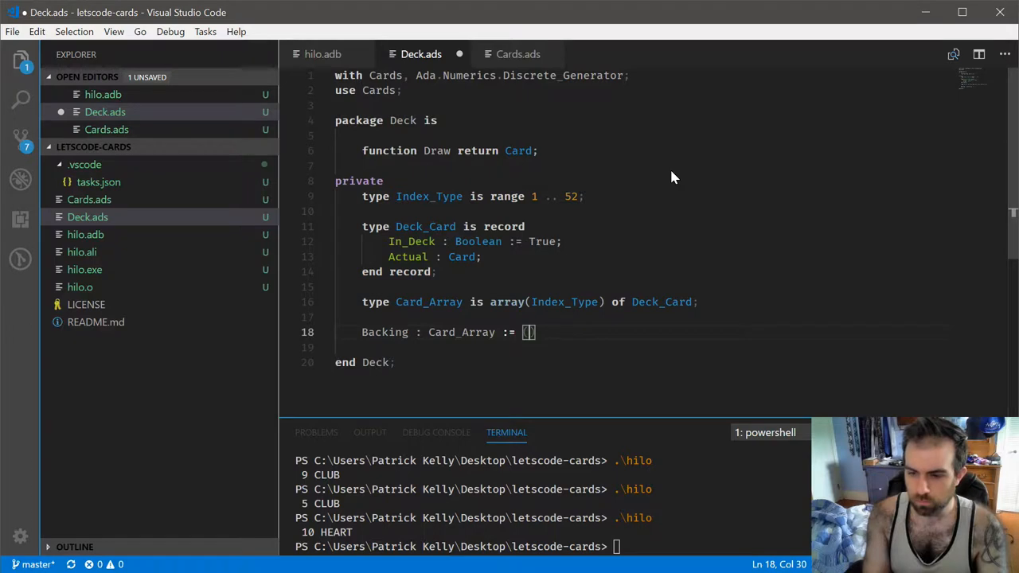
type("Deck_Card'(")
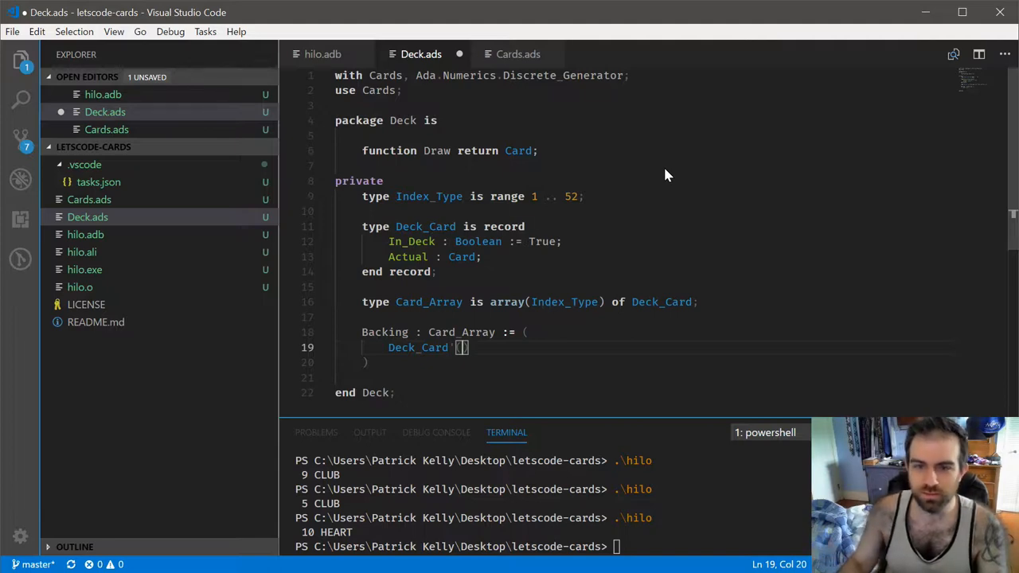
mouse_move(659, 172)
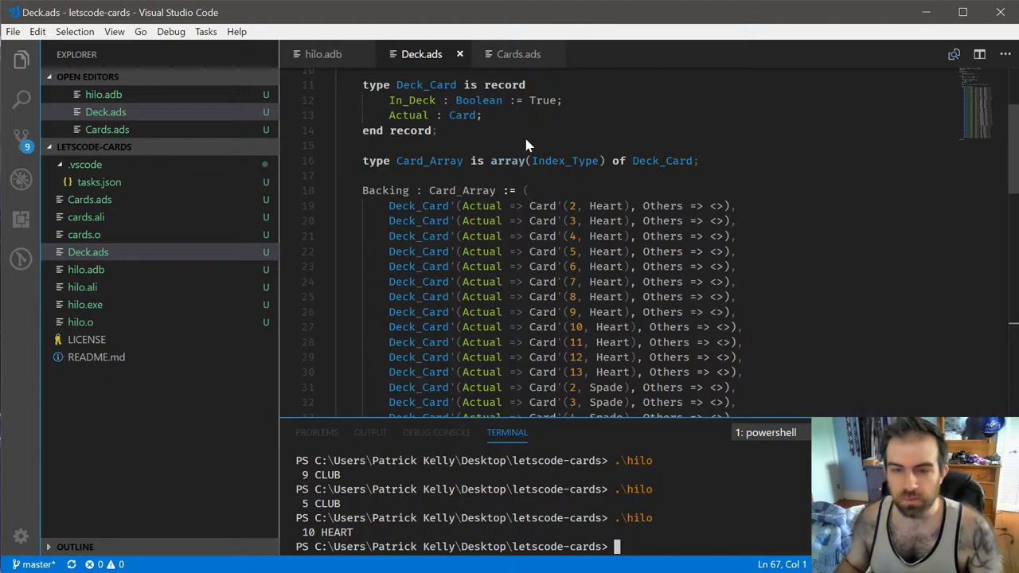
Step: Scroll back up through the Deck.ads card list and switch to Cards.ads
scroll("down", 3)
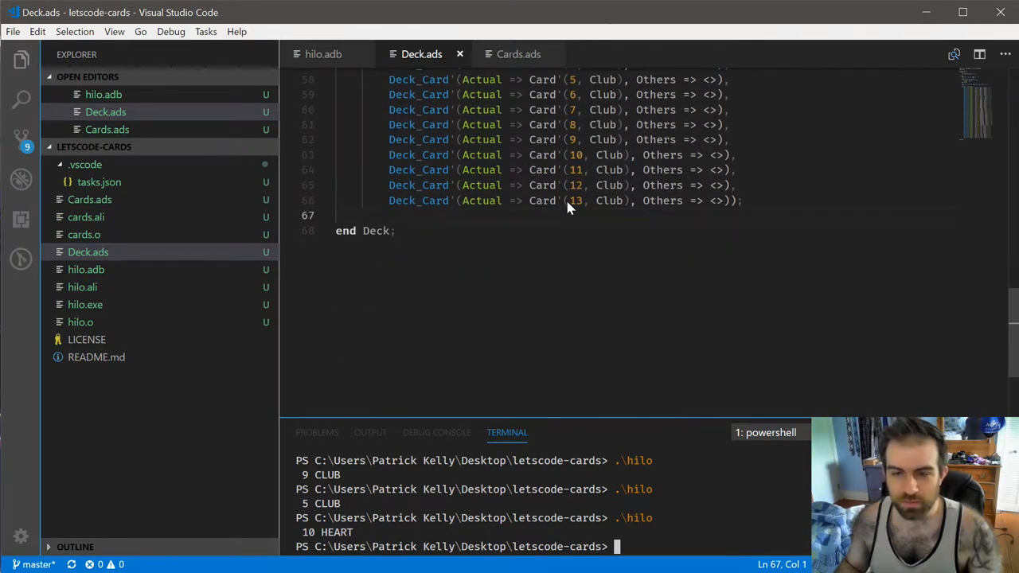
scroll("up", 3)
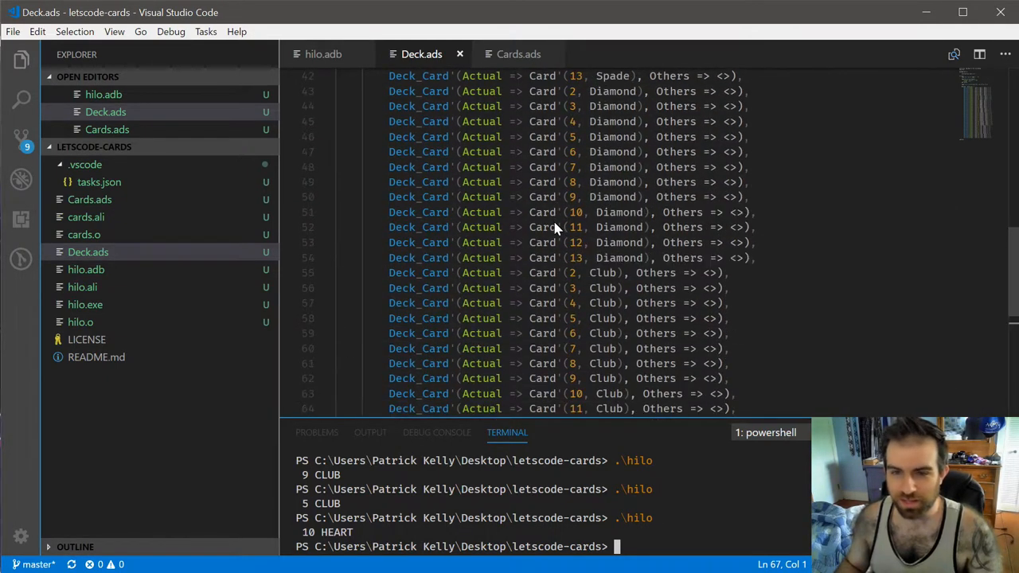
scroll("up", 3)
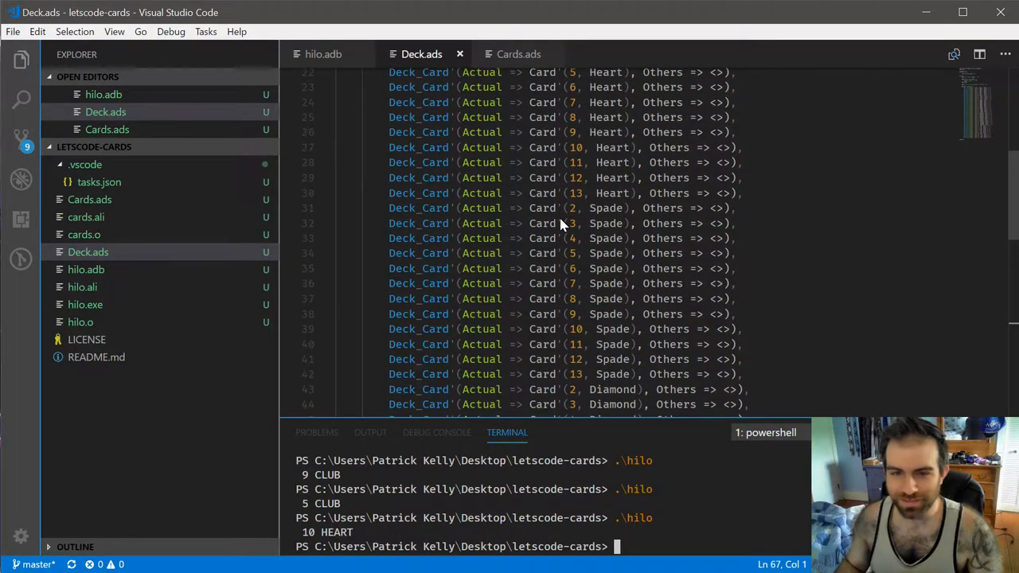
scroll("up", 3)
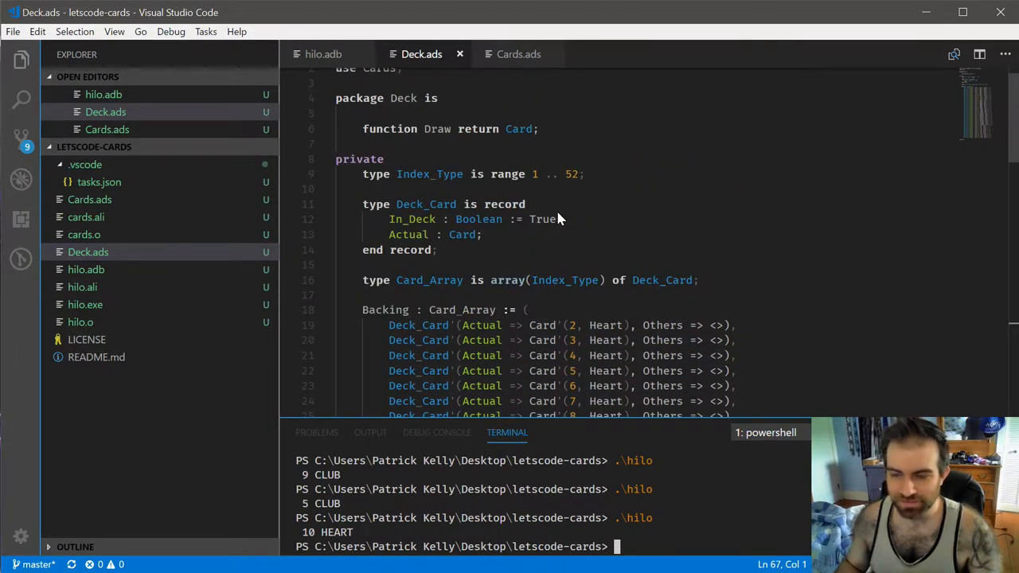
left_click(518, 54)
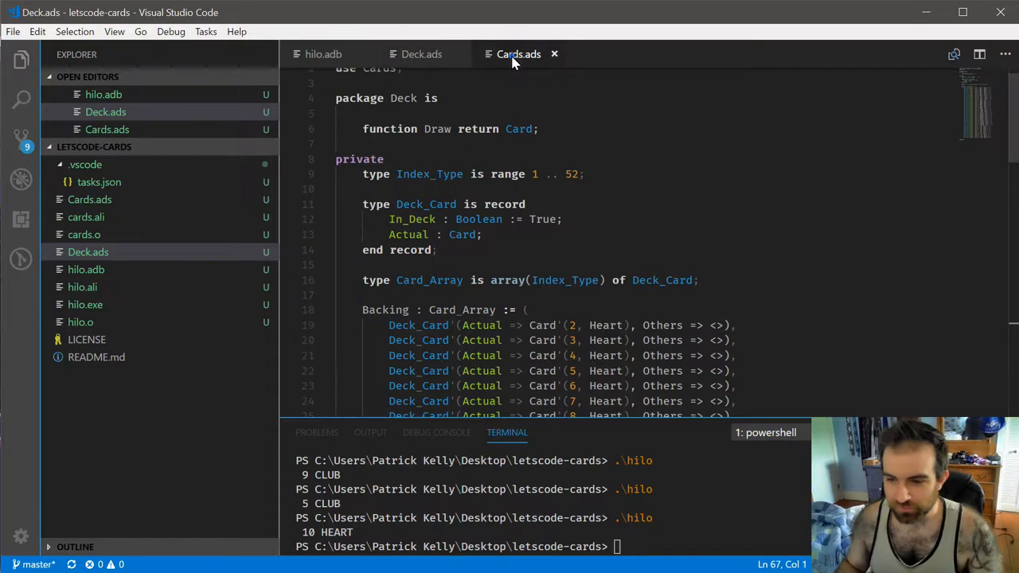
Step: Change Face_Type's upper bound in Cards.ads from 13 to 14, then return to Deck.ads
left_click(518, 53)
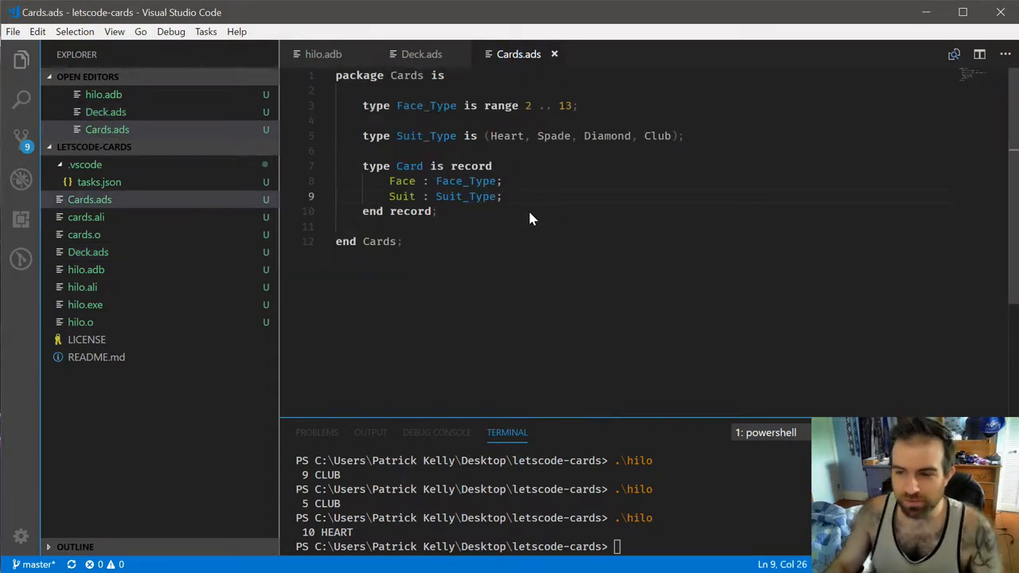
mouse_move(565, 109)
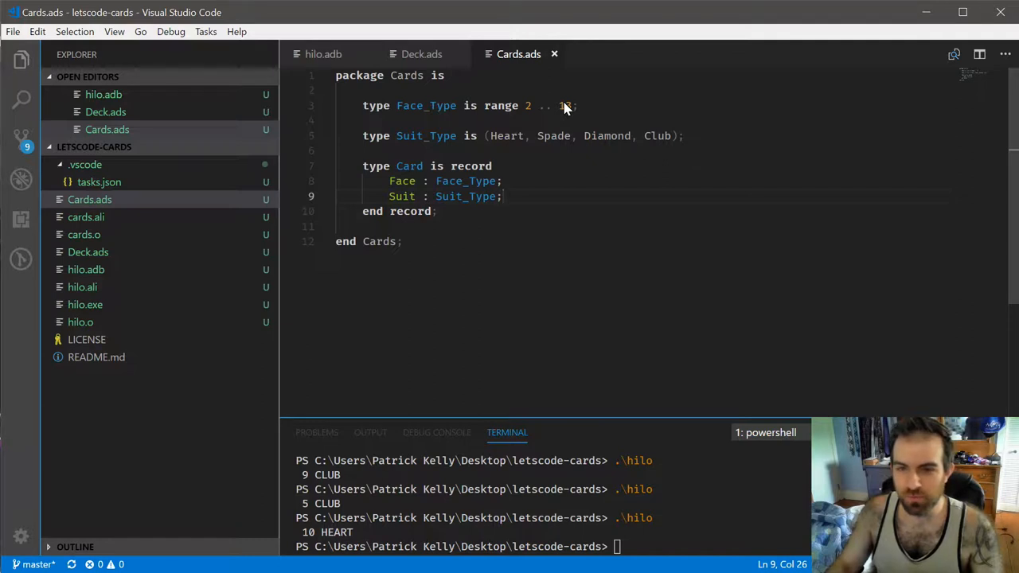
double_click(565, 105)
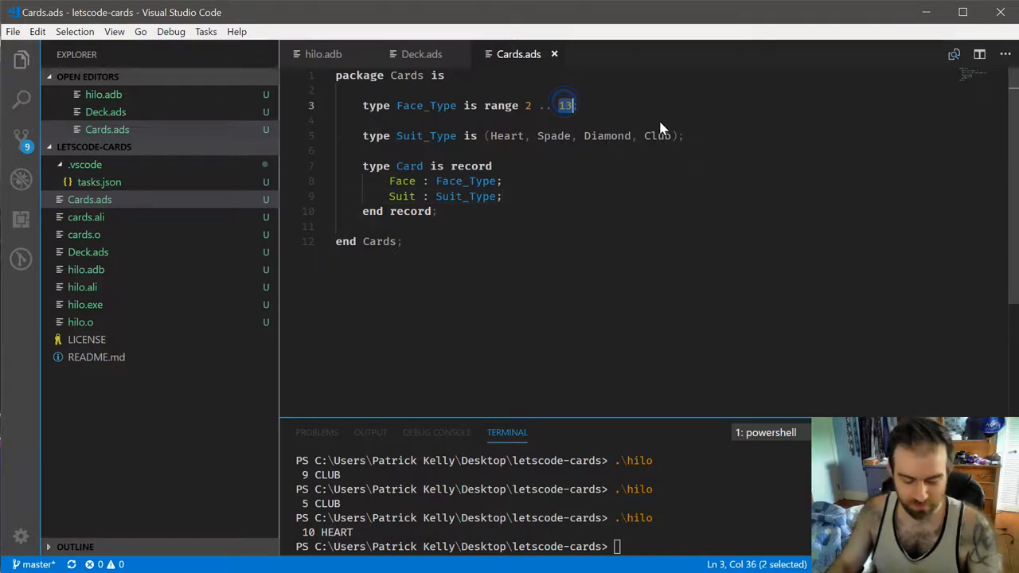
type("14")
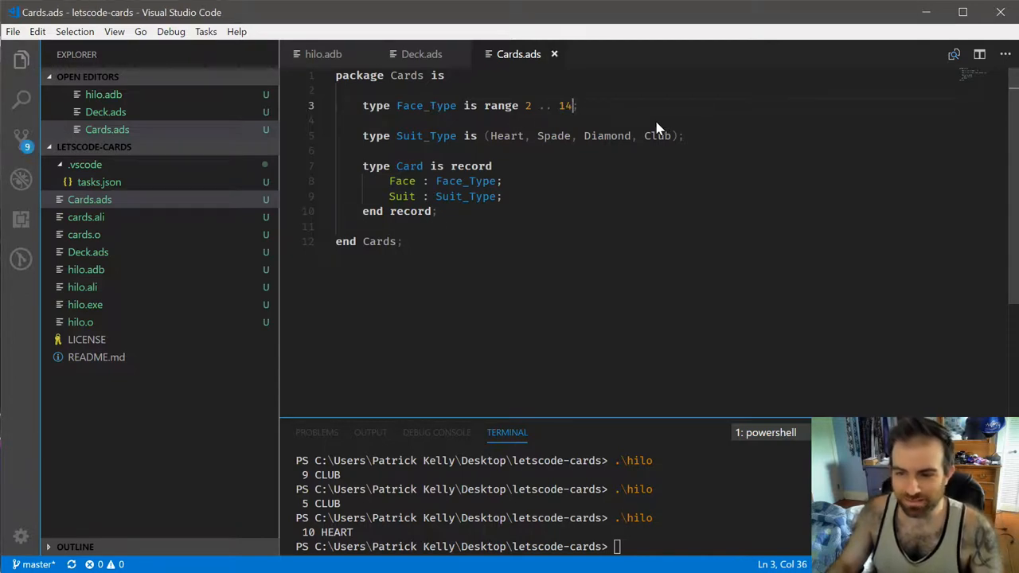
left_click(422, 54)
type("Deck_Card'")
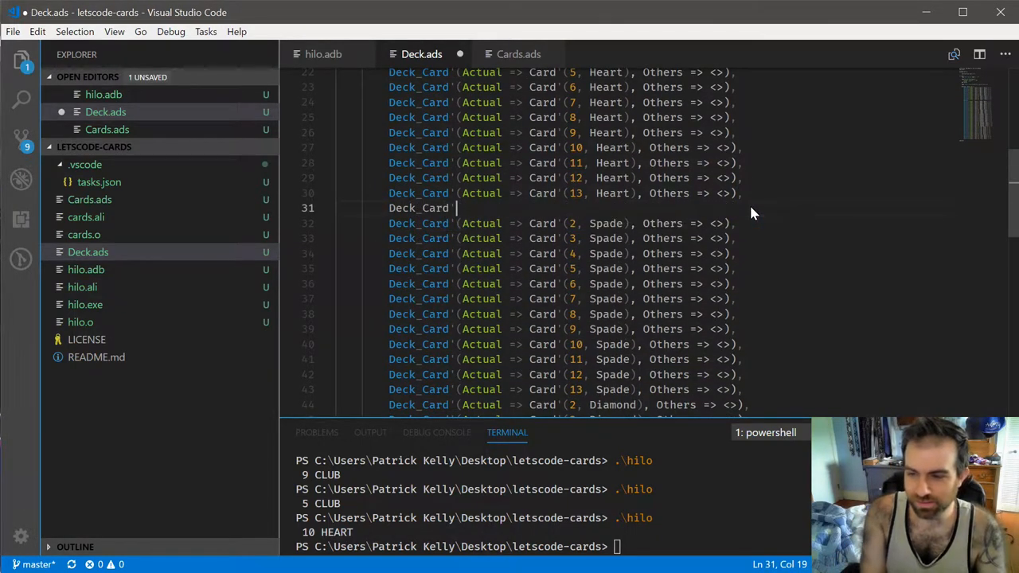
Step: Add Deck_Card'(Actual => Card'(14, Heart), Others => <>) after the 13 of Heart
type("Actual => Card'())")
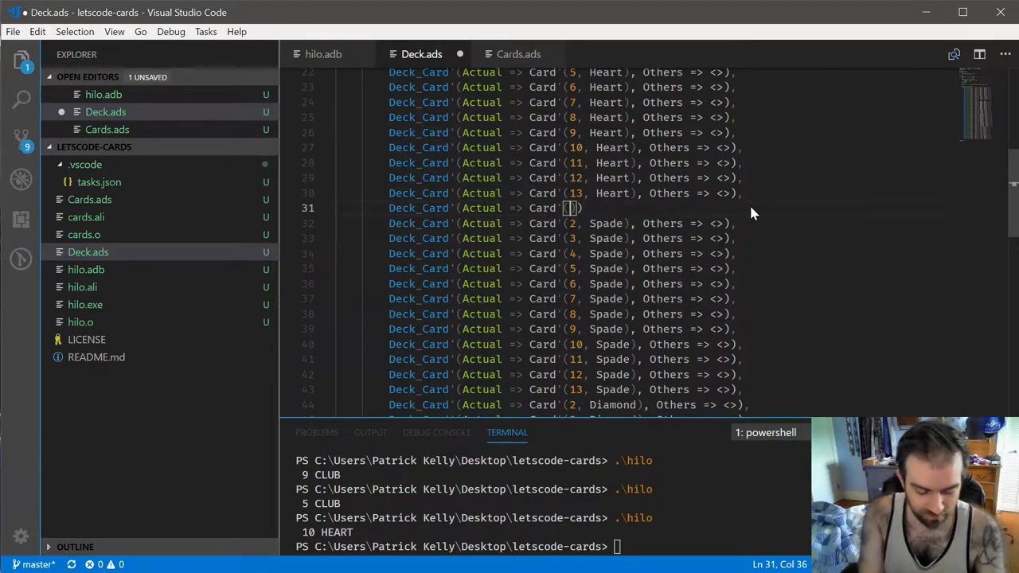
type("14,")
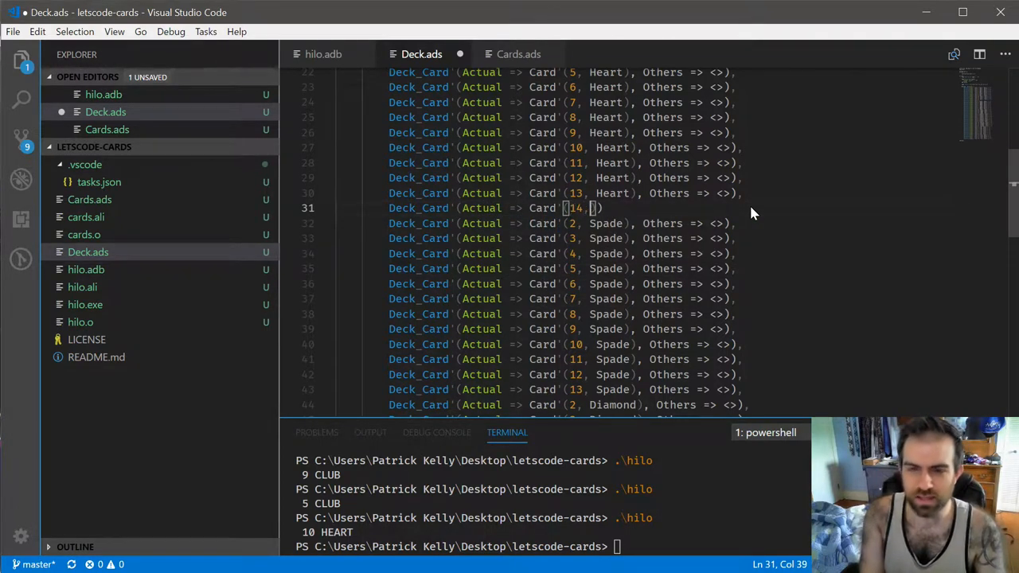
type("Hea")
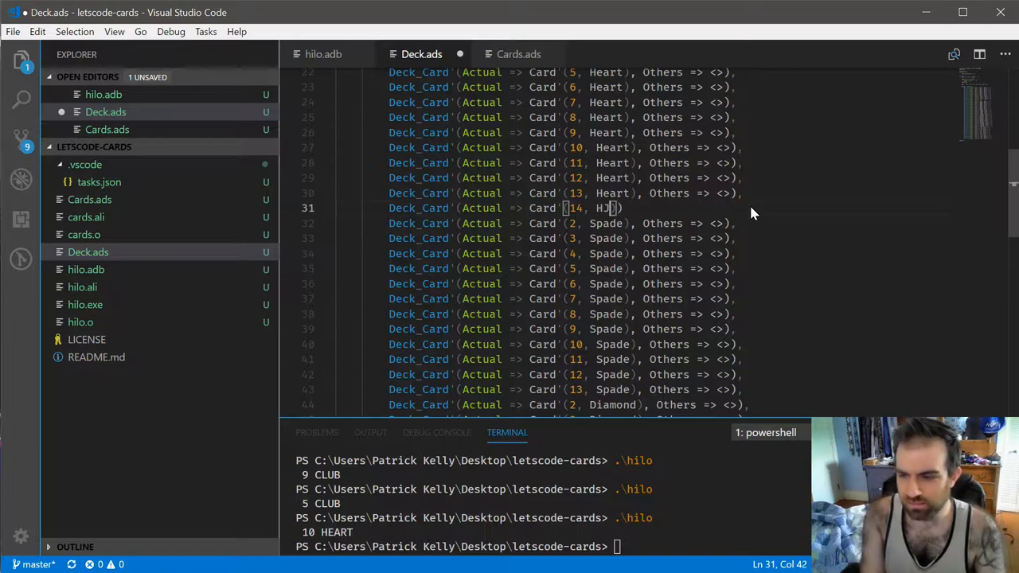
type("eart")
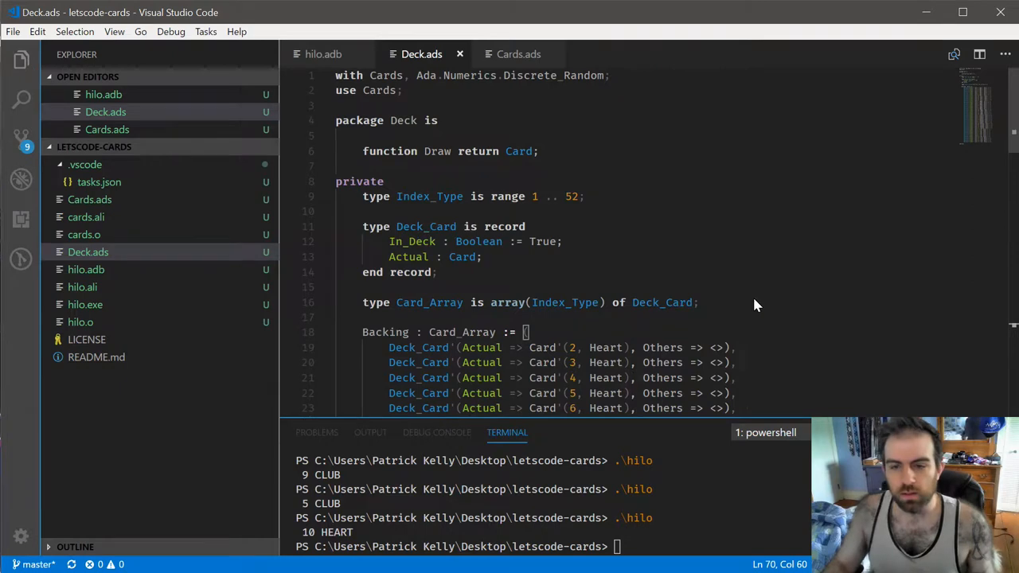
mouse_move(525, 214)
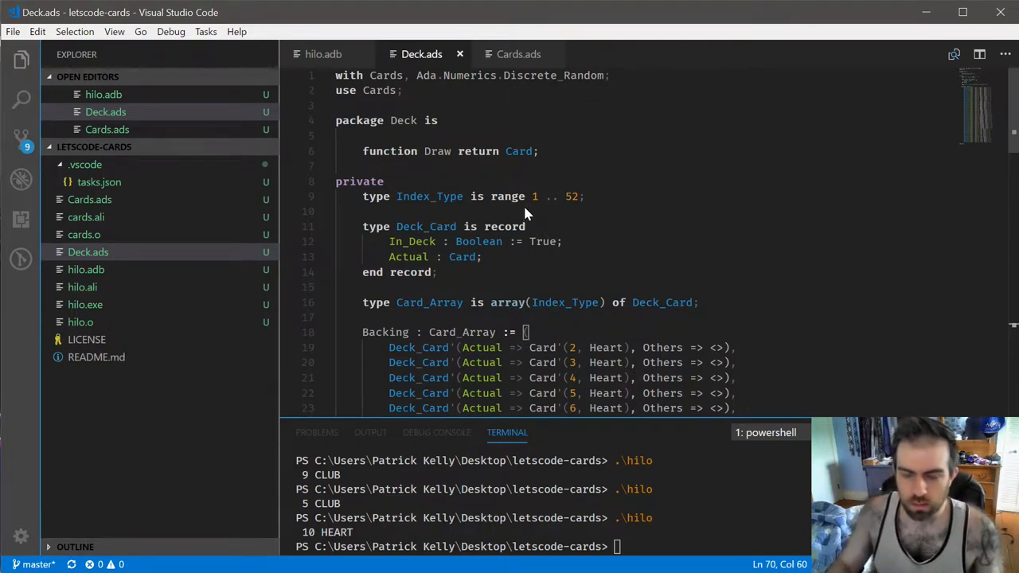
mouse_move(347, 120)
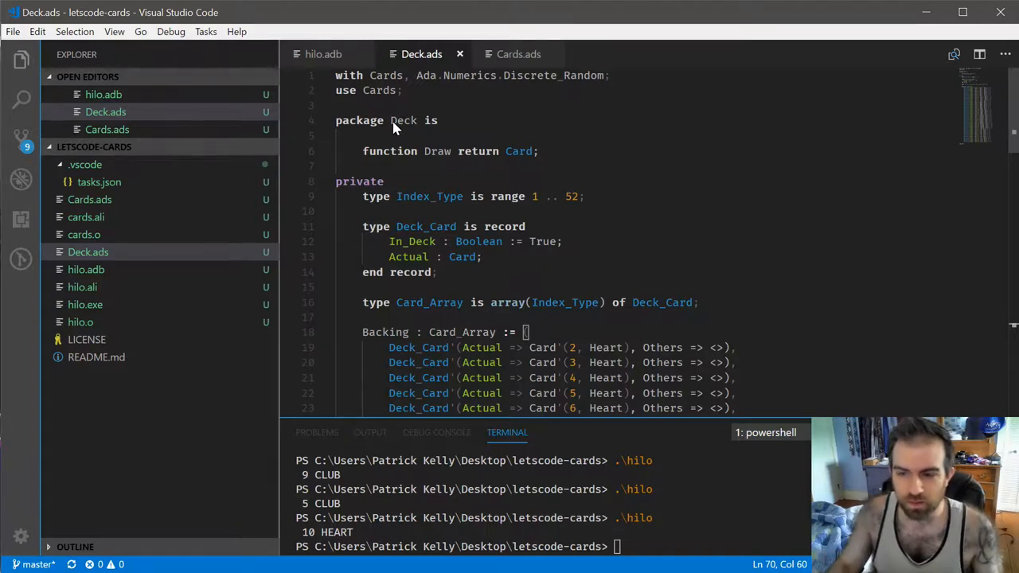
mouse_move(435, 157)
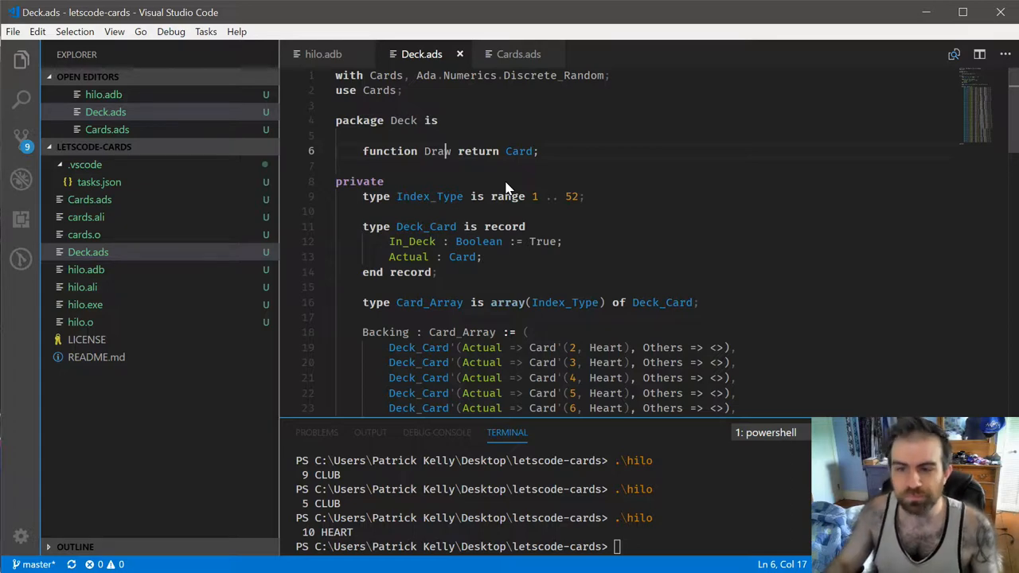
mouse_move(509, 138)
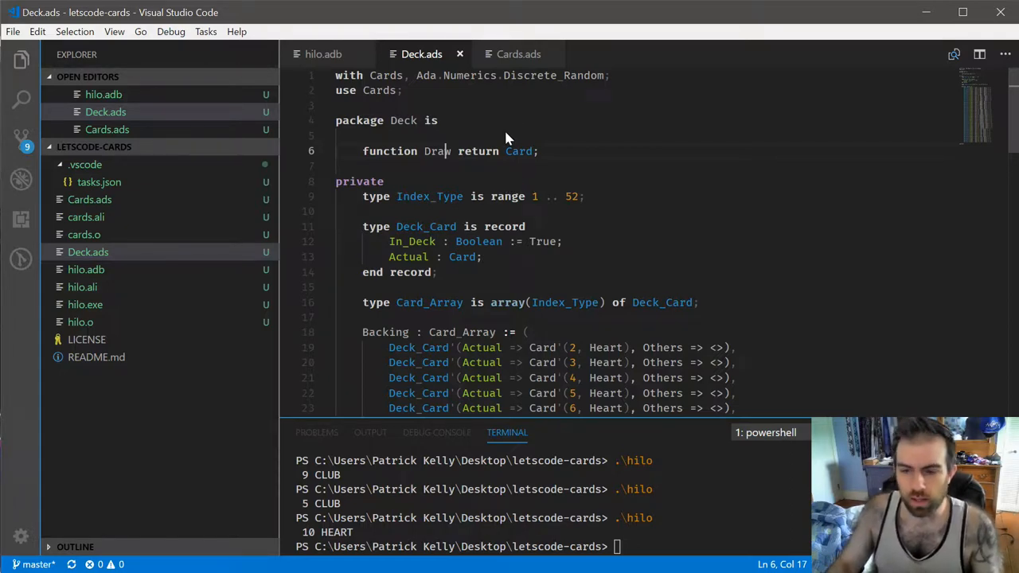
scroll("down", 3)
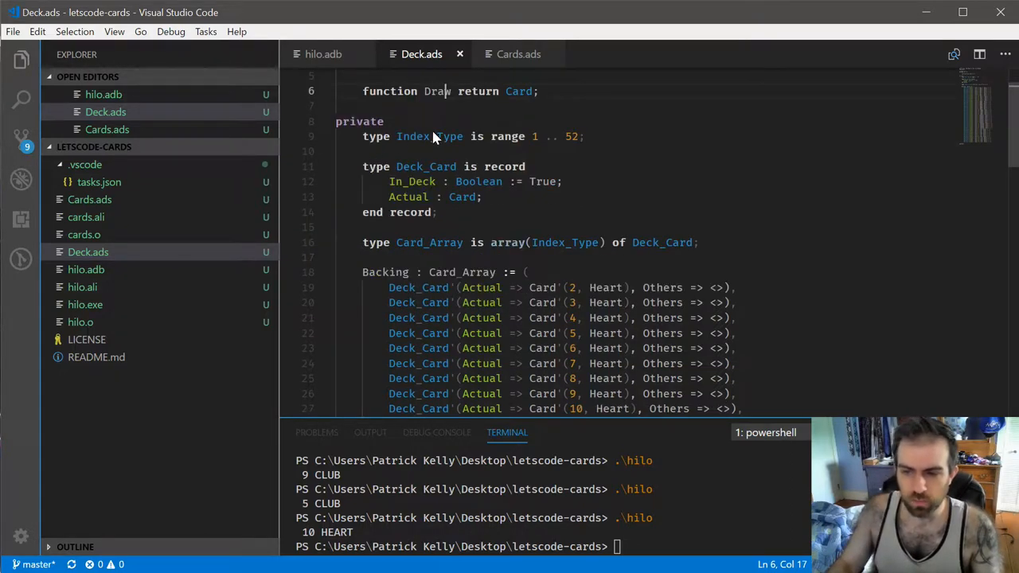
scroll("down", 3)
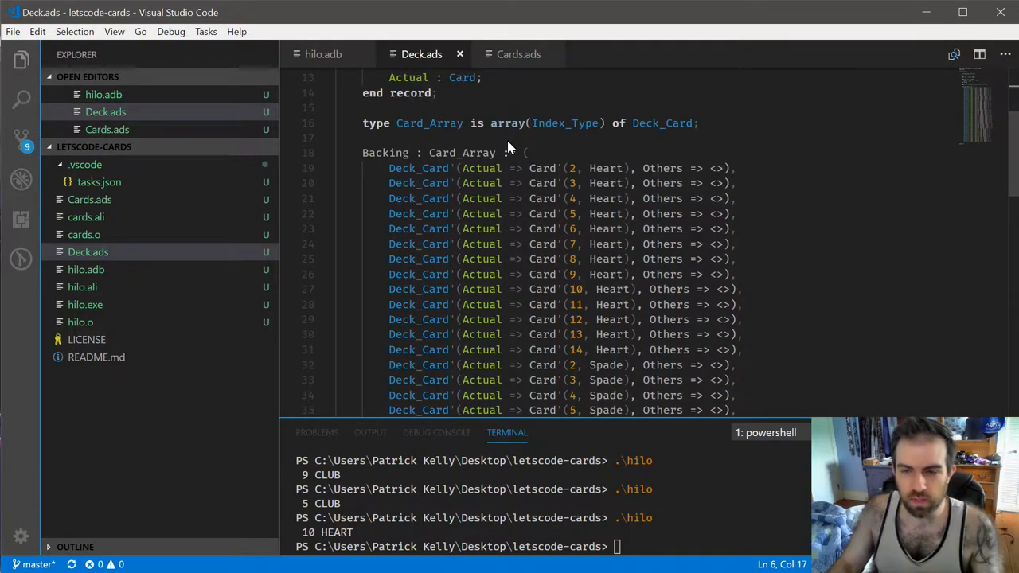
scroll("up", 3)
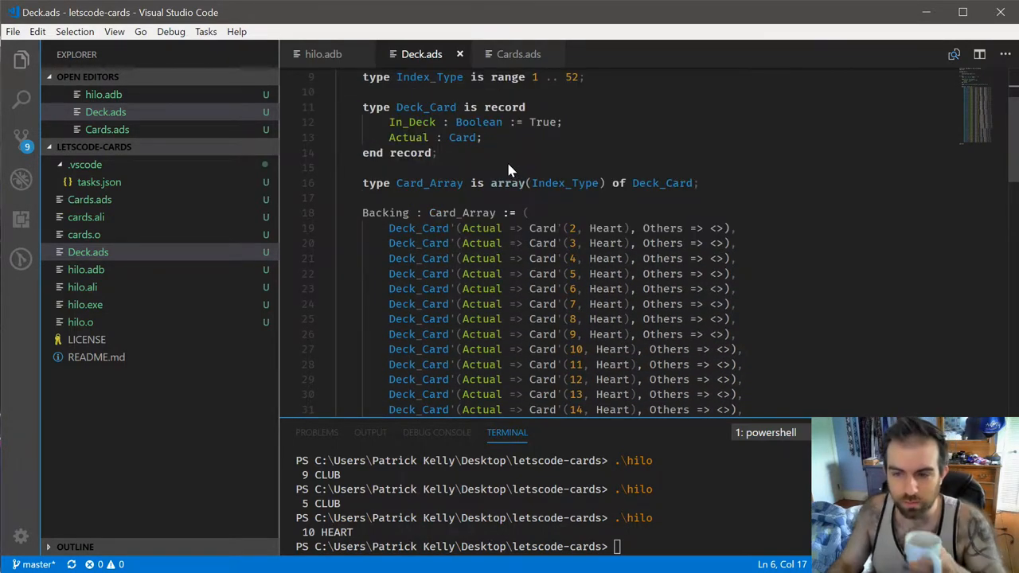
scroll("up", 3)
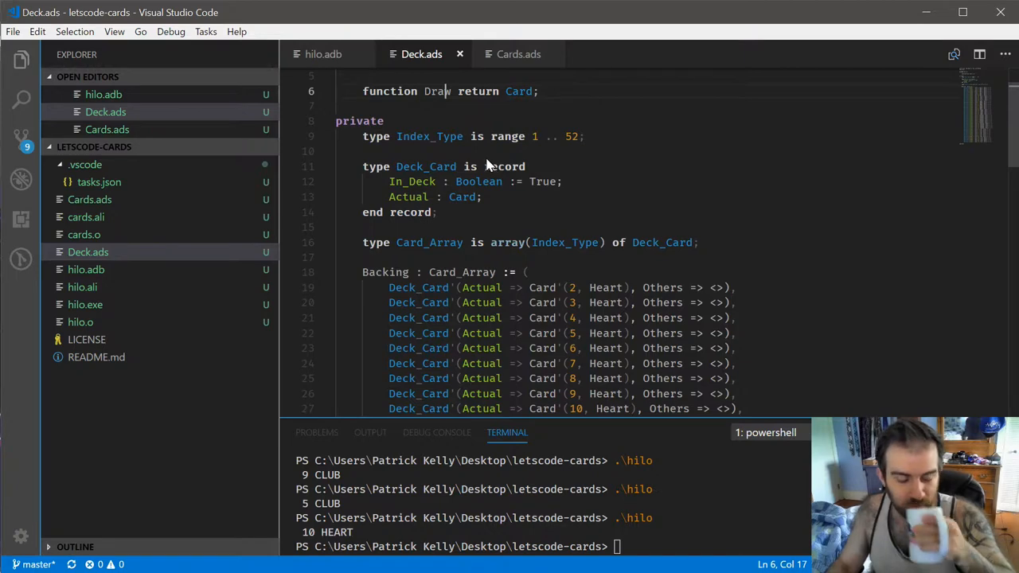
mouse_move(413, 143)
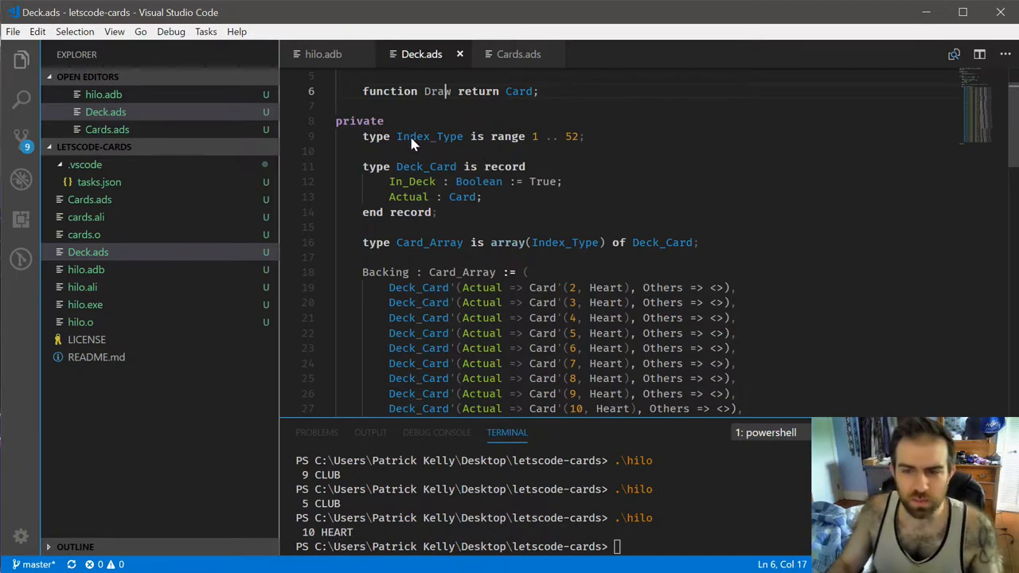
mouse_move(524, 152)
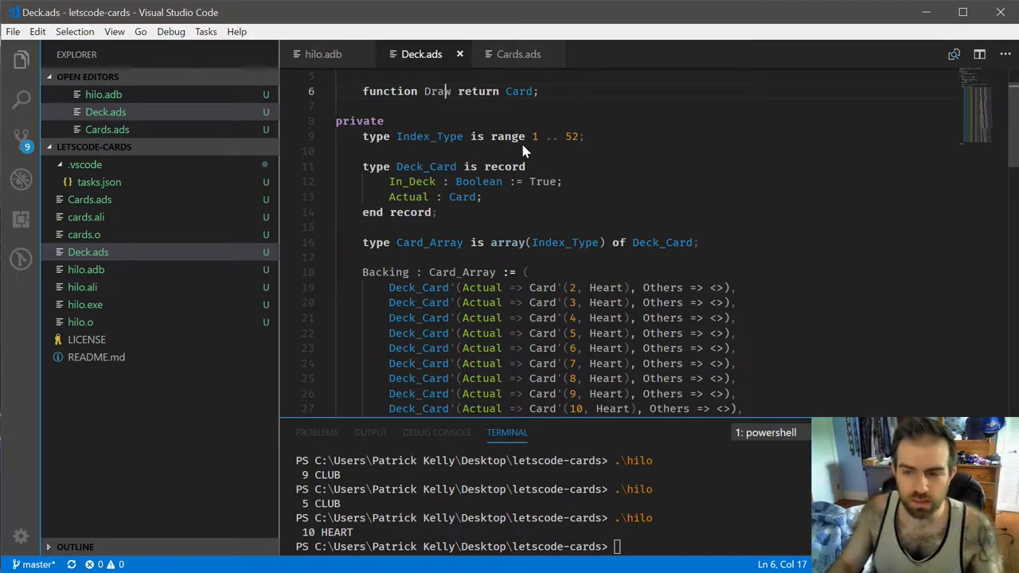
mouse_move(434, 198)
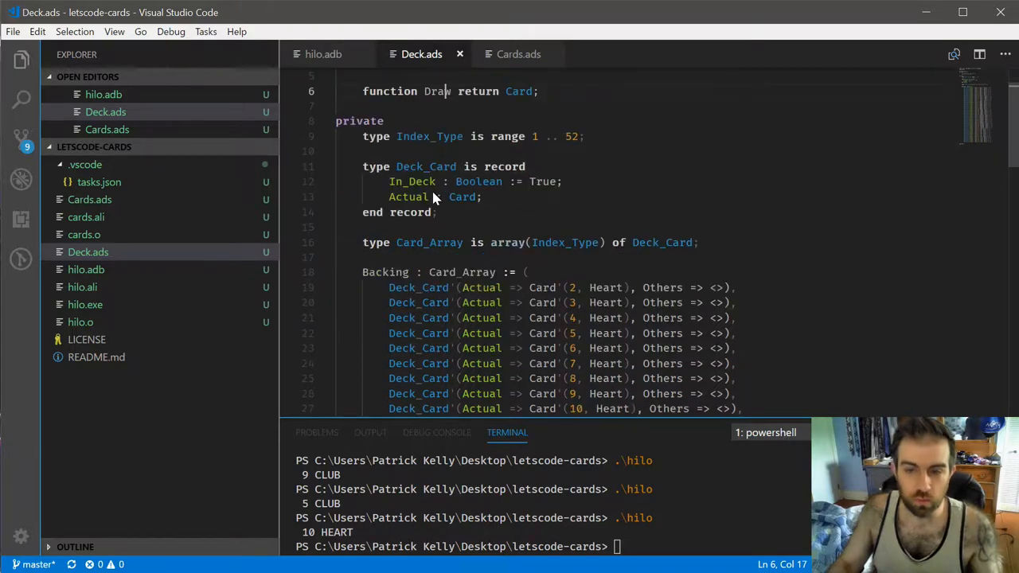
mouse_move(468, 166)
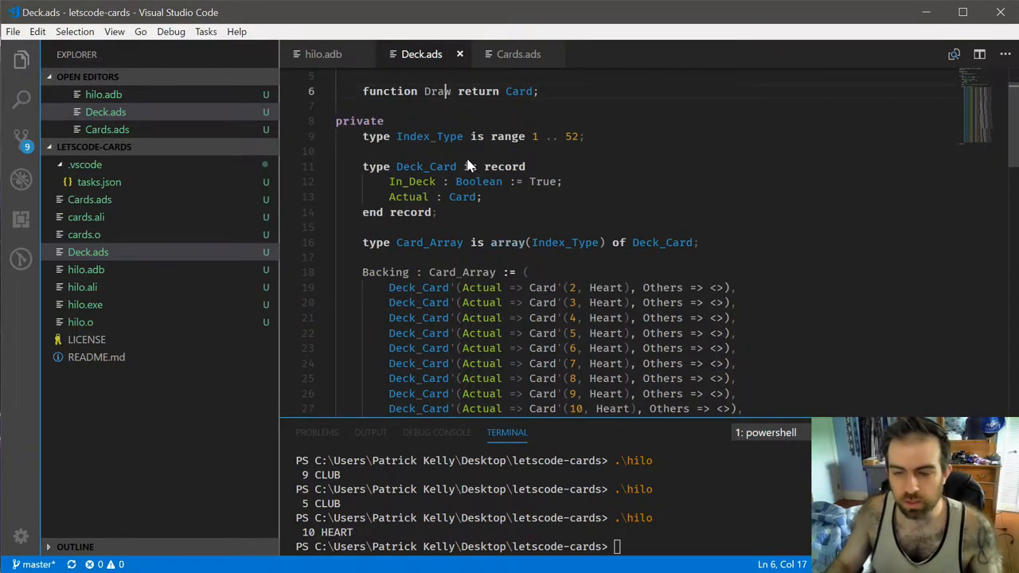
mouse_move(457, 134)
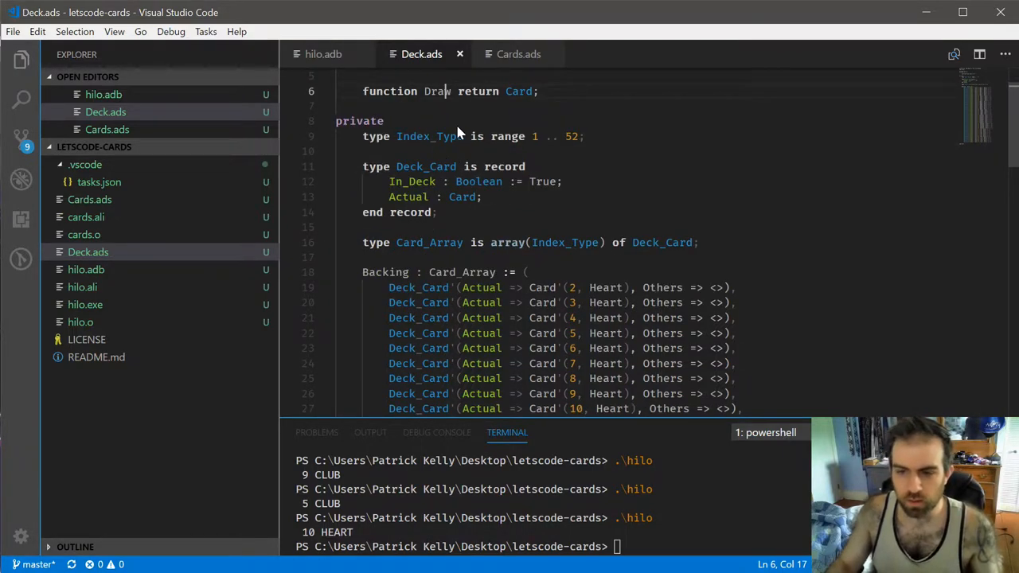
double_click(430, 136)
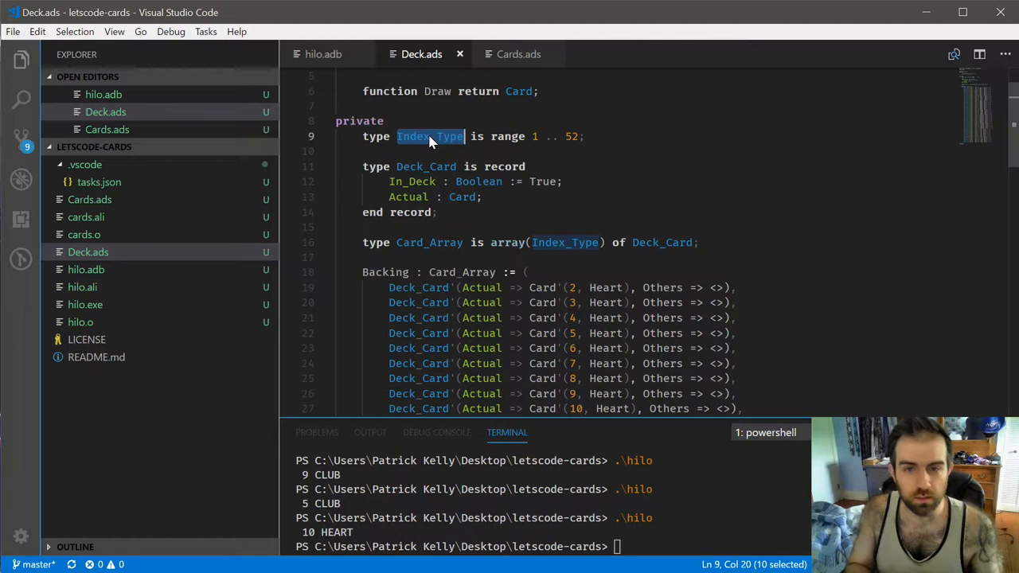
mouse_move(429, 170)
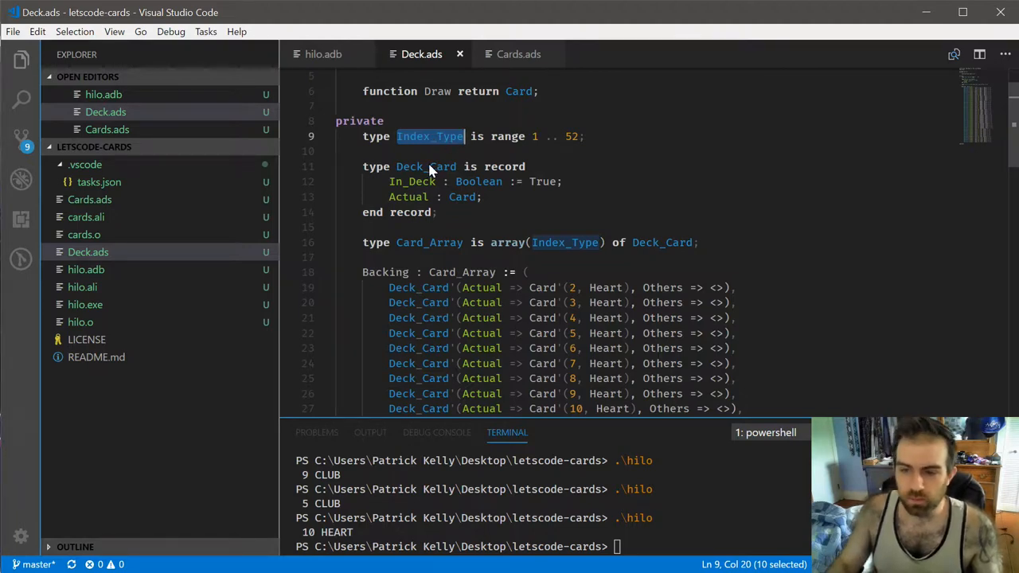
left_click(400, 166)
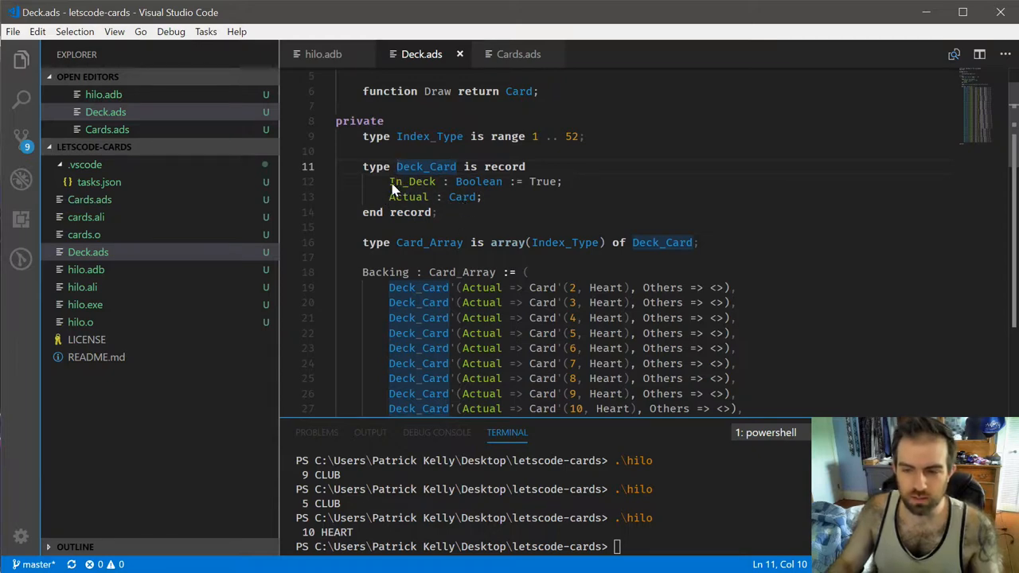
double_click(412, 182)
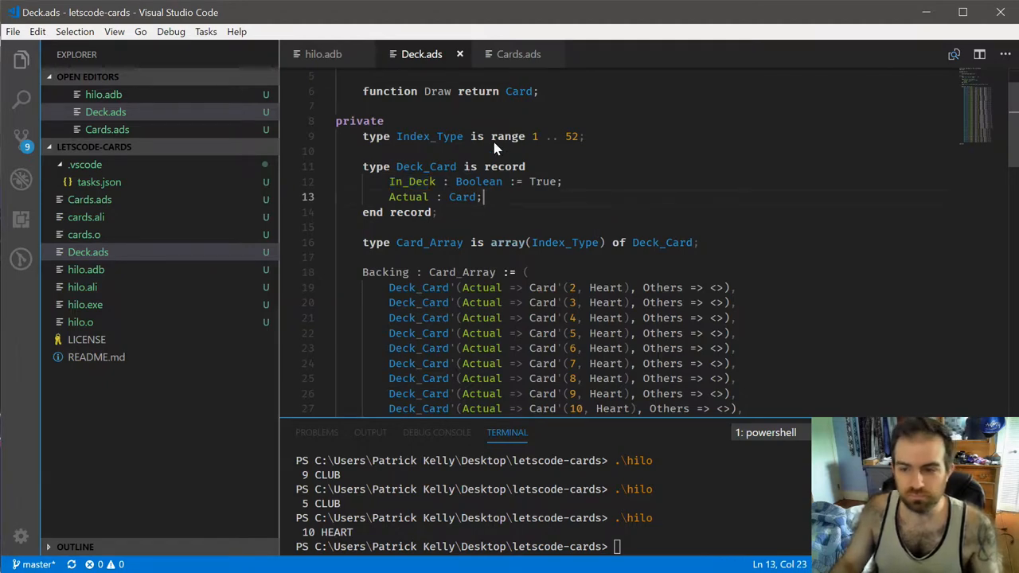
mouse_move(386, 166)
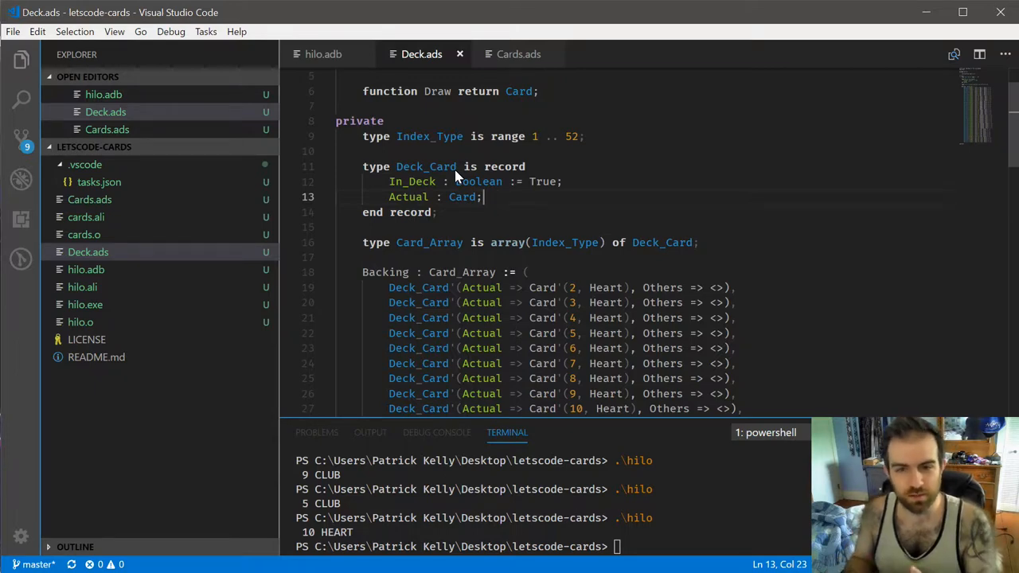
mouse_move(457, 176)
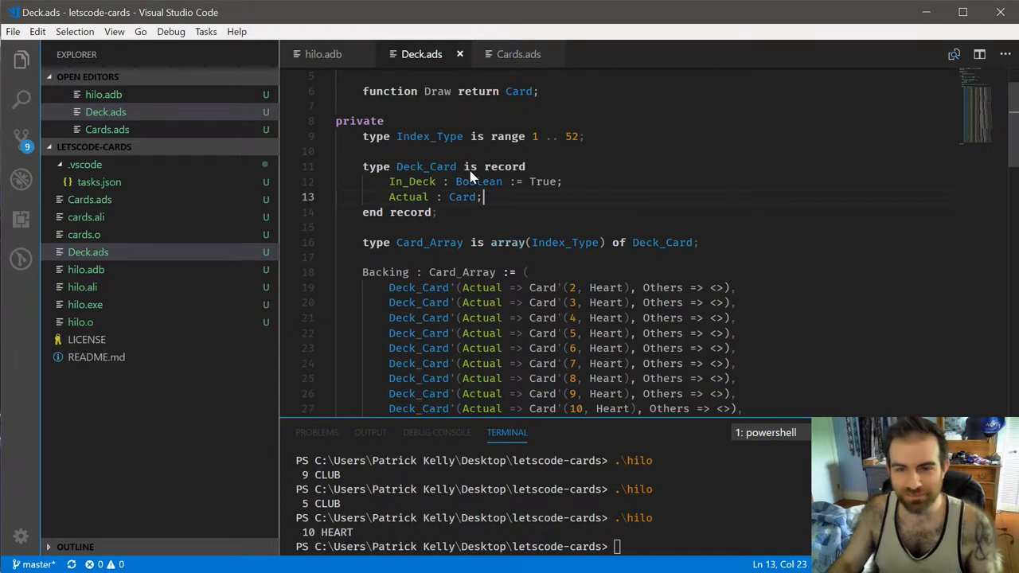
scroll("down", 3)
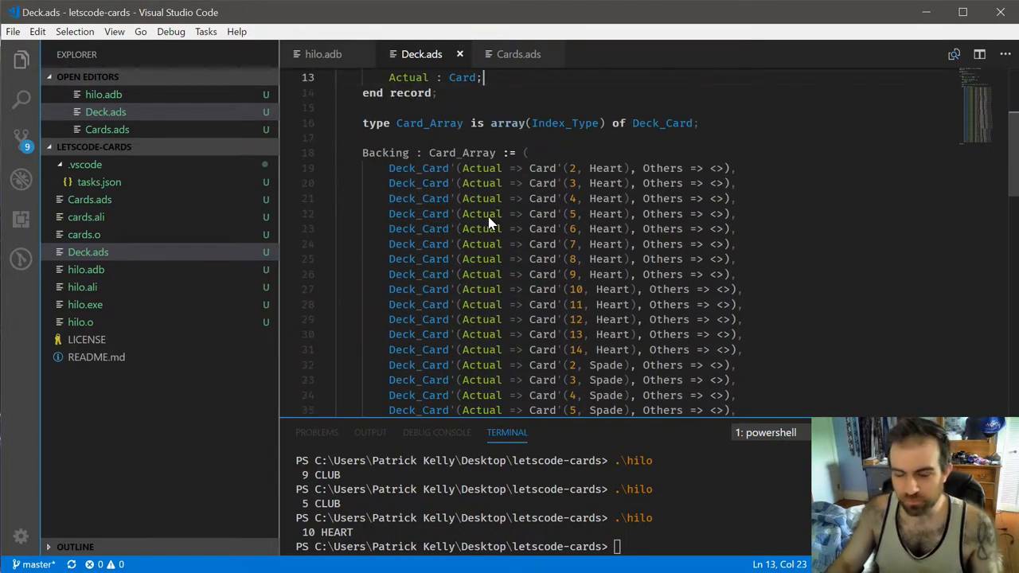
mouse_move(411, 132)
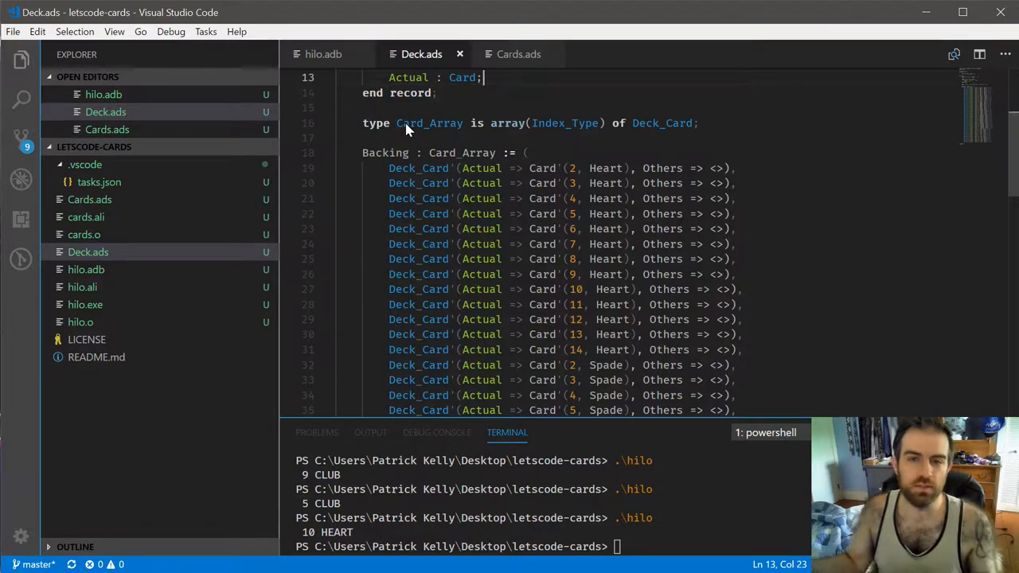
mouse_move(464, 139)
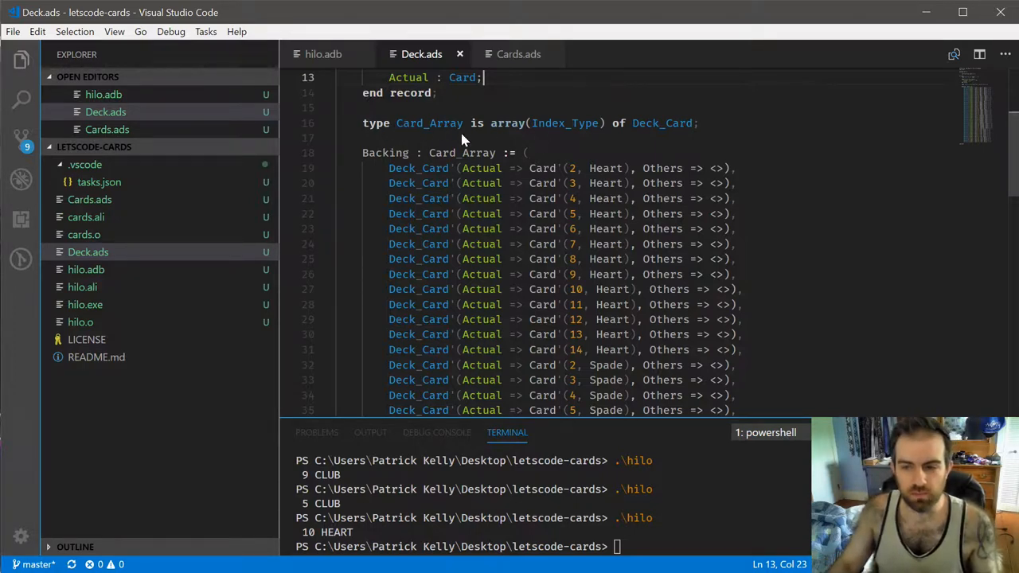
scroll("down", 3)
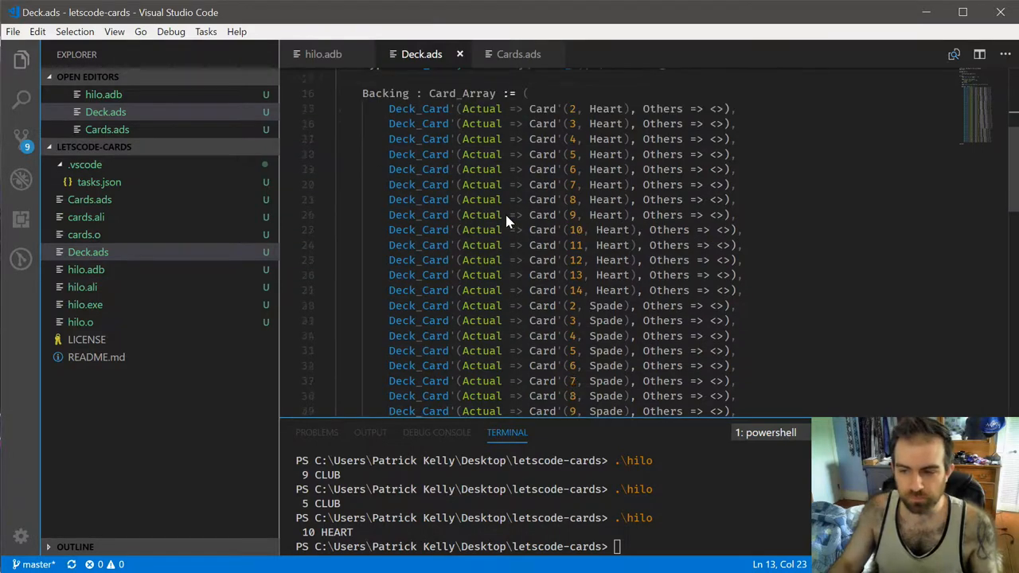
scroll("down", 3)
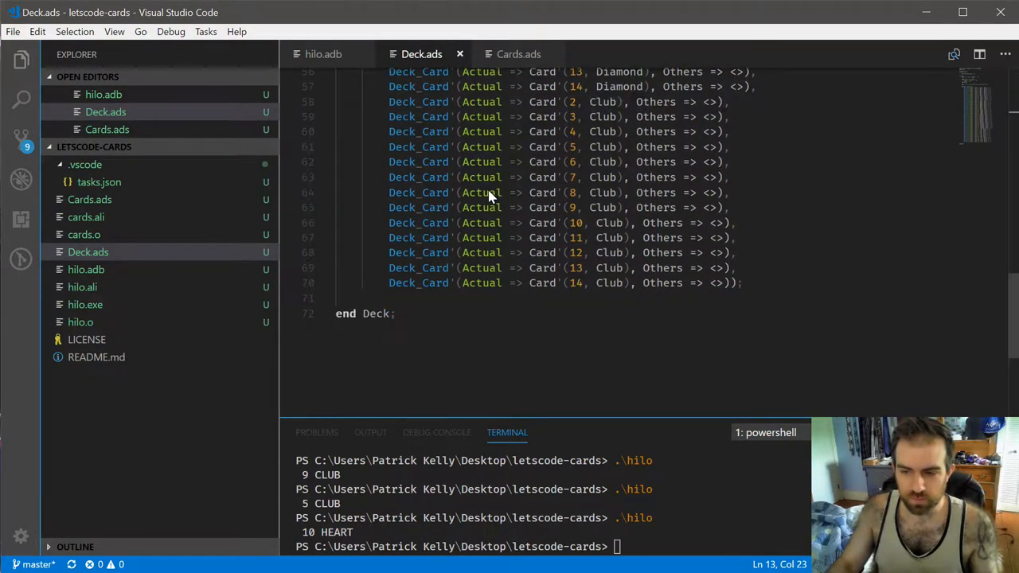
scroll("up", 3)
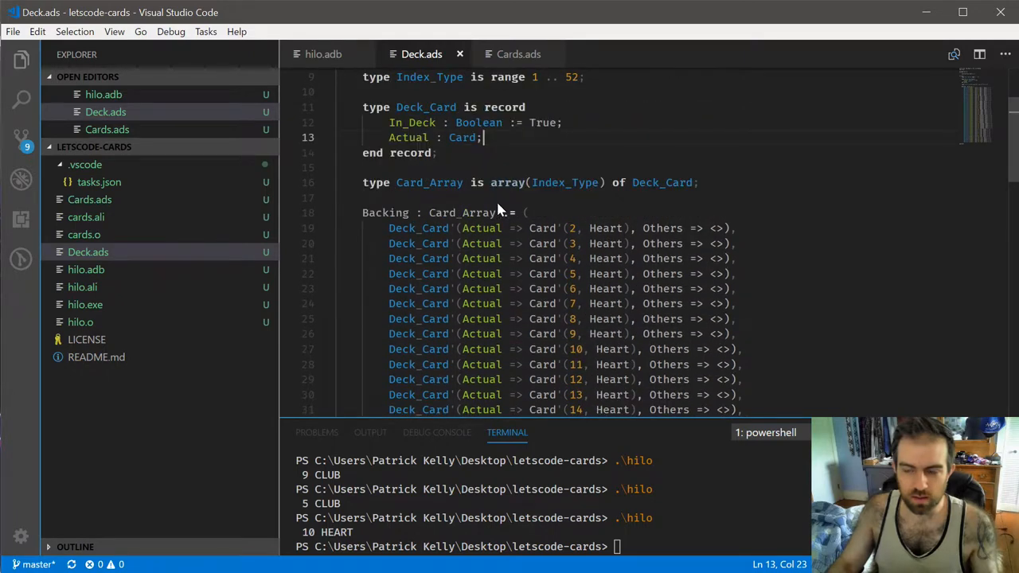
scroll("up", 3)
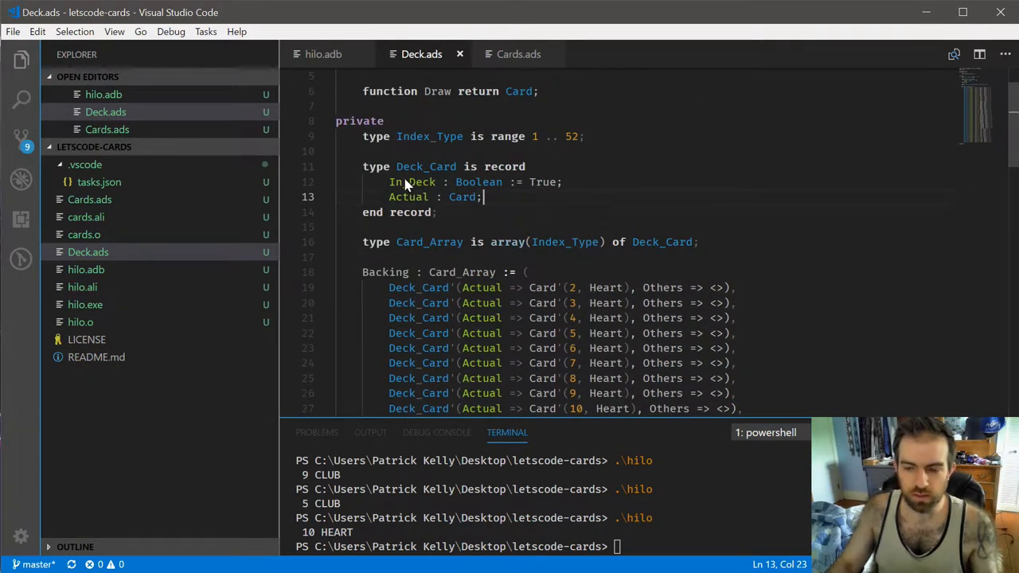
mouse_move(600, 224)
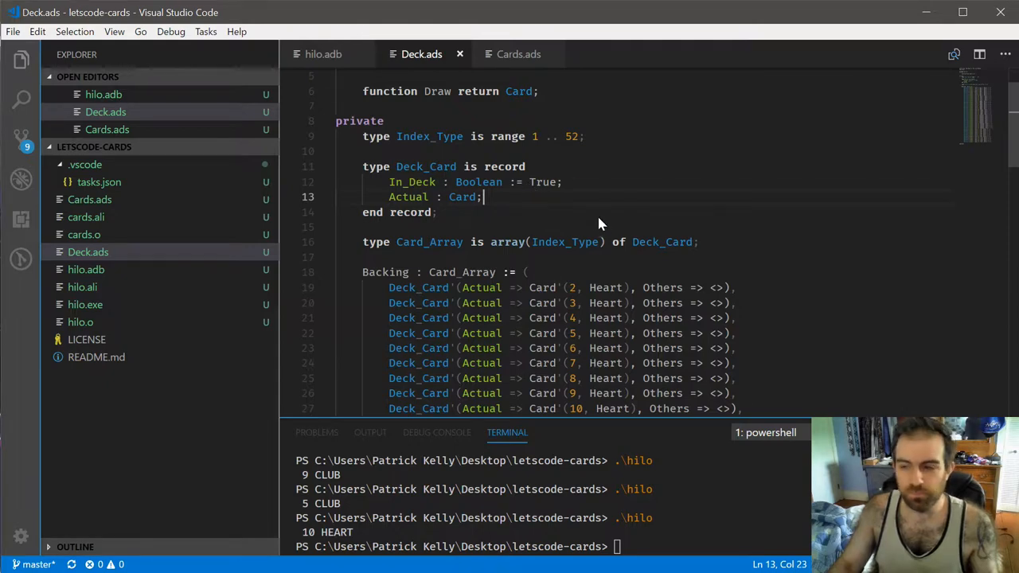
scroll("down", 3)
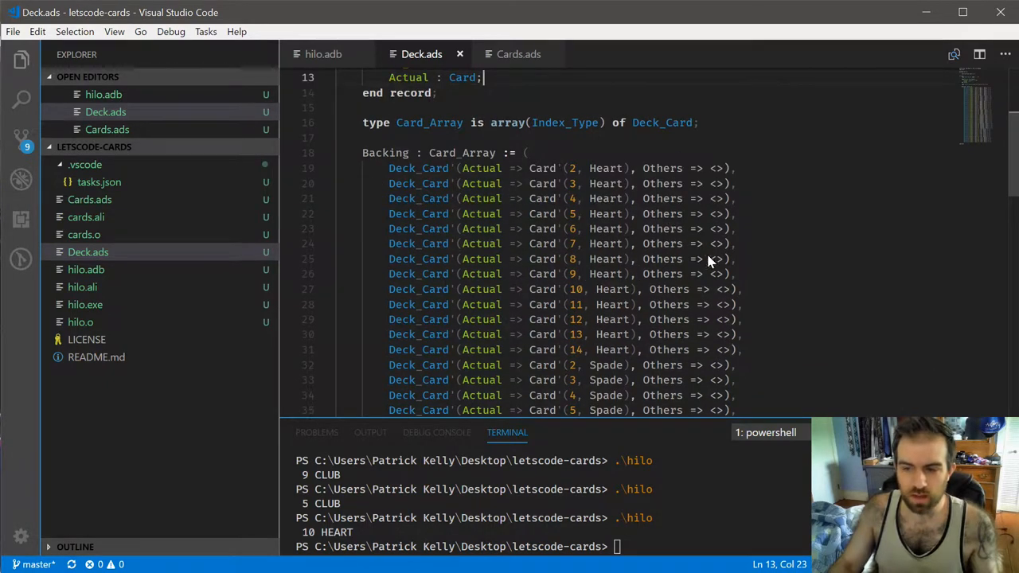
mouse_move(669, 277)
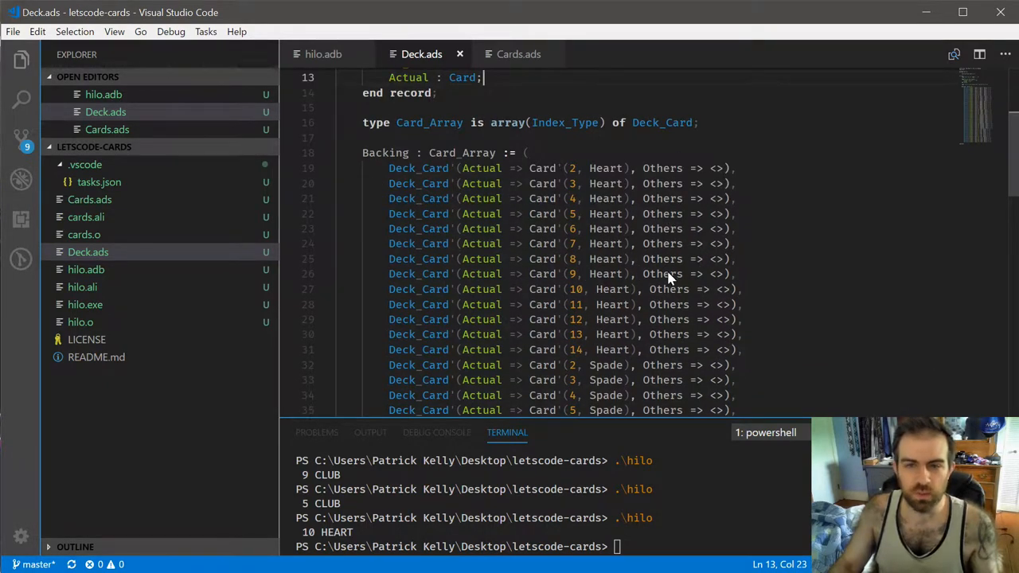
scroll("up", 3)
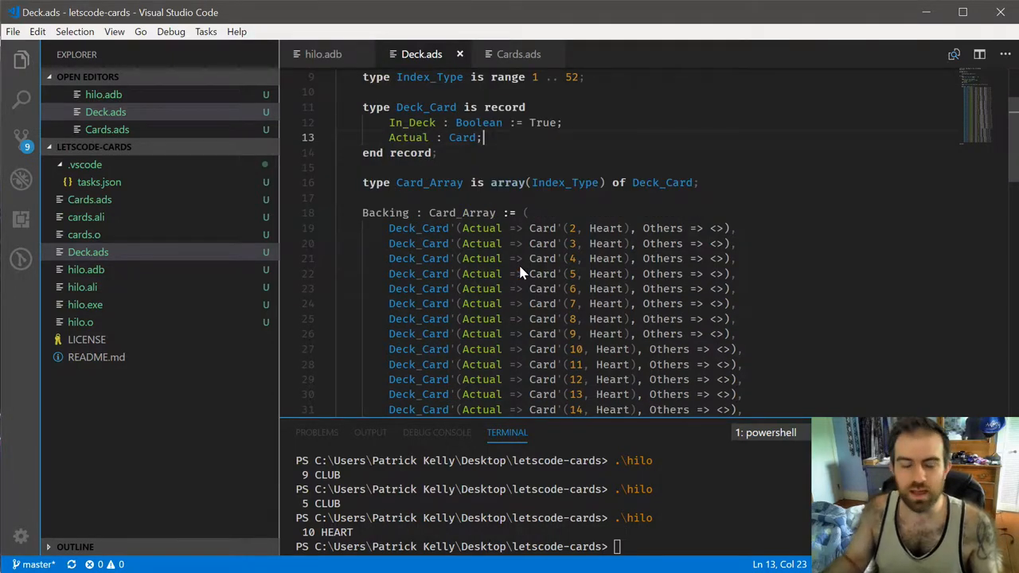
scroll("up", 3)
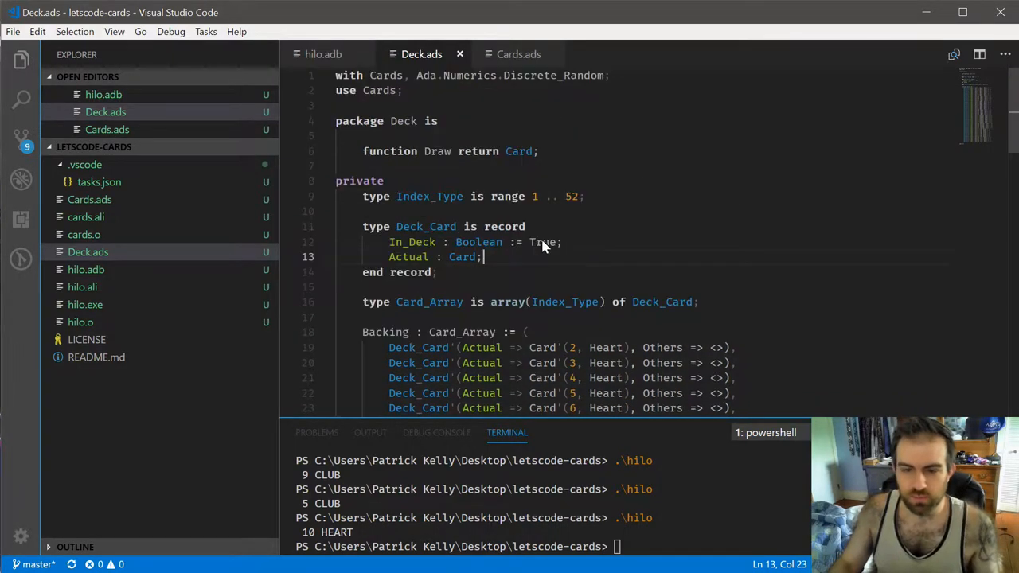
mouse_move(202, 147)
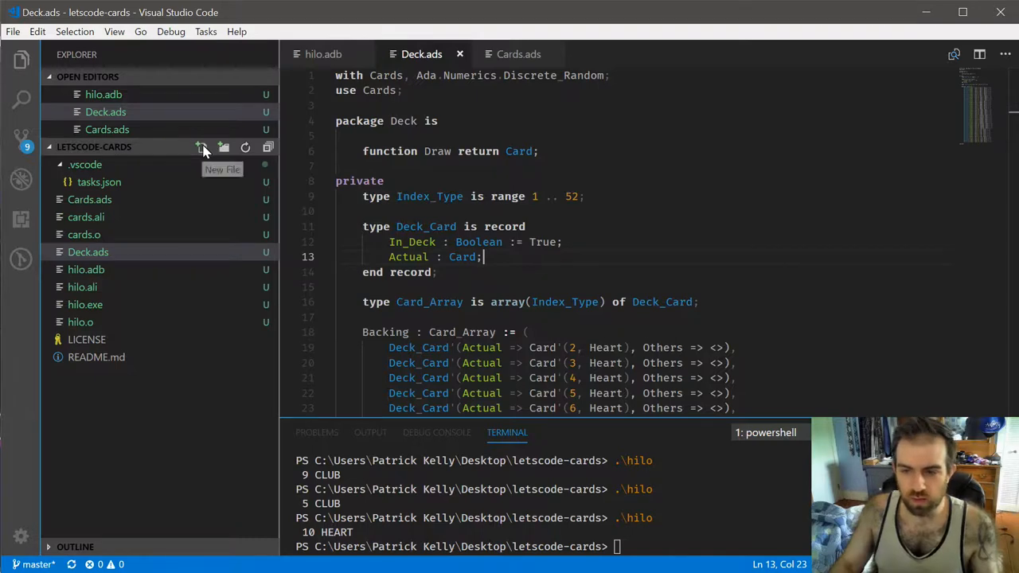
Step: Create Deck.adb holding package body Deck with an empty Draw function stub
left_click(201, 148)
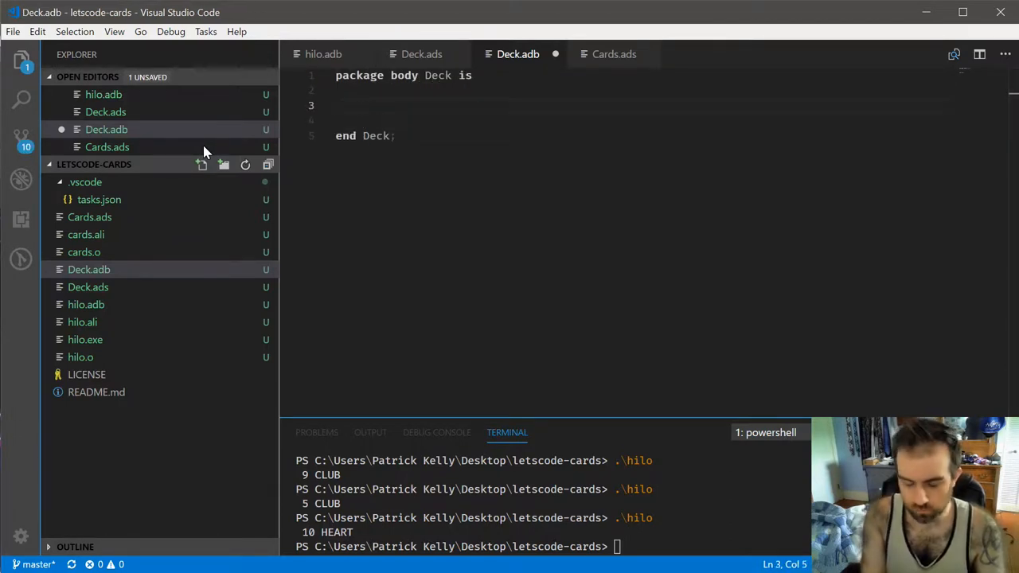
type("function Draw return Card is")
type("end")
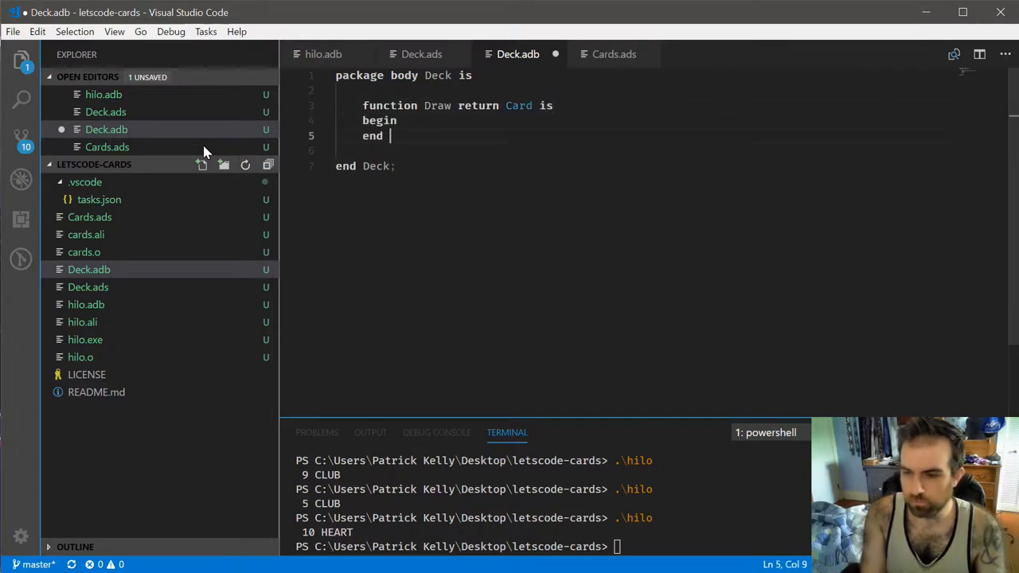
type("Draw;")
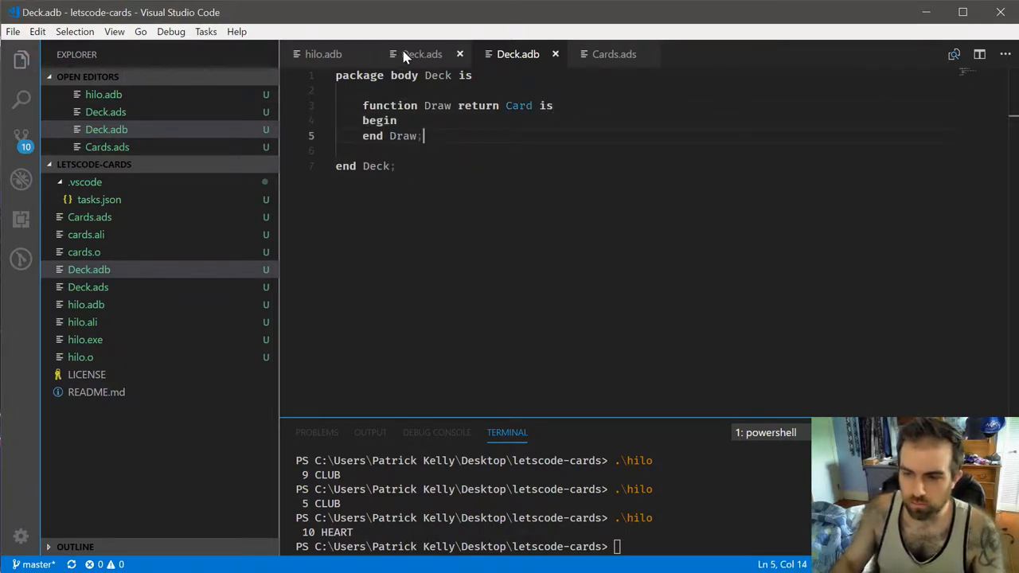
left_click(422, 54)
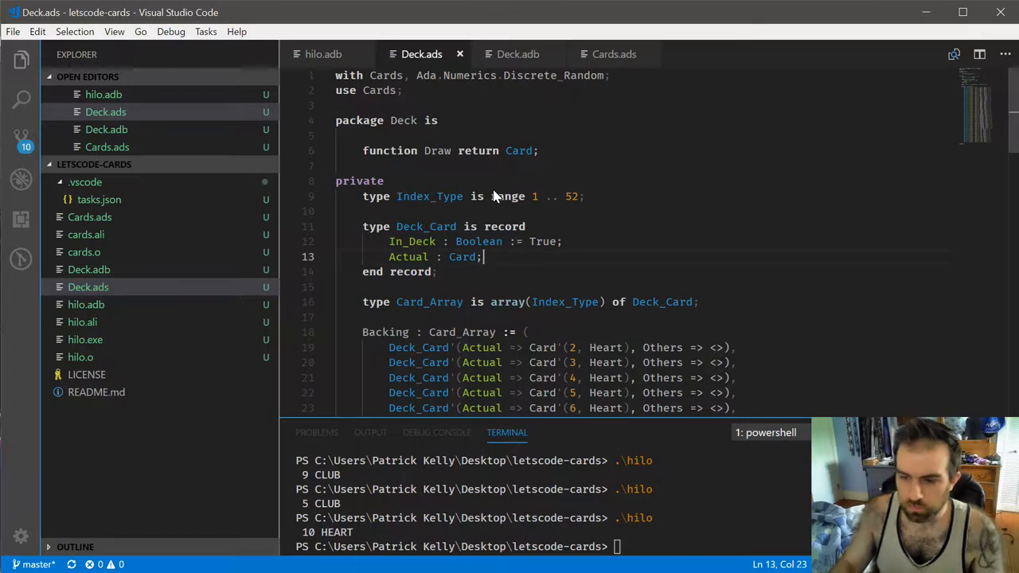
Step: Instantiate Ada.Numerics.Discrete_Random over Index_Type as package Random_Index in Deck.ads
type("type R")
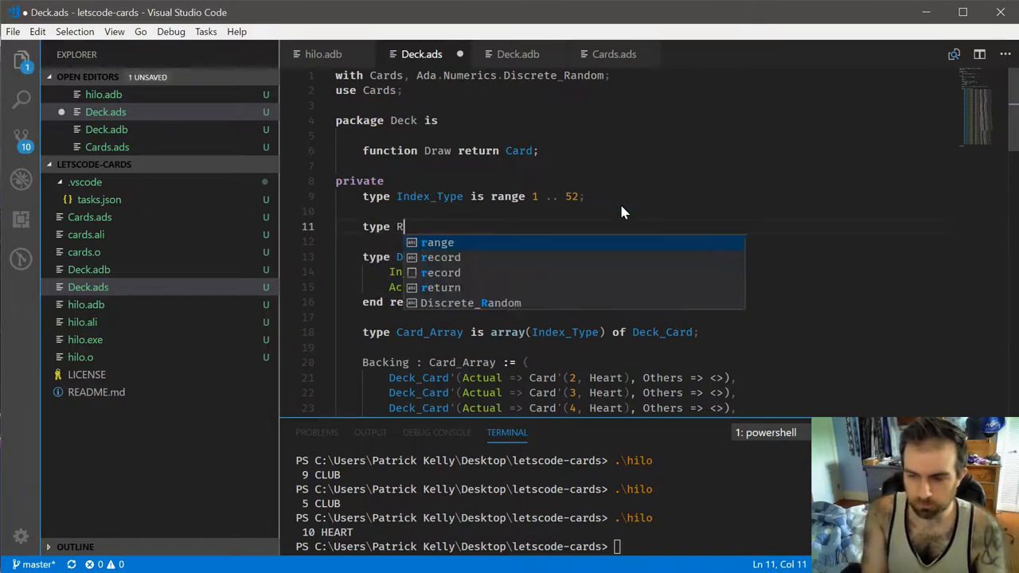
type("andom_Inde")
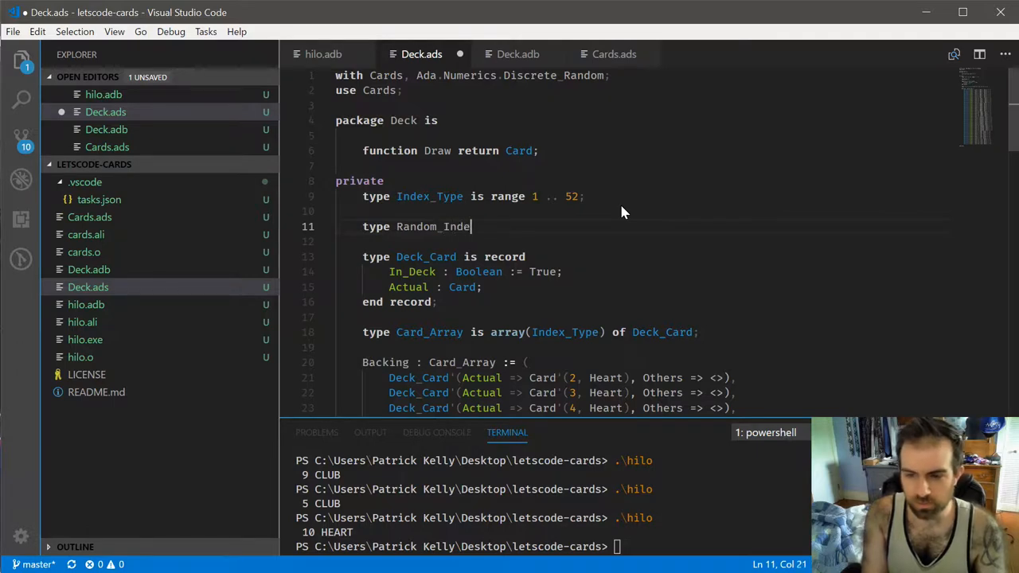
type("x")
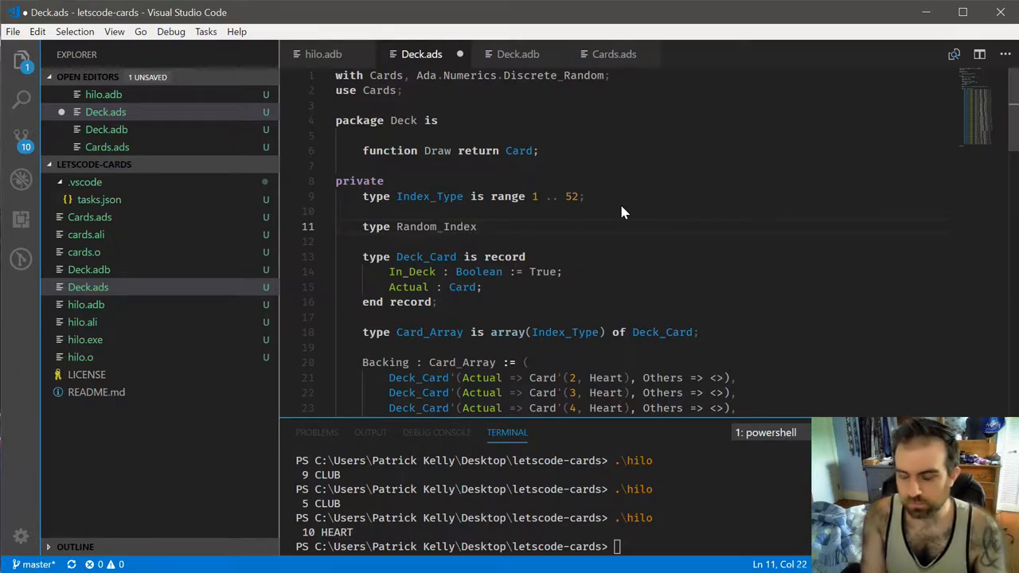
type("is new Ada.Numerics.Discrete_Random")
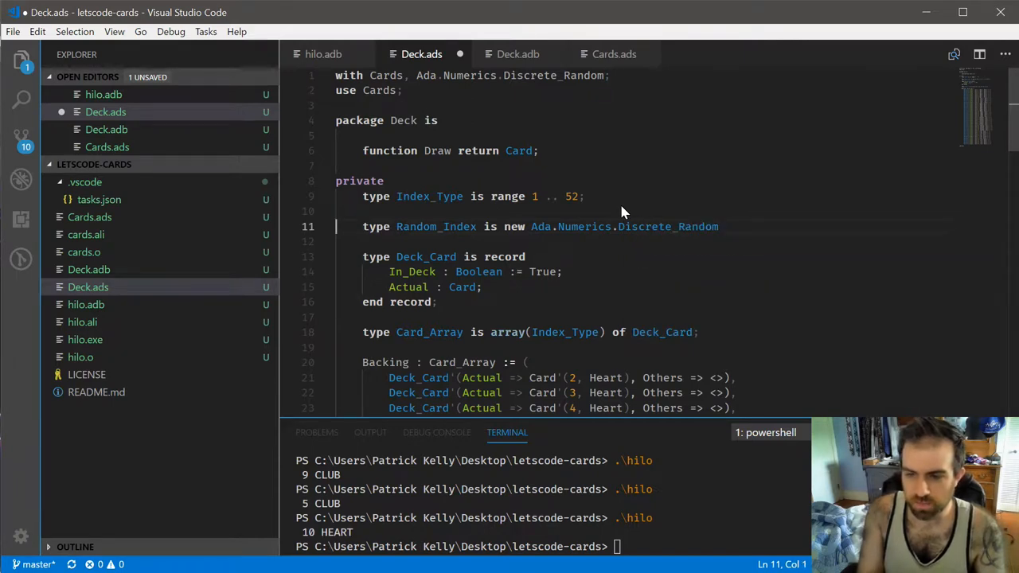
type("packa")
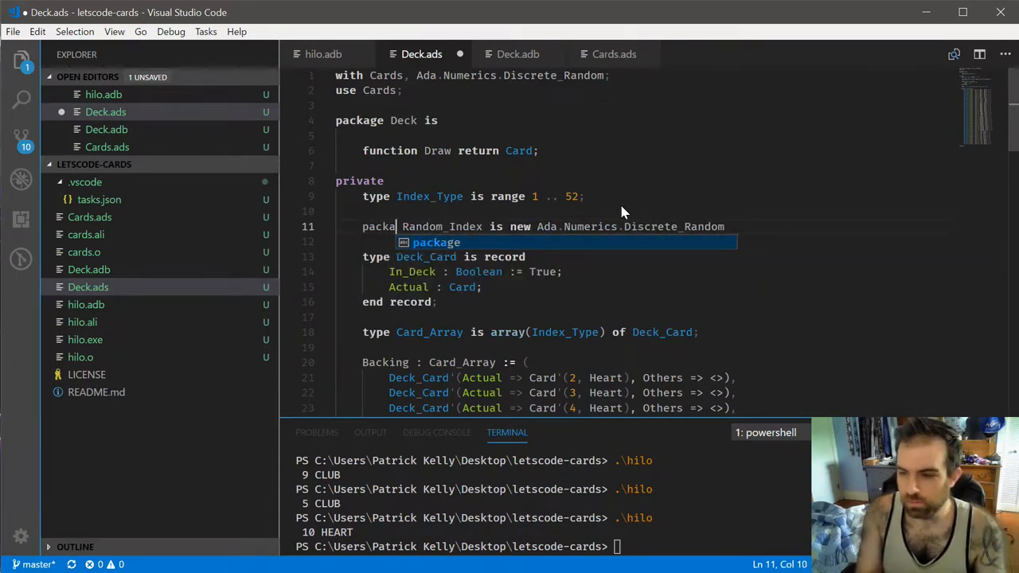
type("(Index_Type);")
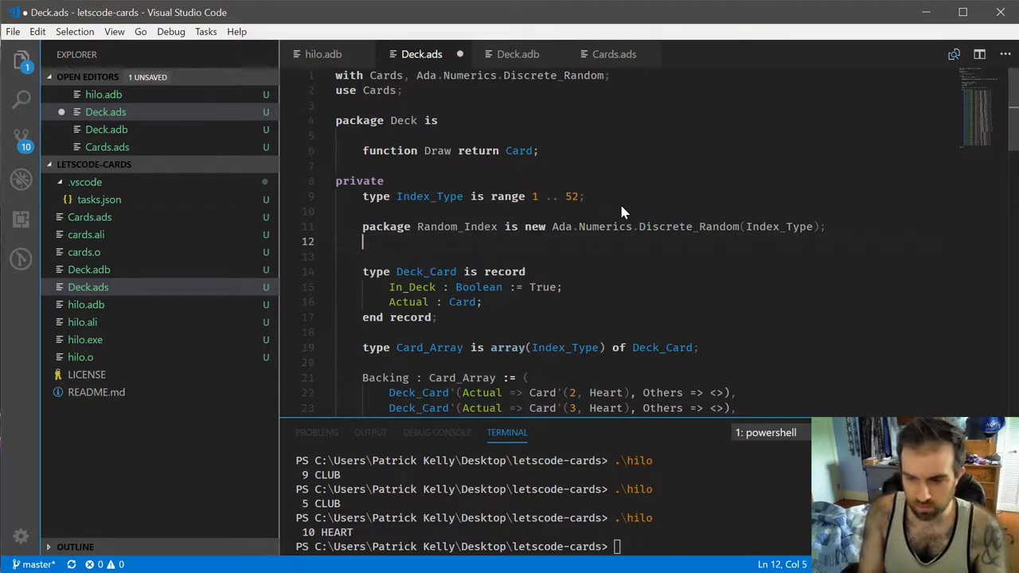
Step: Add 'use Random_Index;' and an Index_Generator variable of type Random_Index.Index_Generator
type("use Random_Index;")
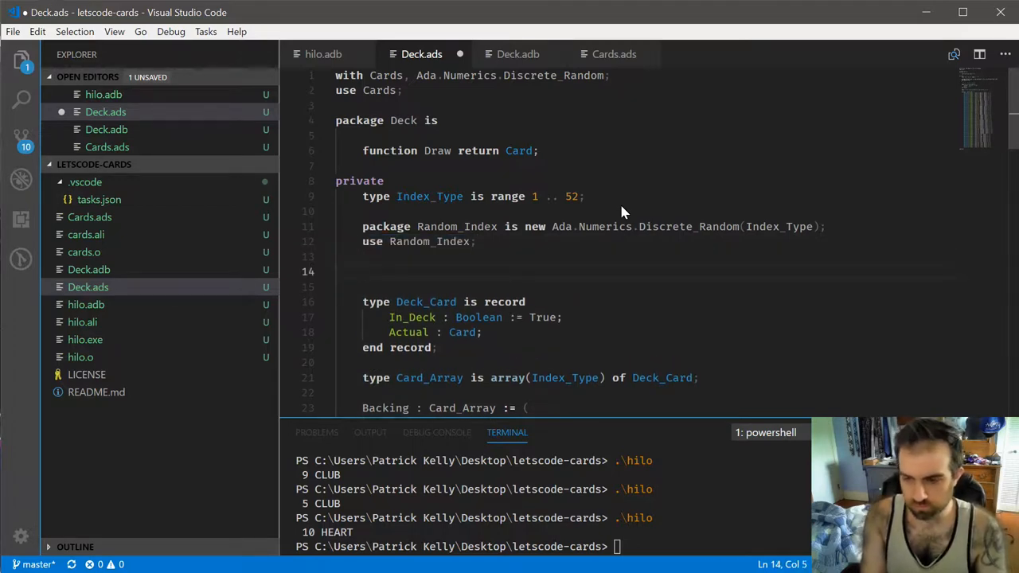
type("Index_Generator :")
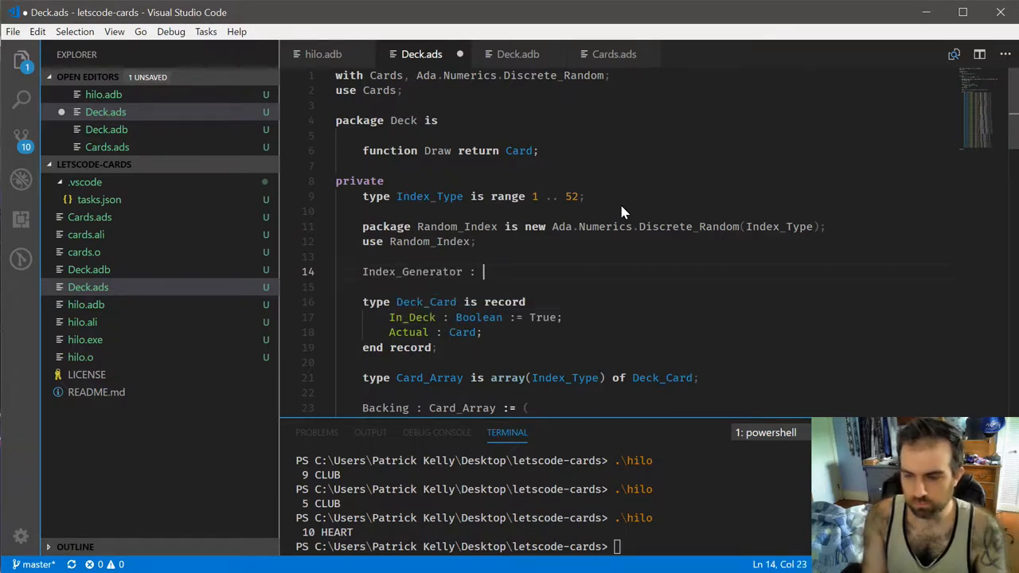
type("Random_Index.Index_Generator;")
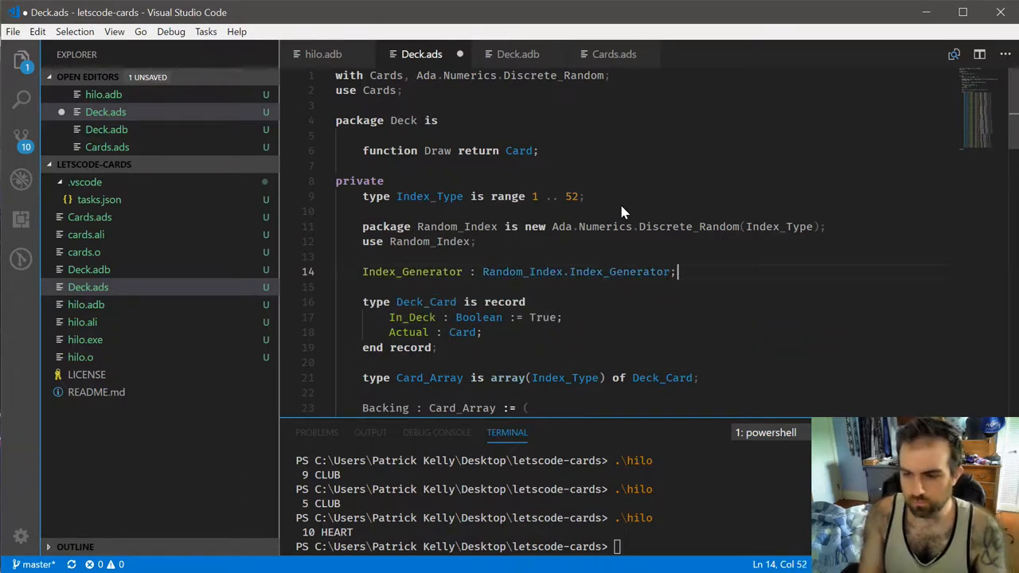
left_click(517, 53)
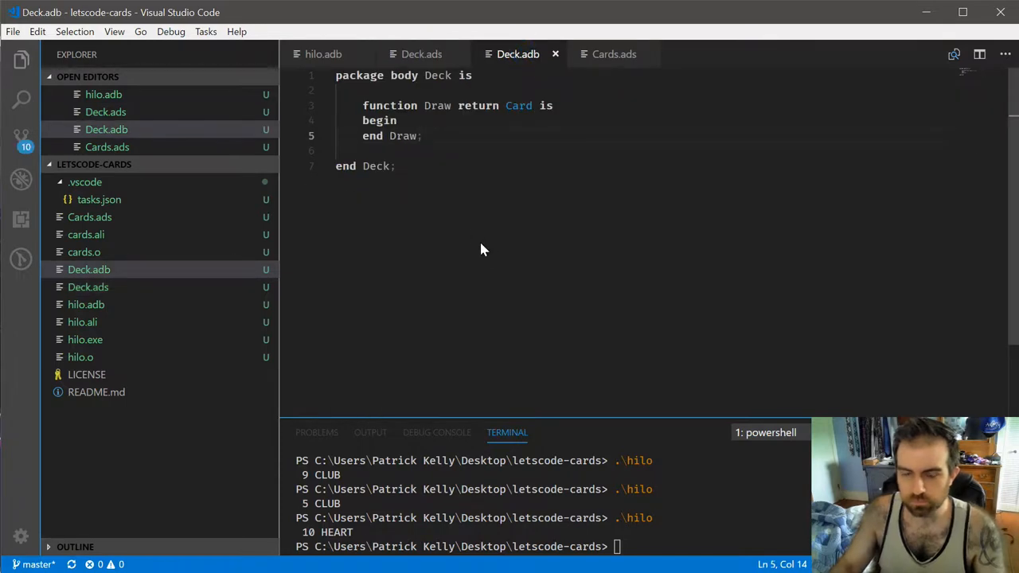
mouse_move(473, 238)
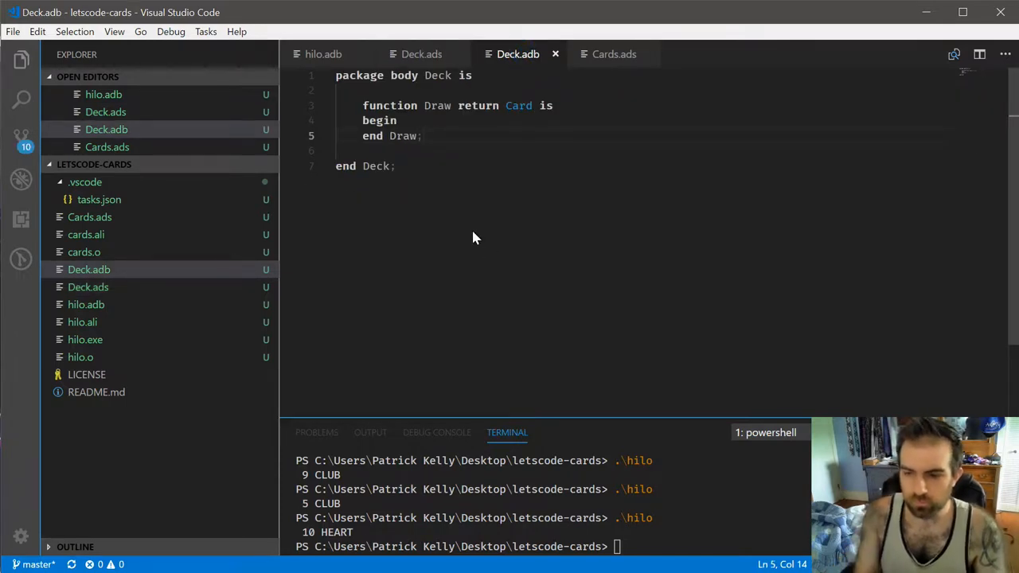
Step: Make Draw return Random(Index_Generator).Actual and run the build task
type("return")
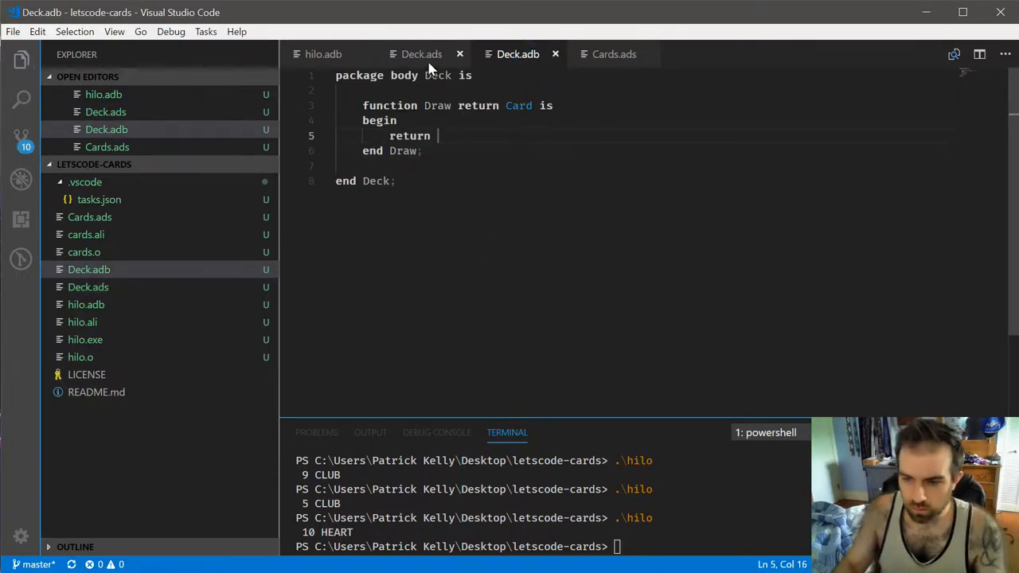
type("Random")
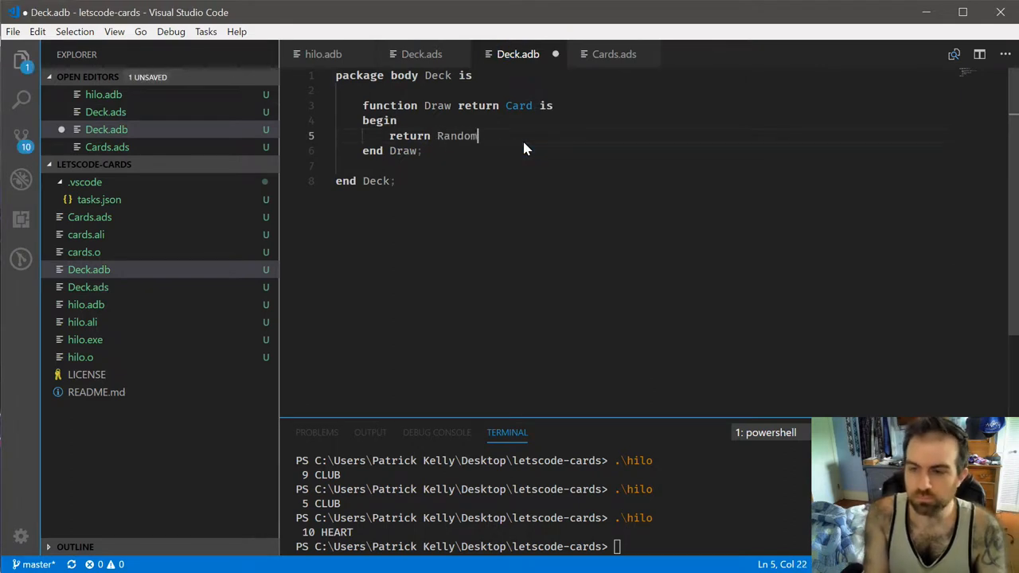
type("(Index_Generator)")
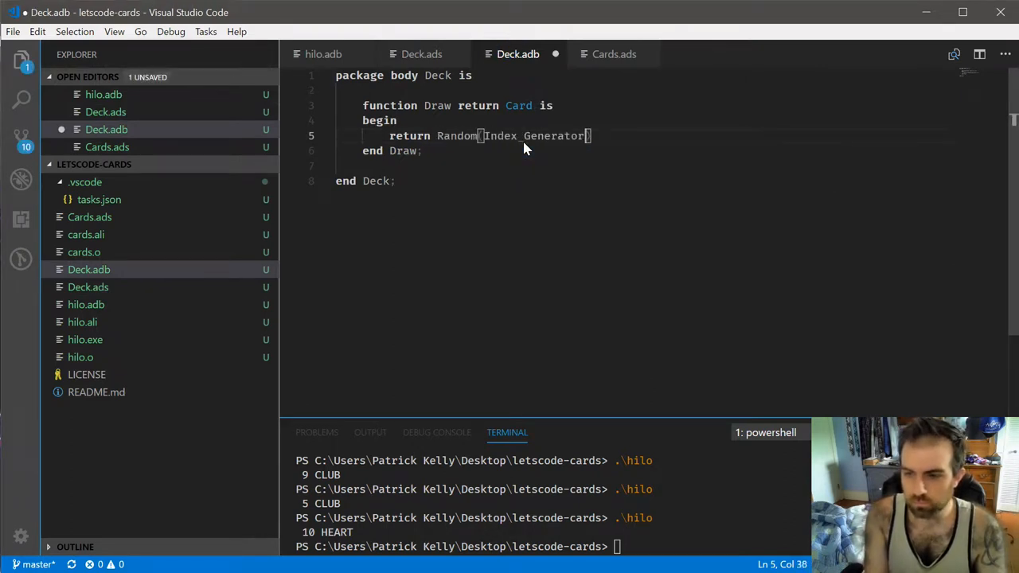
type(").")
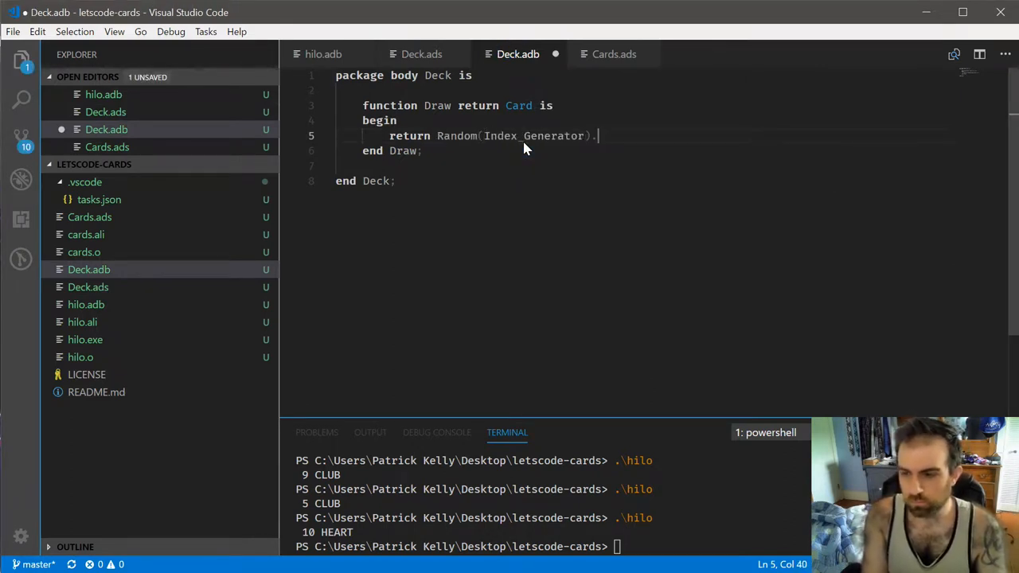
type("Actual;")
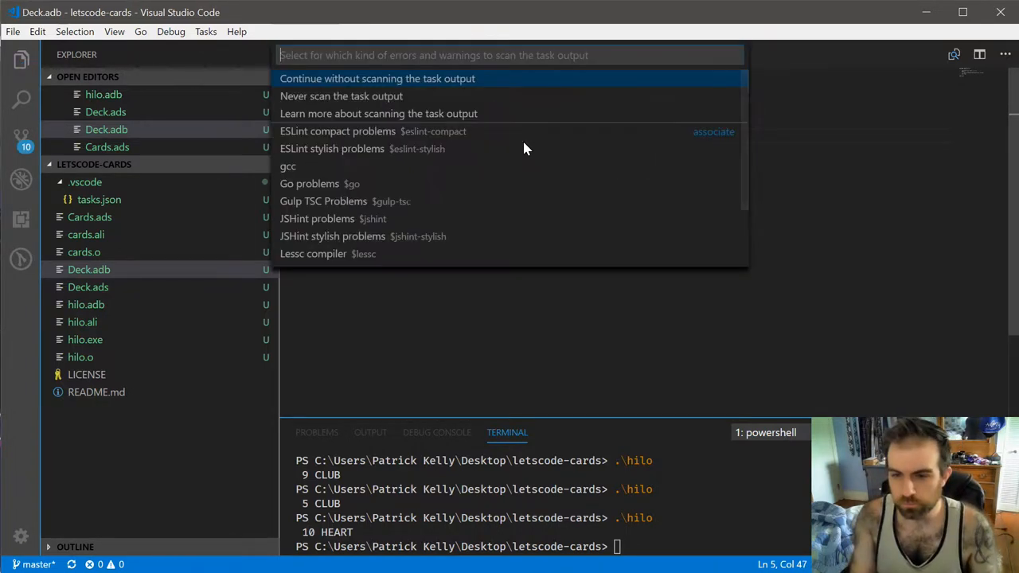
left_click(377, 78)
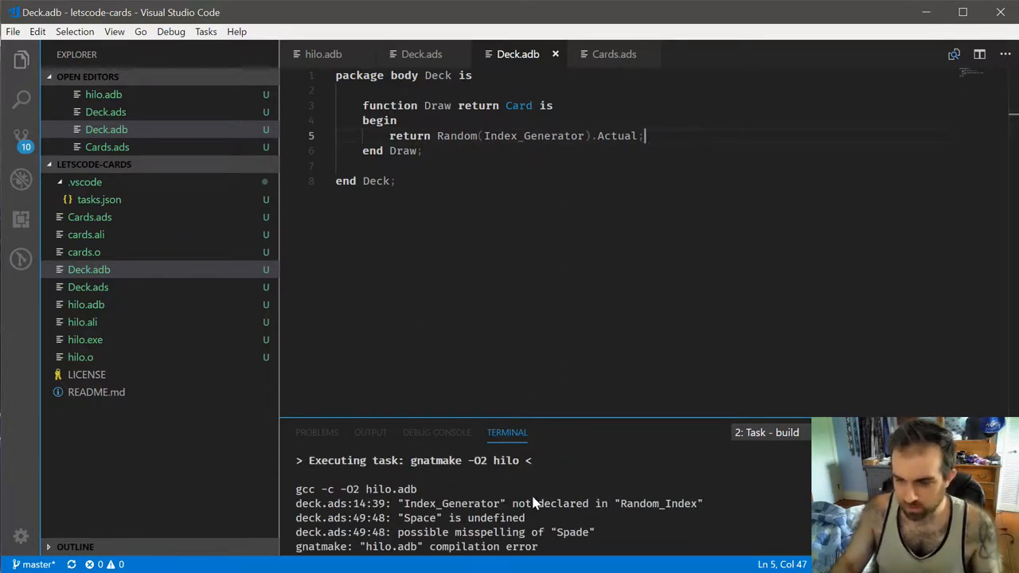
Step: In Deck.ads, retype Index_Generator as Random_Index.Generator and correct Space to Spade
left_click(422, 53)
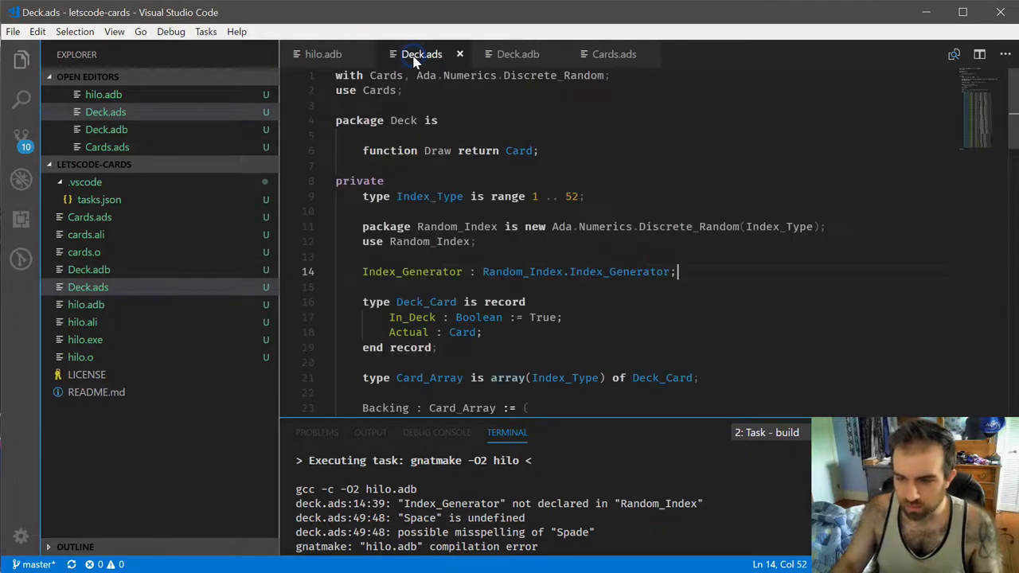
double_click(412, 271)
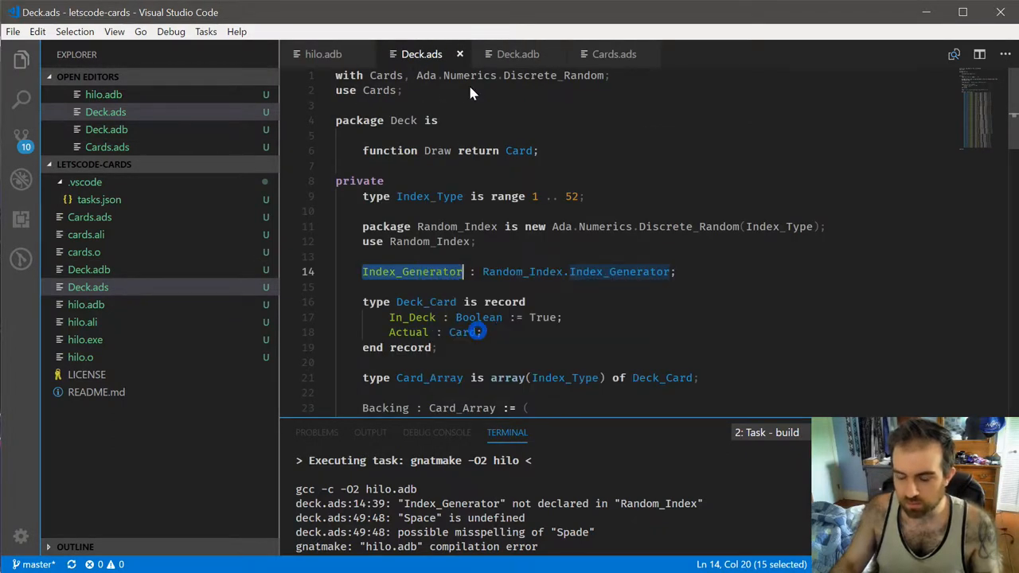
left_click(518, 54)
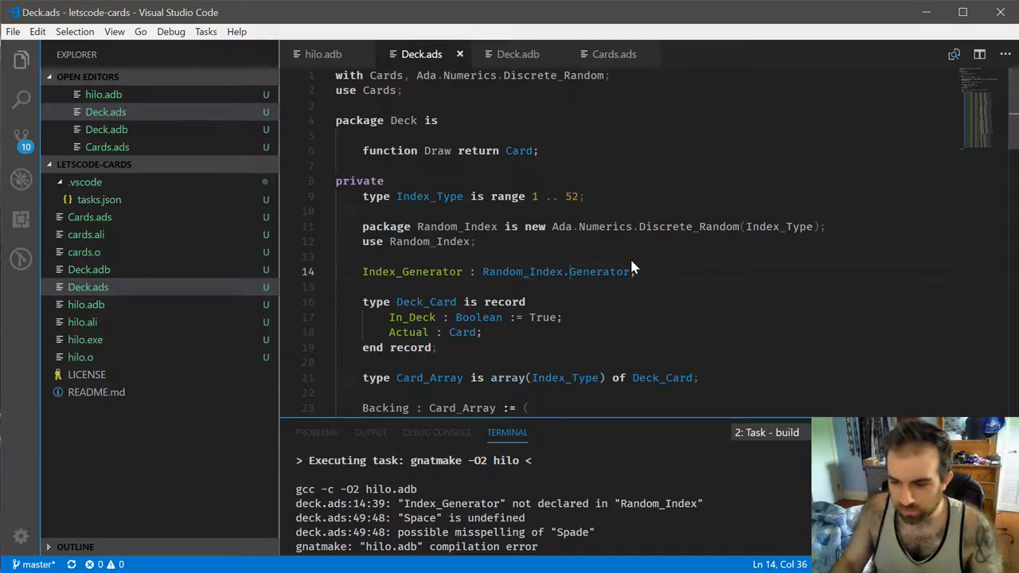
scroll("down", 3)
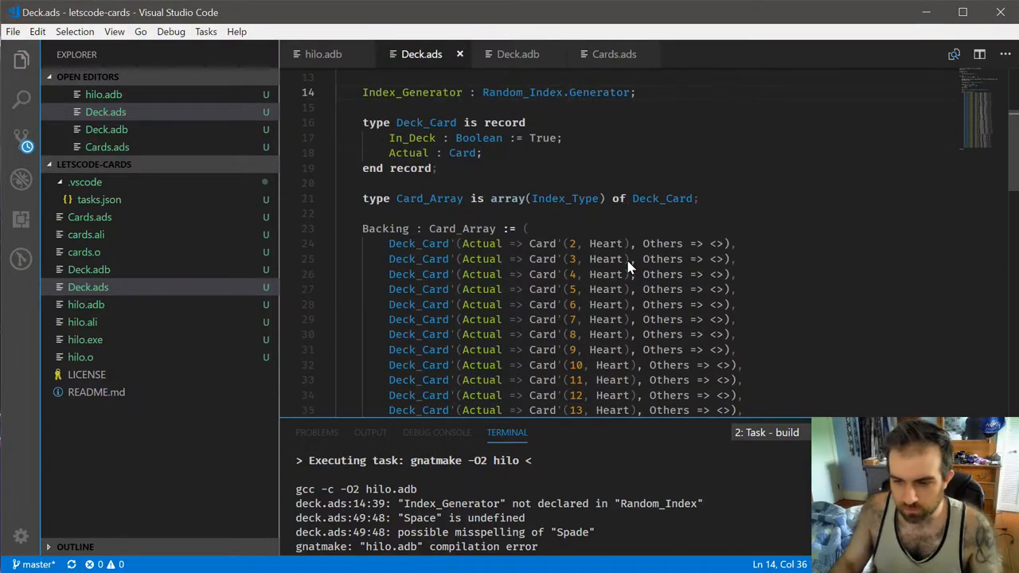
scroll("down", 3)
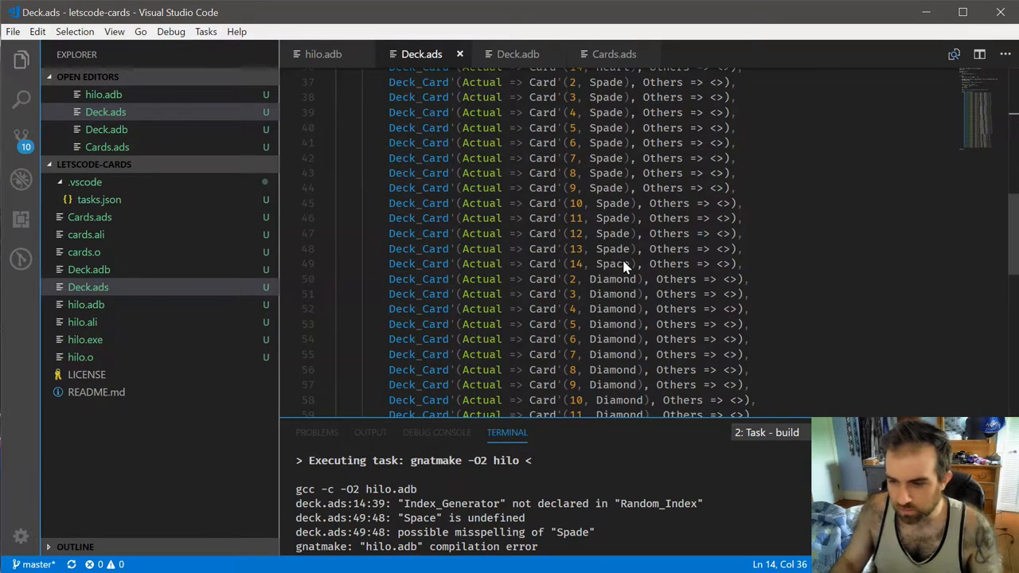
left_click(624, 264)
type("d")
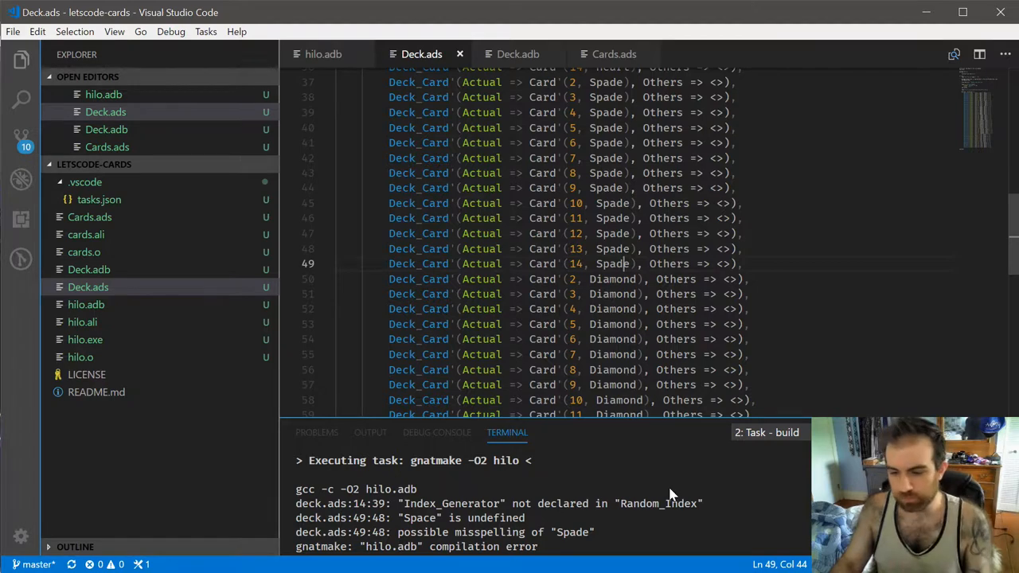
left_click(518, 53)
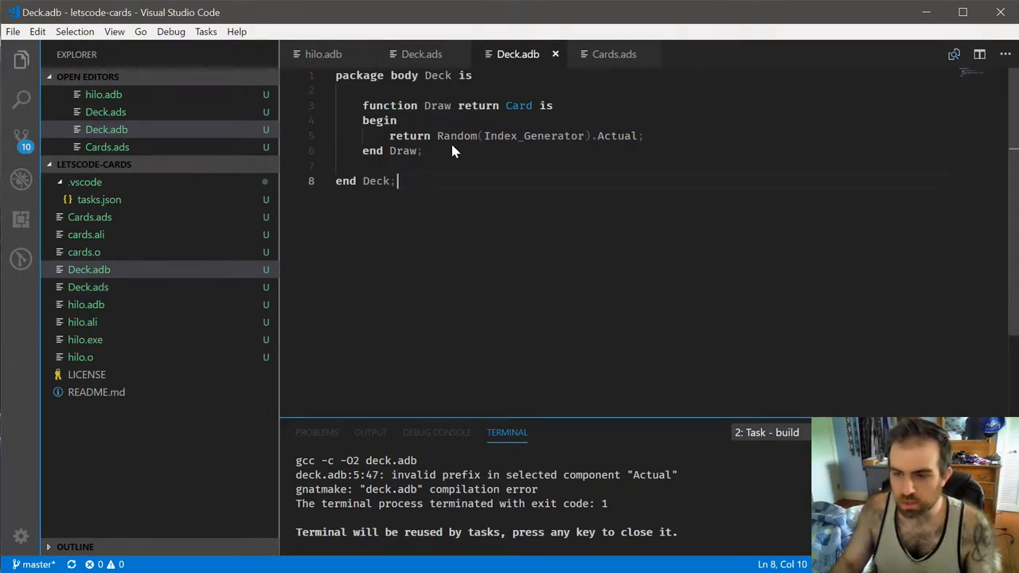
Step: Rewrite Draw's return as Backing(Random(Index_Generator)).Actual after checking Deck.ads
double_click(615, 135)
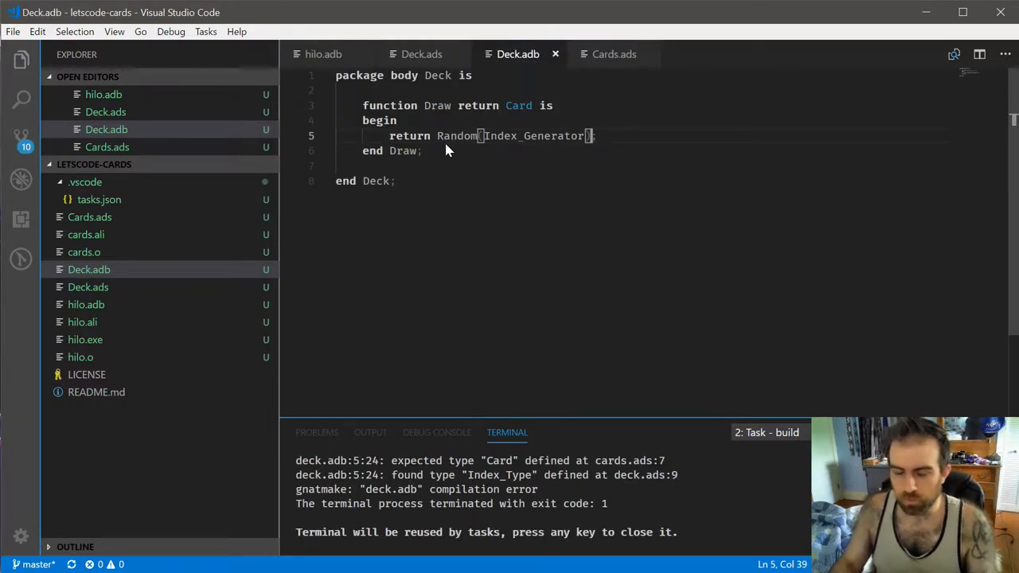
left_click(421, 53)
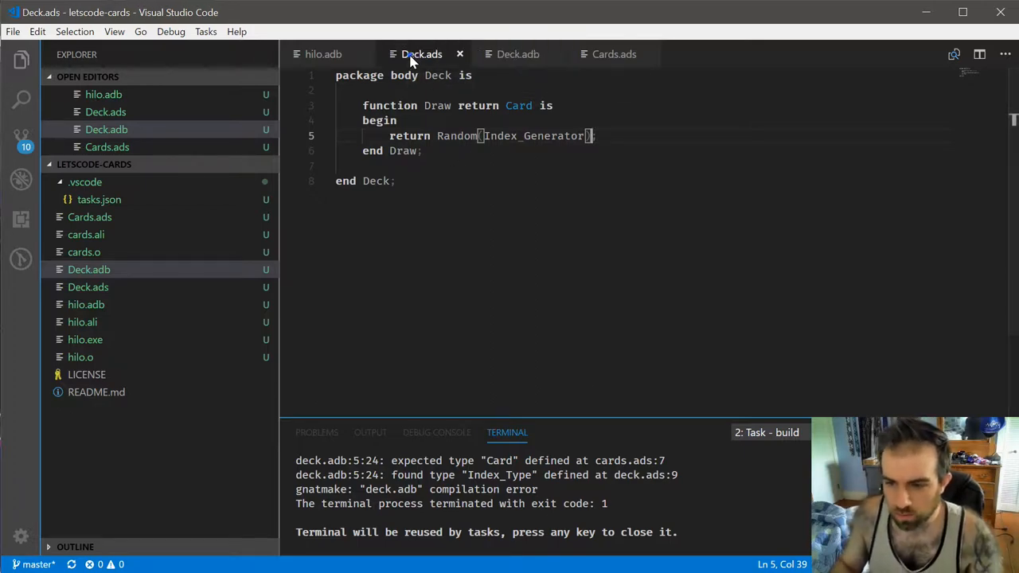
scroll("down", 3)
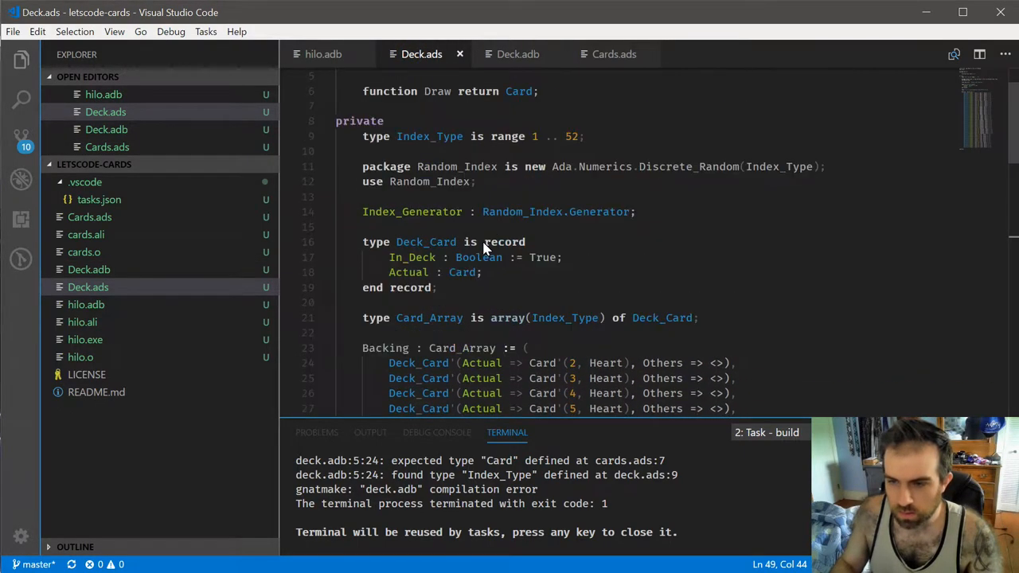
left_click(518, 53)
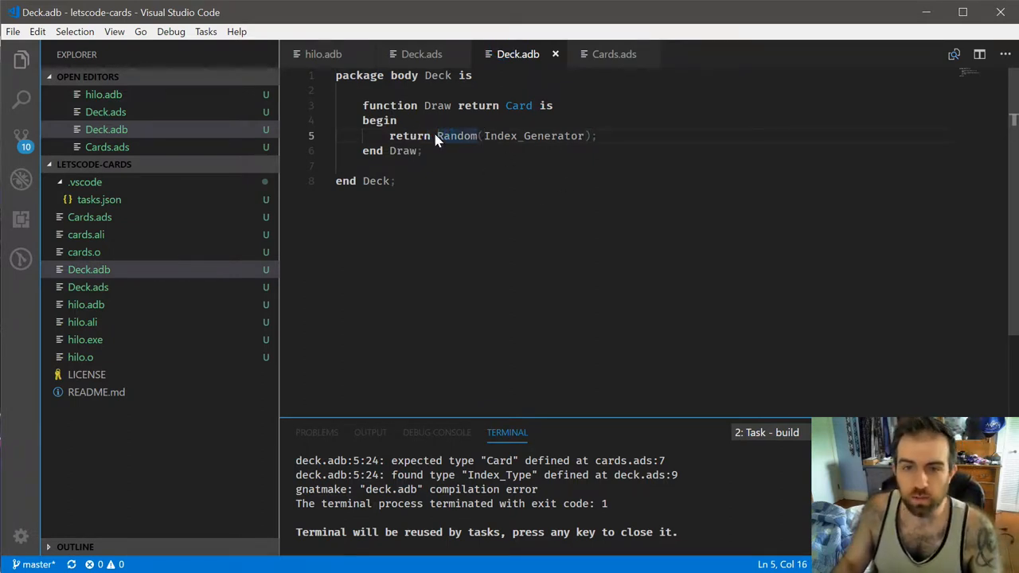
mouse_move(466, 141)
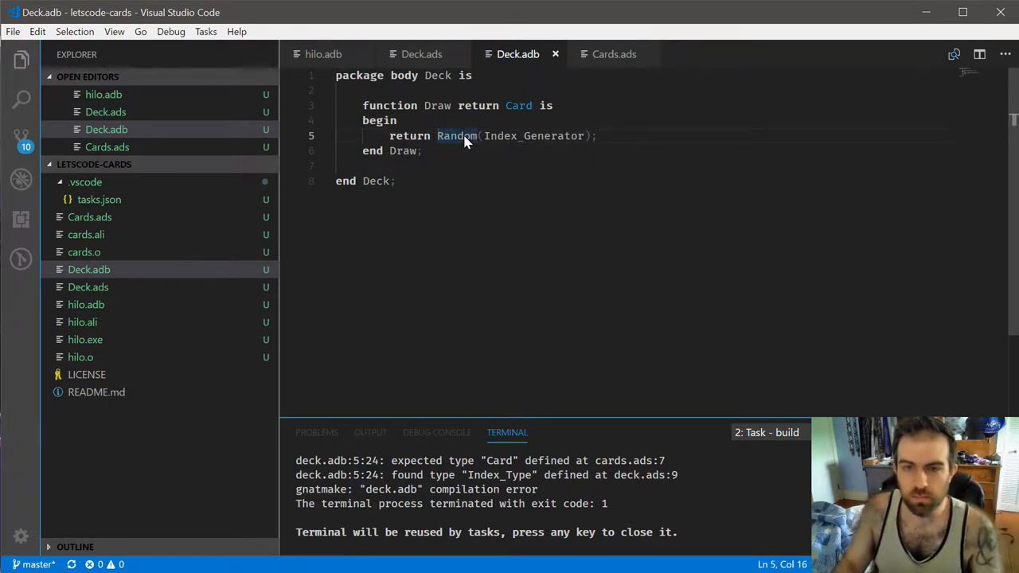
mouse_move(473, 156)
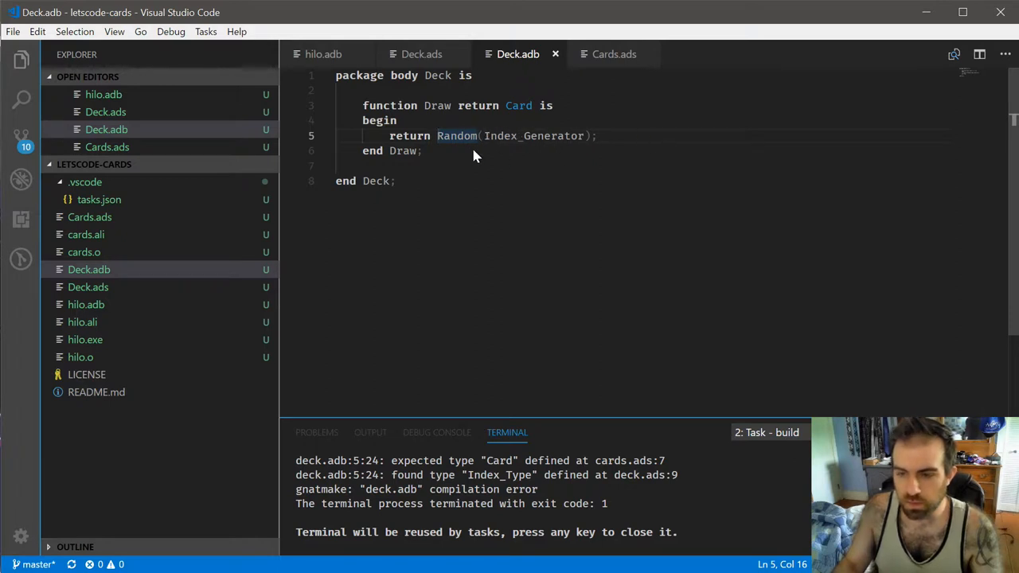
mouse_move(533, 199)
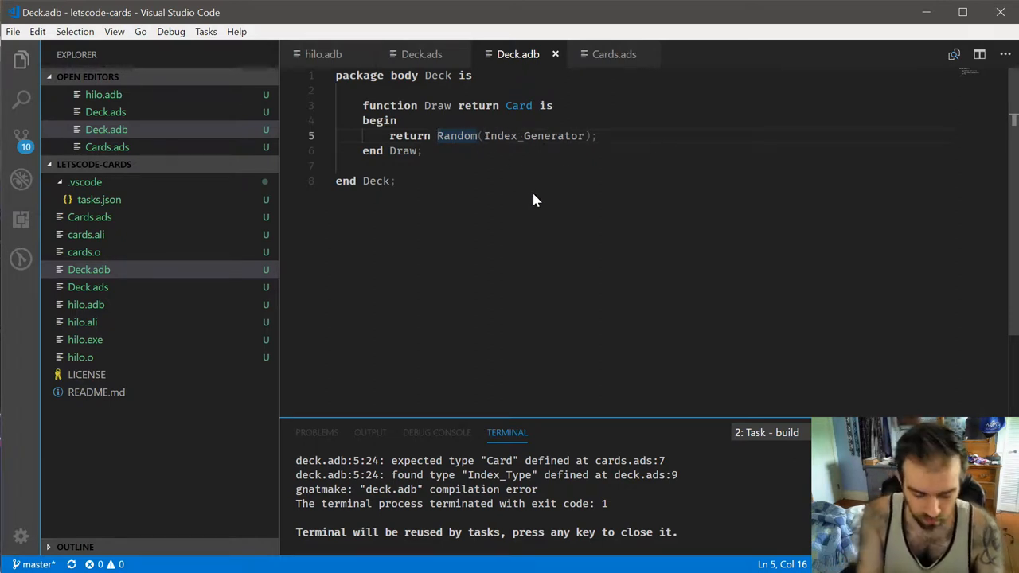
type("Backing(")
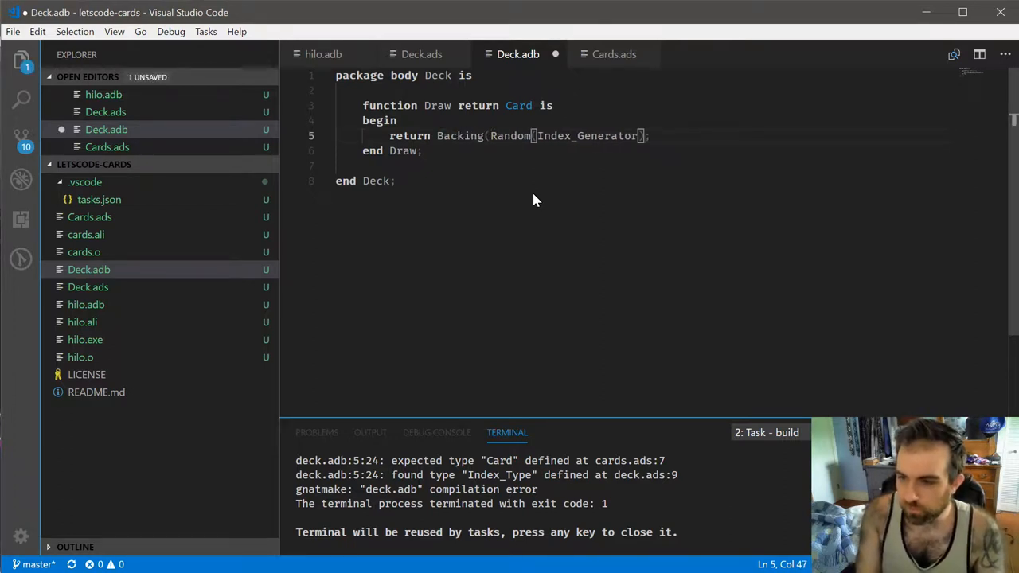
left_click(205, 32)
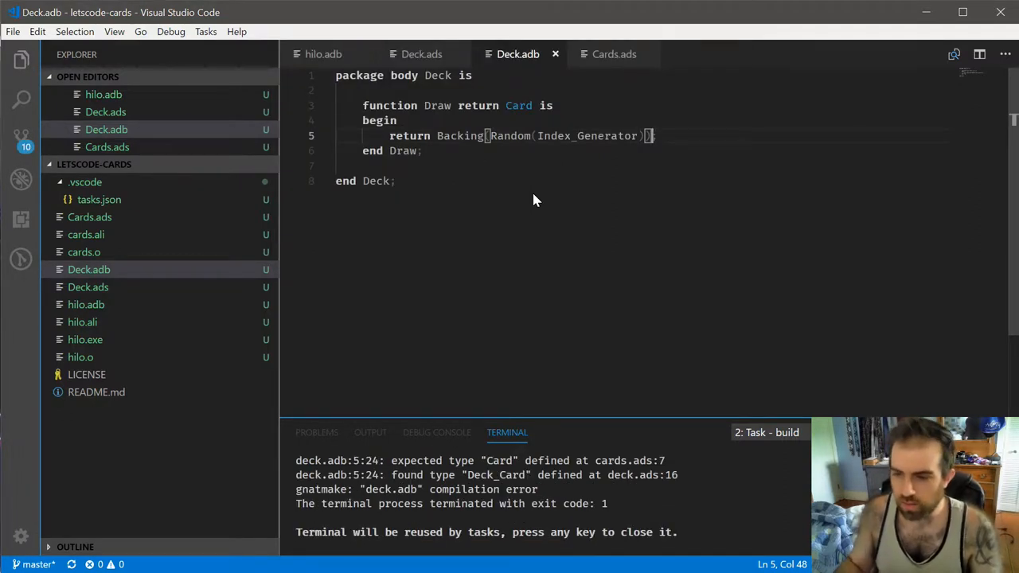
mouse_move(692, 193)
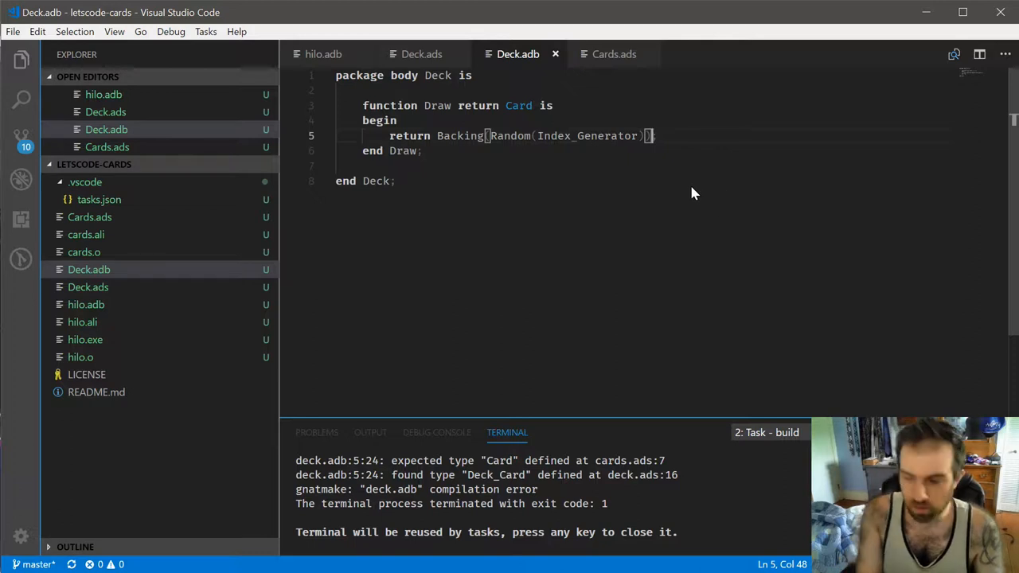
type(".Actual")
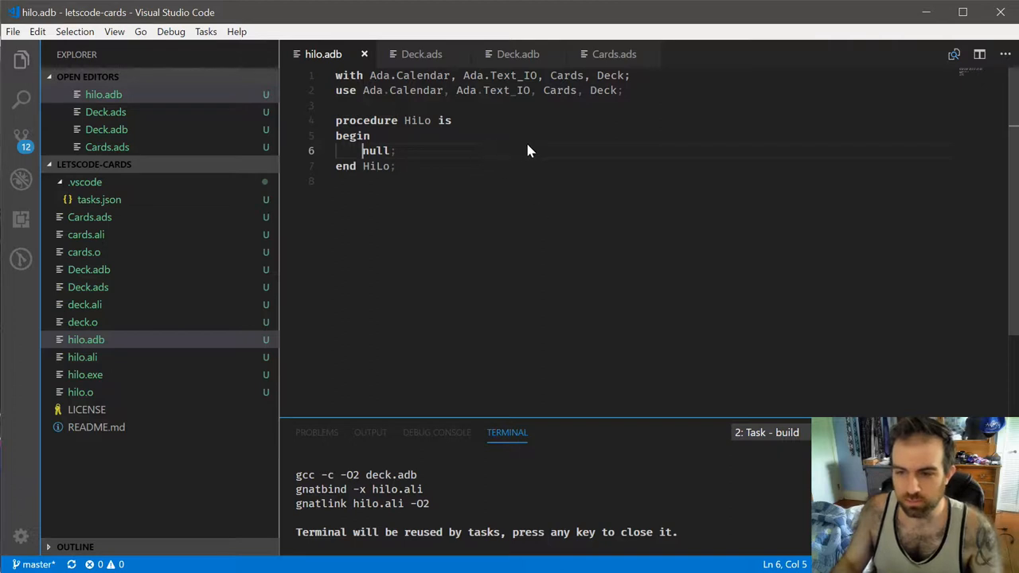
mouse_move(367, 90)
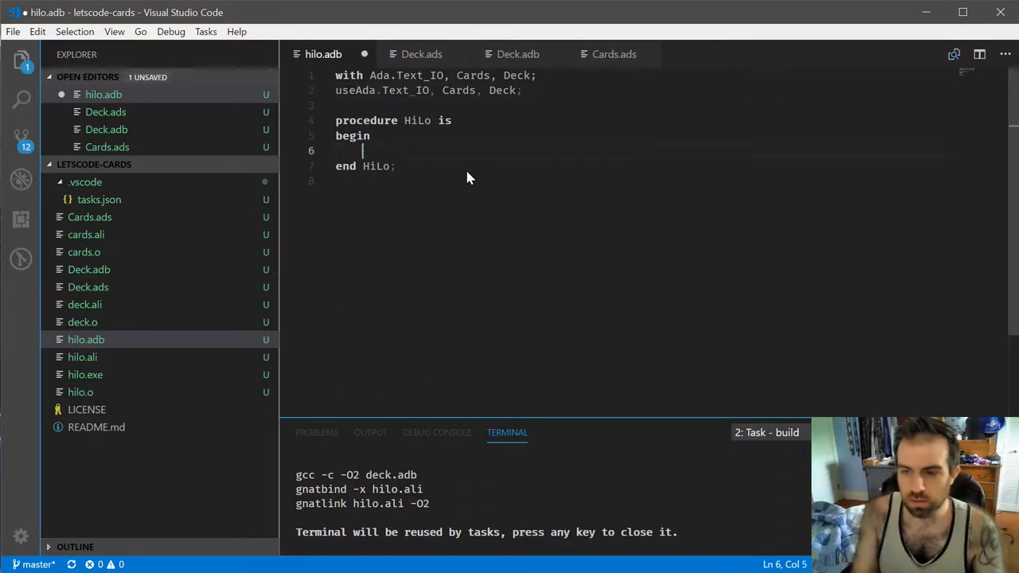
Step: In hilo.adb, declare C : Card, set C := Deck.Draw, print its Face and Suit, and save
type("Put_Line(")
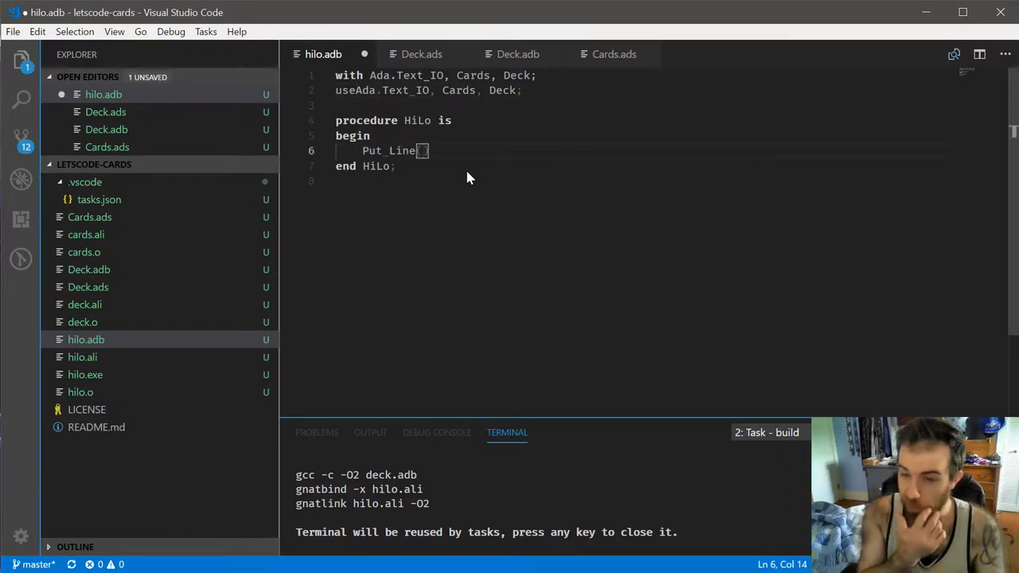
type("Deck.")
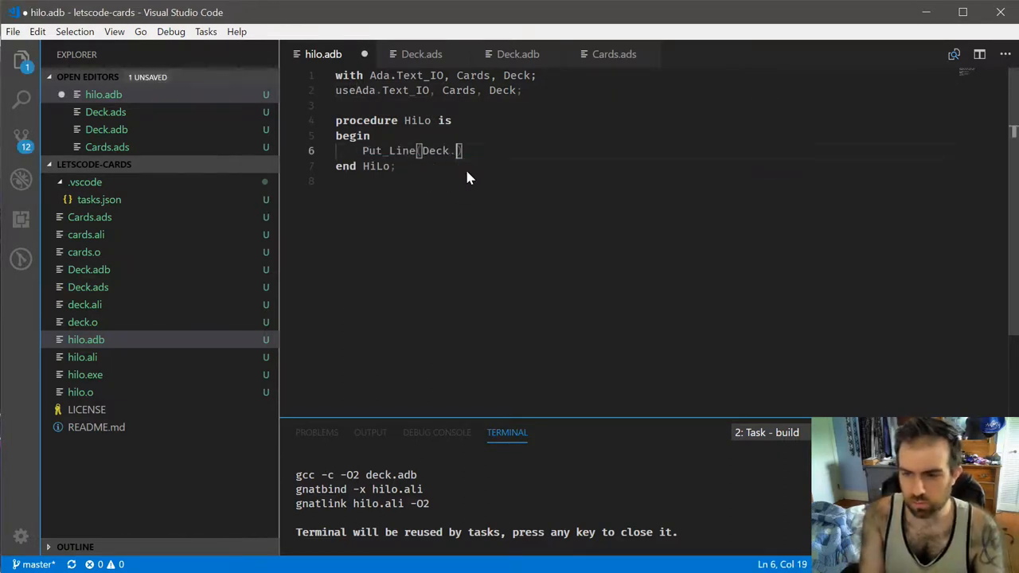
type("Draw")
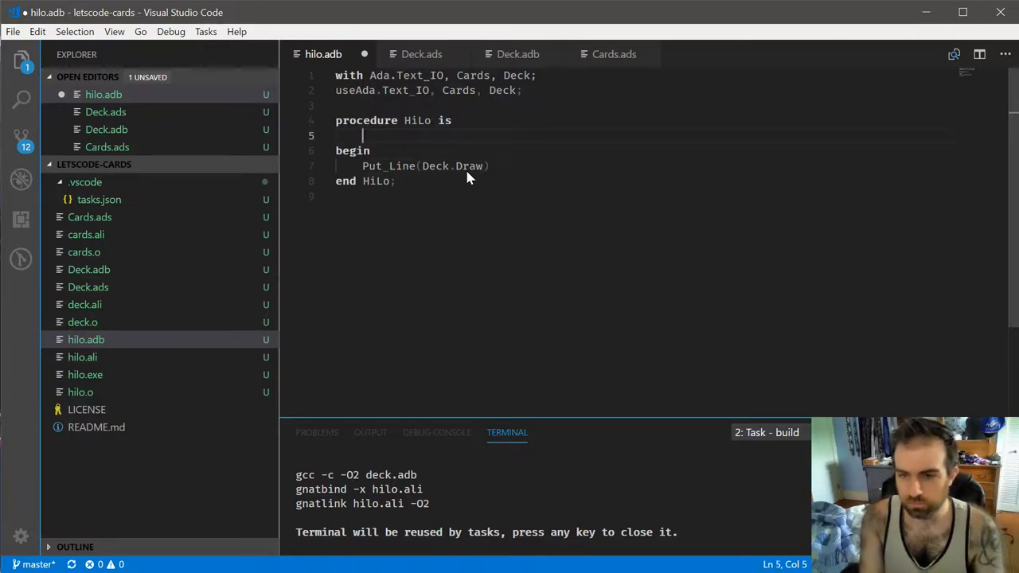
type("C : Card;")
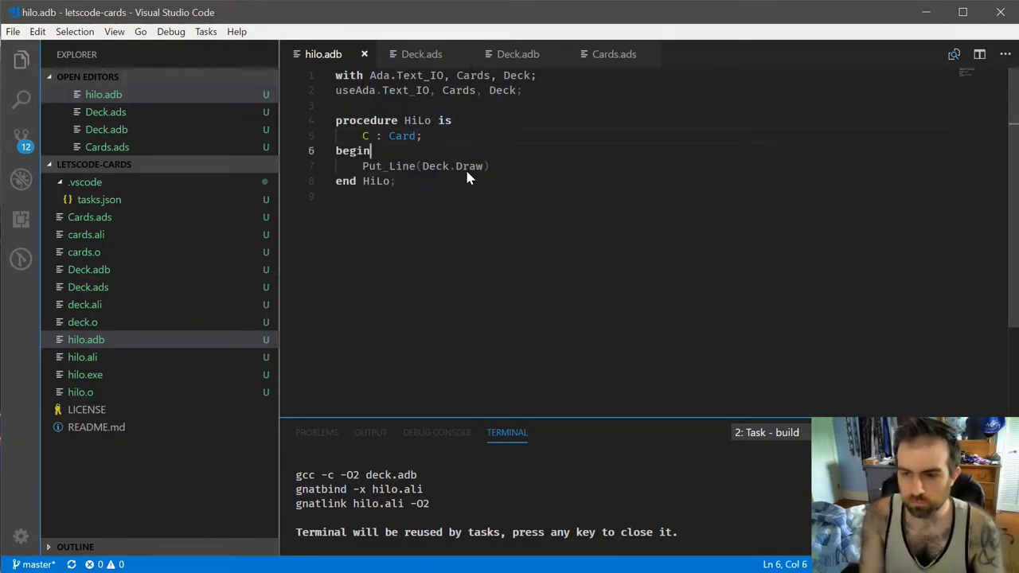
type("C := Deck.Draw;")
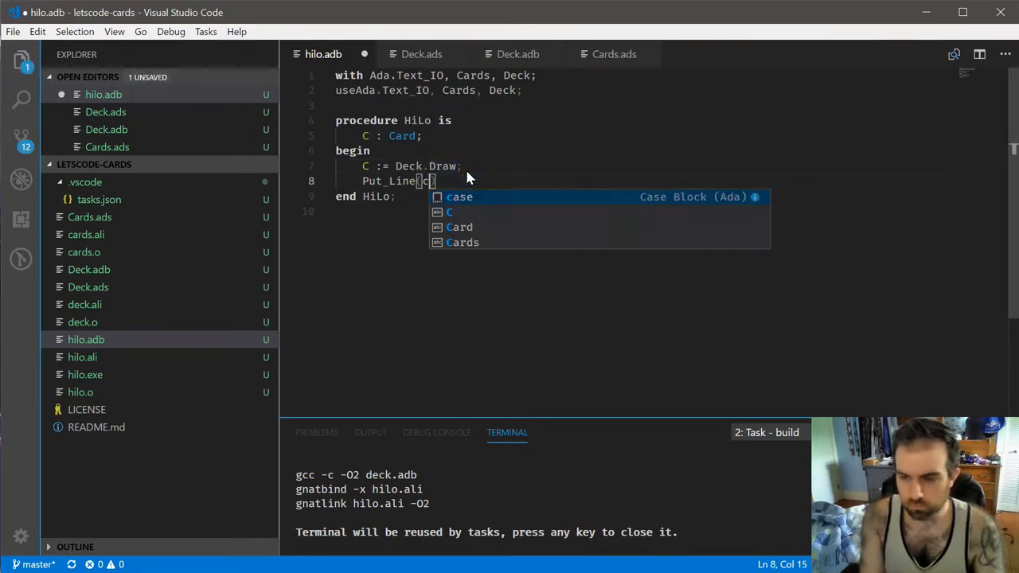
type(".Face'Image & \" \" & C.Suit'Image")
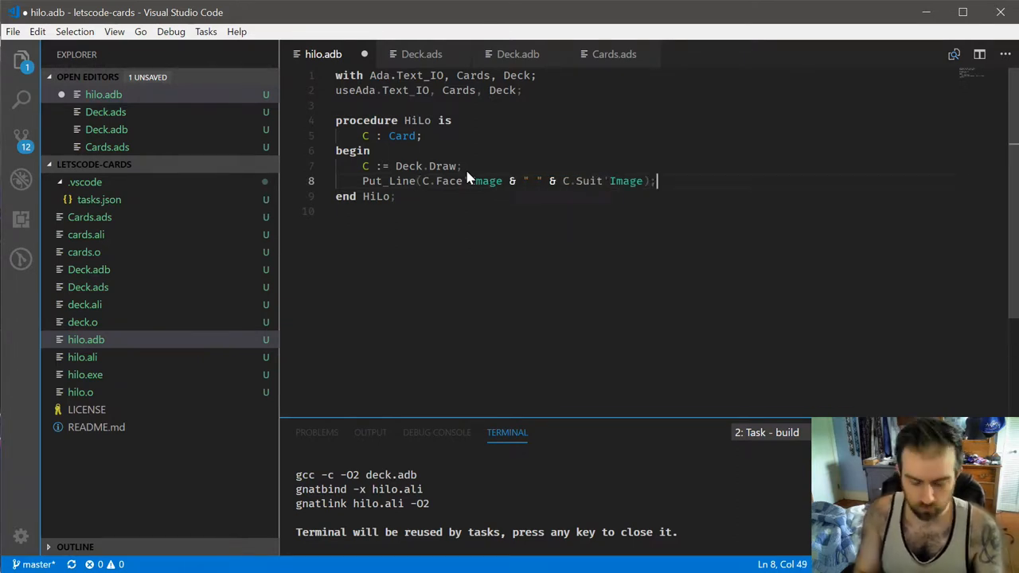
key("ctrl+s")
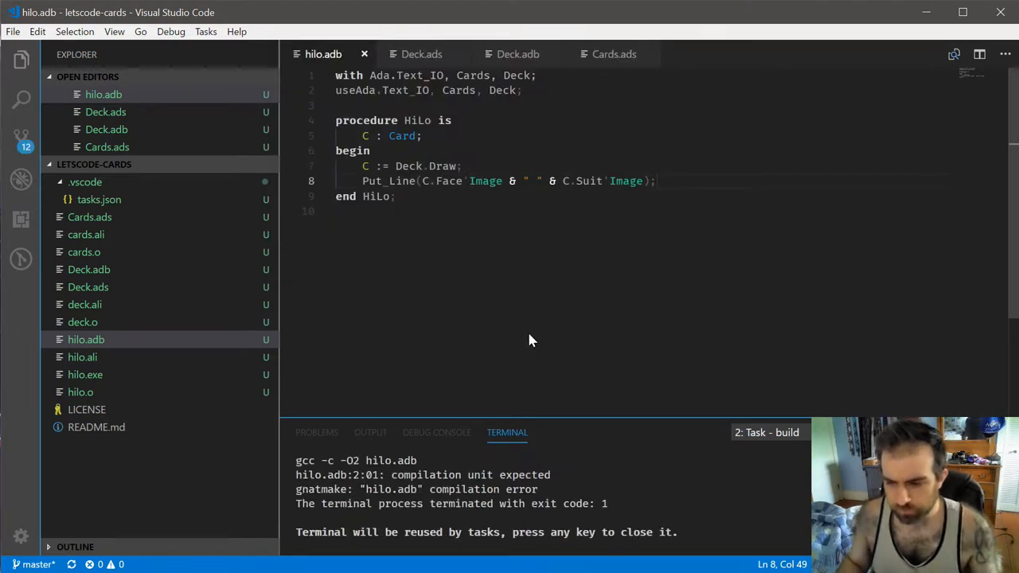
mouse_move(481, 253)
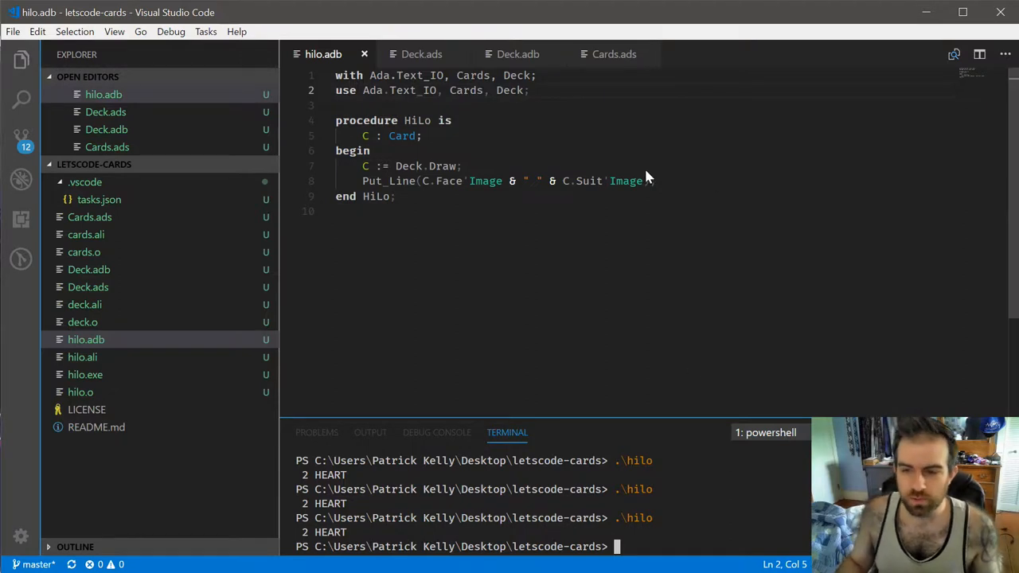
left_click(518, 53)
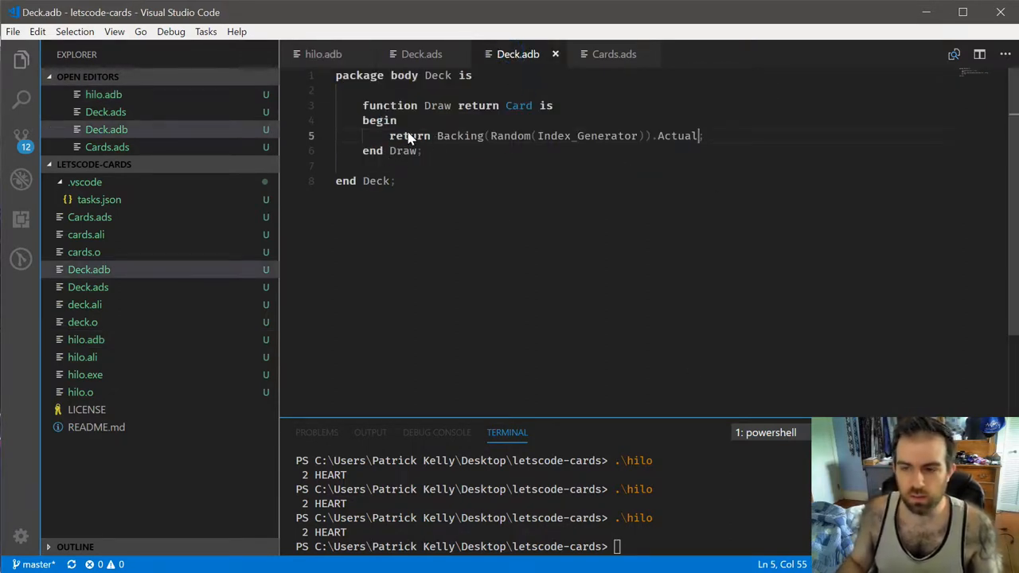
Step: Add a begin block to Deck.adb that calls Reset on Index_Generator
left_click(421, 53)
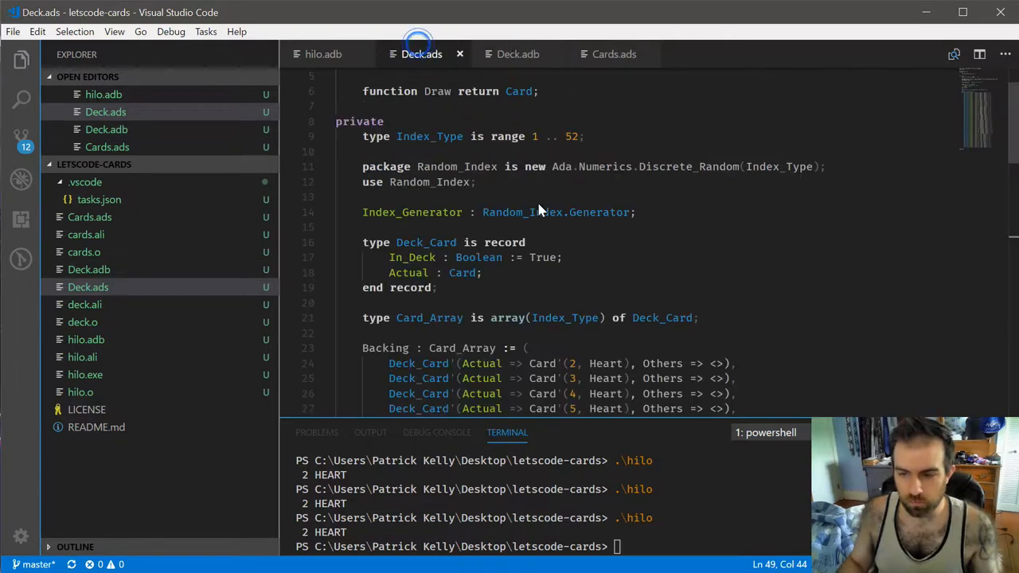
double_click(412, 212)
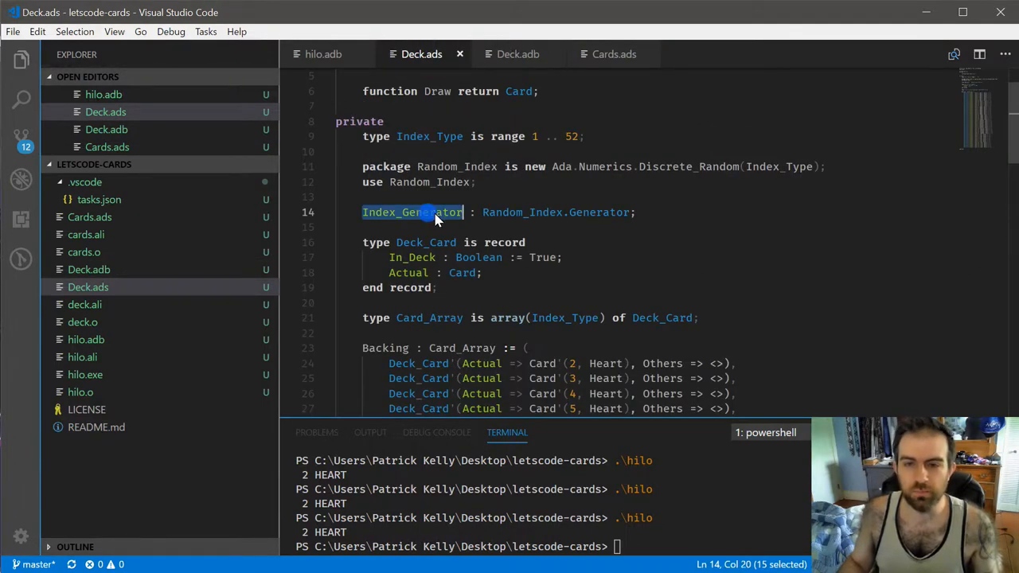
left_click(518, 54)
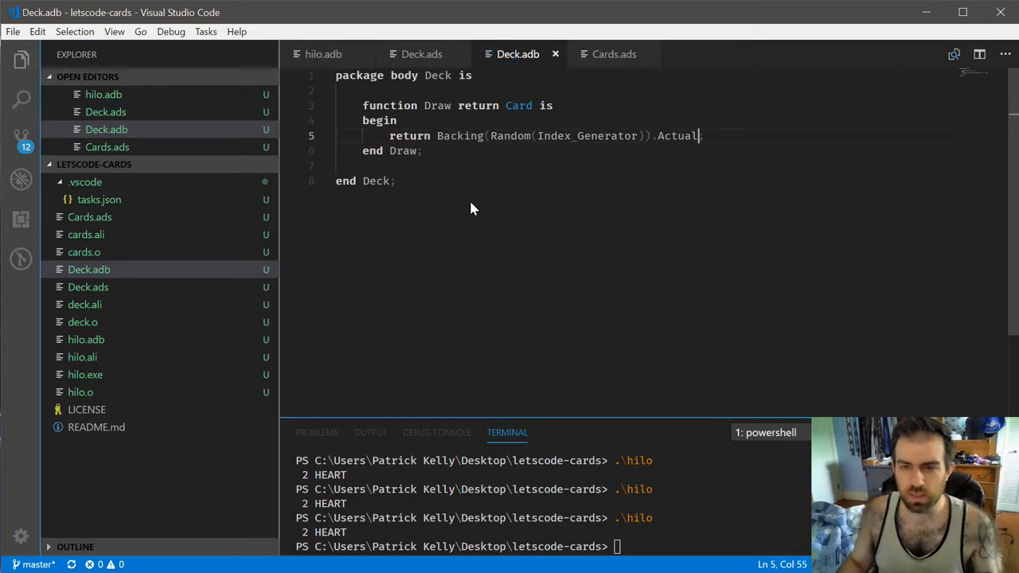
mouse_move(553, 115)
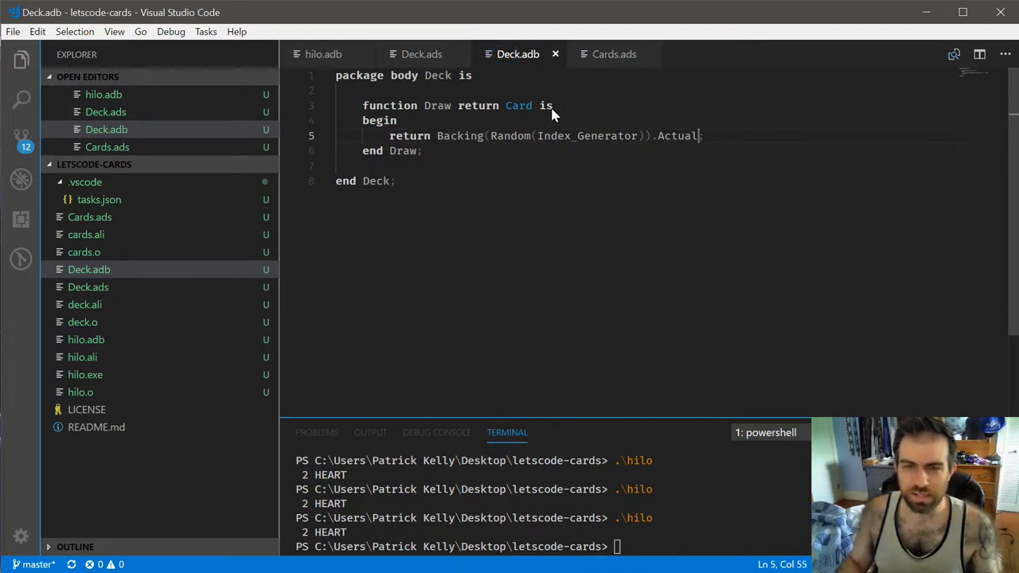
mouse_move(565, 108)
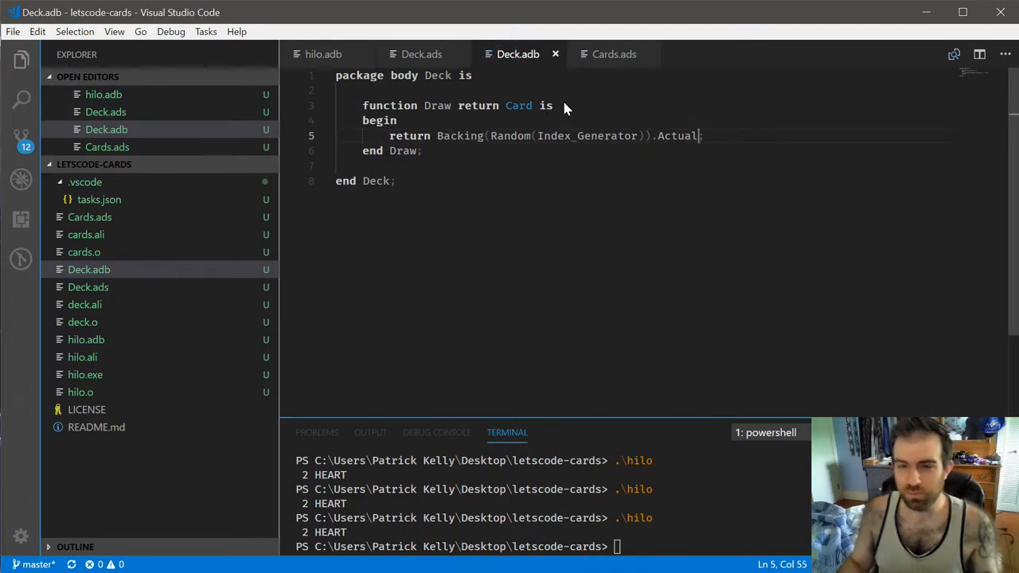
mouse_move(458, 159)
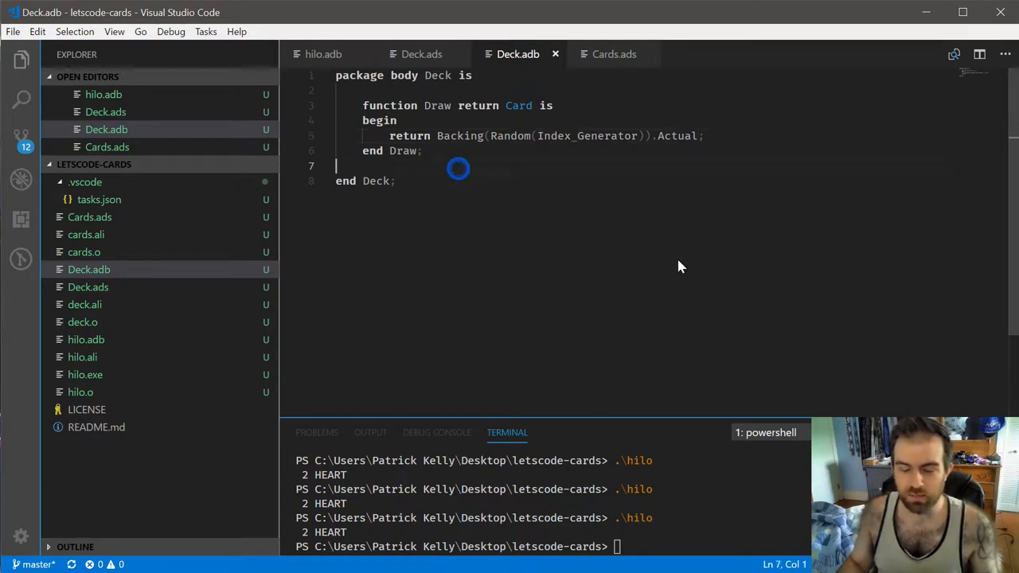
mouse_move(592, 240)
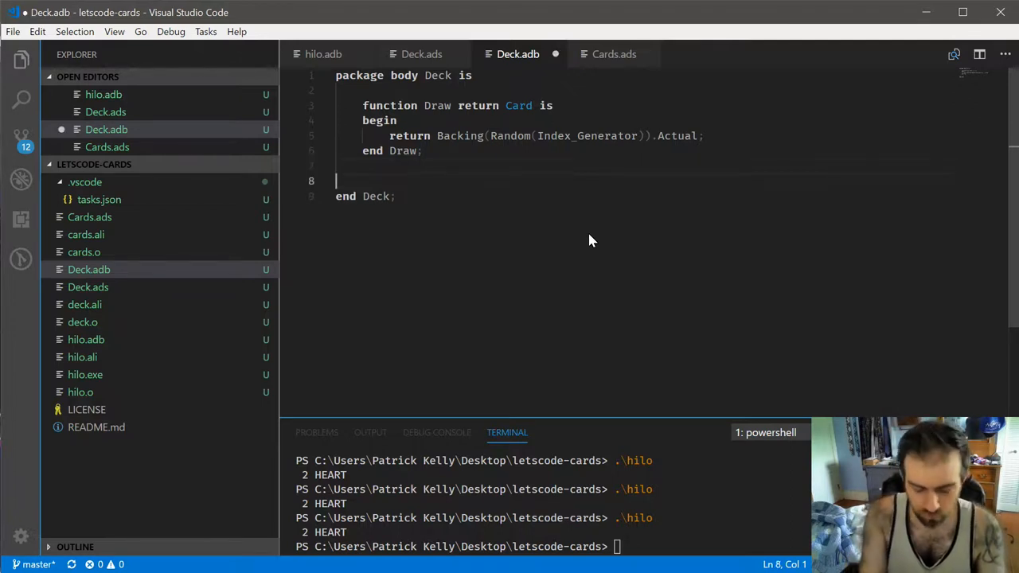
type("begin")
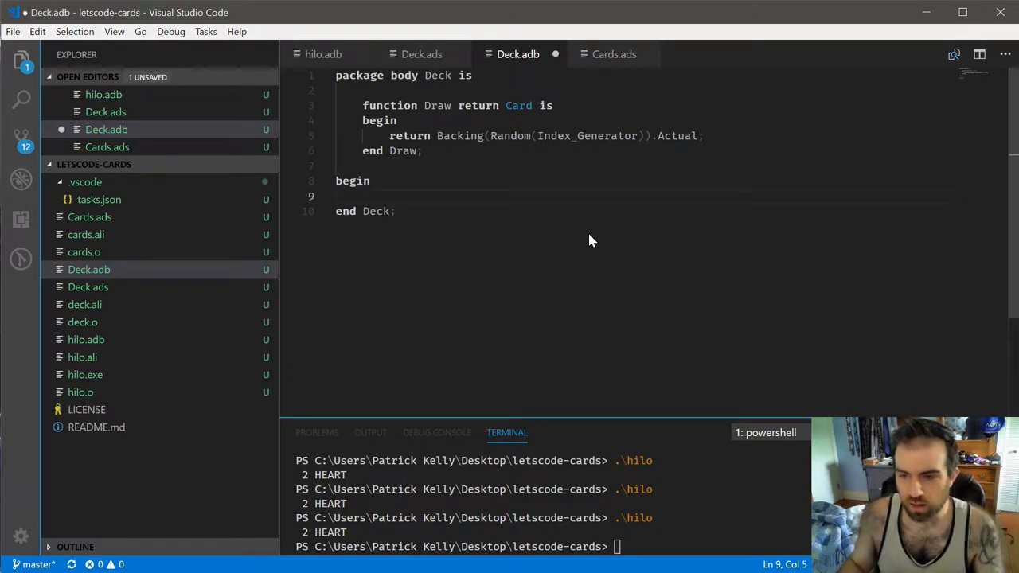
left_click(421, 54)
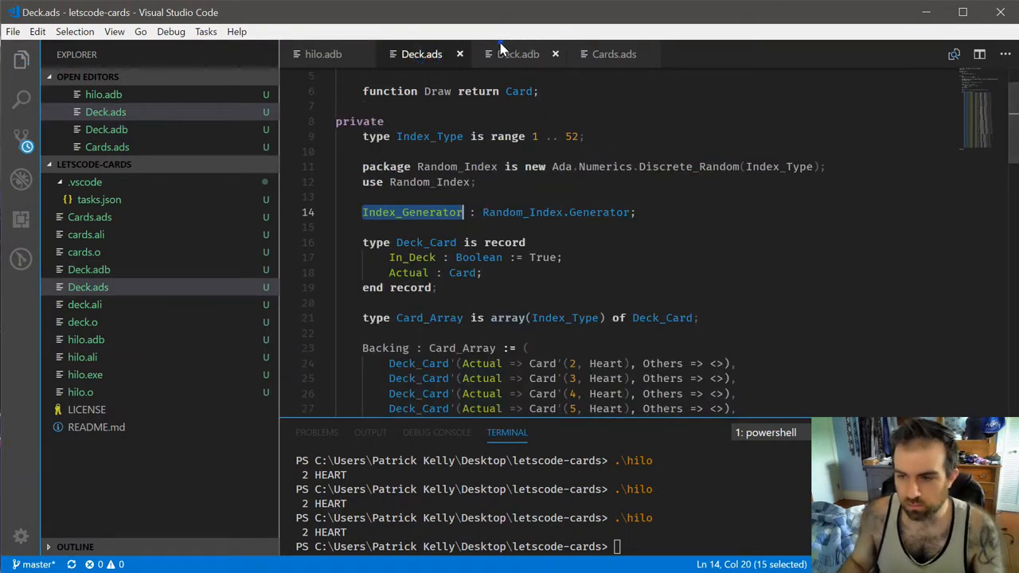
left_click(518, 53)
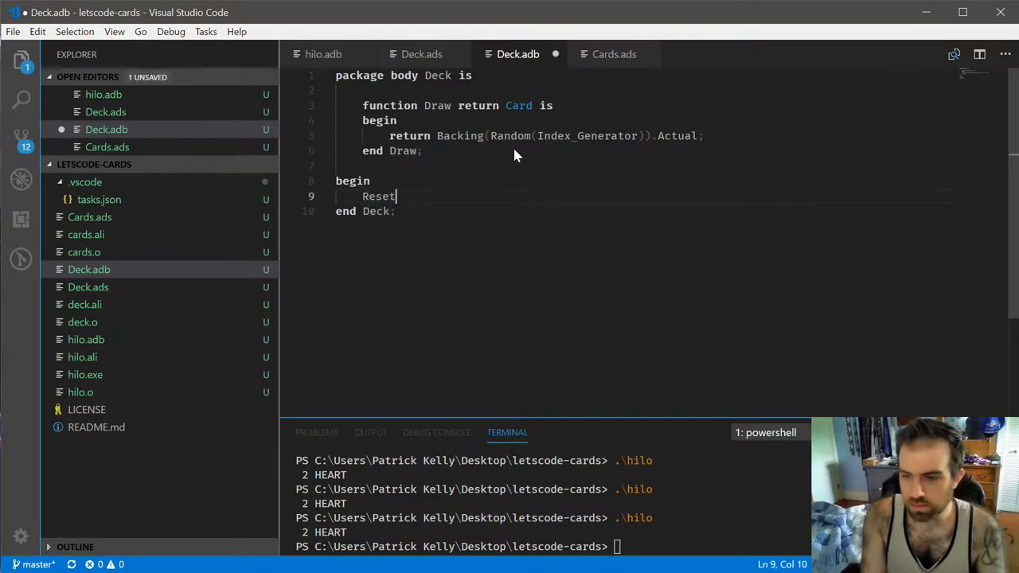
type("(Index_Generator)")
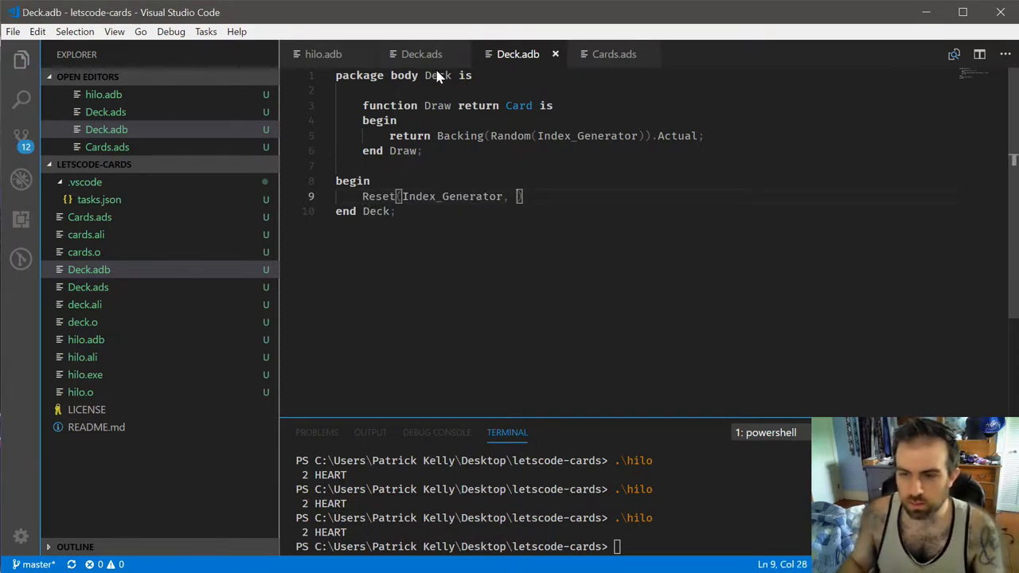
Step: Import Ada.Calendar at the top of Deck.adb, save, and rerun hilo
left_click(326, 74)
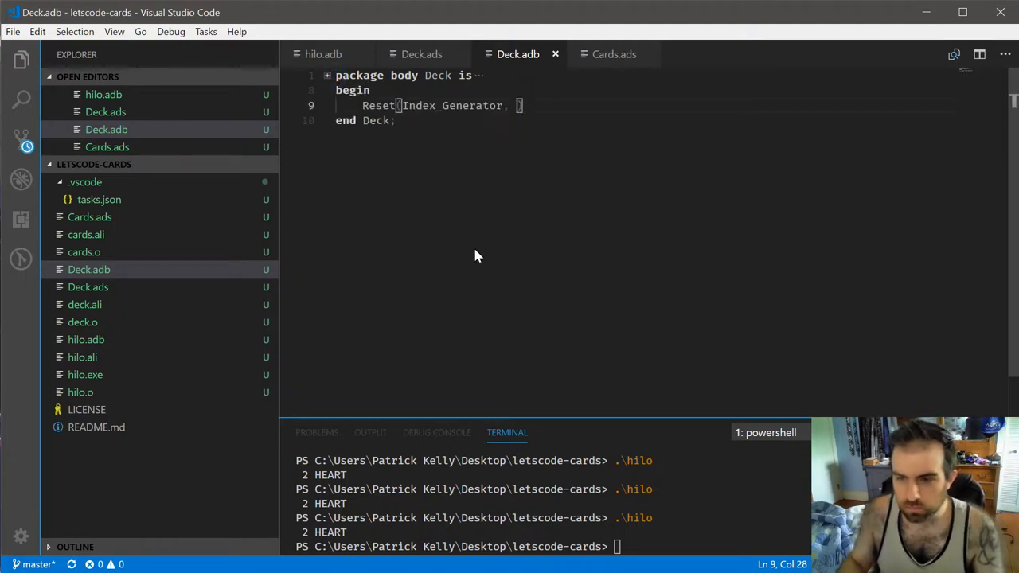
left_click(326, 89)
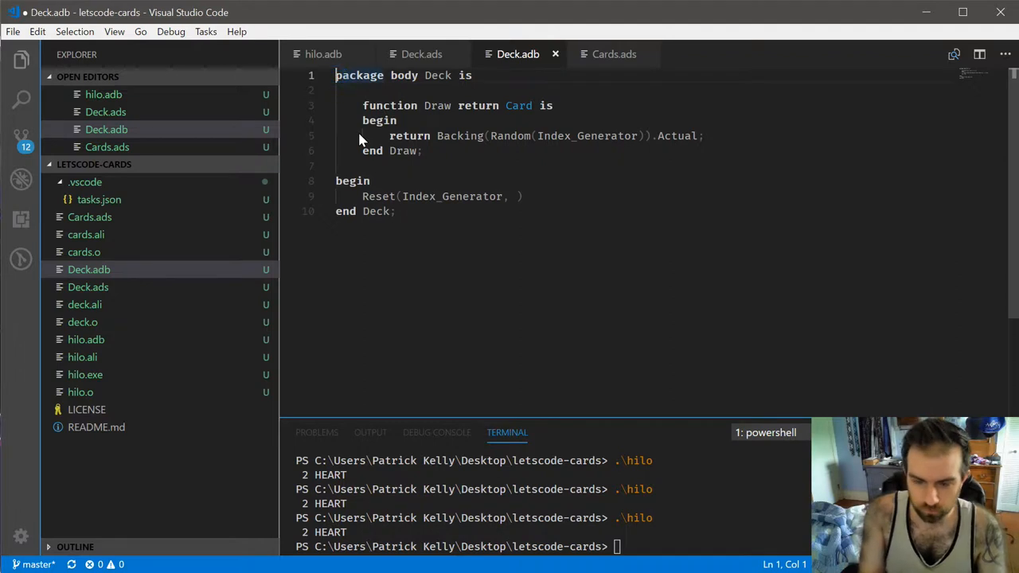
type("with Ada.")
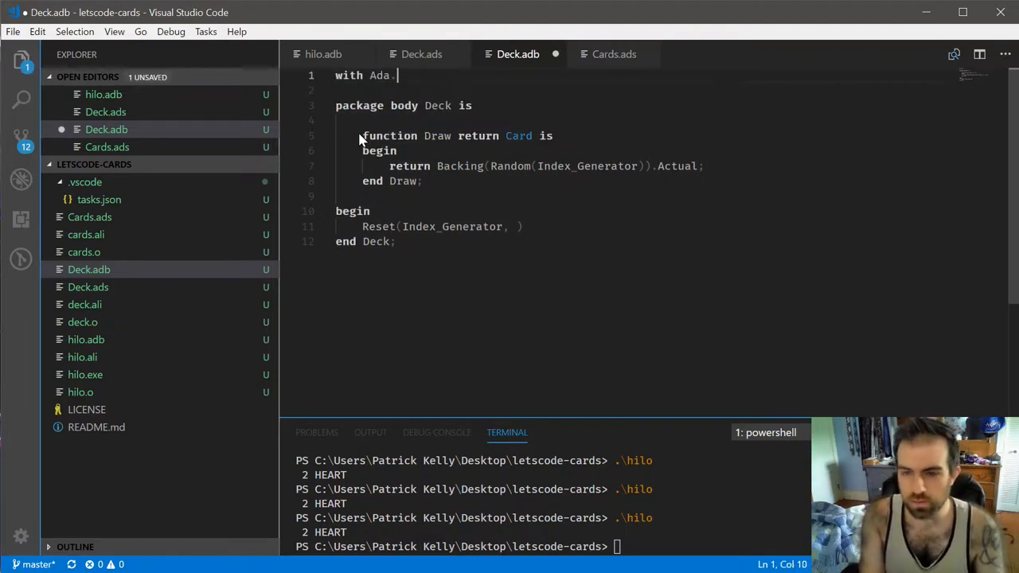
type("Calendar;")
type("use Ada.Calendar")
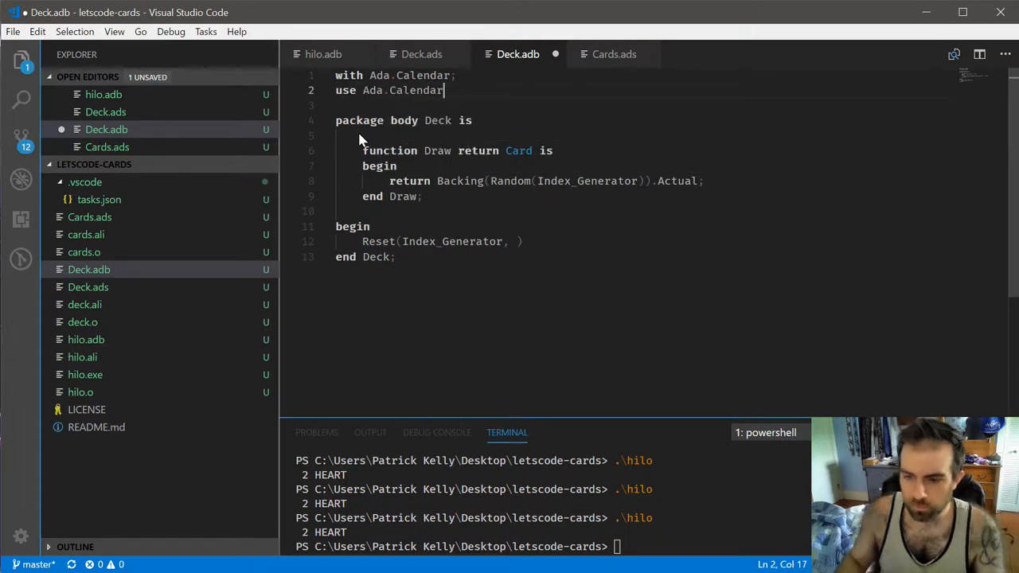
key("ctrl+s")
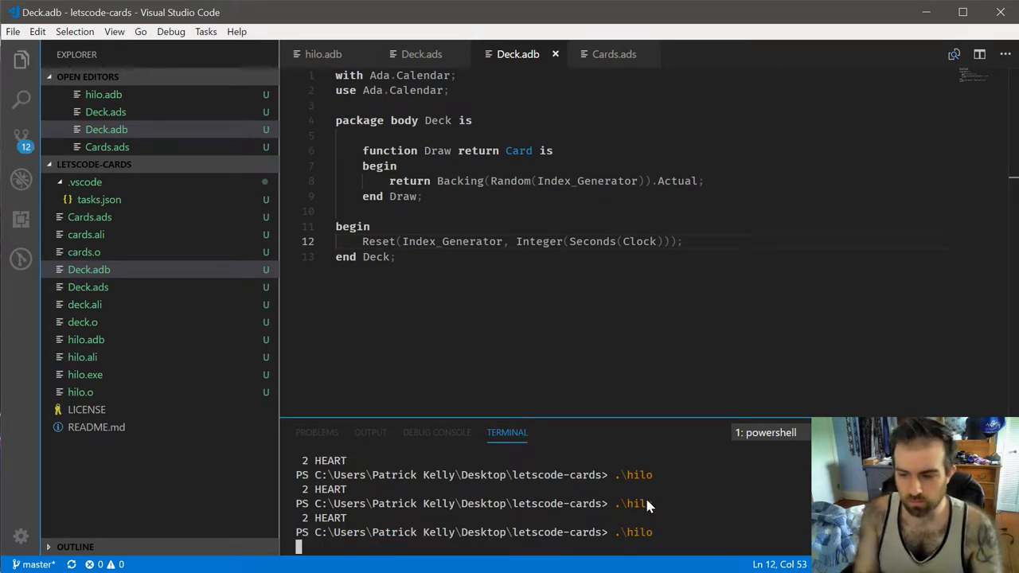
key("Return")
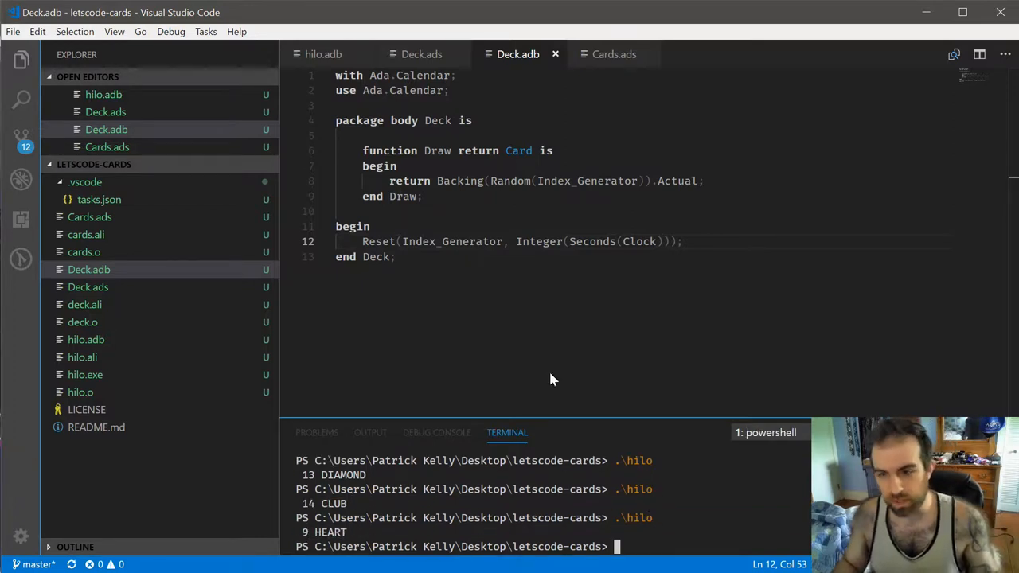
mouse_move(330, 70)
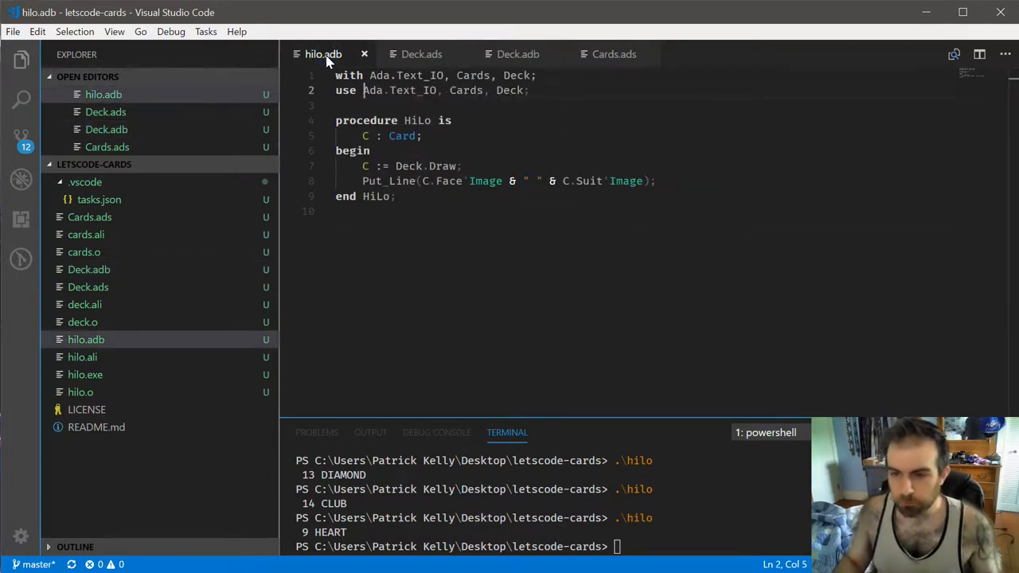
left_click(421, 54)
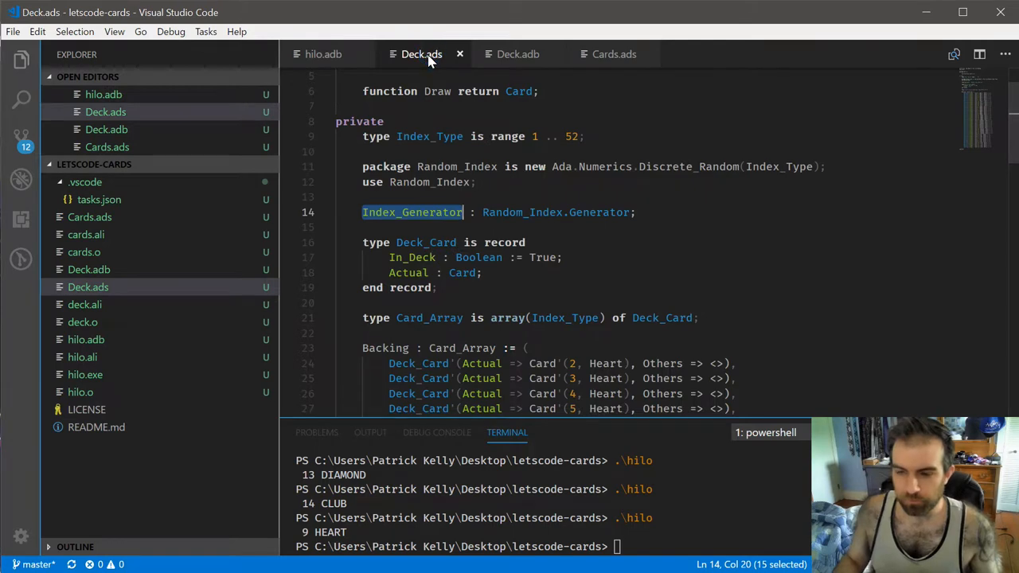
mouse_move(503, 168)
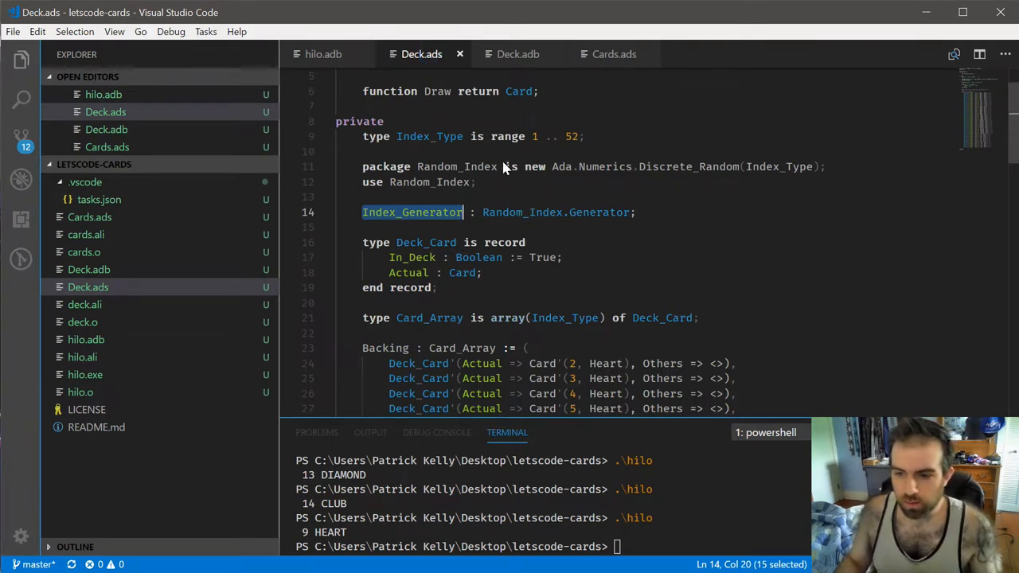
mouse_move(428, 250)
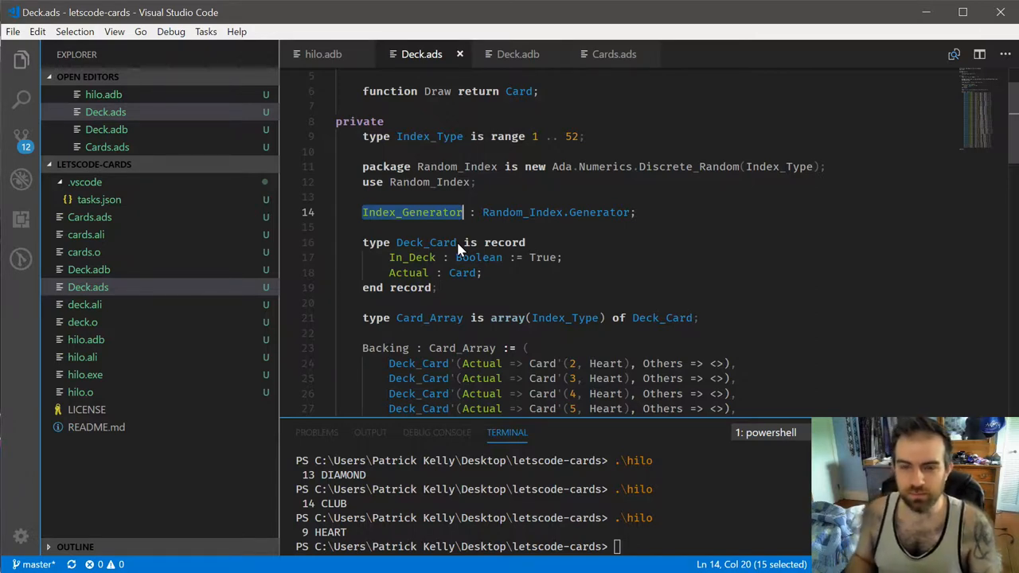
mouse_move(397, 253)
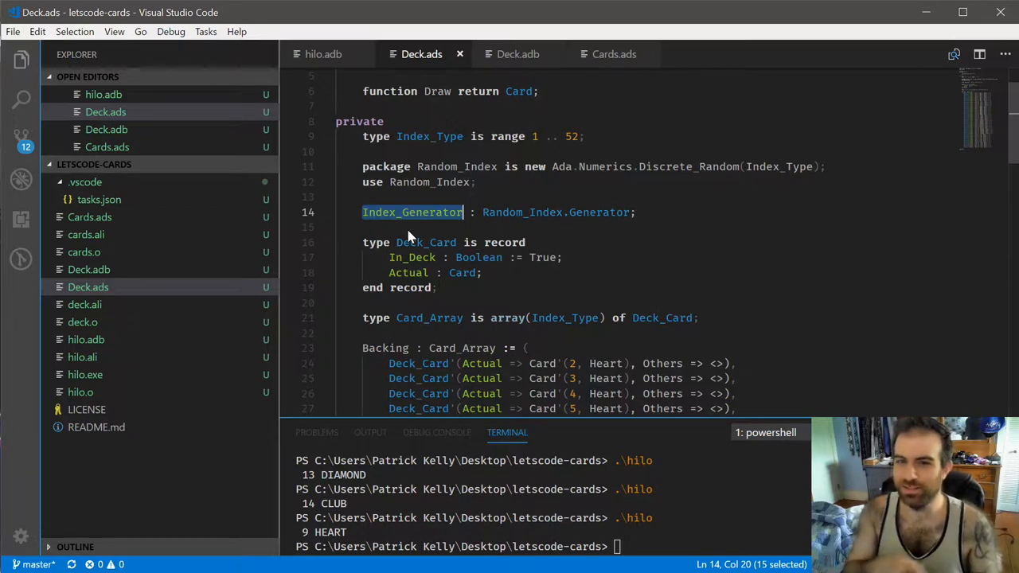
mouse_move(465, 231)
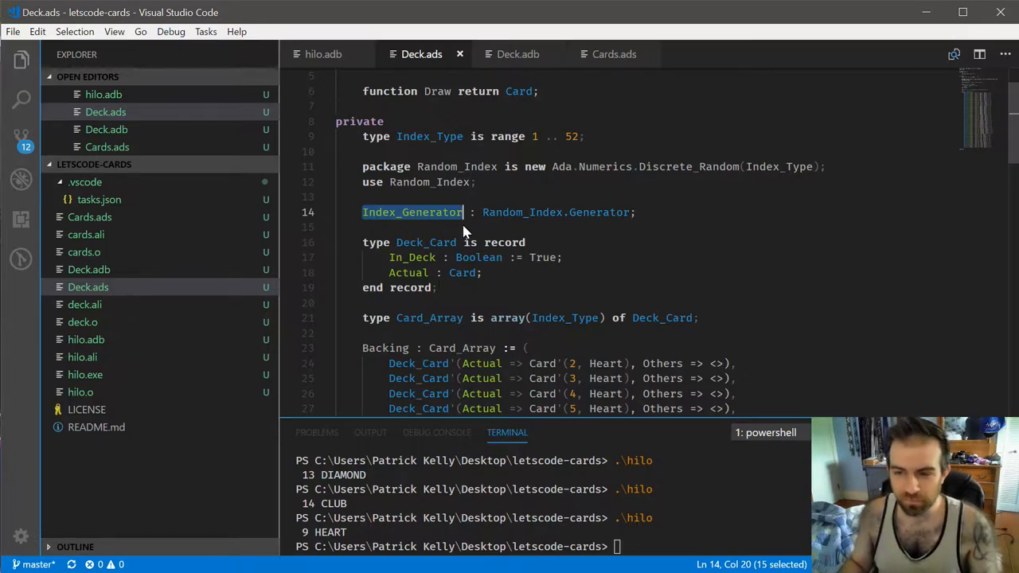
mouse_move(408, 230)
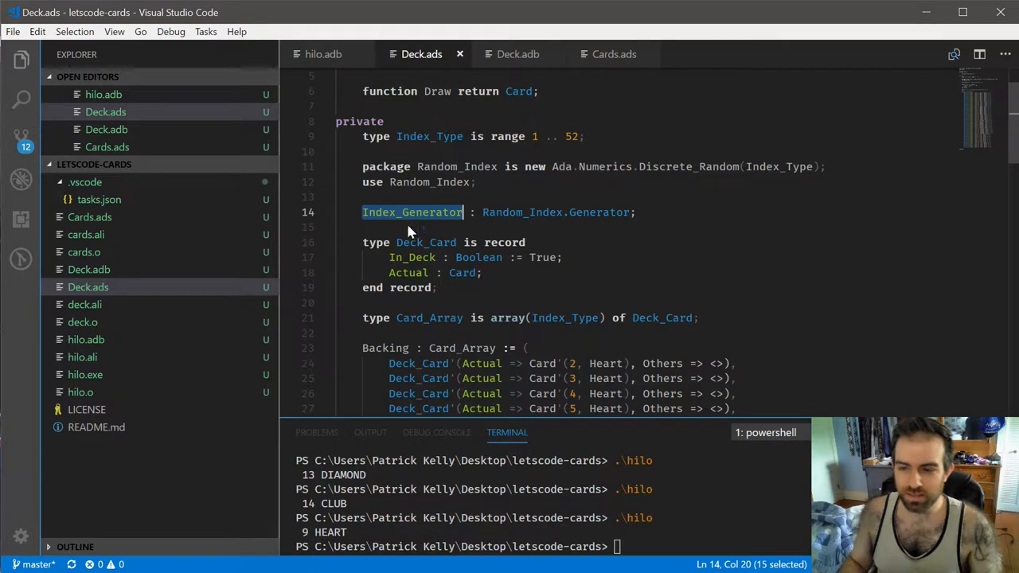
mouse_move(500, 226)
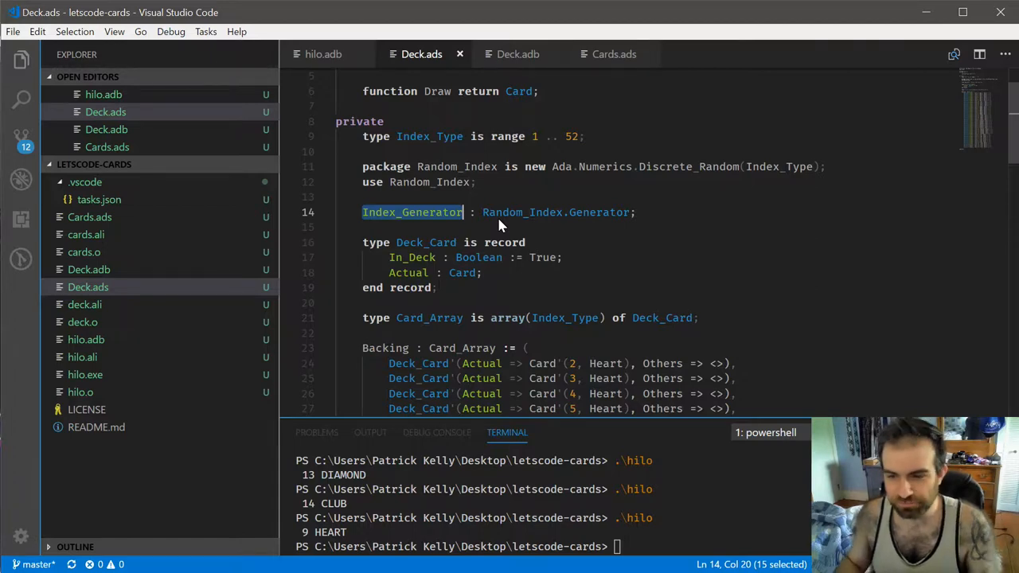
left_click(518, 54)
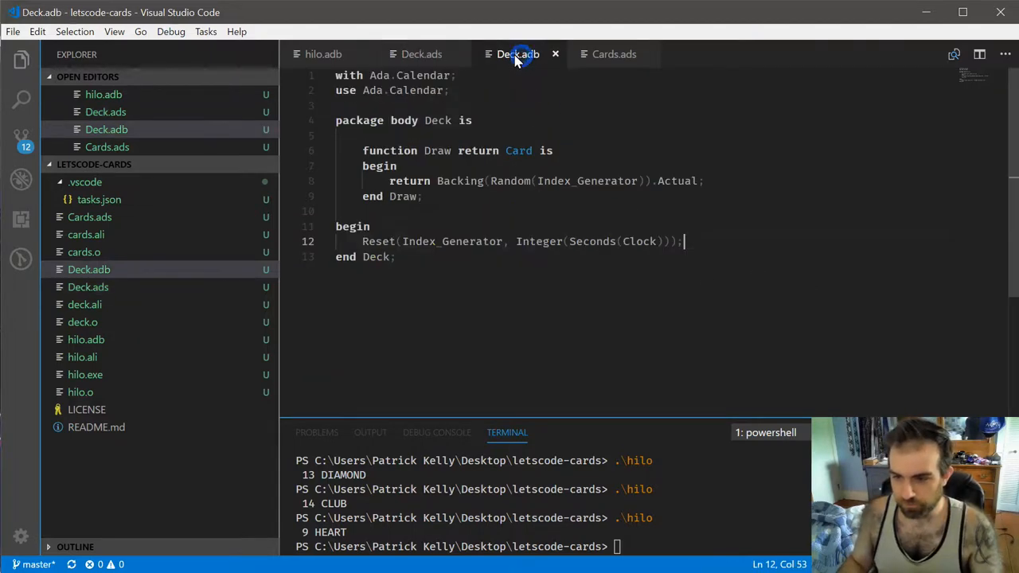
Step: Mark Card as tagged in Cards.ads and delete Deck_Card's Actual field in Deck.ads
left_click(613, 54)
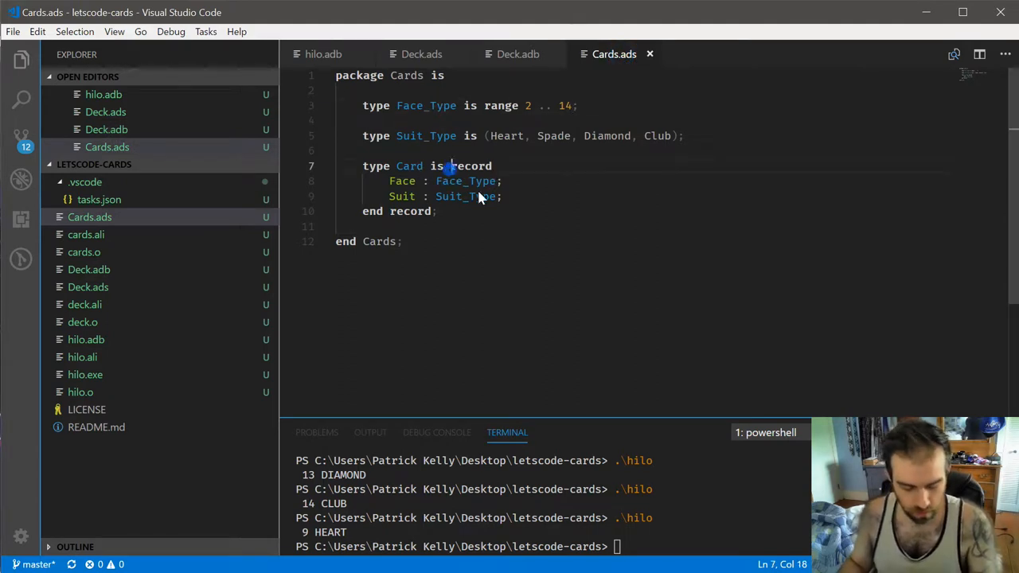
type("tagged")
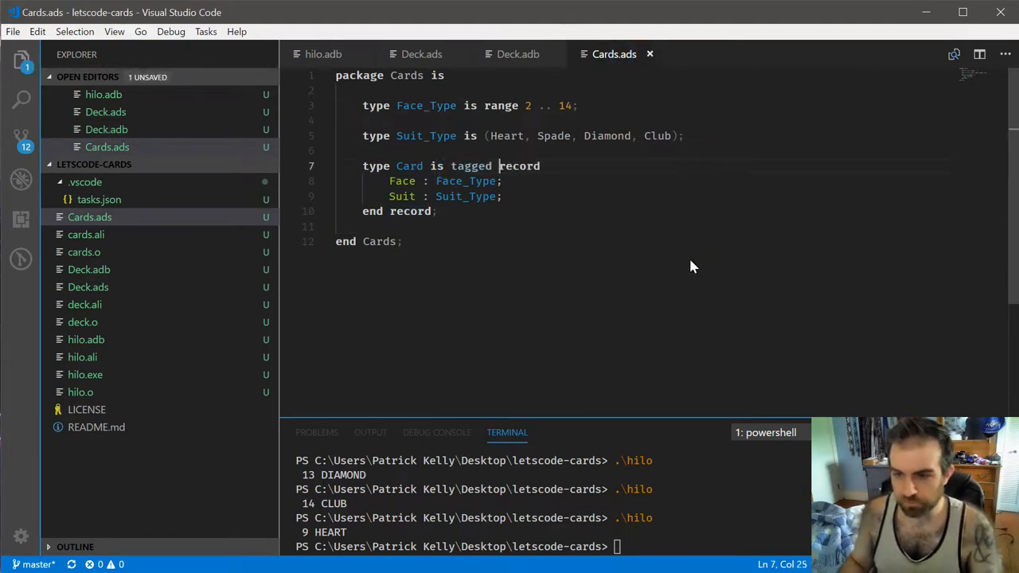
left_click(421, 54)
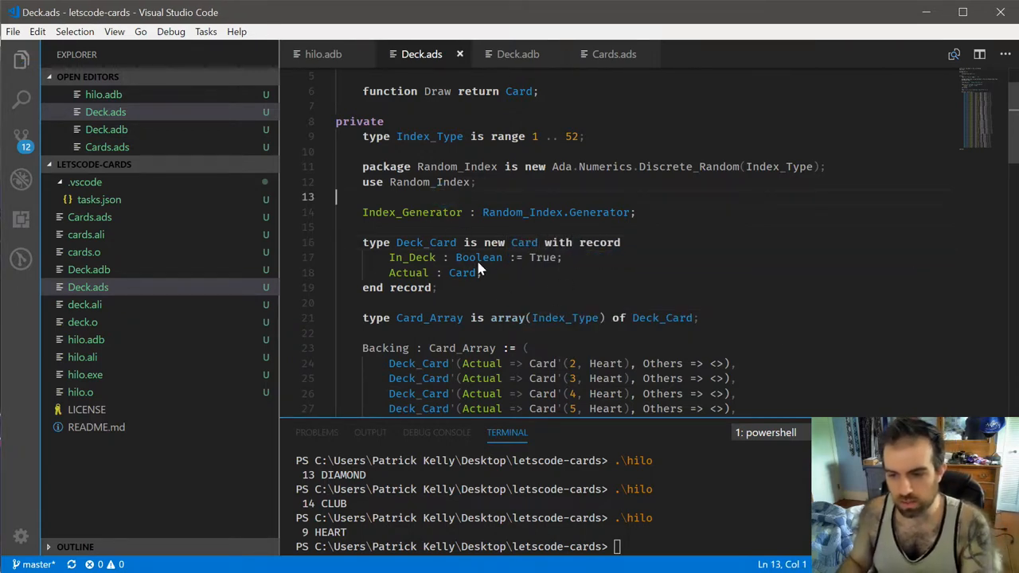
key("Delete")
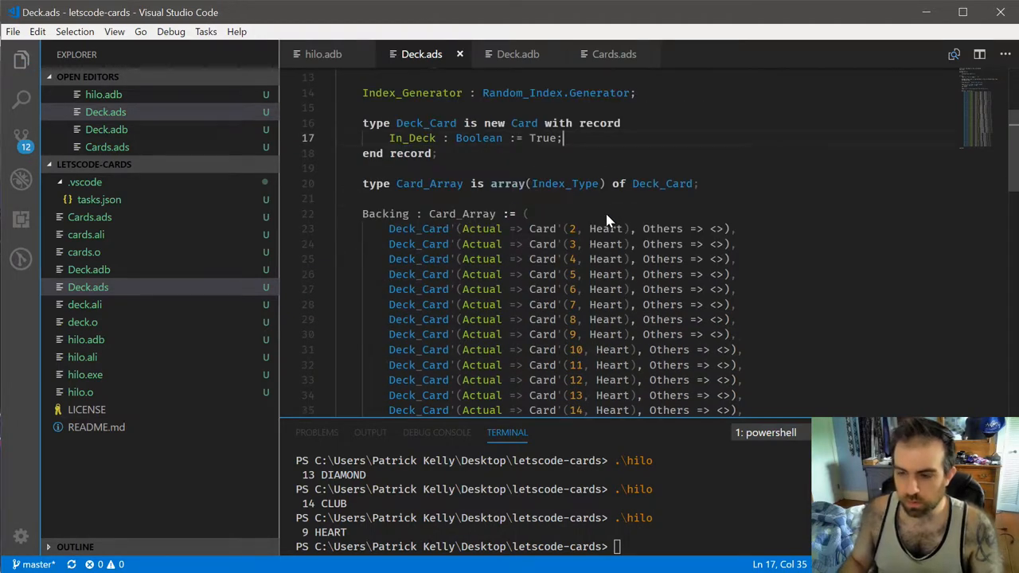
mouse_move(547, 177)
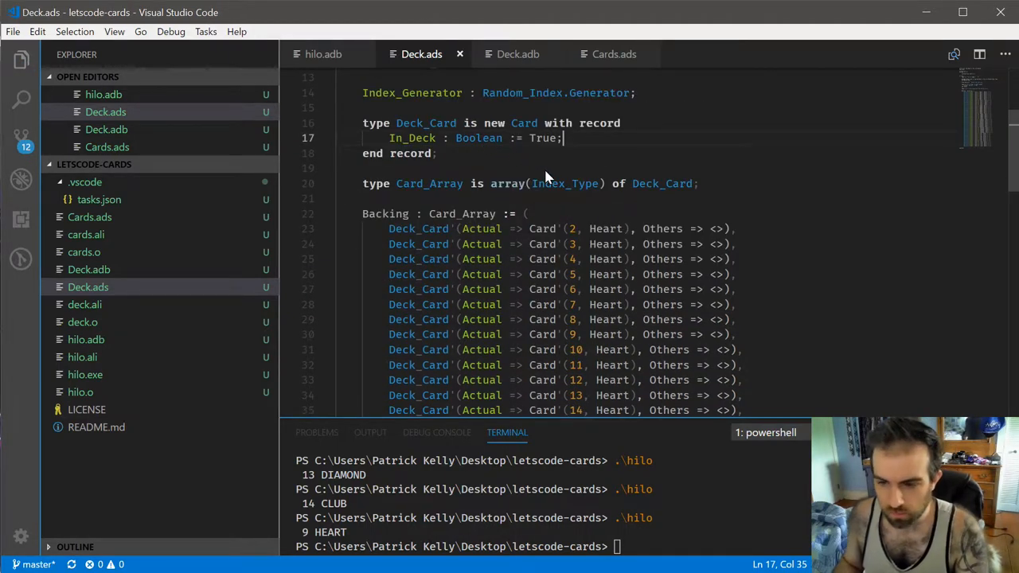
mouse_move(502, 240)
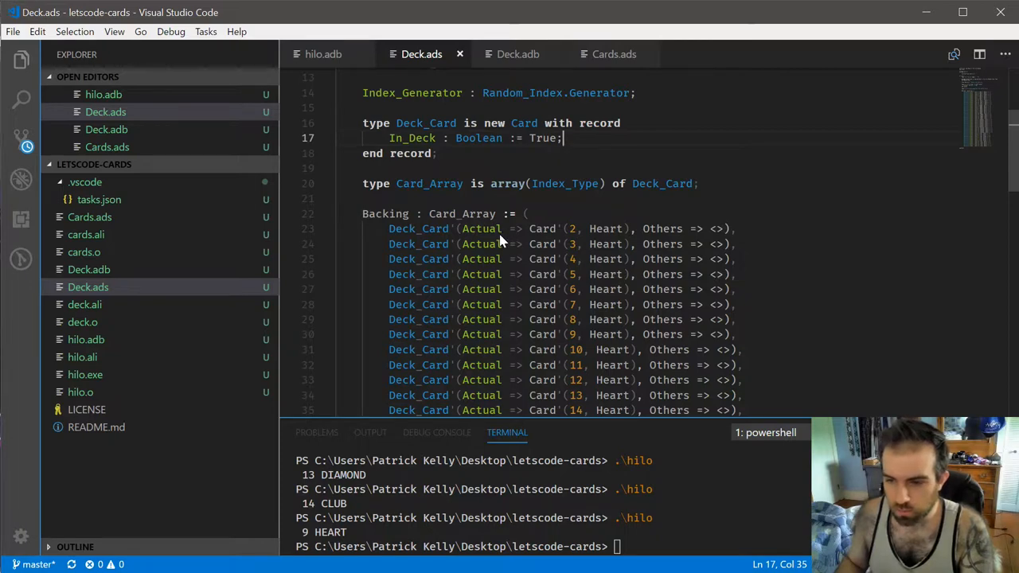
mouse_move(466, 233)
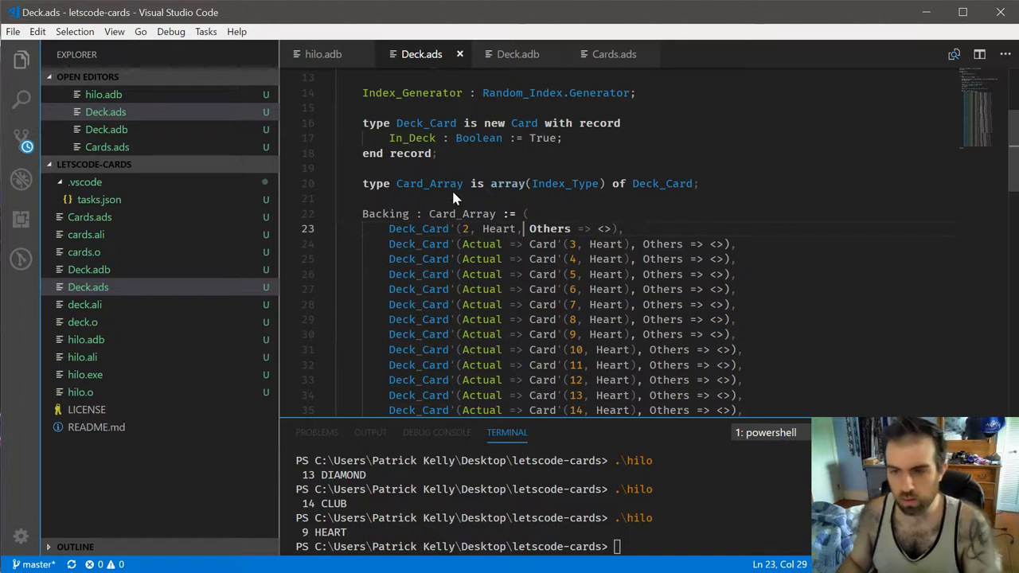
Step: Rebuild after the Deck_Card'(face, suit, others => <>) edits, skipping output scanning, and review the results
left_click(205, 31)
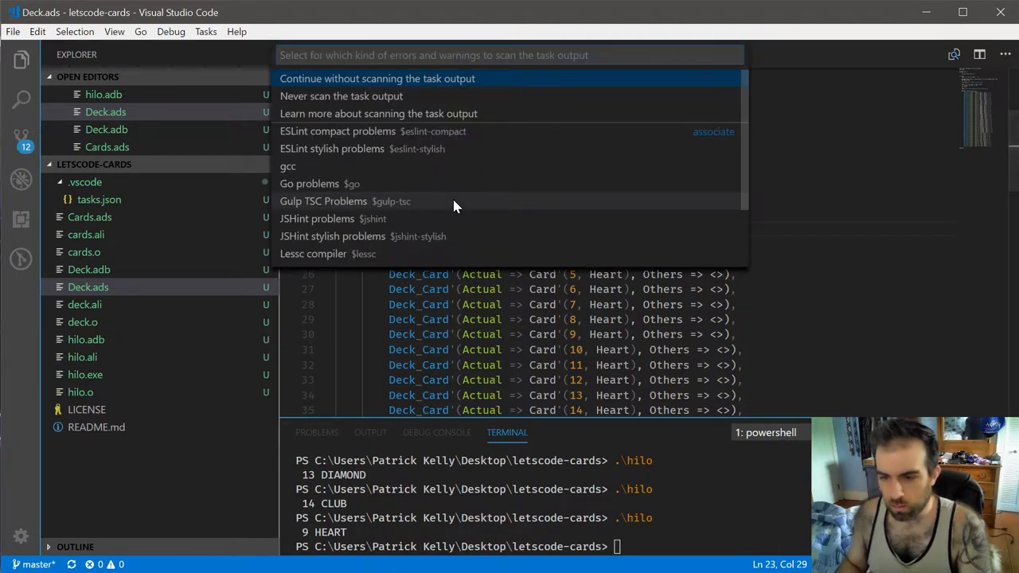
left_click(376, 78)
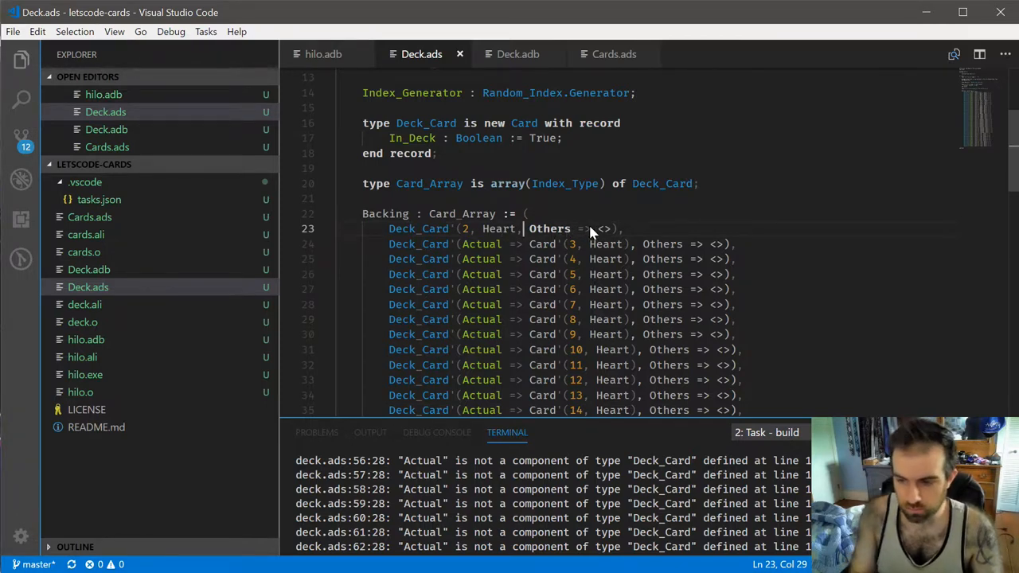
scroll("down", 3)
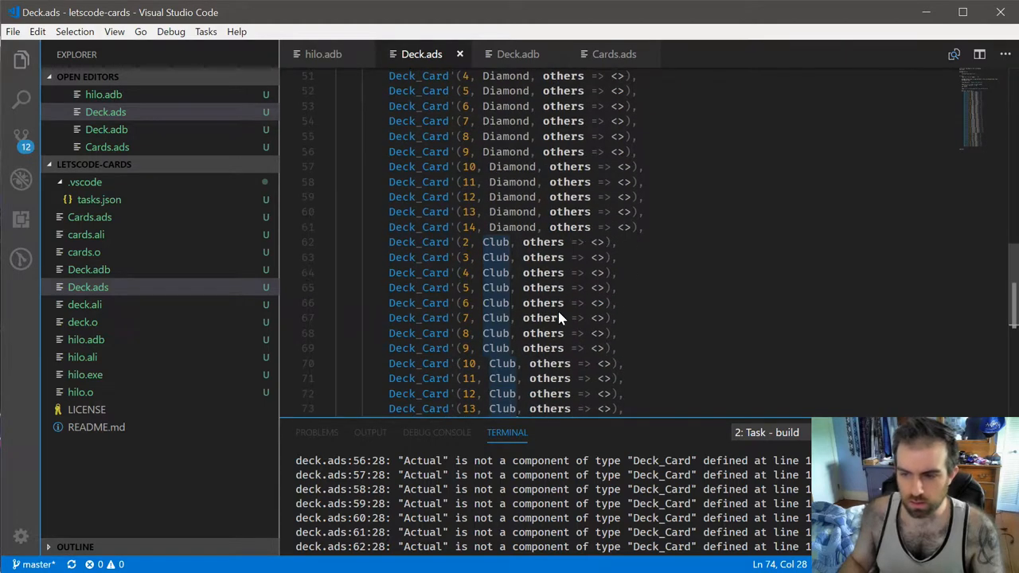
scroll("up", 3)
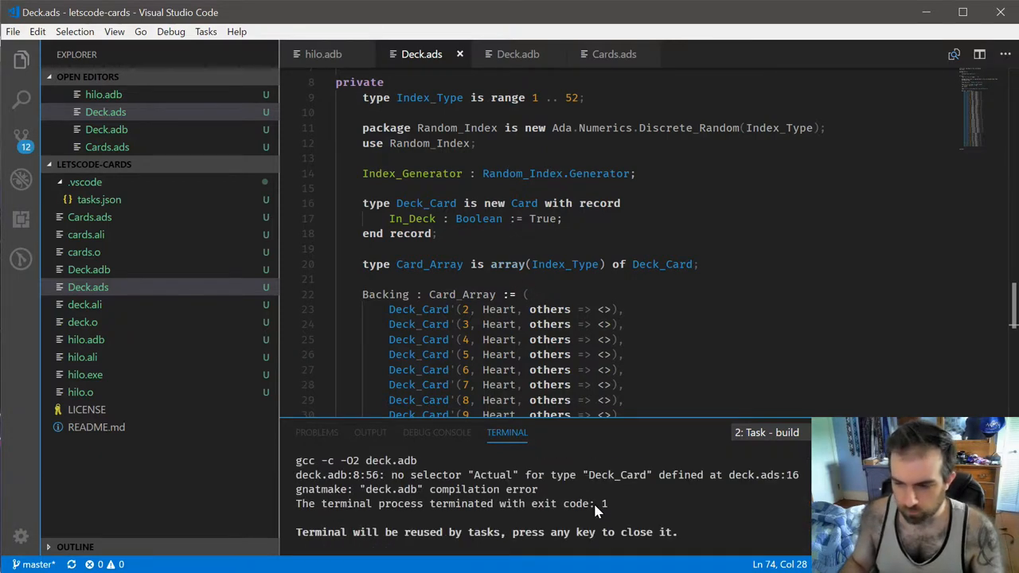
mouse_move(334, 46)
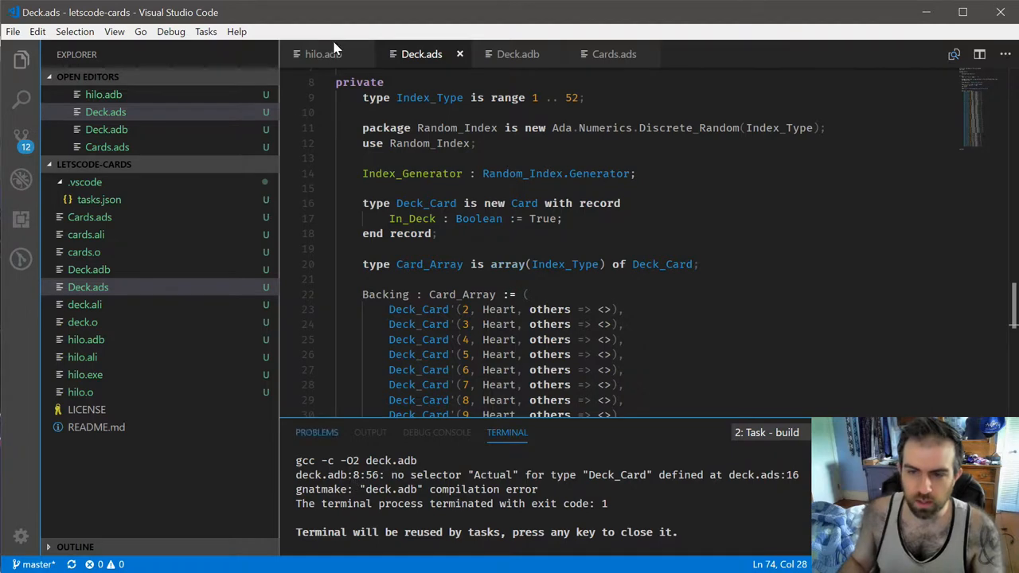
Step: Delete the Actual selector from Draw's return in Deck.adb and rebuild without scanning
left_click(517, 54)
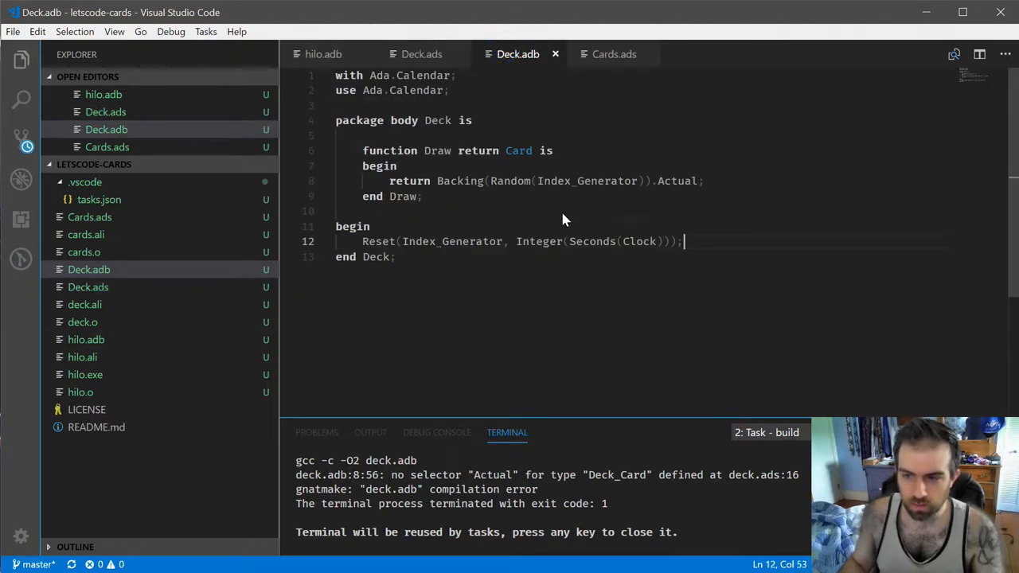
mouse_move(556, 161)
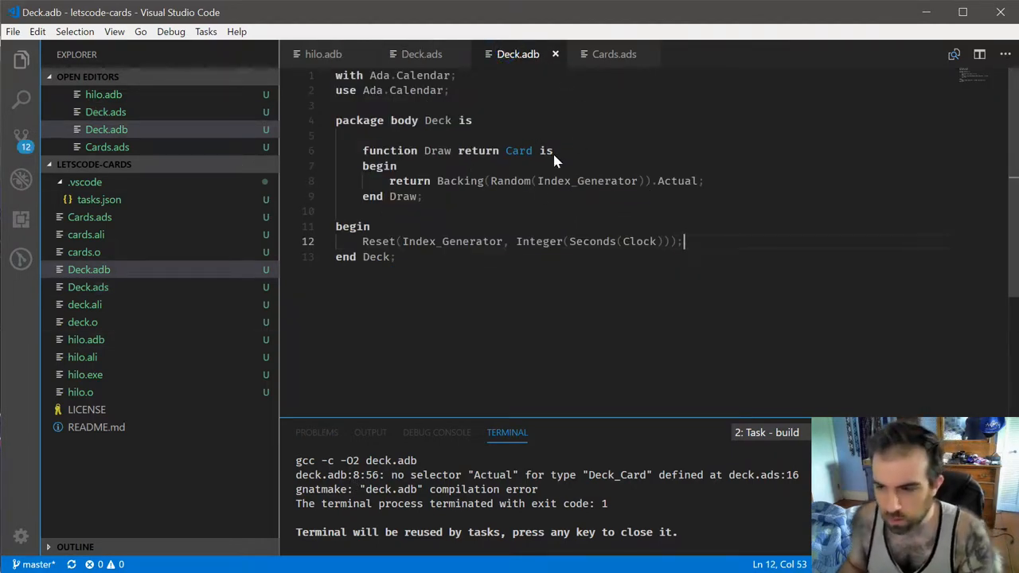
double_click(675, 181)
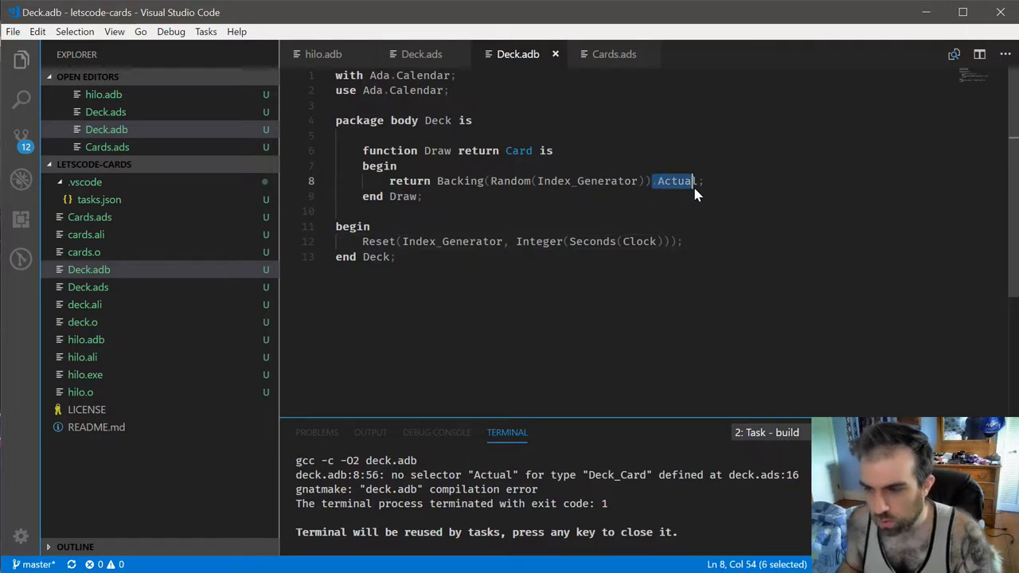
key("Delete")
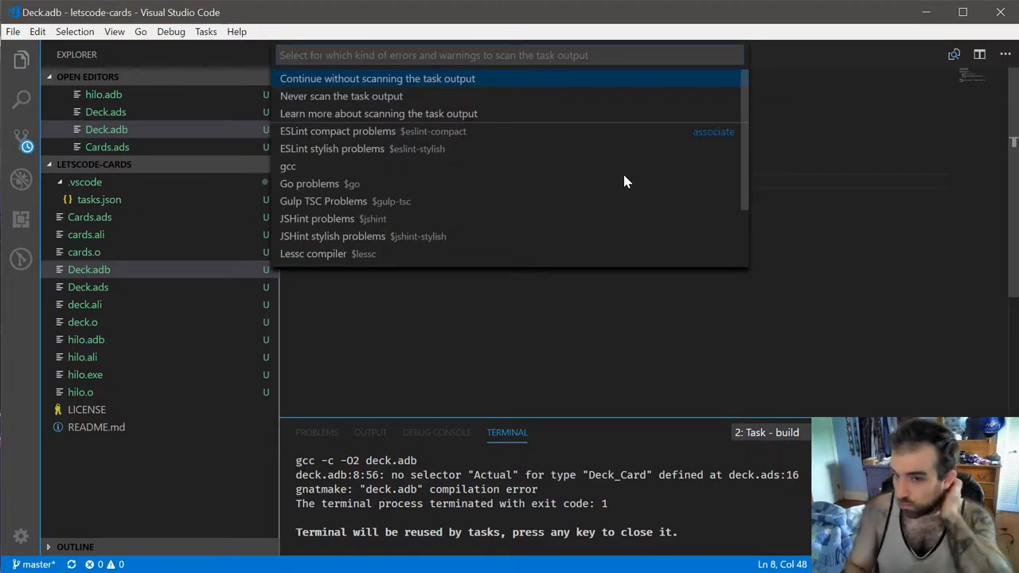
left_click(377, 78)
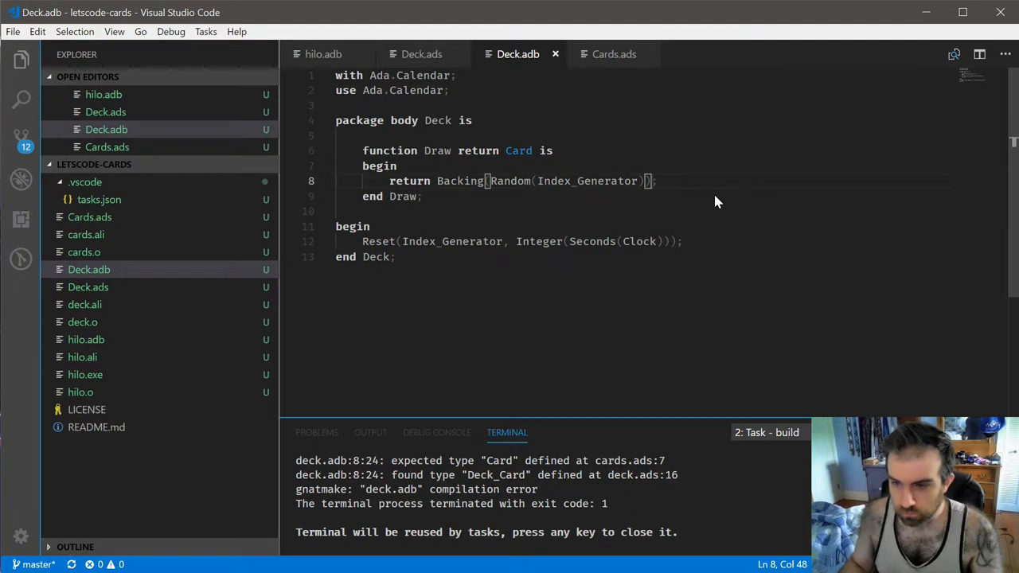
Step: Add 'Class in Deck.ads and check the In_Deck component against Draw's body
left_click(421, 54)
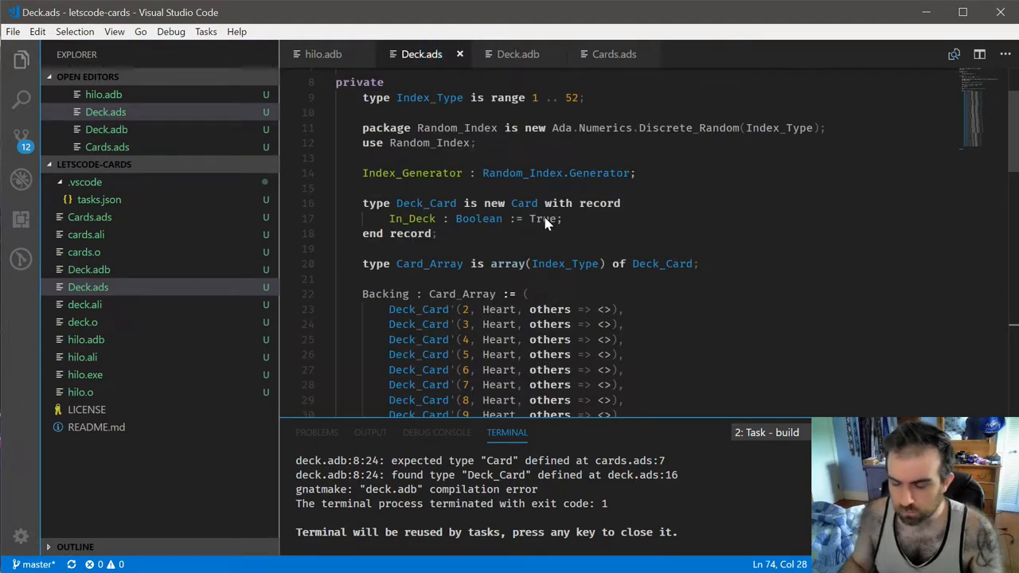
mouse_move(514, 55)
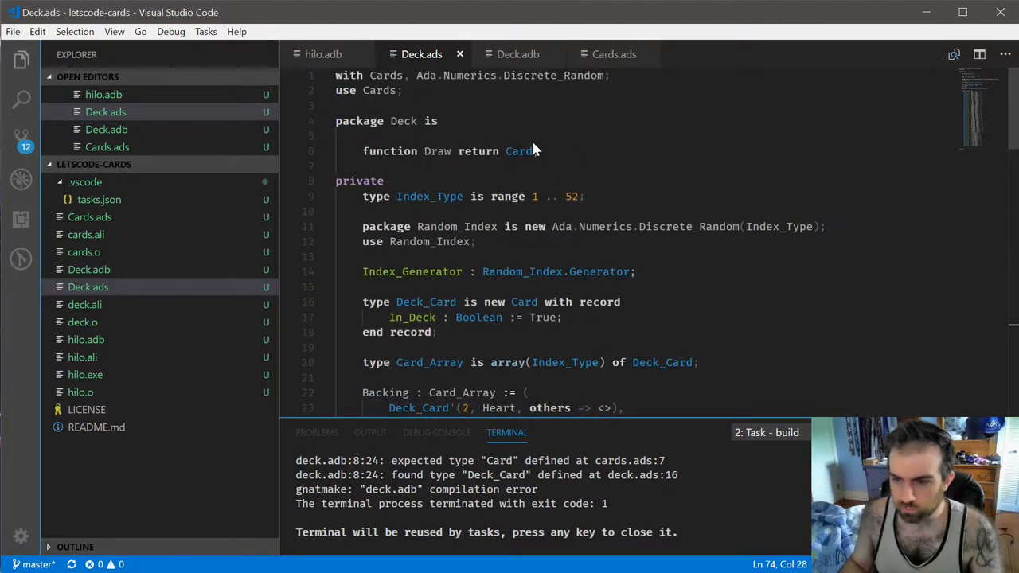
mouse_move(577, 177)
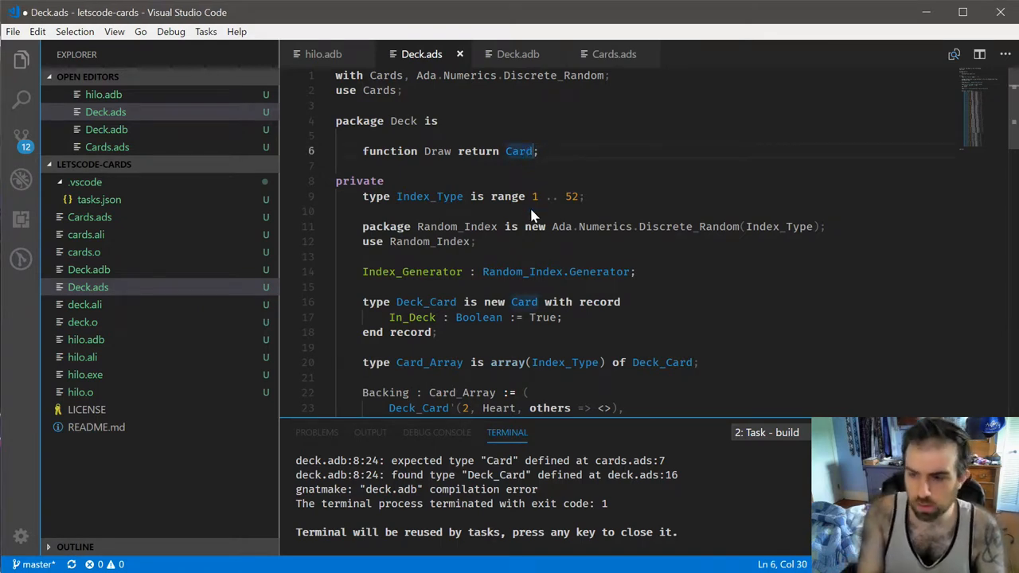
type("'Class")
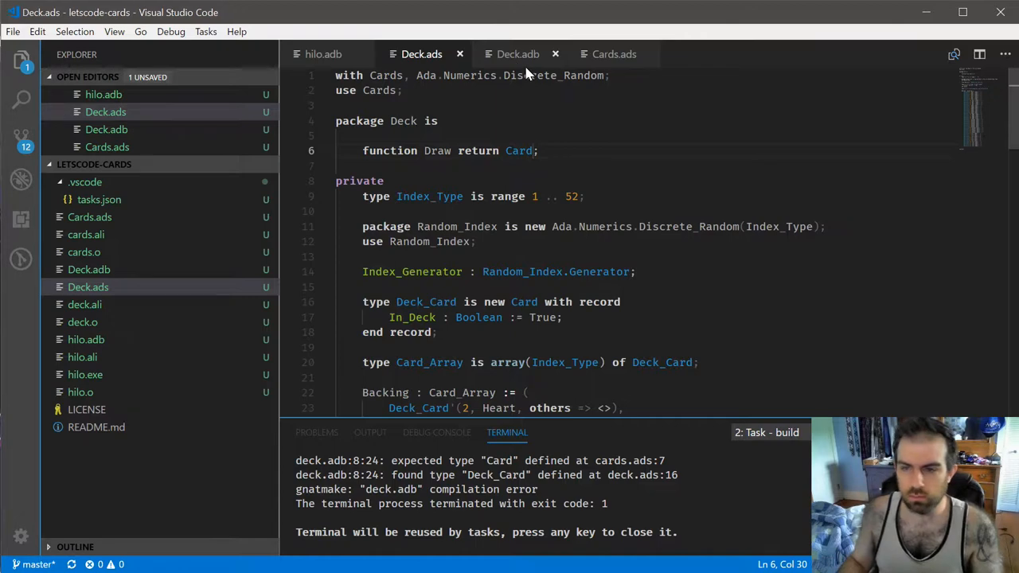
left_click(517, 54)
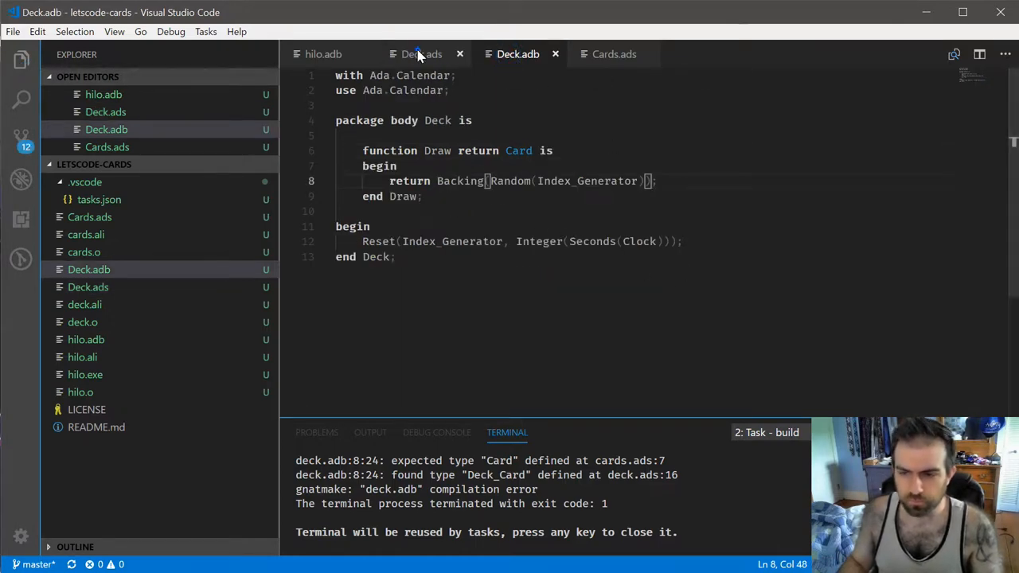
left_click(421, 53)
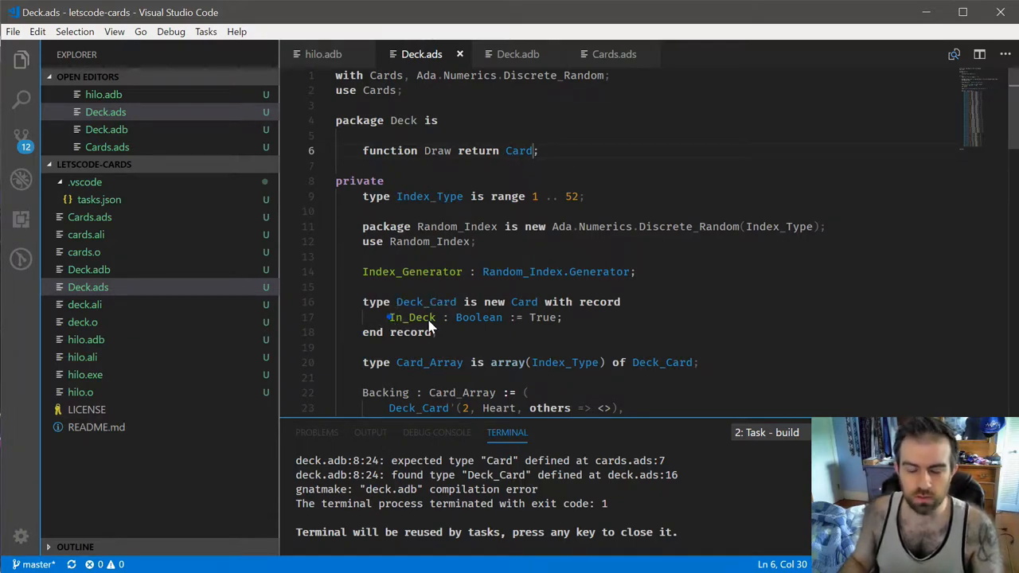
double_click(412, 317)
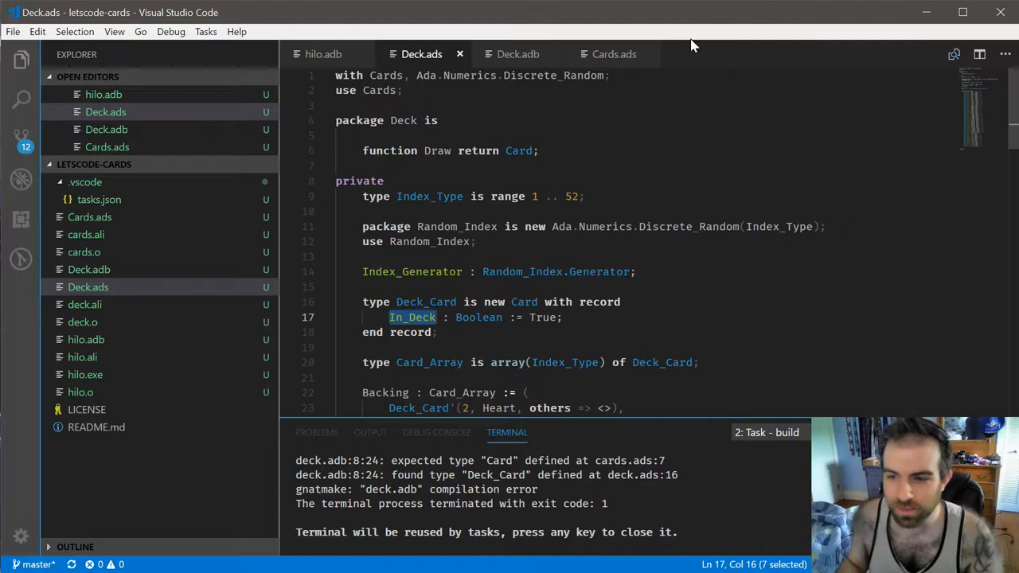
left_click(517, 54)
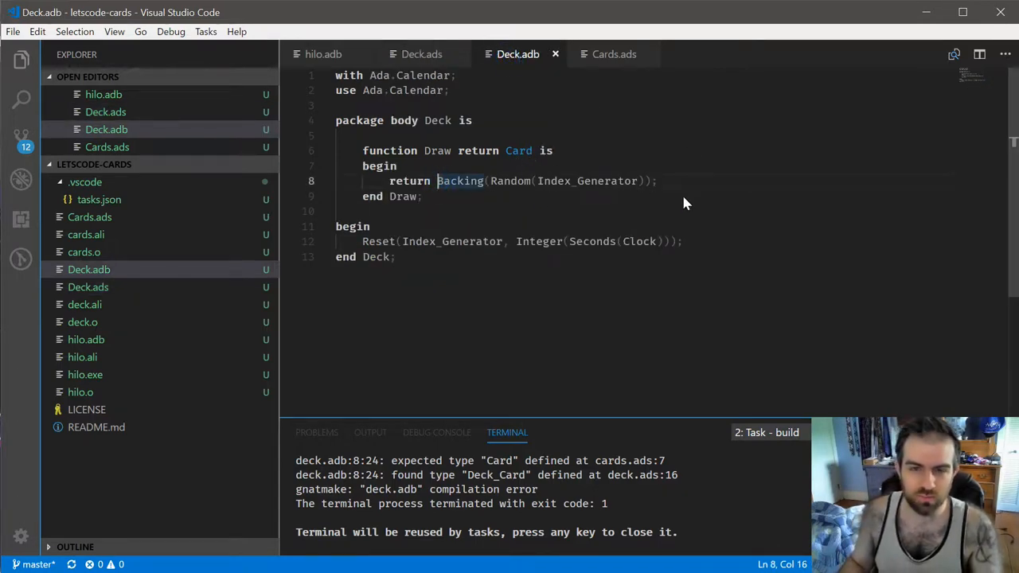
mouse_move(736, 196)
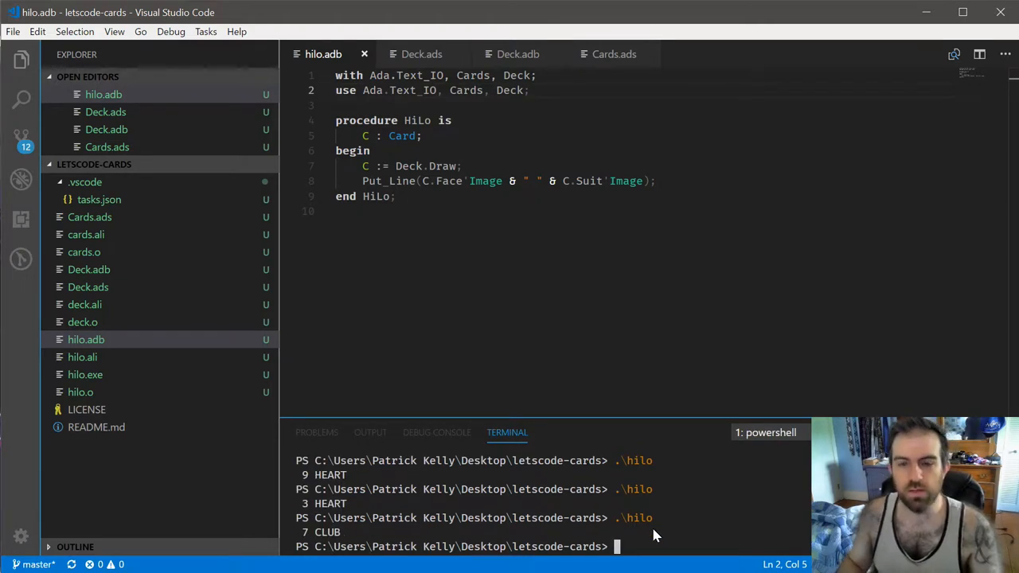
mouse_move(422, 54)
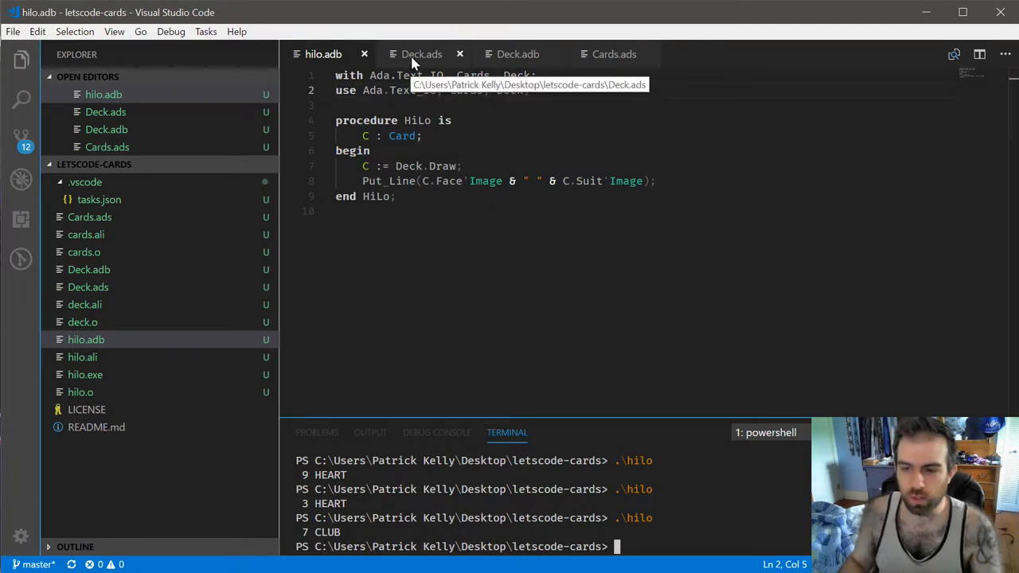
Step: Compare Draw's Card(...) conversion in Deck.adb with Deck.ads, ending after Draw's header
left_click(421, 54)
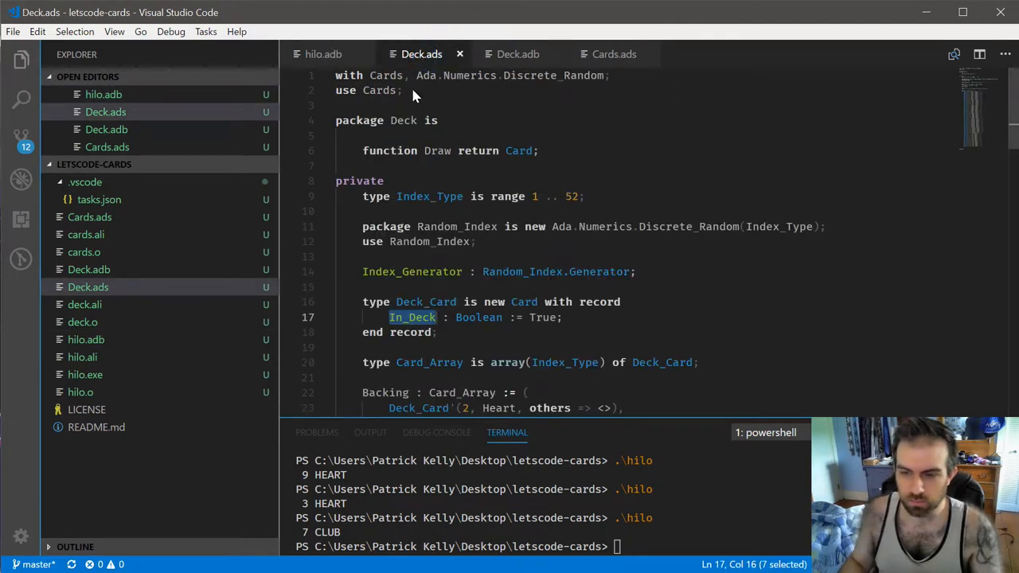
left_click(518, 54)
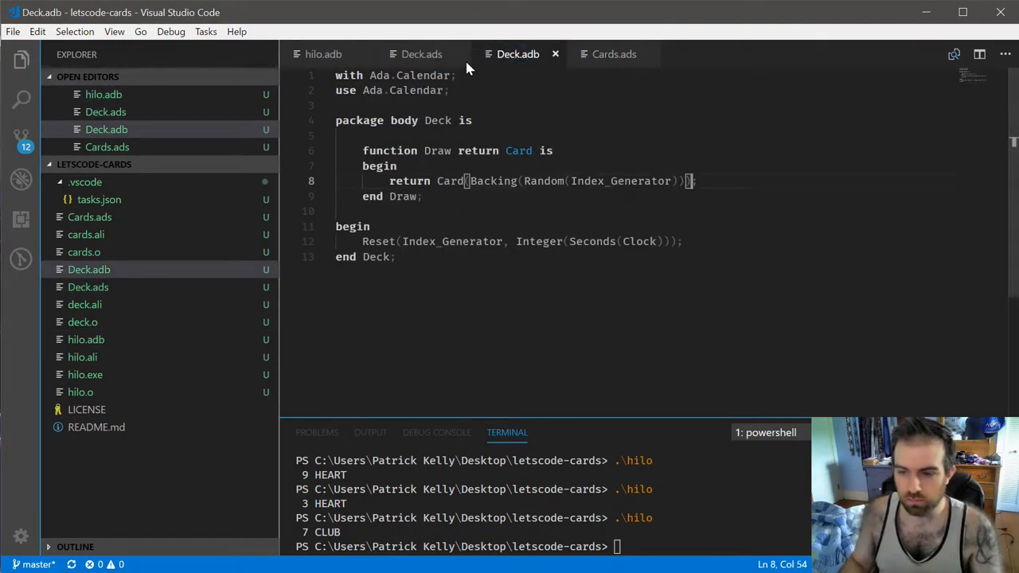
left_click(421, 54)
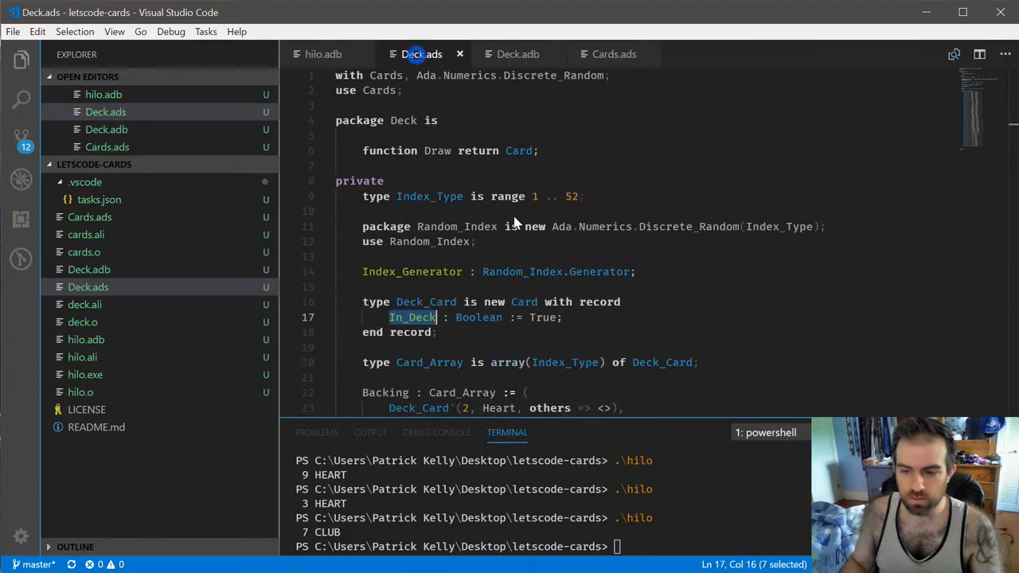
scroll("down", 3)
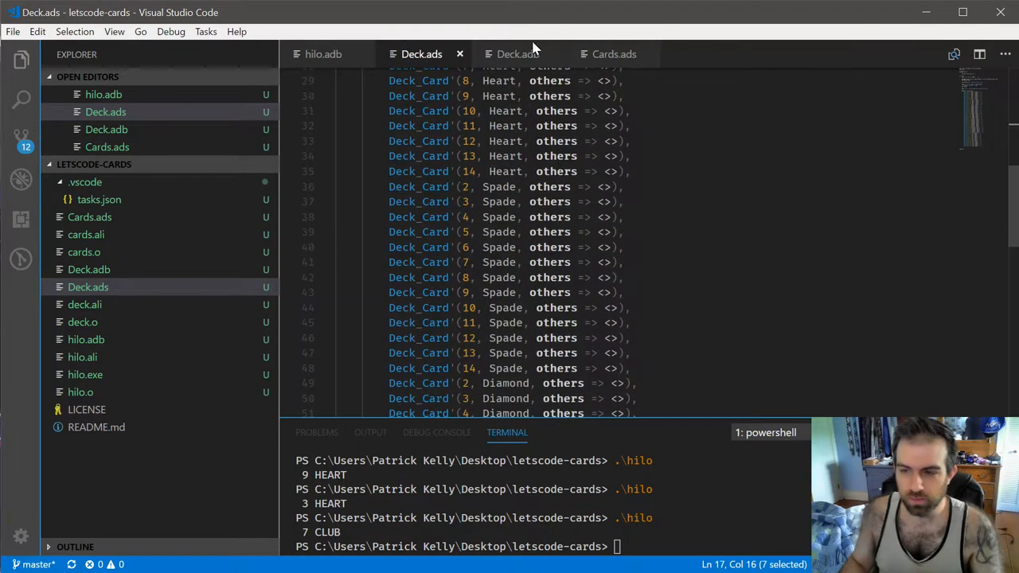
left_click(518, 54)
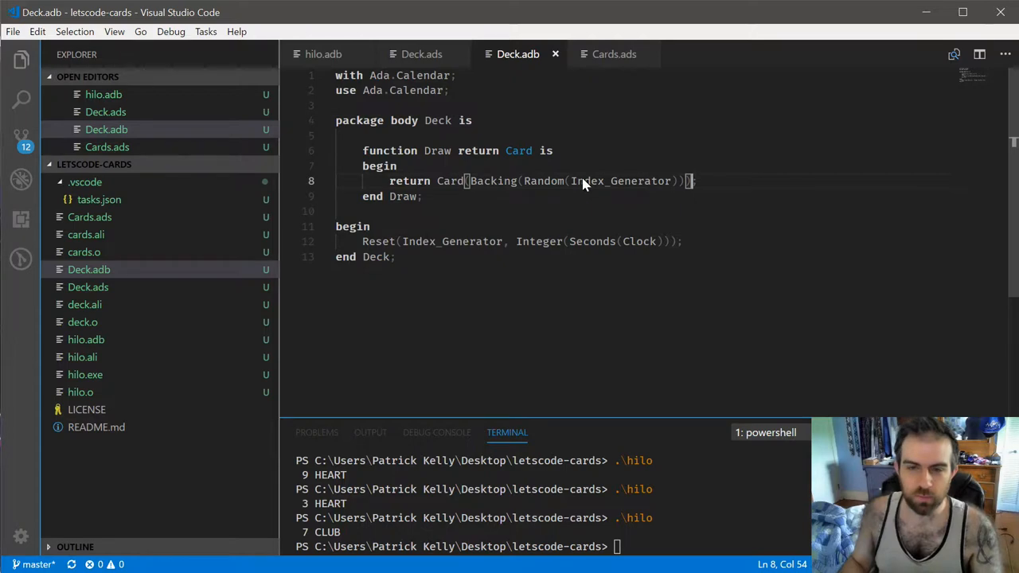
mouse_move(652, 247)
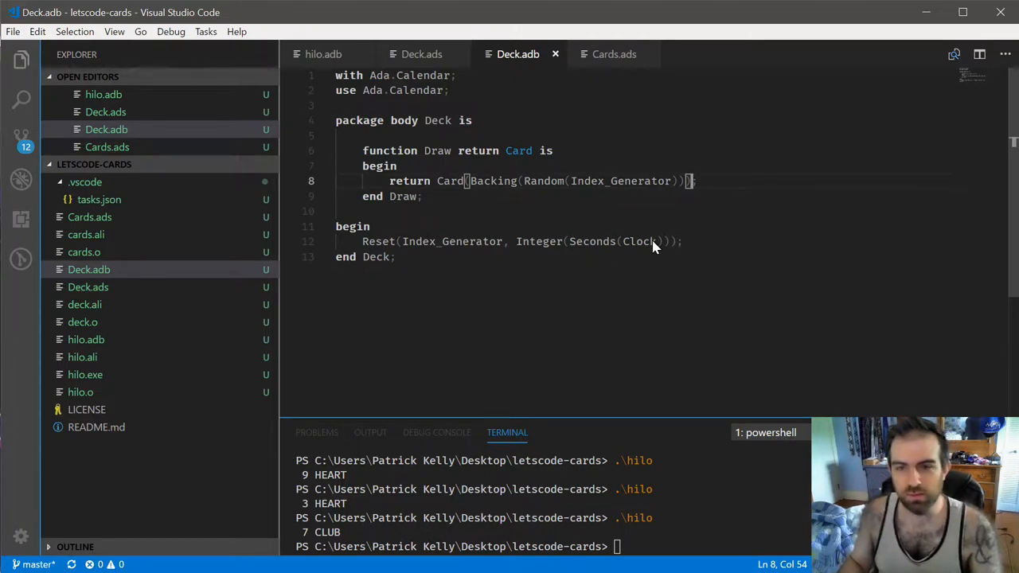
mouse_move(429, 98)
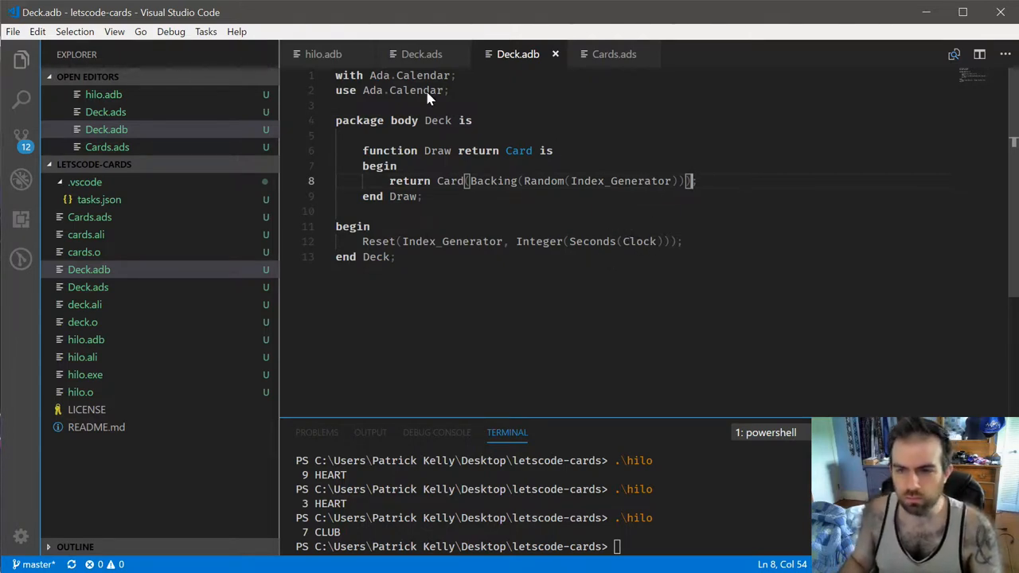
left_click(421, 54)
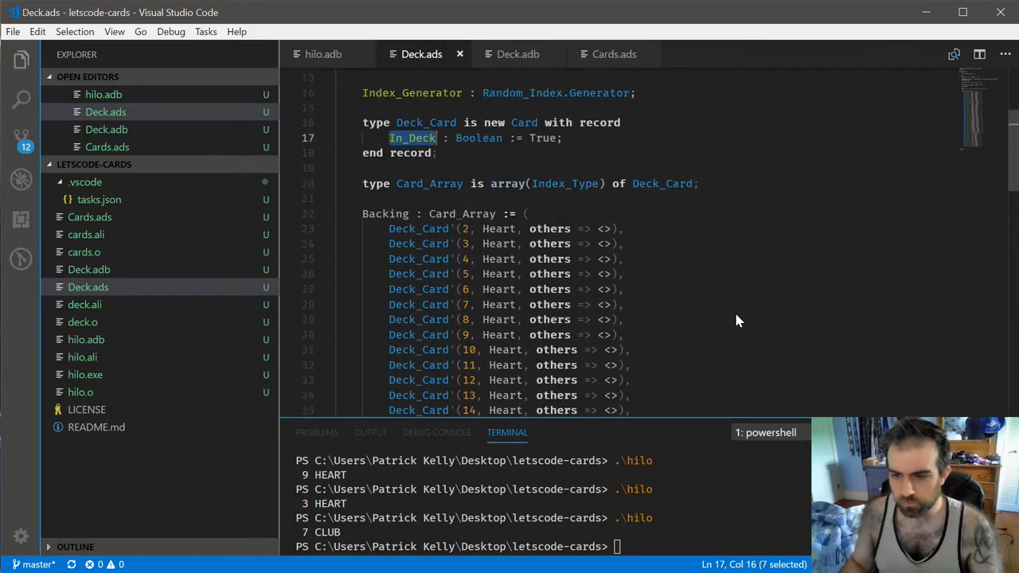
scroll("up", 3)
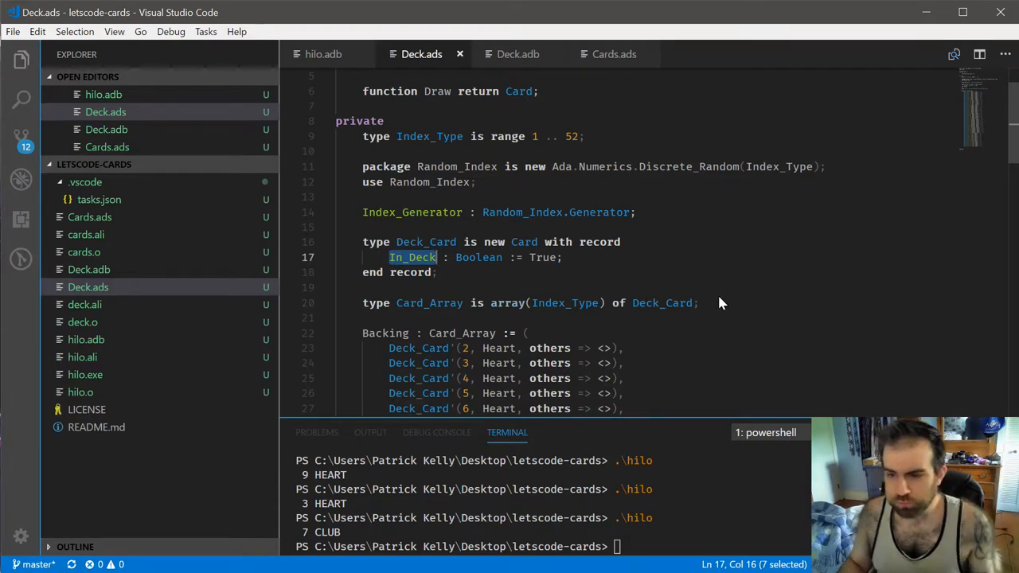
mouse_move(545, 136)
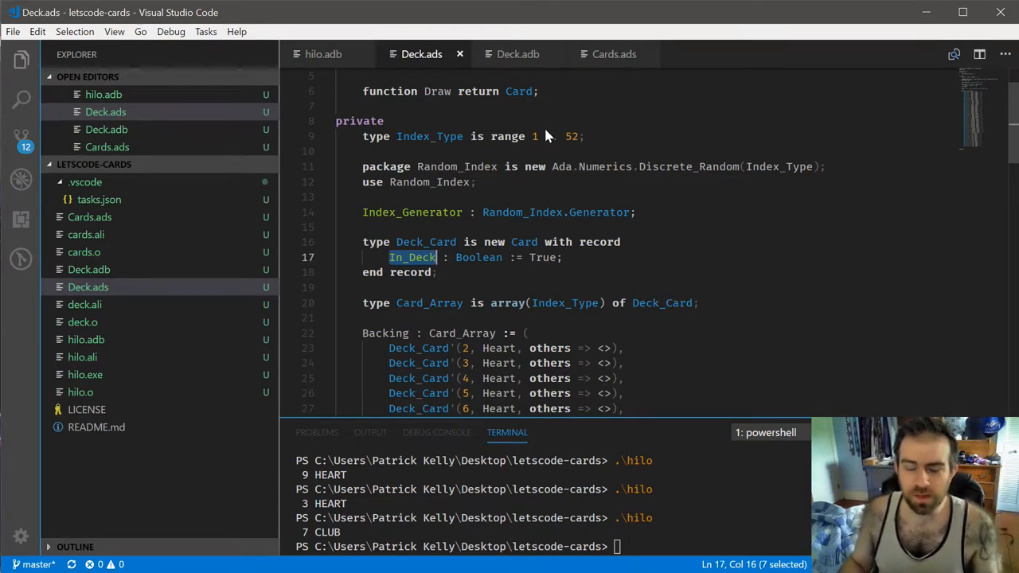
mouse_move(652, 206)
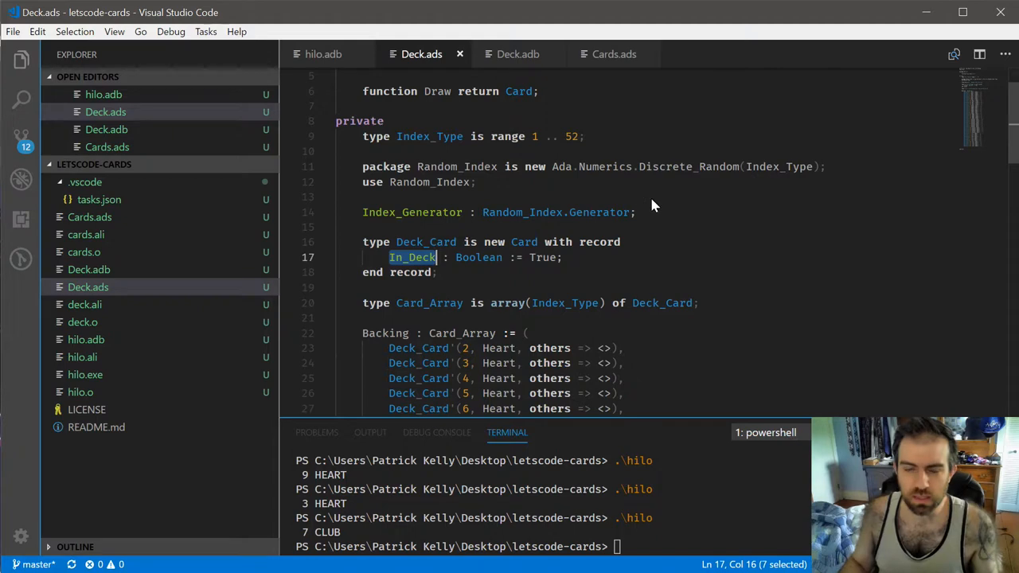
mouse_move(517, 91)
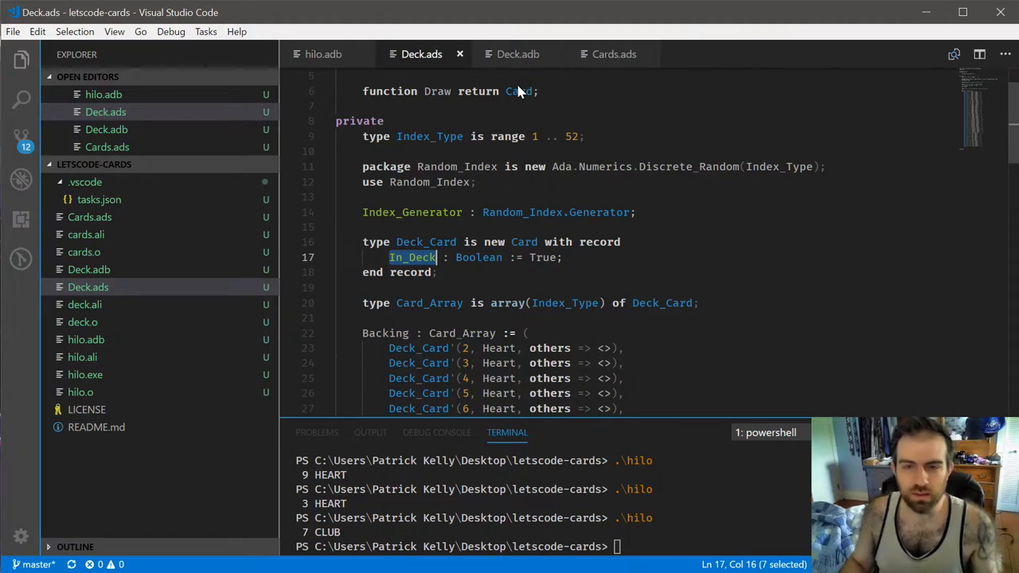
mouse_move(555, 157)
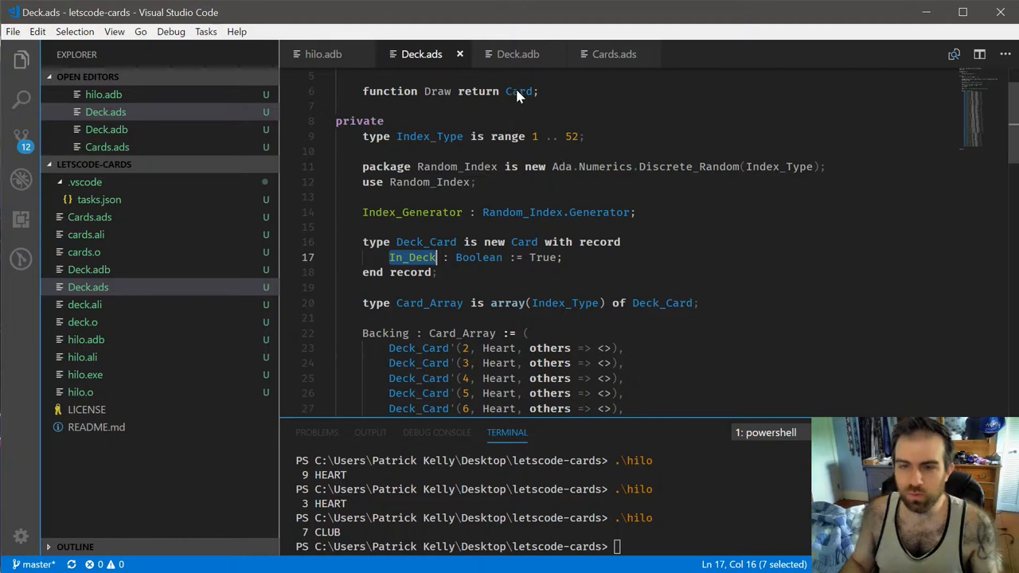
left_click(517, 53)
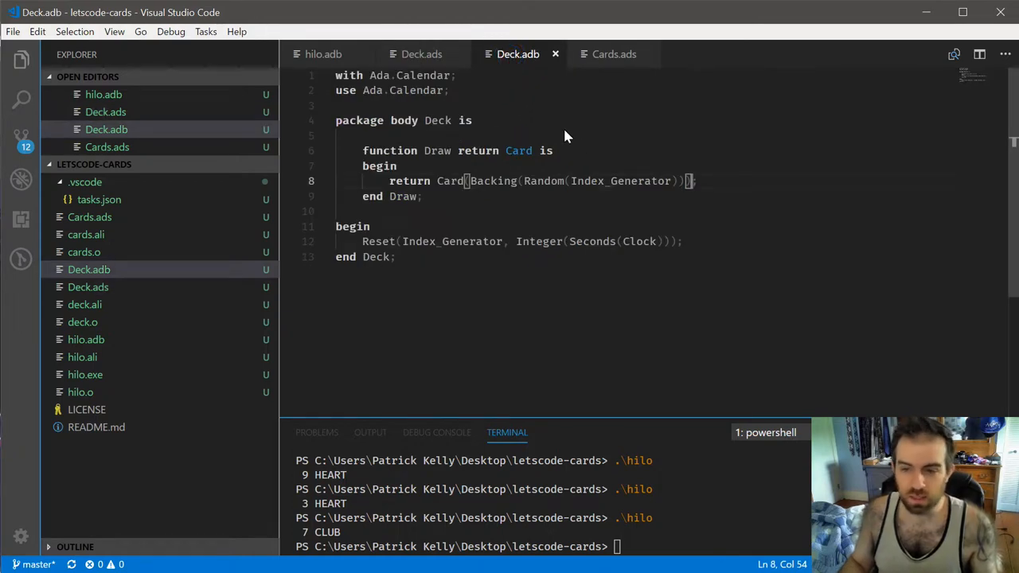
mouse_move(565, 156)
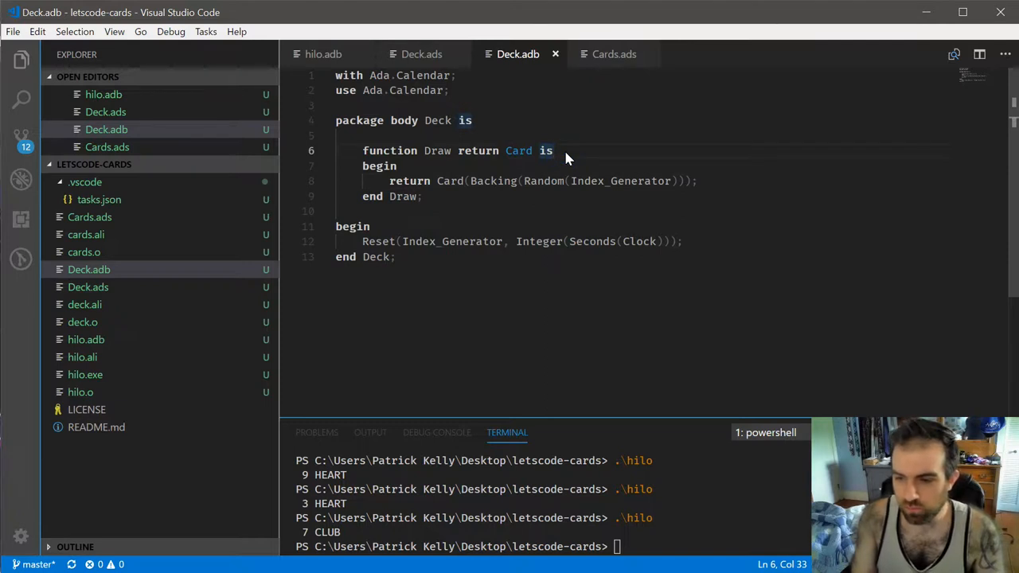
Step: Declare Result as Integer := Random(Index_Generator) in Draw
type("Result")
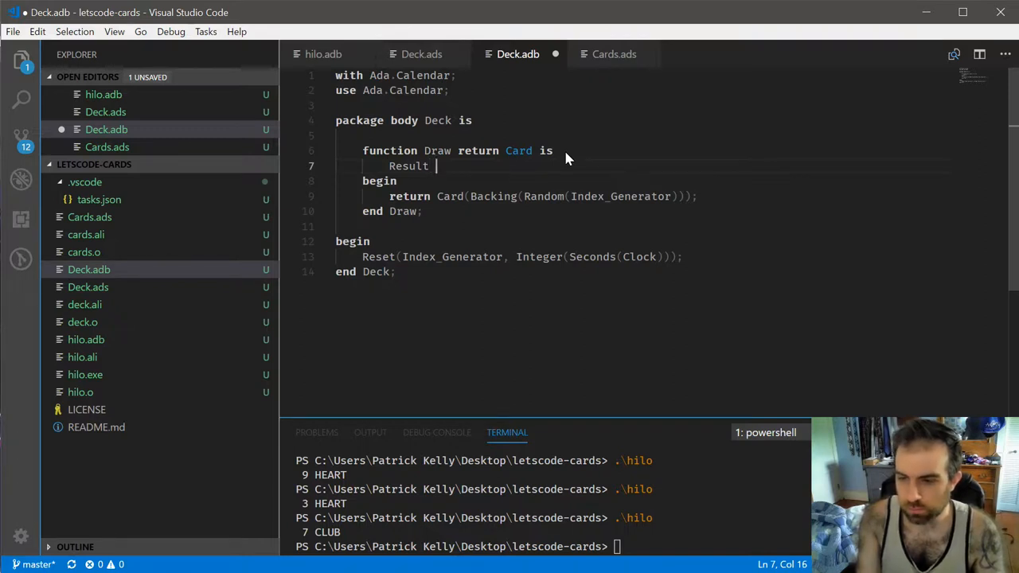
type(":= Random")
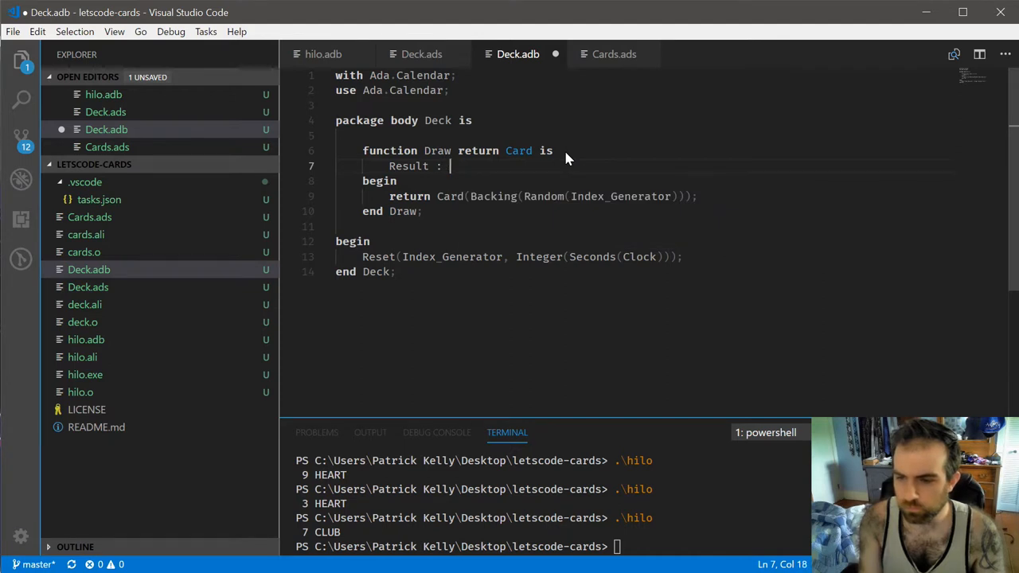
type("Integer :")
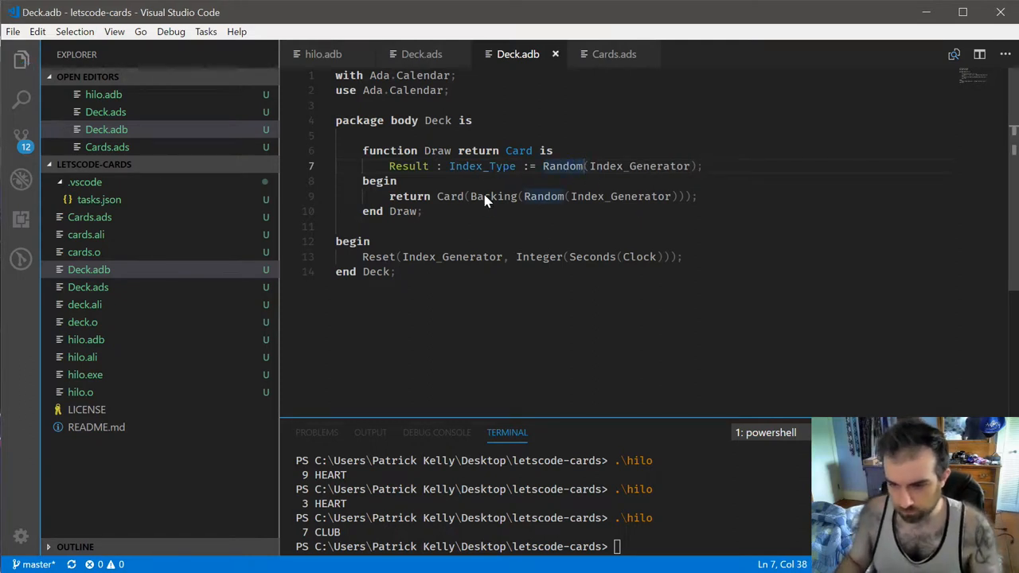
Step: Replace the returned expression with Backing(Result) and add a Backing(Result).In_Deck assignment
left_click_drag(470, 197, 683, 196)
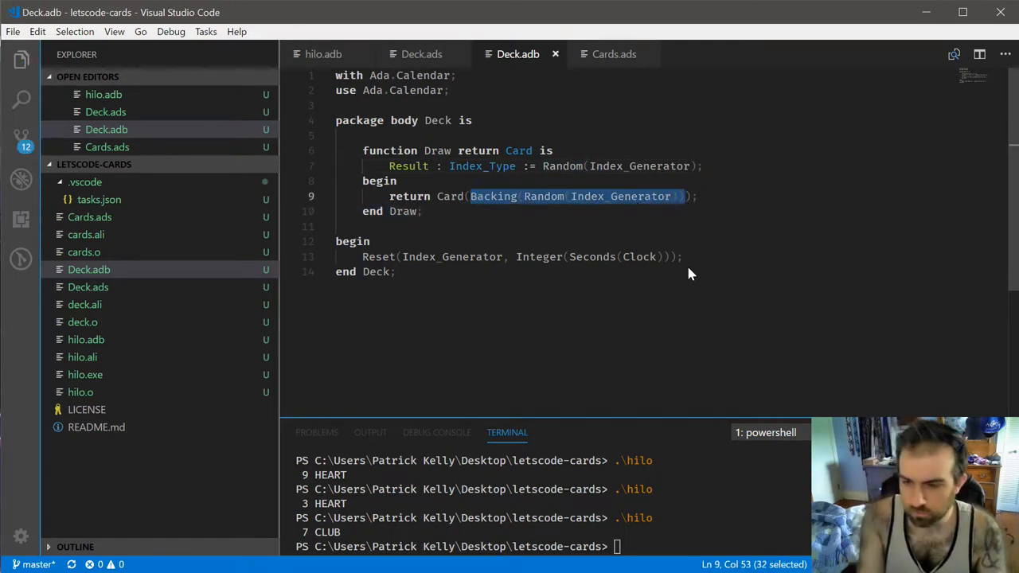
type("Bac")
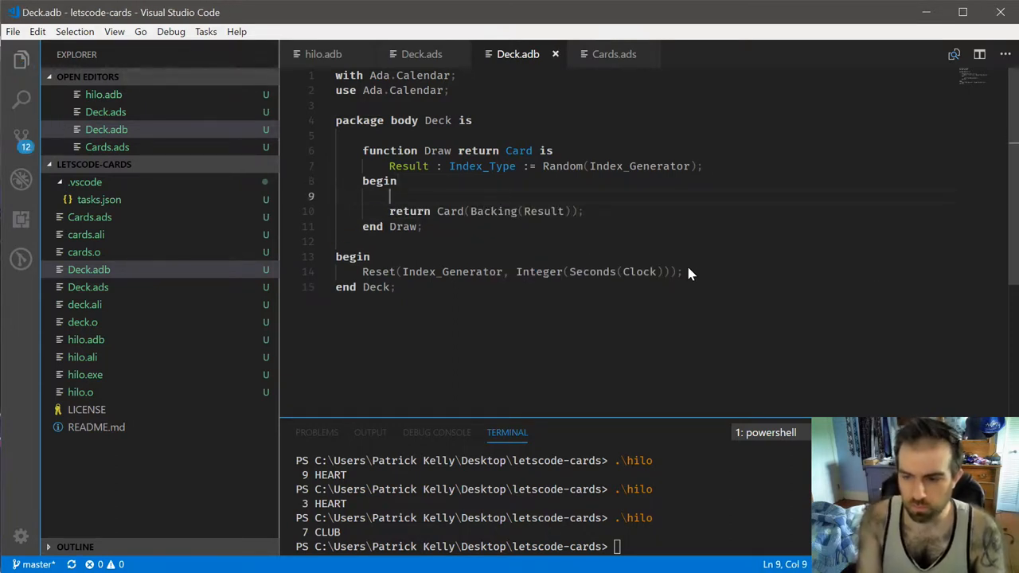
type("Backing")
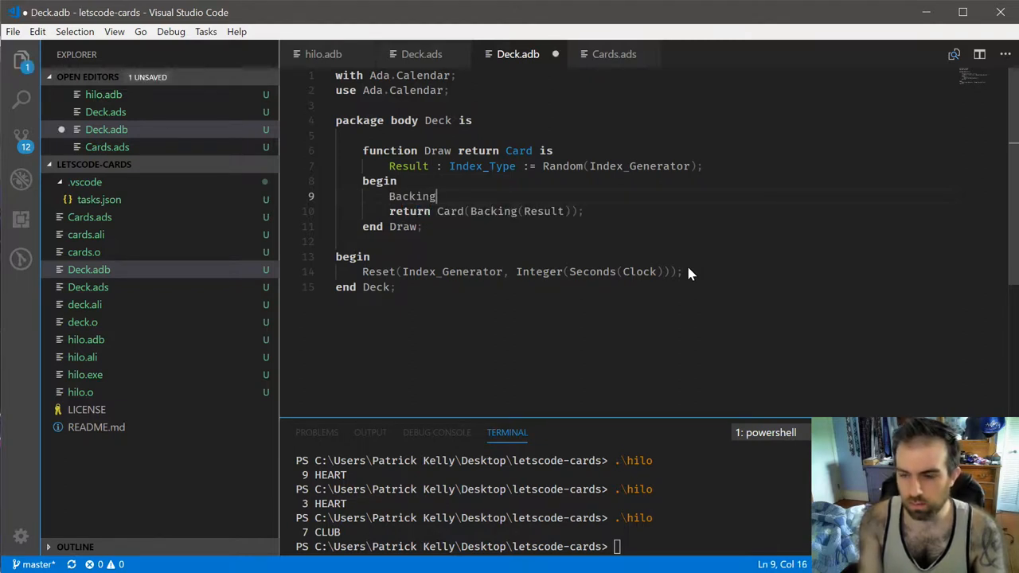
type("(Result)")
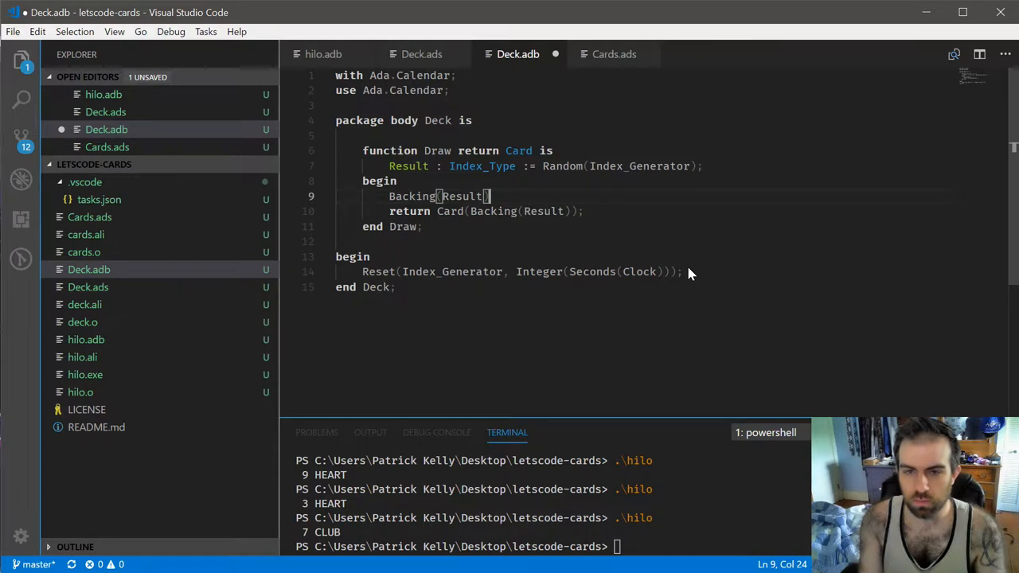
type(".I")
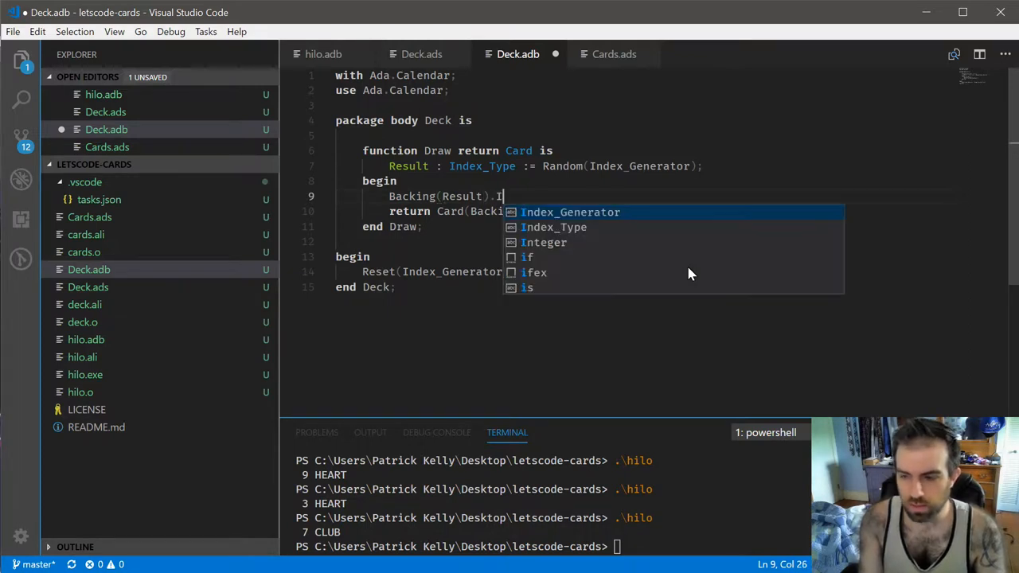
type("n_Dex")
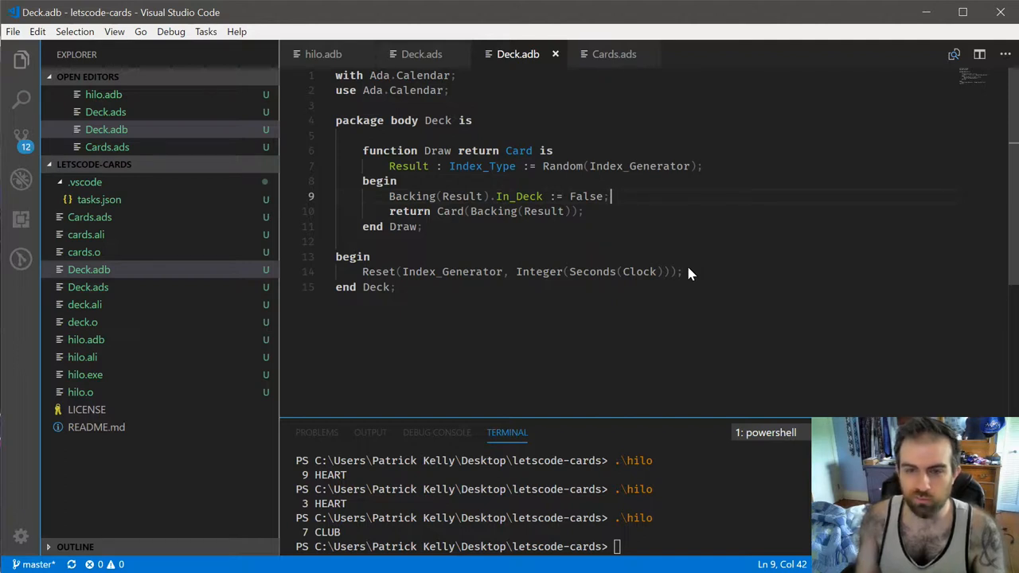
key("Enter")
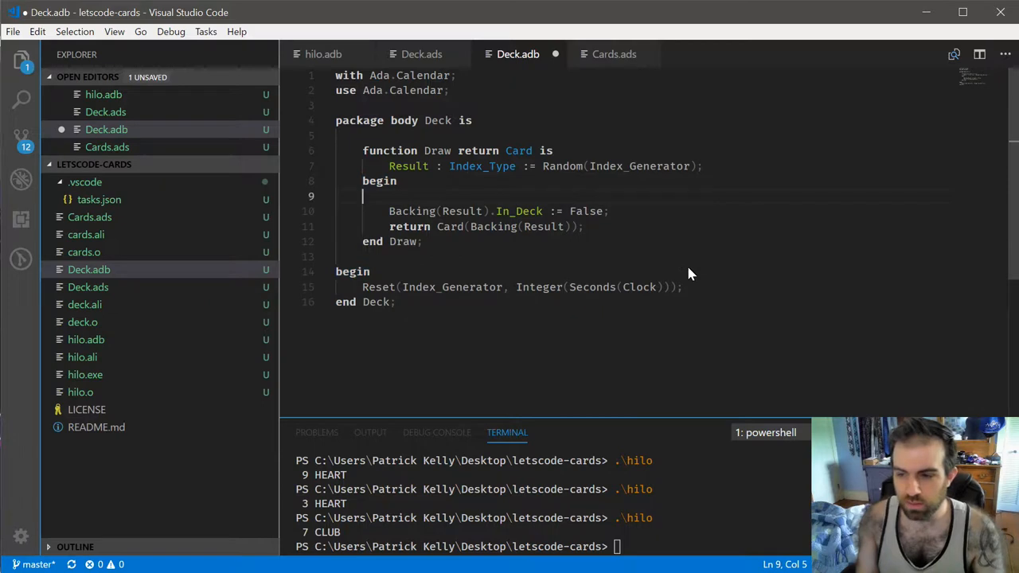
Step: Wrap the redraw in a while Backing(Result) loop and set In_Deck after end loop
key("ctrl+s")
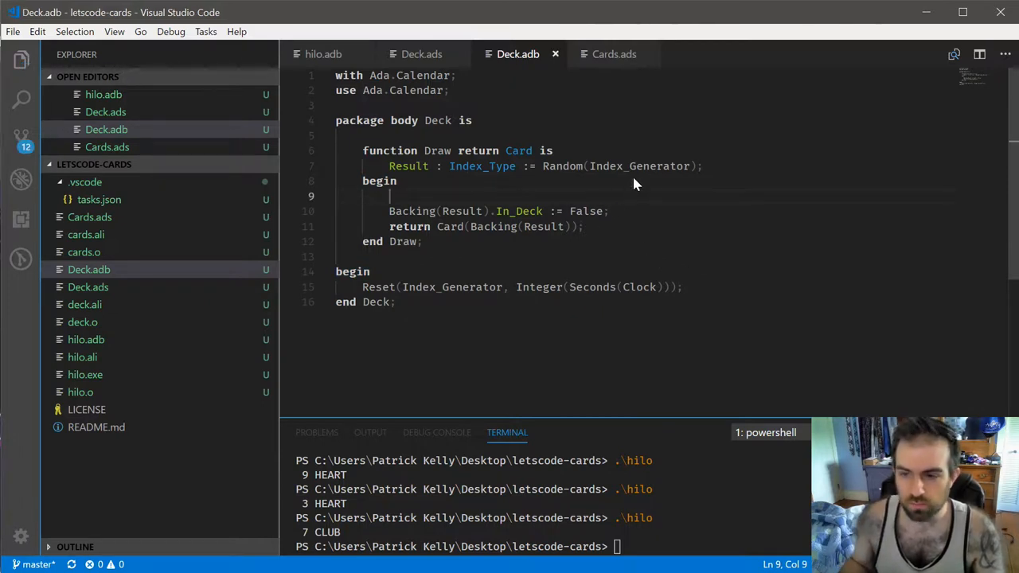
mouse_move(625, 206)
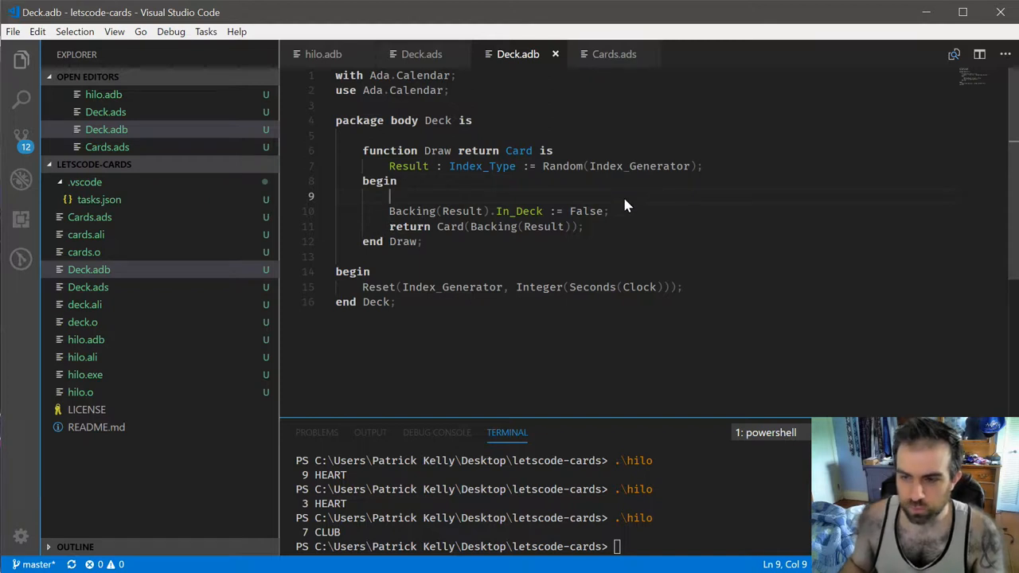
mouse_move(636, 213)
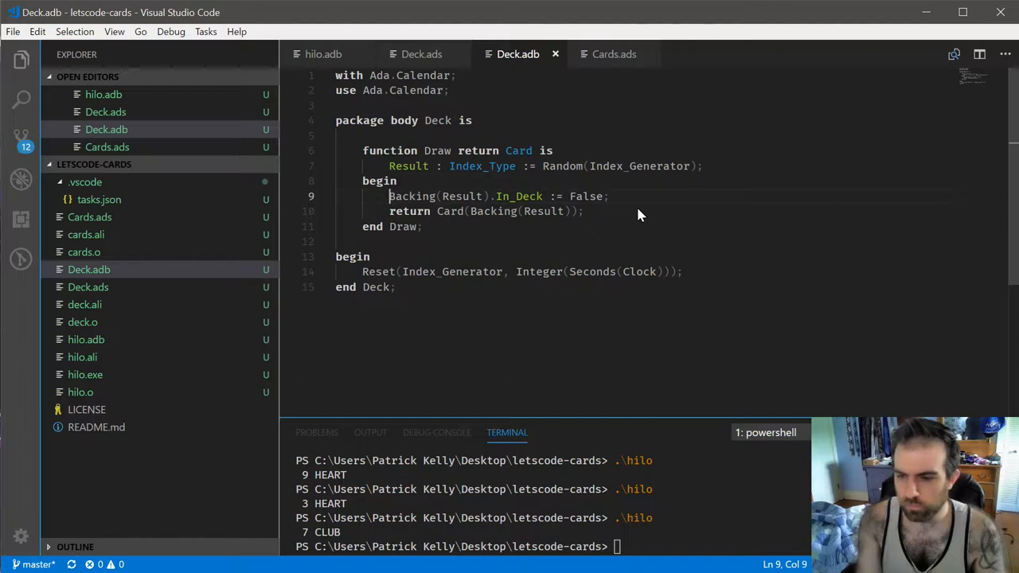
type("while")
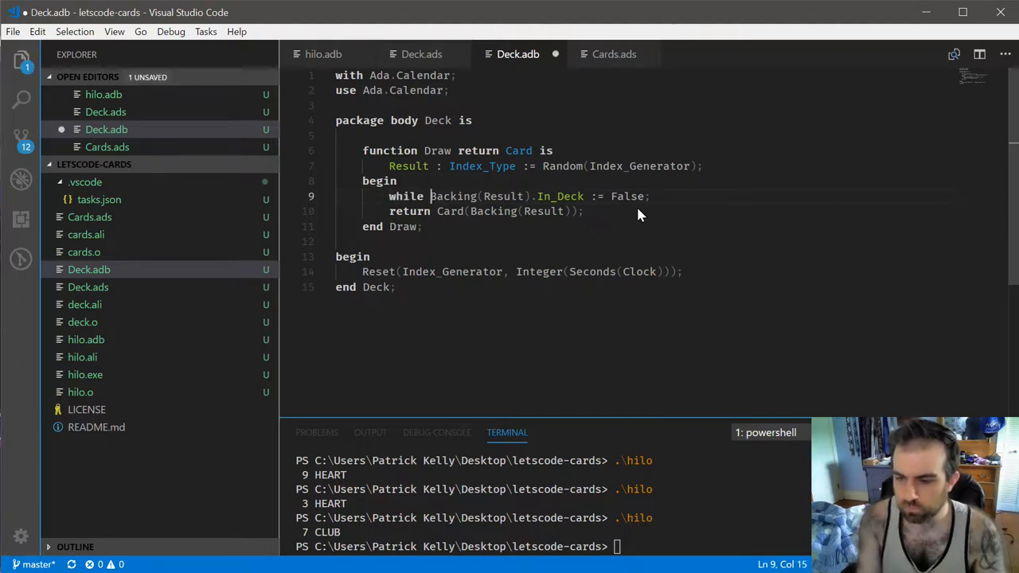
type("loop")
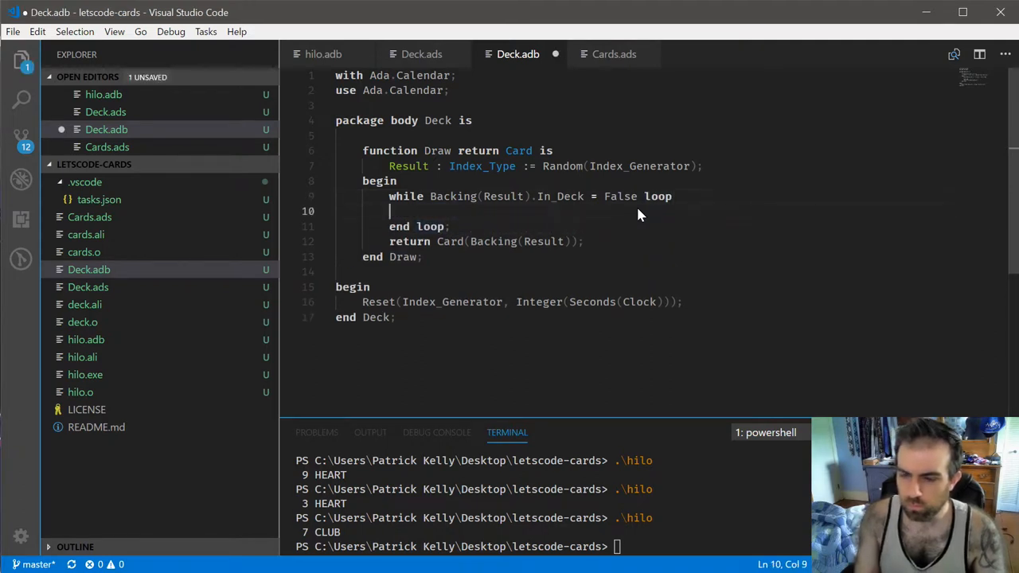
type("Result := Random(Index_Generator);")
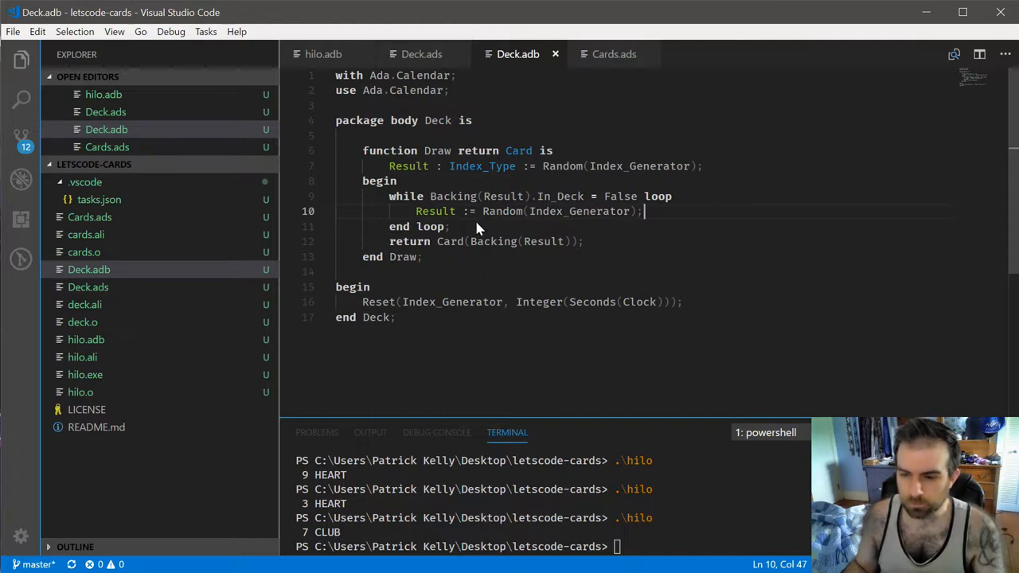
left_click(481, 226)
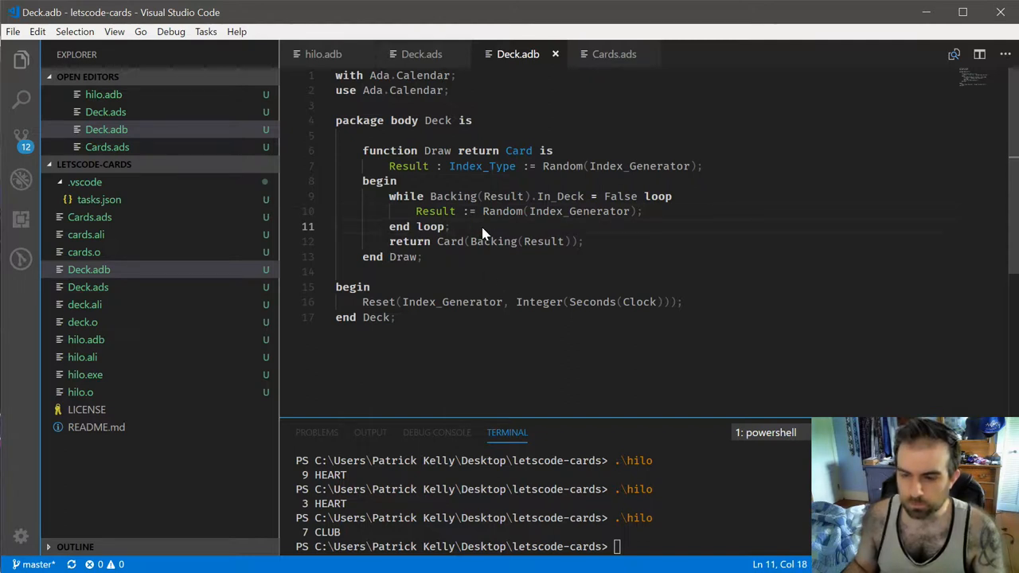
key("Enter")
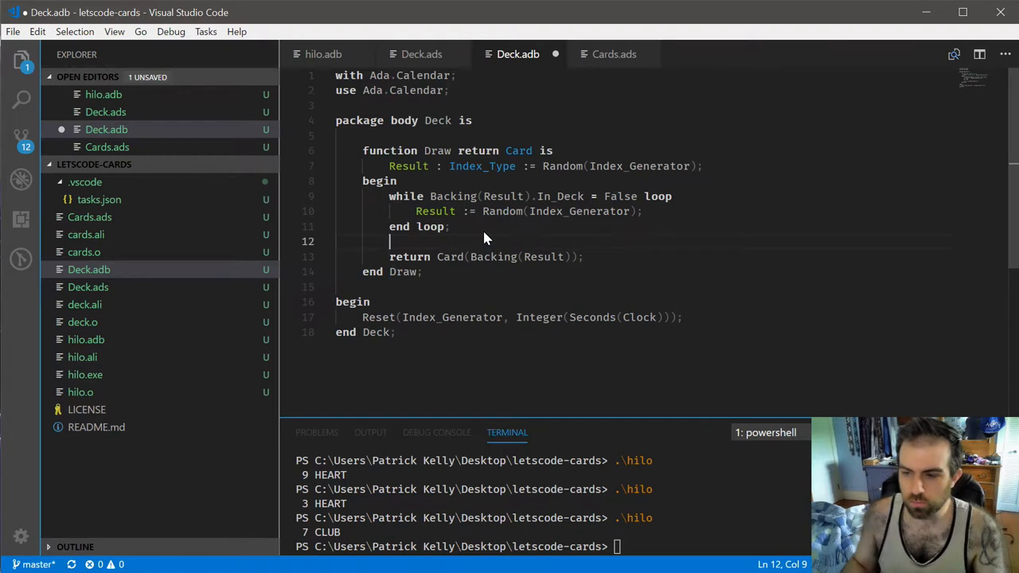
type("Backing(Result).In_Deck := False;")
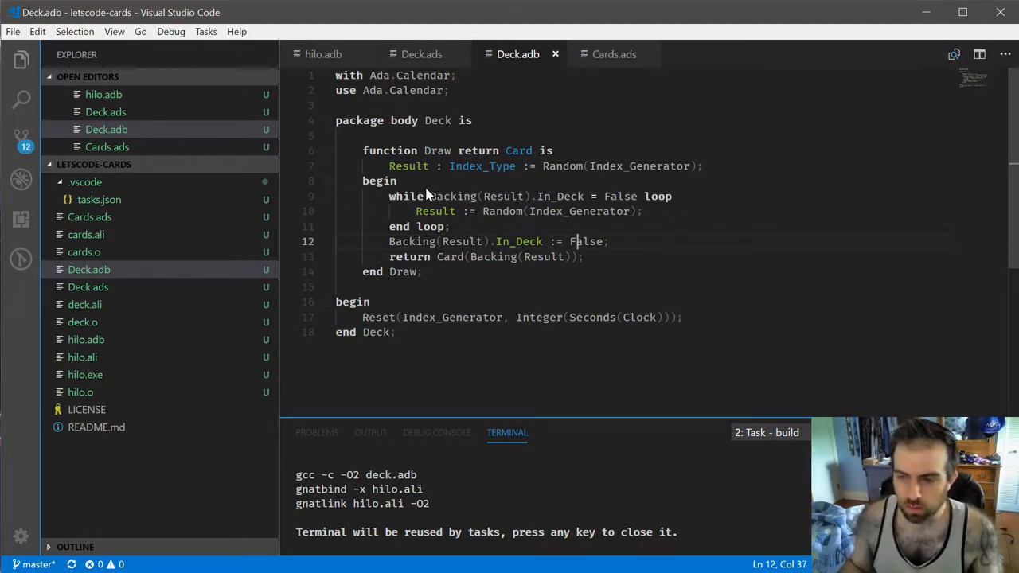
mouse_move(409, 167)
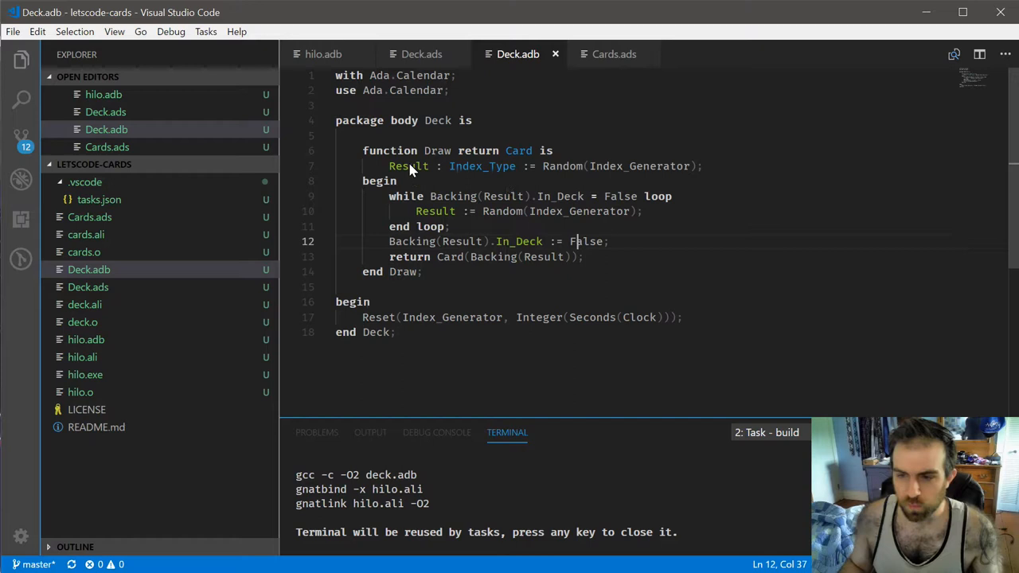
mouse_move(529, 150)
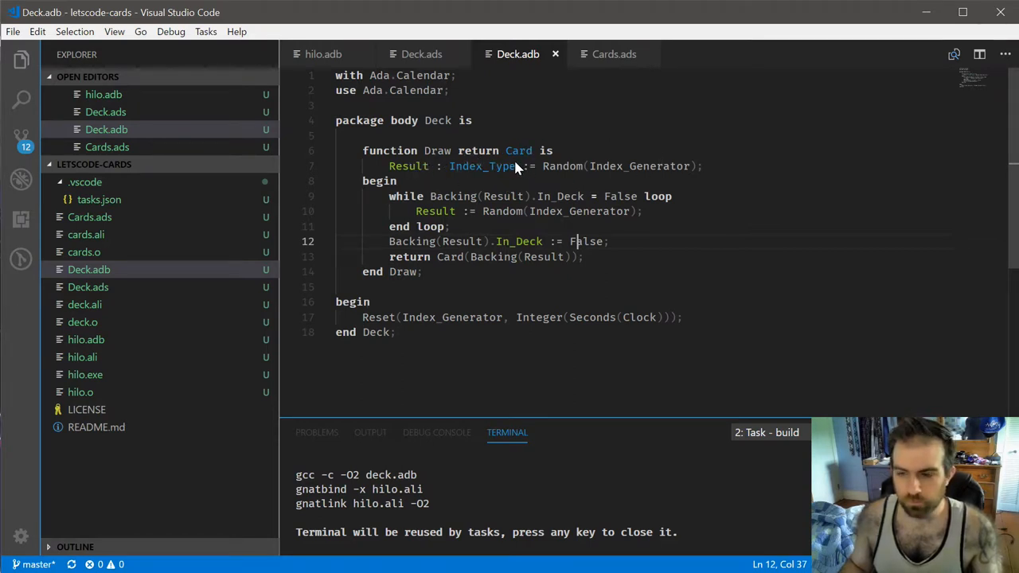
mouse_move(460, 166)
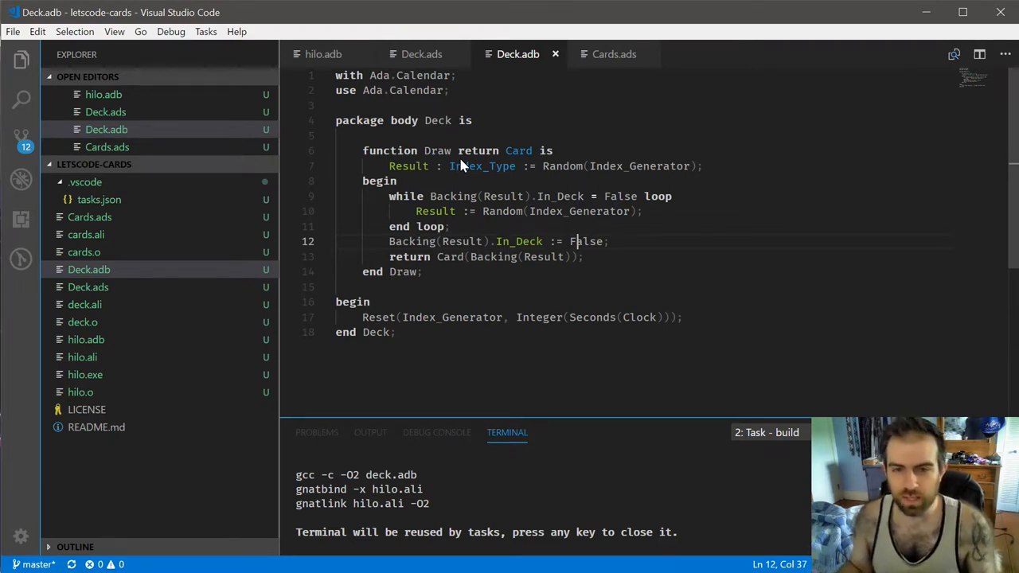
mouse_move(448, 170)
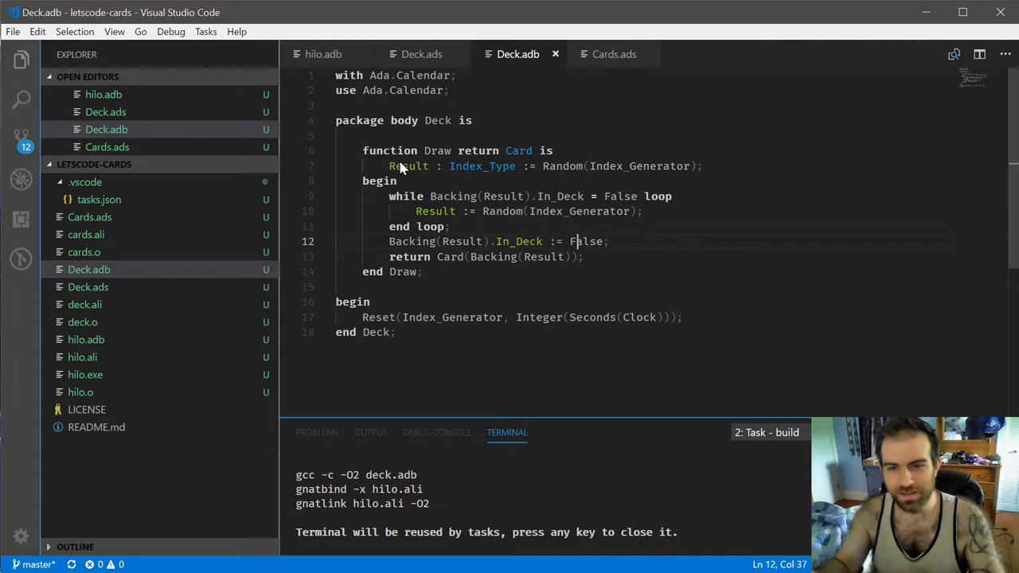
mouse_move(456, 140)
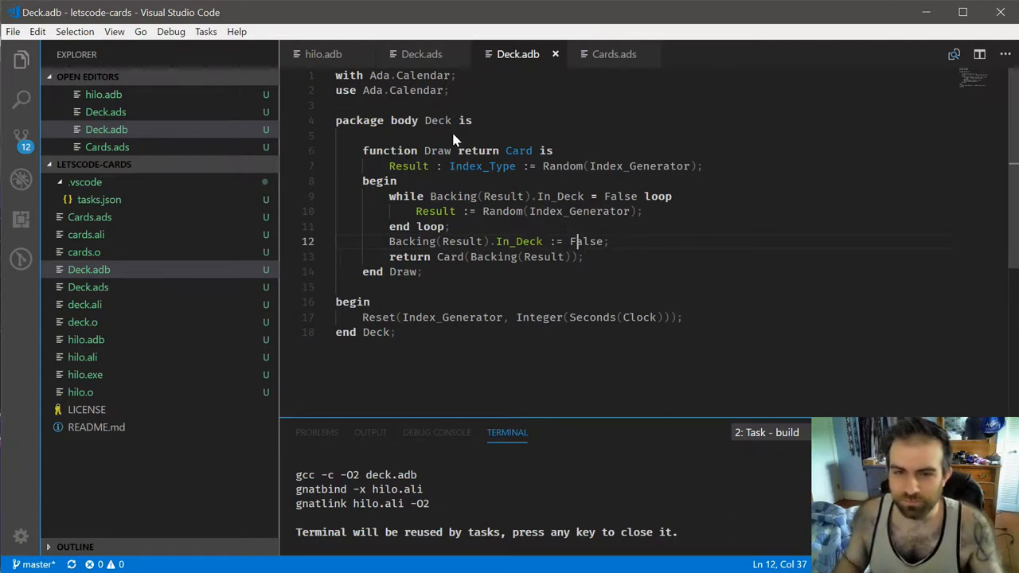
mouse_move(500, 152)
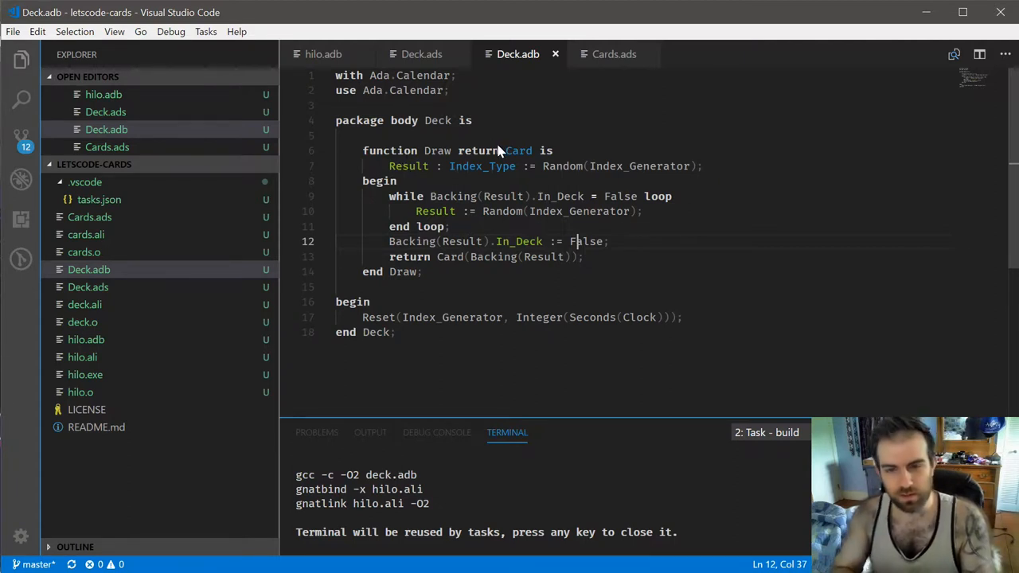
mouse_move(511, 302)
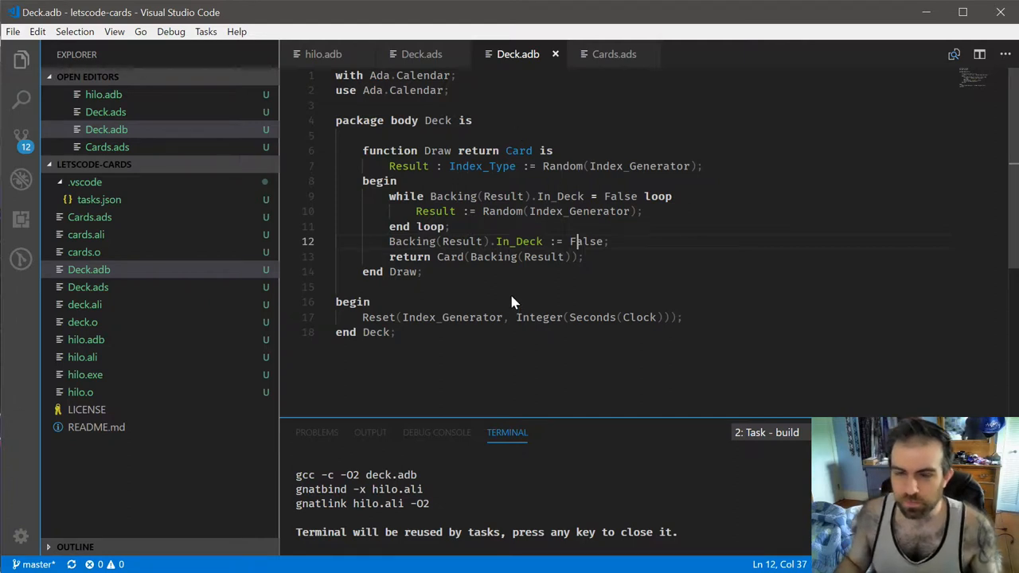
mouse_move(559, 181)
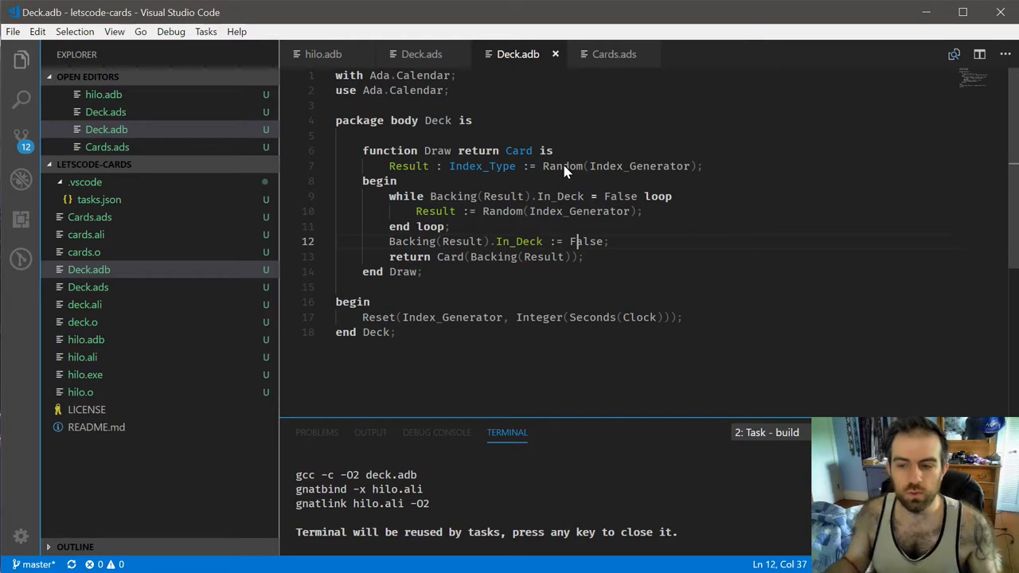
mouse_move(509, 219)
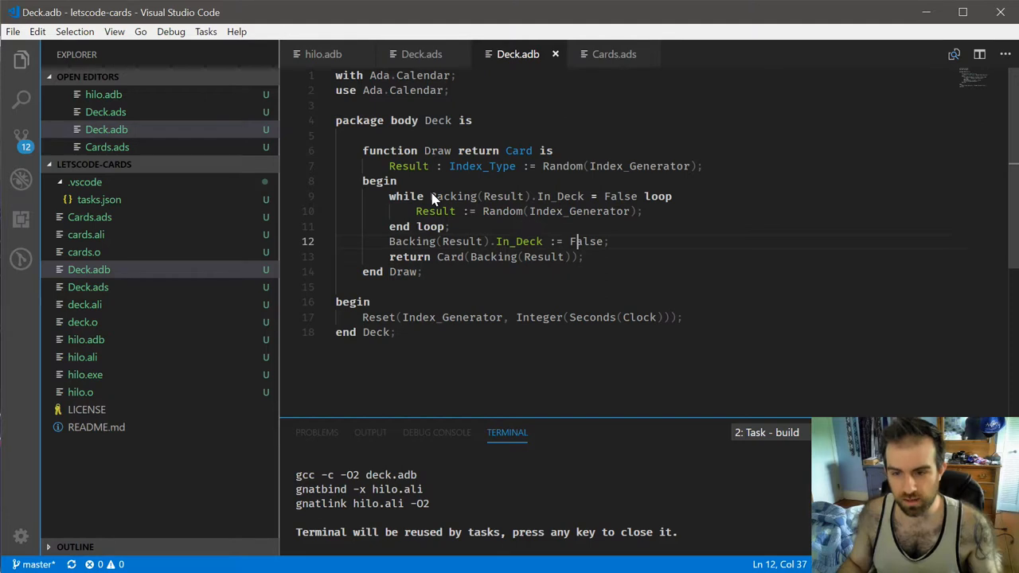
mouse_move(460, 251)
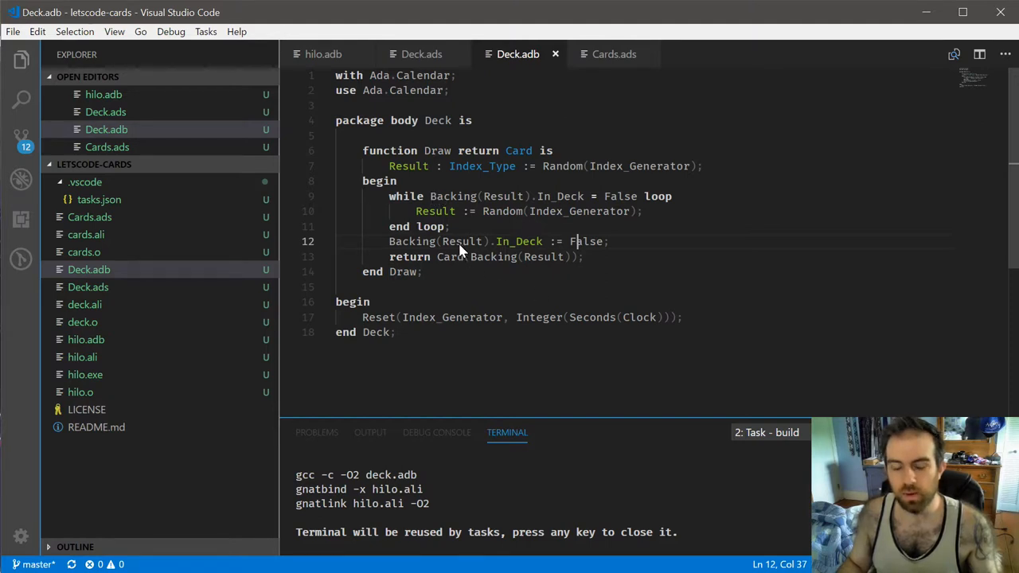
mouse_move(529, 245)
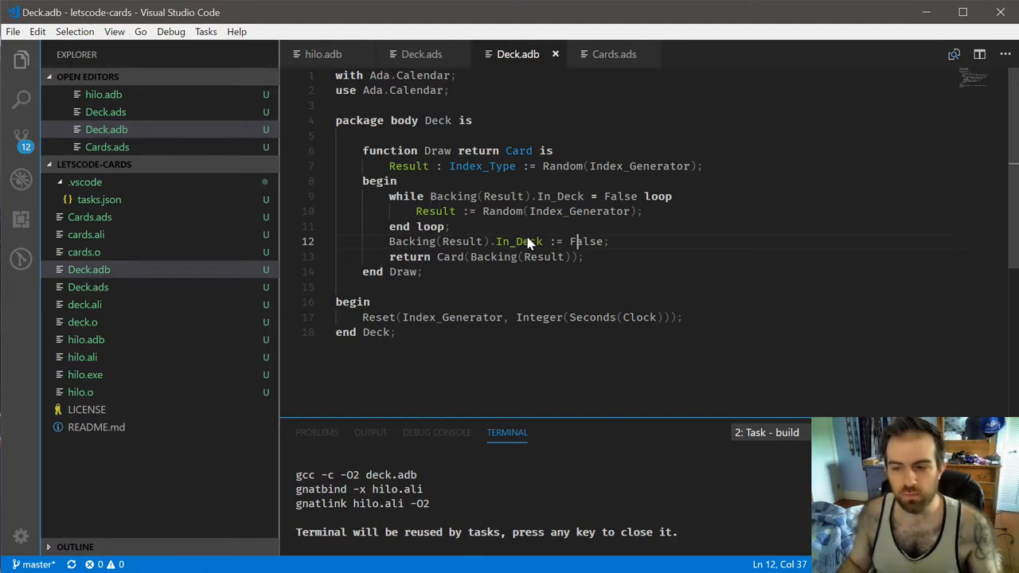
mouse_move(501, 207)
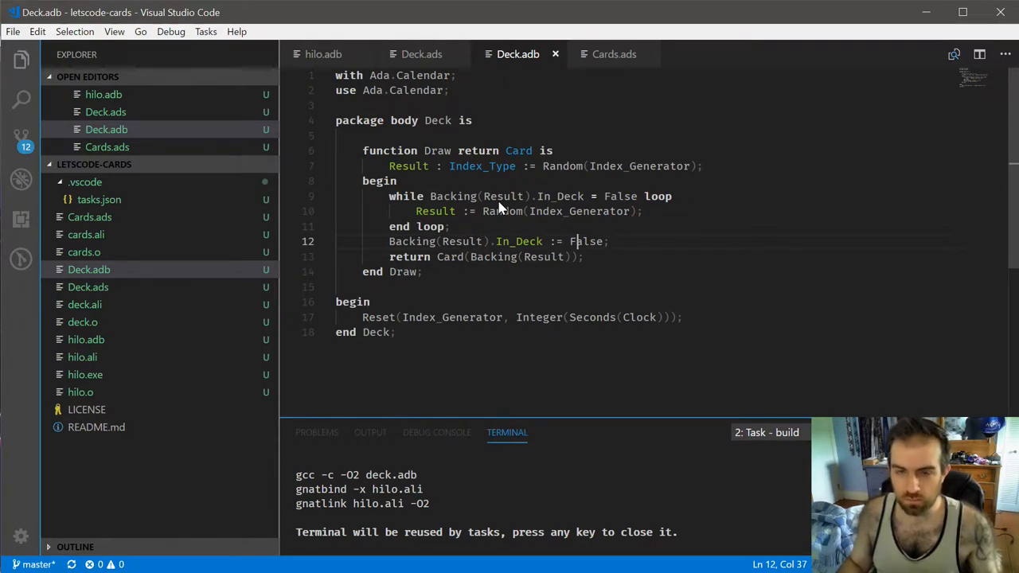
mouse_move(496, 209)
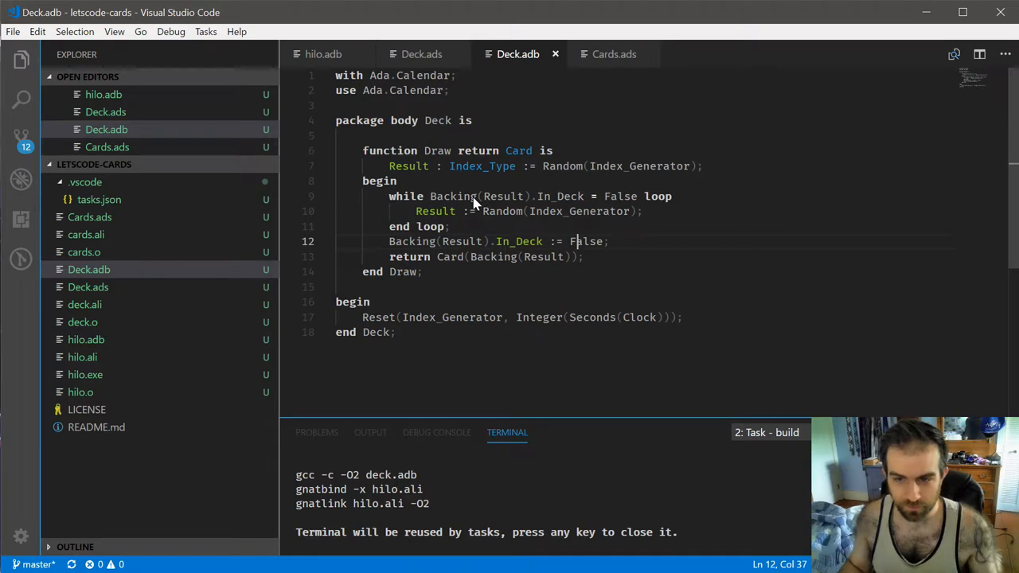
mouse_move(508, 194)
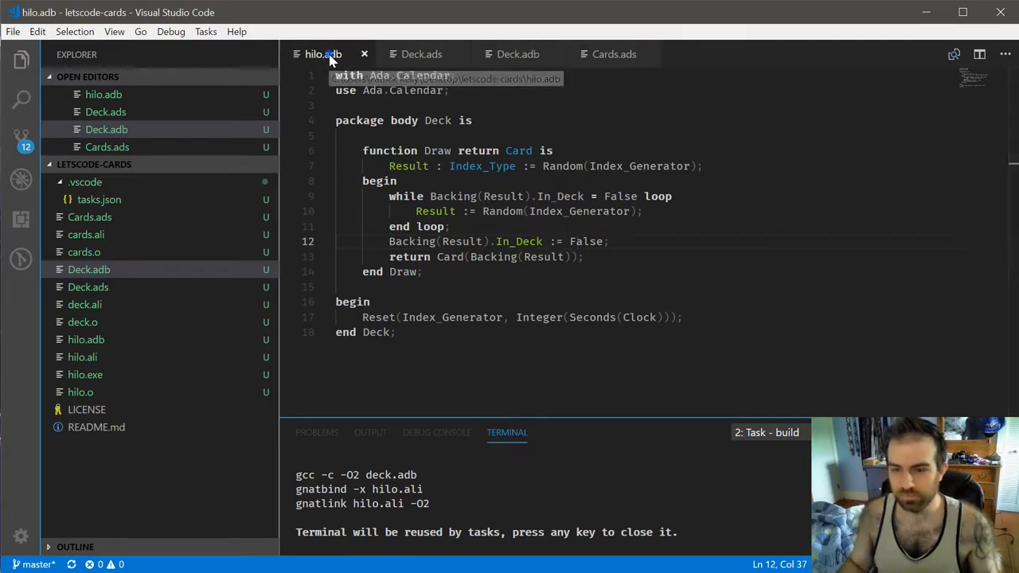
Step: Bring up hilo.adb showing the Deck.Draw call and card printing
left_click(323, 55)
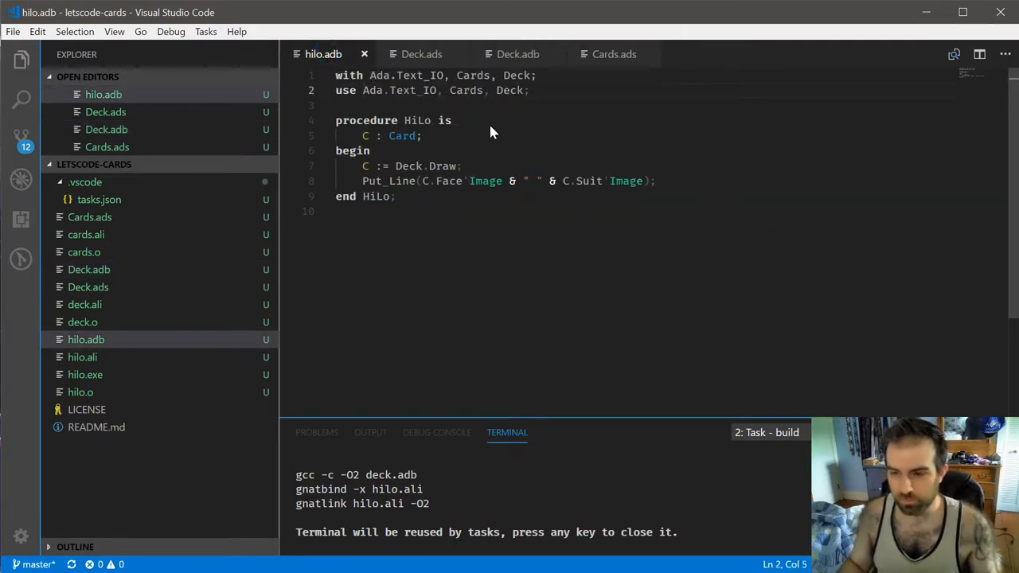
mouse_move(521, 124)
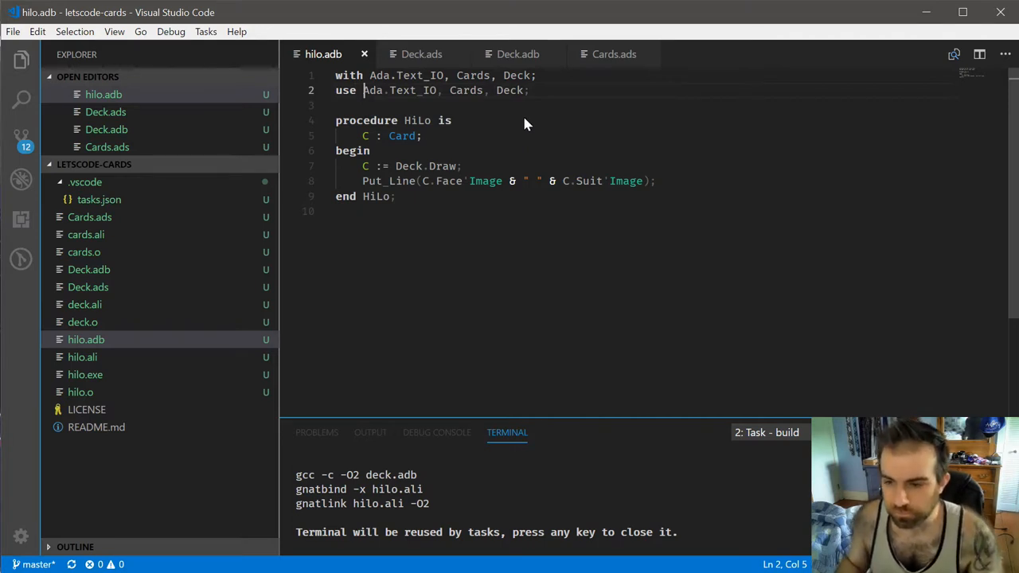
mouse_move(583, 159)
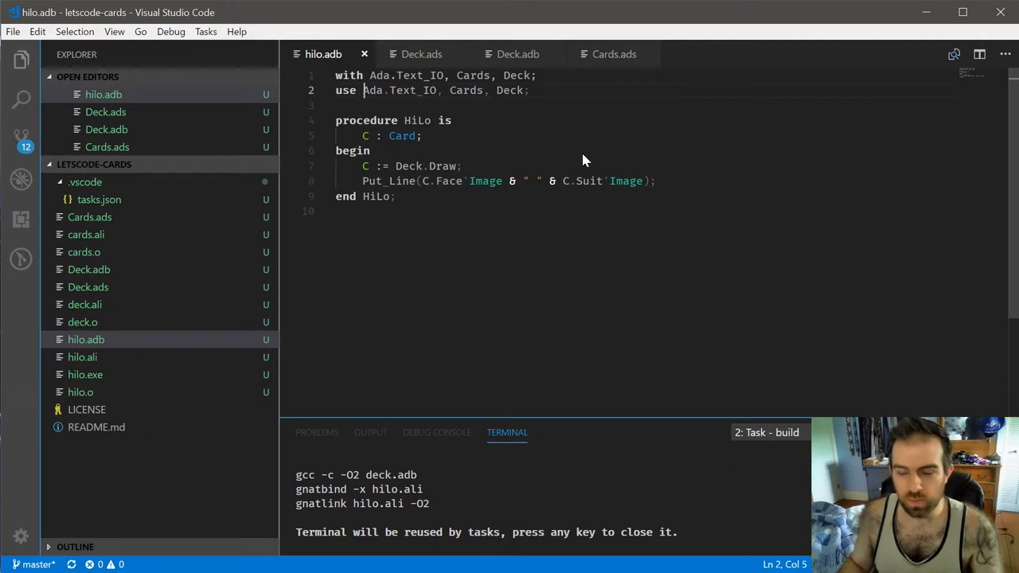
mouse_move(547, 181)
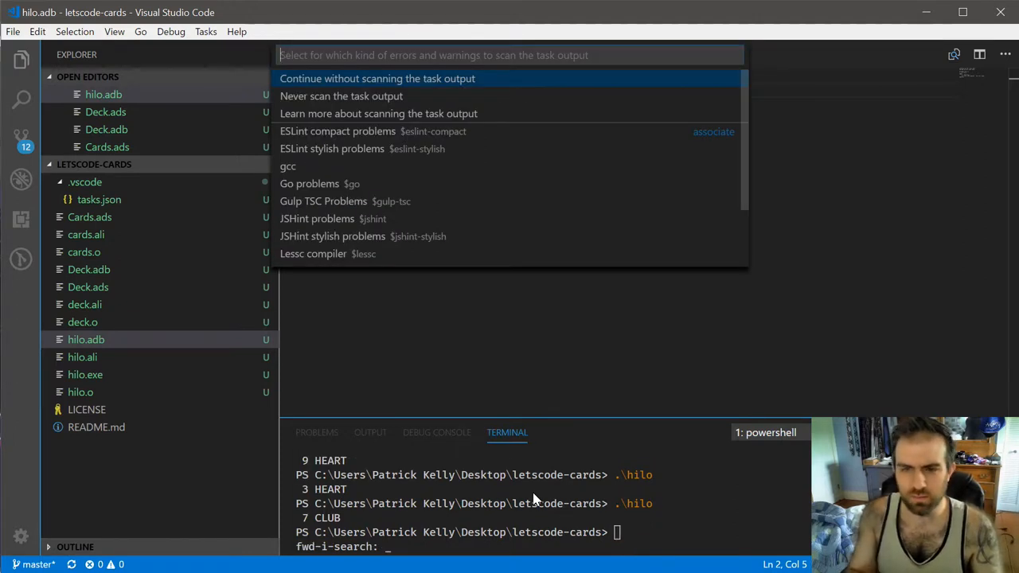
Step: Finish the build without scanning output and rerun .\hilo for another random card
left_click(377, 78)
type(".\\hilo")
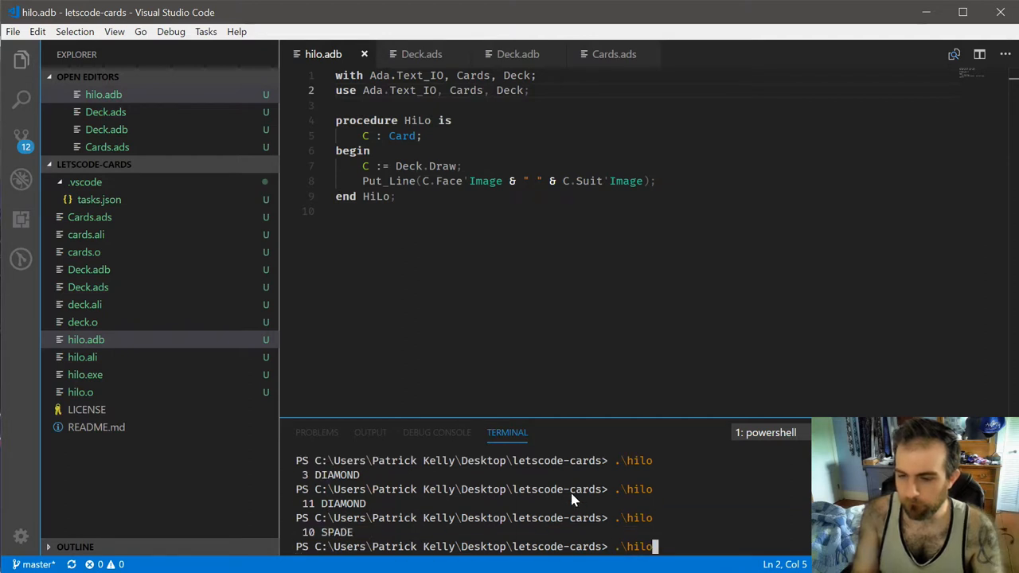
key("Return")
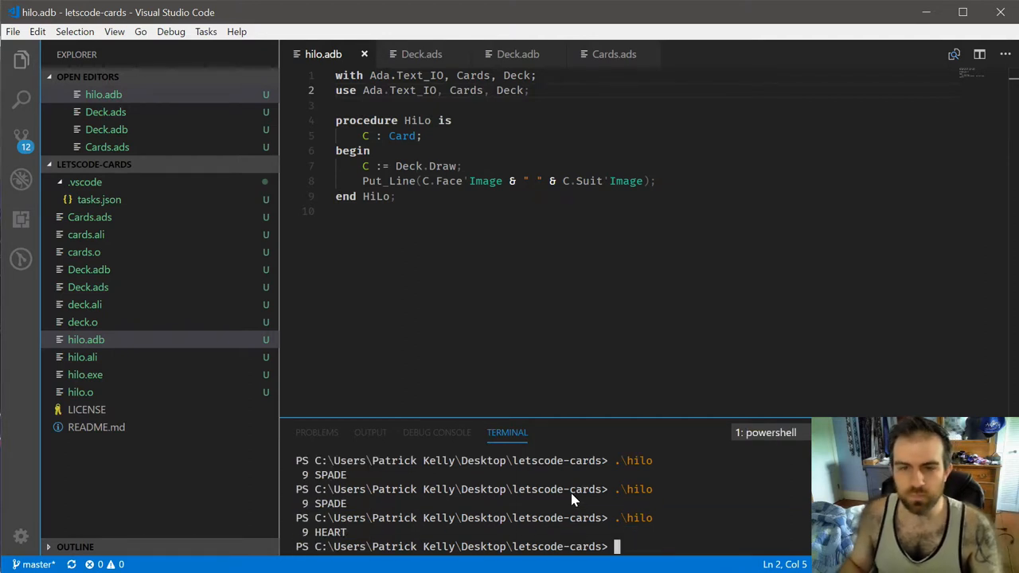
mouse_move(348, 514)
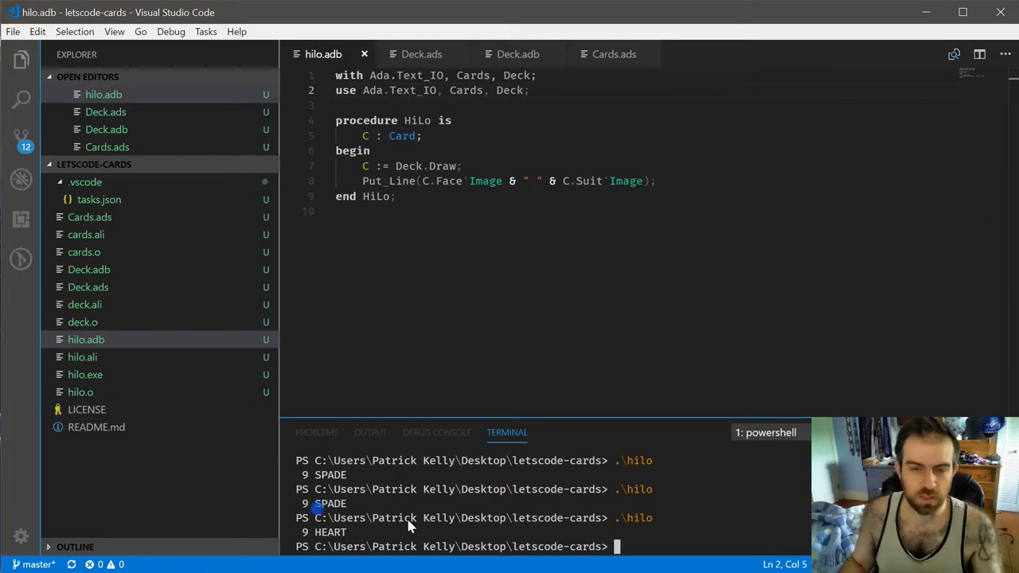
mouse_move(621, 491)
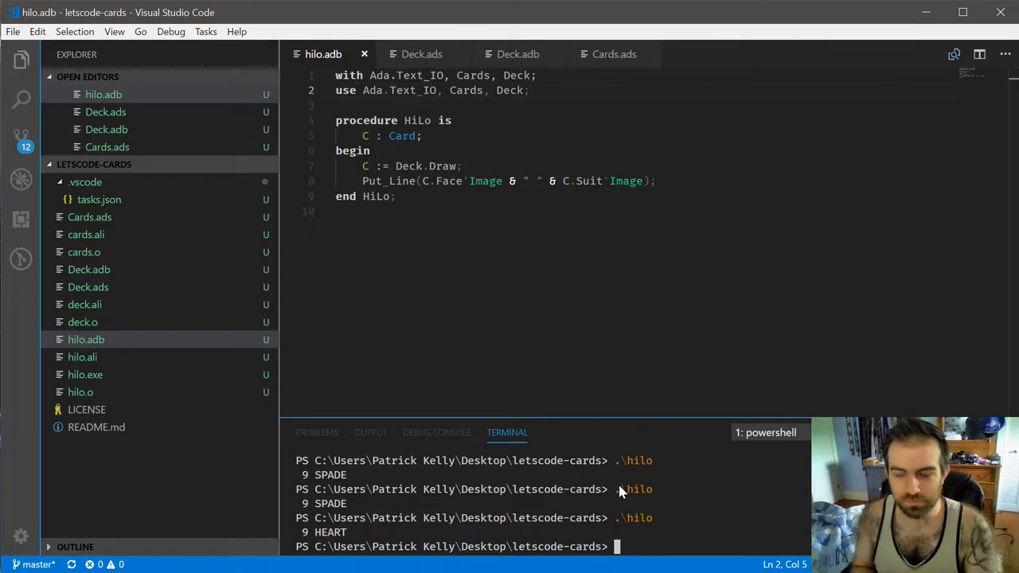
mouse_move(491, 95)
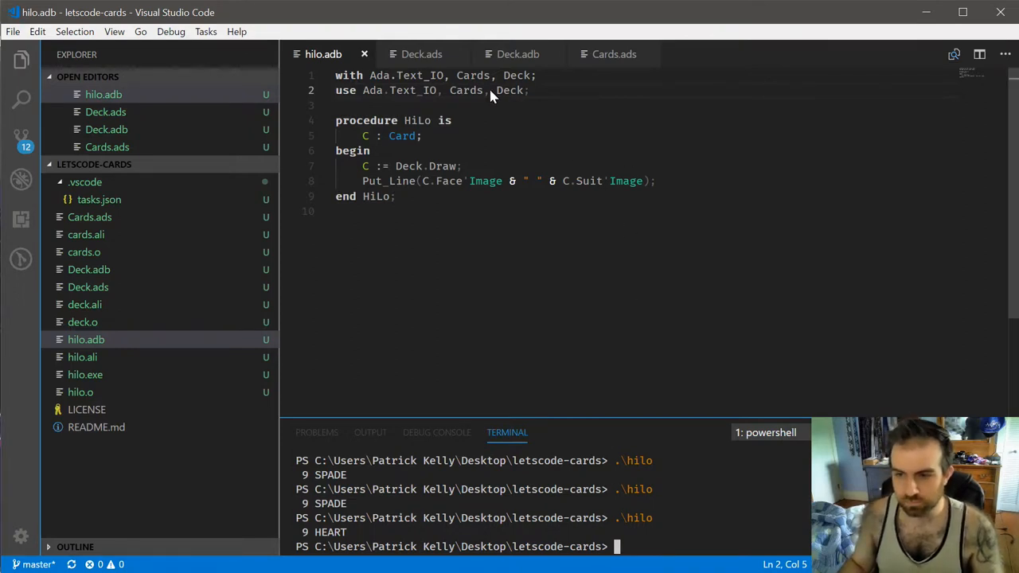
Step: Declare Choice_Type is (Higher, Lower) after the card declaration in hilo.adb
left_click(518, 53)
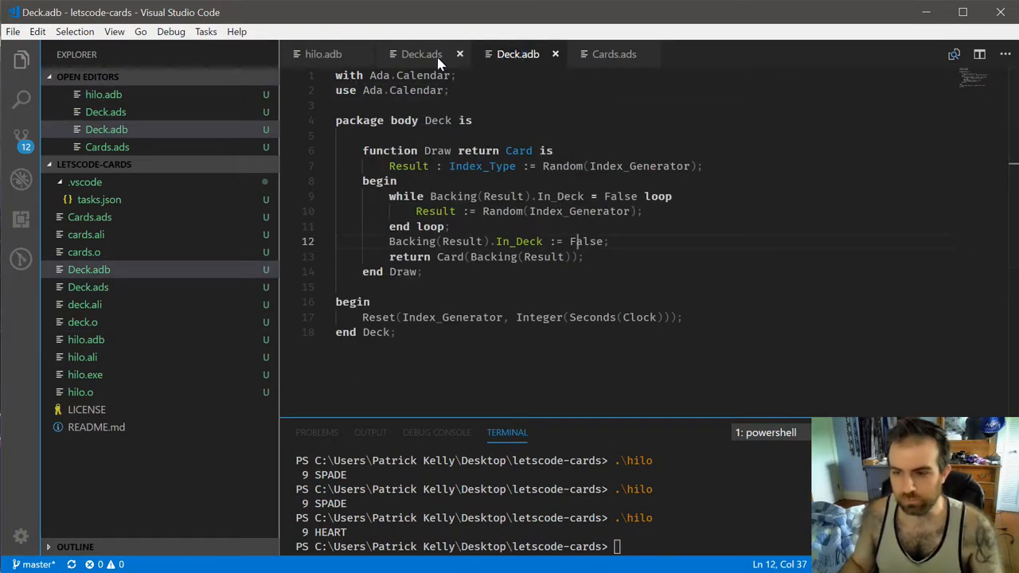
left_click(421, 53)
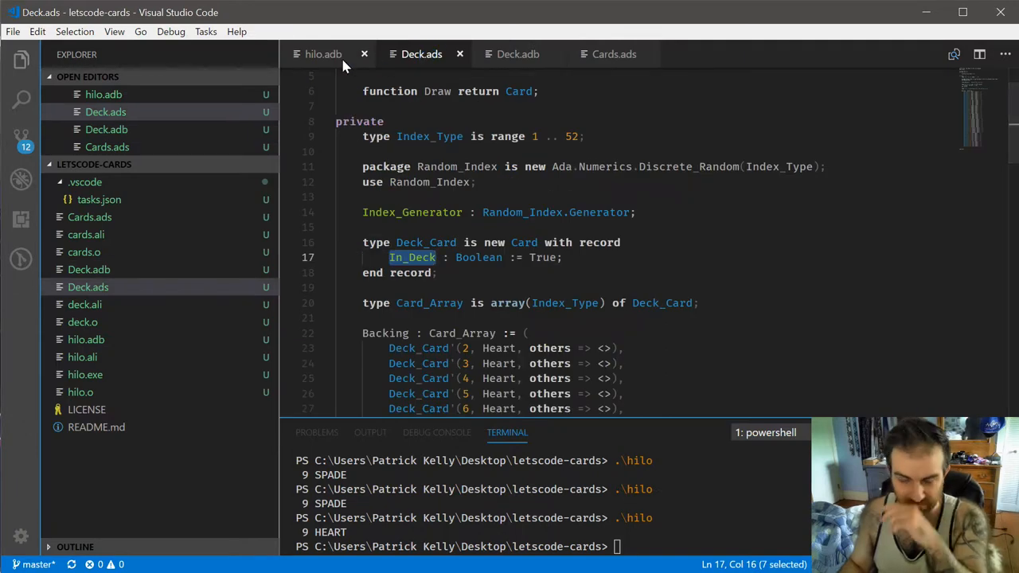
left_click(323, 54)
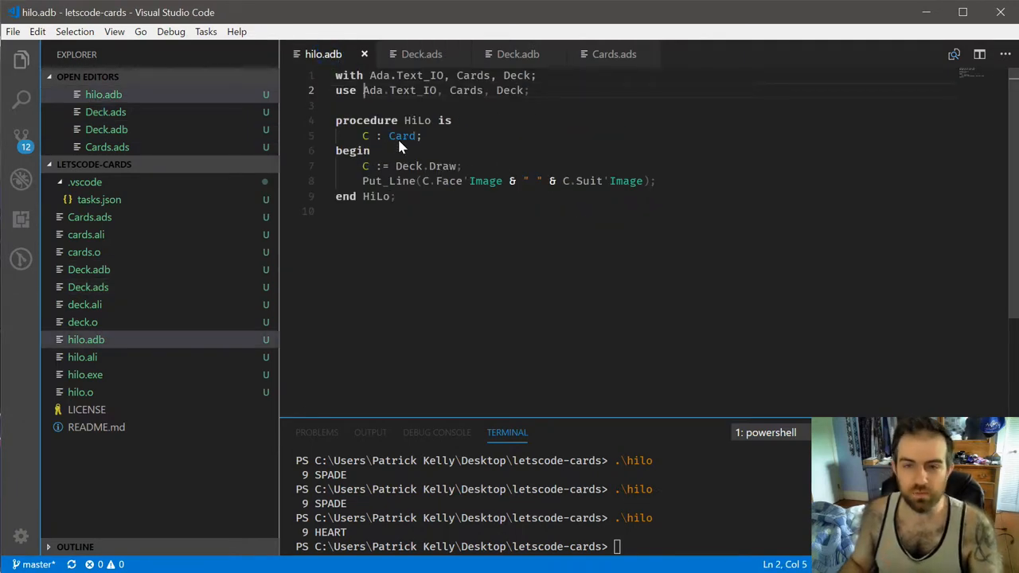
mouse_move(475, 175)
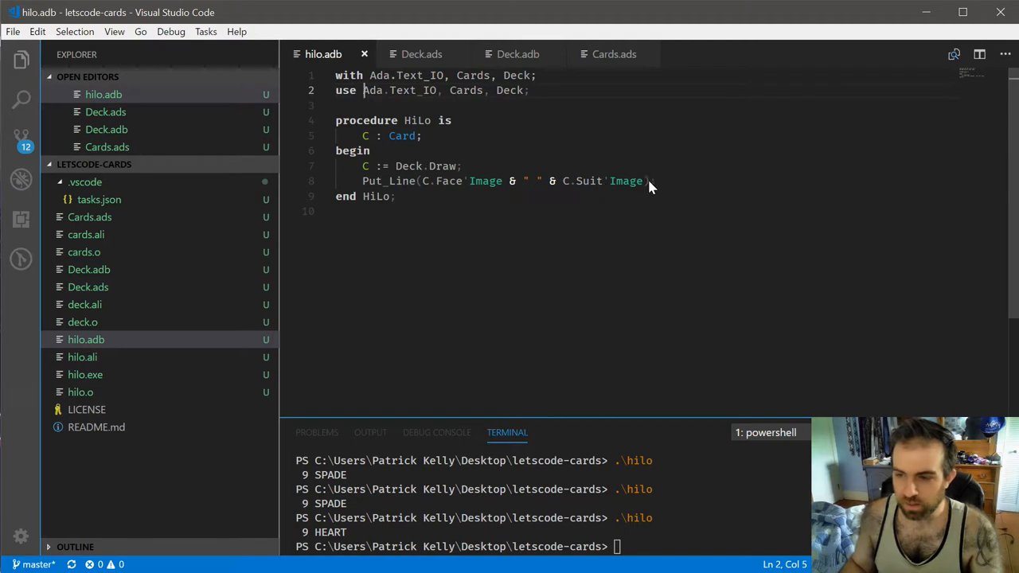
left_click(651, 181)
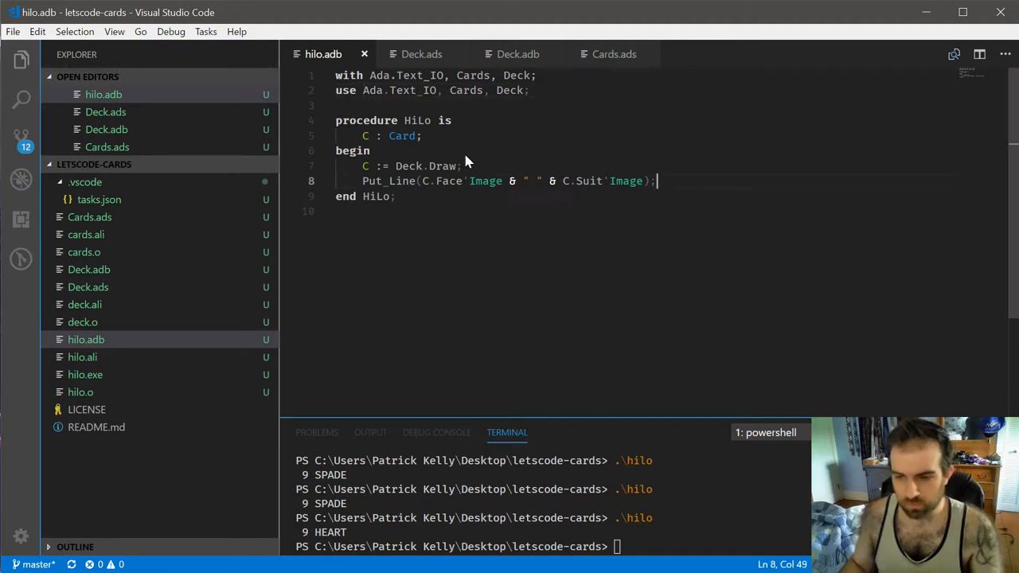
left_click(422, 135)
type("type Cho")
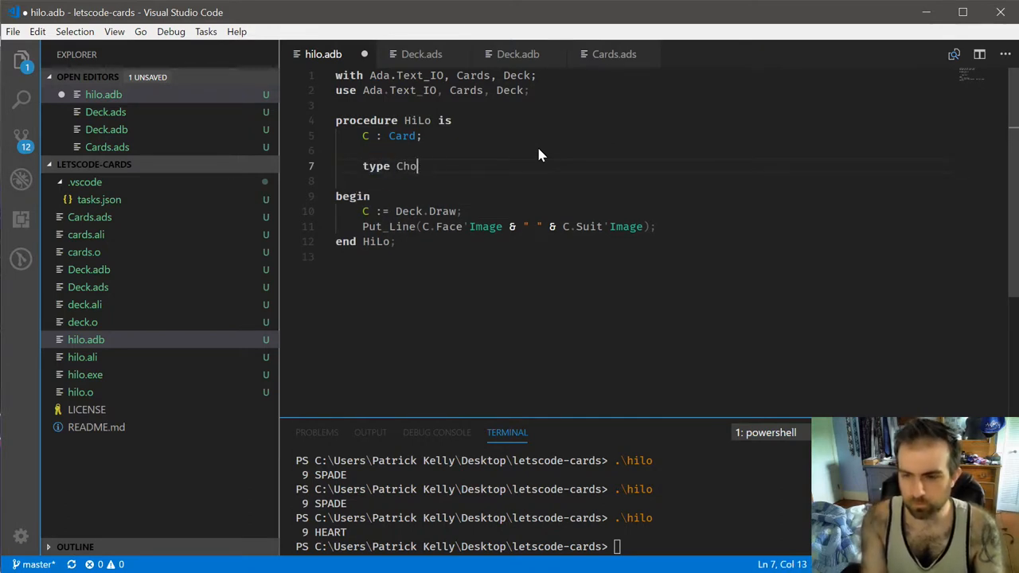
type("ice_Type is (Higher, Lower);")
type("Choice : Choice_Type;")
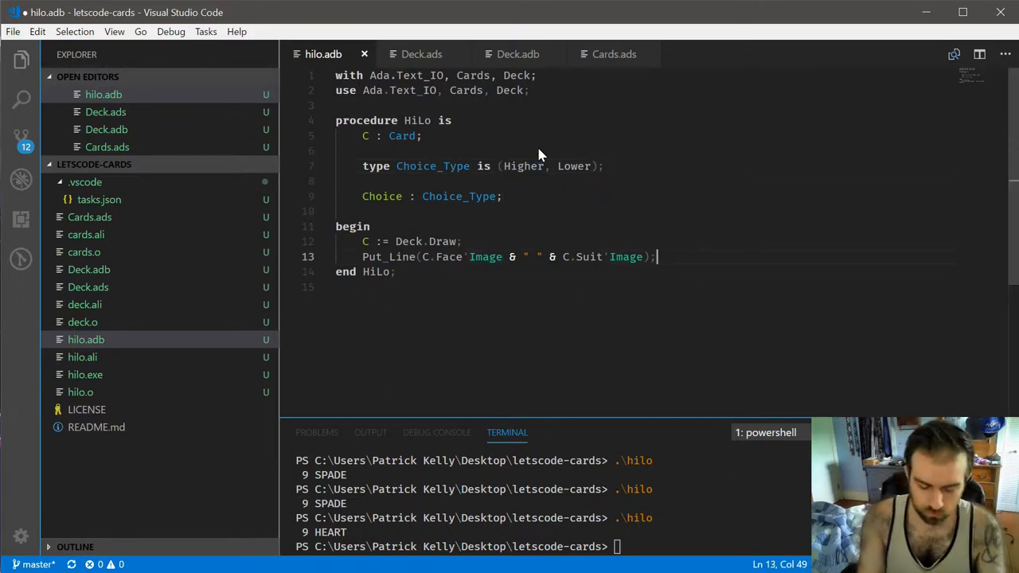
Step: Prefix the card's Put_Line output with "Drew: "
type("Put_Line(")
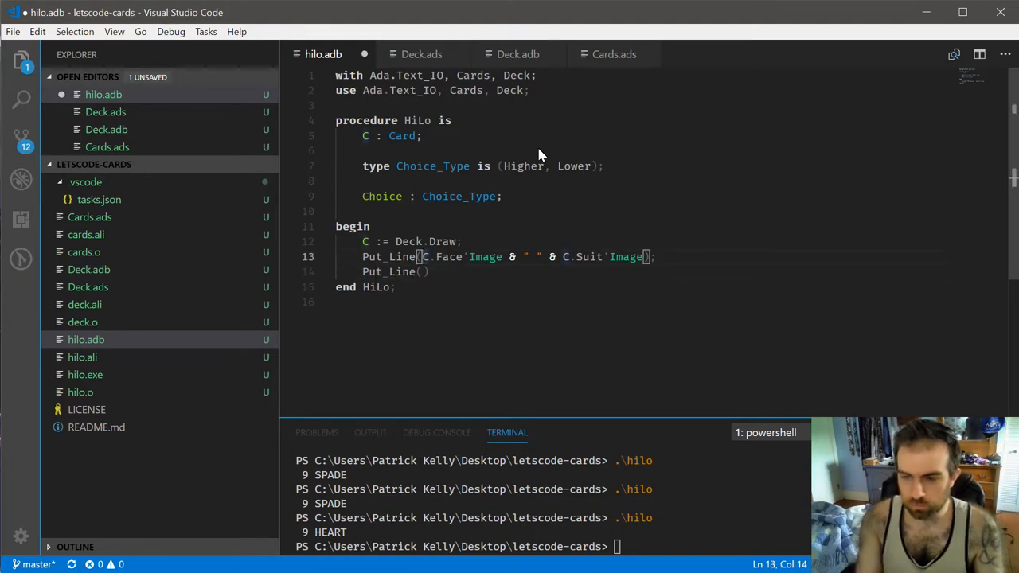
type("\"Drew: \" &")
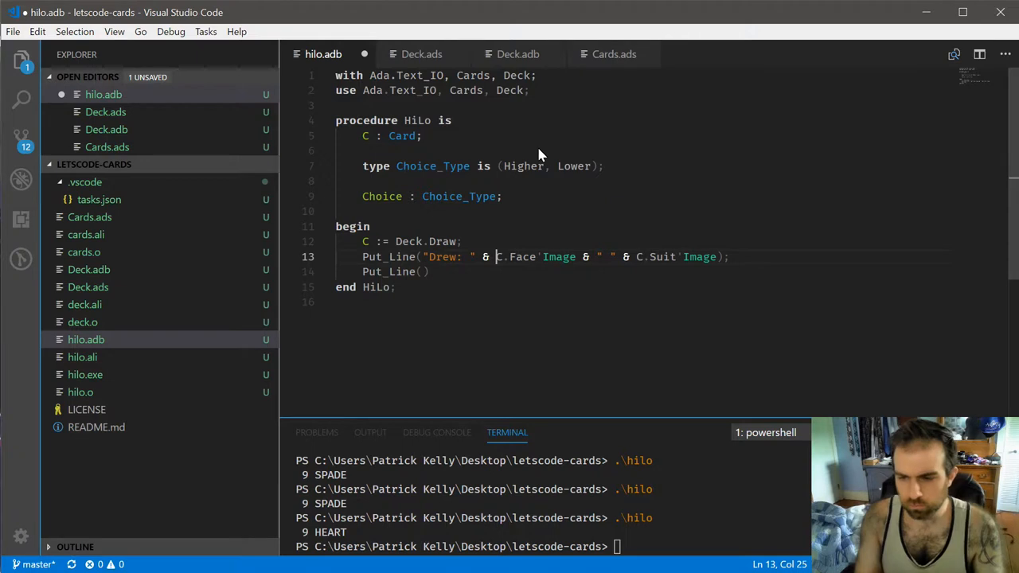
type("M")
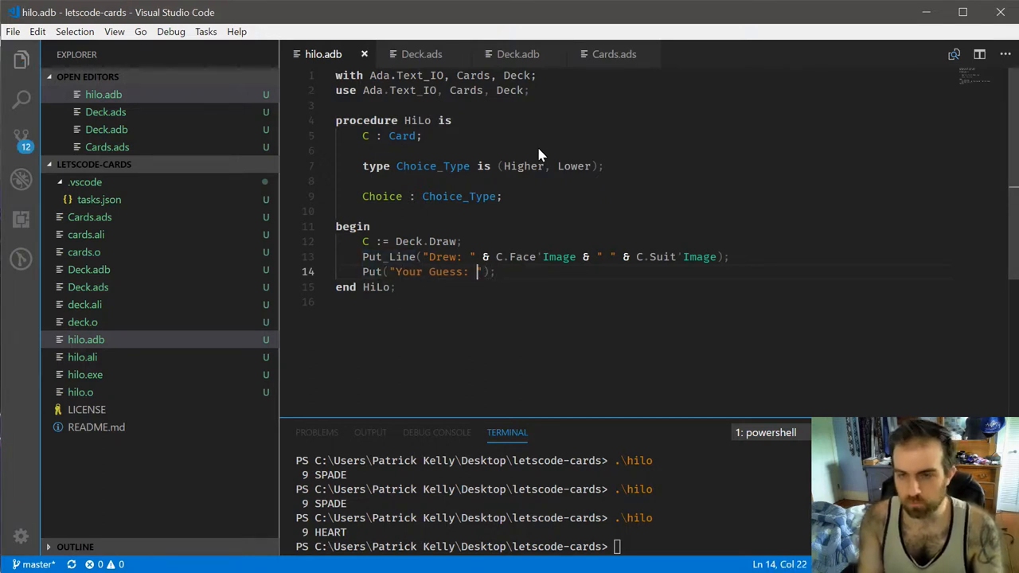
Step: Add the prompt Put("[H]igher or [L]ower? ") to hilo.adb
type("[H]\");")
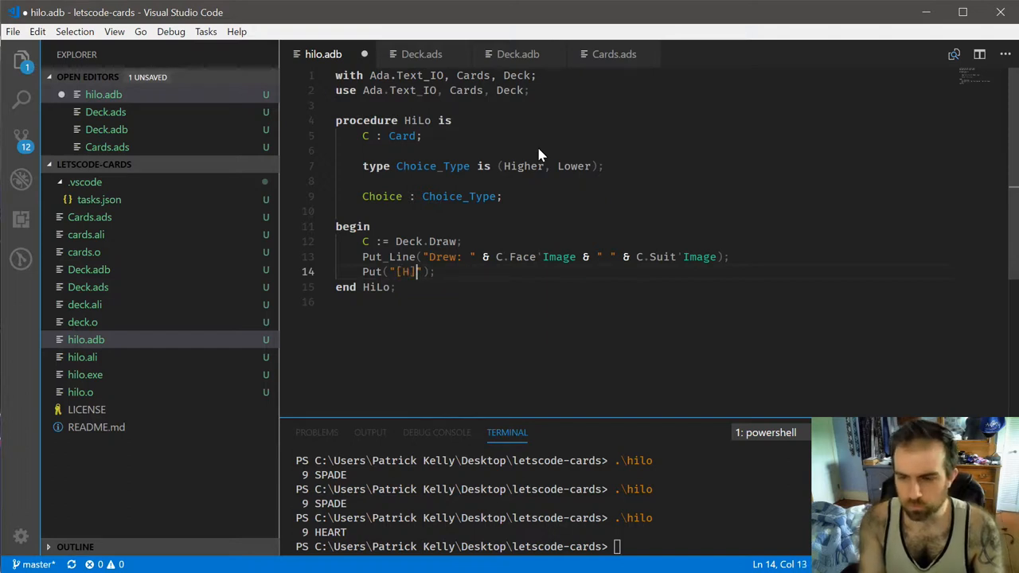
type("igher or [L]")
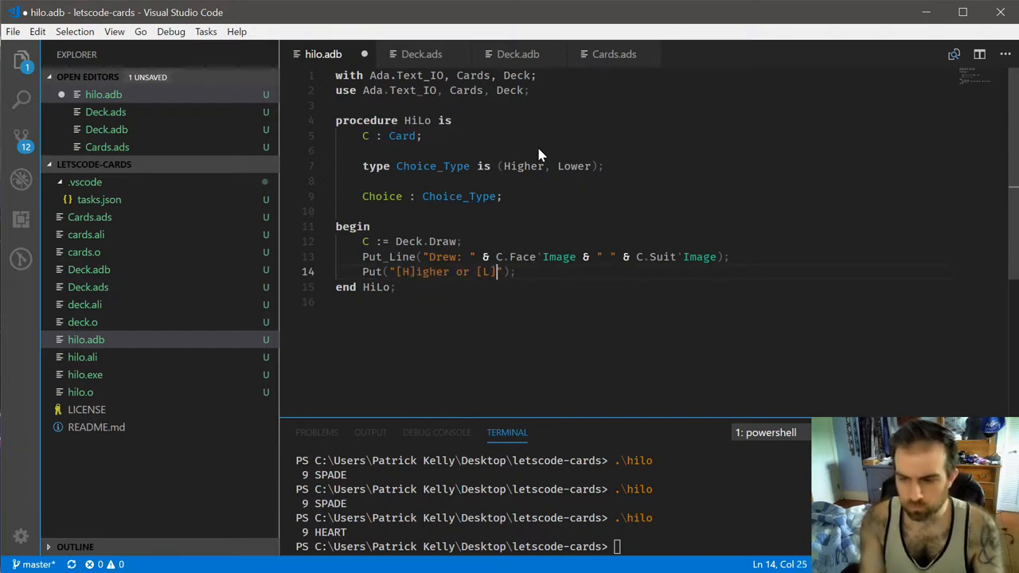
type("ower?")
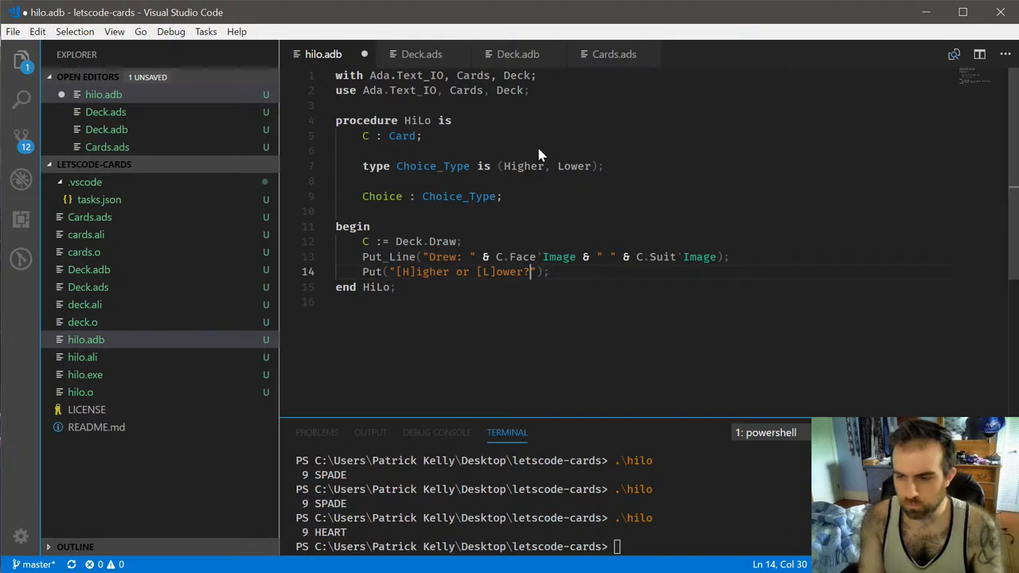
key("Enter")
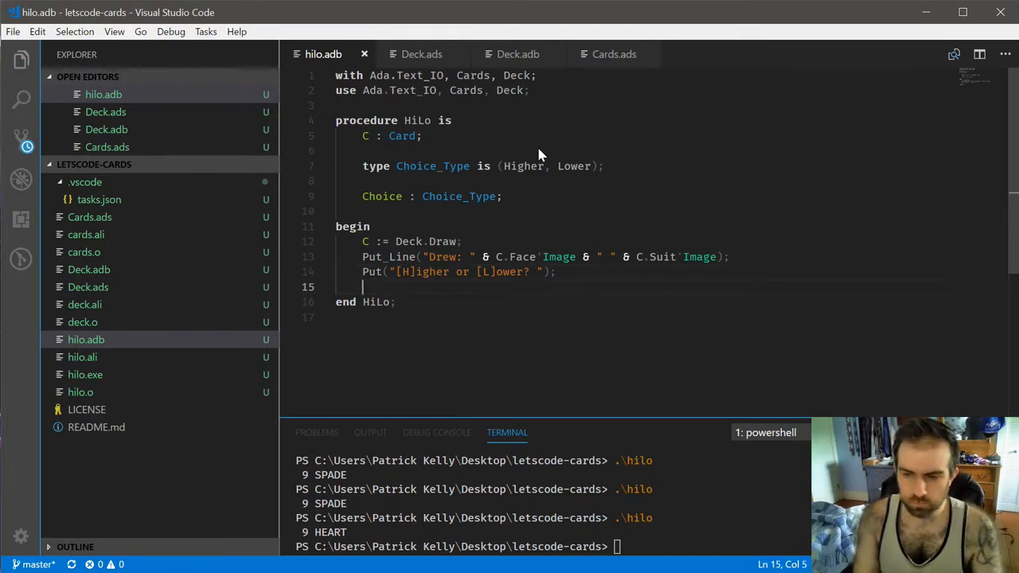
Step: Declare Input : Character and assign Input := Get_Immediate
key("Enter")
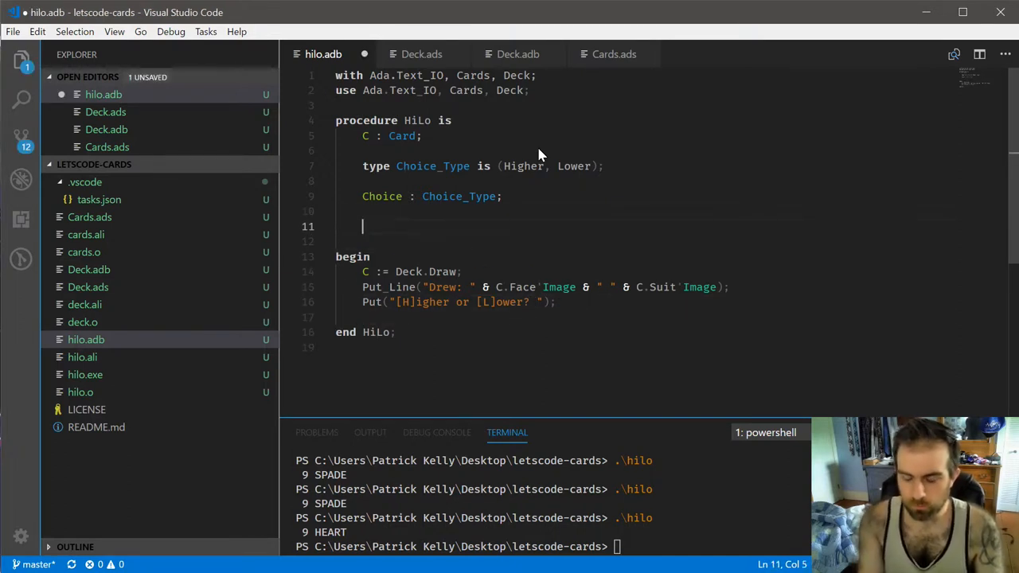
type("Input : Charact")
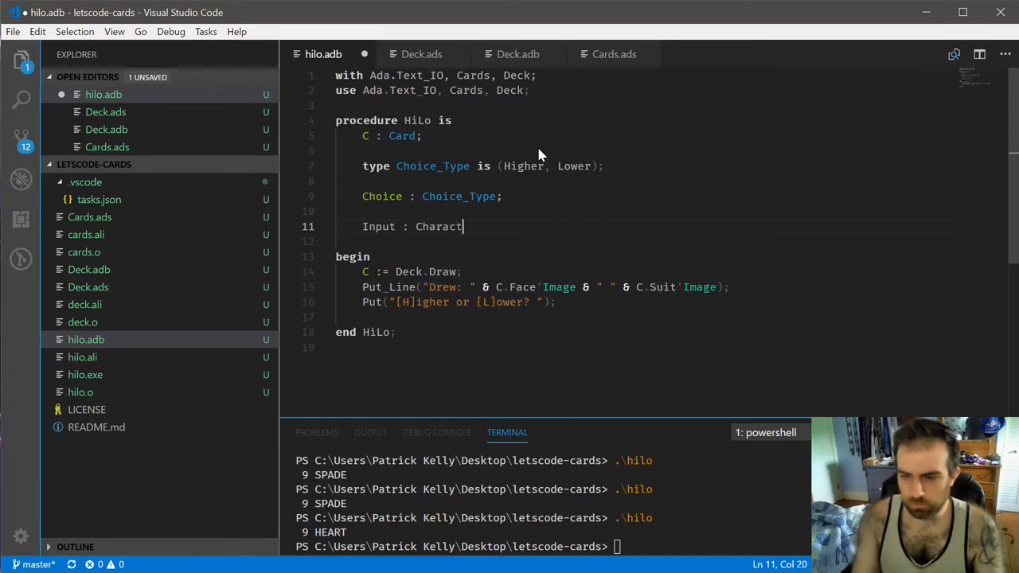
type("er;")
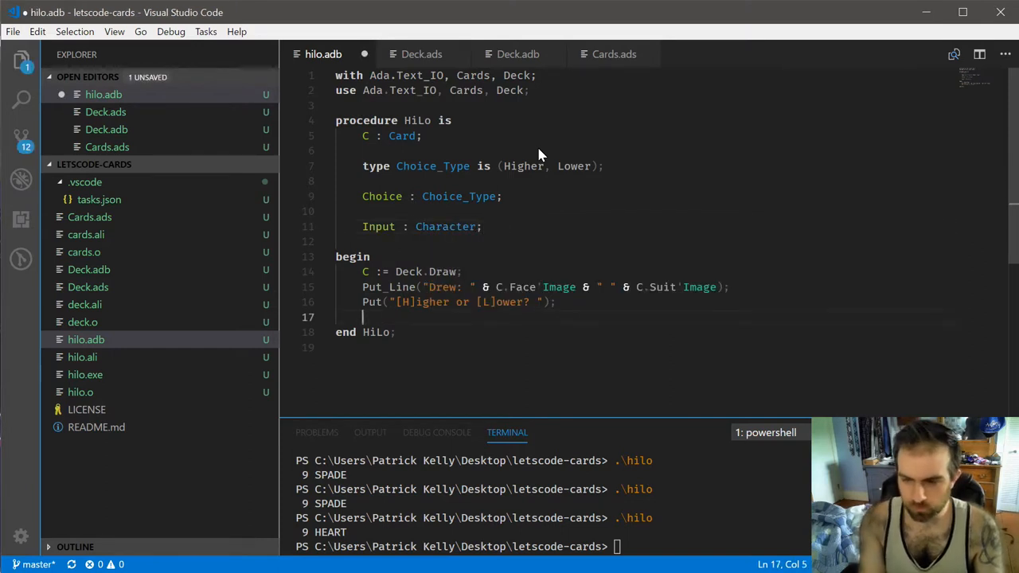
type("Input")
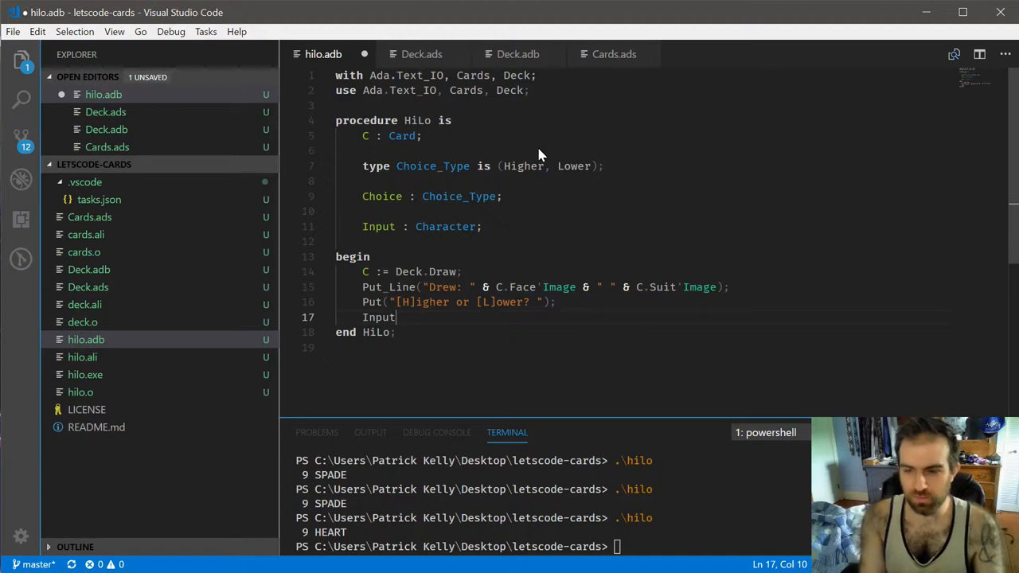
type(":=")
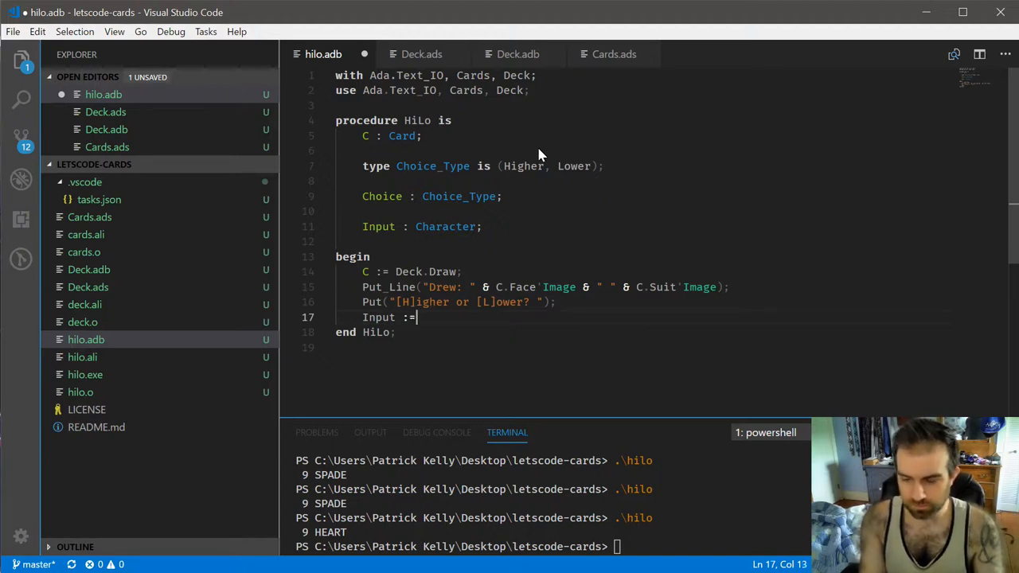
type("Get_Immediate;")
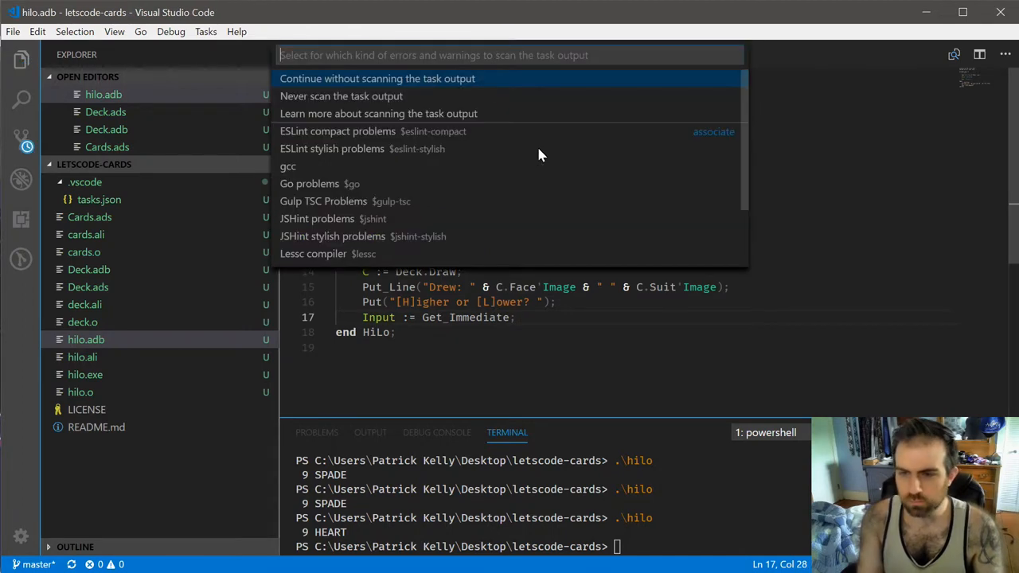
Step: Change the call to Get_Immediate(Input) and print "Entered: " & Input
left_click(376, 78)
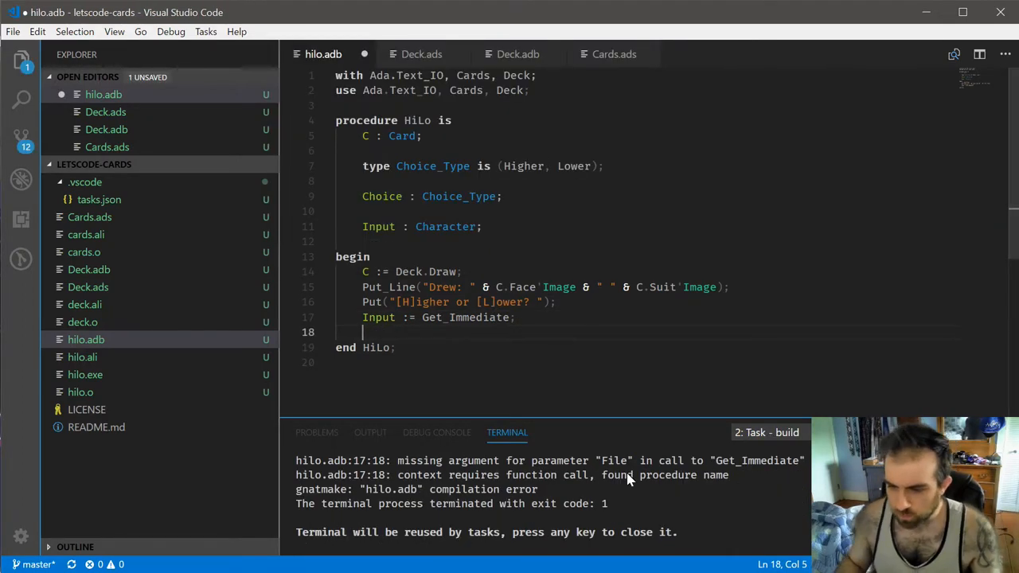
mouse_move(414, 335)
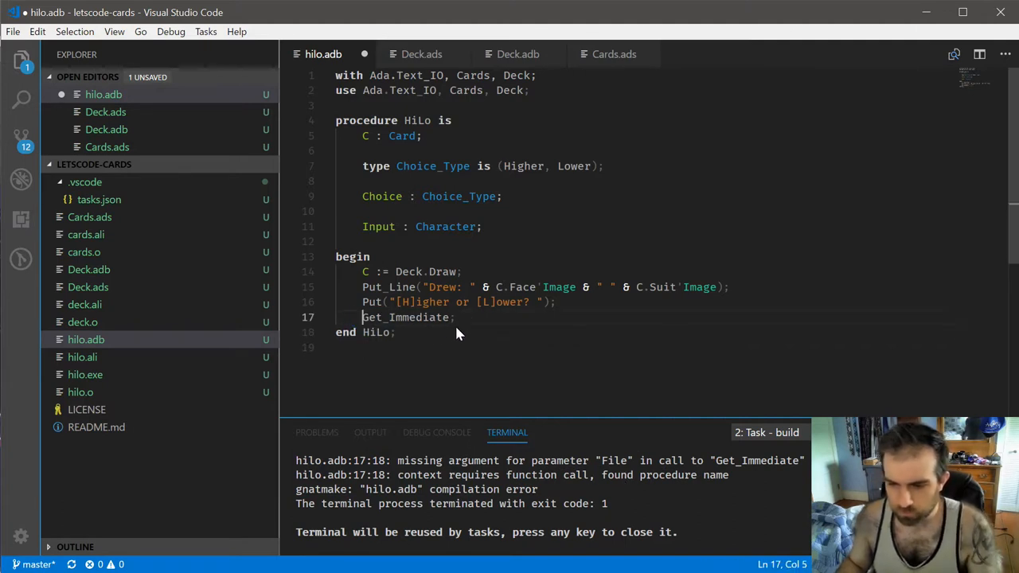
type("(Input")
type("Put_Line(\"Entered: \" + (")
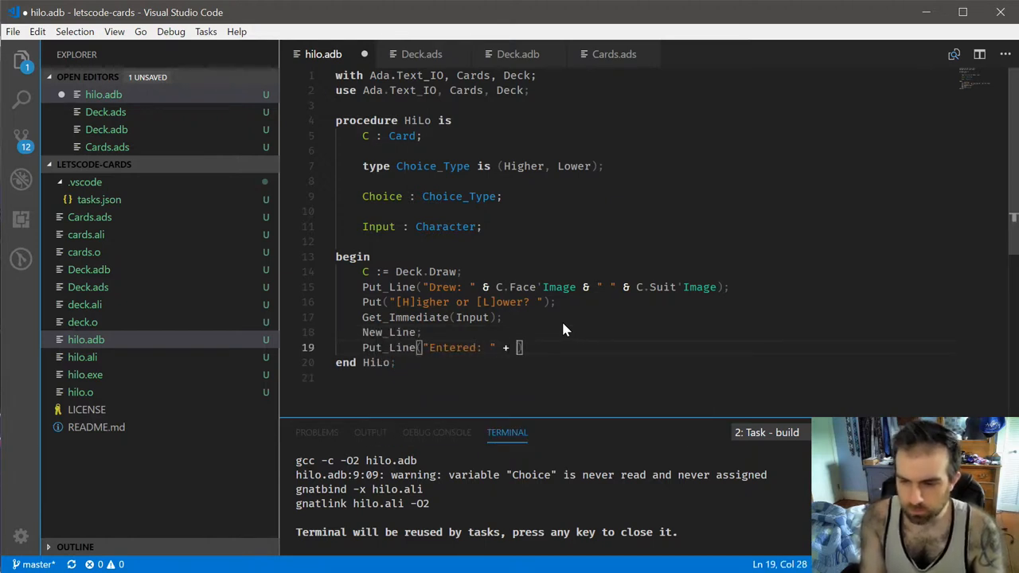
type("& Input);")
type(".\\hilo.adb")
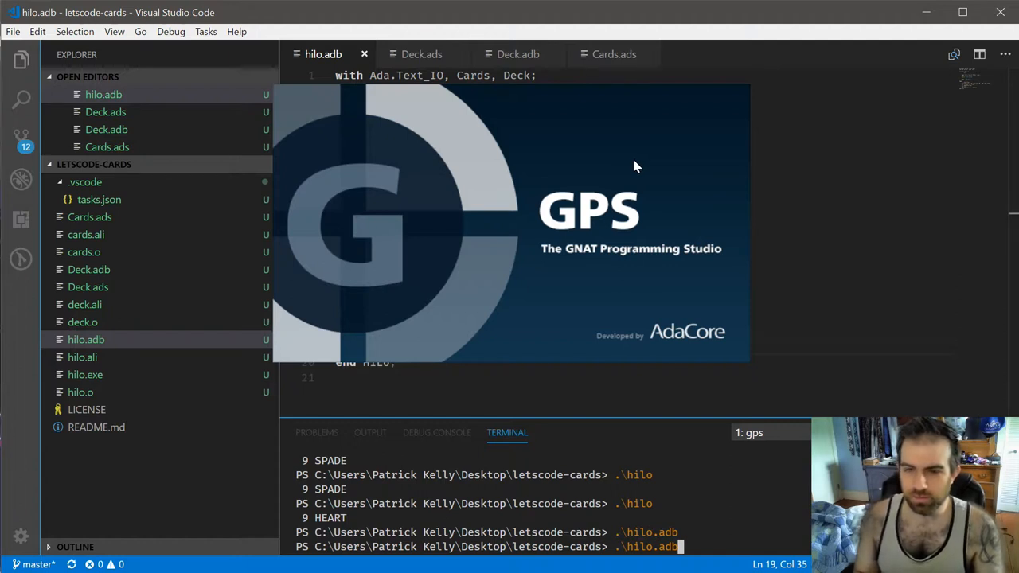
mouse_move(649, 254)
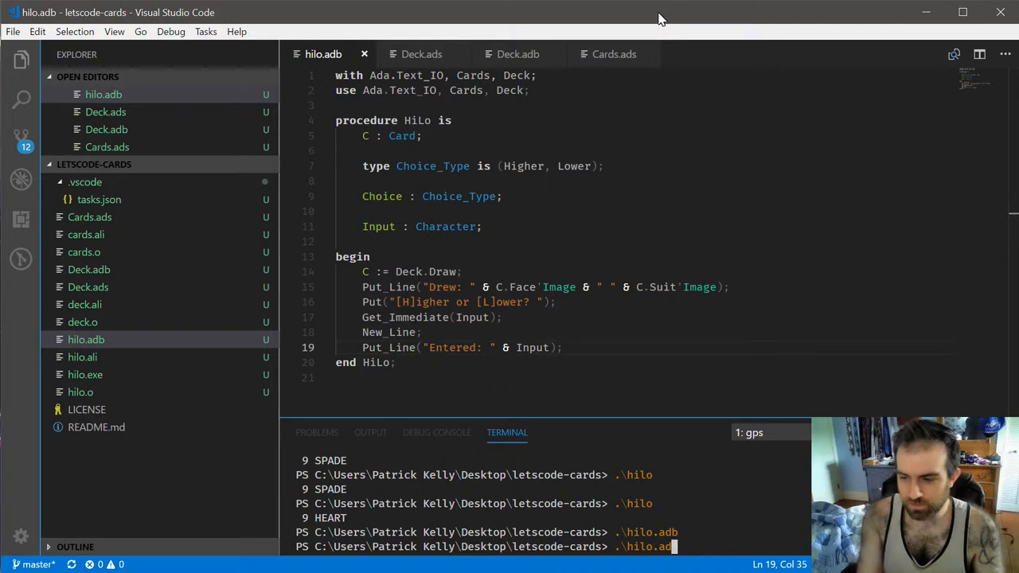
Step: Run .\hilo twice, entering H the first time and e the second
key("Return")
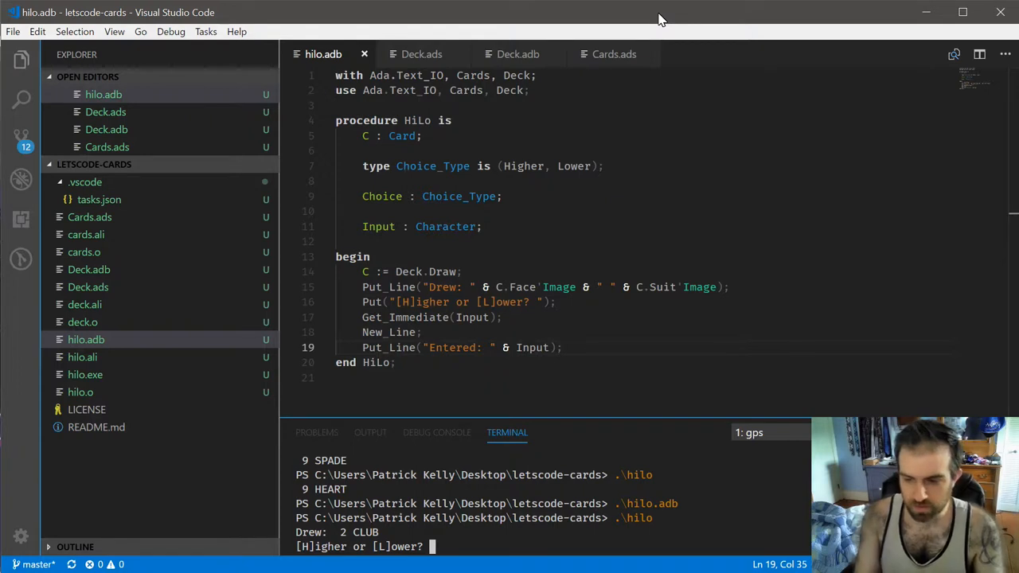
type("H")
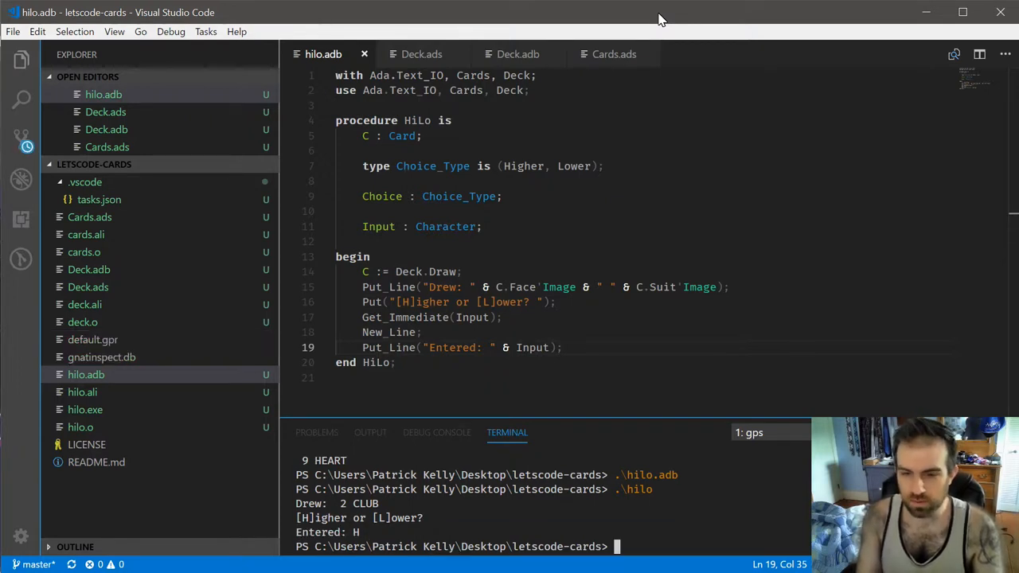
type(".\\hilo")
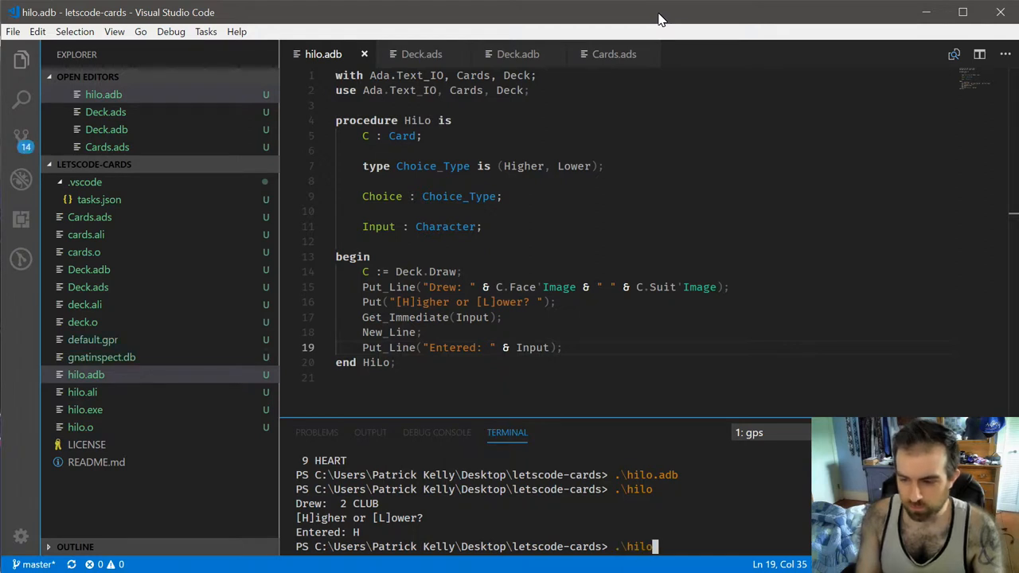
key("Return")
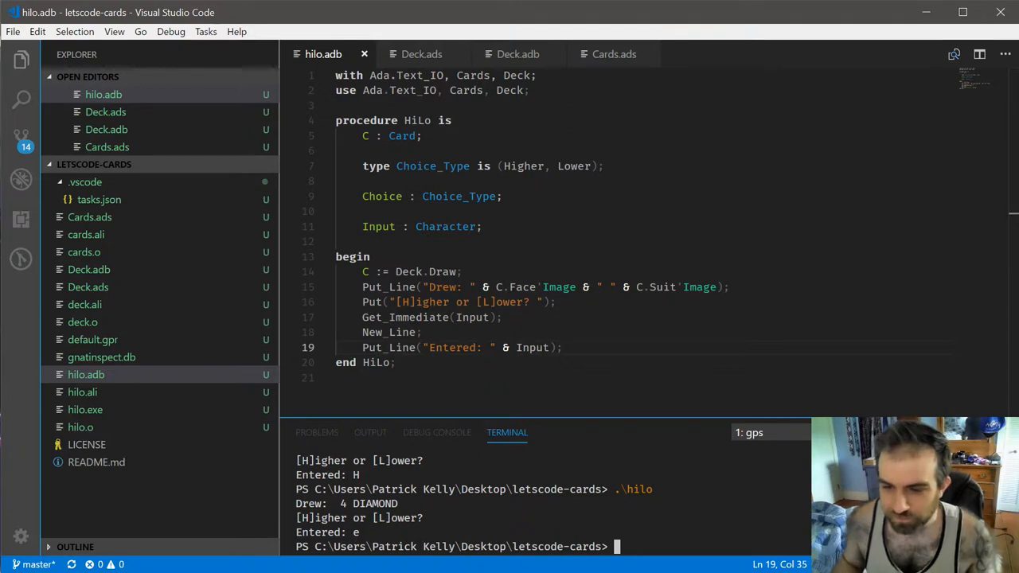
mouse_move(468, 338)
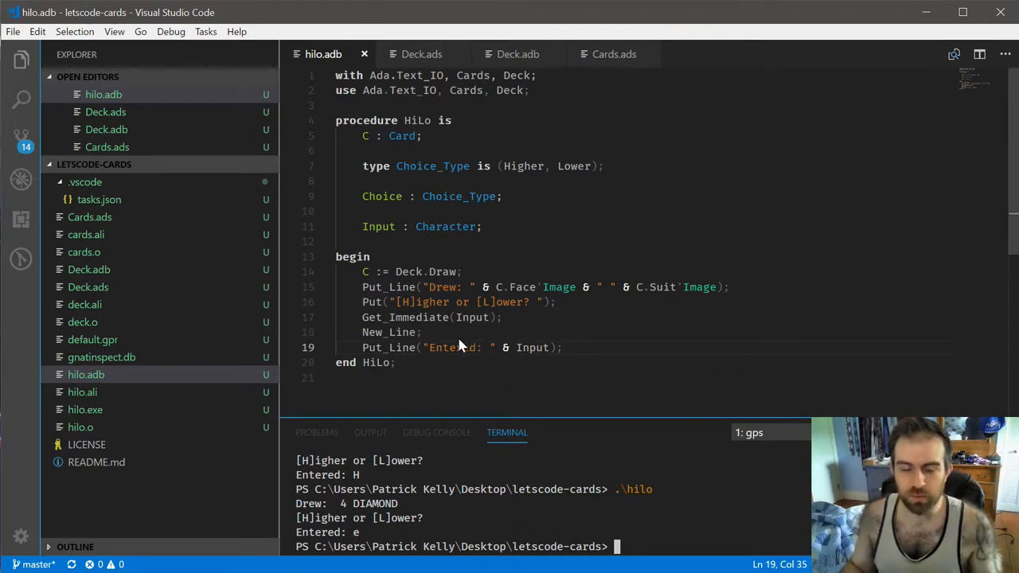
mouse_move(581, 286)
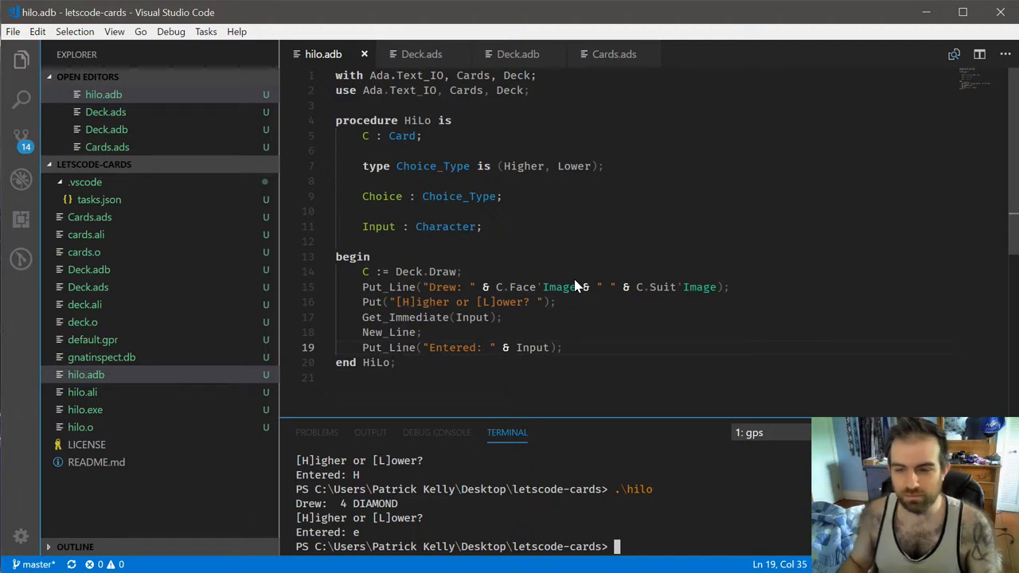
mouse_move(505, 245)
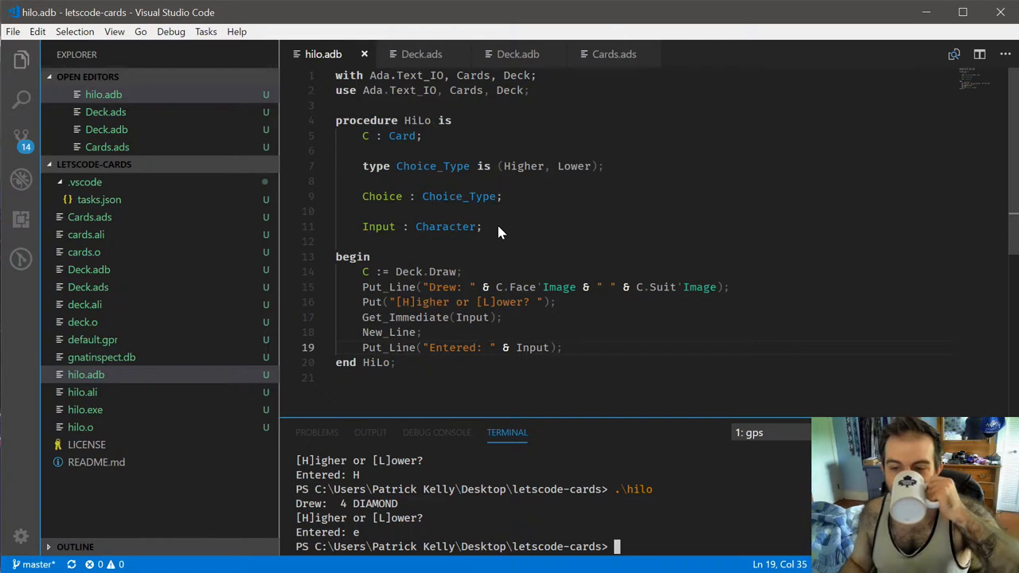
mouse_move(509, 252)
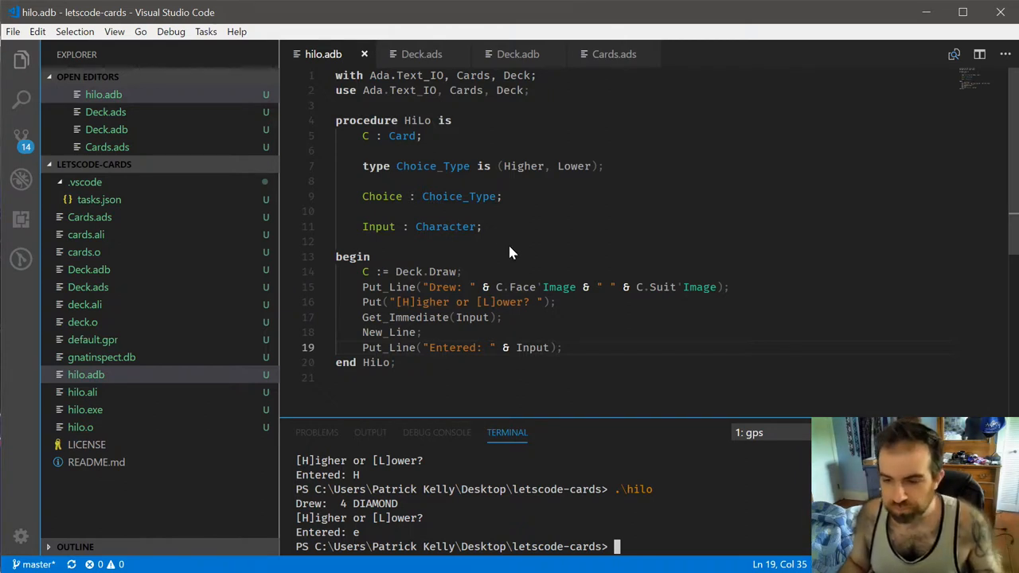
mouse_move(589, 334)
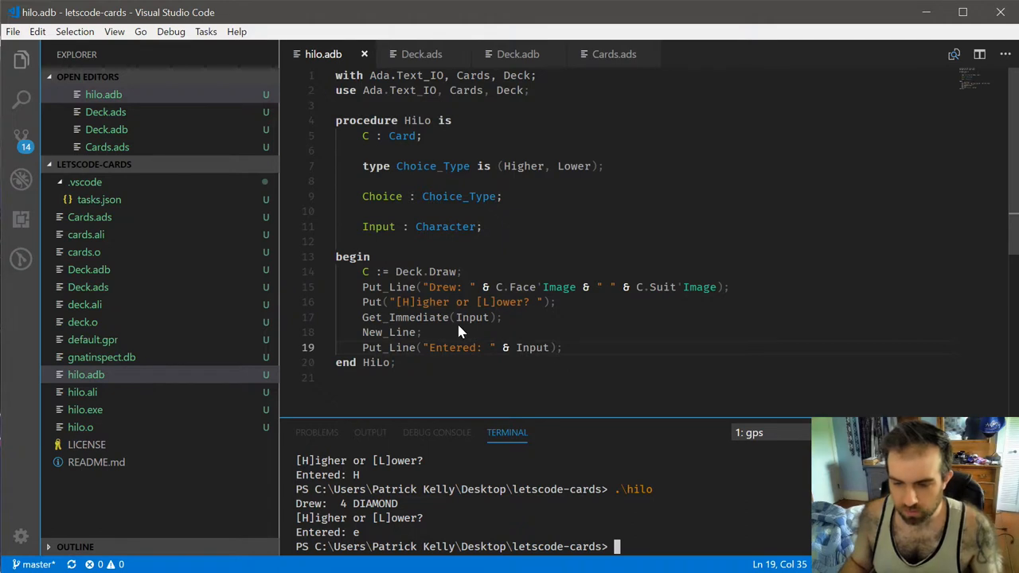
mouse_move(428, 334)
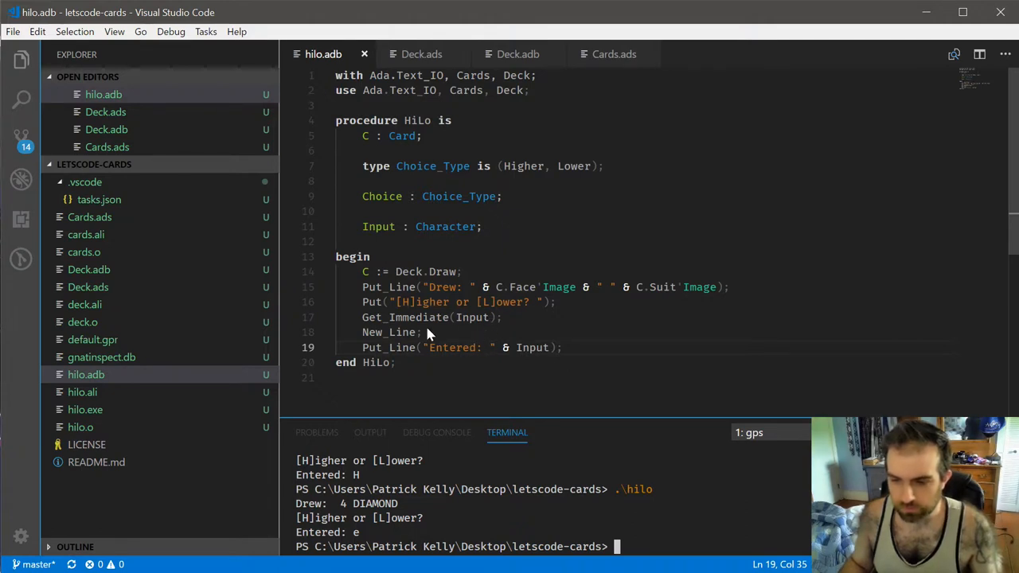
mouse_move(406, 332)
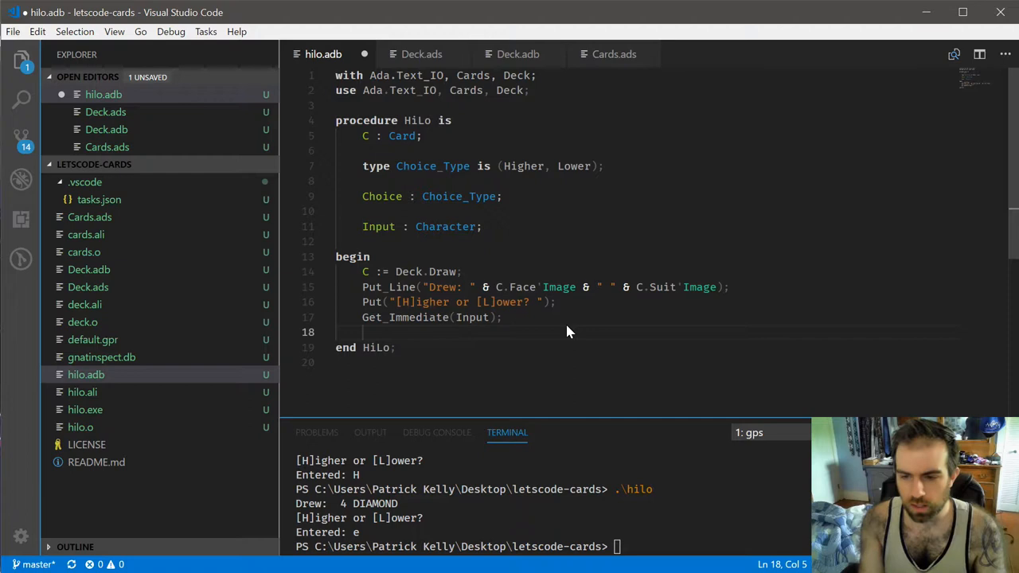
Step: Write case Input is: 'h' | 'H' => Higher, 'l' | 'L' => Lower, others => null
type("case")
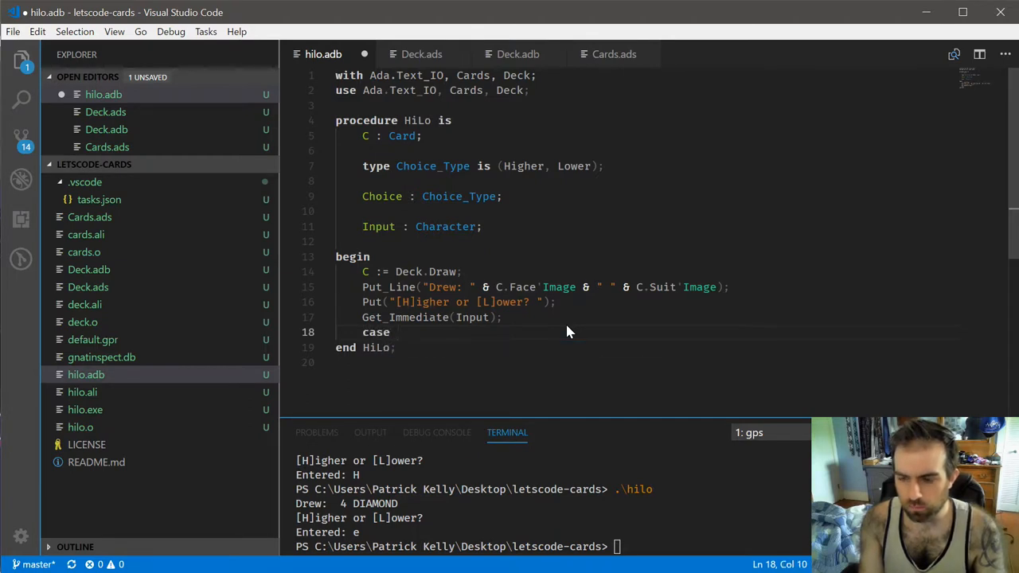
type("Input is")
type("when 'h")
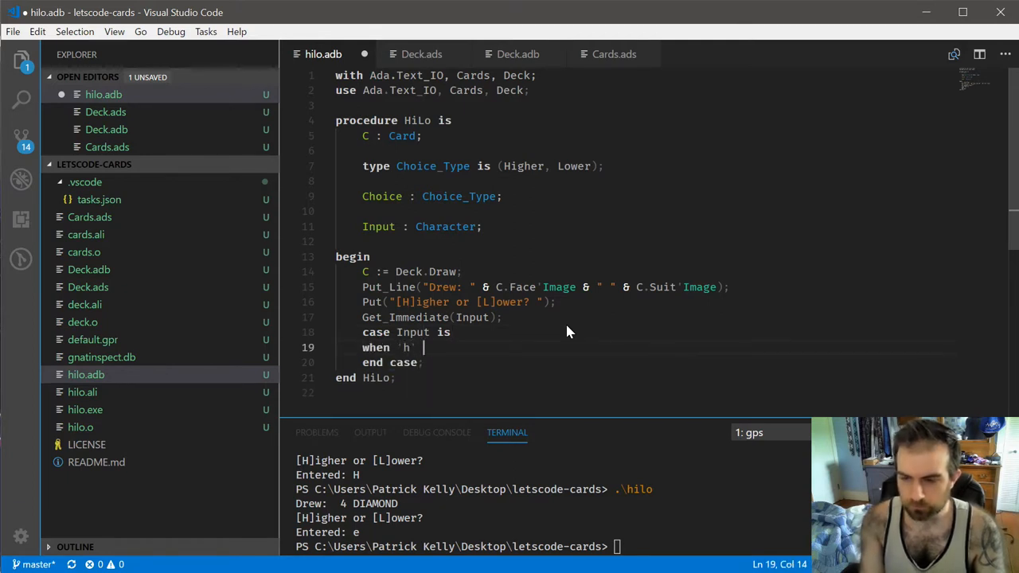
type("| 'H' =>")
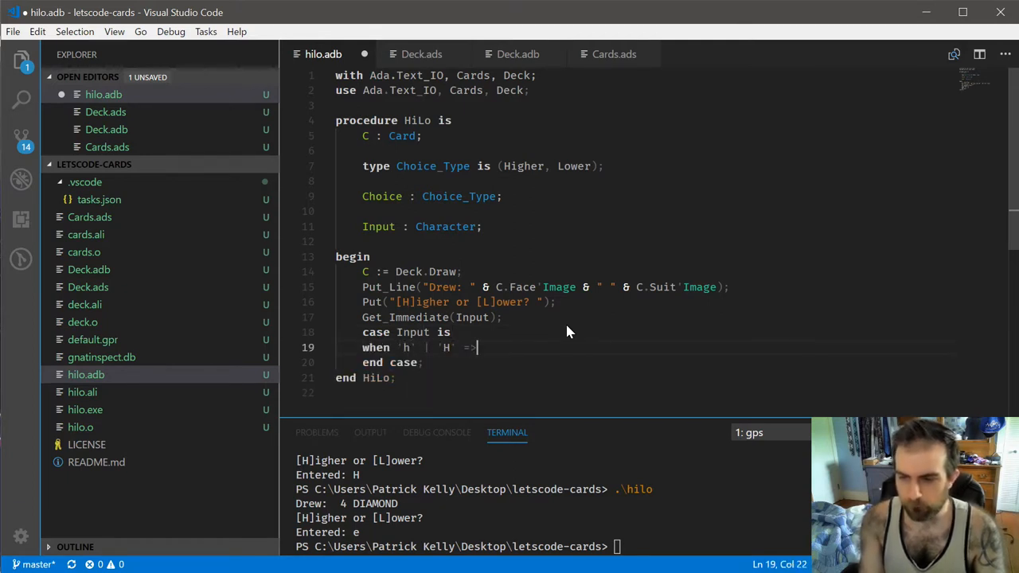
type("Choice := Higher;")
type("when 'l' | ")
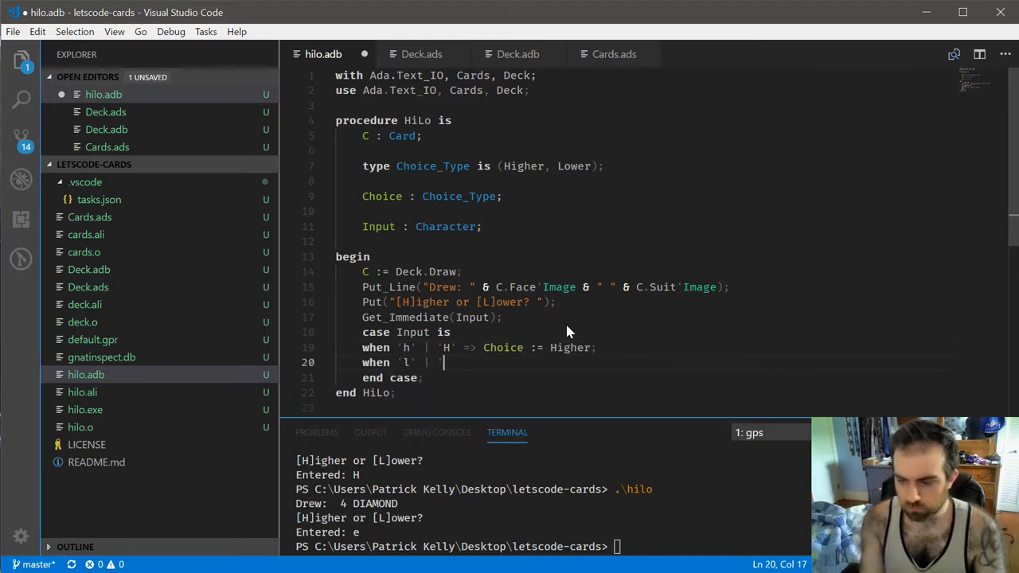
type("'L' =>")
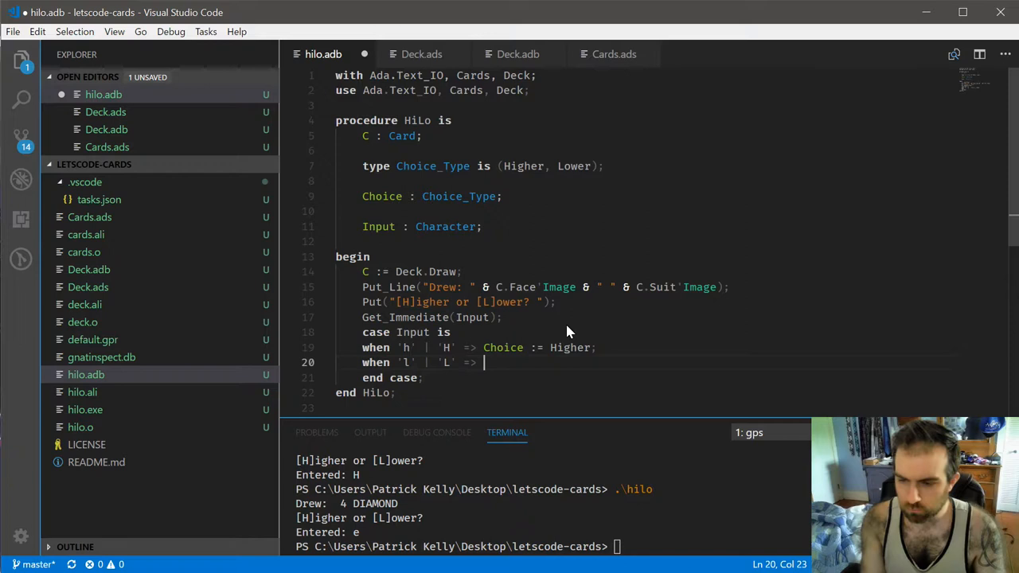
type("Choice := Lower;")
type("when others")
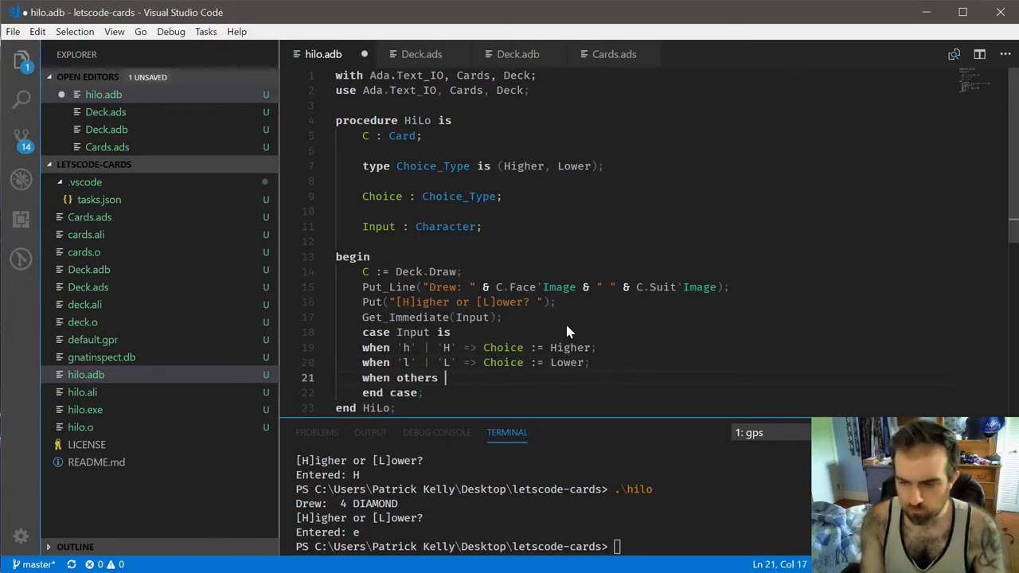
type("=> nul")
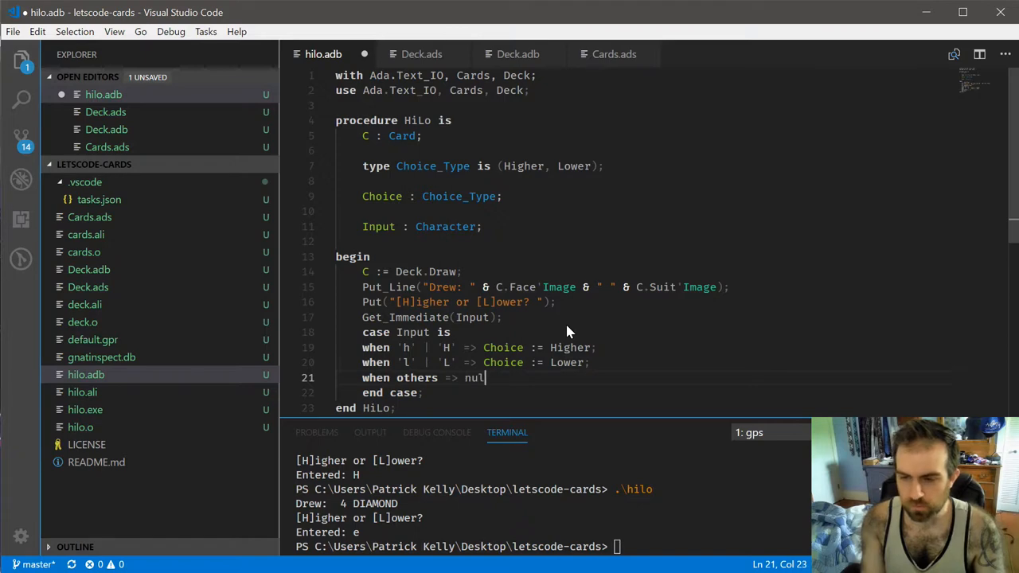
type("l;")
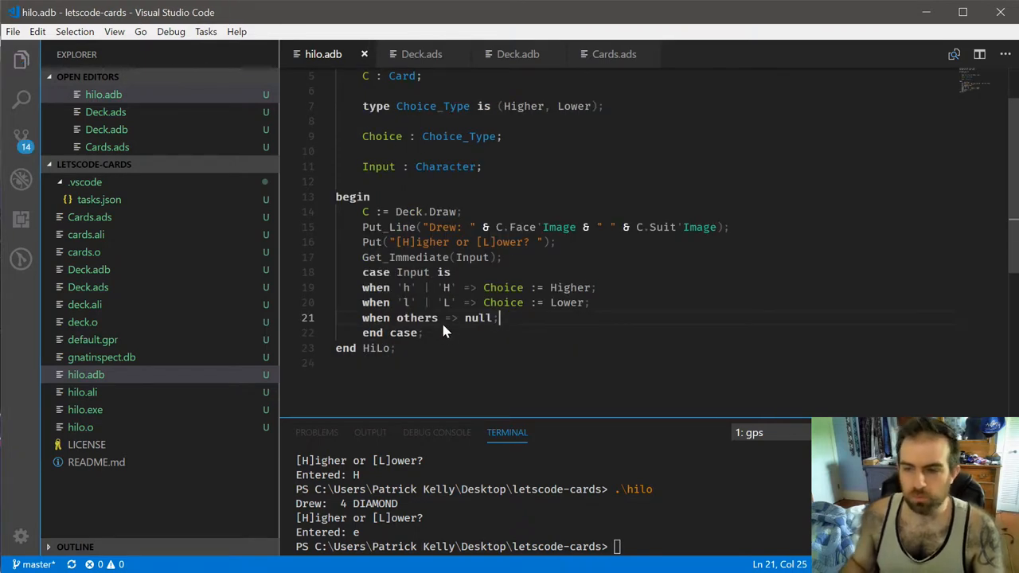
mouse_move(579, 250)
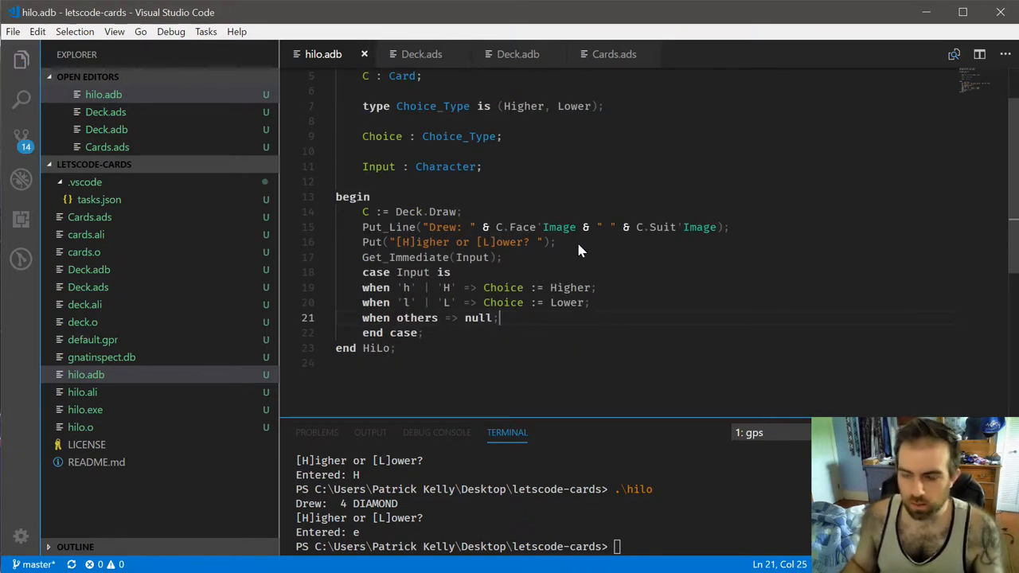
mouse_move(671, 265)
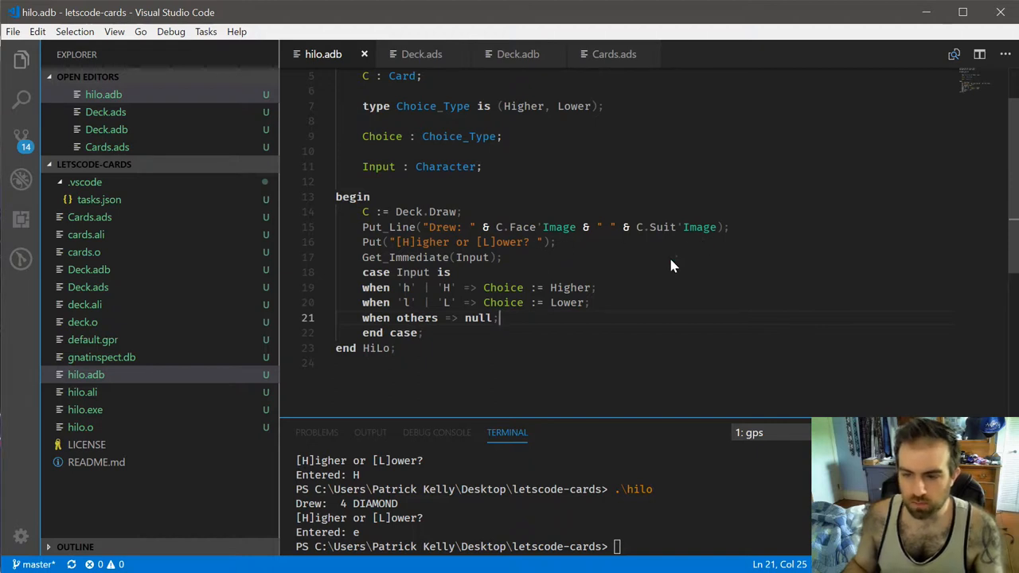
mouse_move(492, 322)
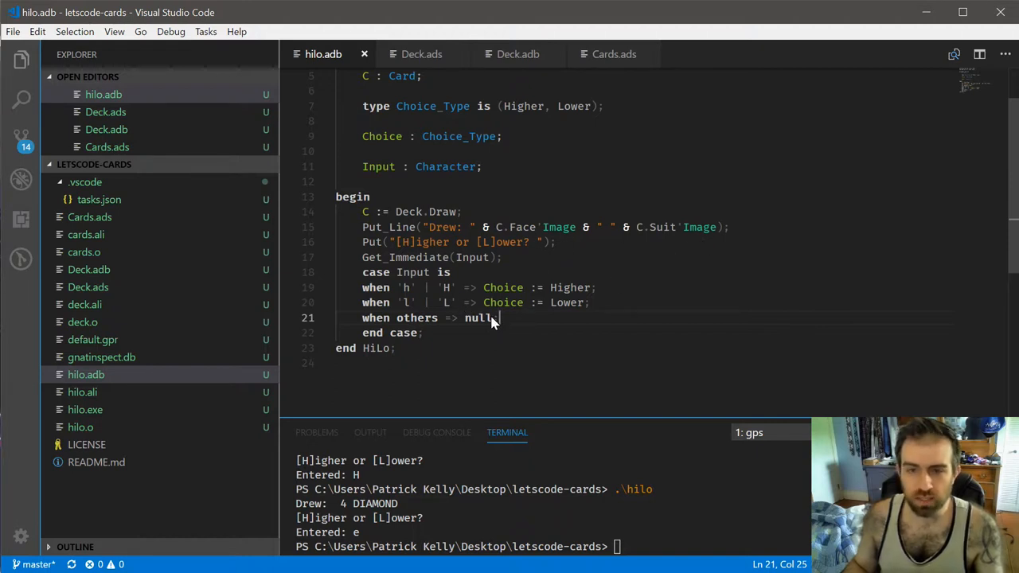
mouse_move(454, 235)
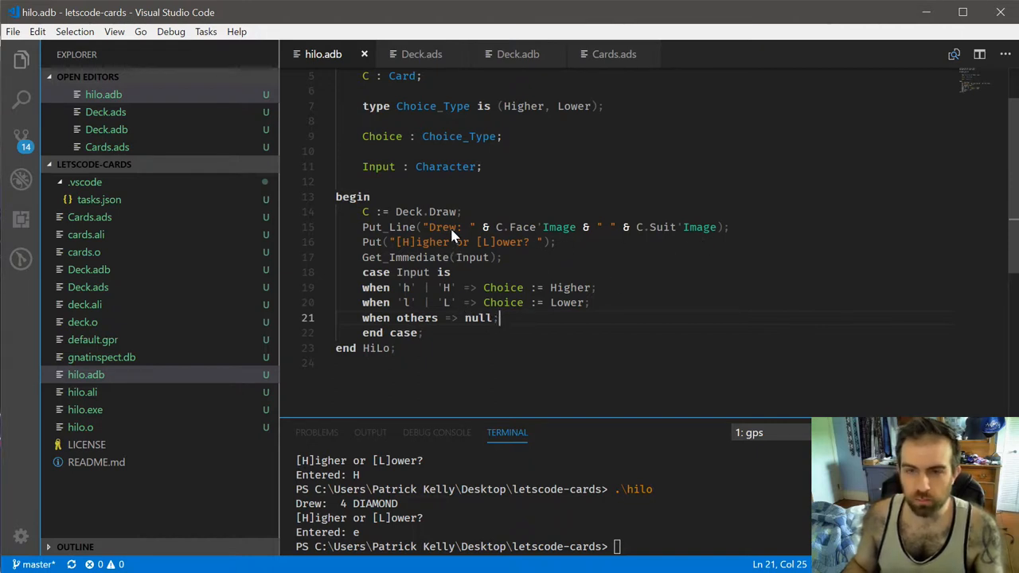
mouse_move(605, 245)
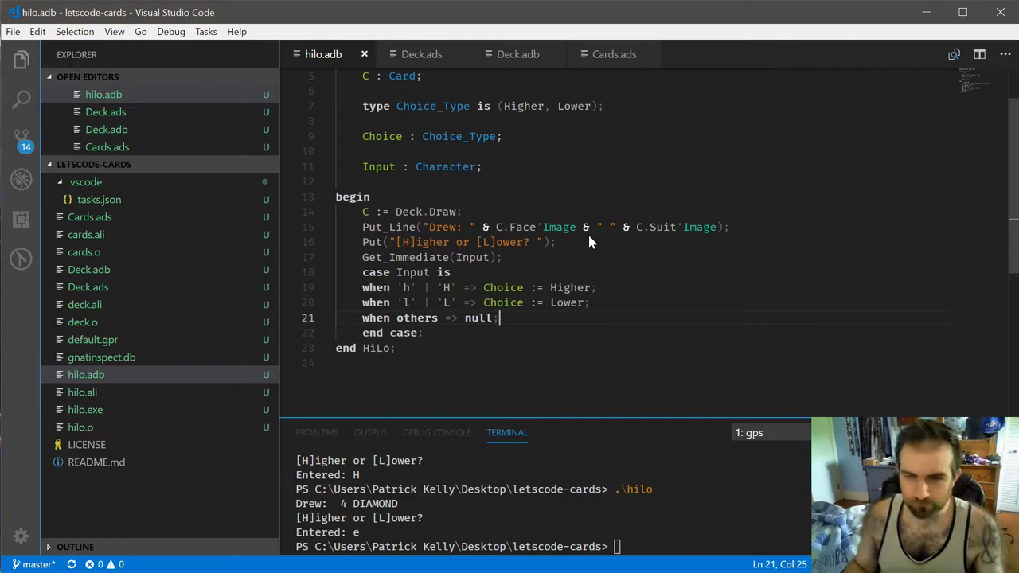
Step: Add an EnterChoice label with goto EnterChoice for other keys, and print Choice'Image
left_click(729, 227)
type("<<>>")
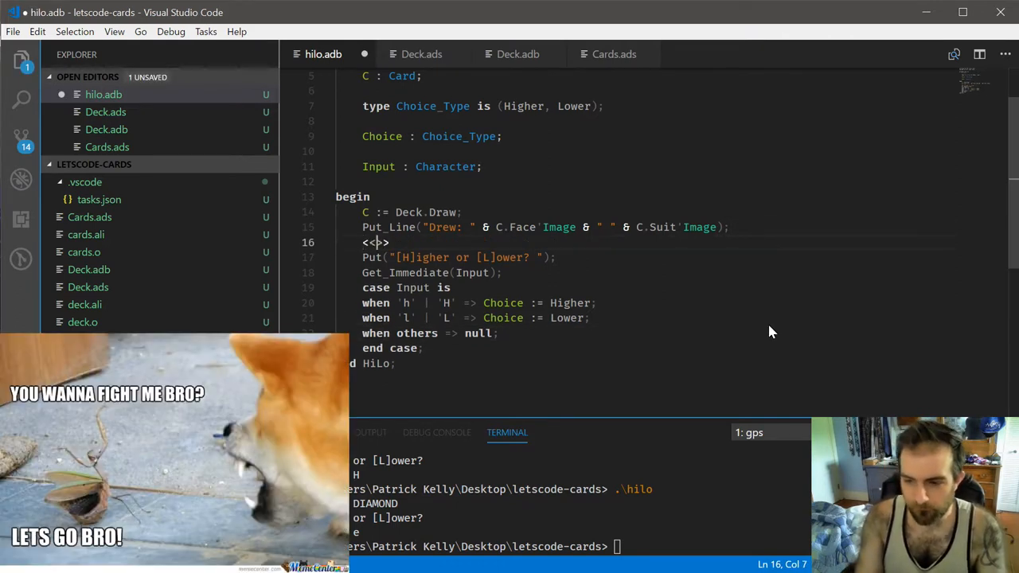
type("EnterChoice")
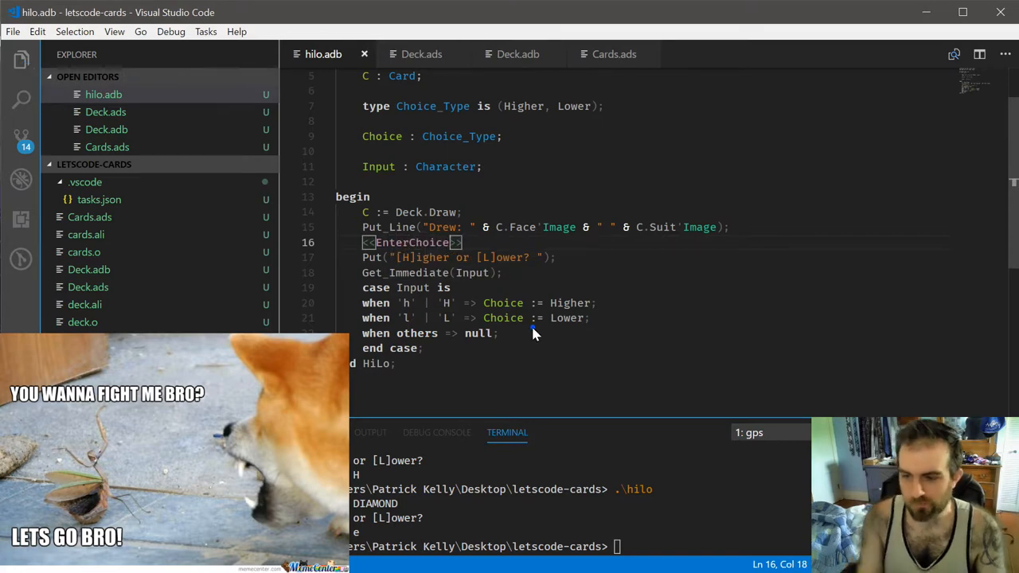
type("goto")
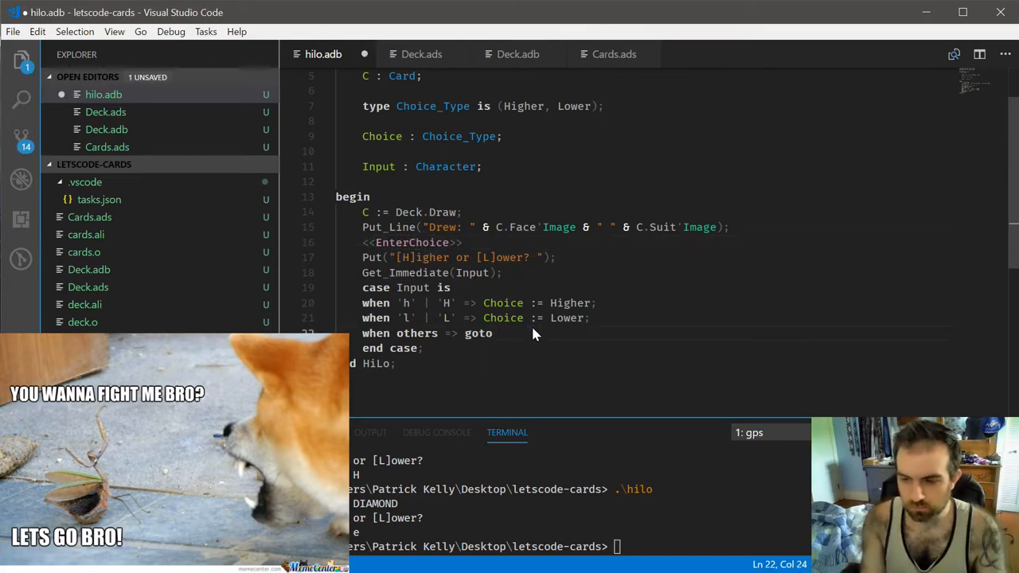
type("EnterChoice;")
type("Put_Line(")
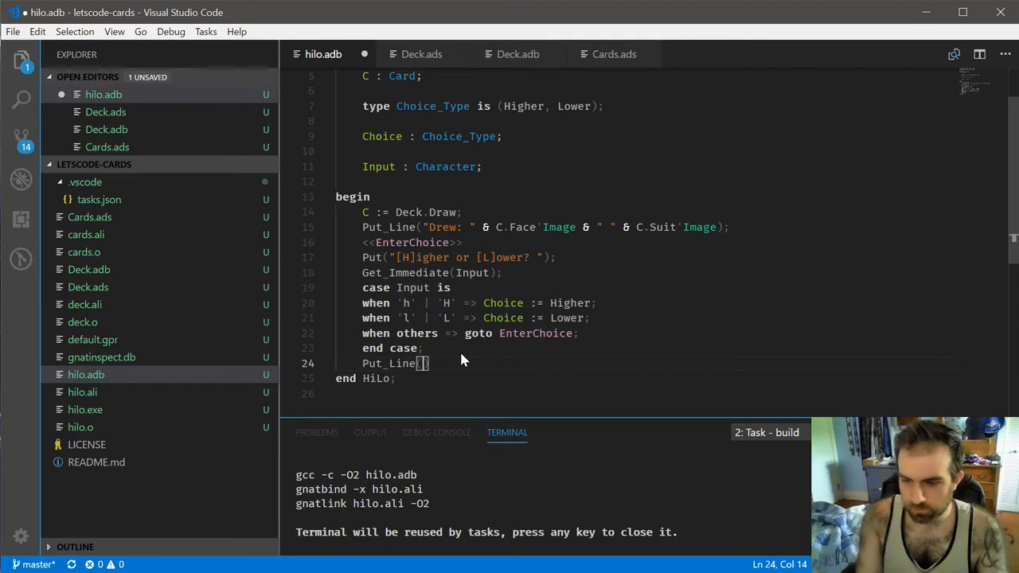
type("Choice'Image")
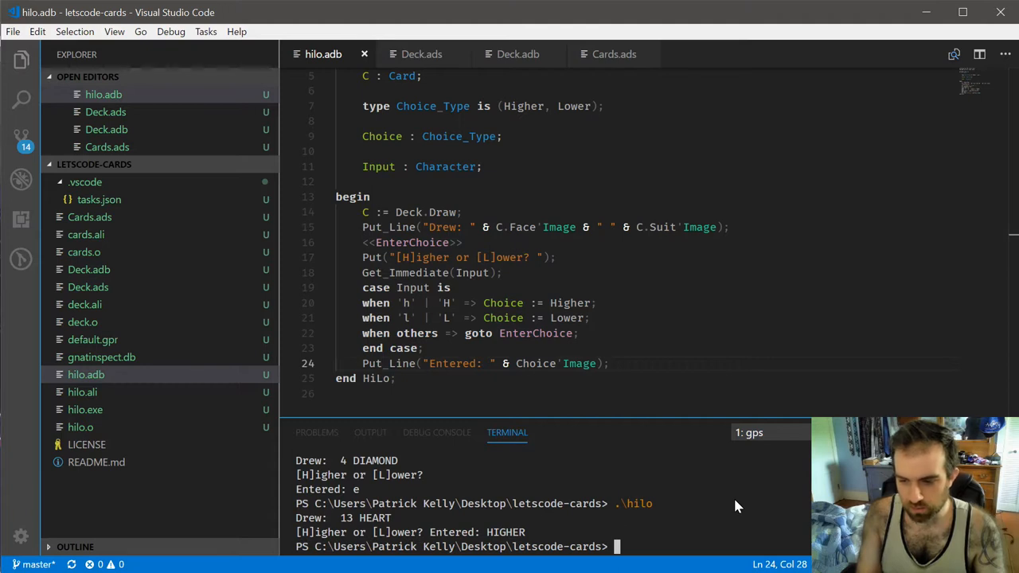
Step: Run .\hilo, press invalid keys, then press H
type(".\\hilo")
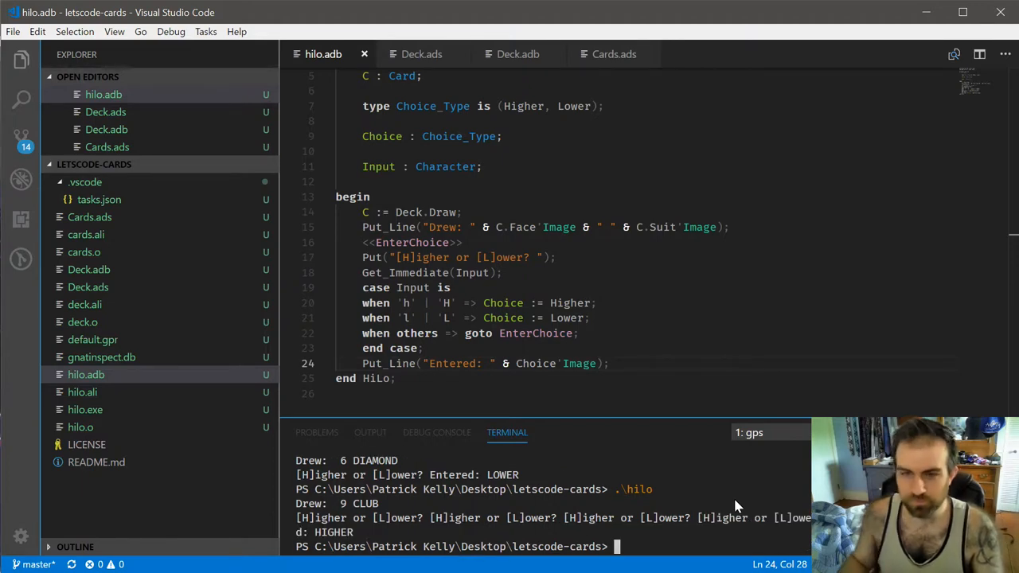
mouse_move(664, 318)
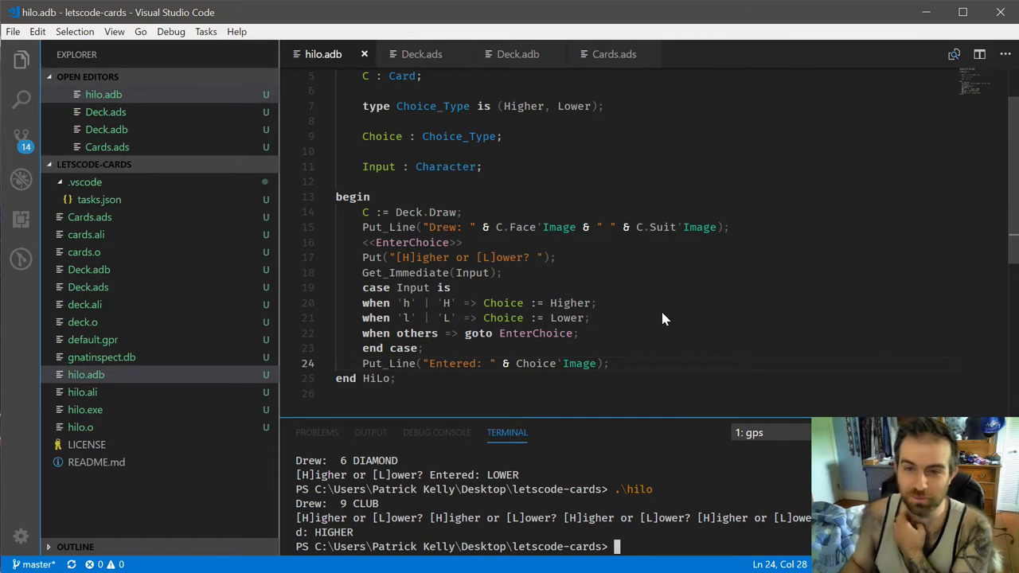
mouse_move(686, 309)
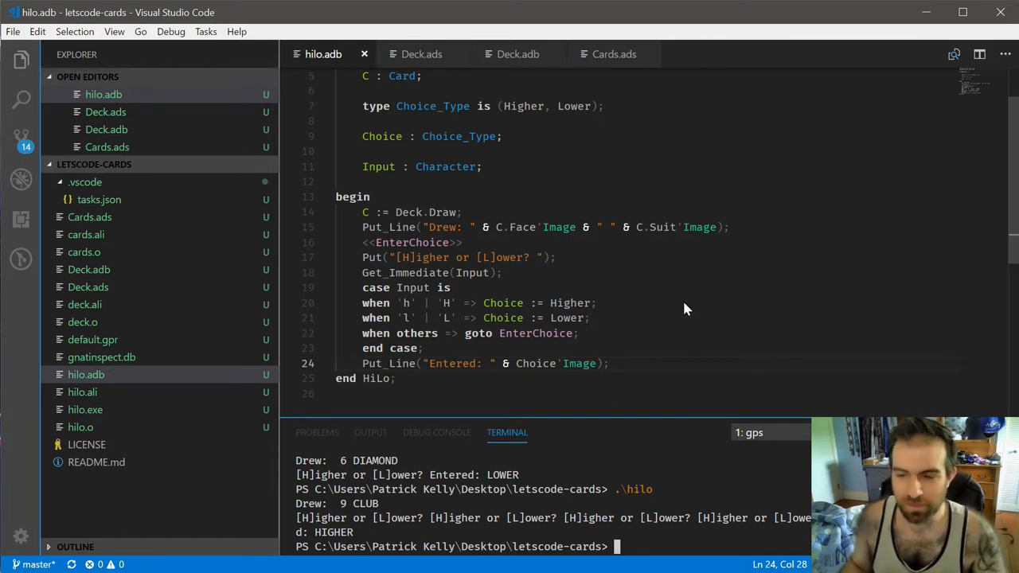
mouse_move(612, 284)
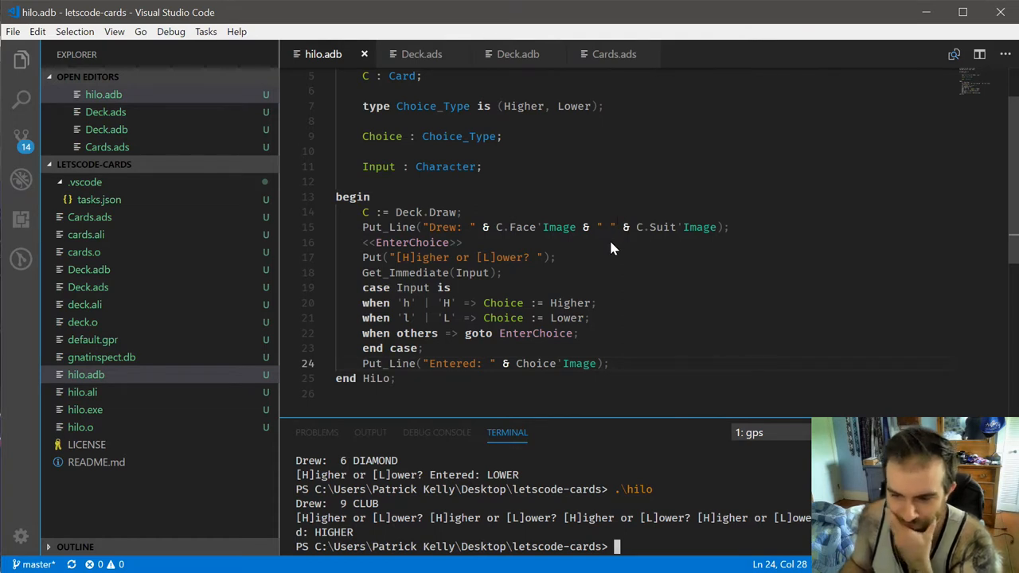
mouse_move(495, 214)
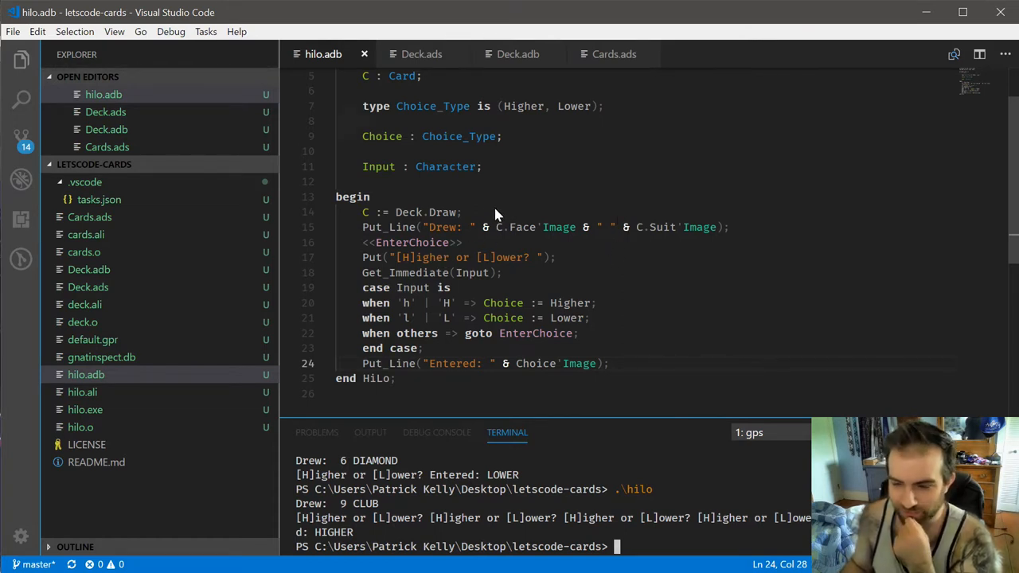
mouse_move(407, 300)
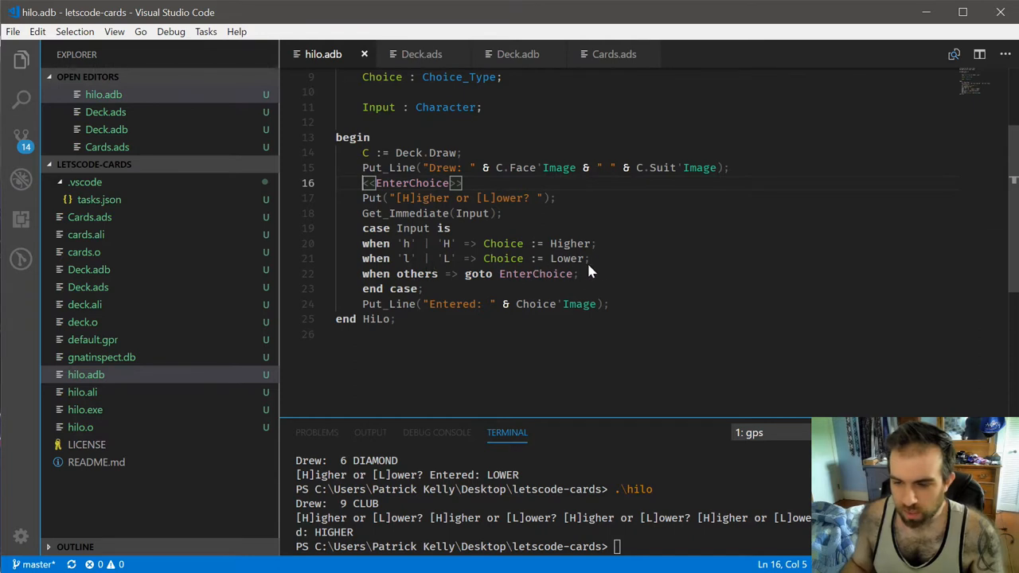
mouse_move(481, 249)
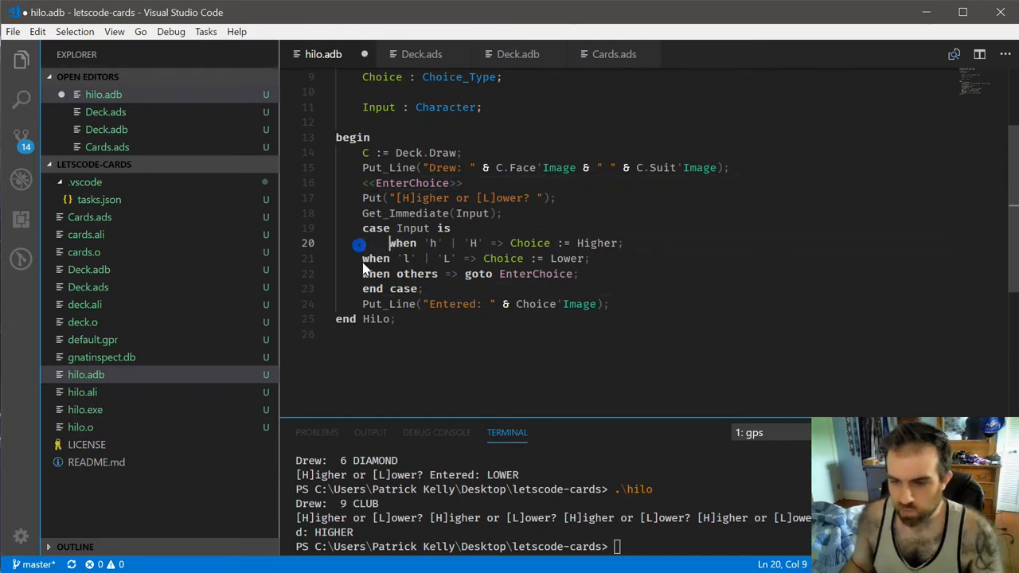
Step: Indent the when branches and add New_Line; after end case
type("New_")
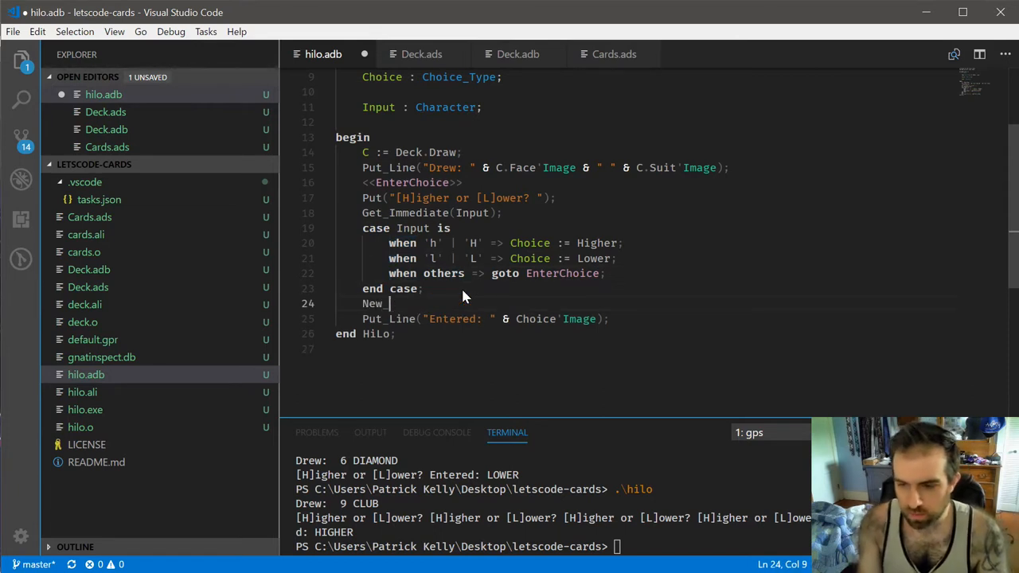
type("Line;")
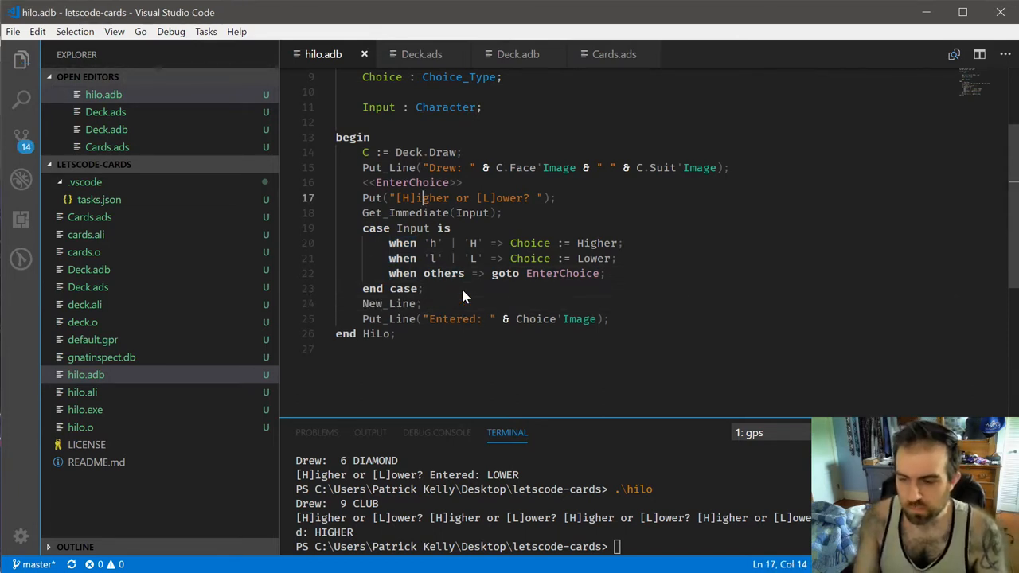
left_click(412, 182)
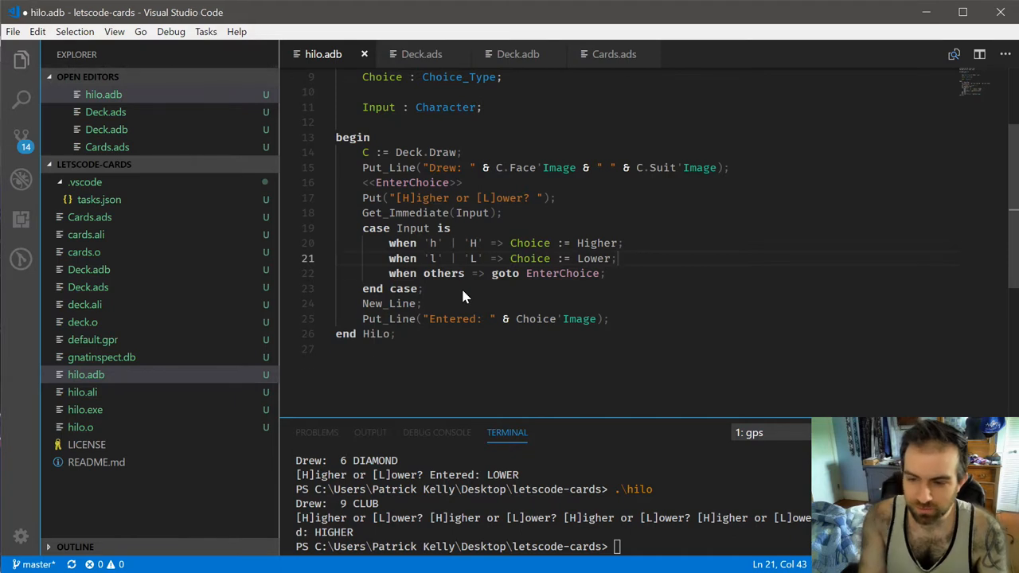
Step: Add a when 'q' | 'Q' => return; branch and New_Line; before the others goto
type("when 'q' | 'Q' => return;")
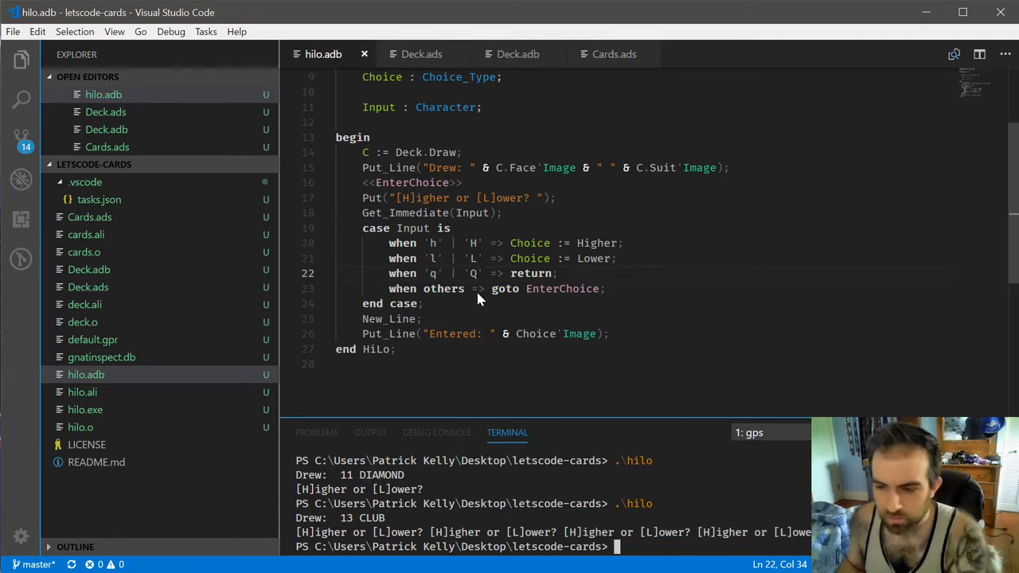
mouse_move(485, 231)
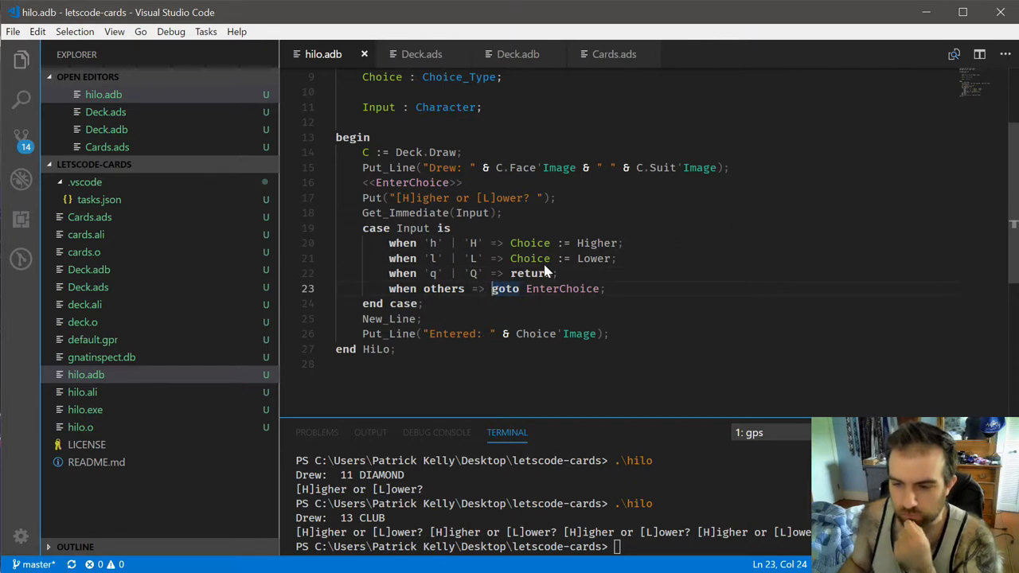
key("Enter")
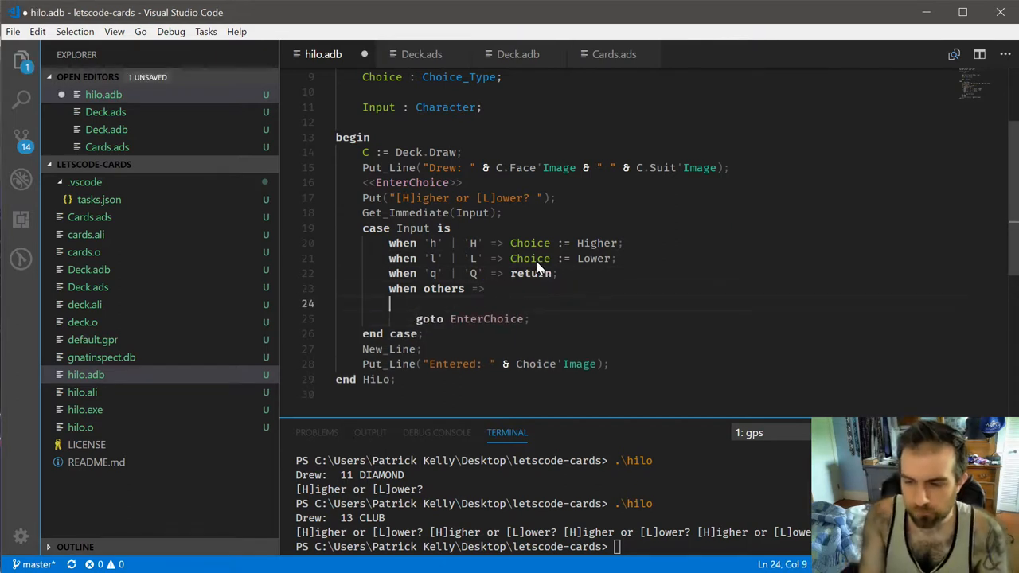
type("New_Line;")
left_click(553, 546)
type(".\\hilo")
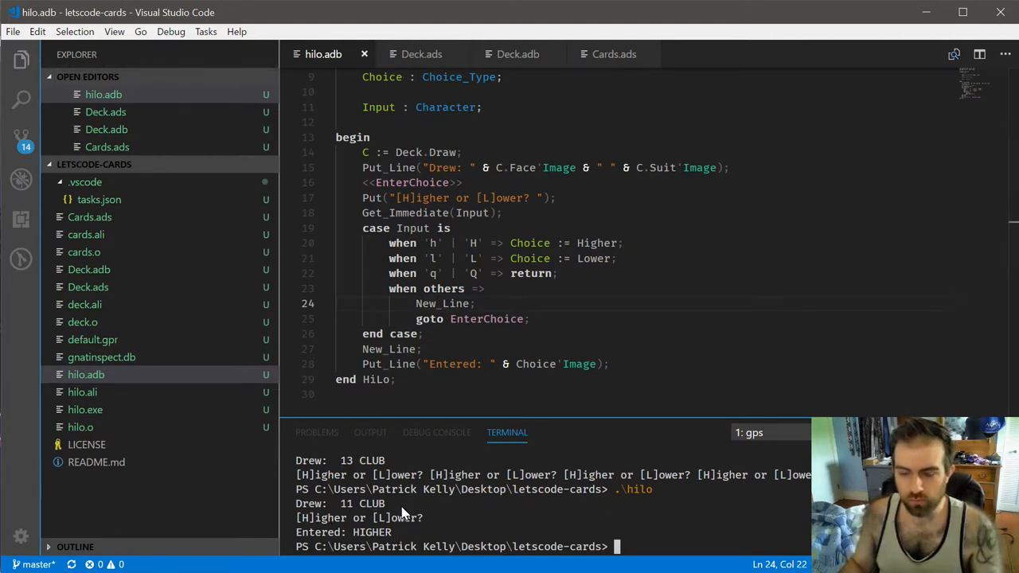
mouse_move(485, 245)
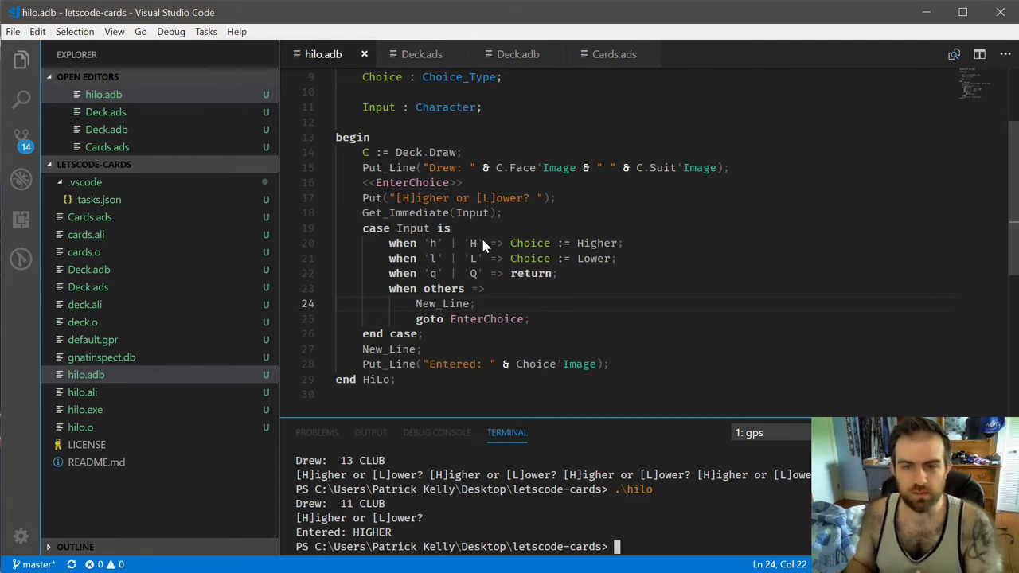
mouse_move(480, 213)
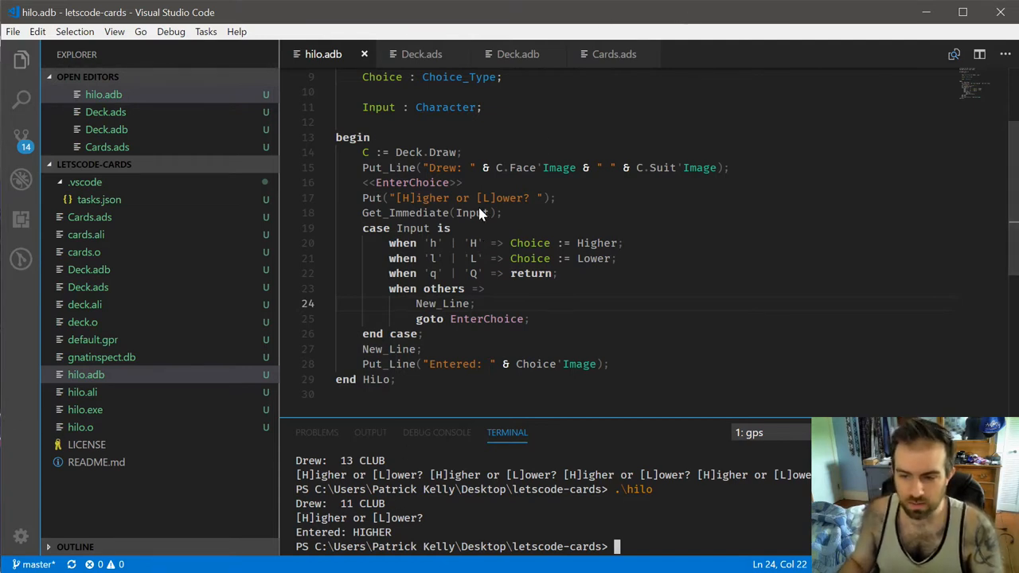
mouse_move(502, 364)
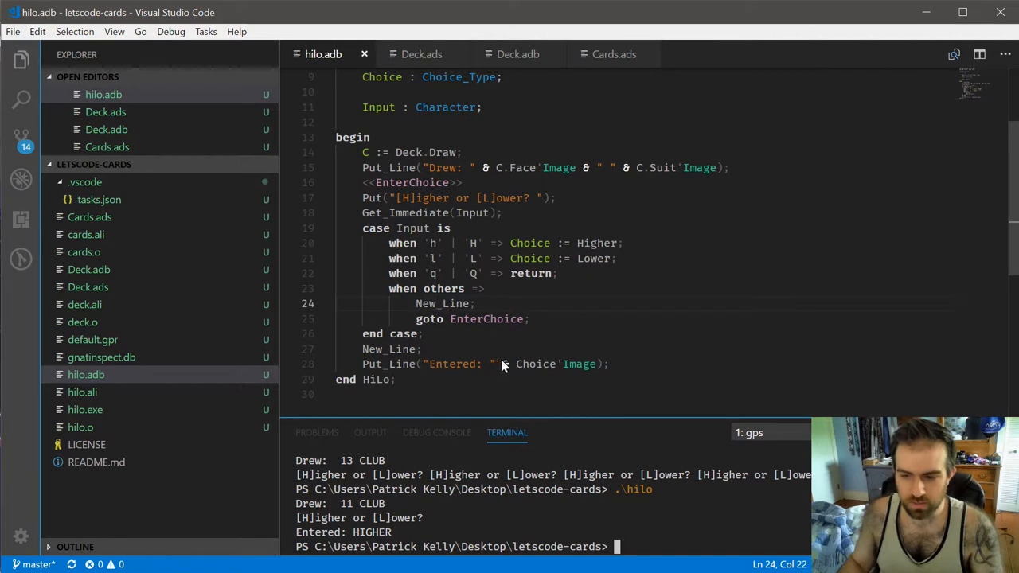
mouse_move(398, 380)
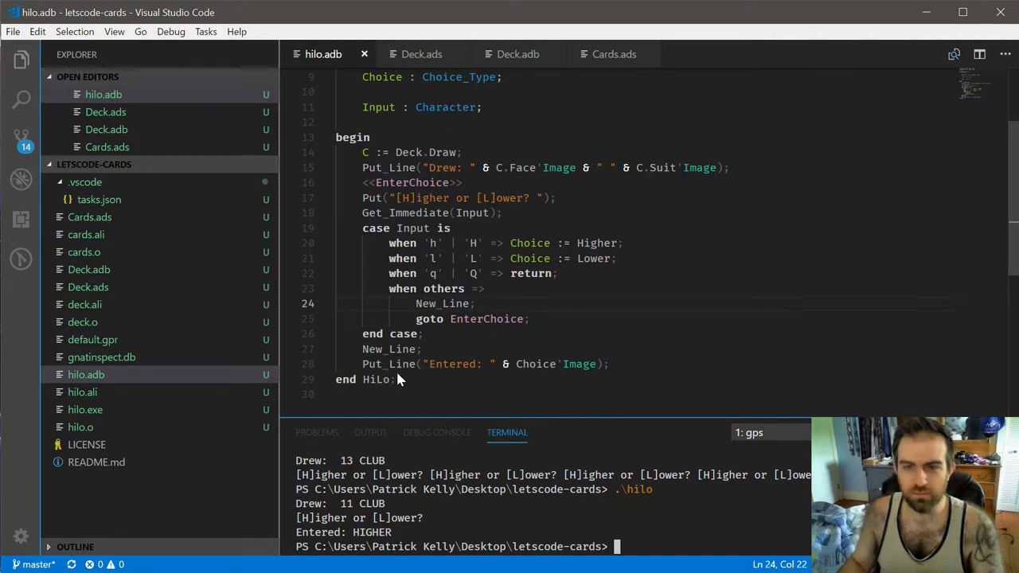
Step: Start a loop right after begin to repeat the game body
left_click(370, 137)
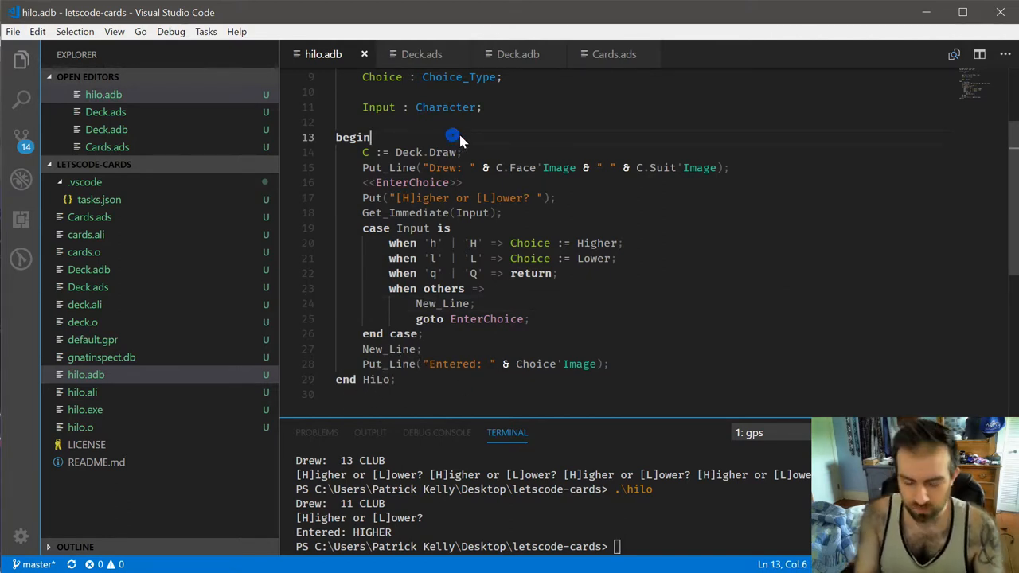
type("loop")
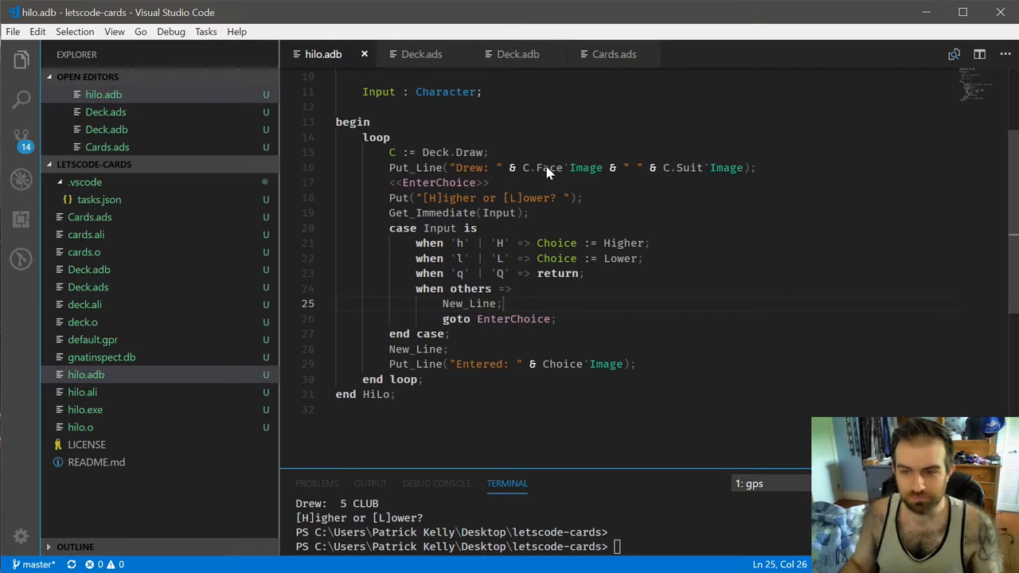
Step: Rename card C to New_Card, drop the Entered echo, and end with Old_Card := New_Card
scroll("up", 3)
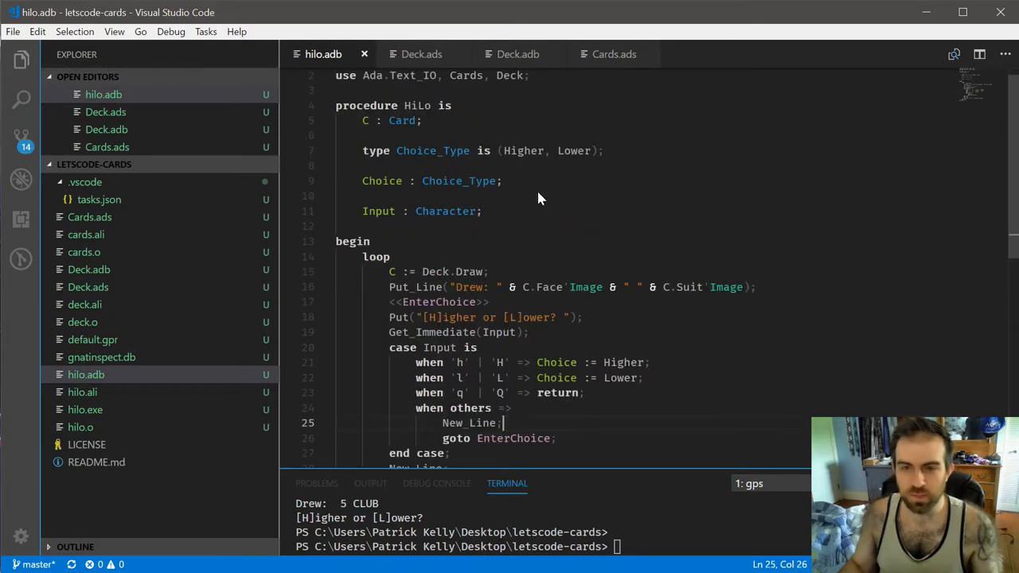
mouse_move(374, 121)
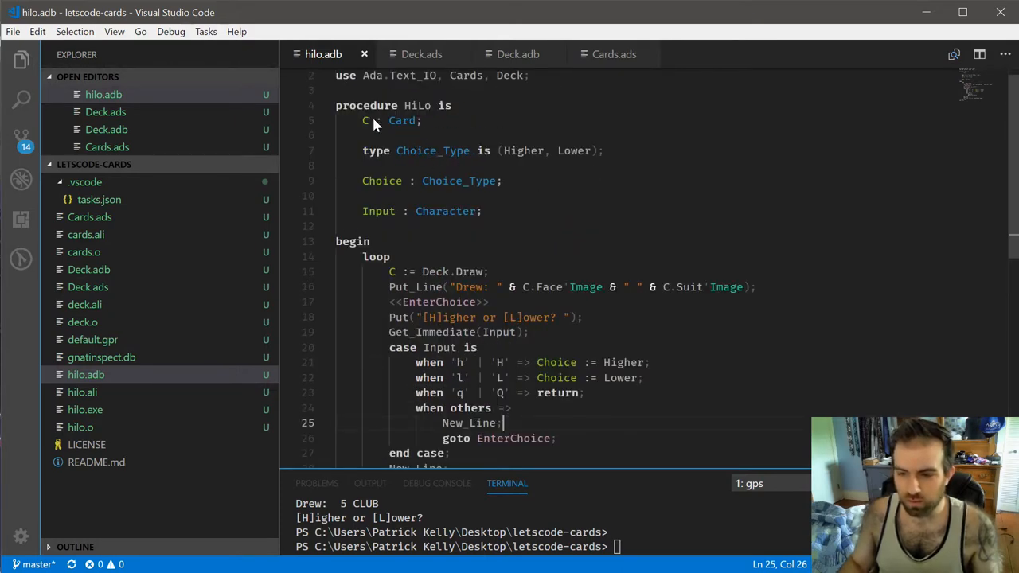
double_click(363, 120)
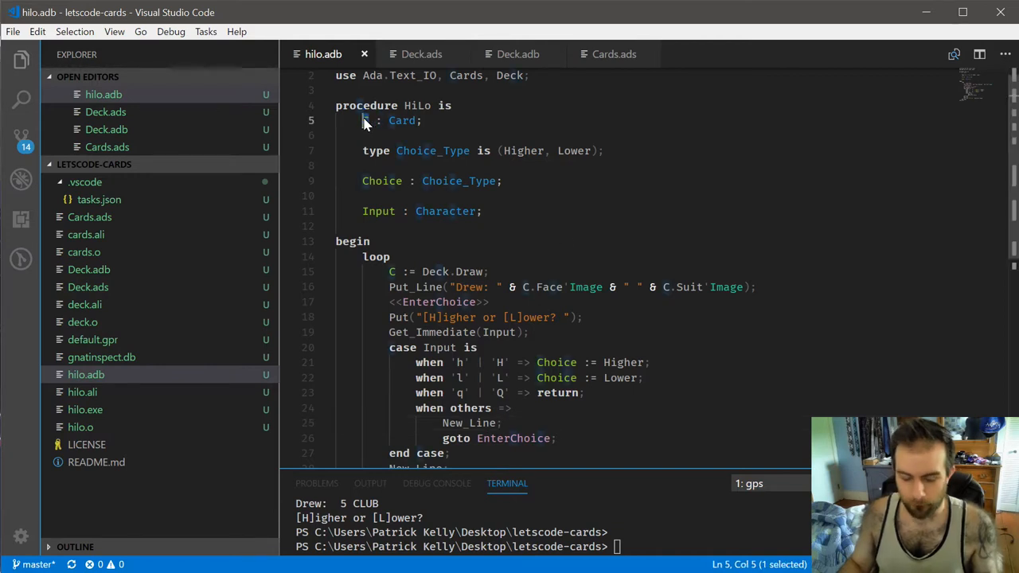
mouse_move(564, 257)
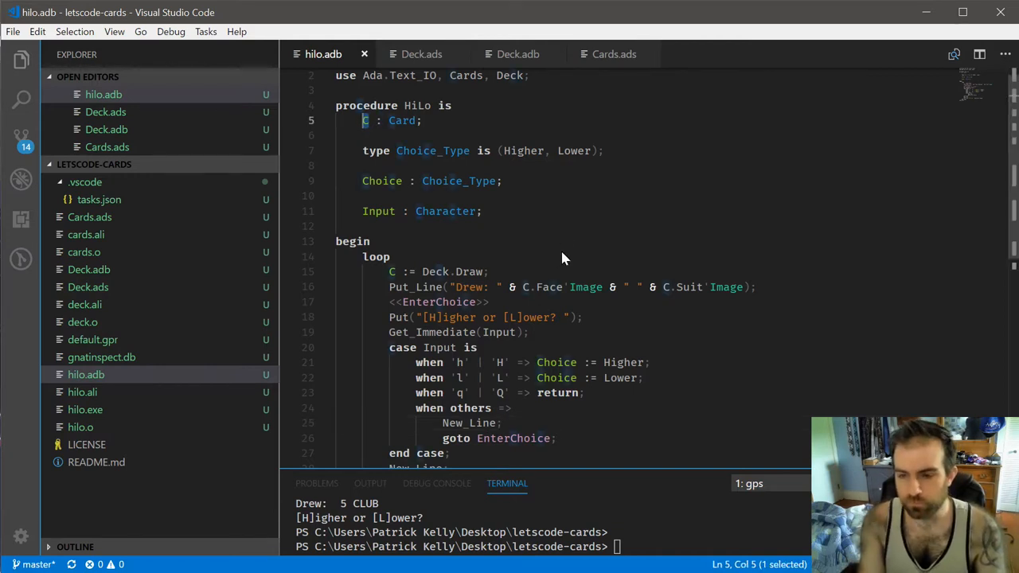
type("Old")
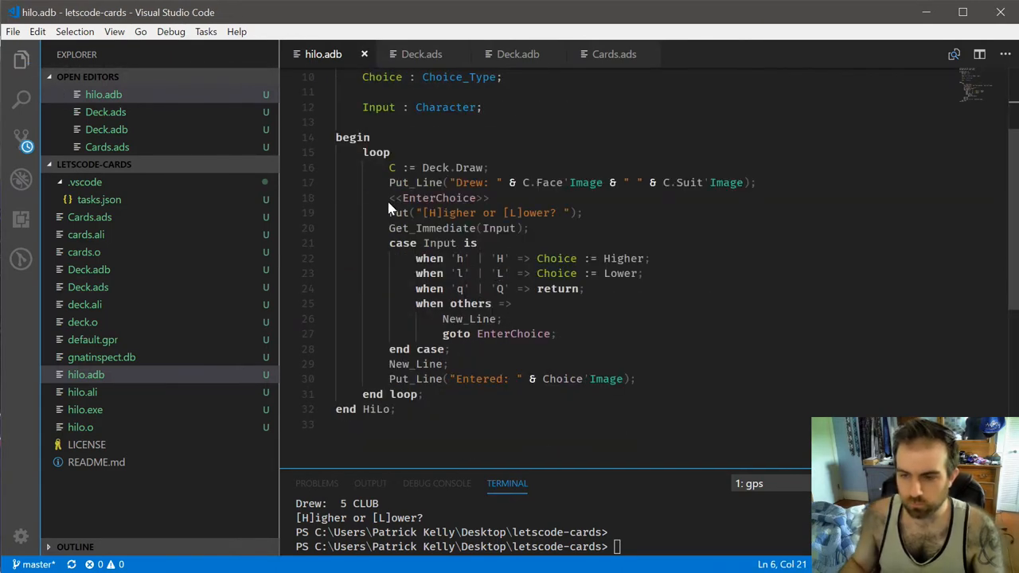
type("New_Card")
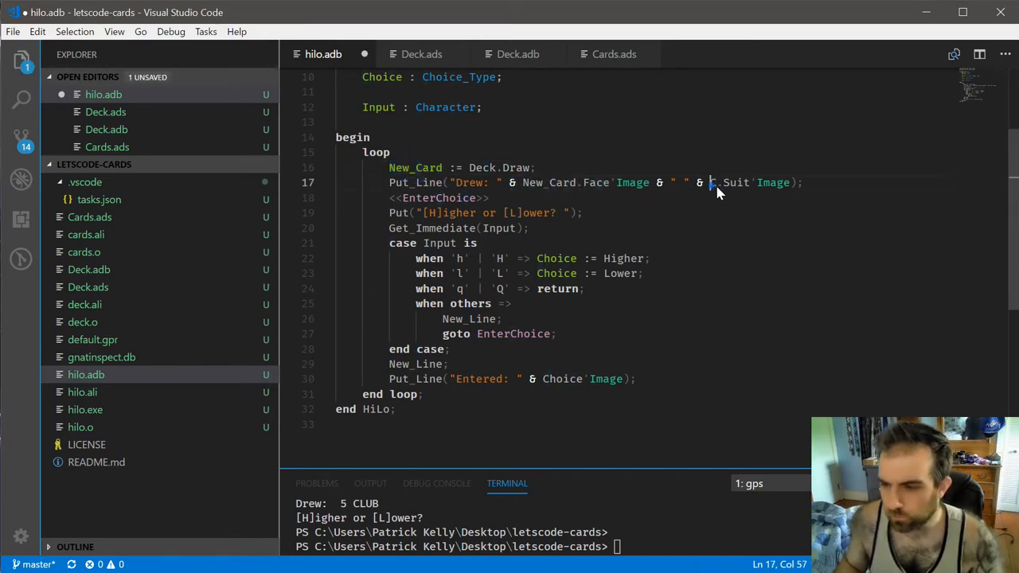
type("New_Card")
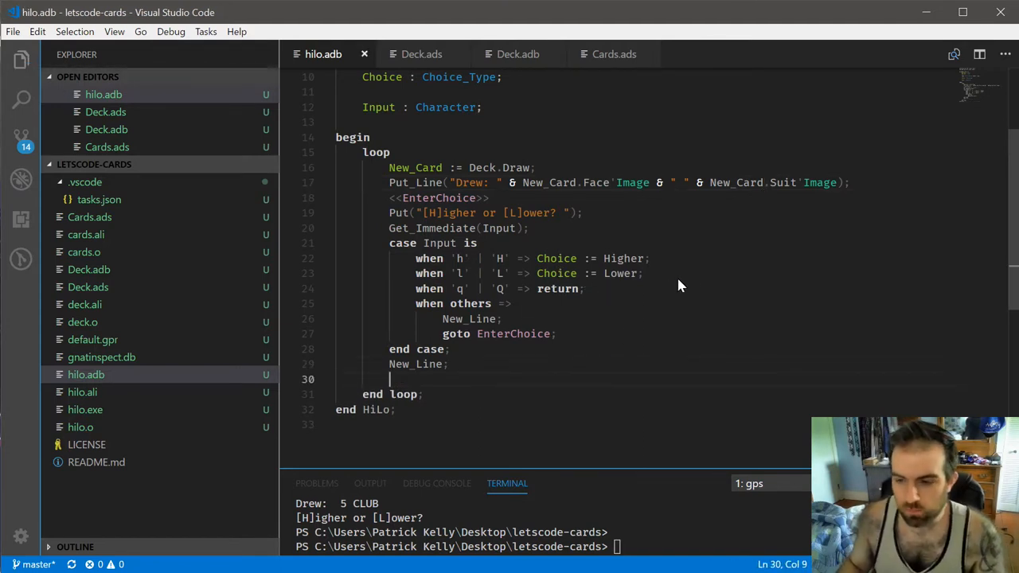
type("Old_Card")
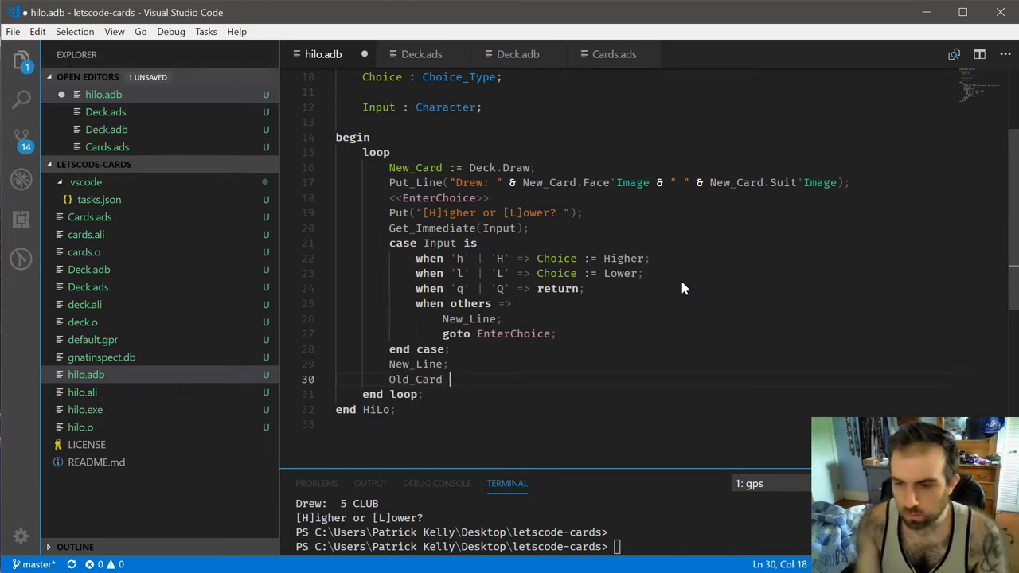
type(":= New_Card;")
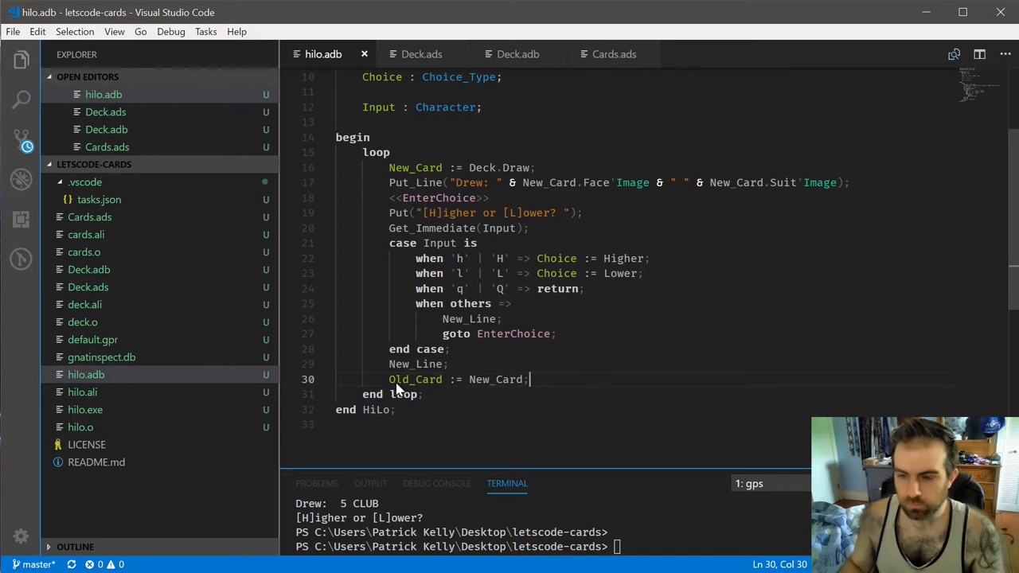
mouse_move(486, 151)
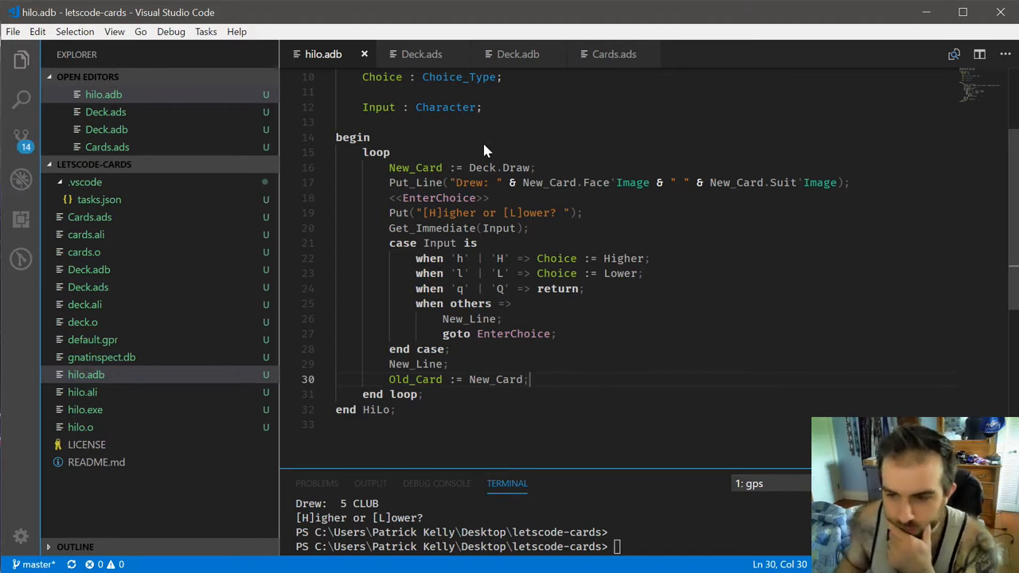
left_click(537, 168)
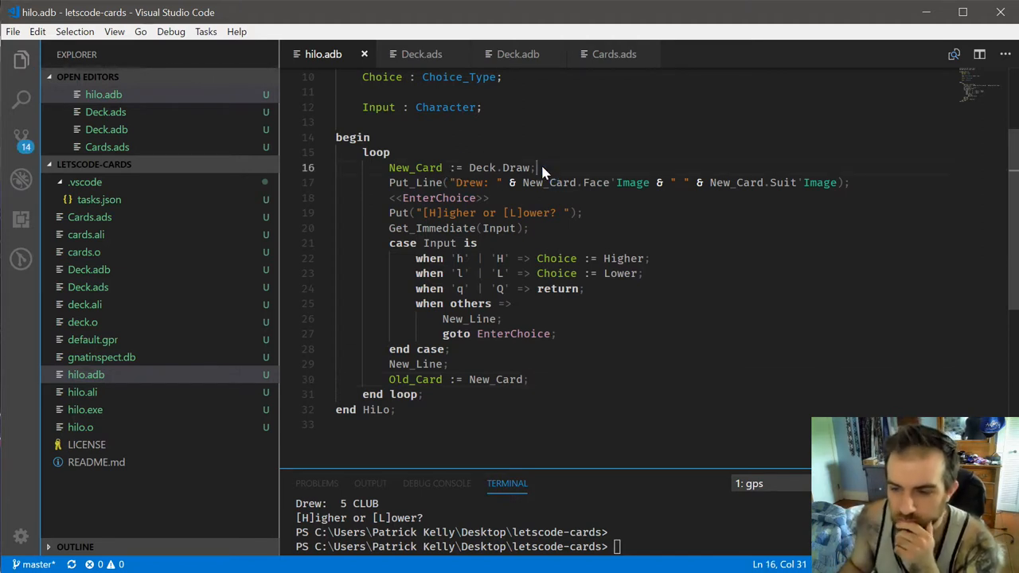
scroll("up", 3)
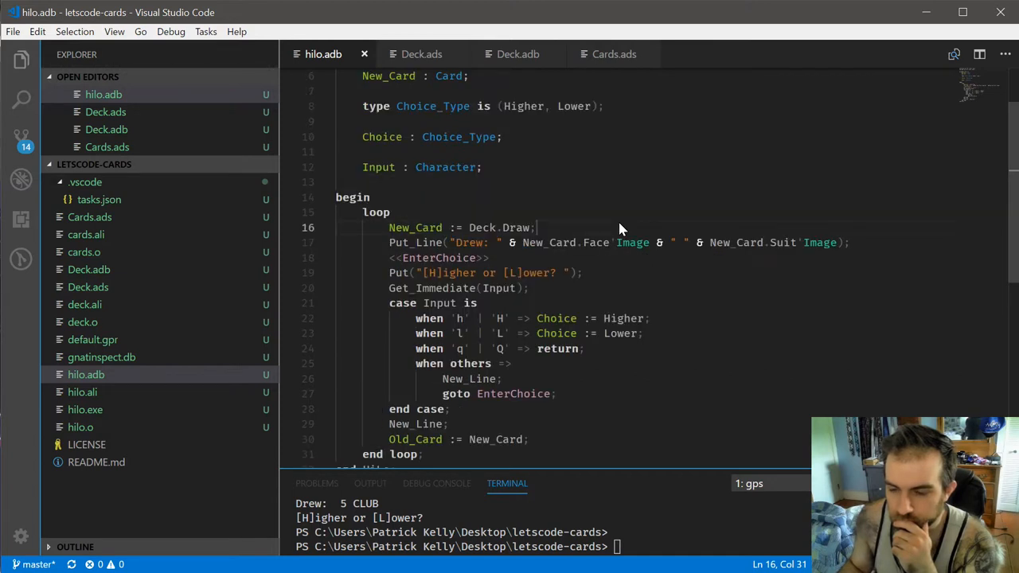
mouse_move(609, 223)
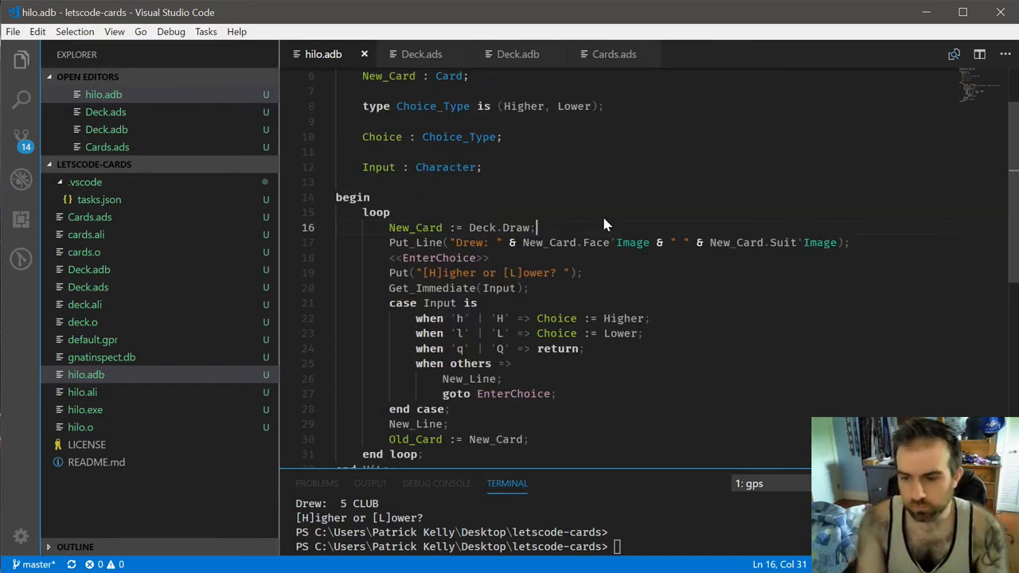
type("if [Old_Card")
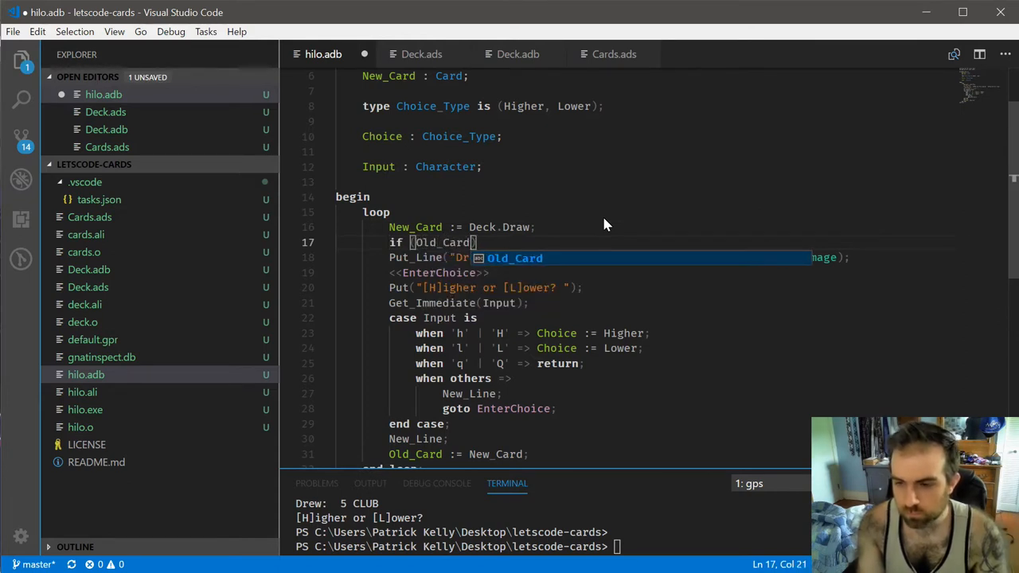
scroll("up", 3)
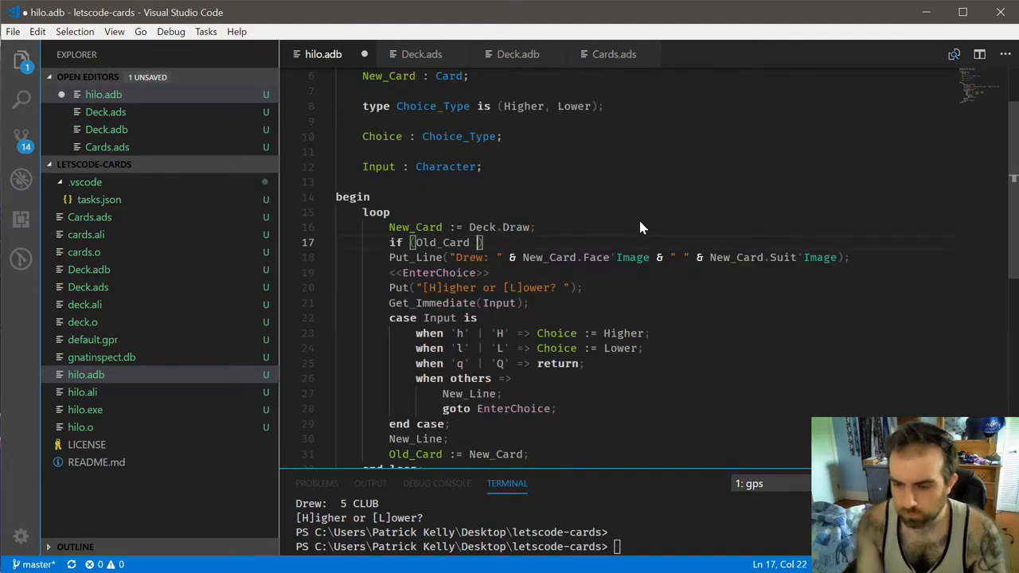
type("= Card'other s")
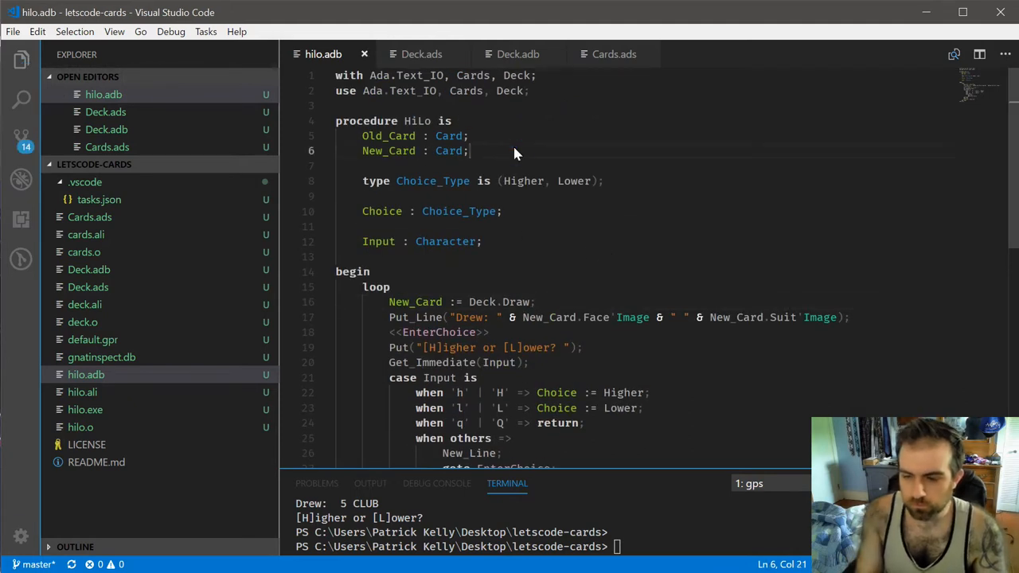
type("First_Dra")
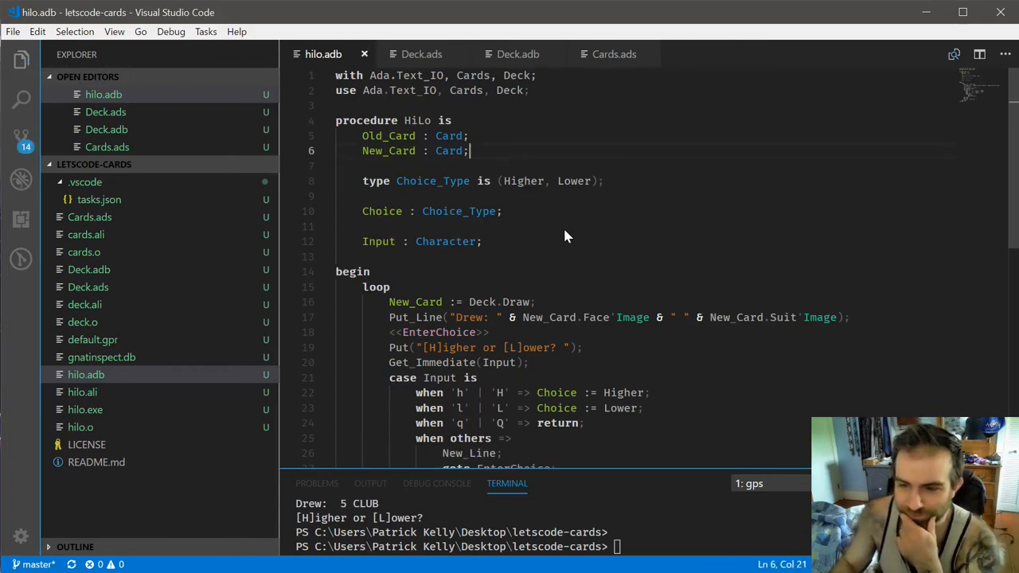
scroll("down", 3)
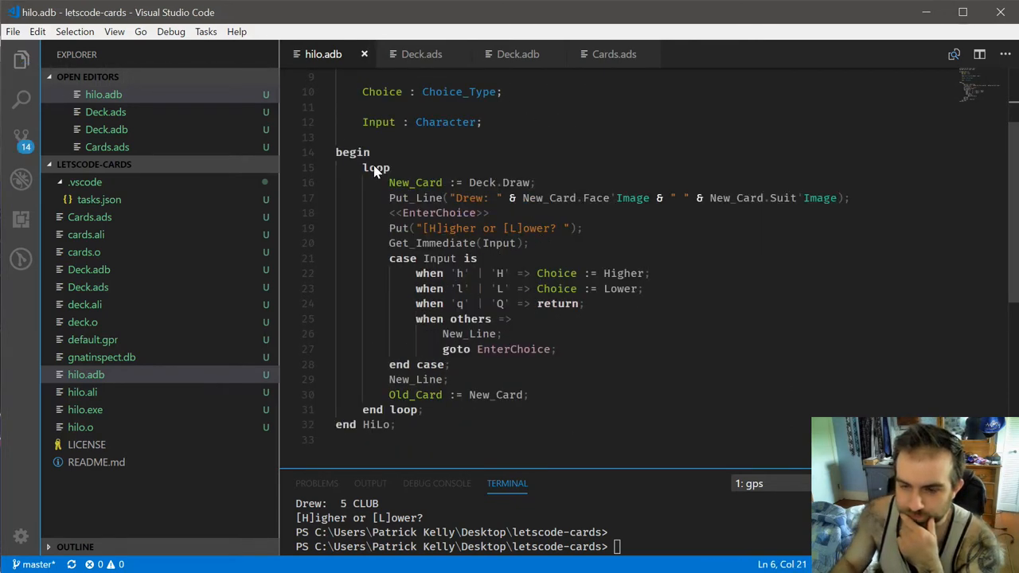
mouse_move(410, 152)
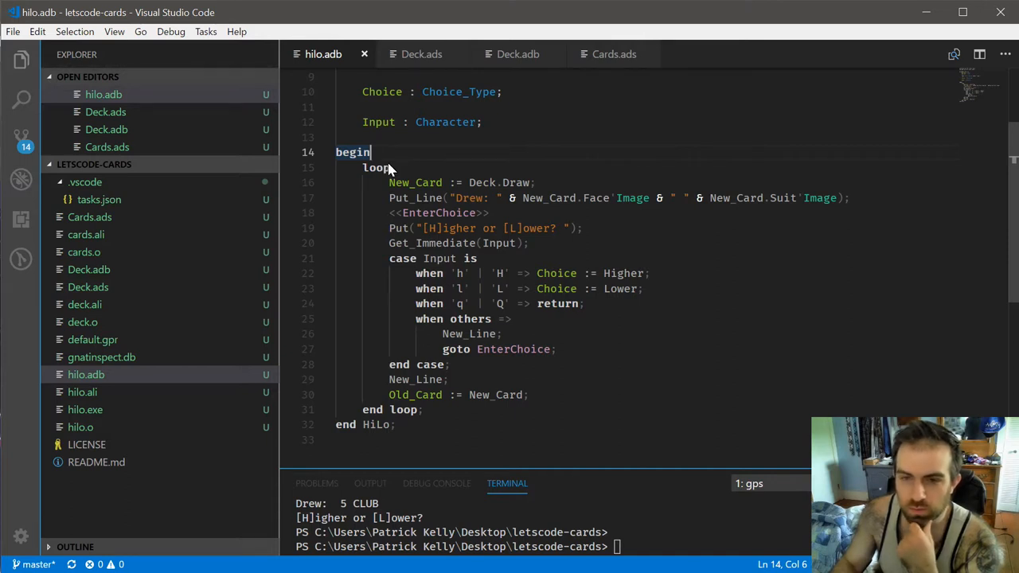
mouse_move(406, 166)
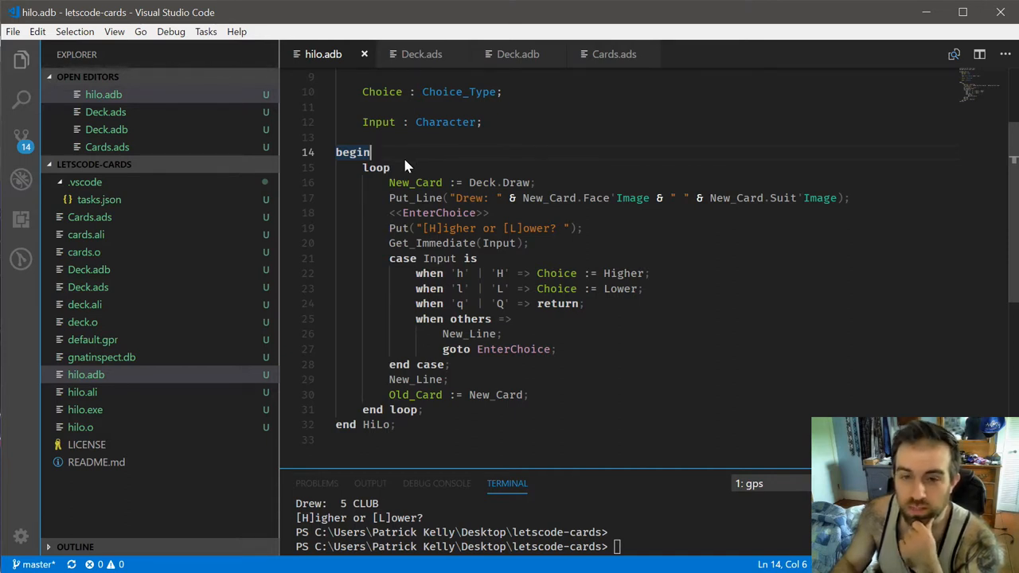
mouse_move(394, 168)
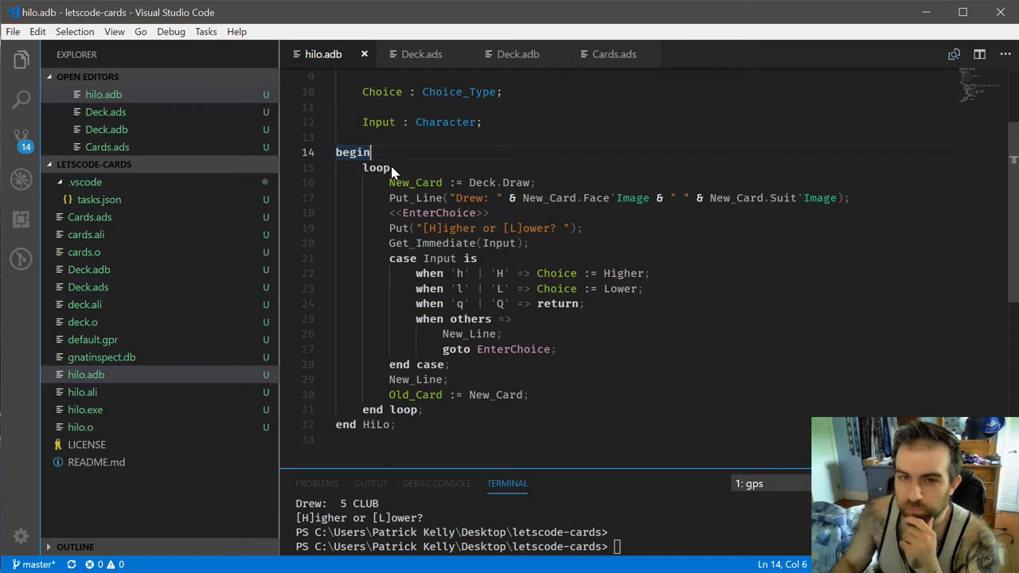
mouse_move(444, 160)
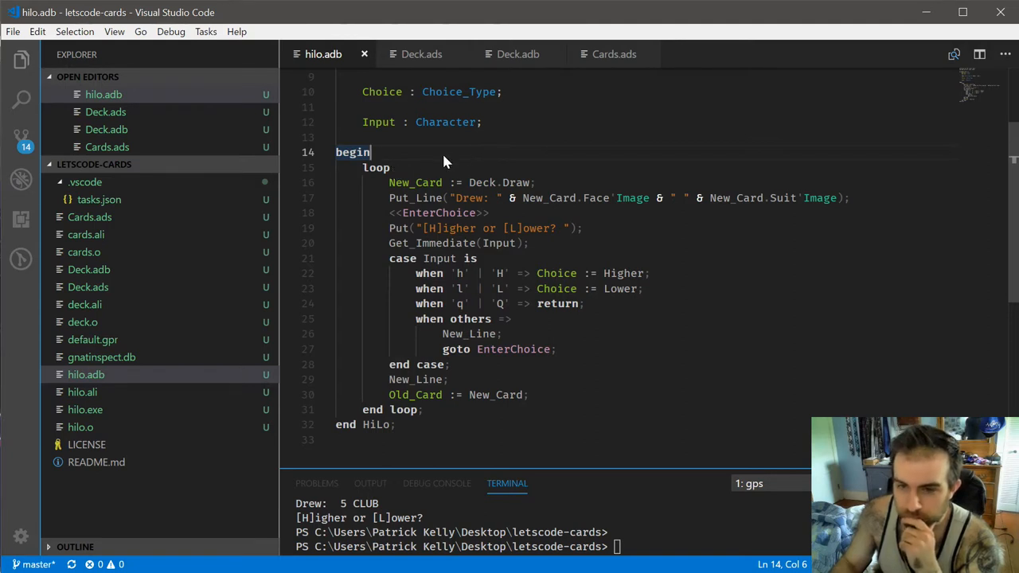
mouse_move(446, 164)
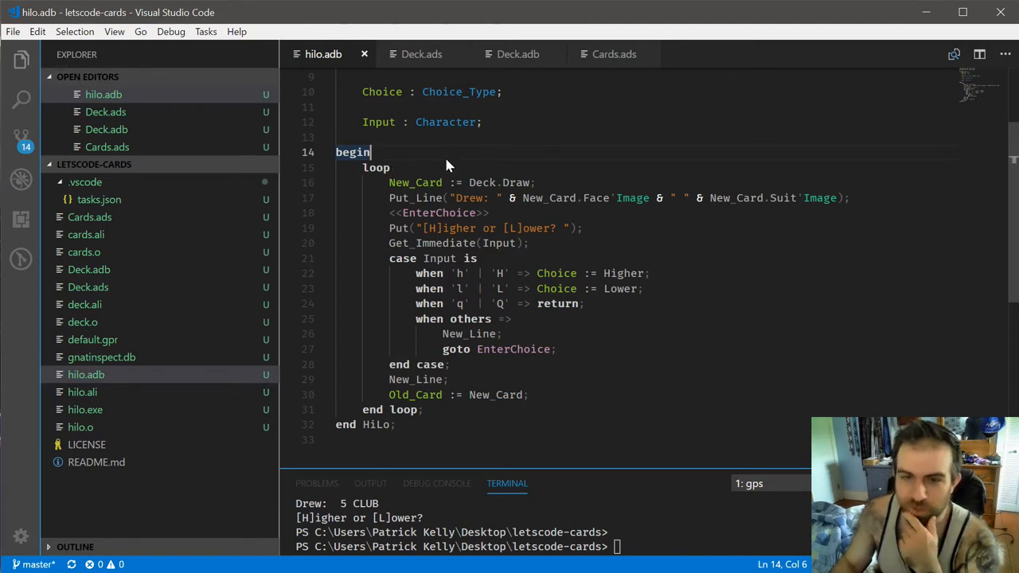
mouse_move(487, 157)
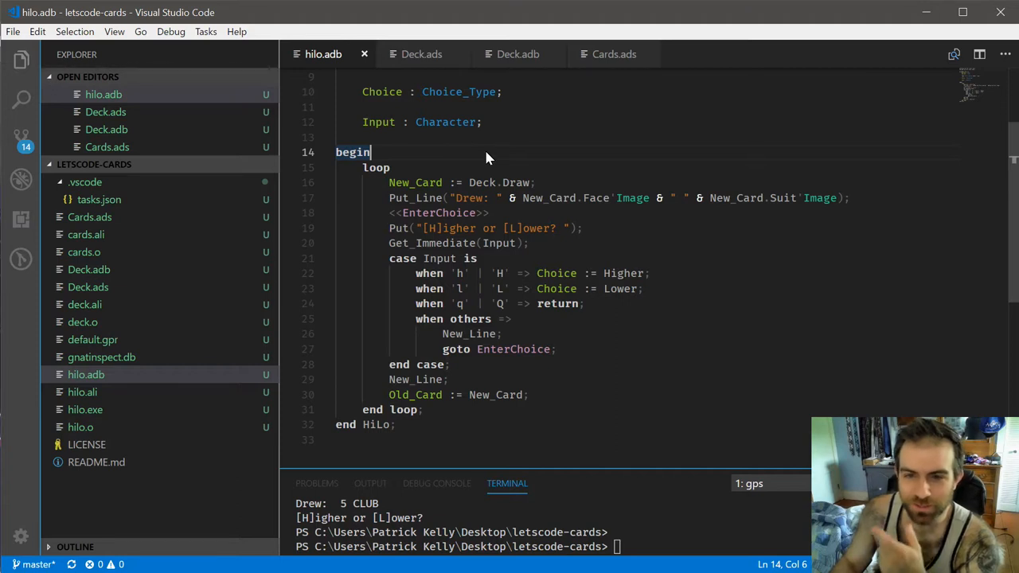
mouse_move(477, 157)
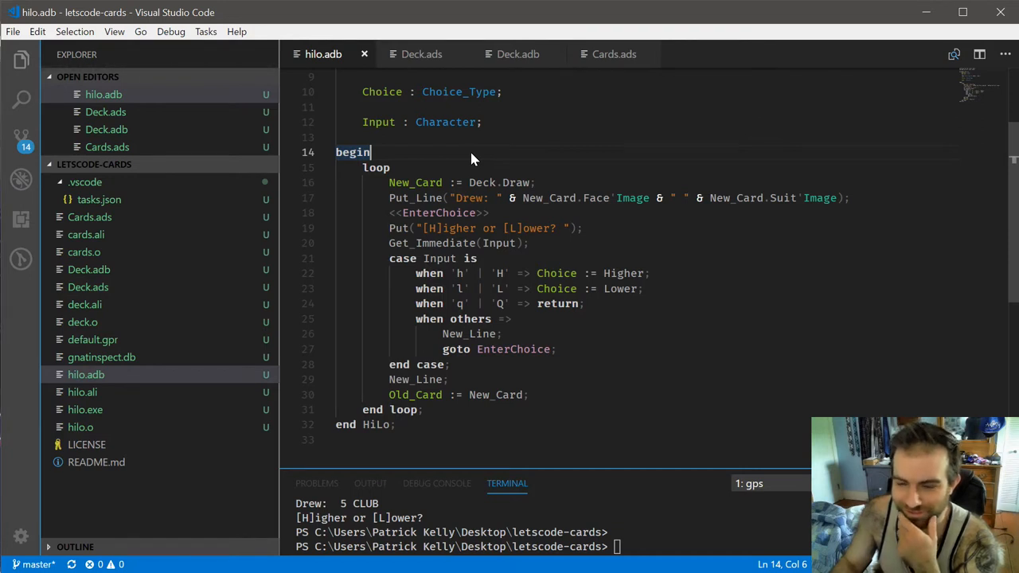
mouse_move(488, 201)
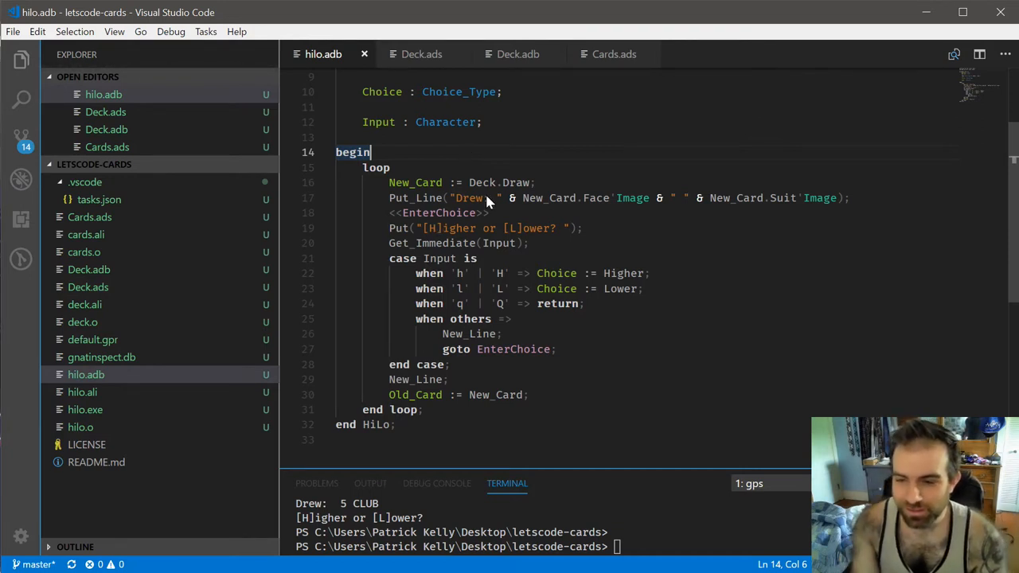
Step: Draw Old_Card from the deck after begin and declare First_Draw : Boolean := True
key("Enter")
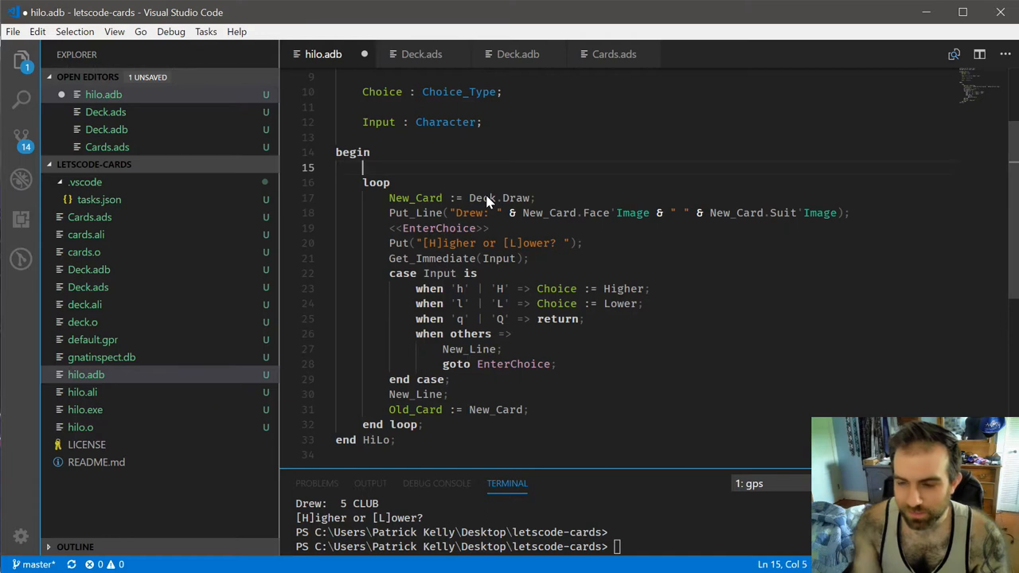
type("New_Card := Deck")
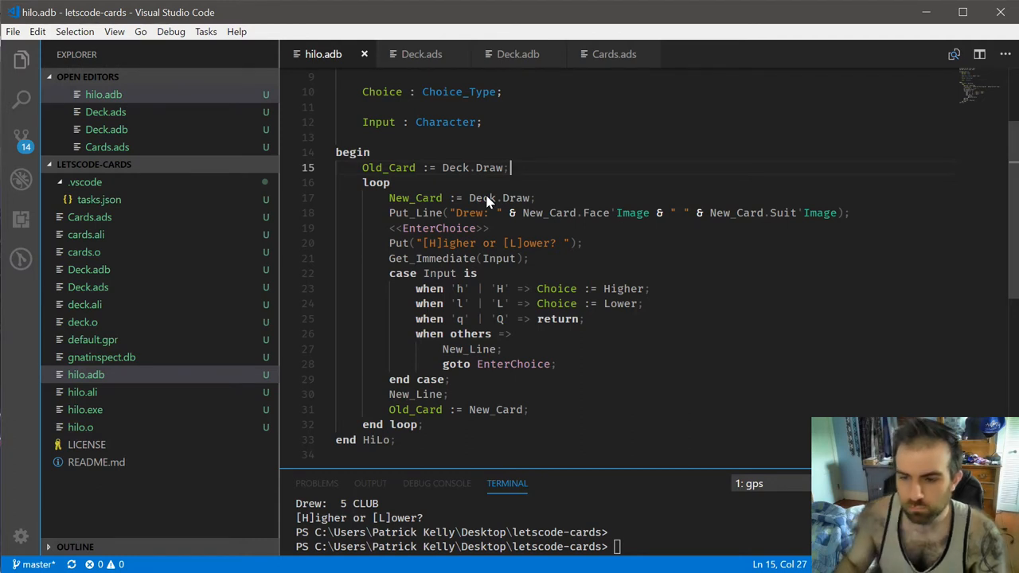
type("First")
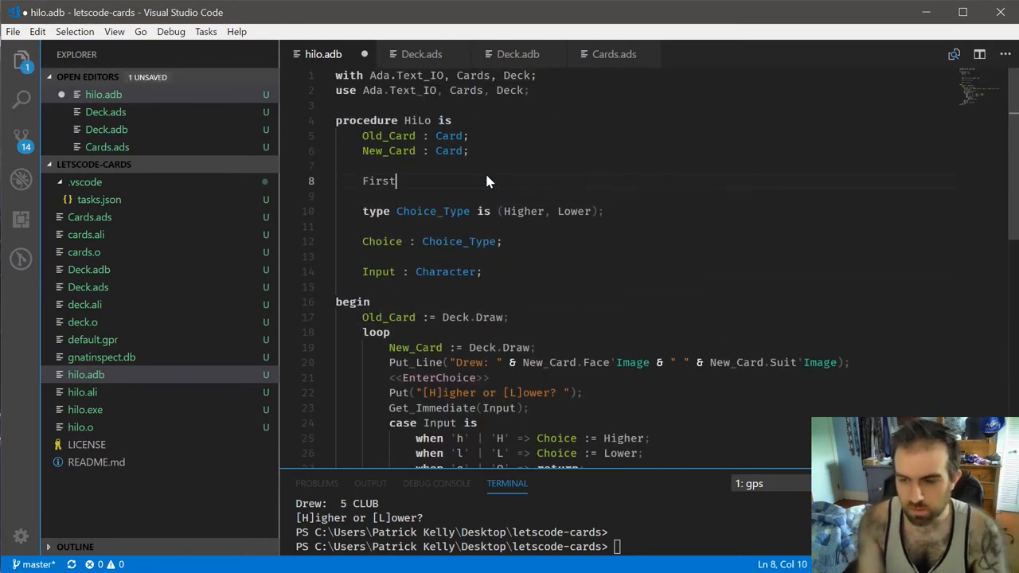
type("_Draw : Boolean := Tru")
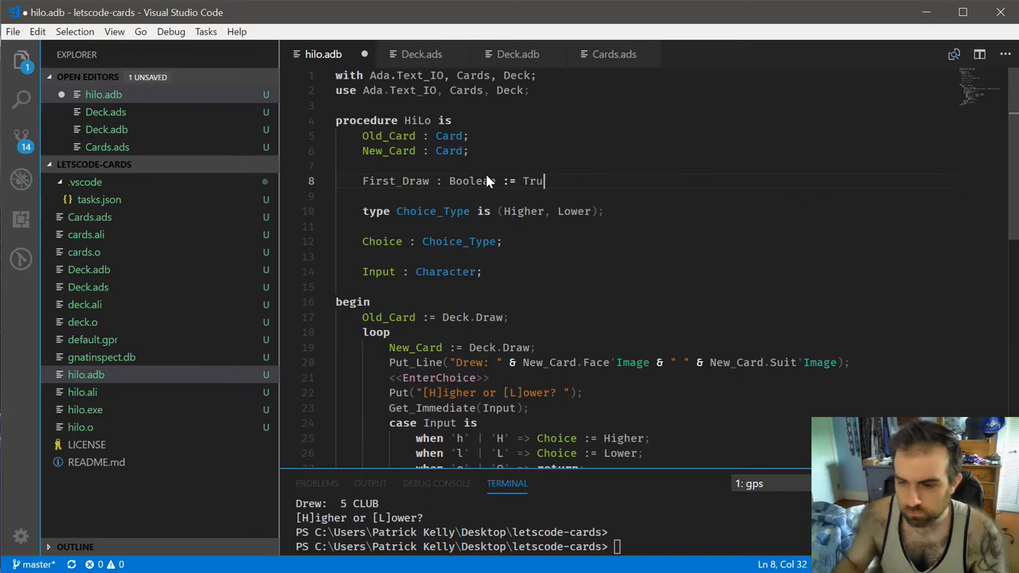
Step: Add an if/else block that clears First_Draw on the first pass
scroll("down", 3)
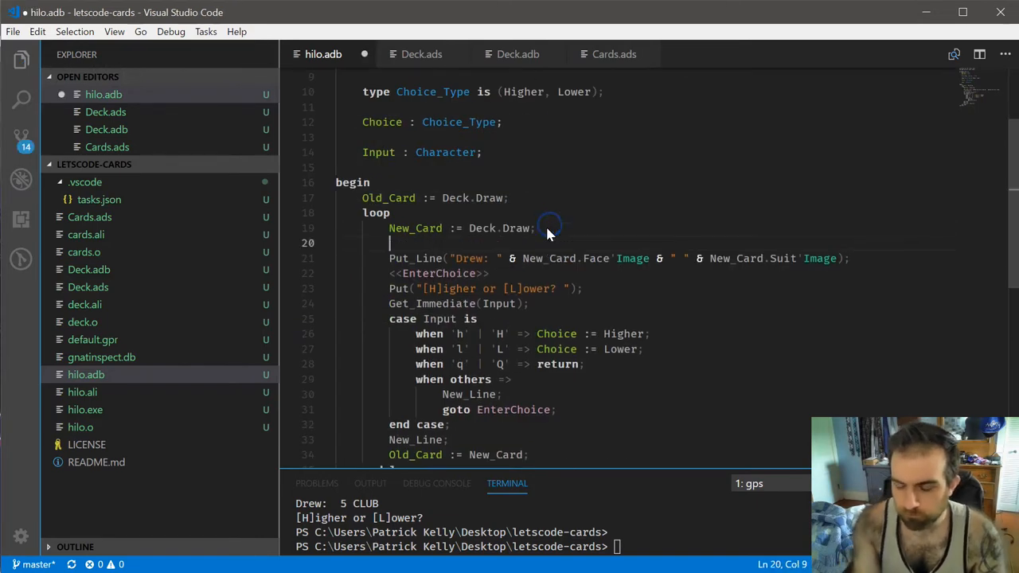
type("if not First")
type("First_Draw := Fals")
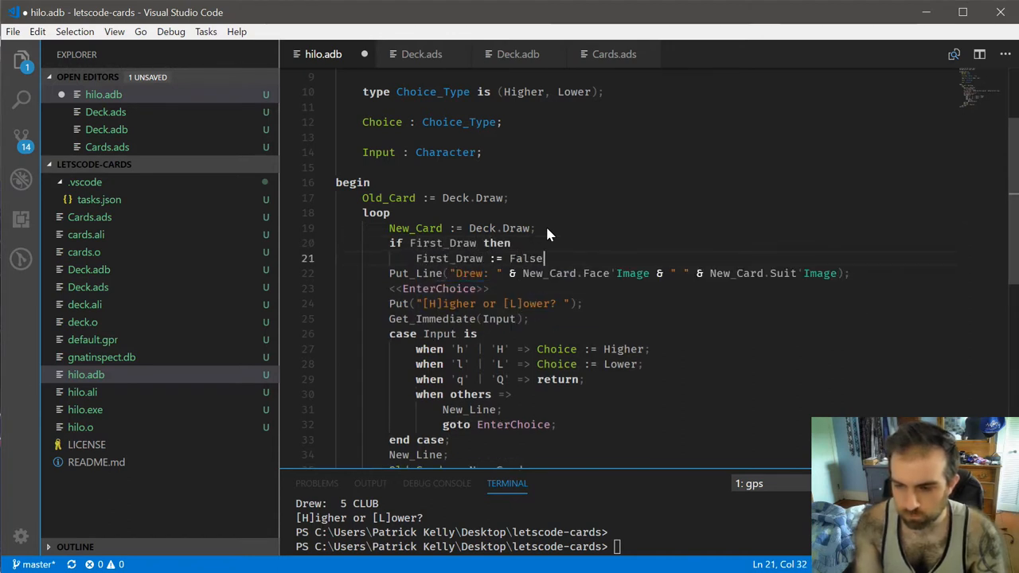
type("else")
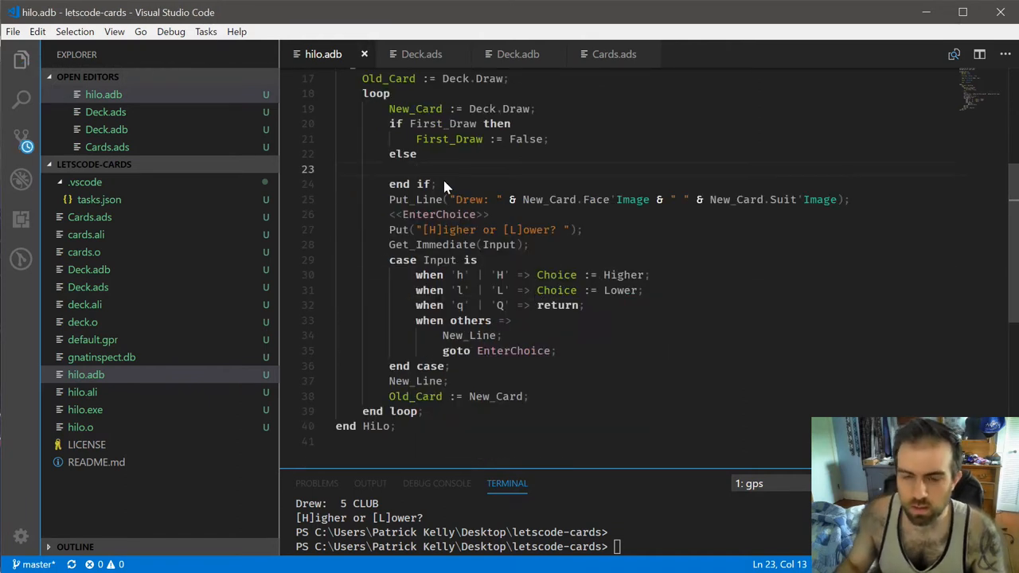
Step: In the else branch, print 'You were right!' if New_Card.Face > Old_Card.Face, else 'You were wrong!'; run hilo
scroll("up", 3)
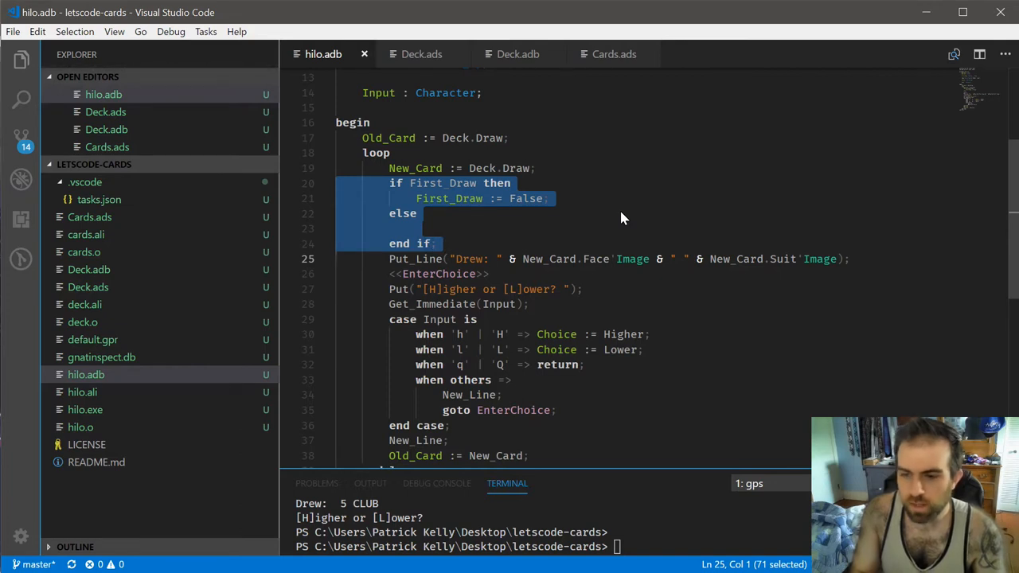
left_click(417, 228)
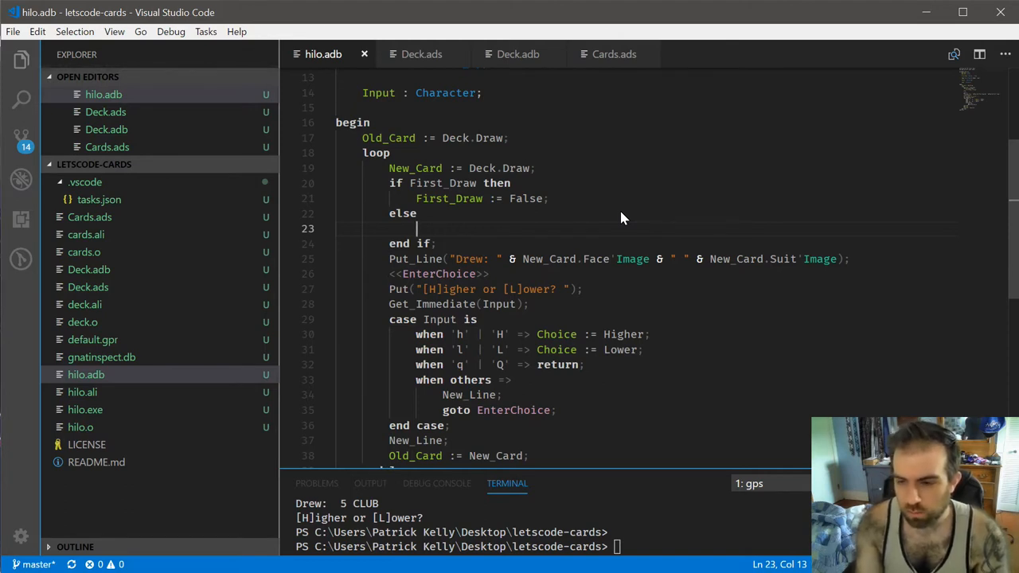
type("if New_Card")
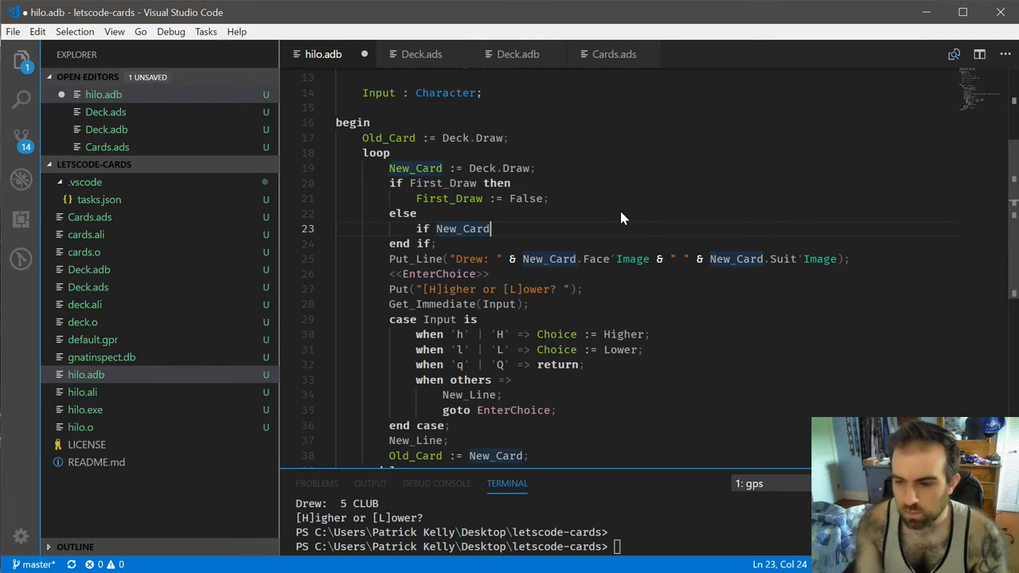
type(".I")
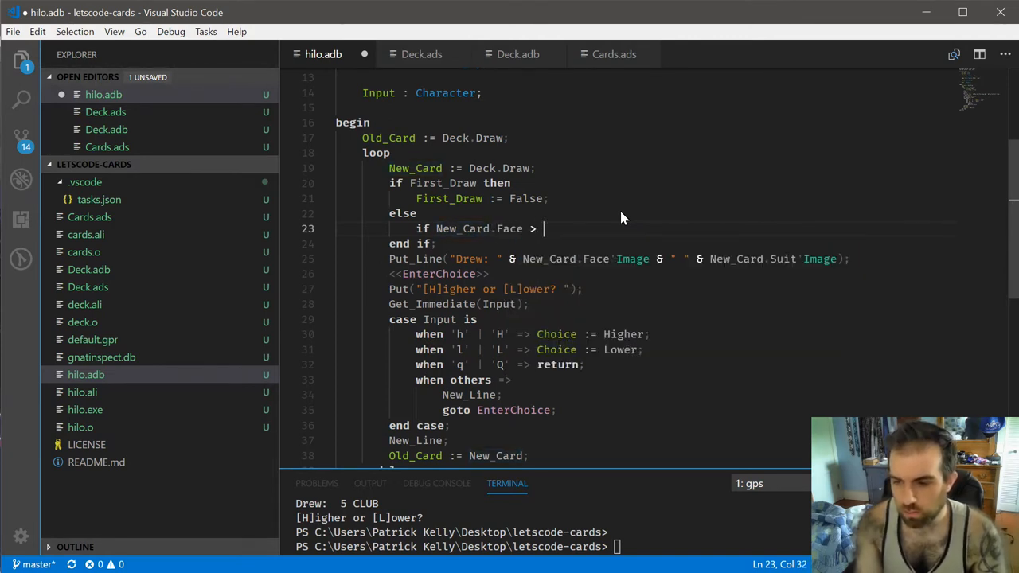
type("Old_Card.Face then")
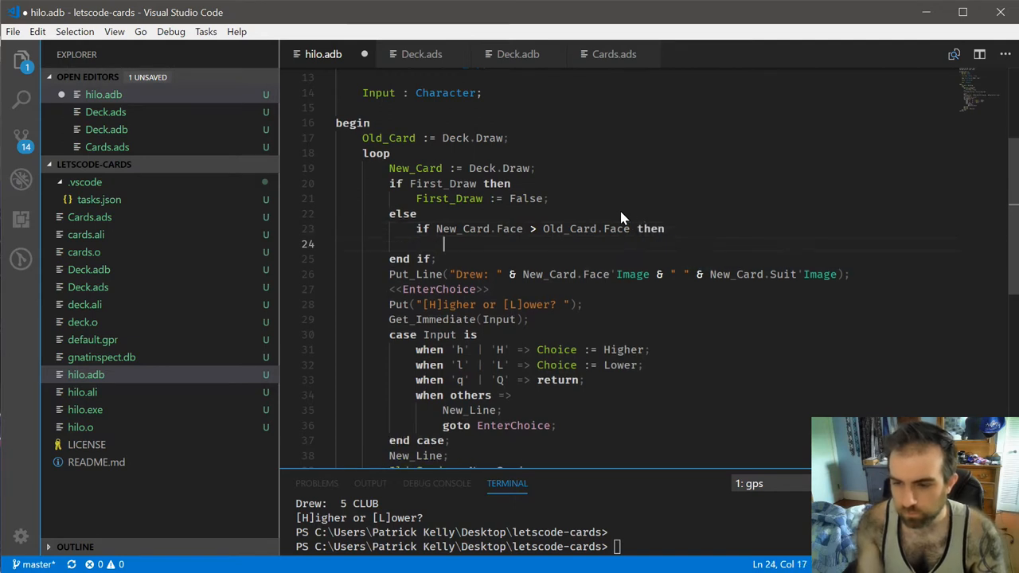
type("Put_Line(\"You were right\");")
type("else")
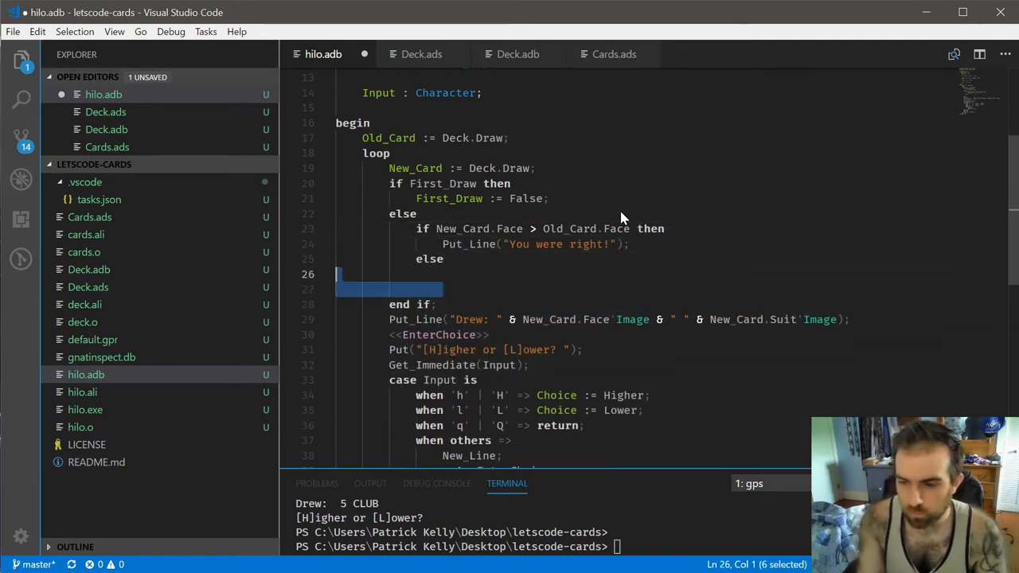
type("Put_Line(\"You w")
left_click(708, 547)
type(".\\hilo")
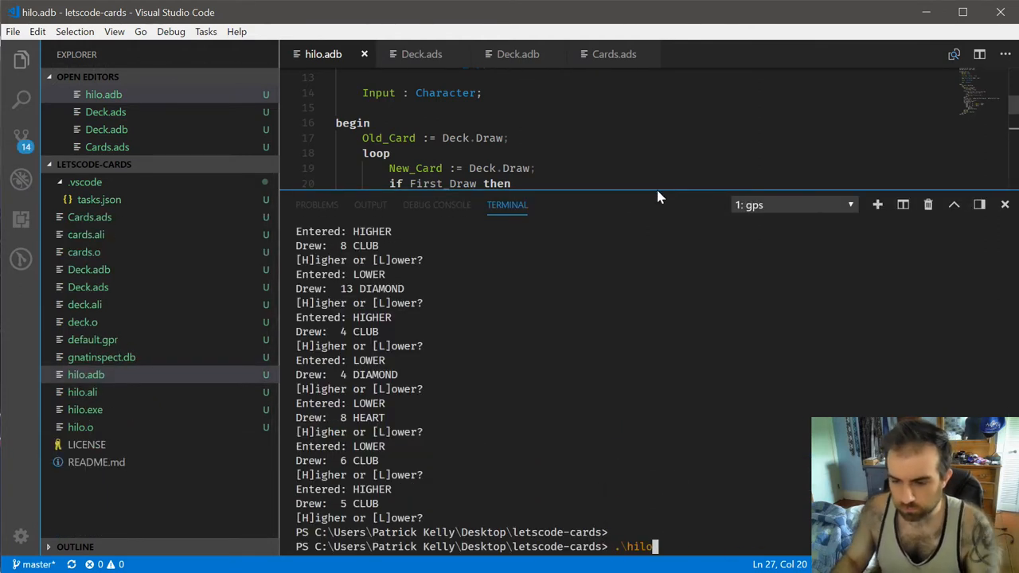
key("Return")
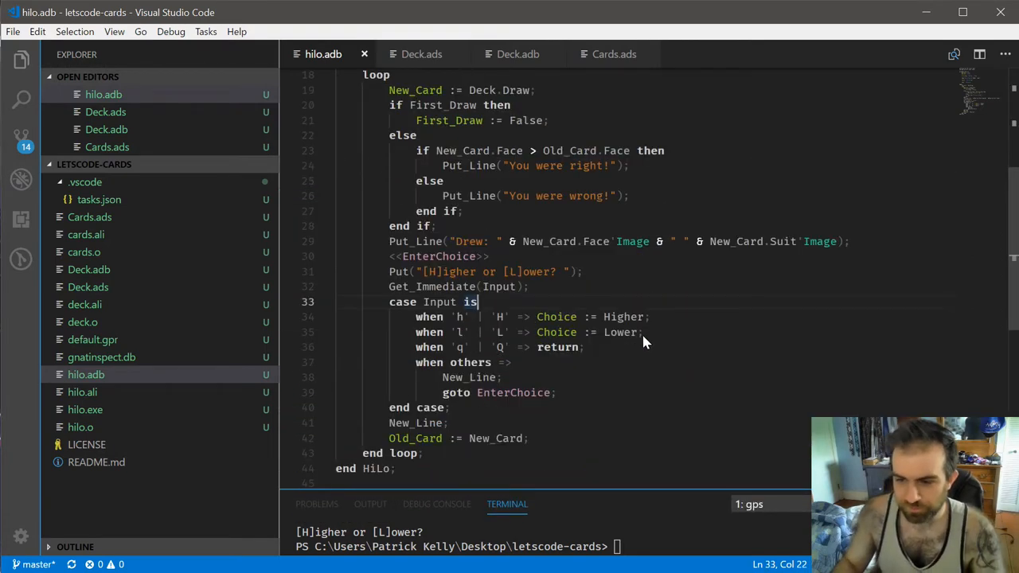
Step: Use 'and then' and add an elsif Choice = Lower branch checking New_Card.Face < Old_Card.Face
scroll("up", 3)
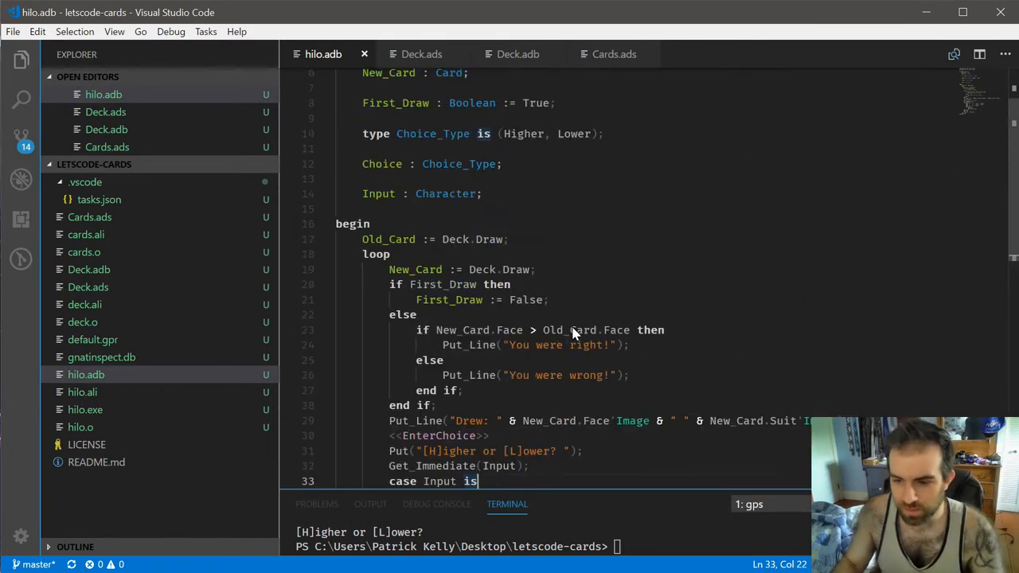
scroll("down", 3)
type("Choice = Higher and")
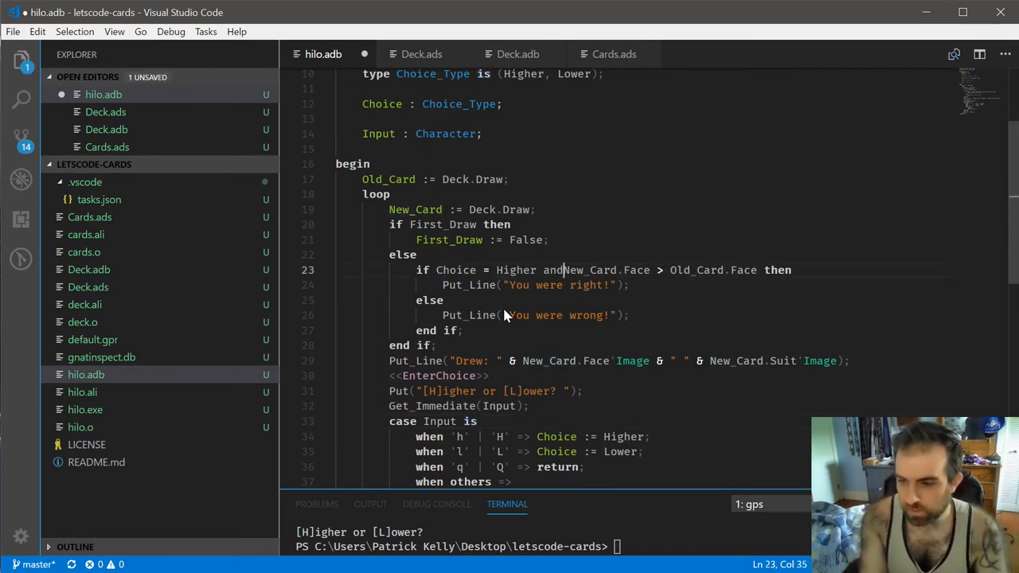
type("then")
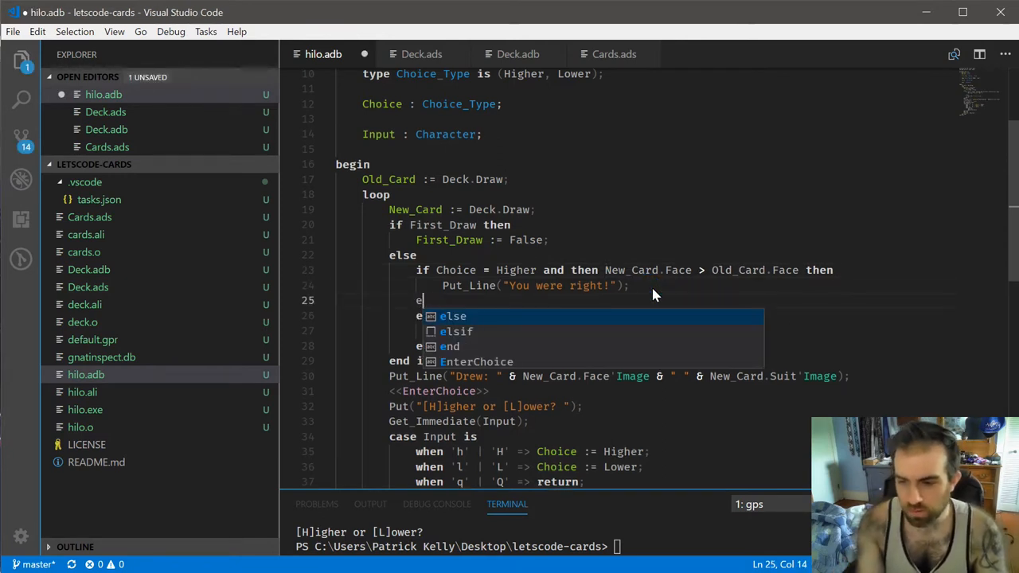
type("if Choice = Lower")
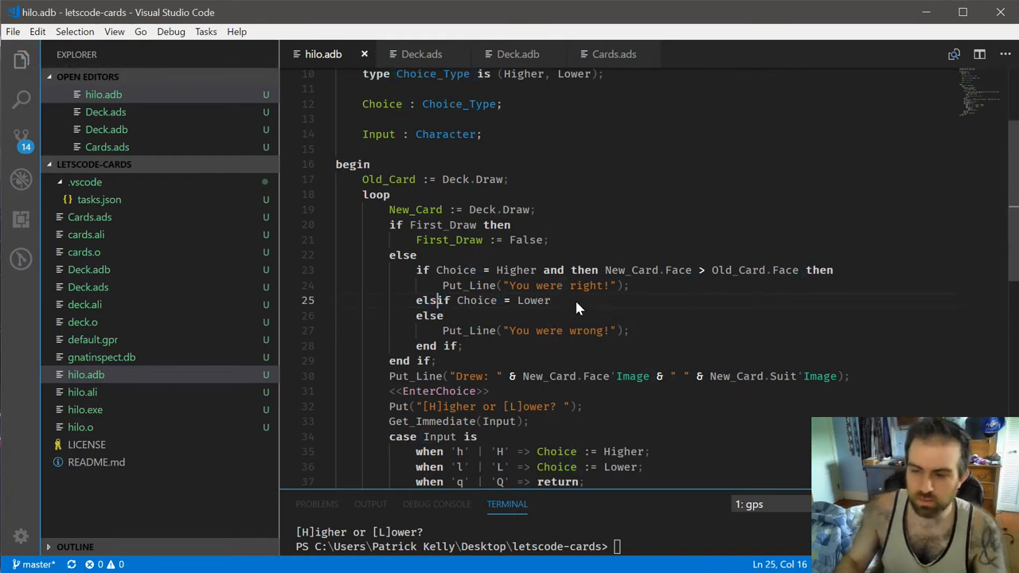
type("and then New")
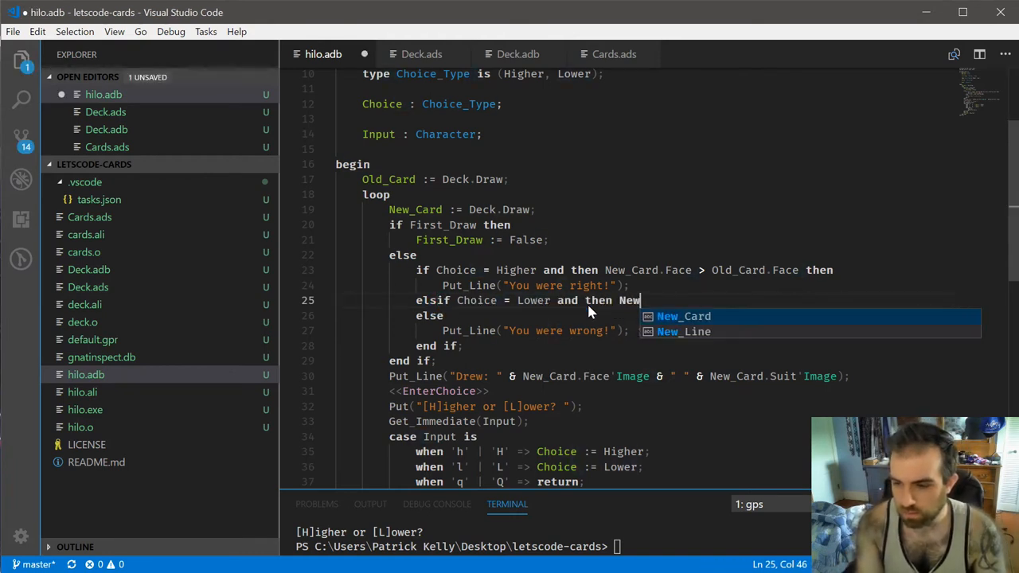
type("_Card.Face < Old_Card.F")
left_click(553, 547)
type(".\\hilo")
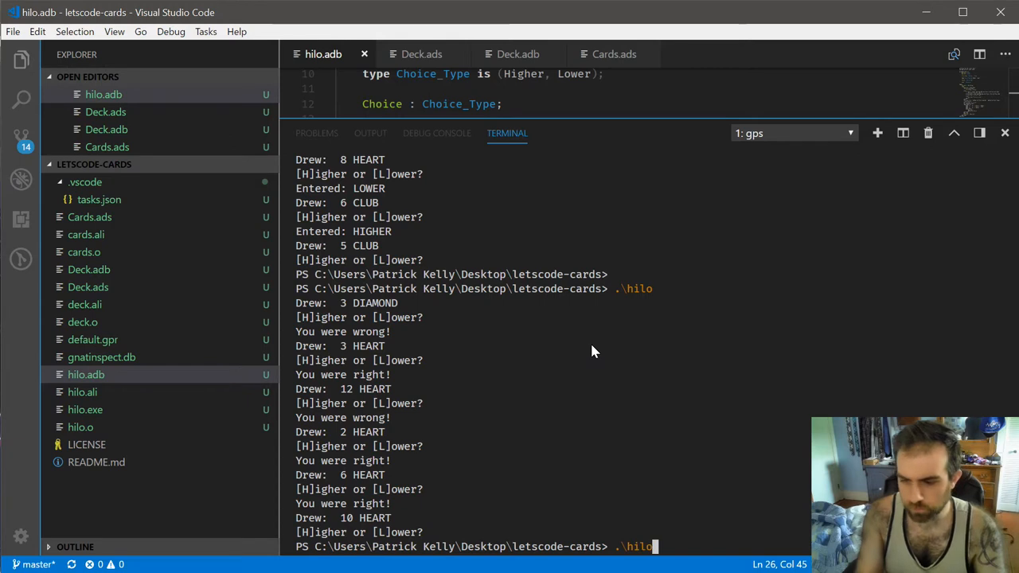
key("Return")
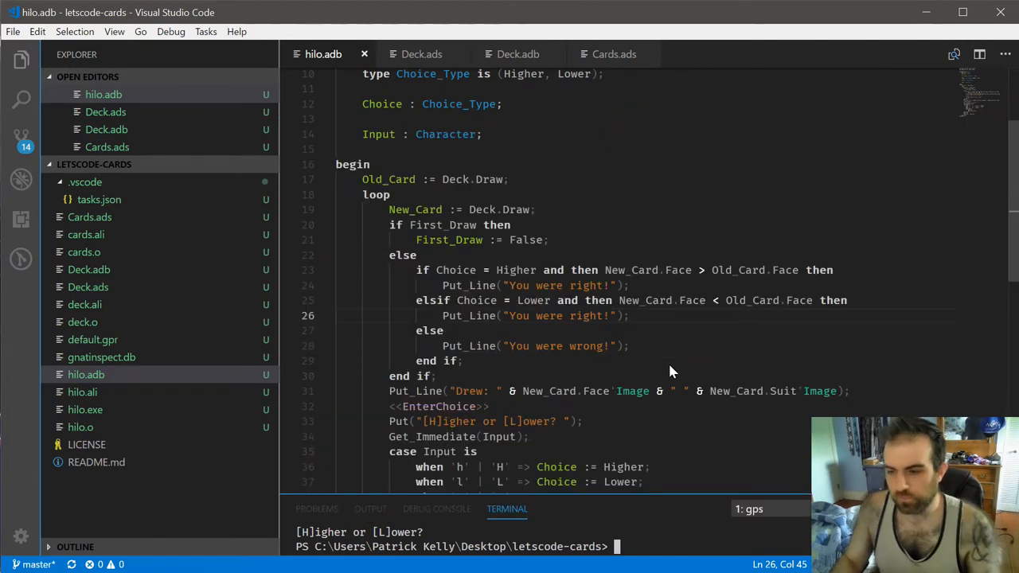
Step: Scroll hilo.adb and select the face's Image attribute on the Drew line
scroll("down", 3)
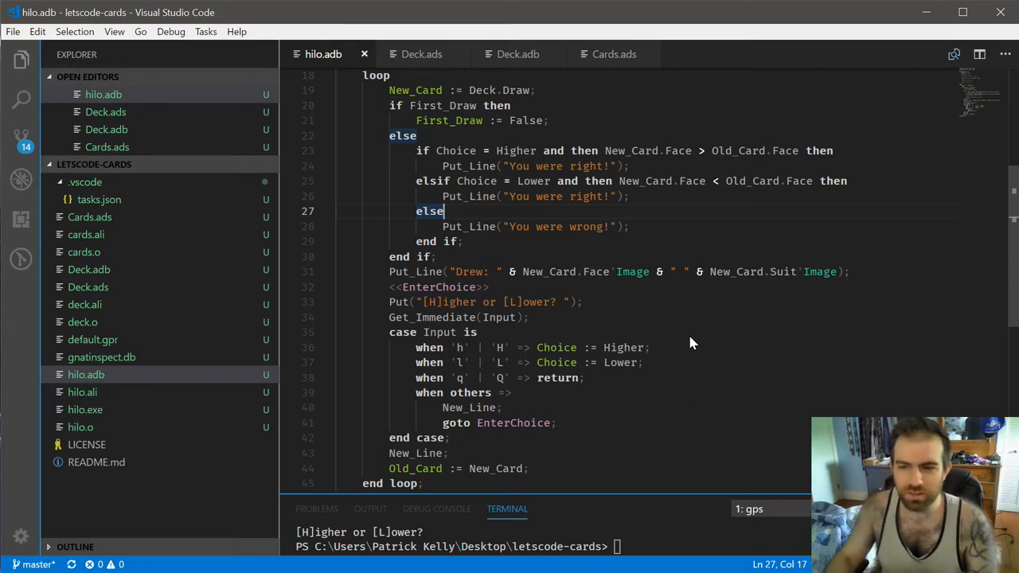
double_click(633, 271)
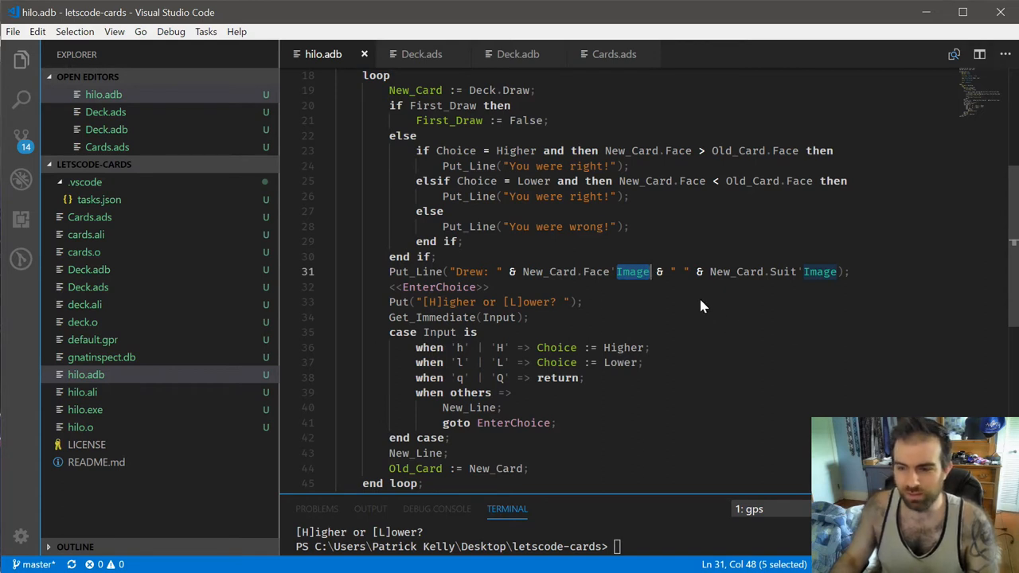
mouse_move(645, 275)
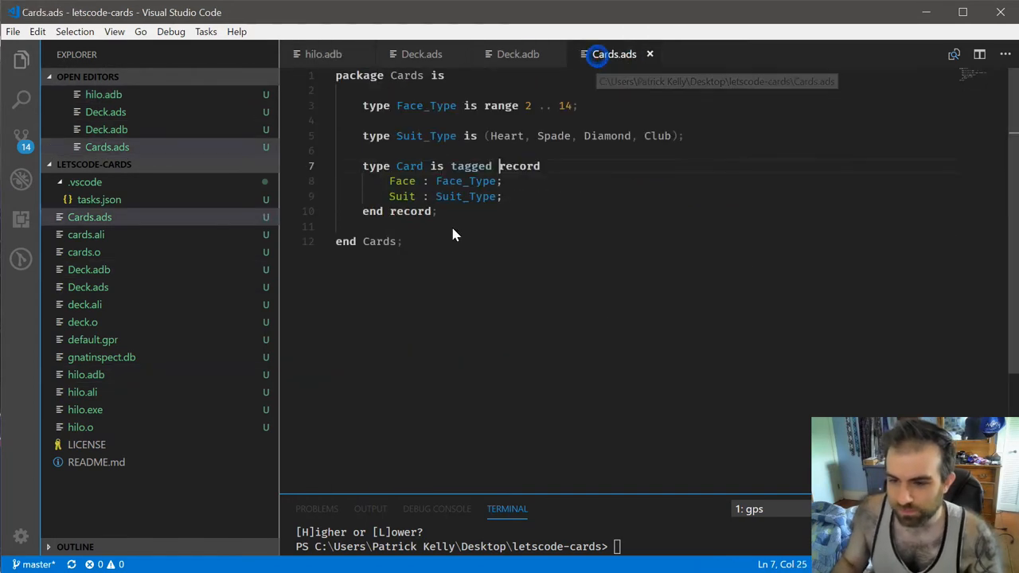
Step: Declare an Image(C) function inside the Cards package specification
key("Enter")
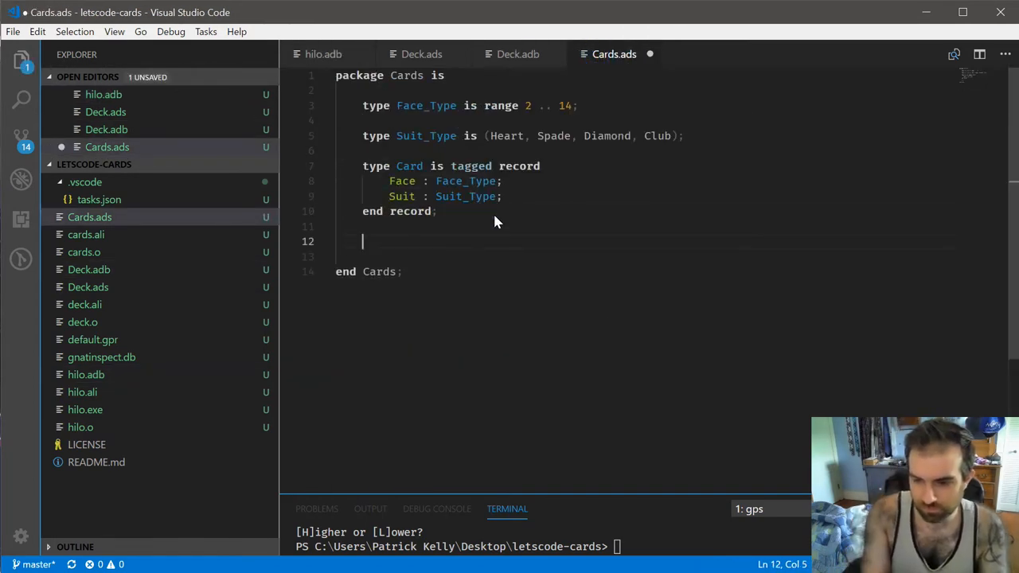
type("function Image(C")
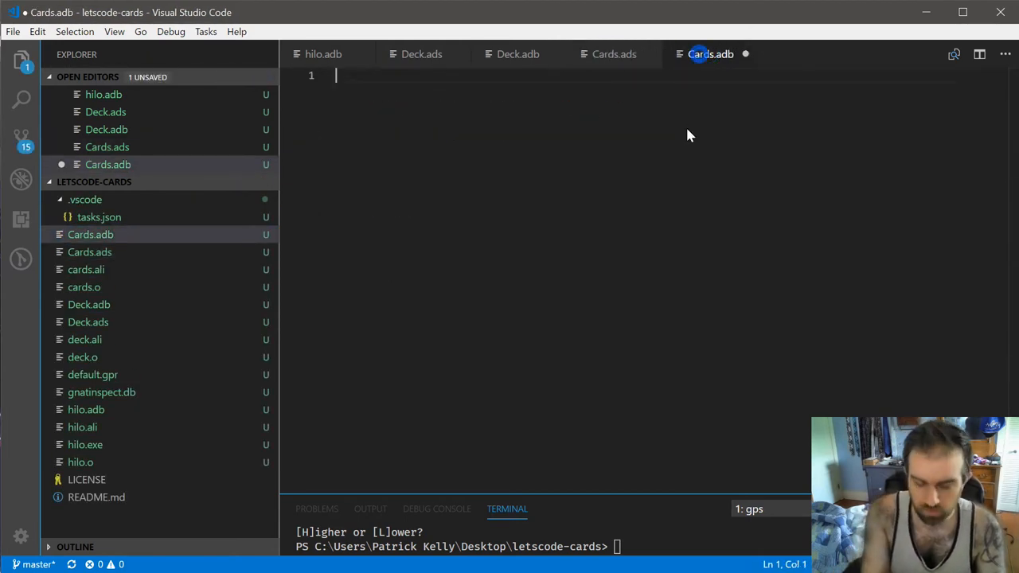
Step: Write the Cards body: Image uses case Self.Face, others returning Face'Image & " " & Suit'Image
type("package body Cards is")
type("function Image(Self : Card) return String is")
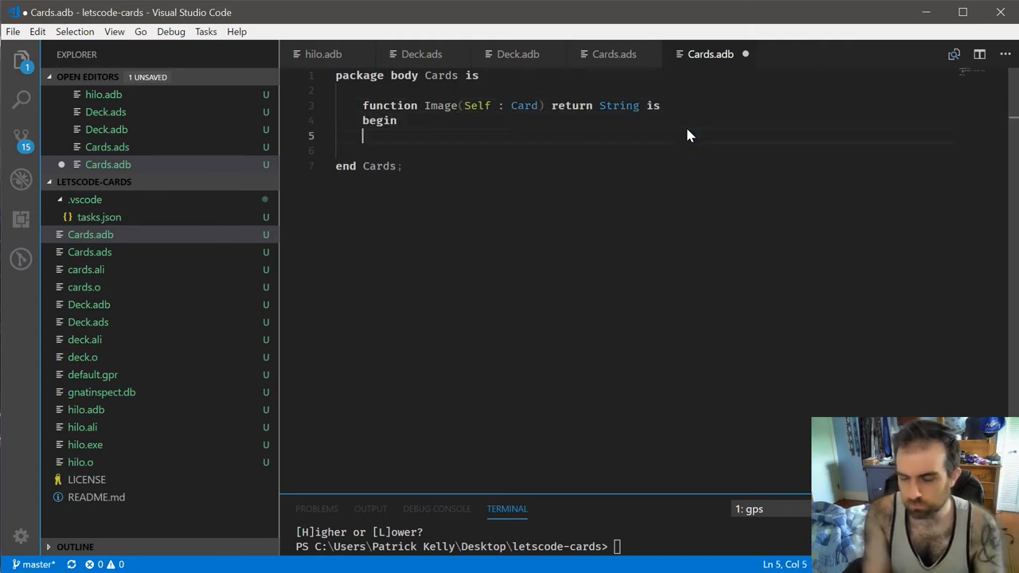
type("if")
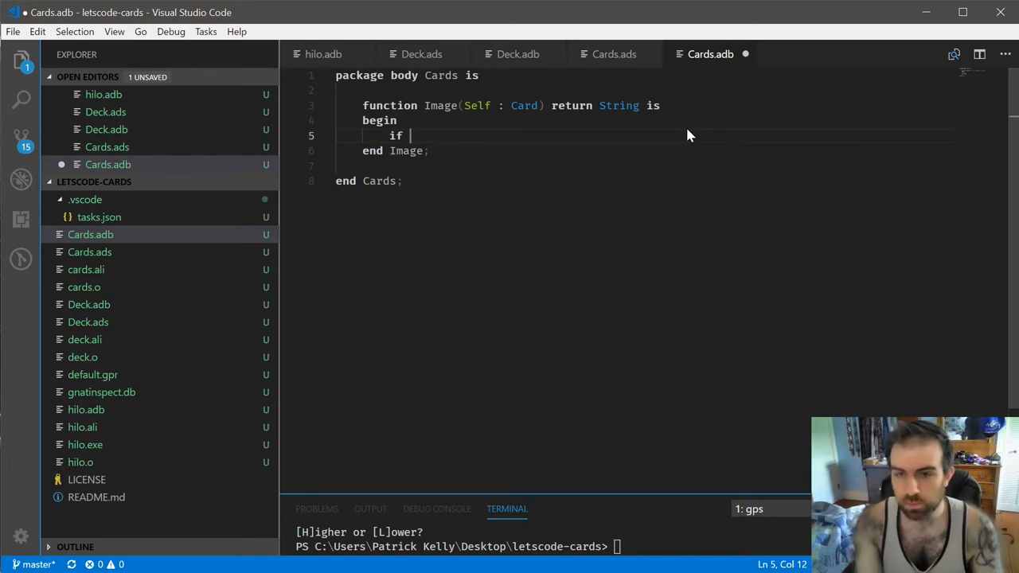
key("Backspace")
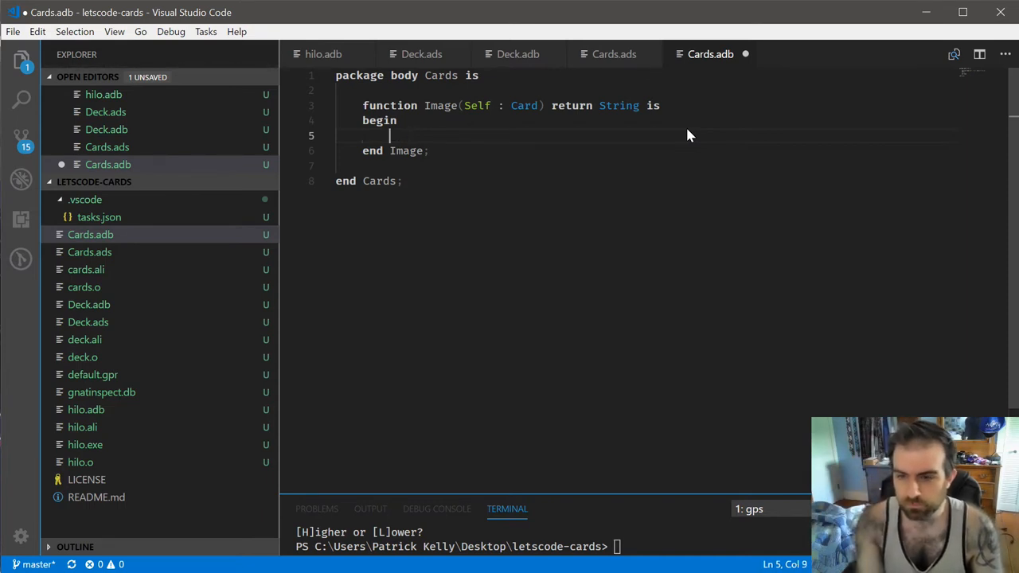
type("case Self.FAce is")
type("end Self.F")
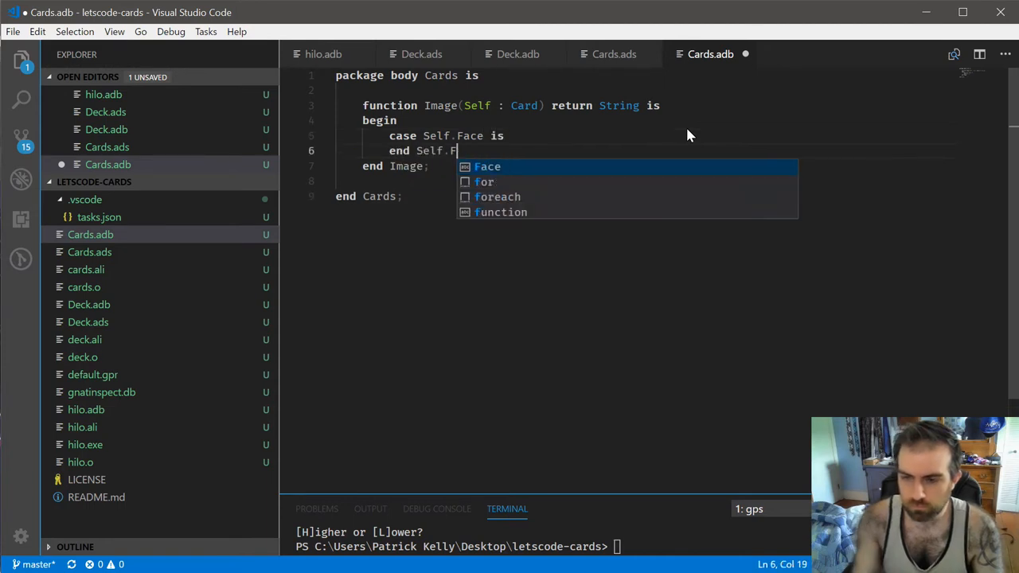
type("Sca")
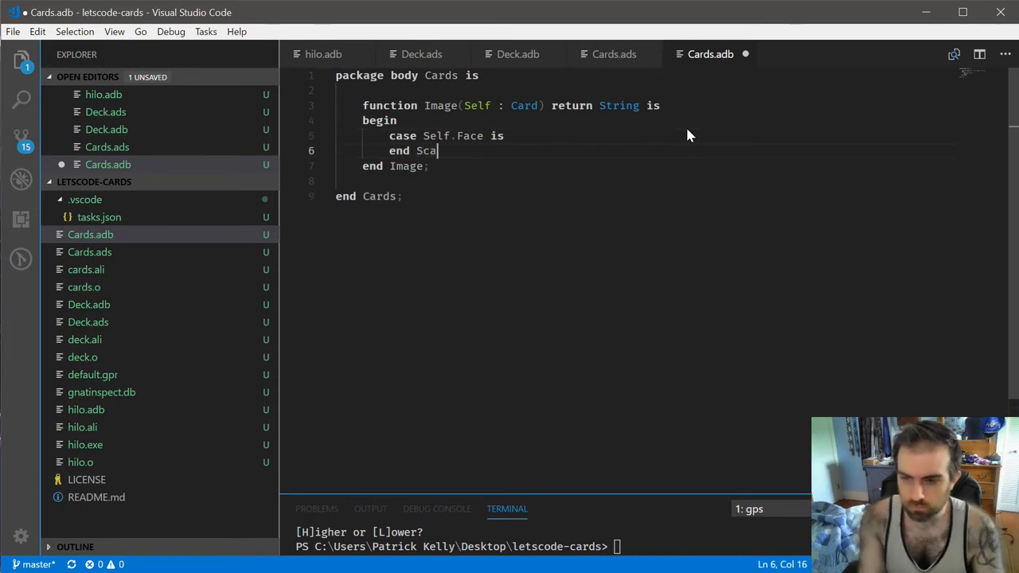
type("when others => return")
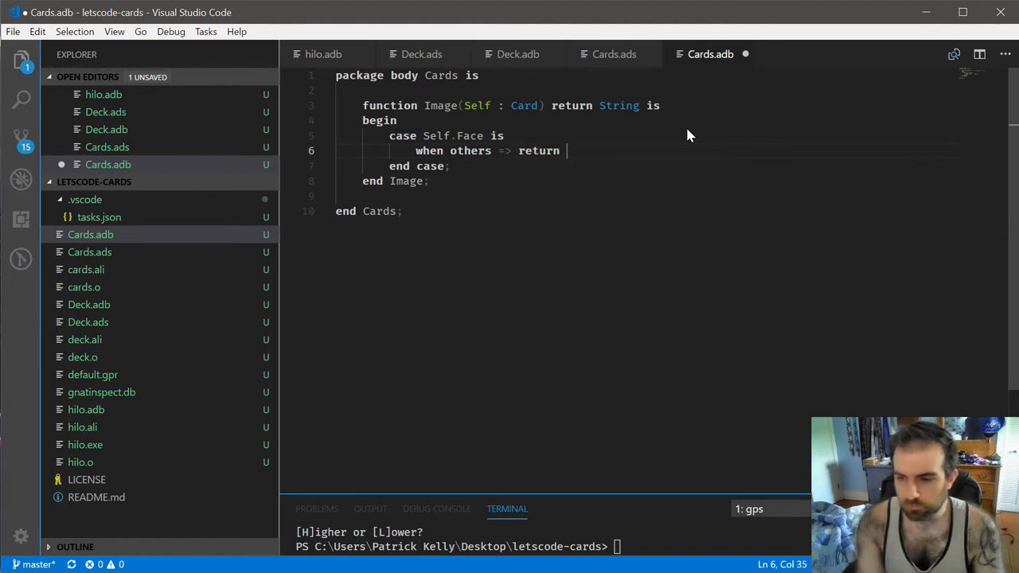
type("Self.Face")
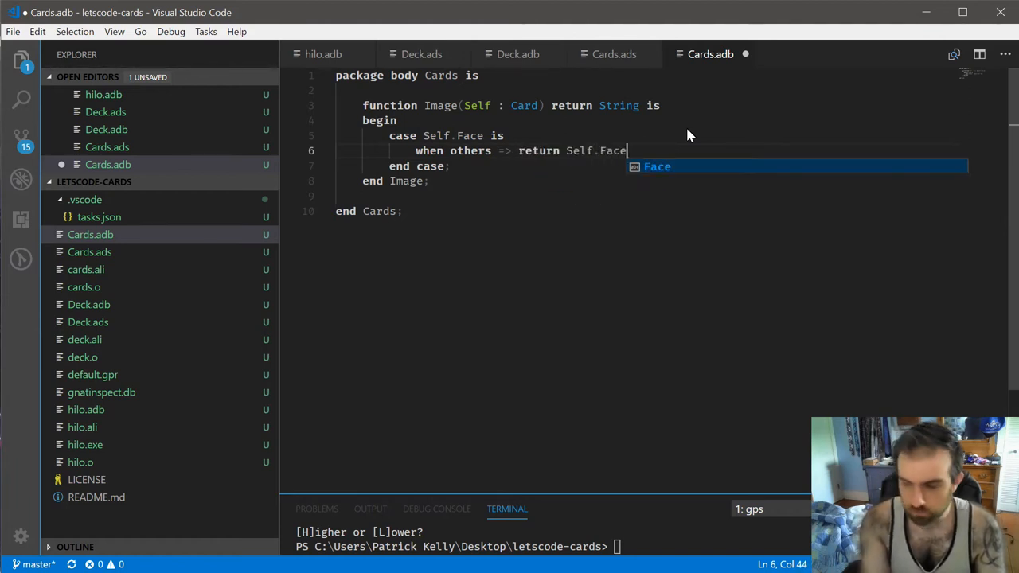
type("'Image")
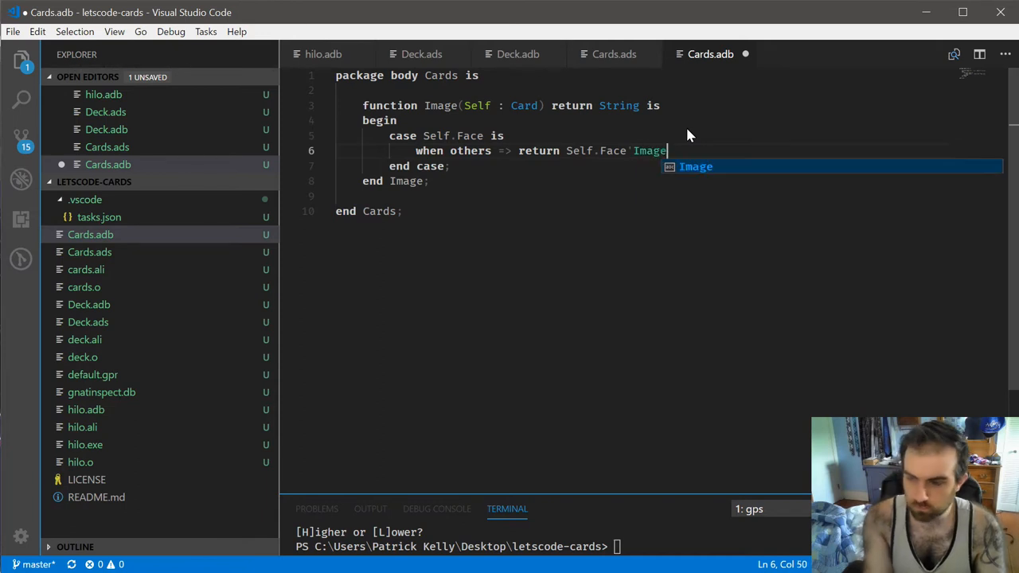
type("& \" \" &")
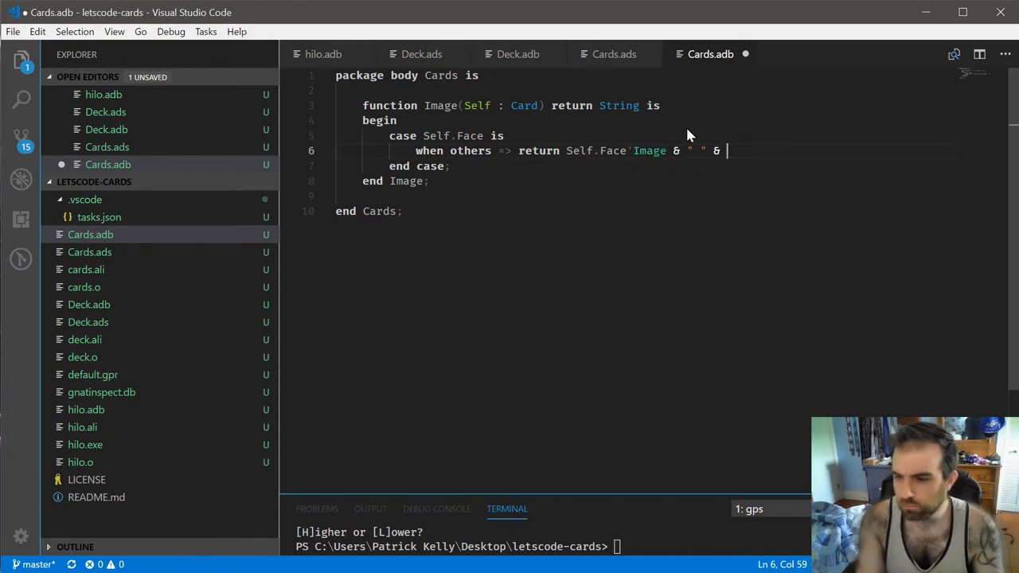
type("Self.Suit'Image;")
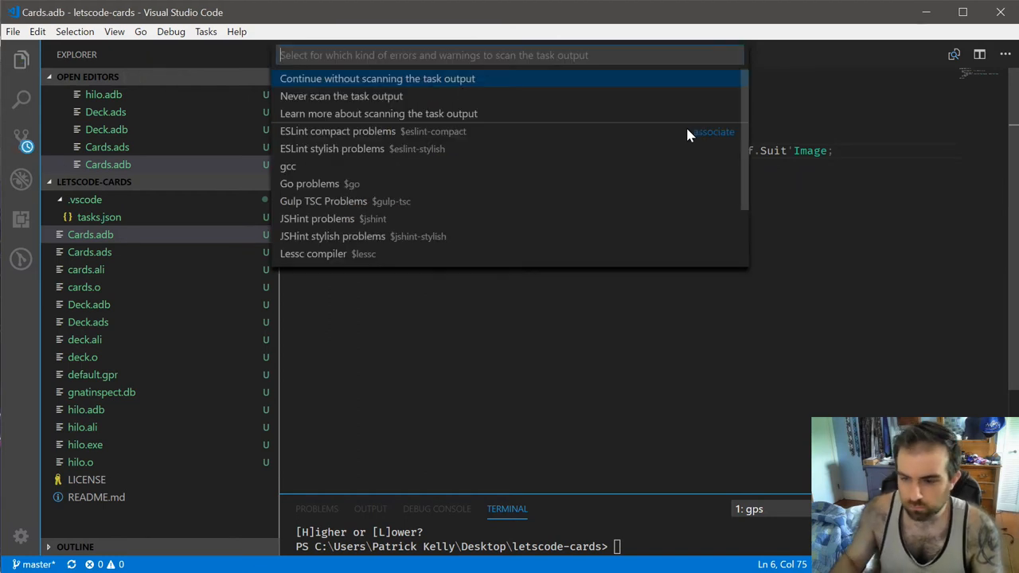
Step: Run the build and return to hilo.adb
left_click(376, 78)
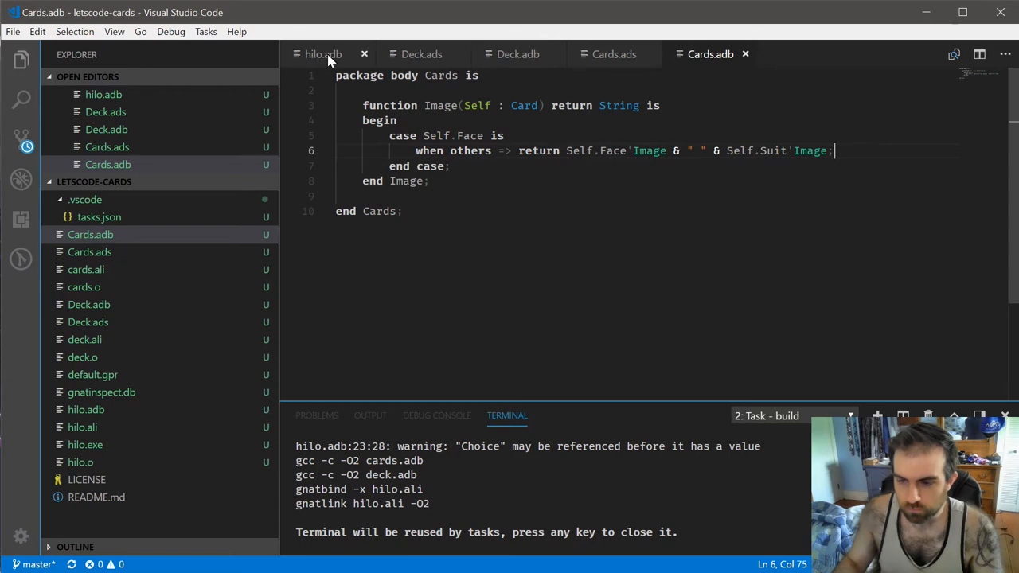
left_click(323, 54)
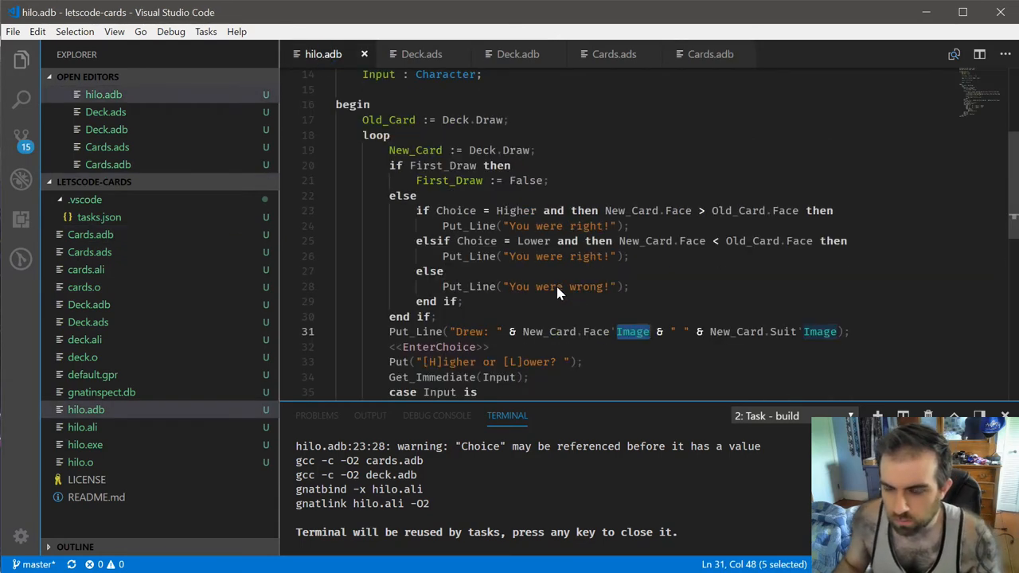
mouse_move(474, 187)
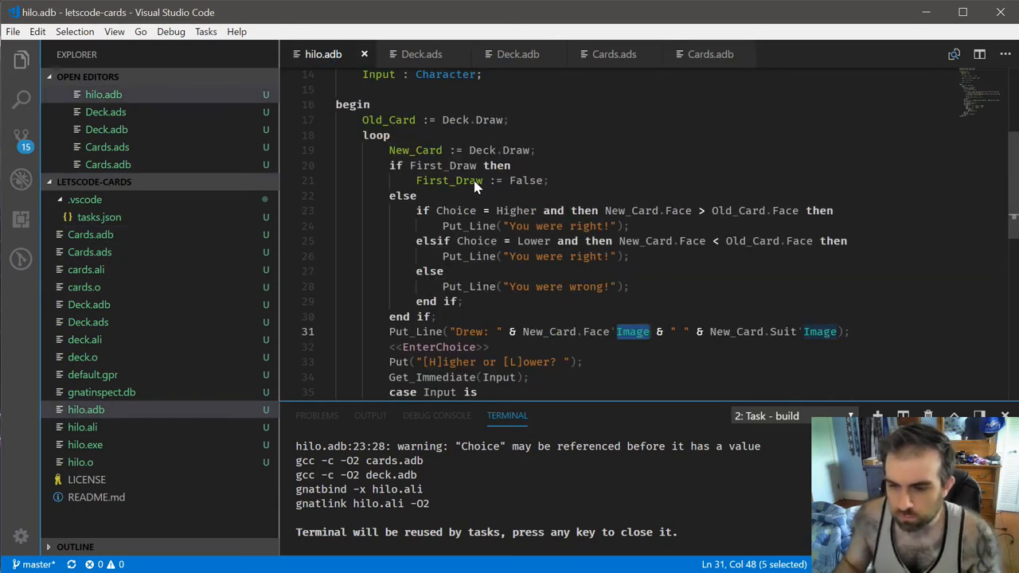
scroll("down", 3)
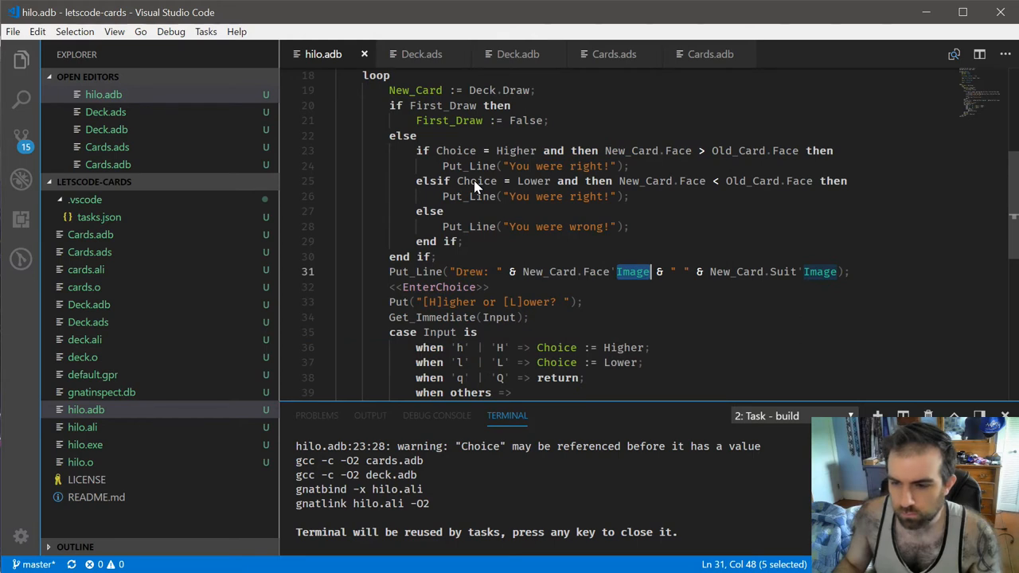
scroll("up", 3)
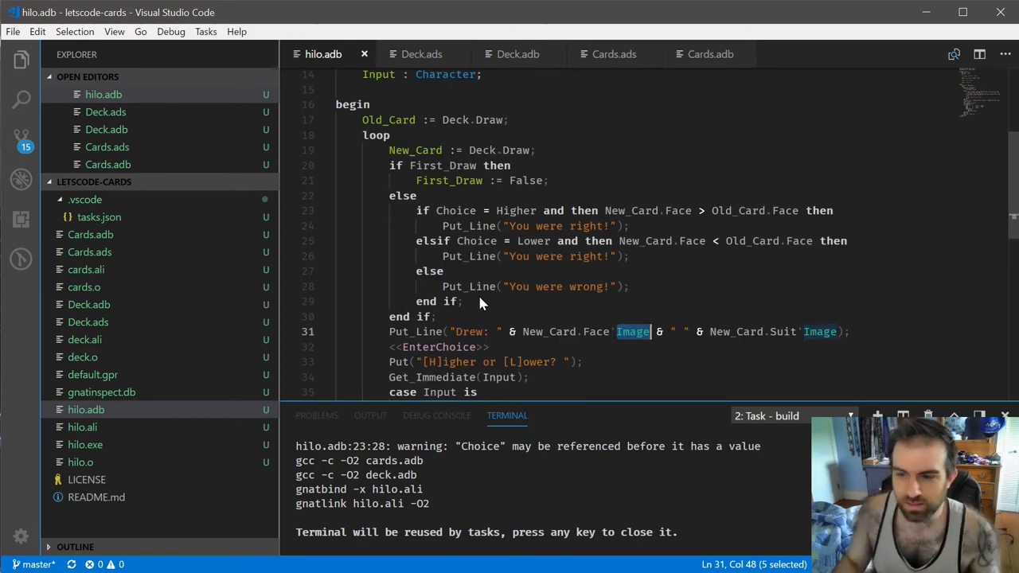
mouse_move(468, 280)
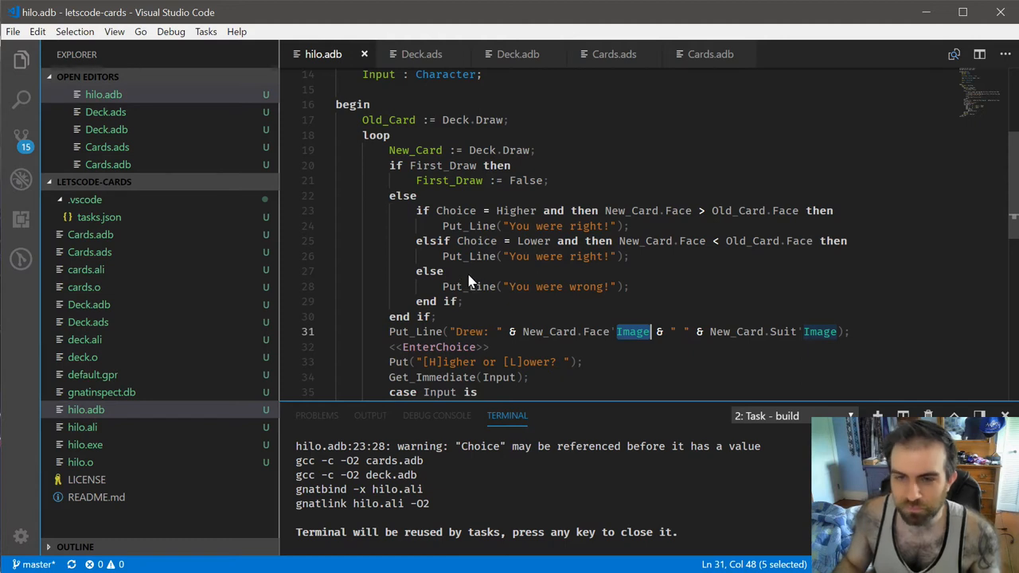
mouse_move(521, 167)
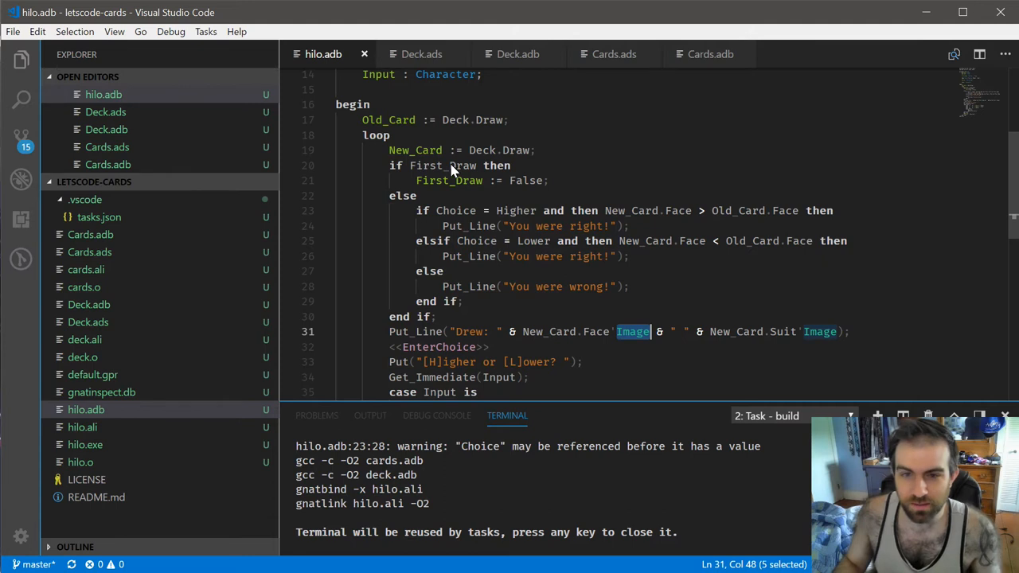
mouse_move(458, 171)
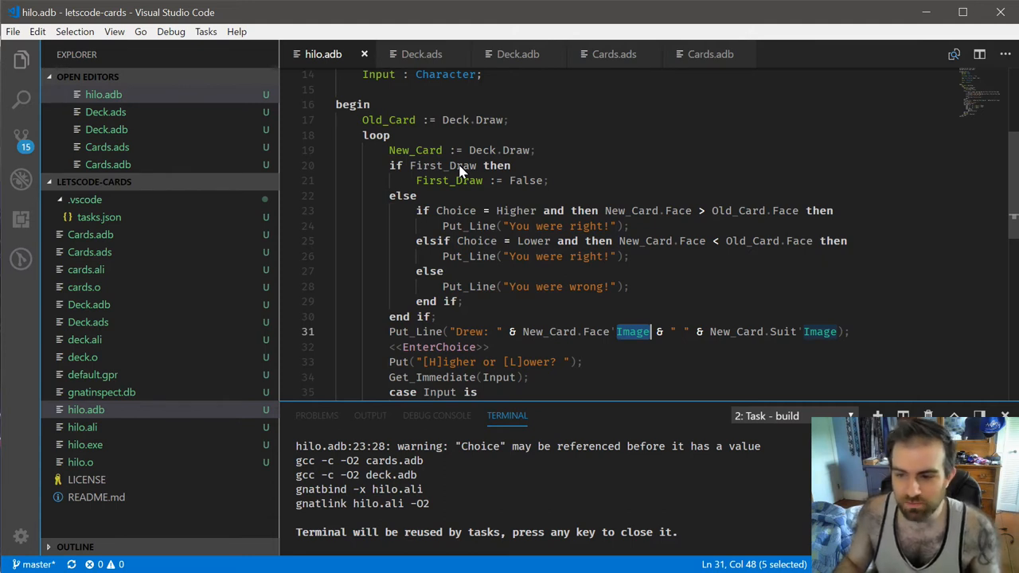
mouse_move(472, 221)
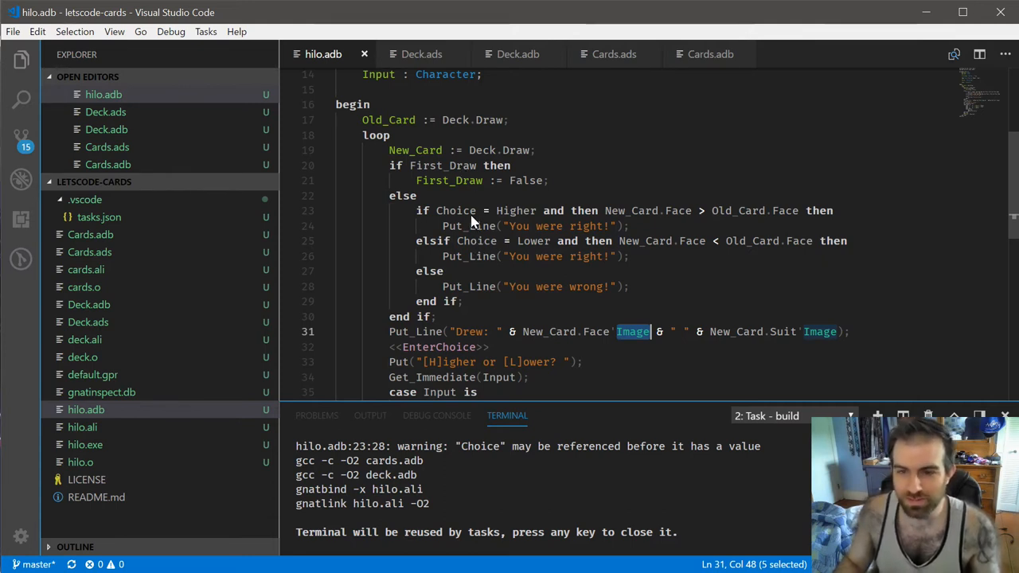
Step: Scroll through hilo.adb to review the HiLo game loop
scroll("down", 3)
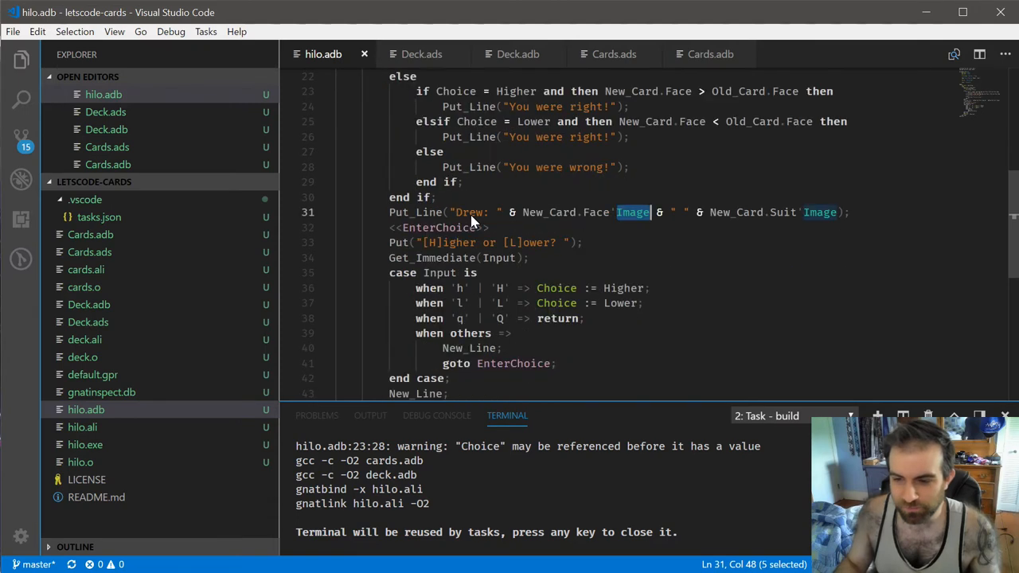
scroll("up", 3)
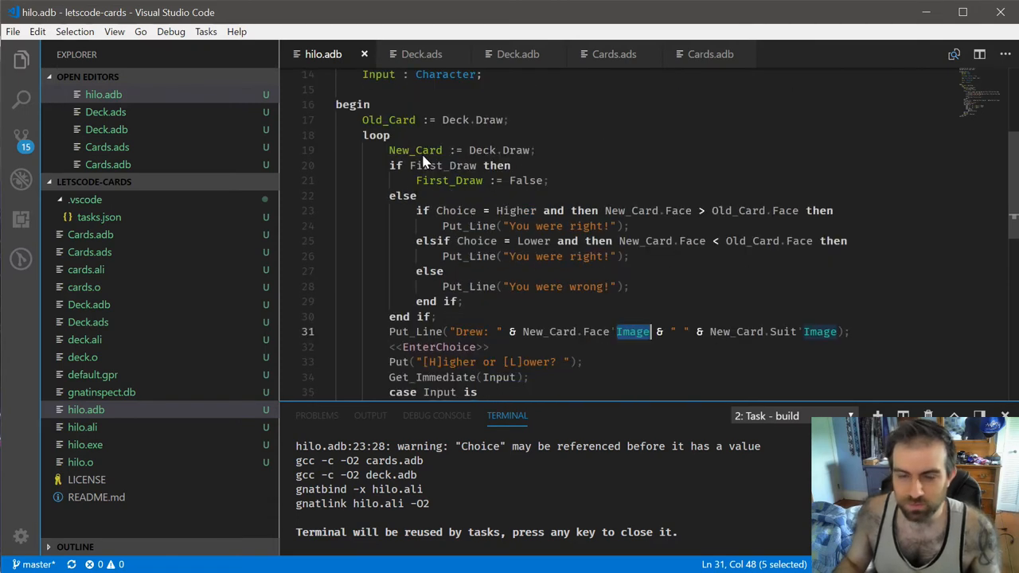
mouse_move(394, 166)
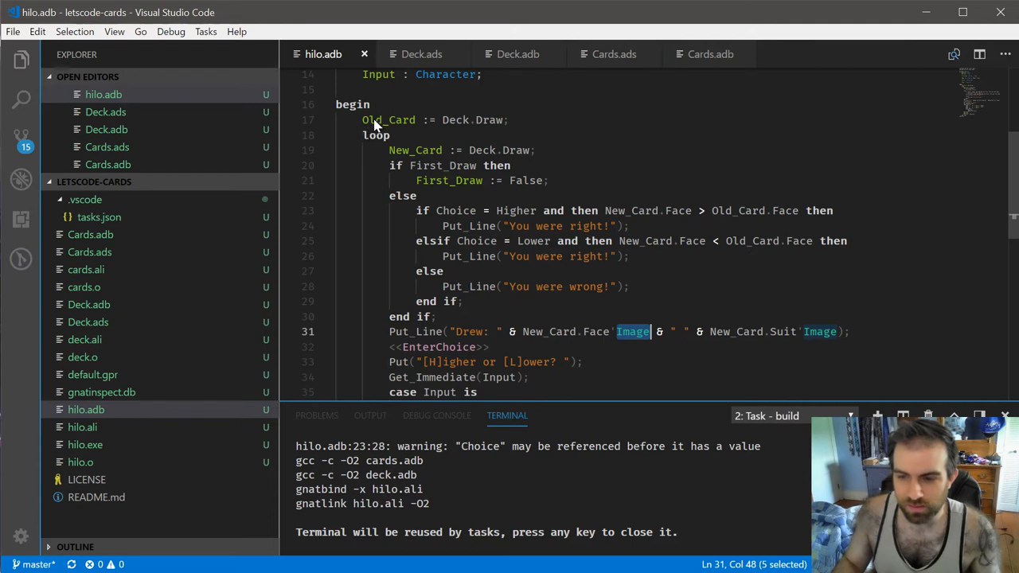
mouse_move(390, 121)
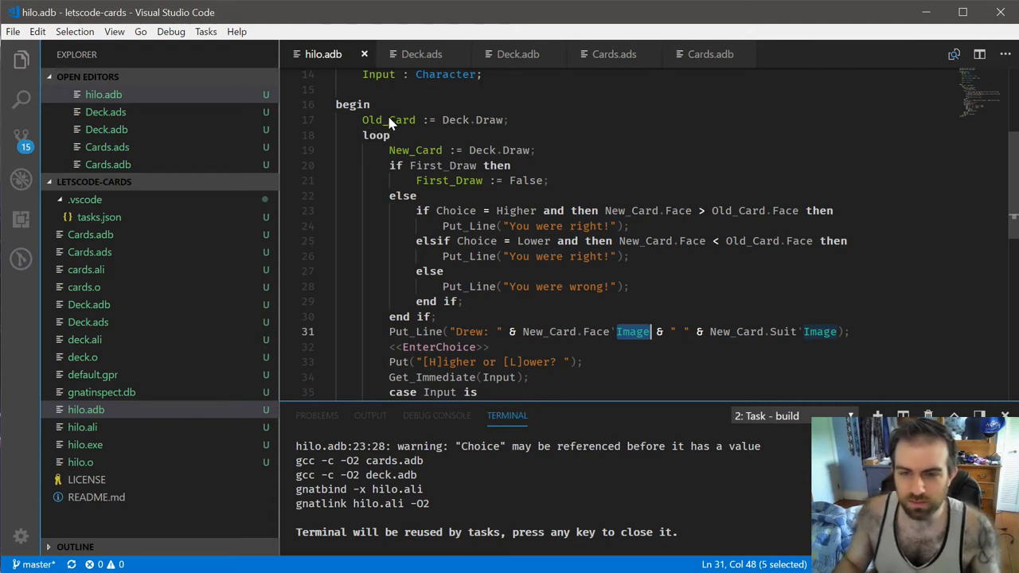
mouse_move(489, 163)
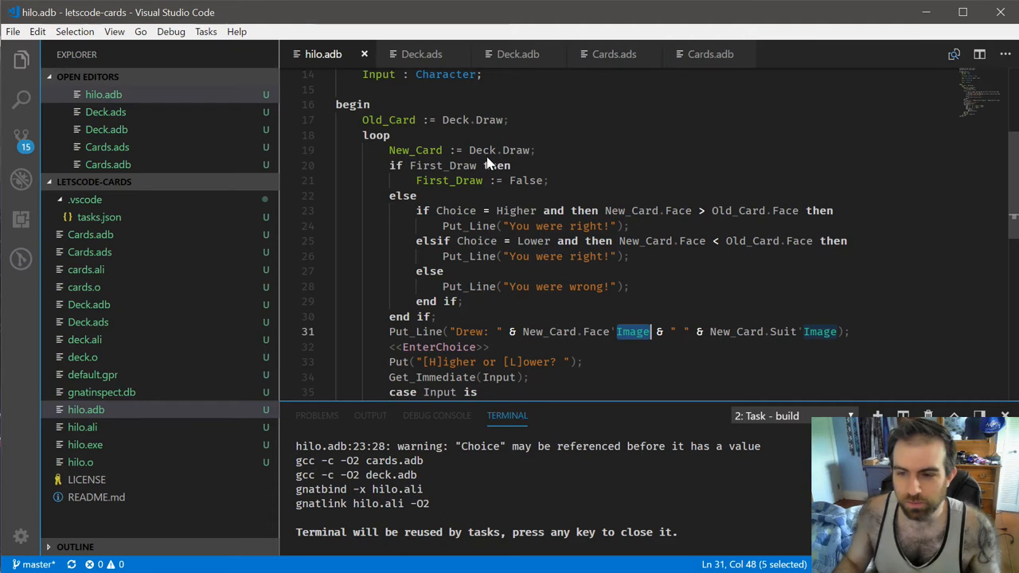
mouse_move(414, 155)
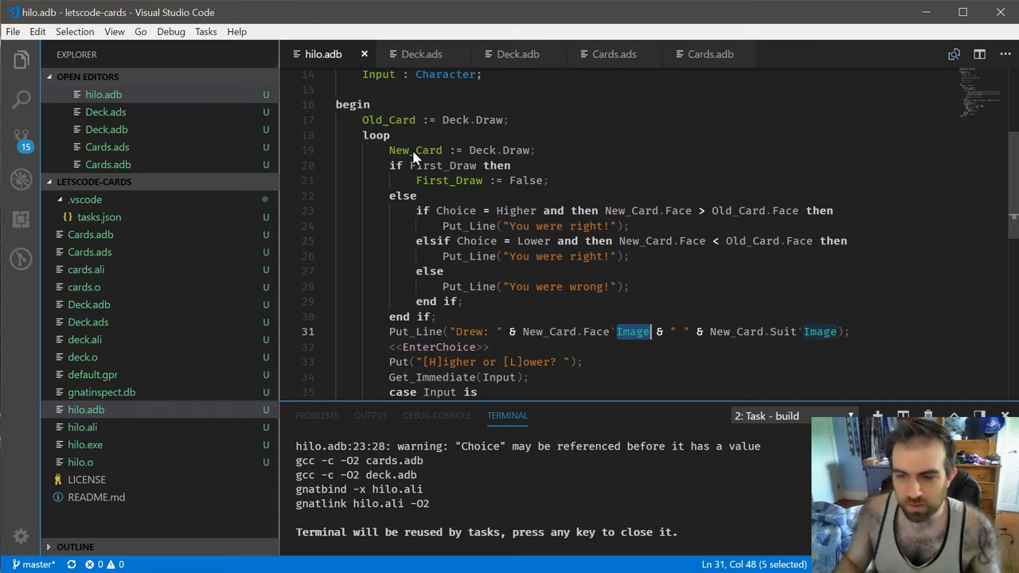
mouse_move(485, 178)
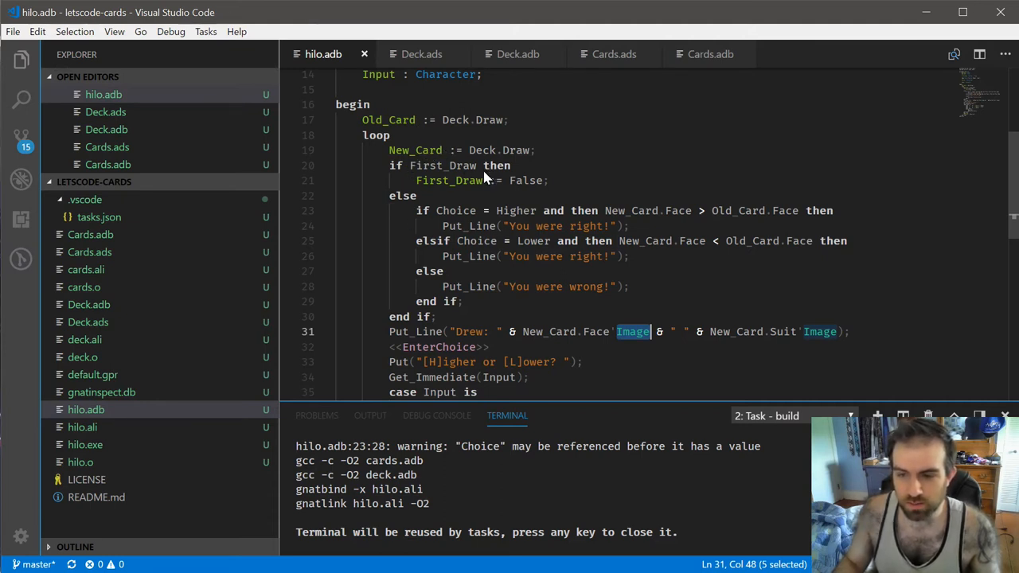
mouse_move(426, 175)
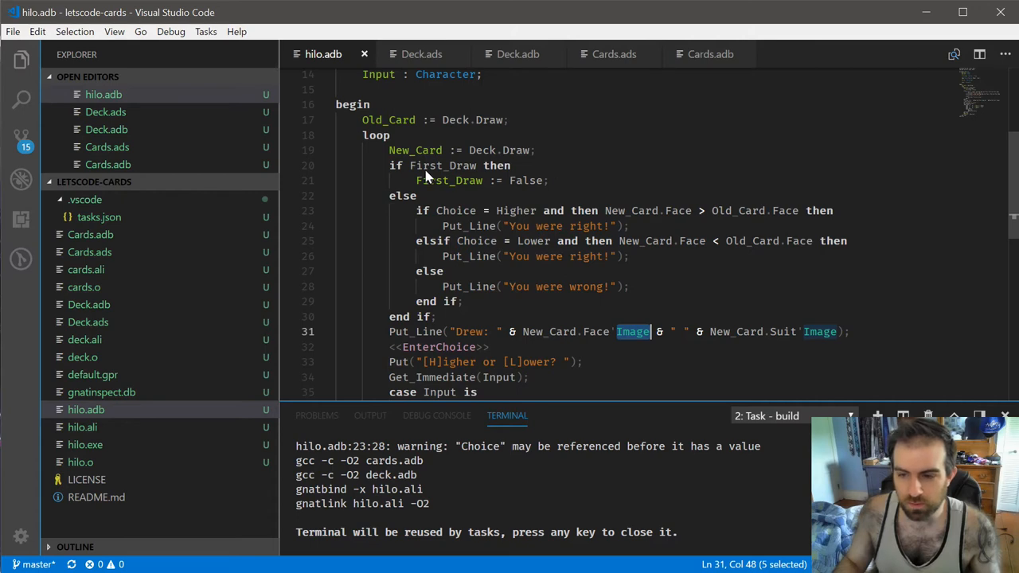
scroll("down", 3)
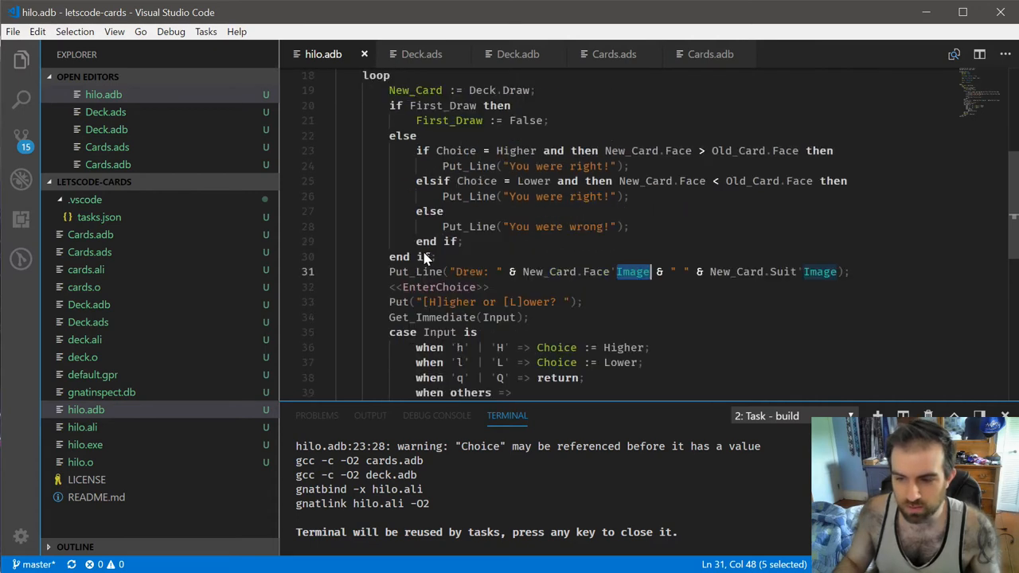
scroll("down", 3)
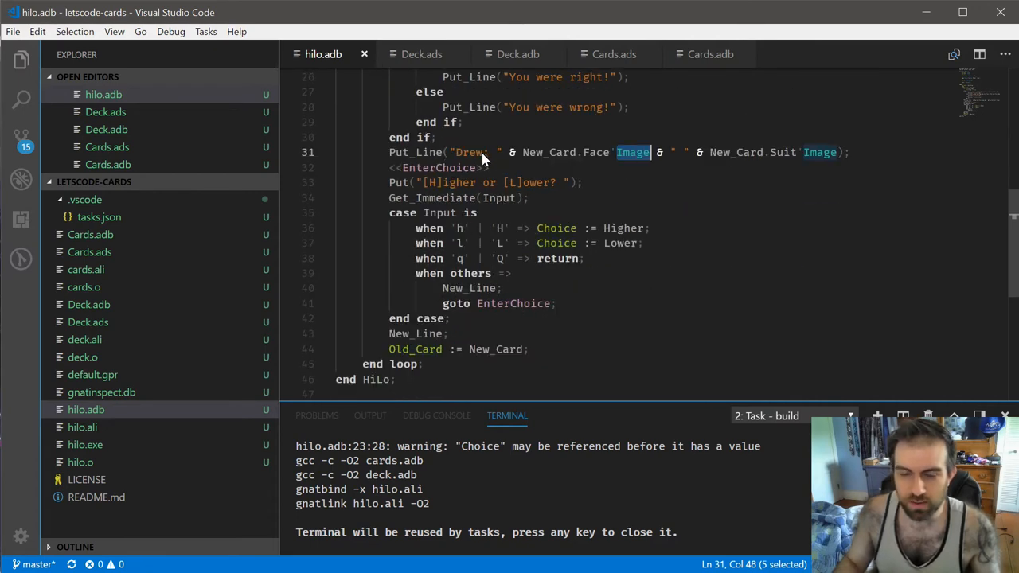
scroll("up", 3)
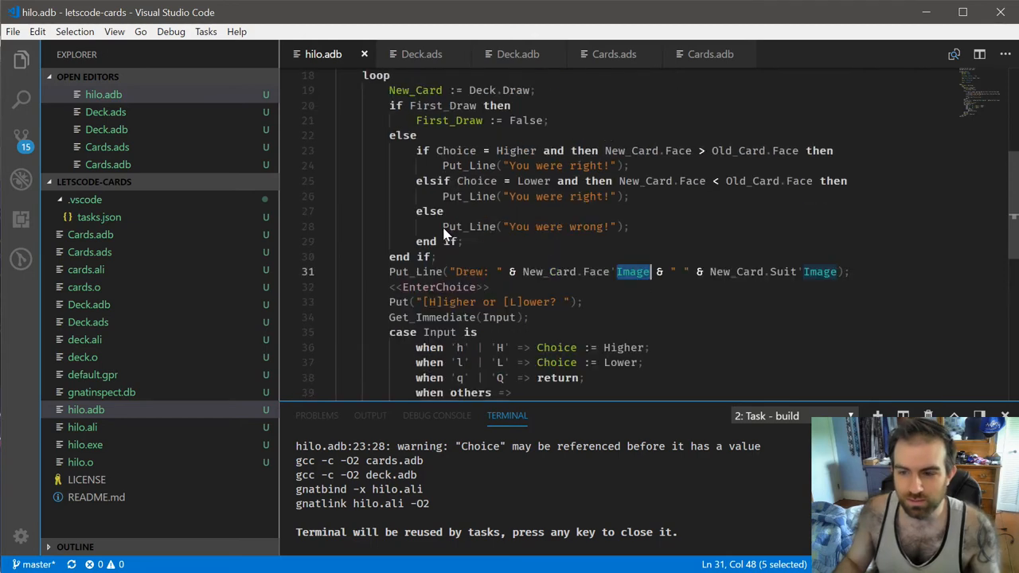
scroll("up", 3)
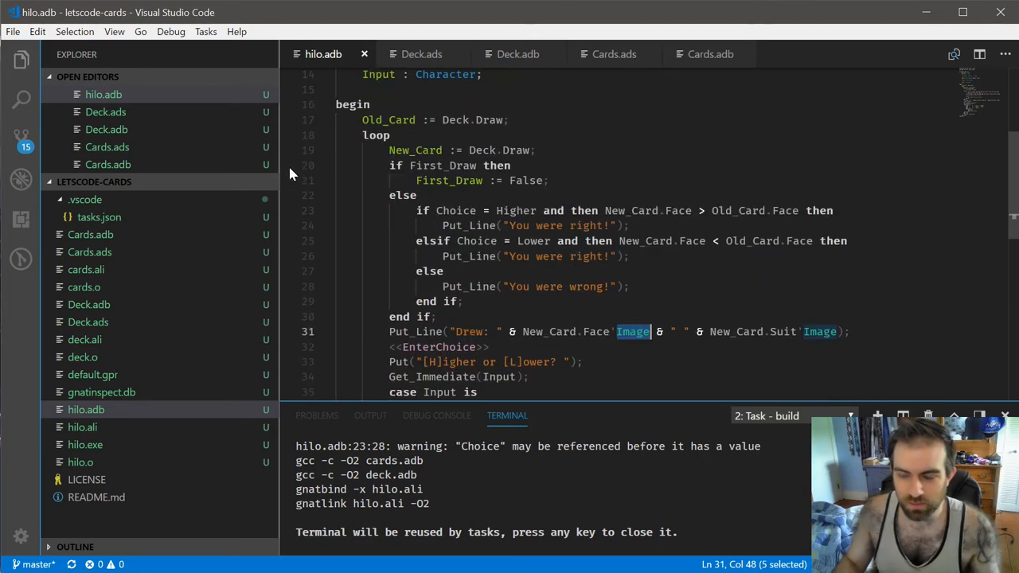
mouse_move(458, 135)
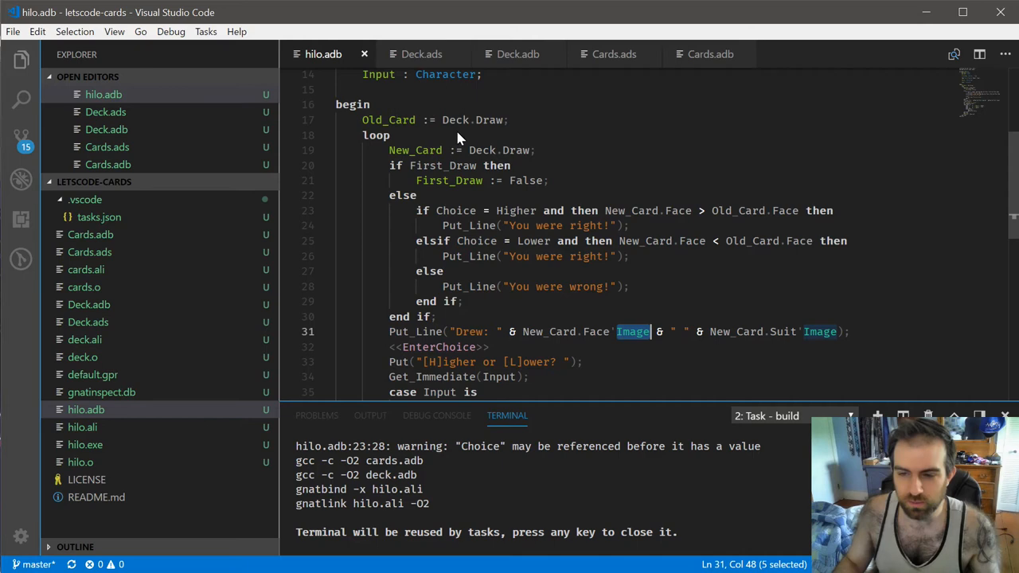
scroll("down", 3)
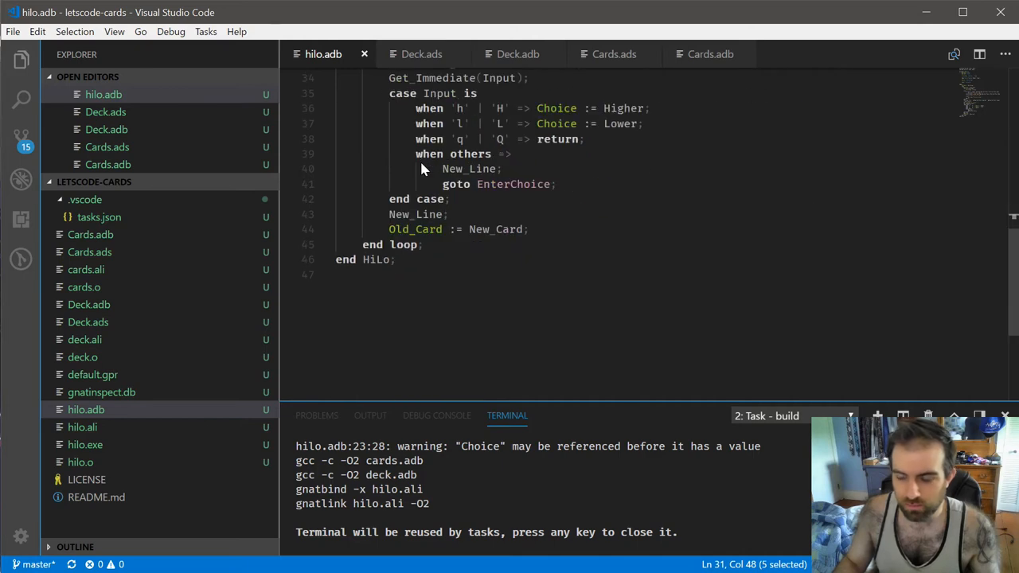
scroll("up", 3)
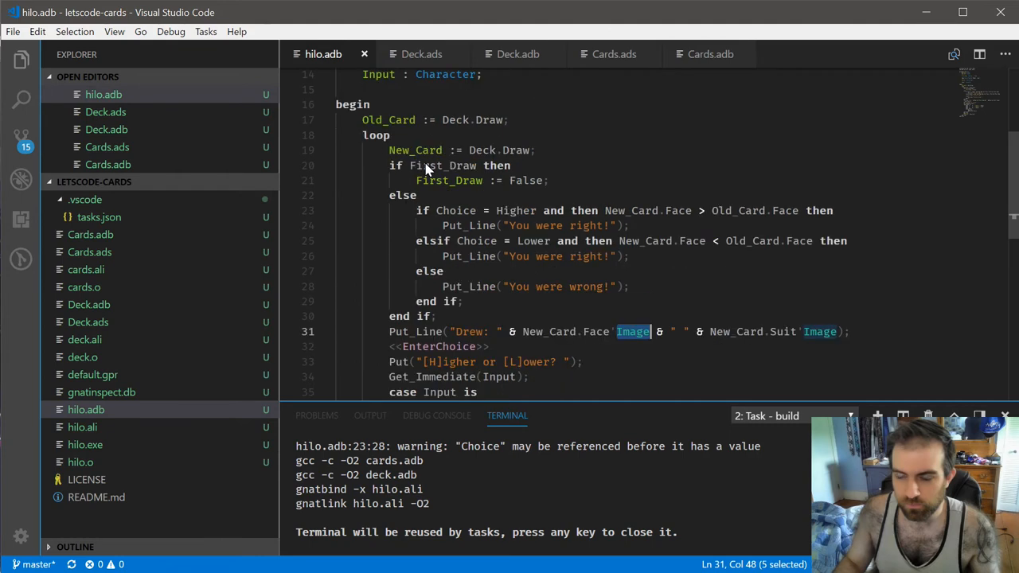
scroll("up", 3)
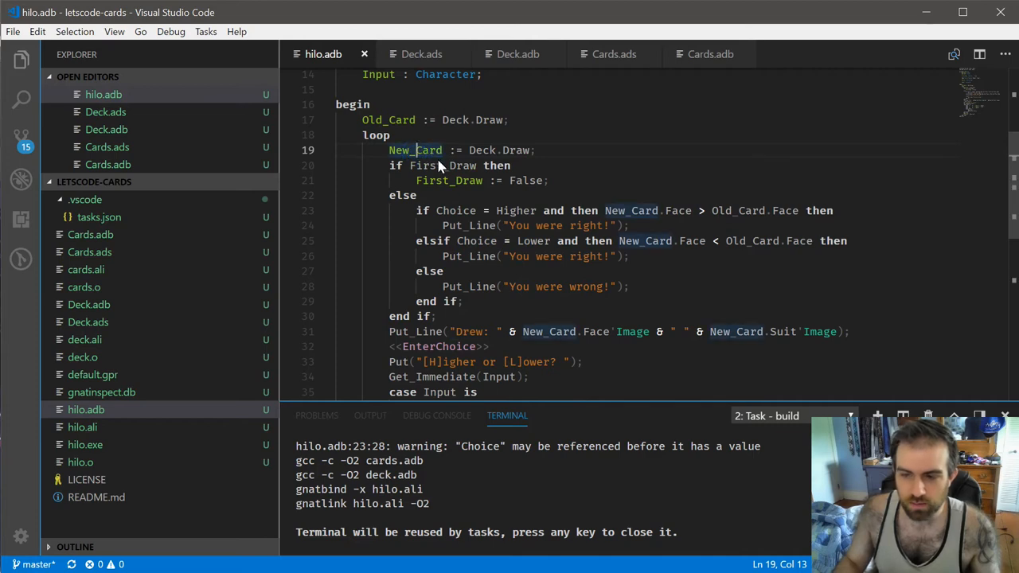
scroll("down", 3)
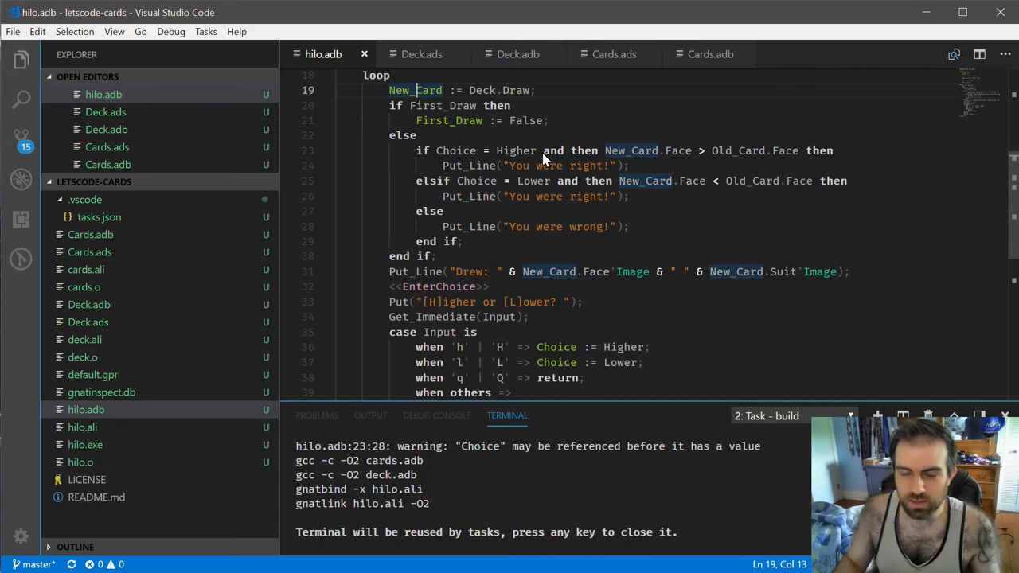
mouse_move(524, 179)
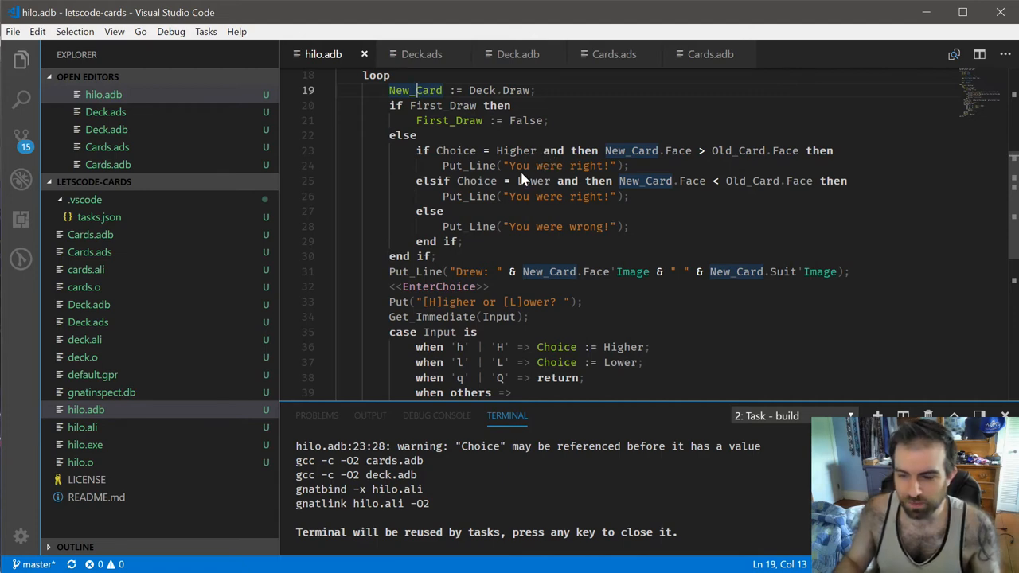
mouse_move(489, 454)
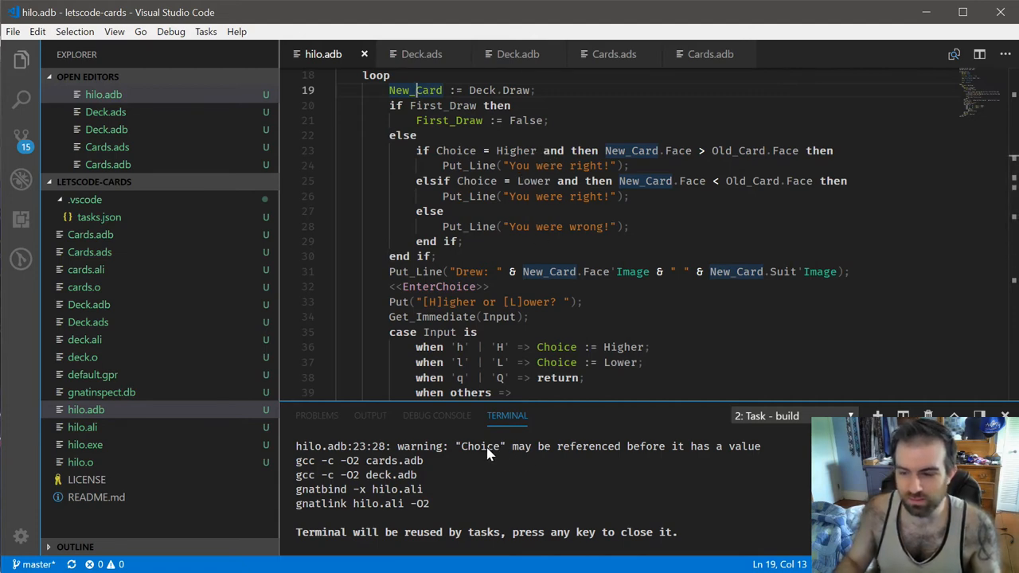
mouse_move(473, 456)
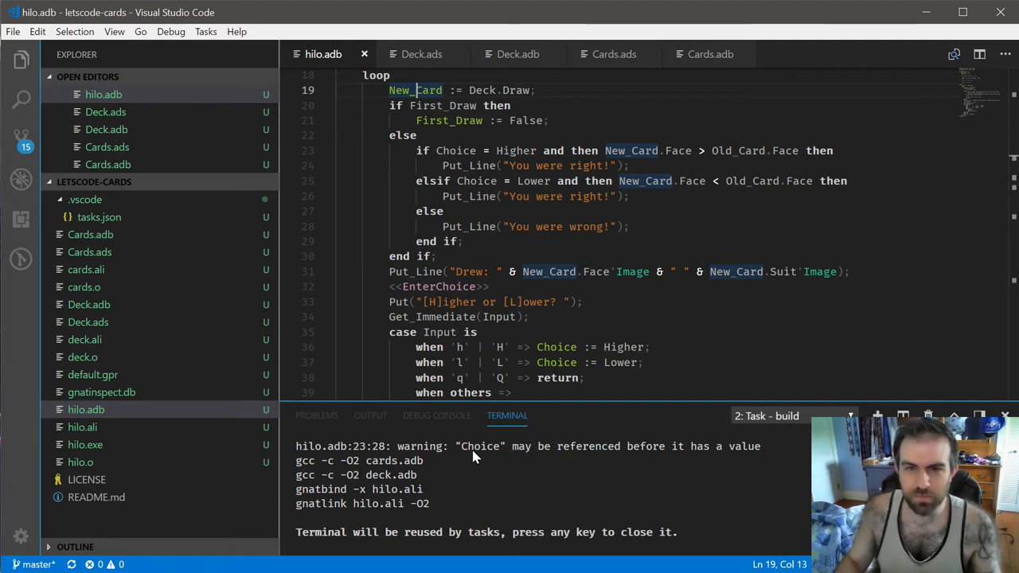
mouse_move(495, 215)
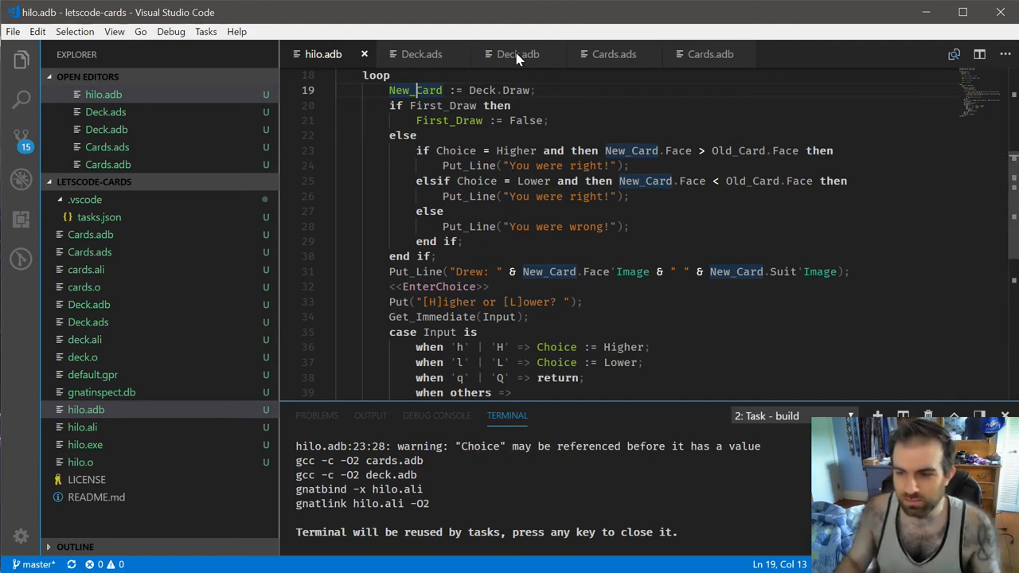
mouse_move(541, 203)
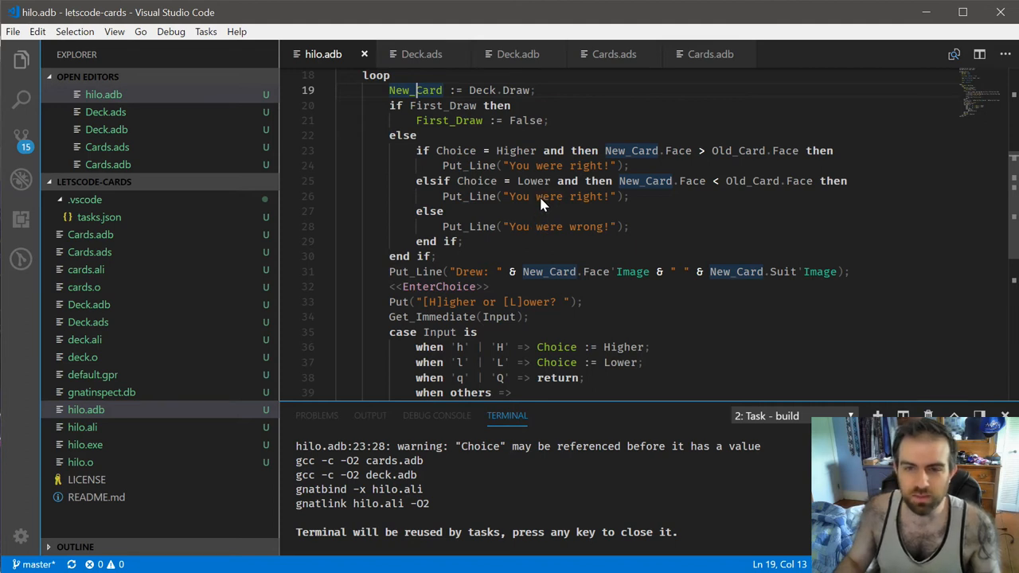
mouse_move(594, 185)
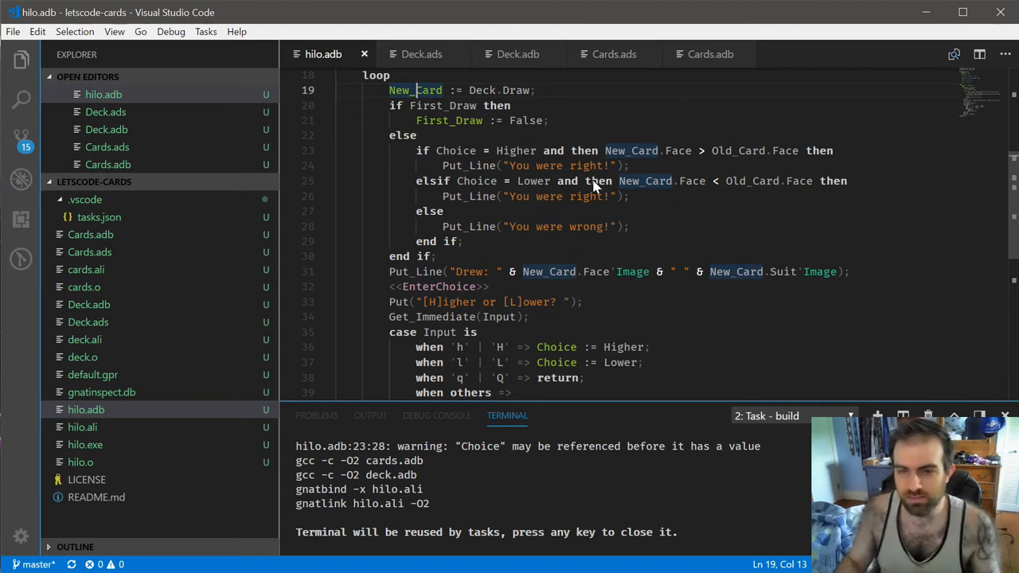
mouse_move(537, 159)
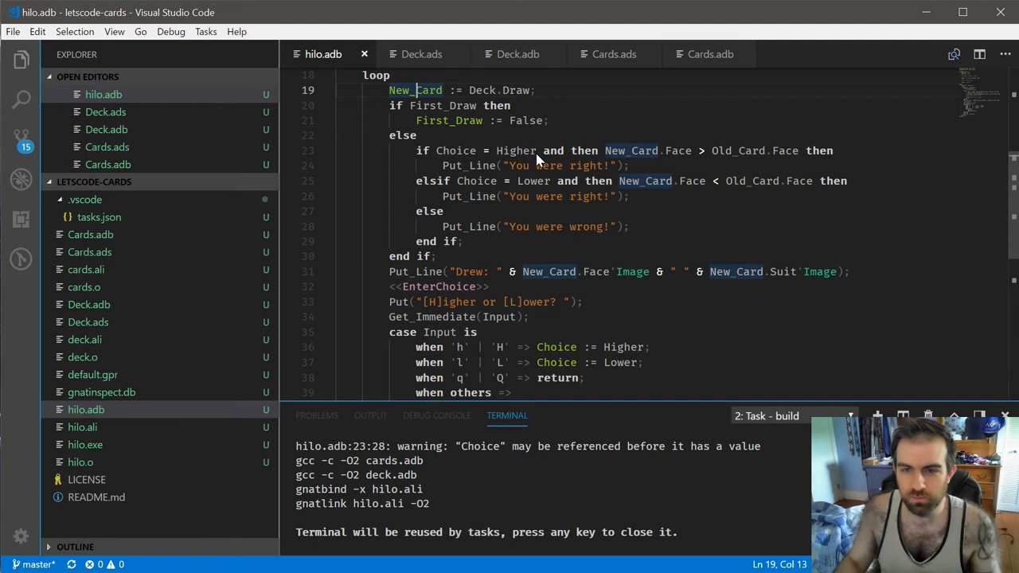
mouse_move(517, 194)
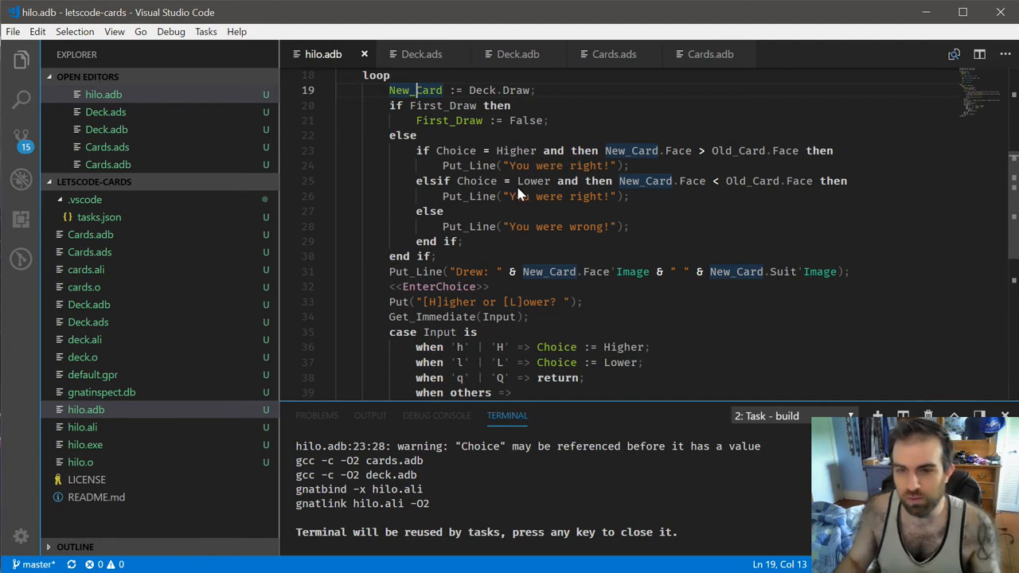
mouse_move(613, 203)
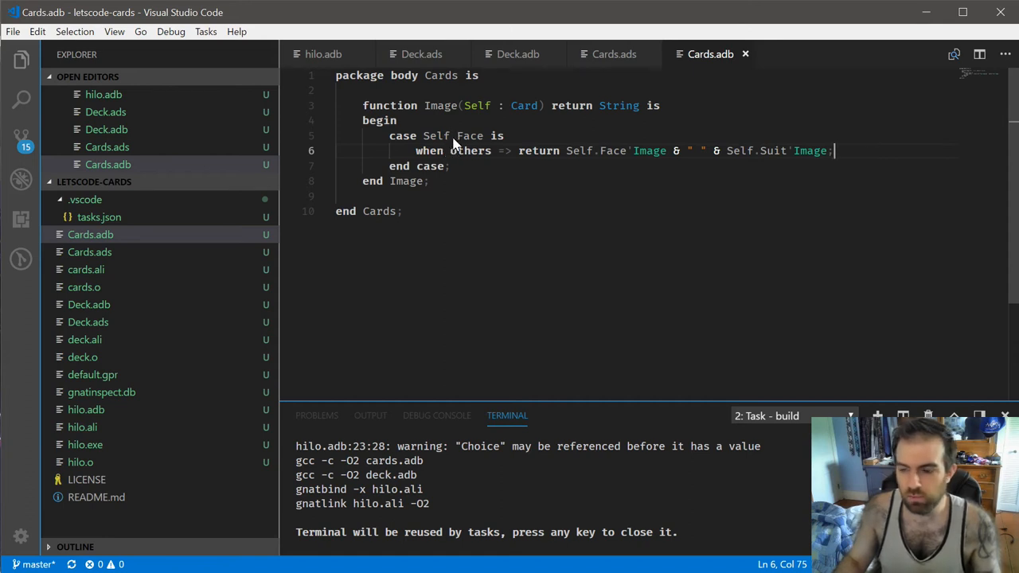
mouse_move(413, 79)
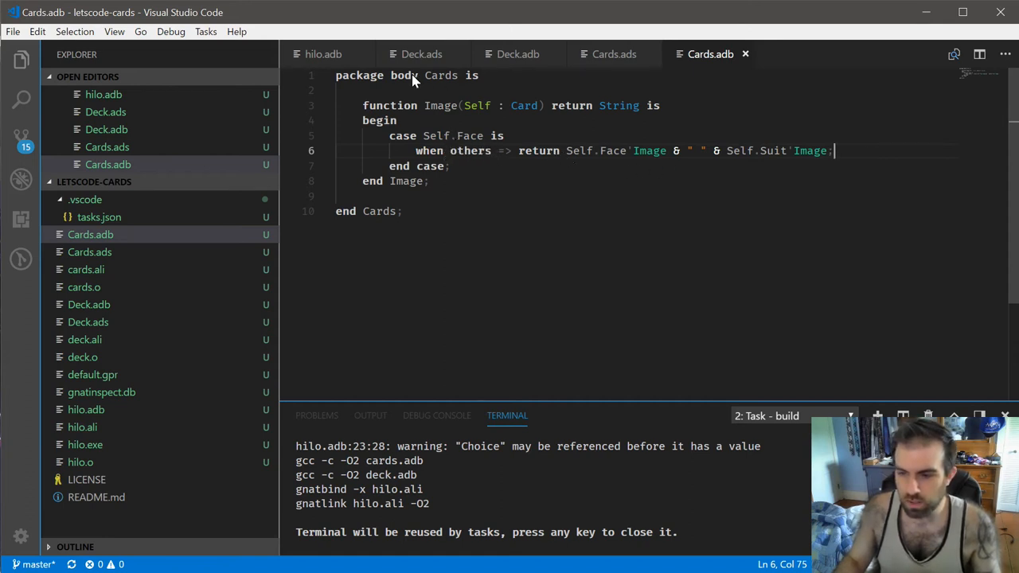
Step: Replace the Drew line's card expression in hilo.adb with Image(New_Card)
left_click(421, 53)
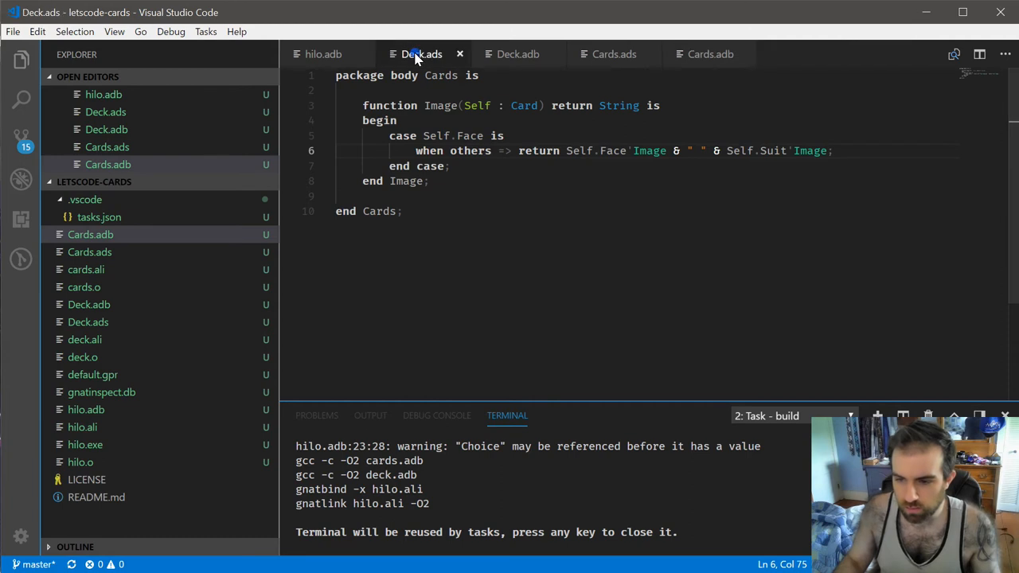
left_click(323, 54)
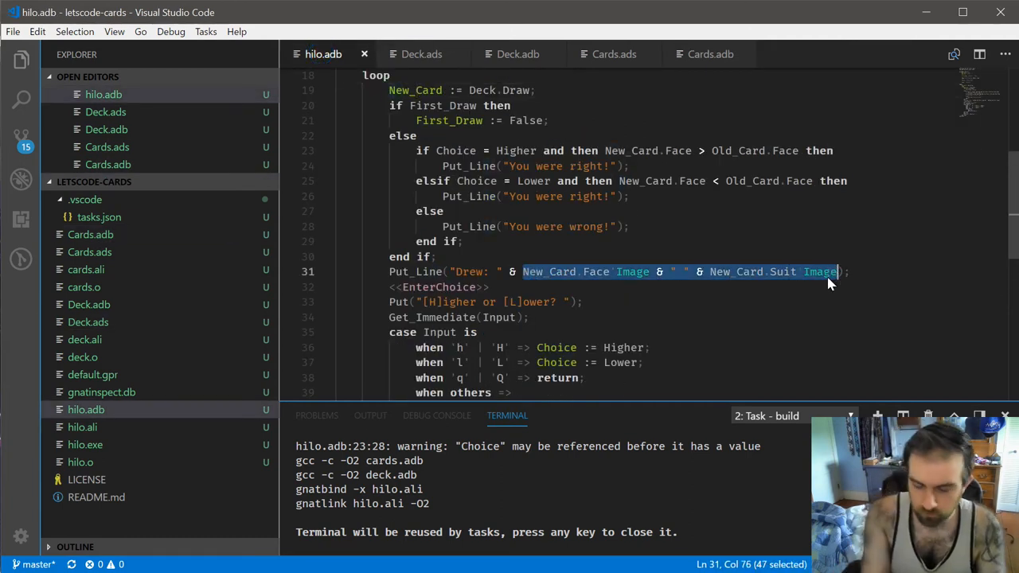
type("Image(New_Card));")
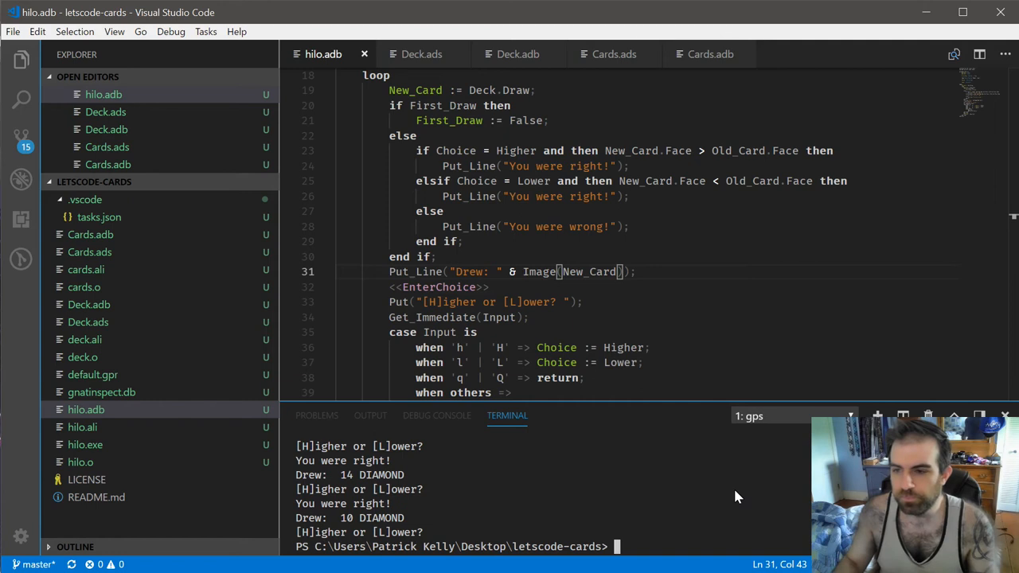
left_click(709, 53)
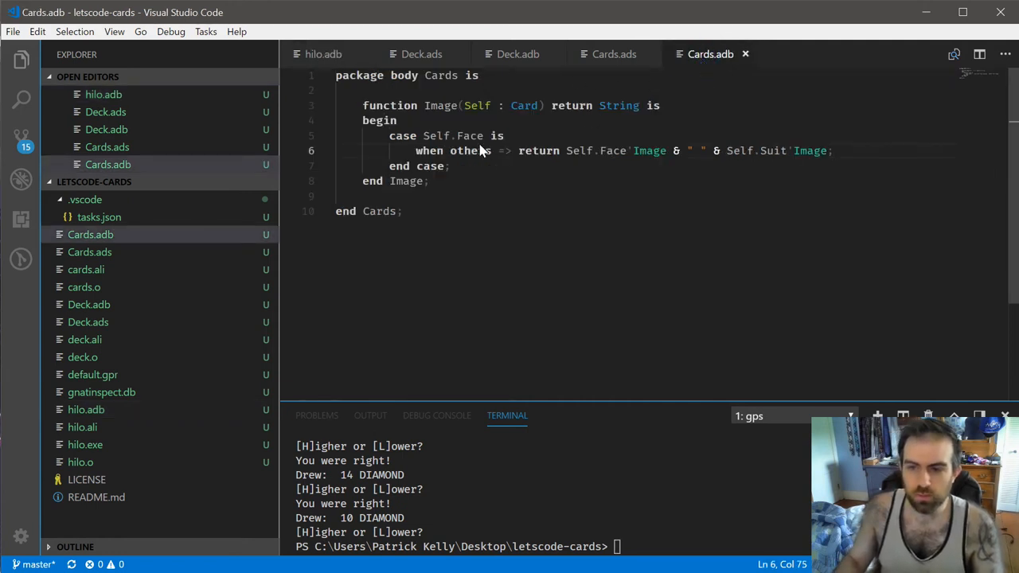
Step: Add a case branch: when 11 => return "Jack of " & Self.Suit'Image
key("Enter")
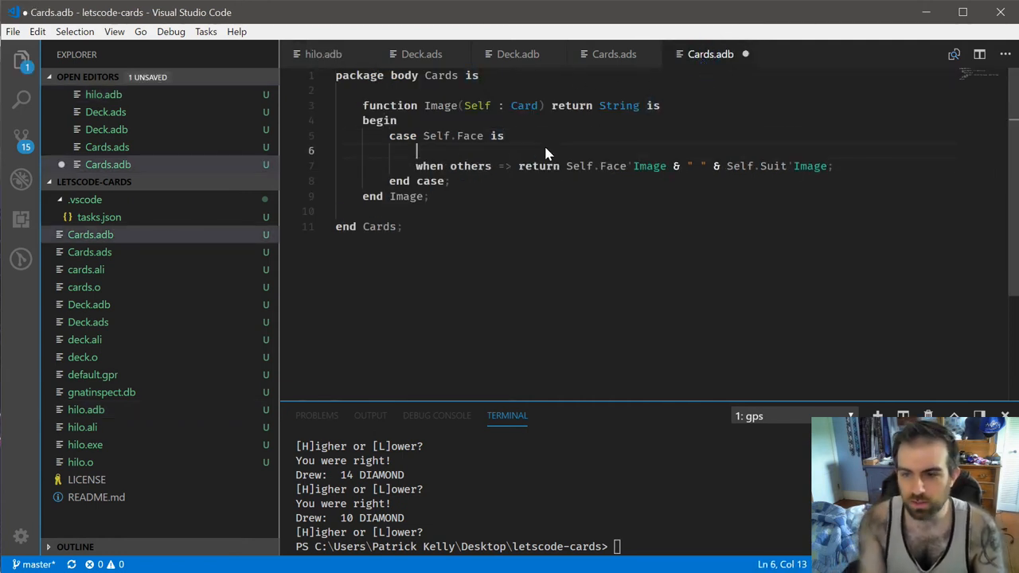
type("when")
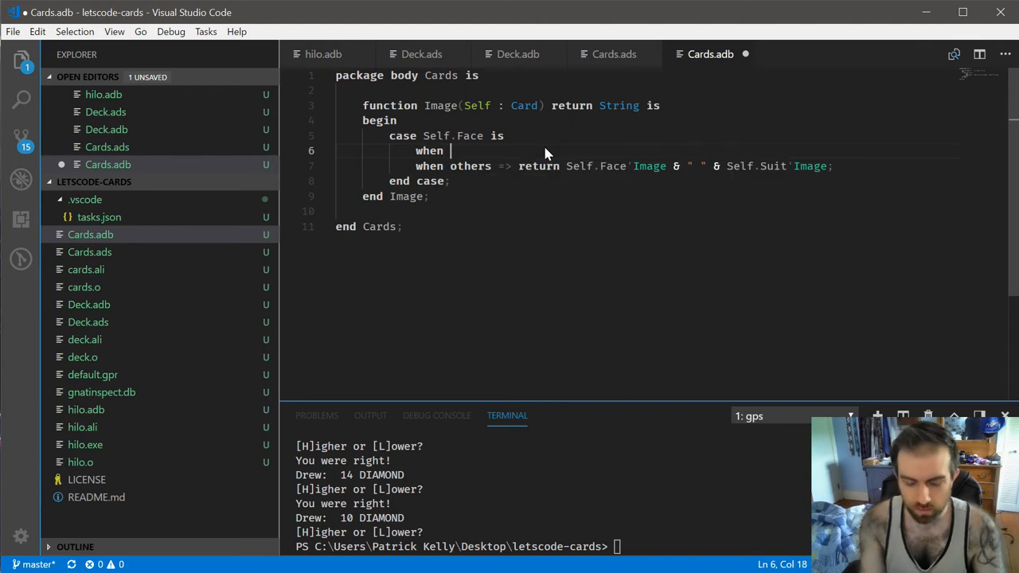
type("11 =")
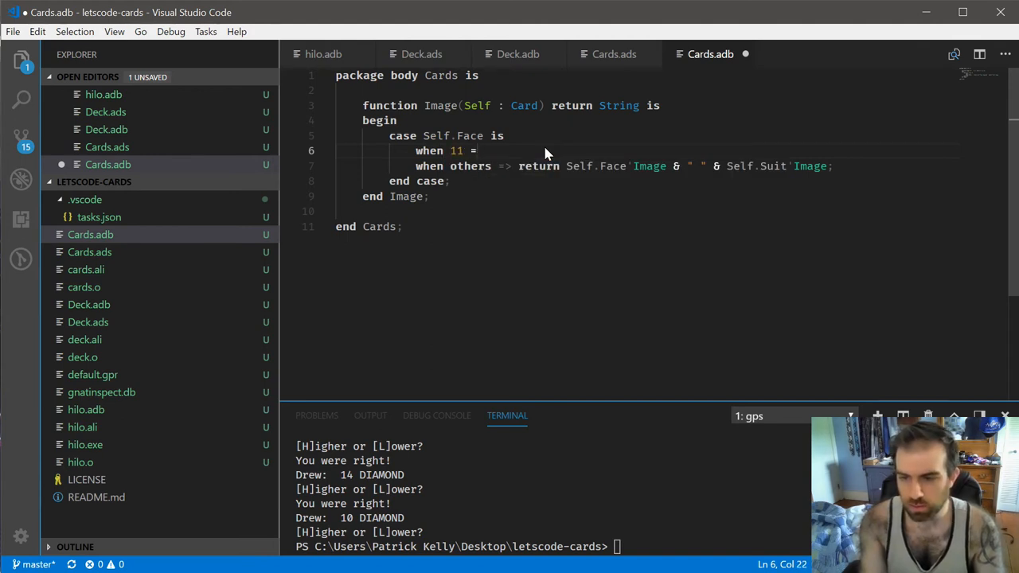
type("=> return \"Jackl\"")
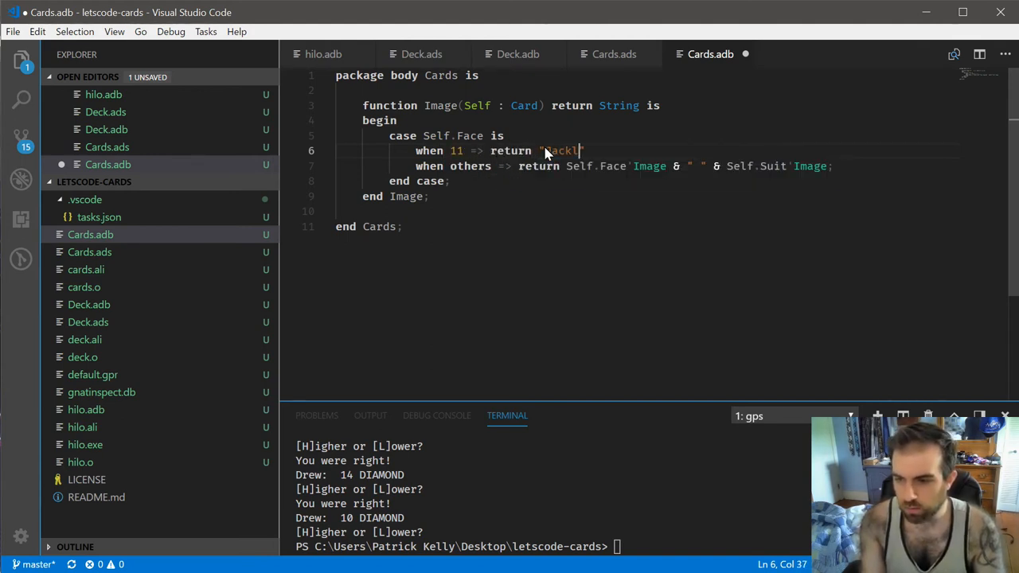
key("Backspace")
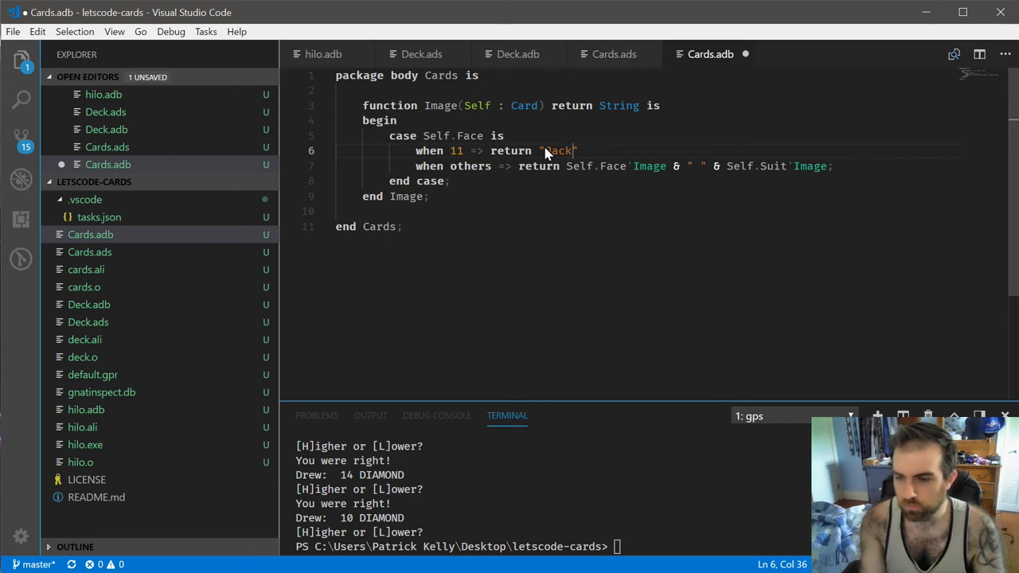
type("of")
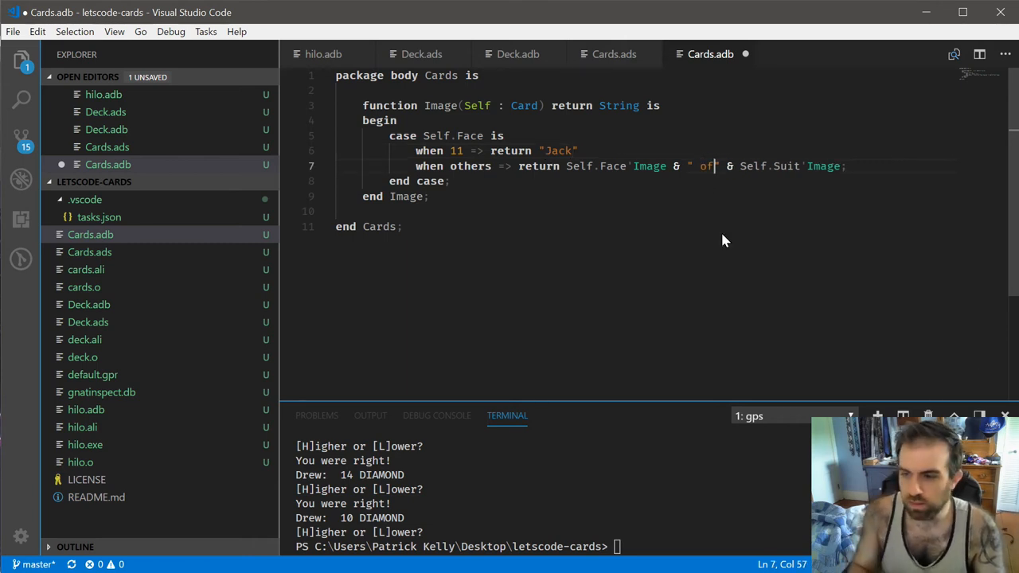
key("ctrl+s")
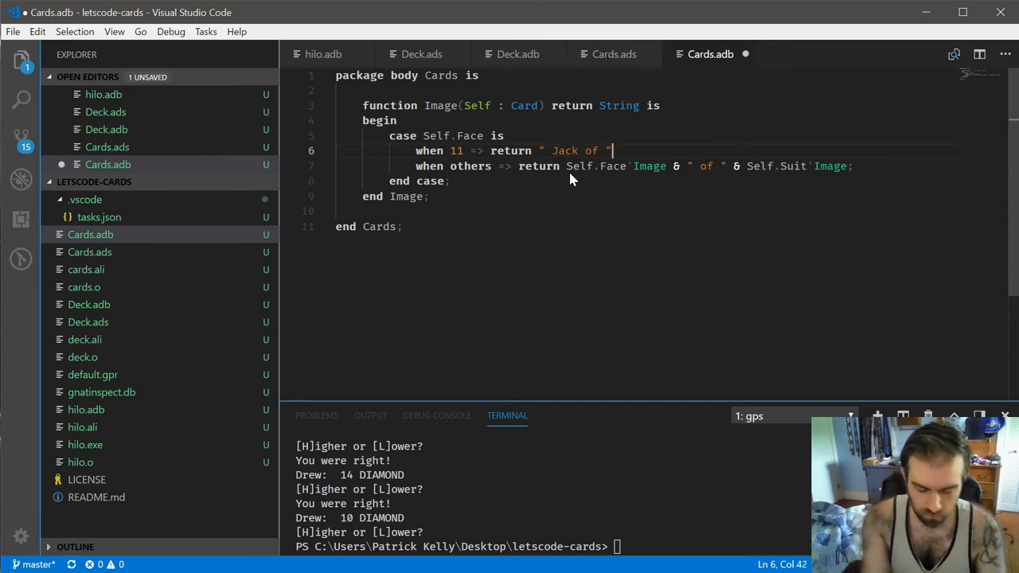
type("& Self.Suit'Image;")
type("when 12 => return \"")
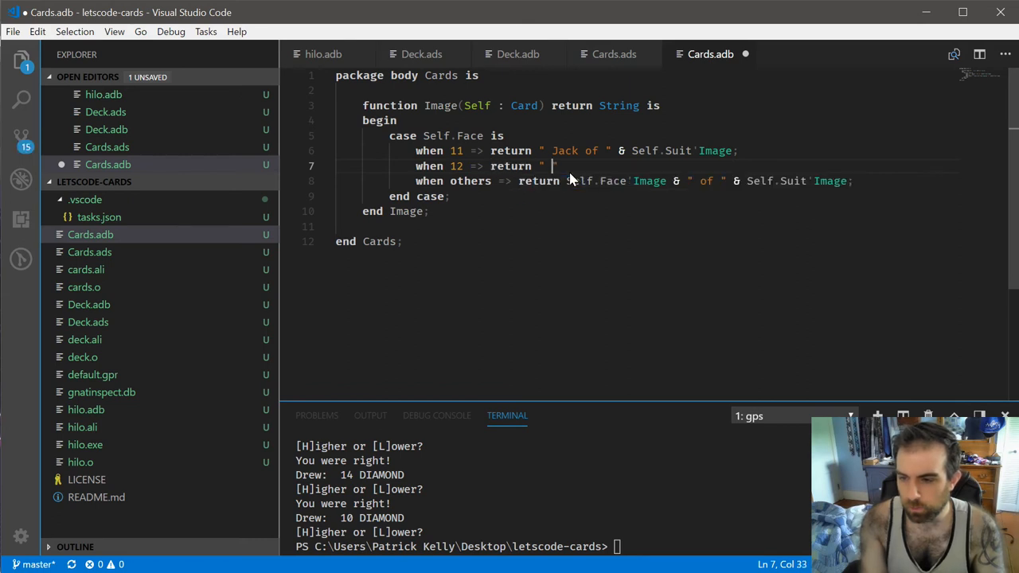
Step: Add matching Queen of and King of branches for faces 12 and 13
type("Queen of \" & Self.Suit")
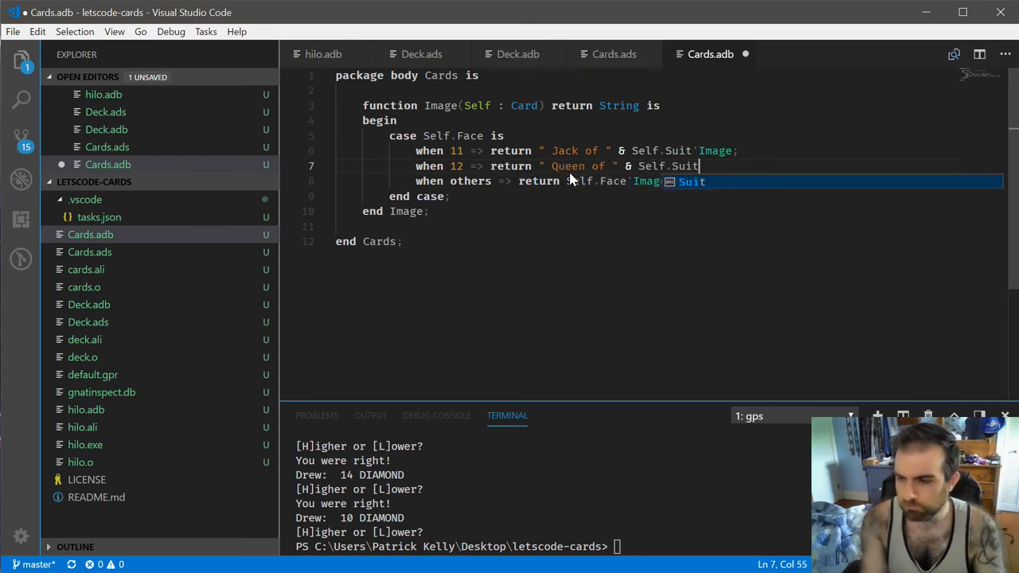
key("Enter")
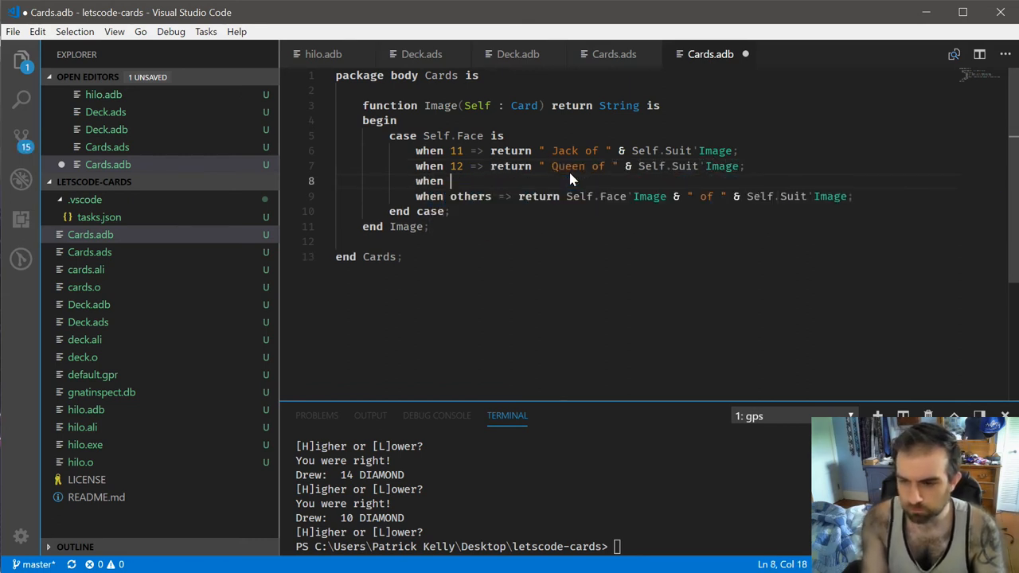
type("13 => return \" King of \" & Self.Suit'Image;")
type("when 14 => return \" Ace of \" & Self.Suit'Image;")
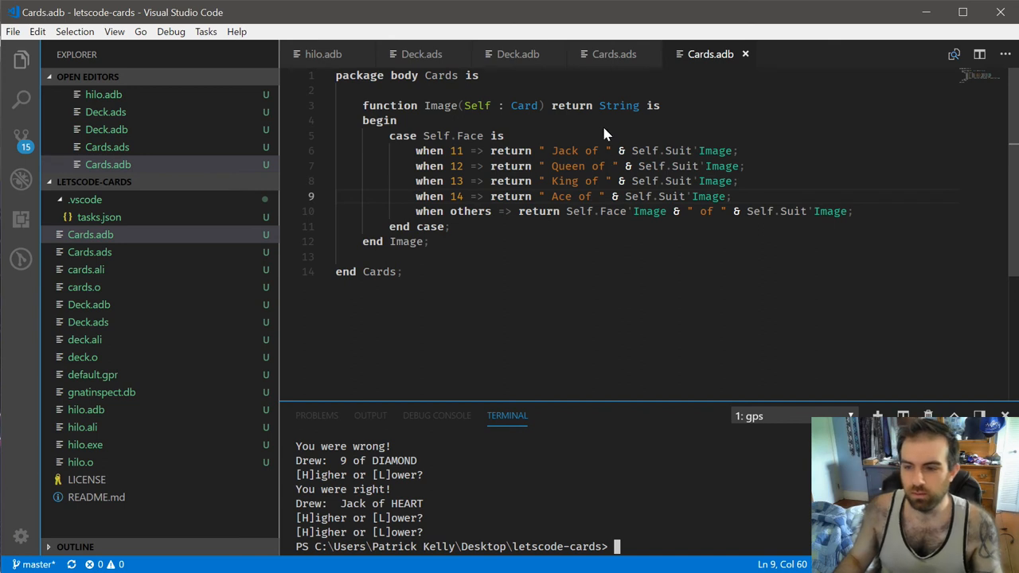
Step: Retype the face name strings in uppercase, such as JACK and KING
double_click(564, 151)
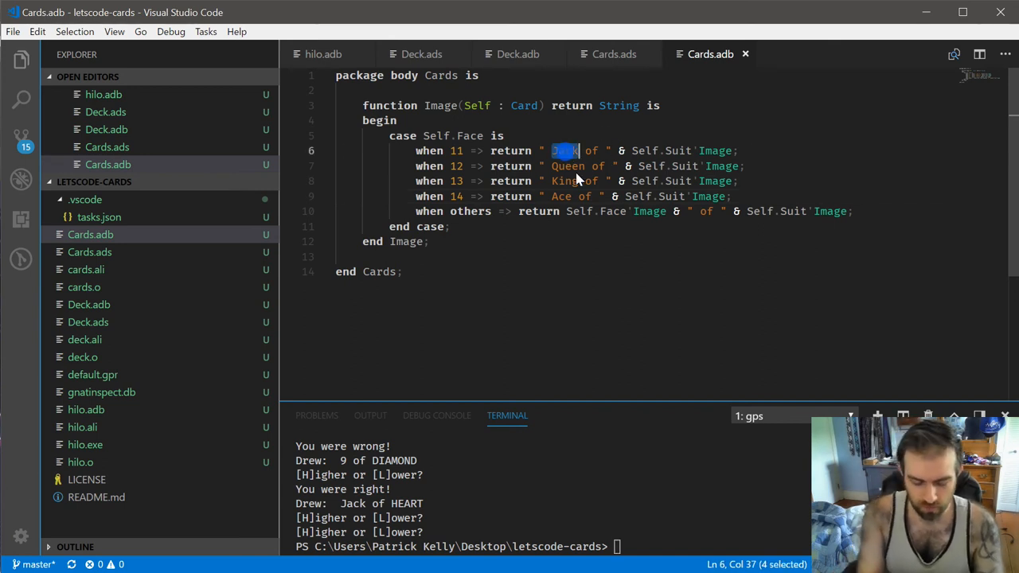
type("JACK")
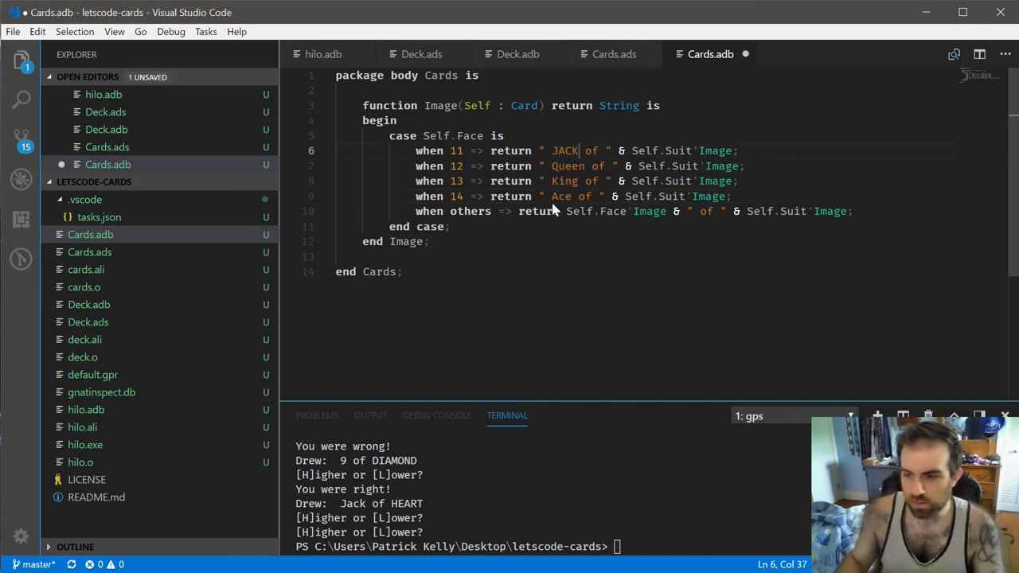
double_click(568, 166)
type("UEEN")
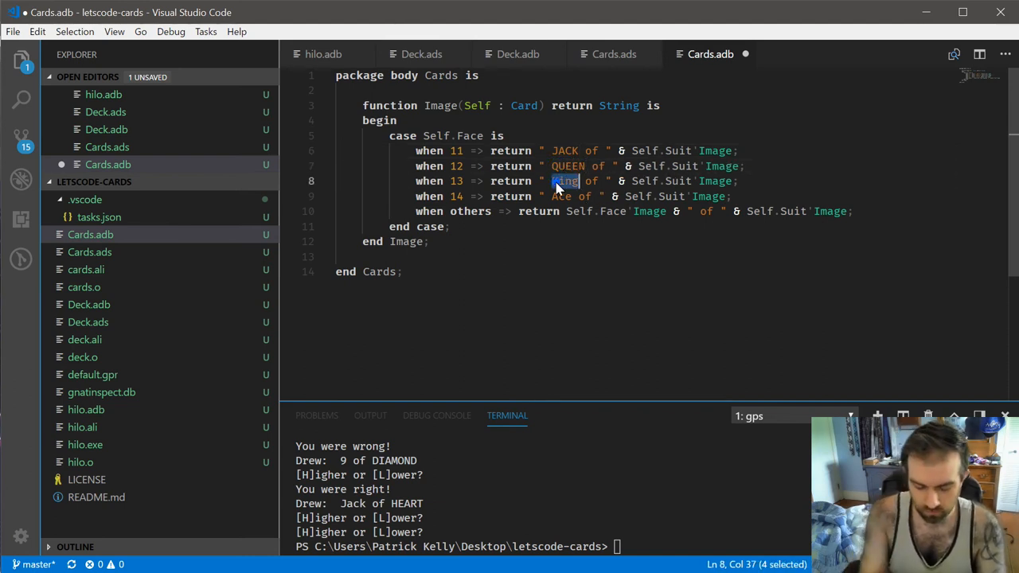
type("KING")
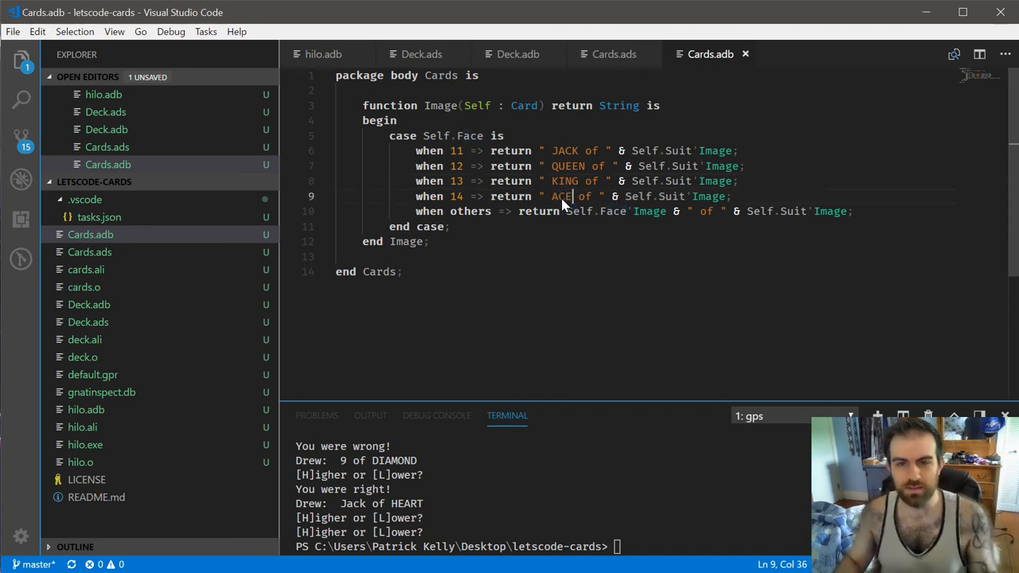
mouse_move(611, 228)
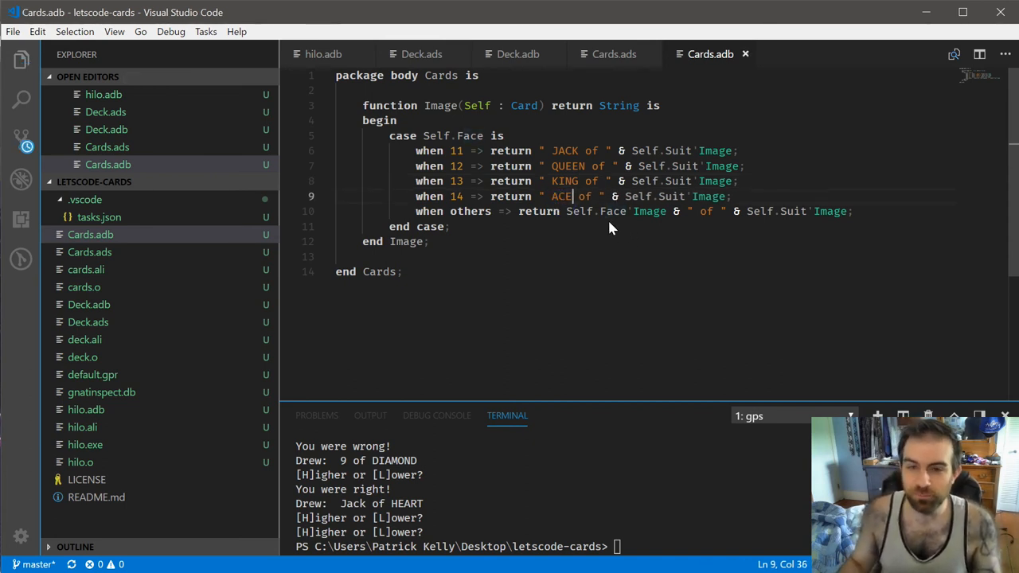
mouse_move(320, 77)
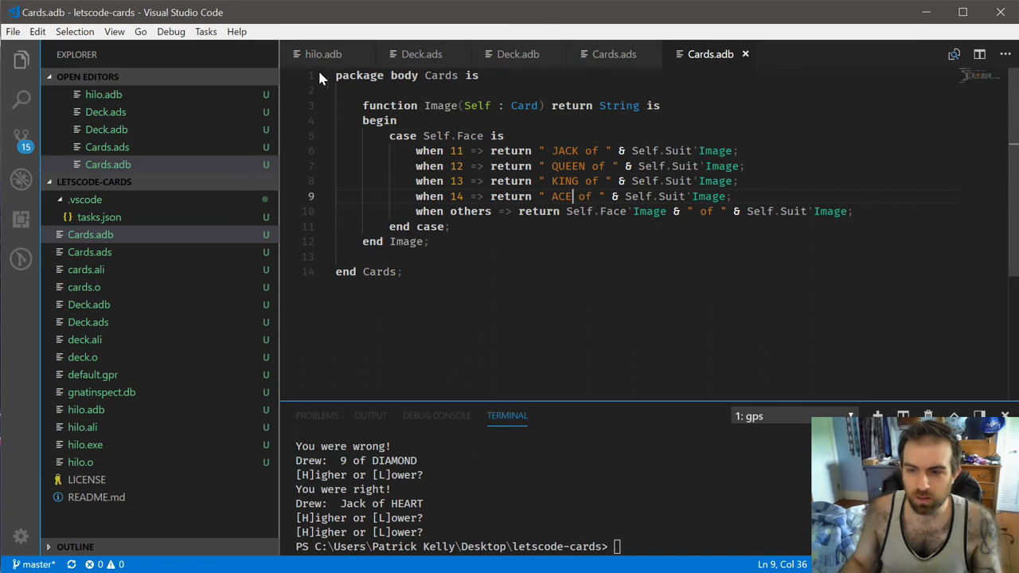
Step: Look over hilo.adb's HiLo game loop, then view the Deck.ads and Deck.adb sources
left_click(323, 54)
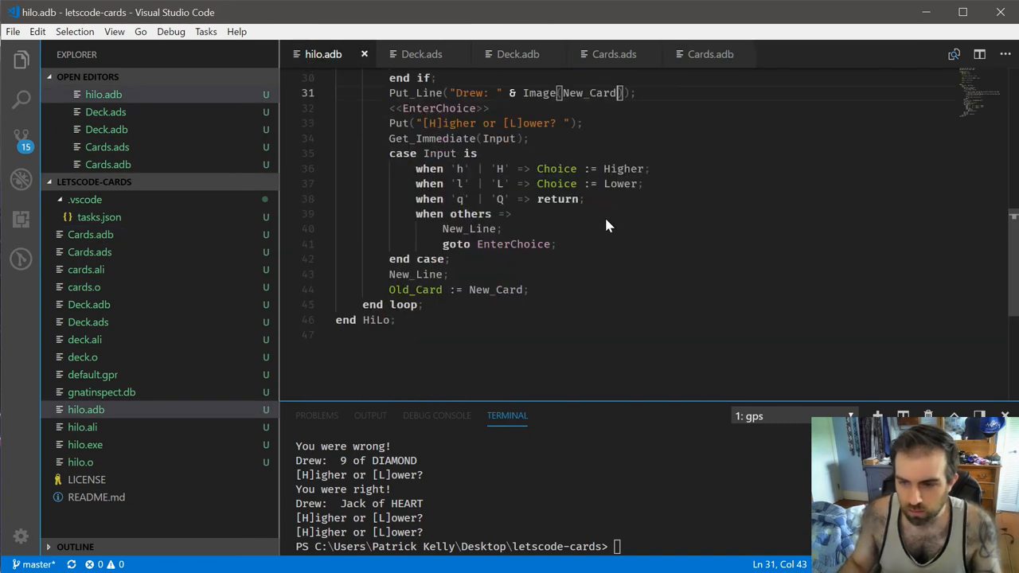
scroll("up", 3)
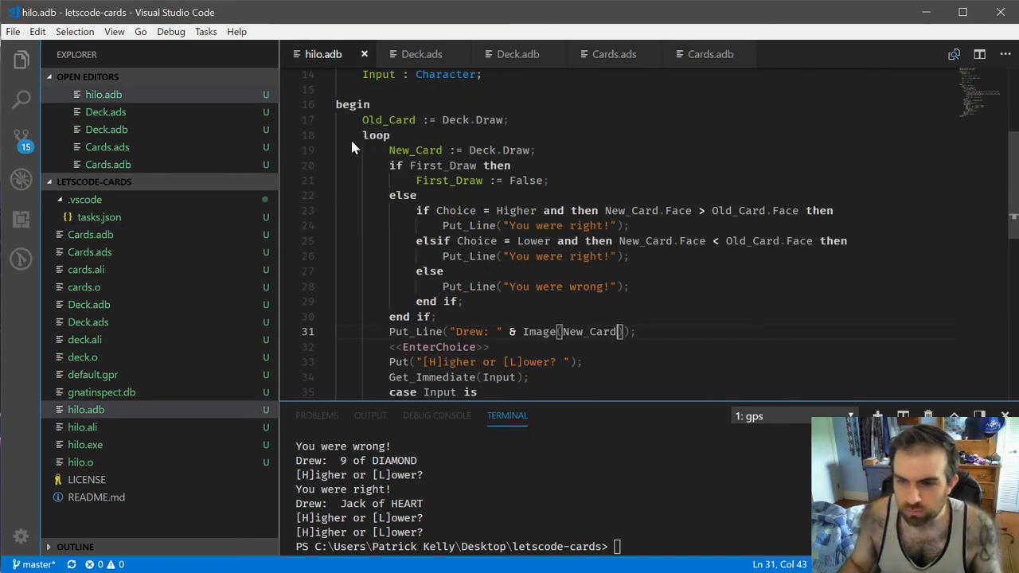
scroll("down", 3)
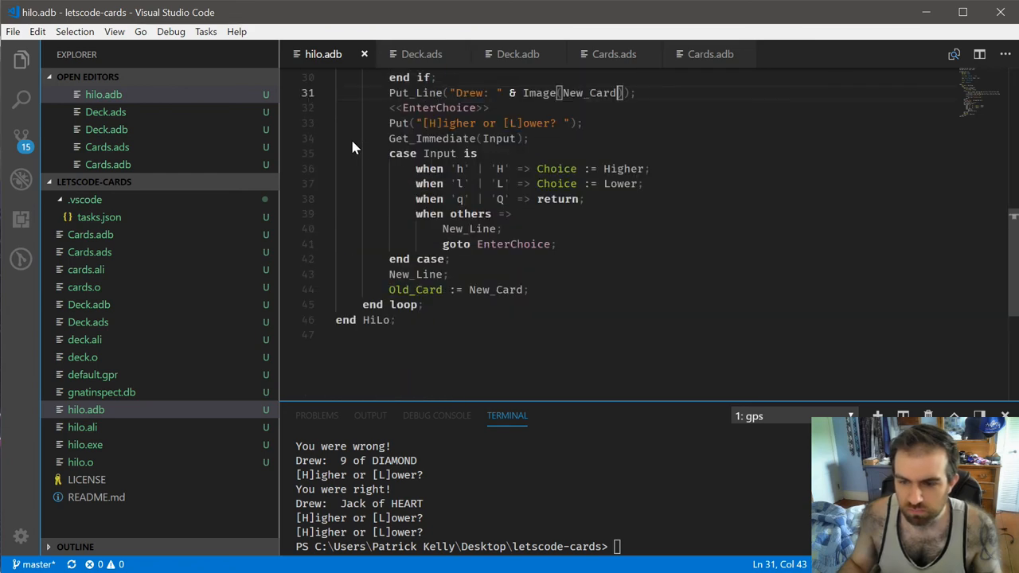
mouse_move(599, 213)
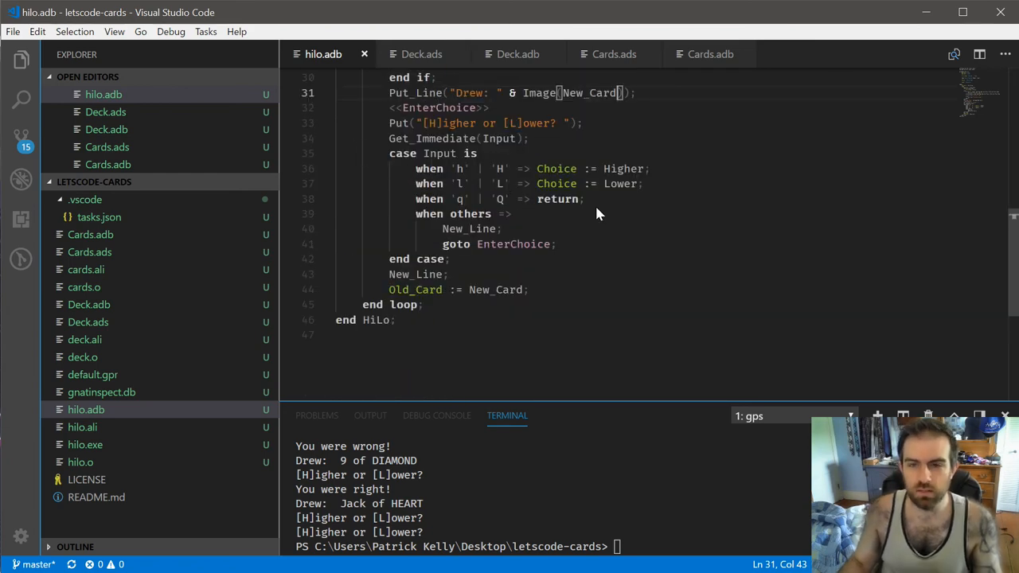
scroll("up", 3)
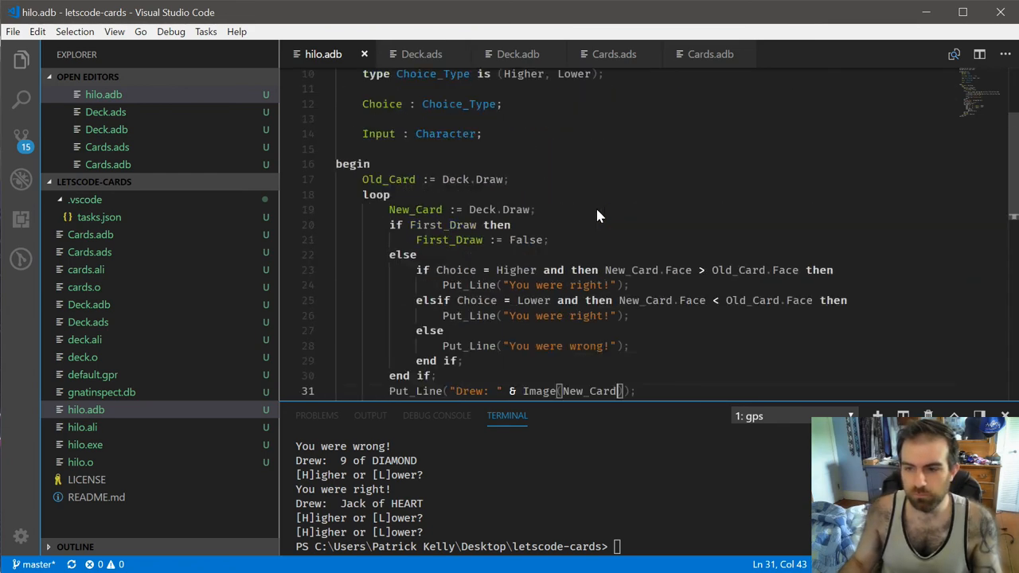
left_click(421, 53)
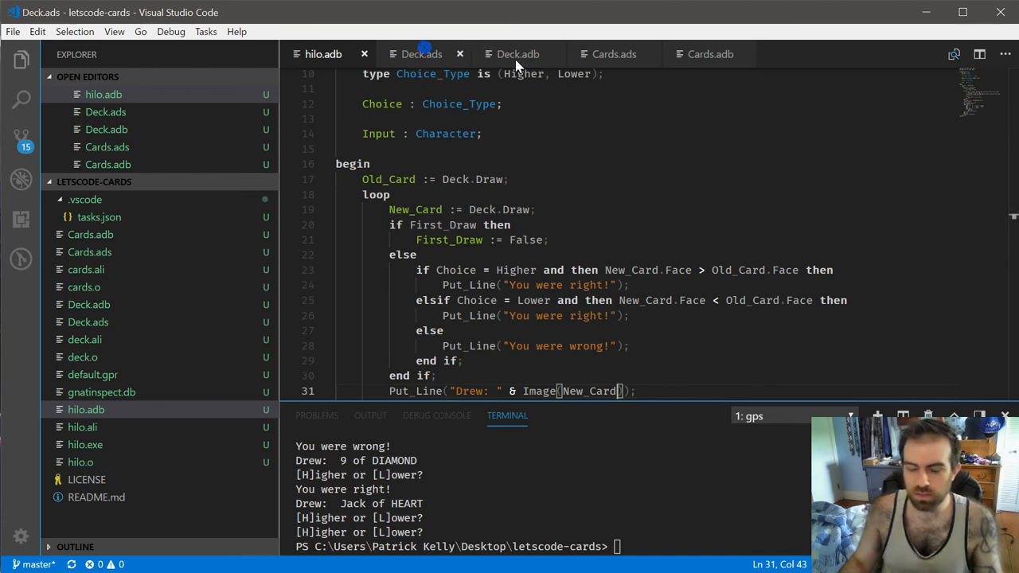
left_click(517, 54)
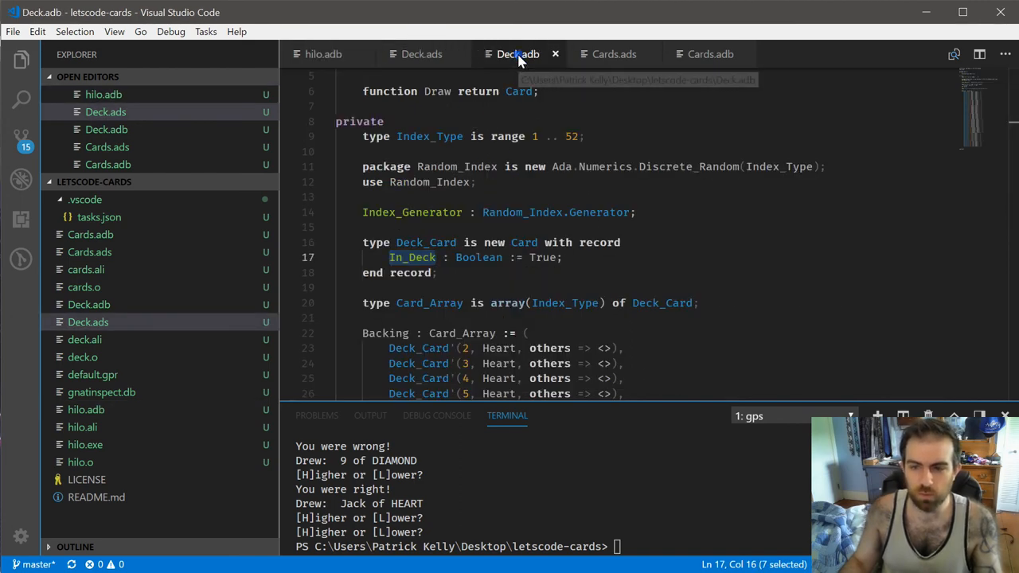